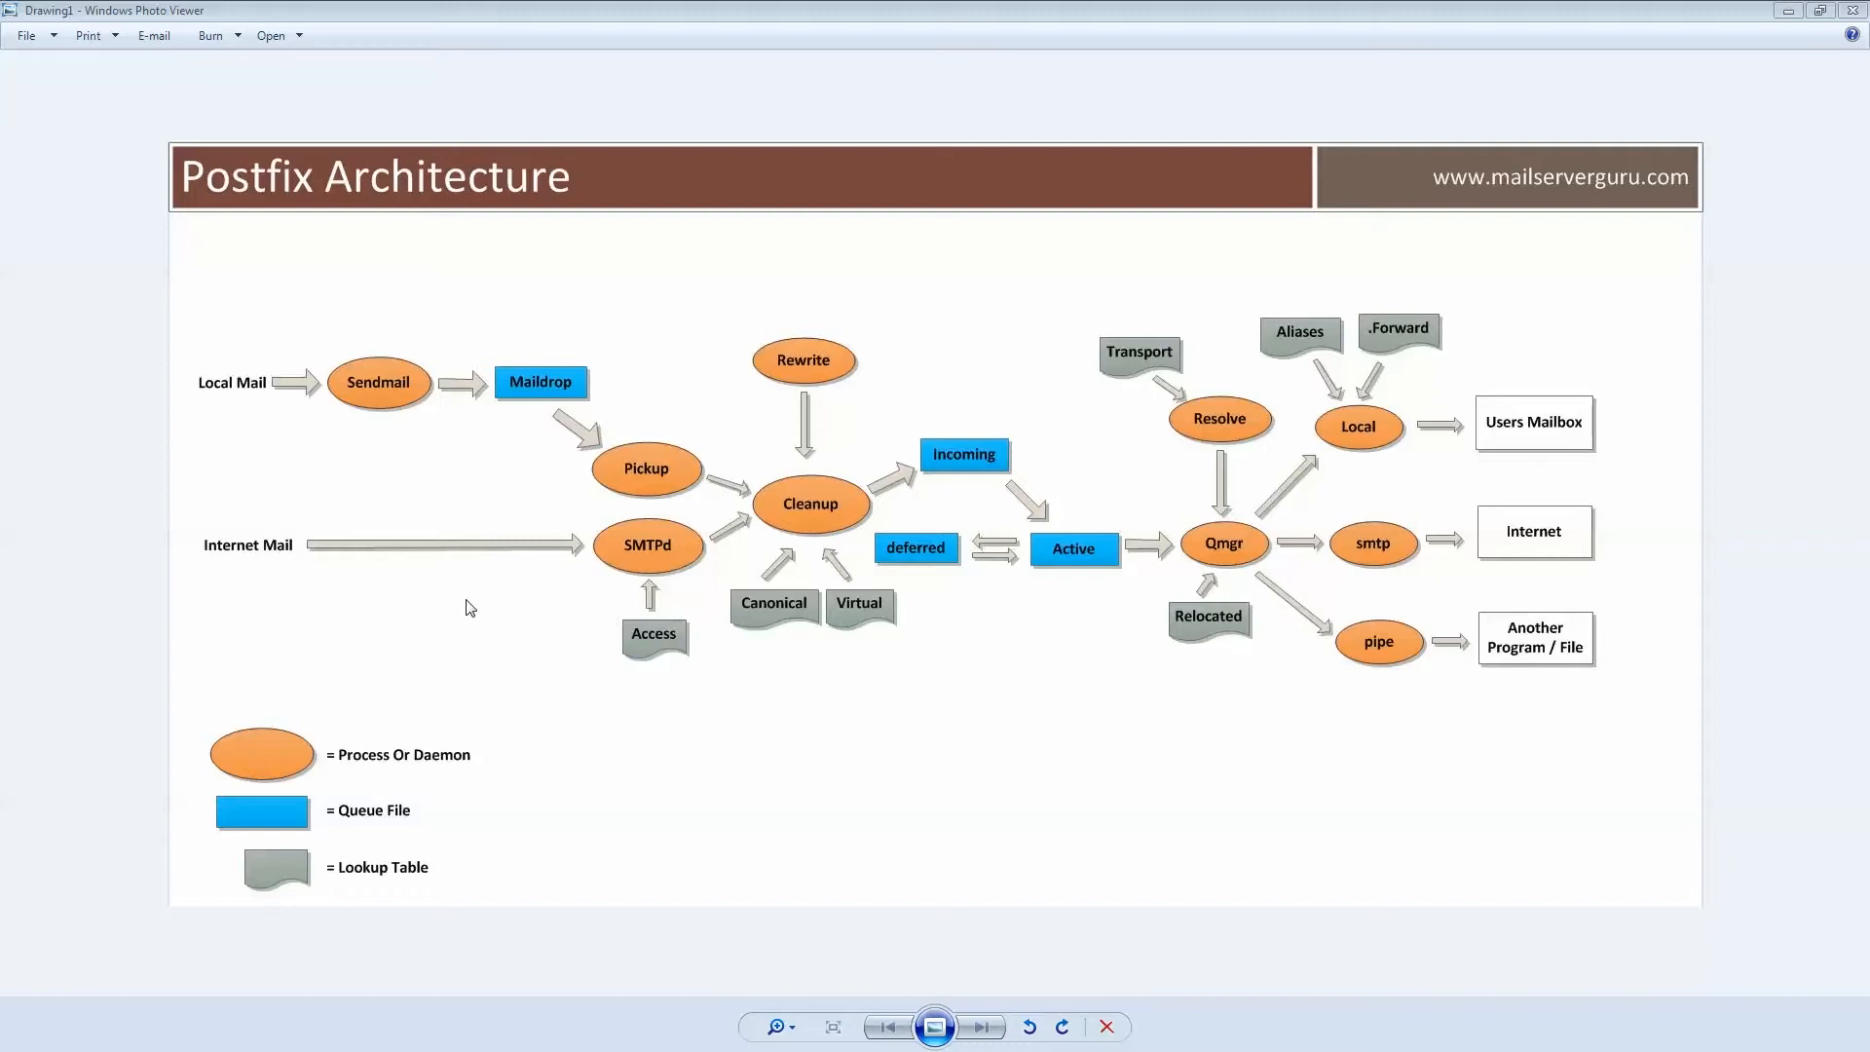
mouse_move(554, 623)
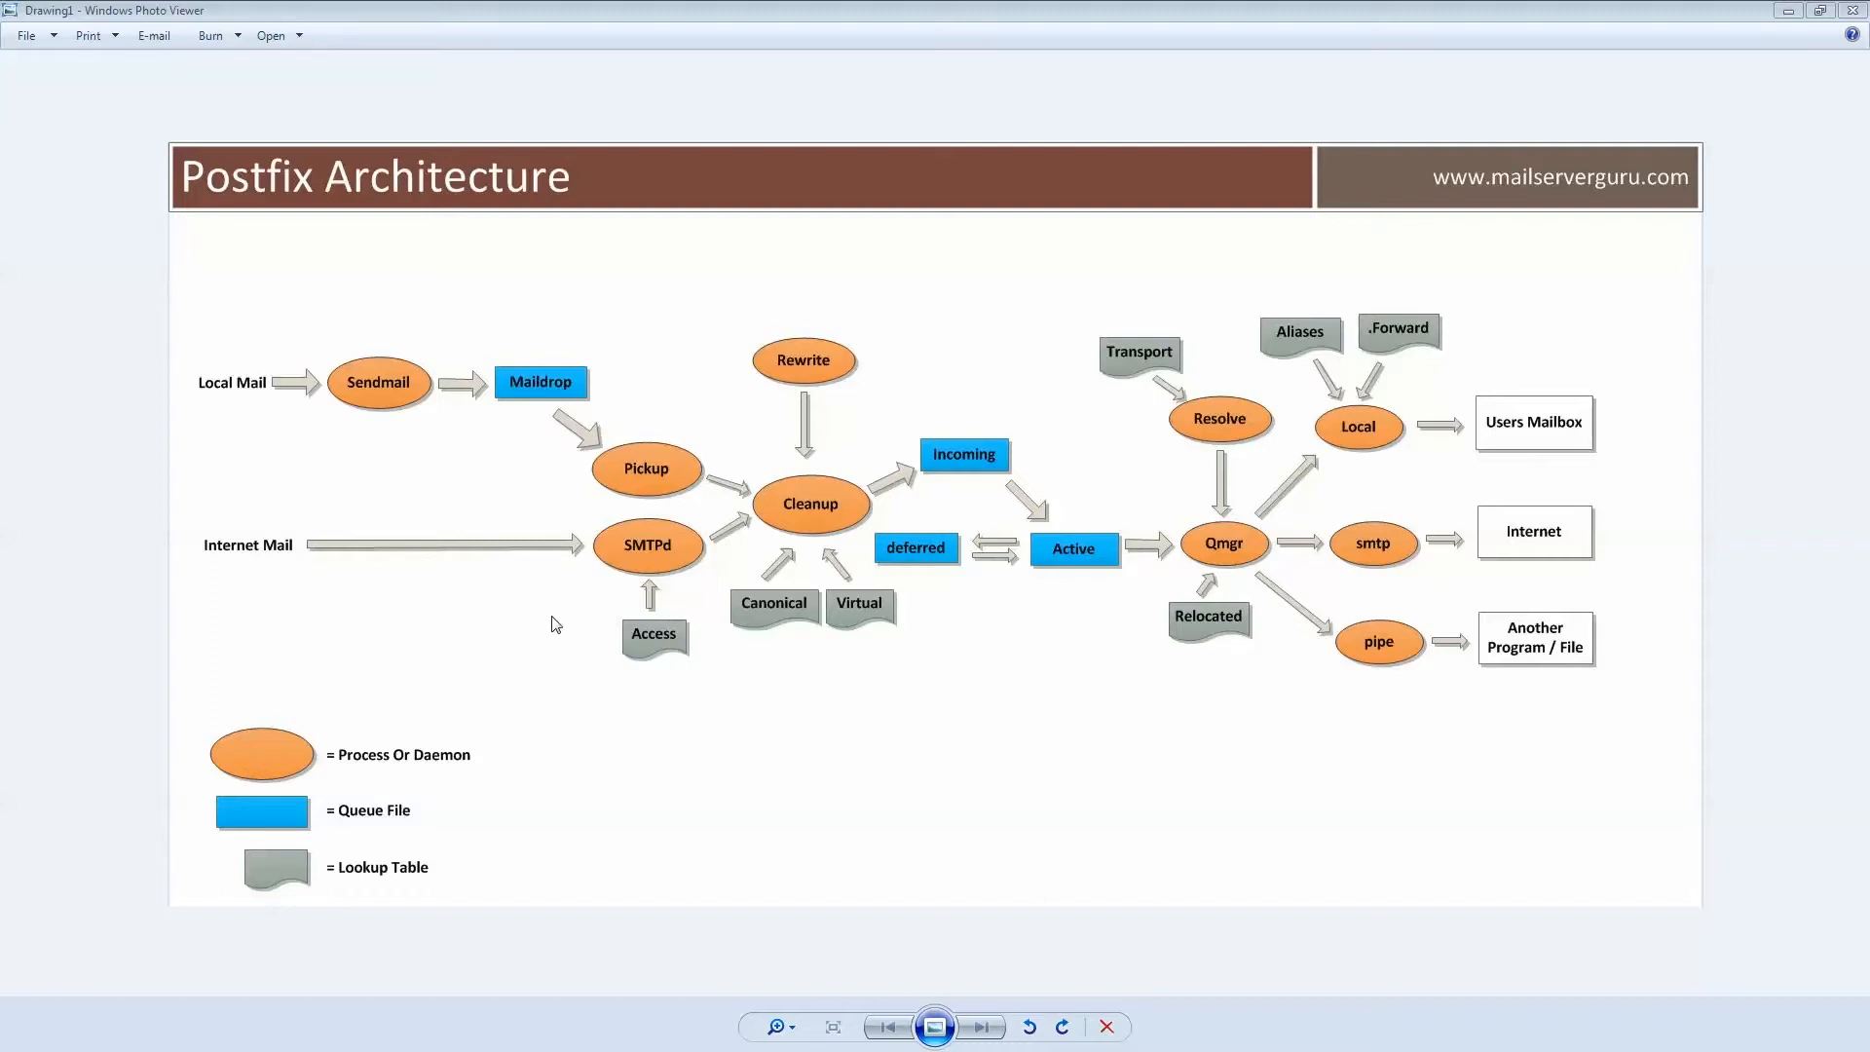
mouse_move(742, 527)
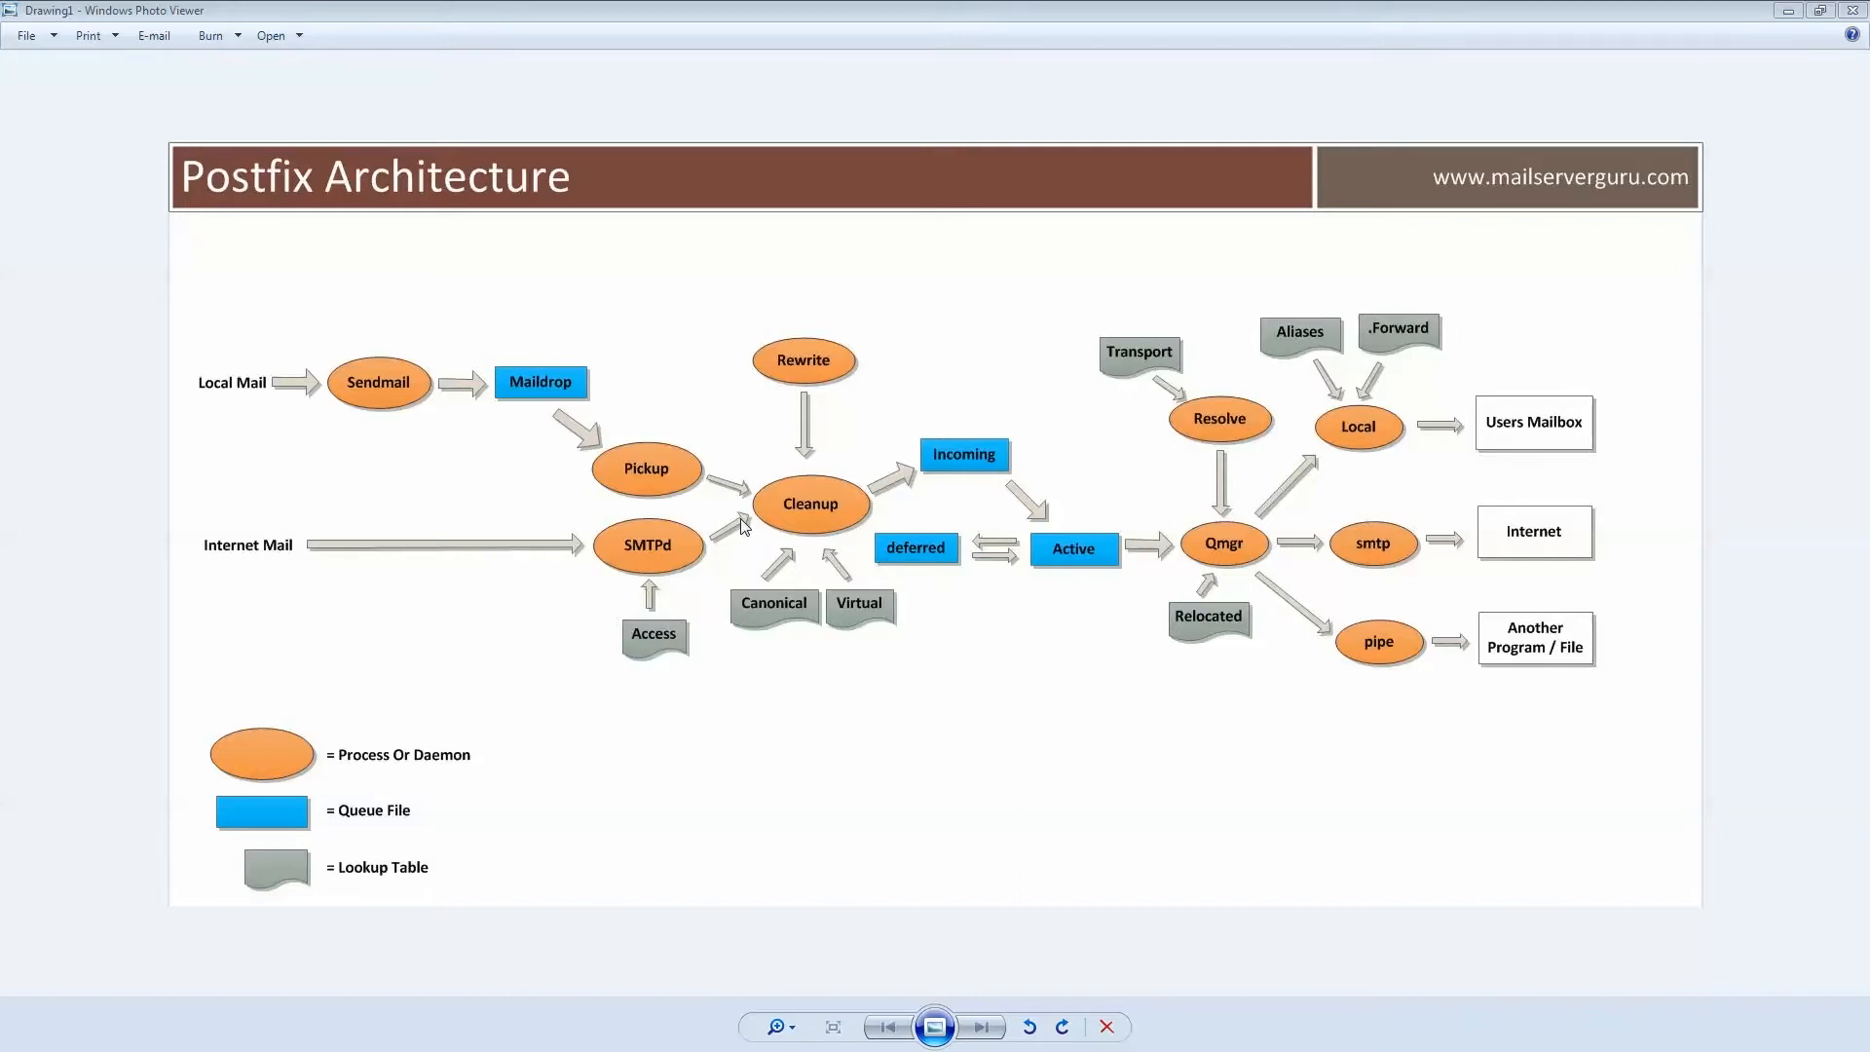
mouse_move(848, 504)
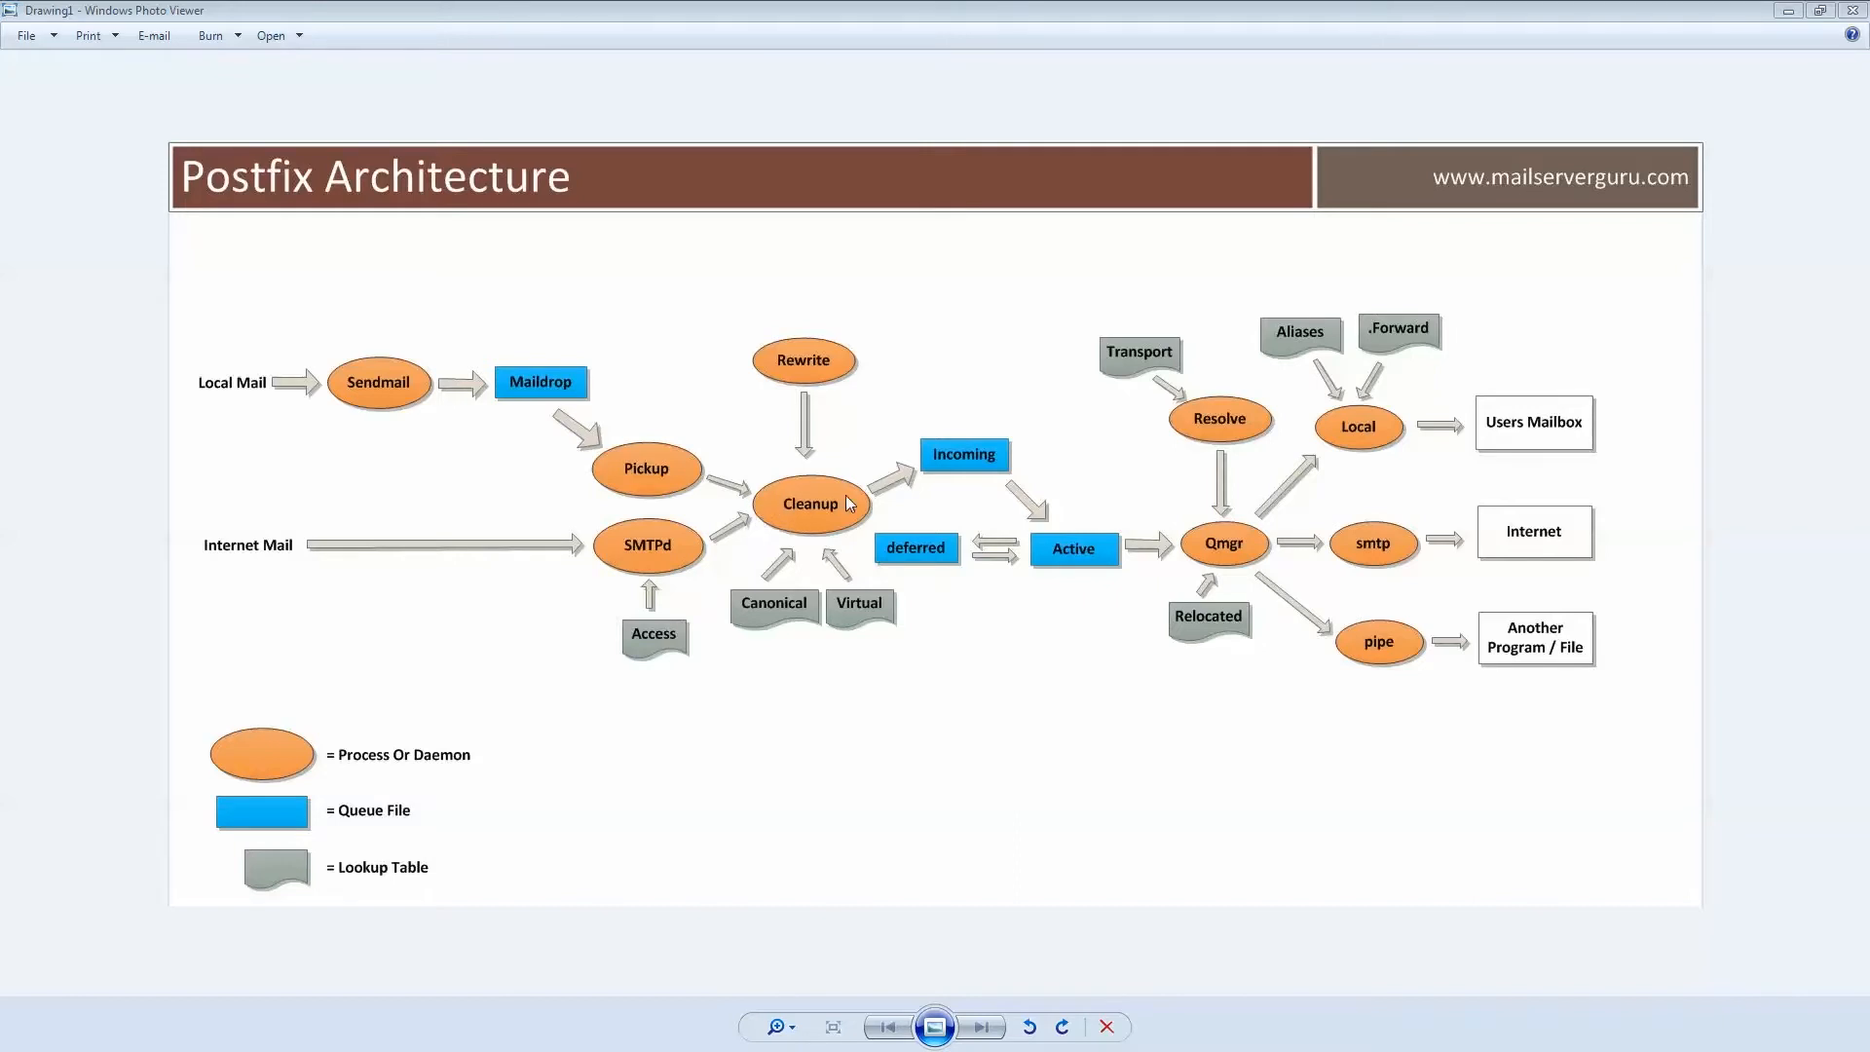
mouse_move(808, 506)
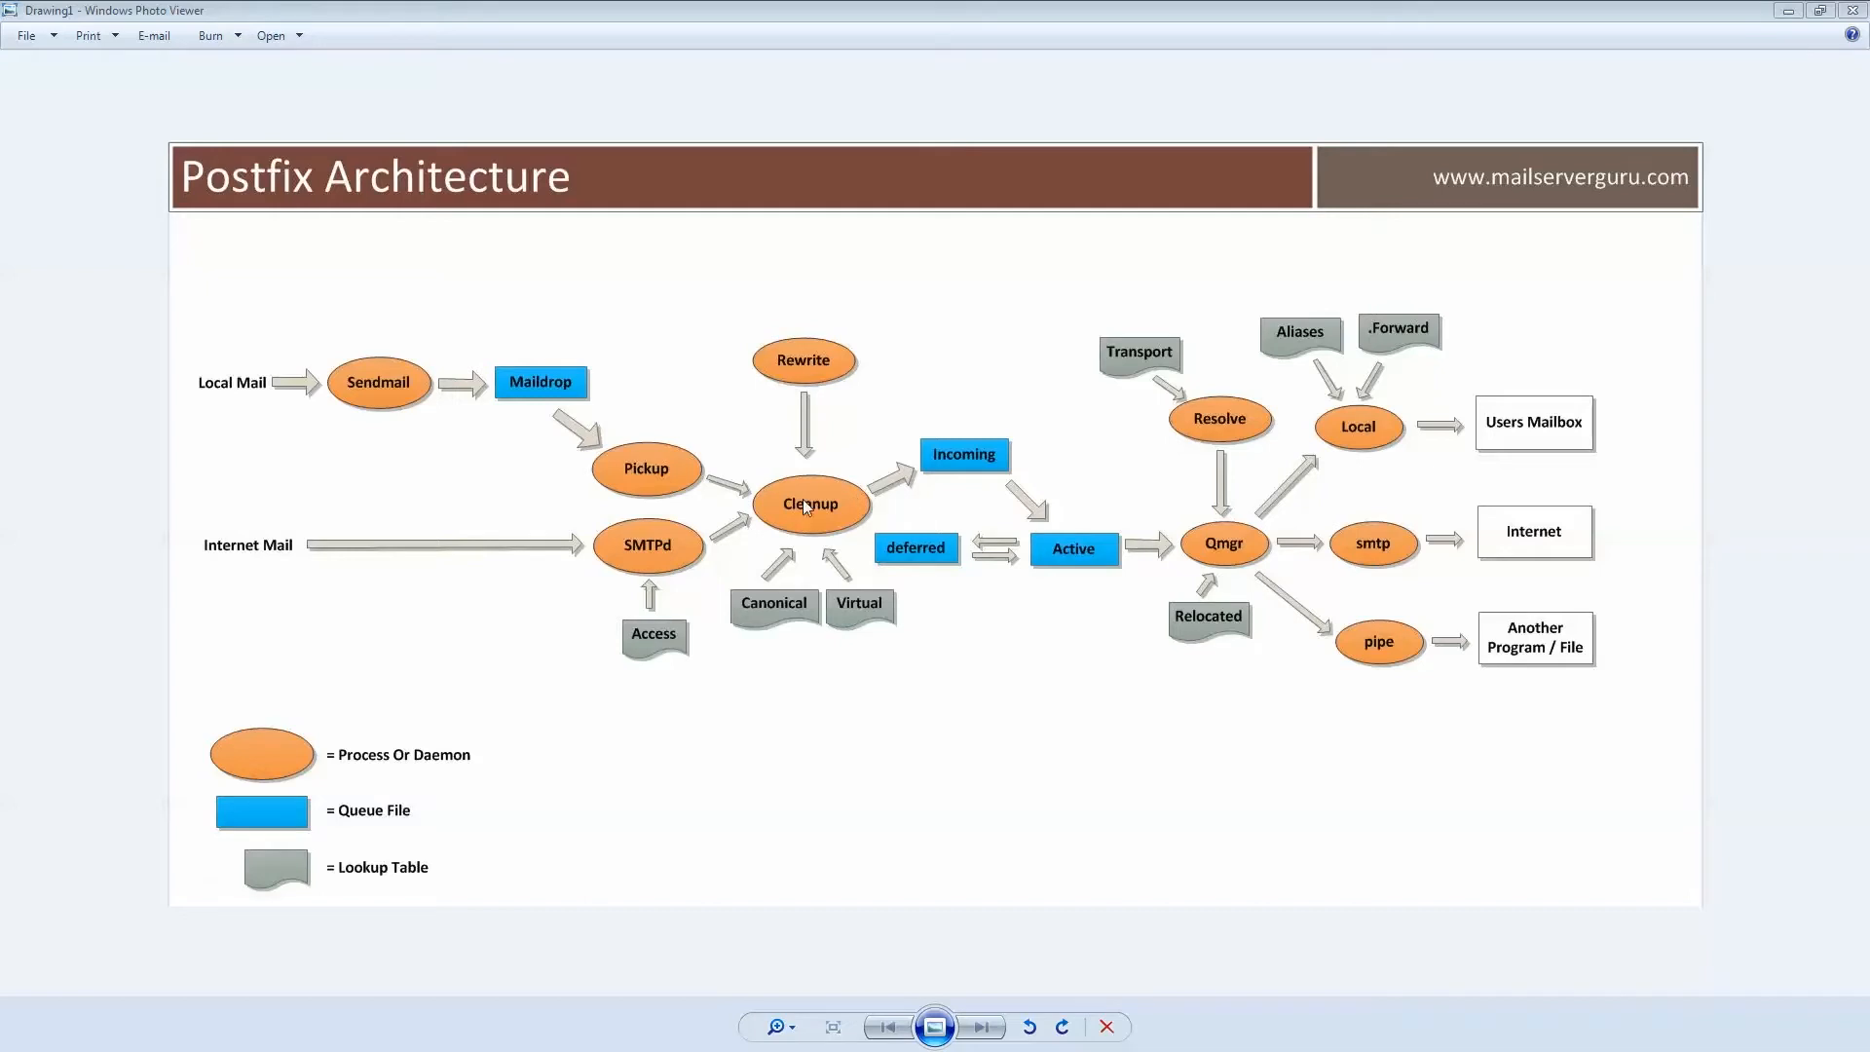
mouse_move(915, 489)
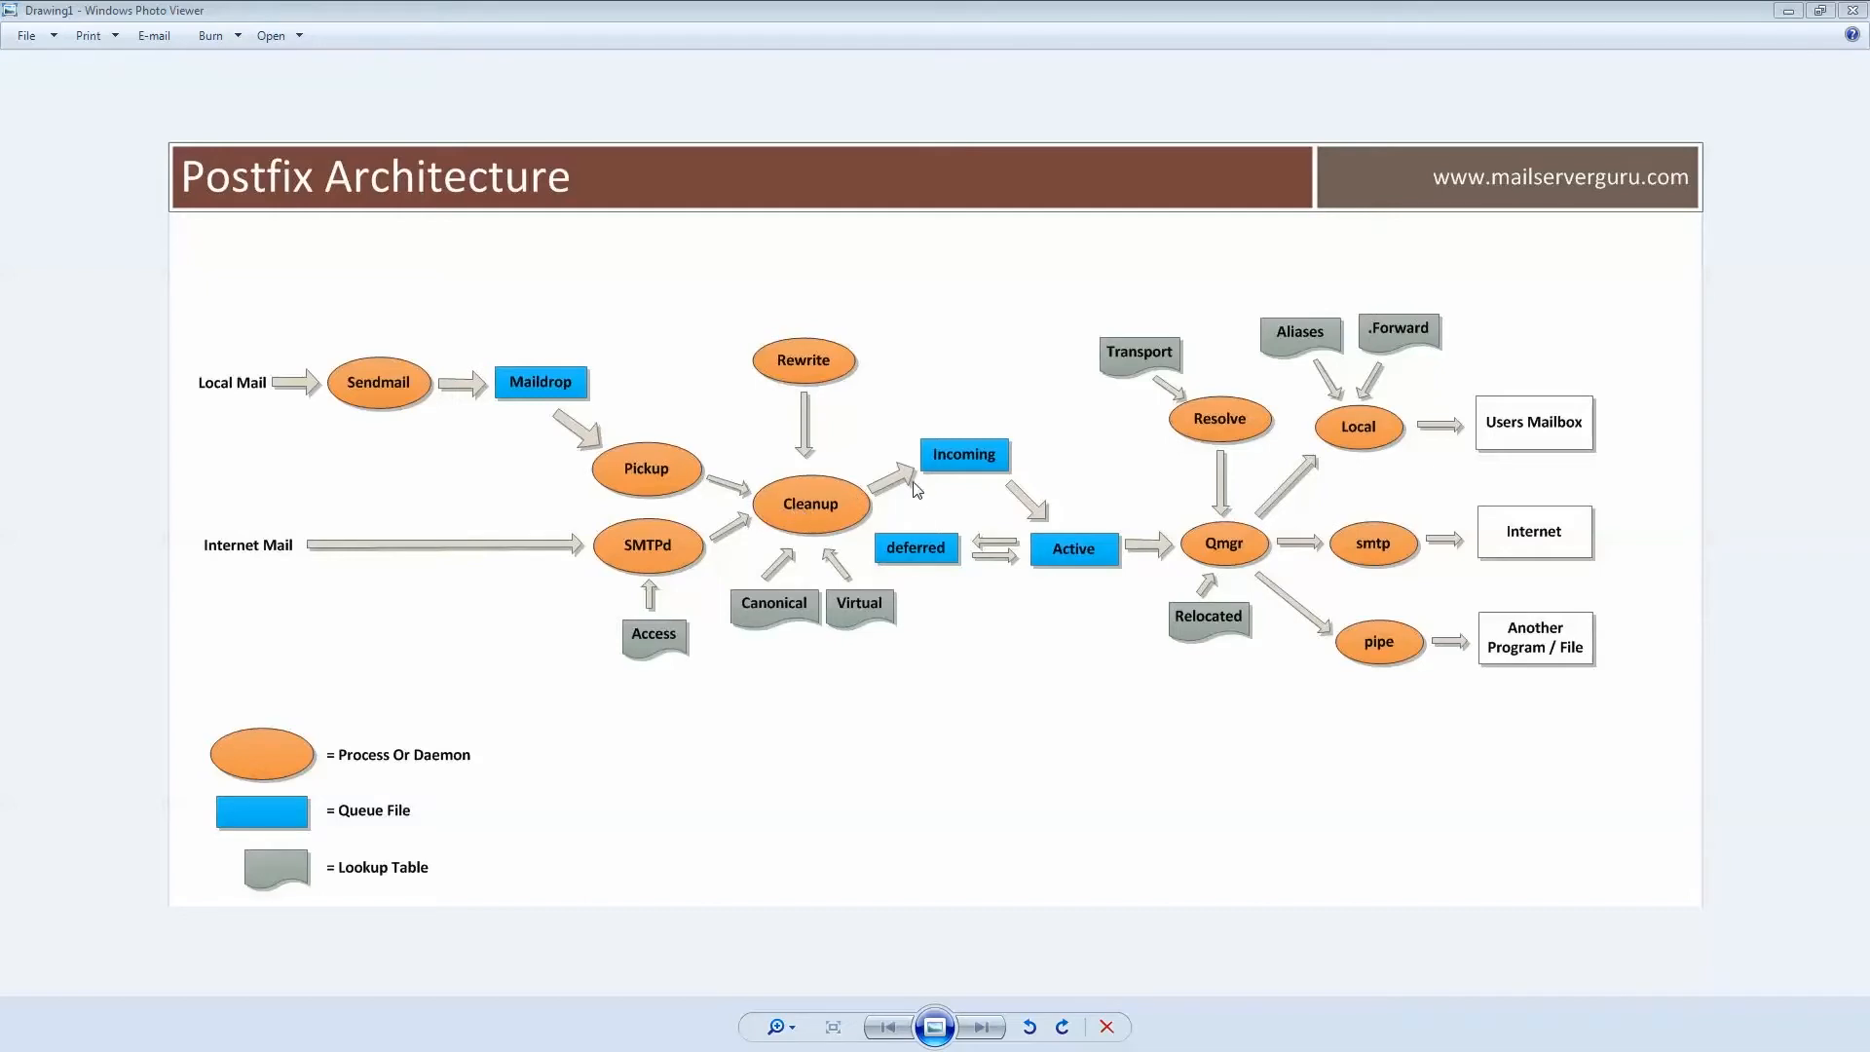
mouse_move(962, 472)
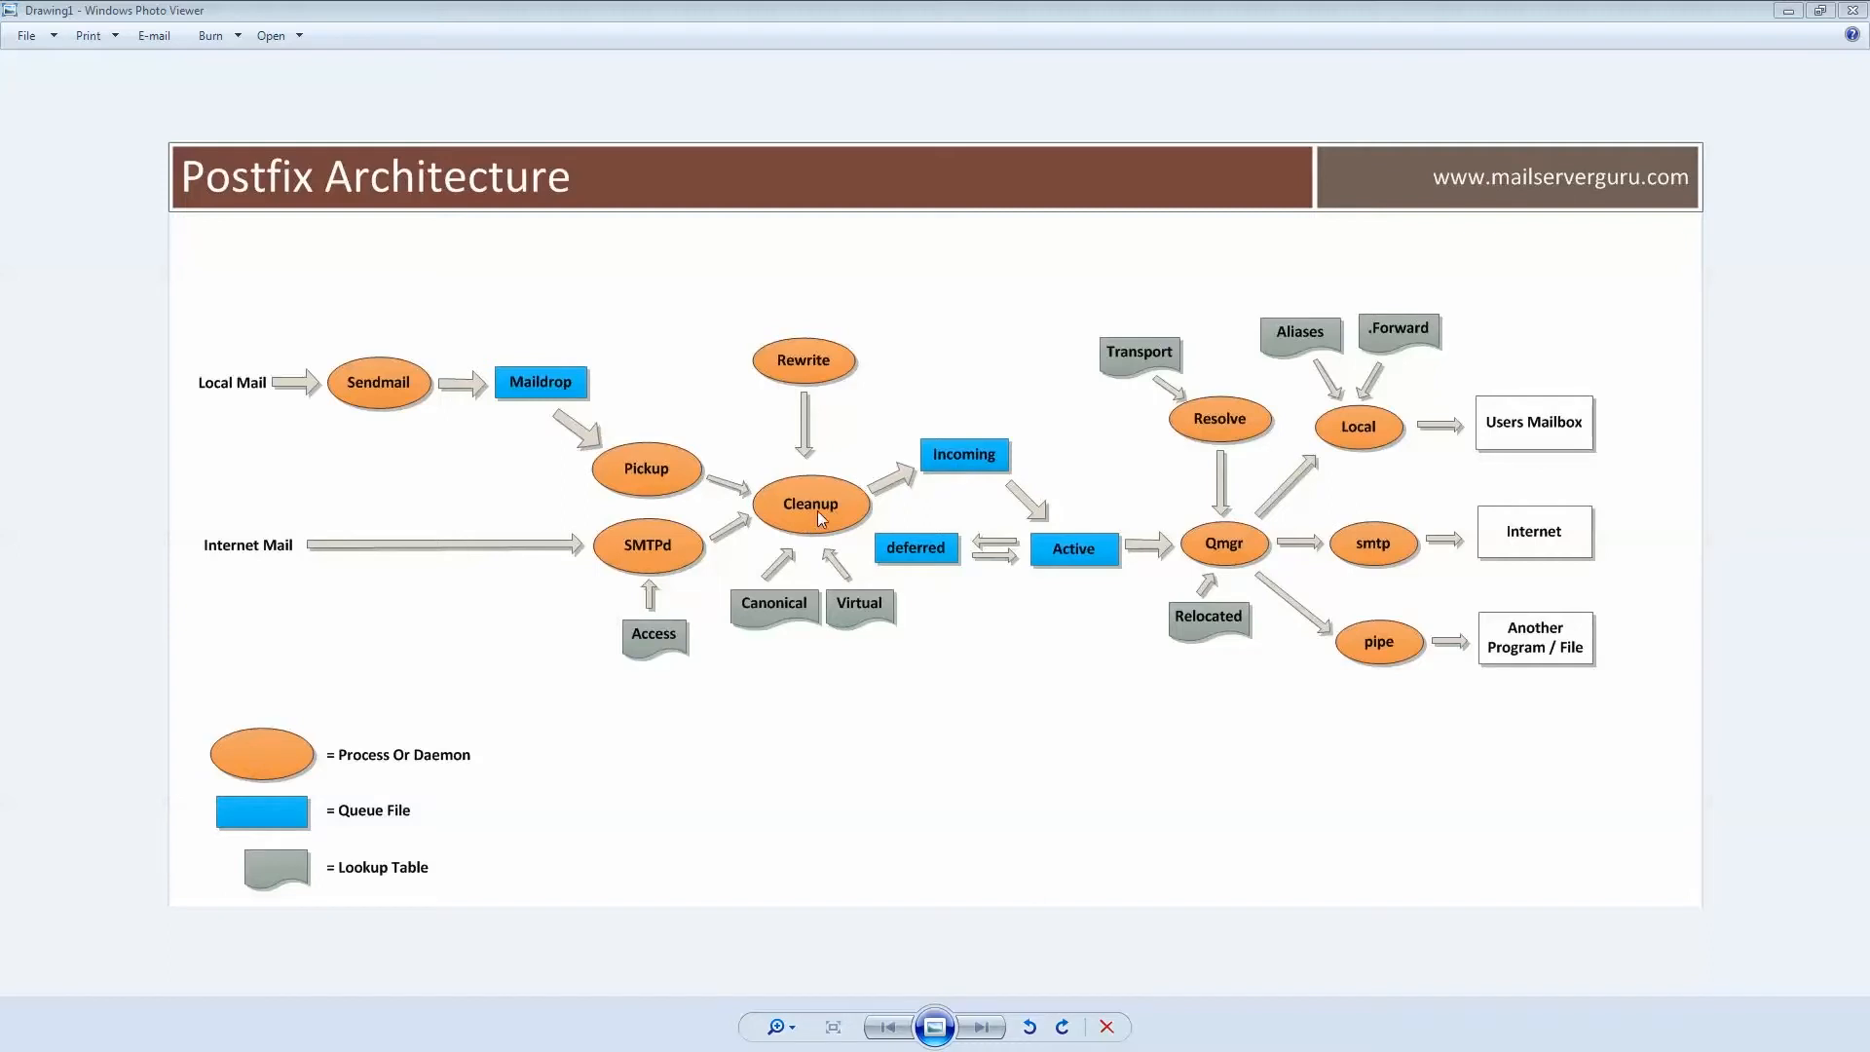
mouse_move(867, 503)
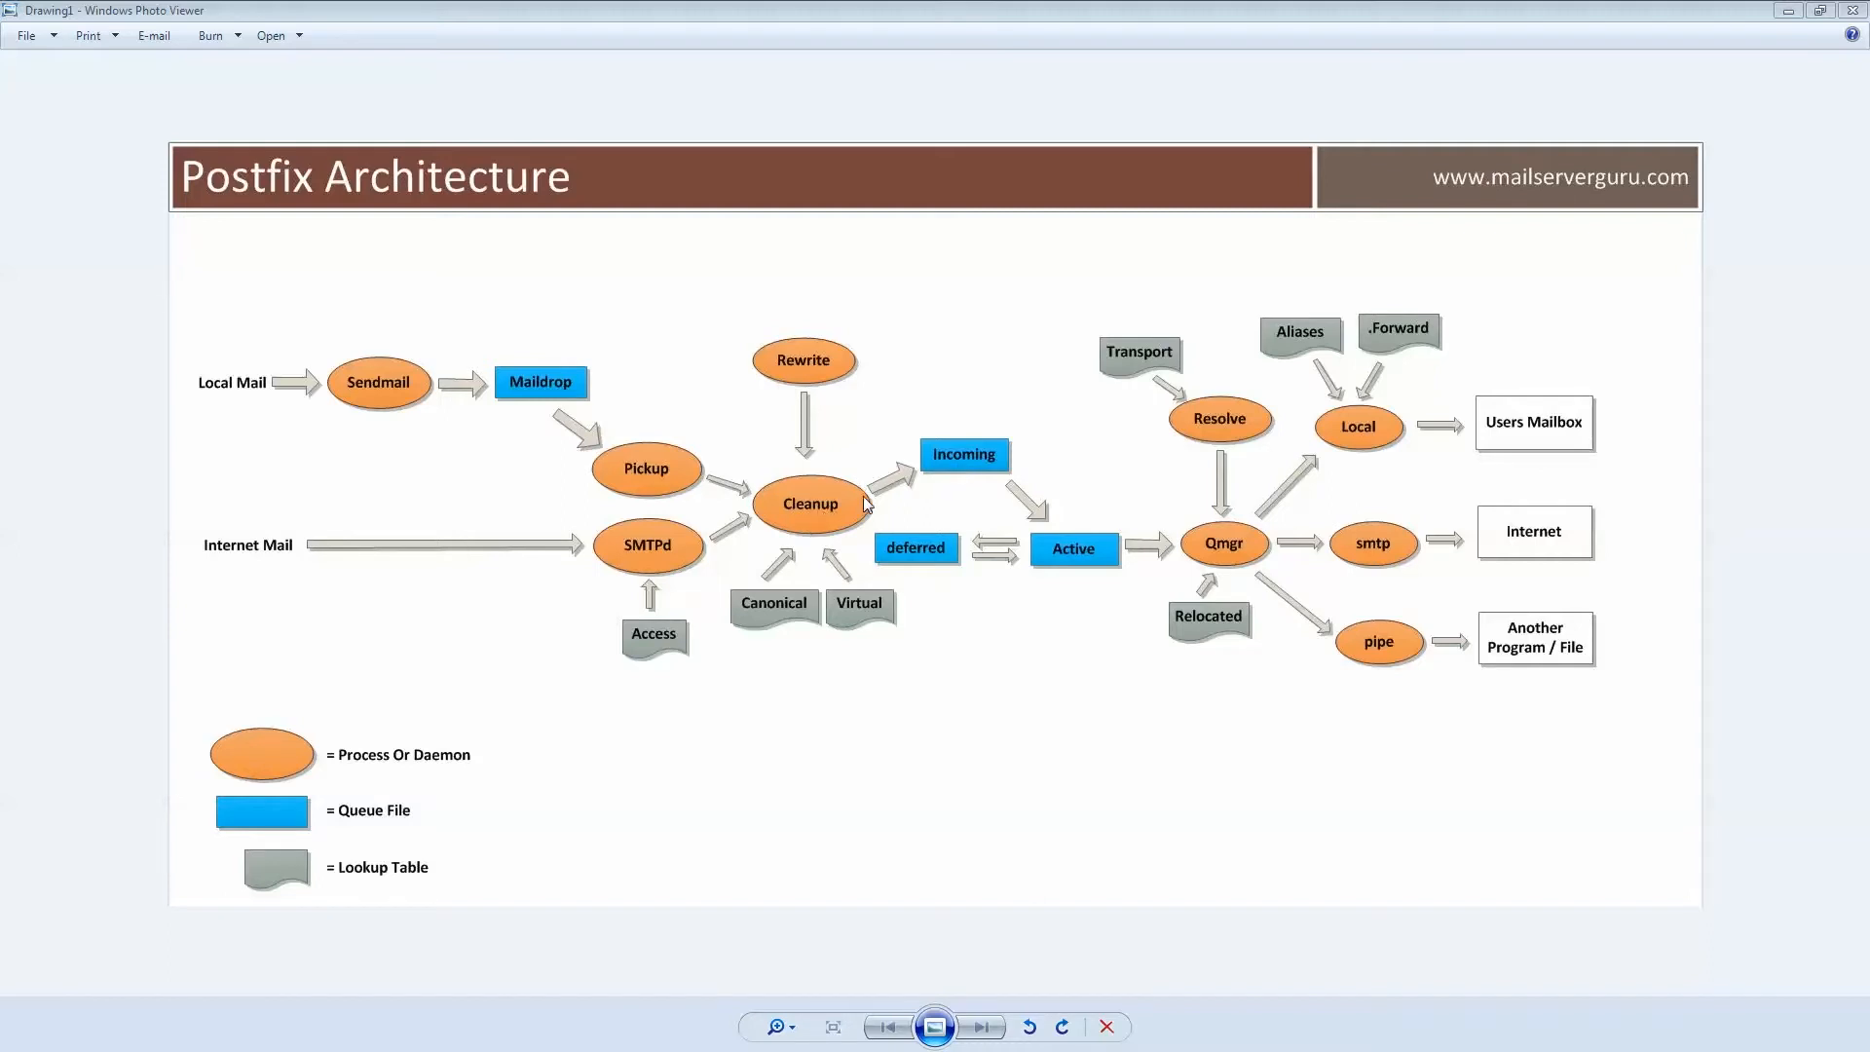
mouse_move(739, 483)
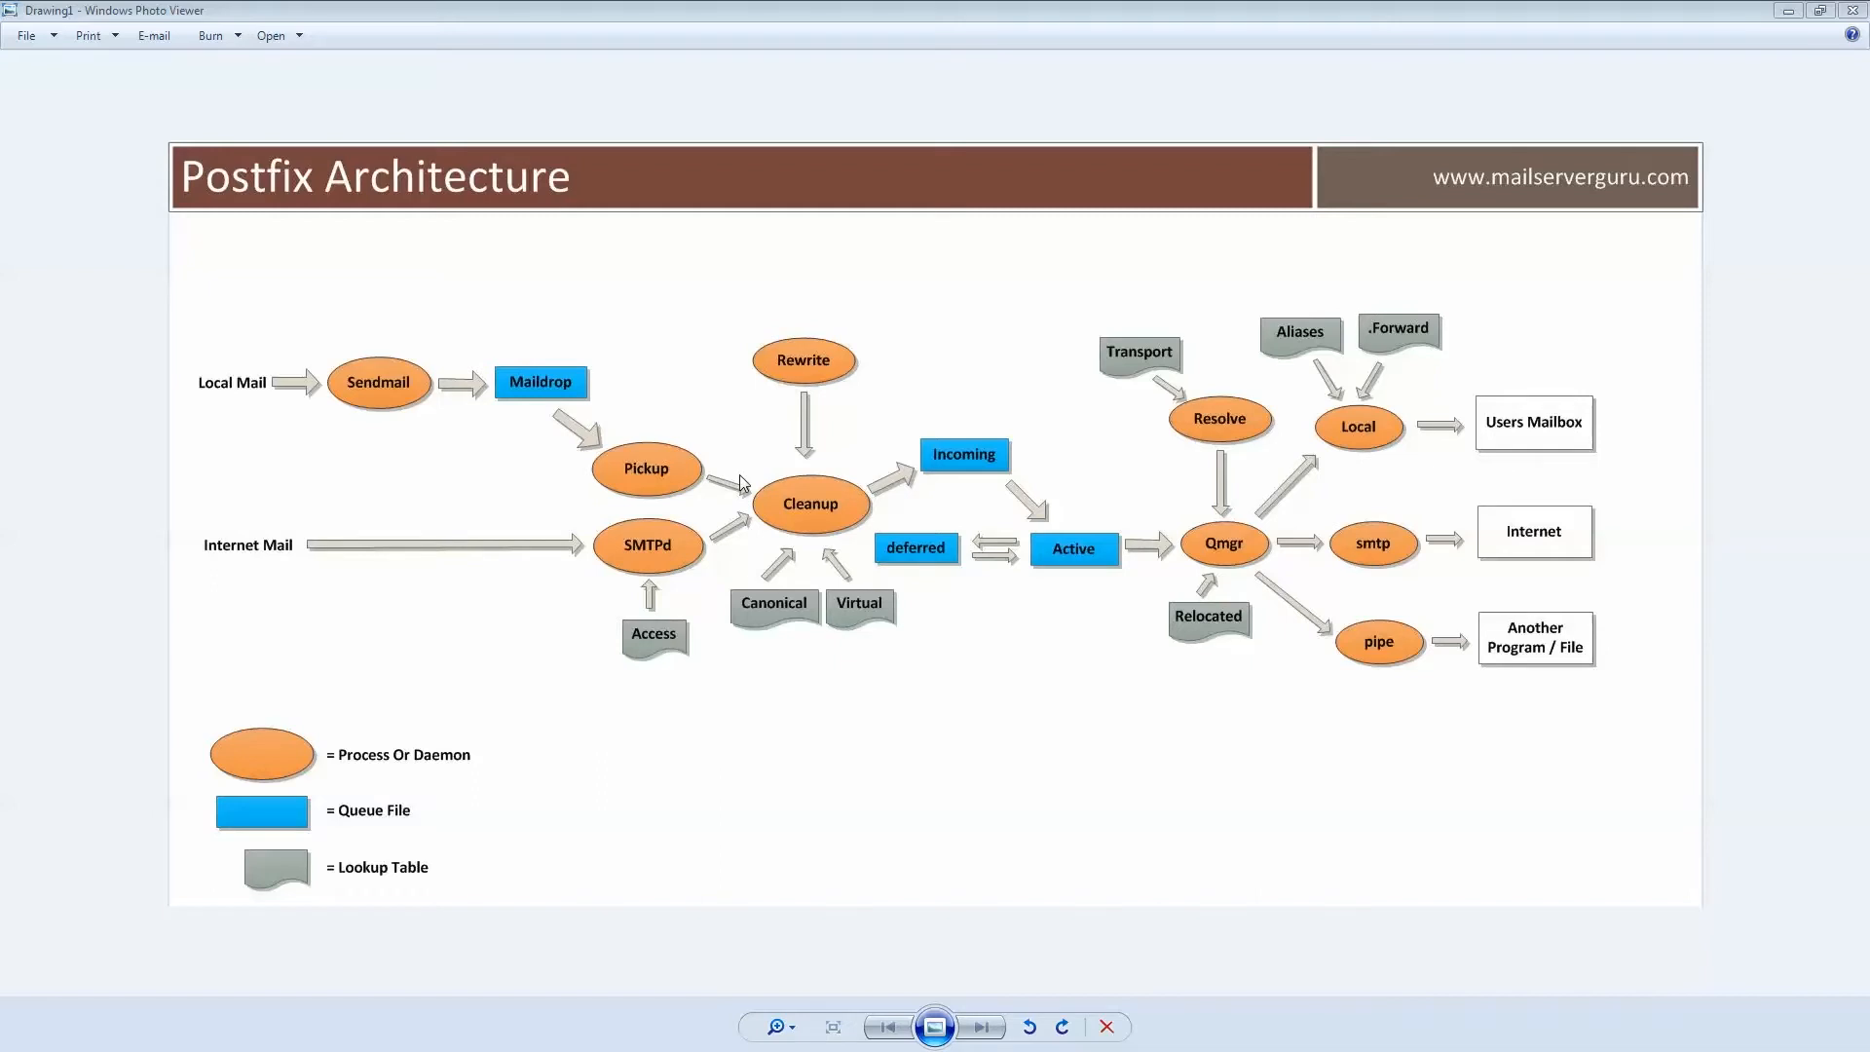
mouse_move(850, 487)
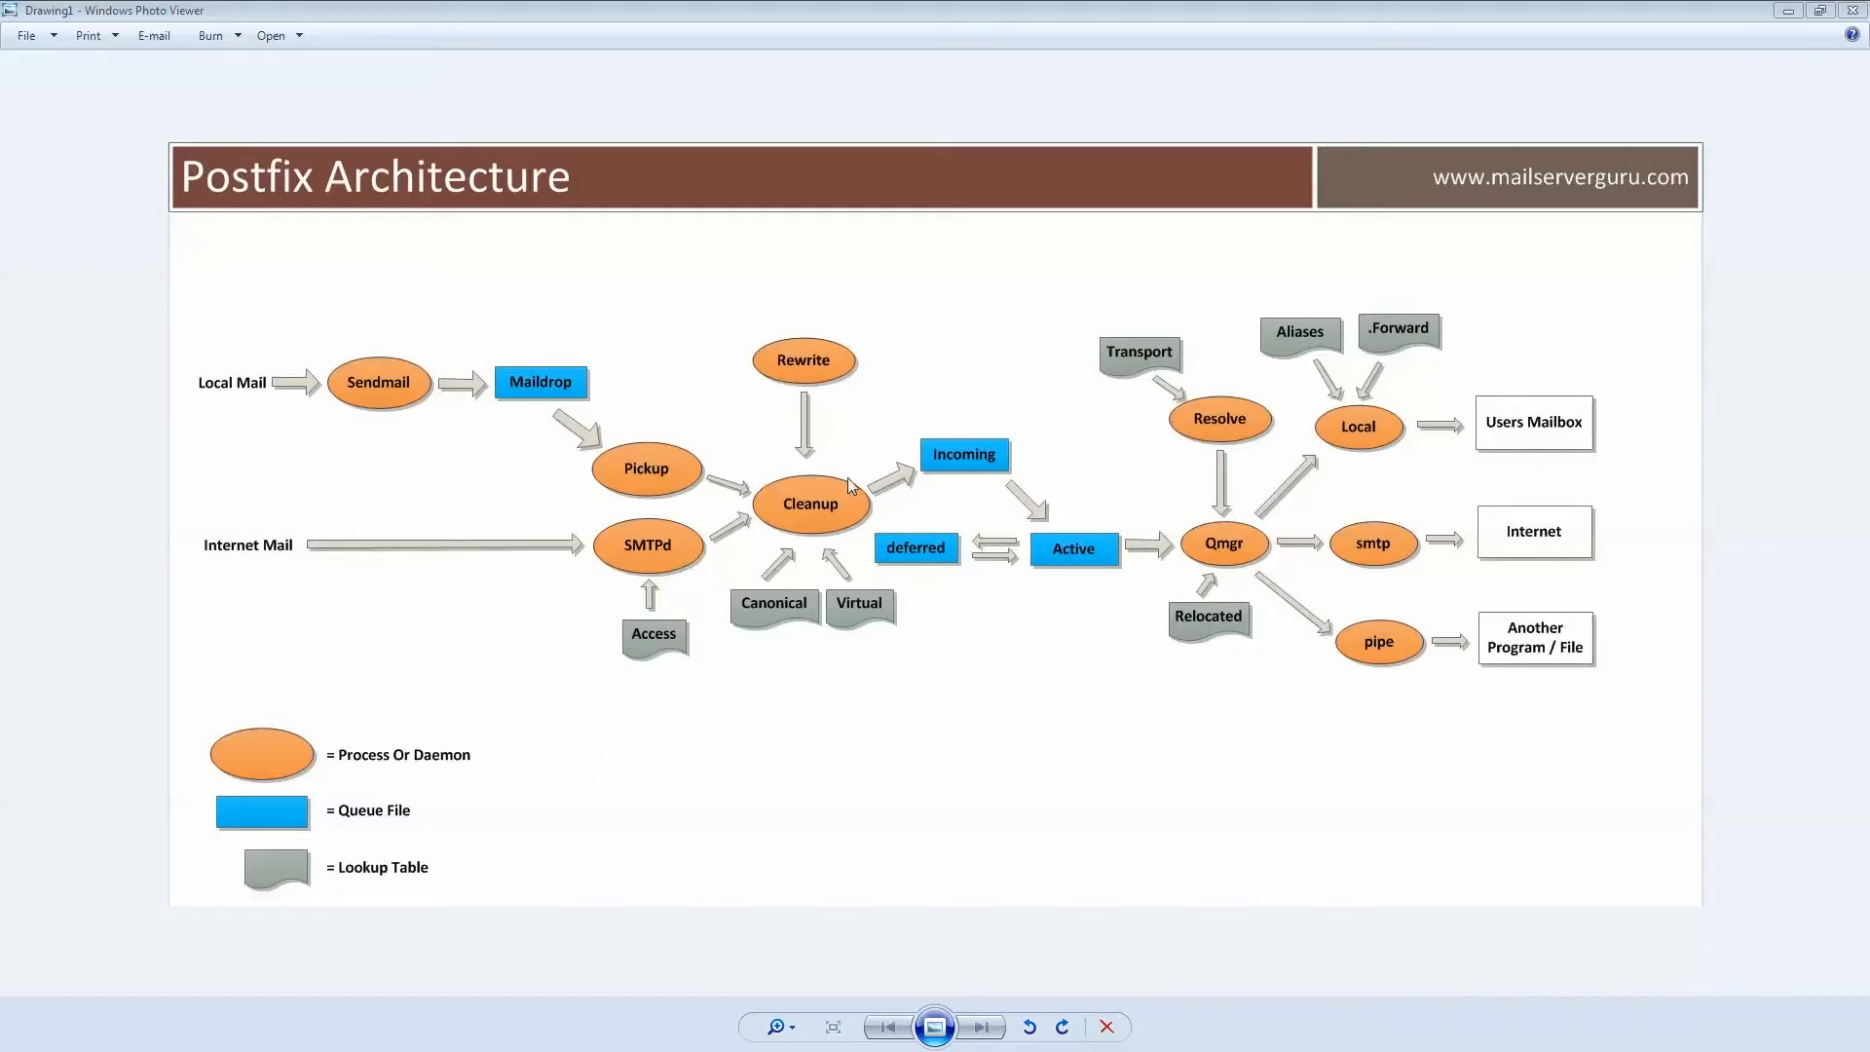
mouse_move(511, 498)
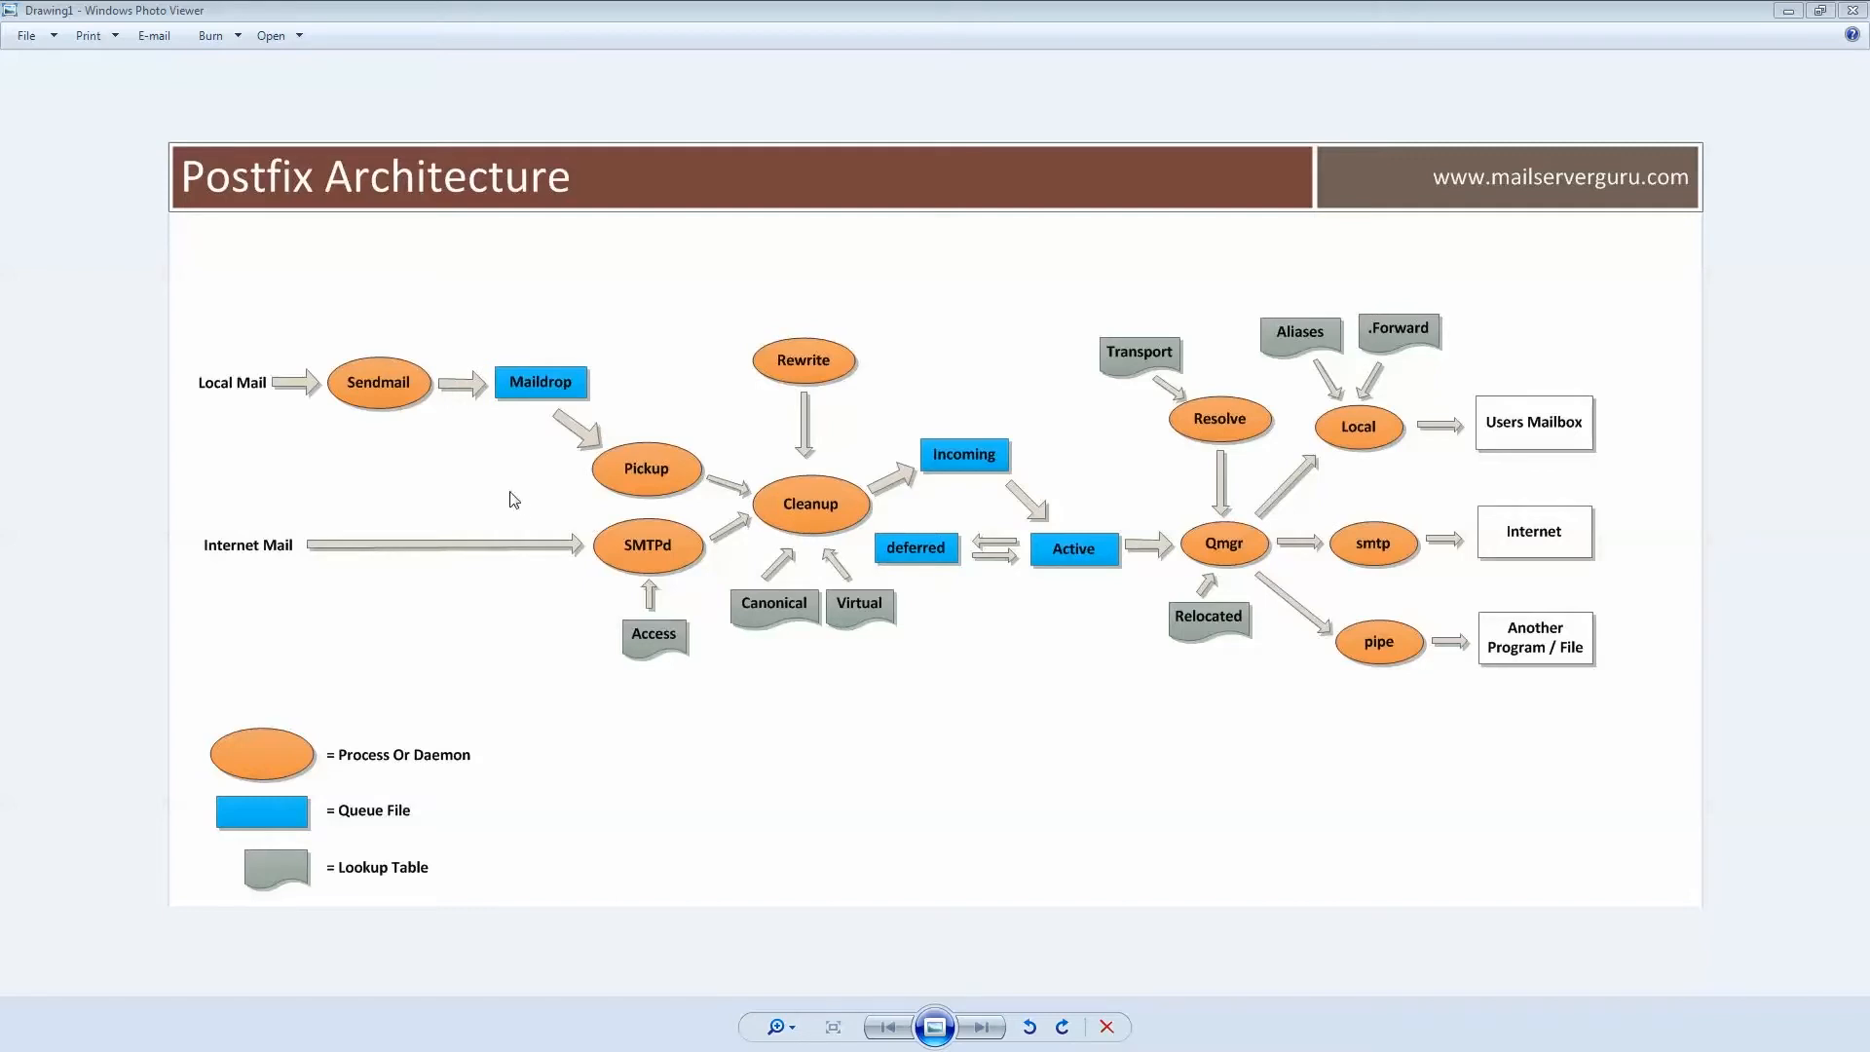
mouse_move(485, 490)
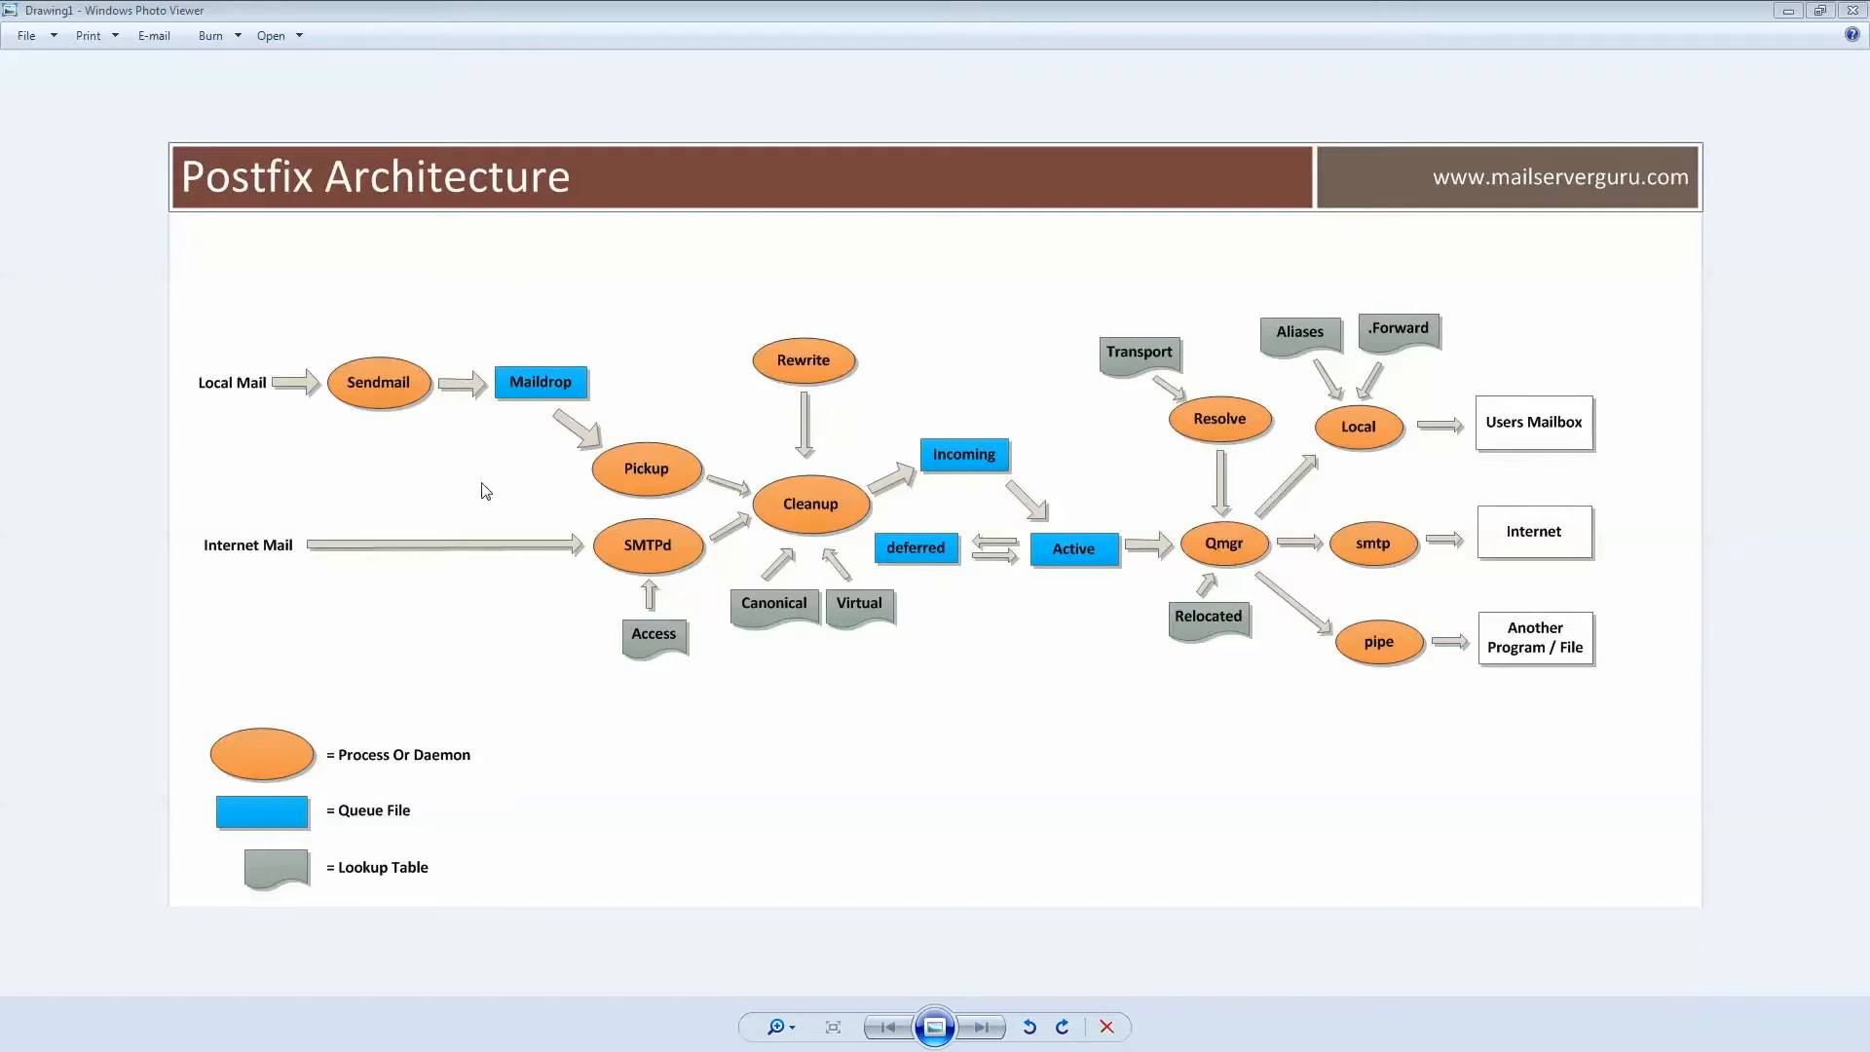
mouse_move(1219, 480)
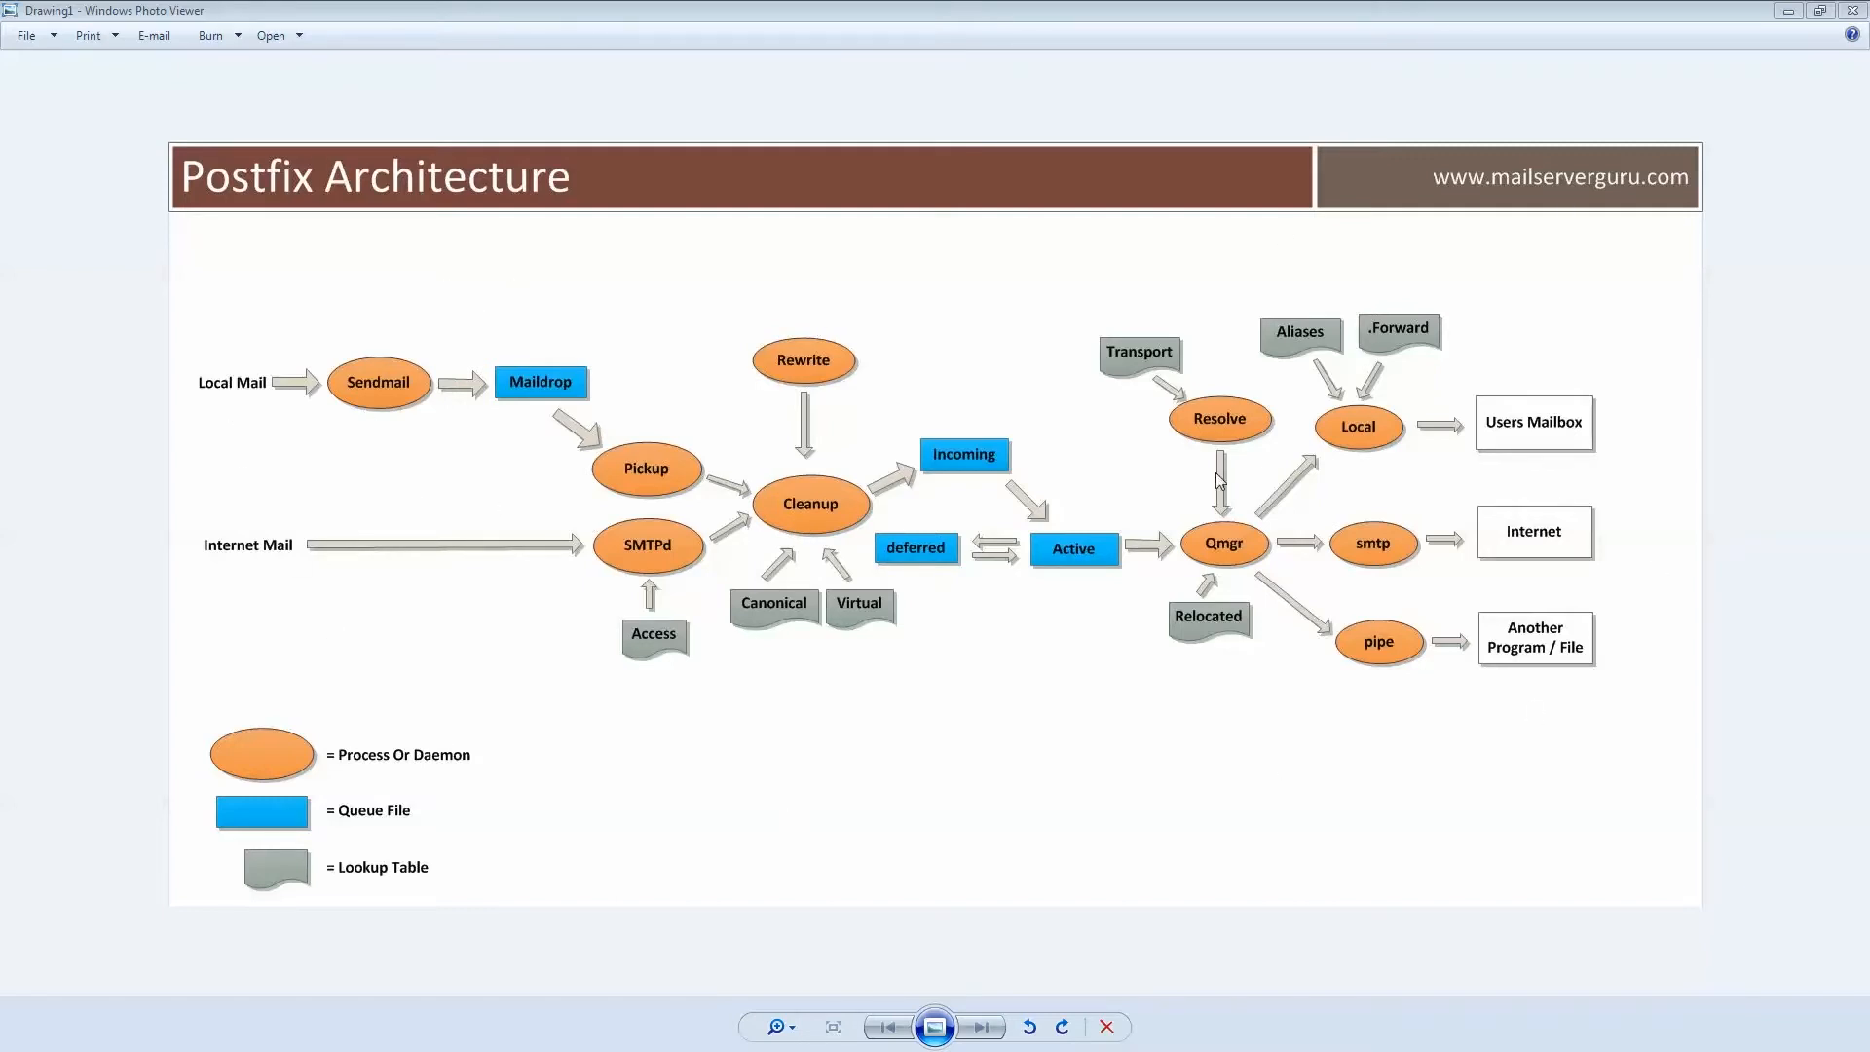
mouse_move(799, 633)
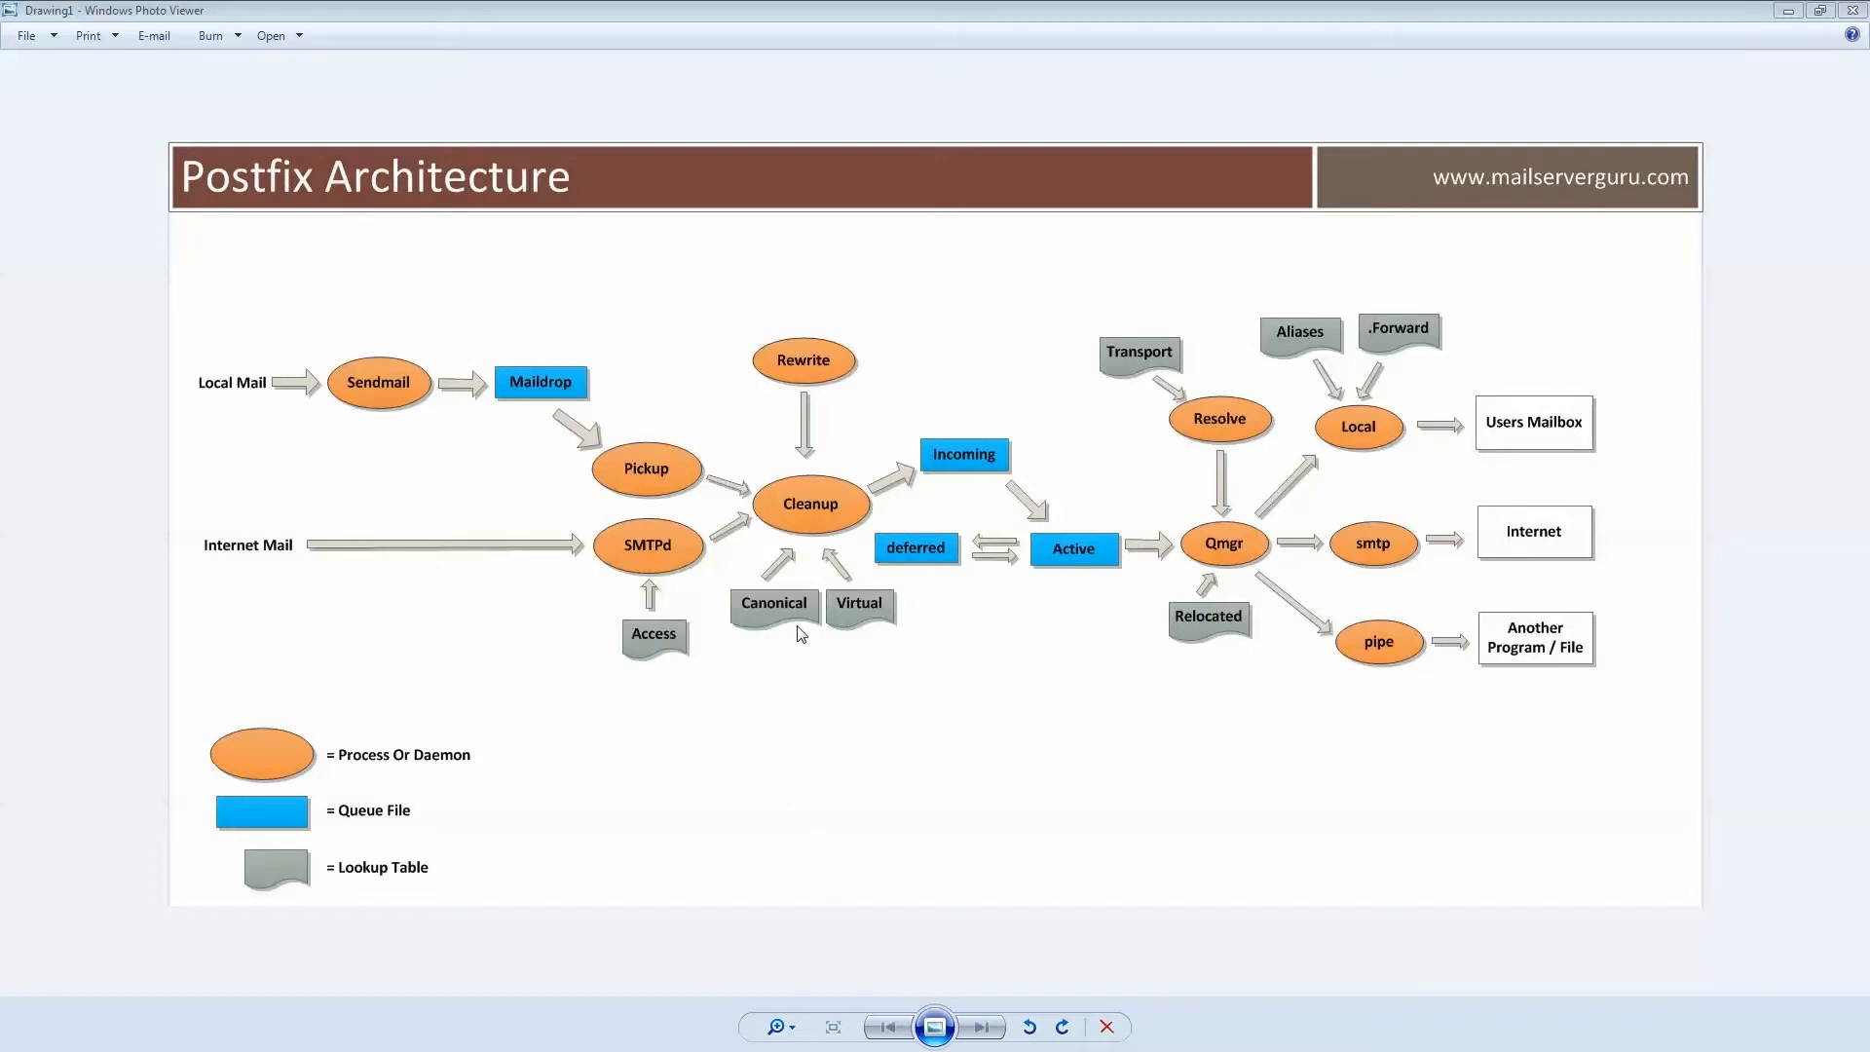
mouse_move(376, 504)
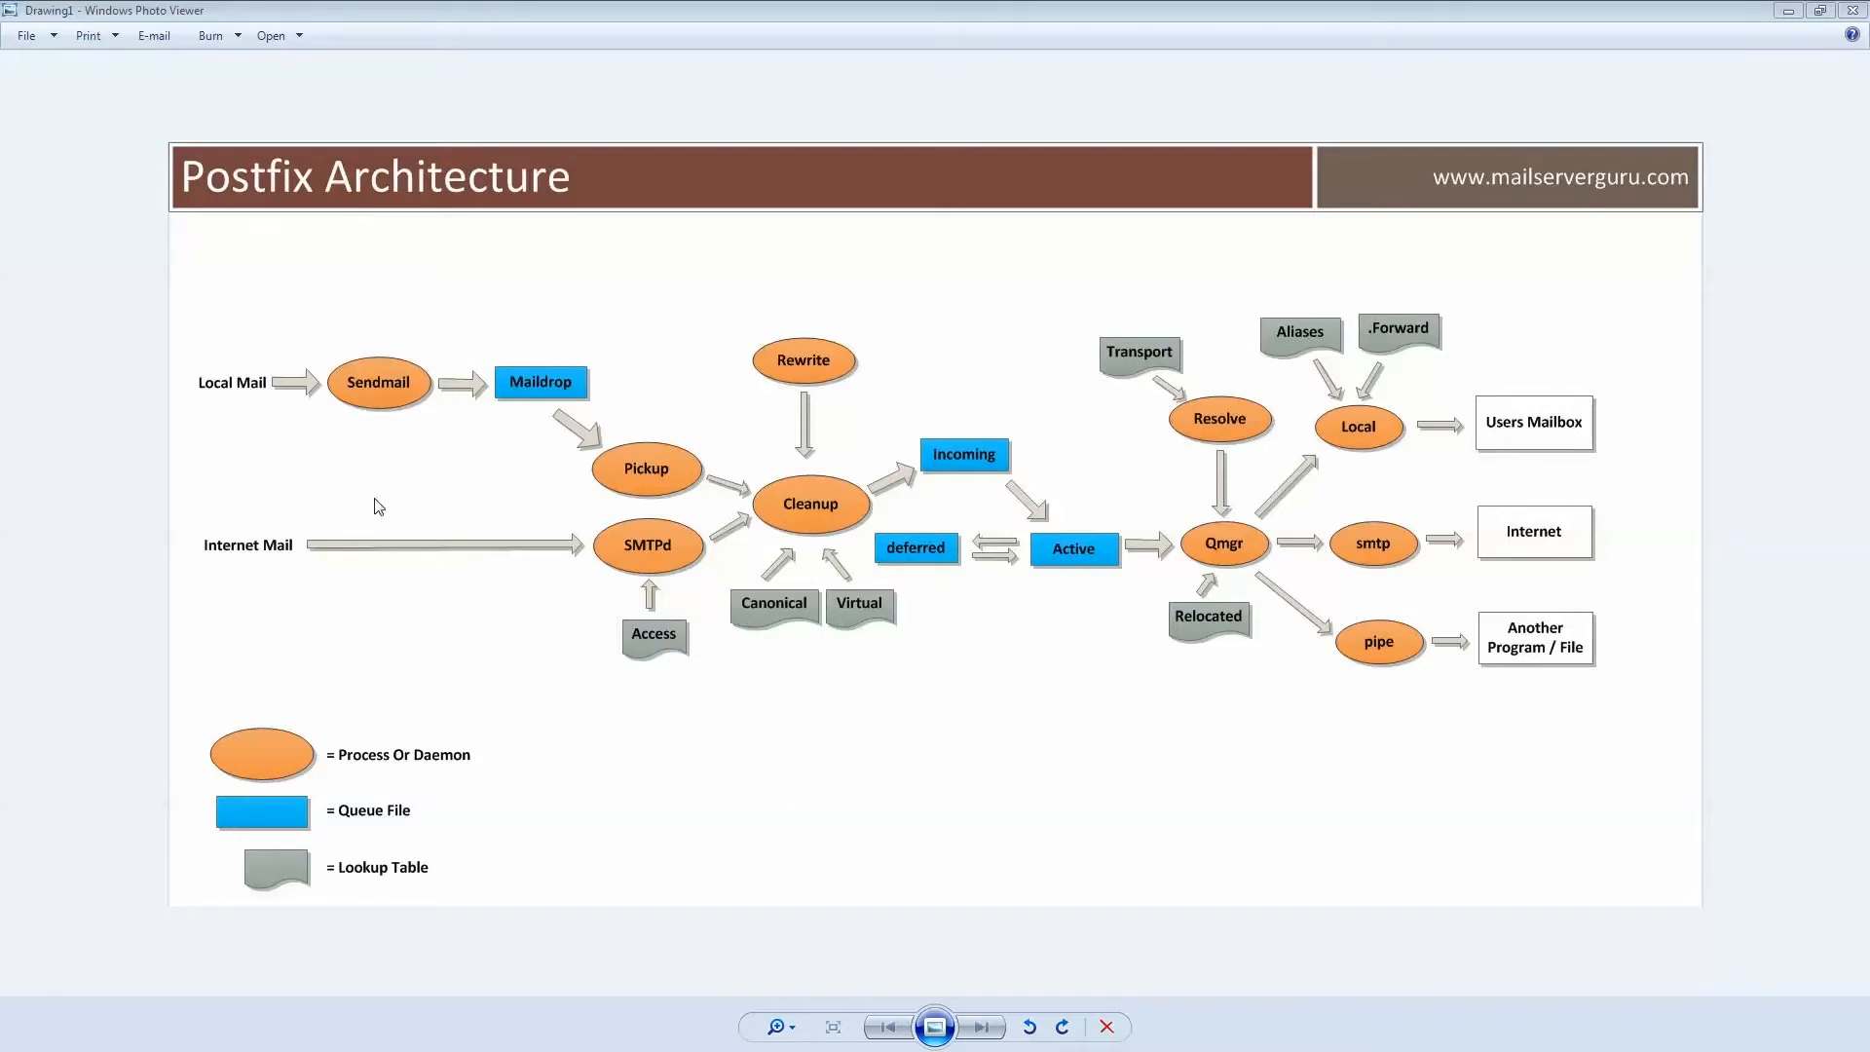
mouse_move(391, 403)
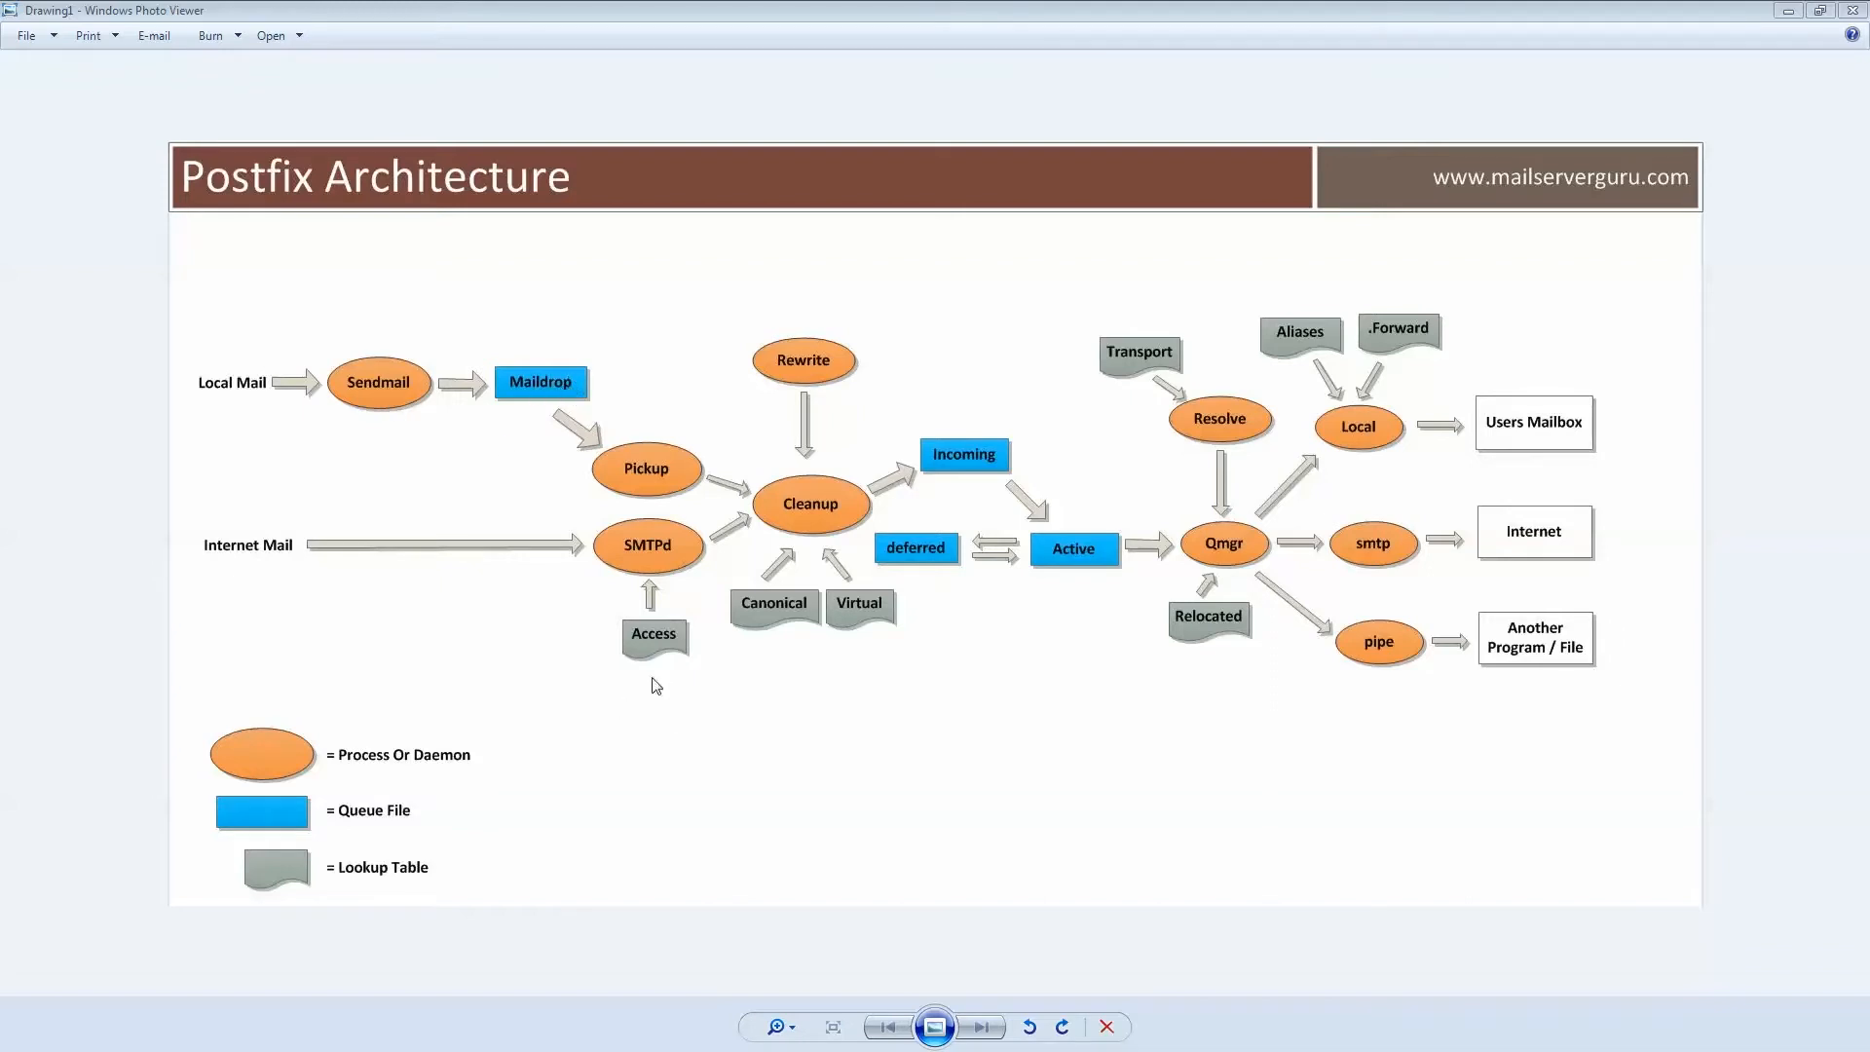
mouse_move(680, 633)
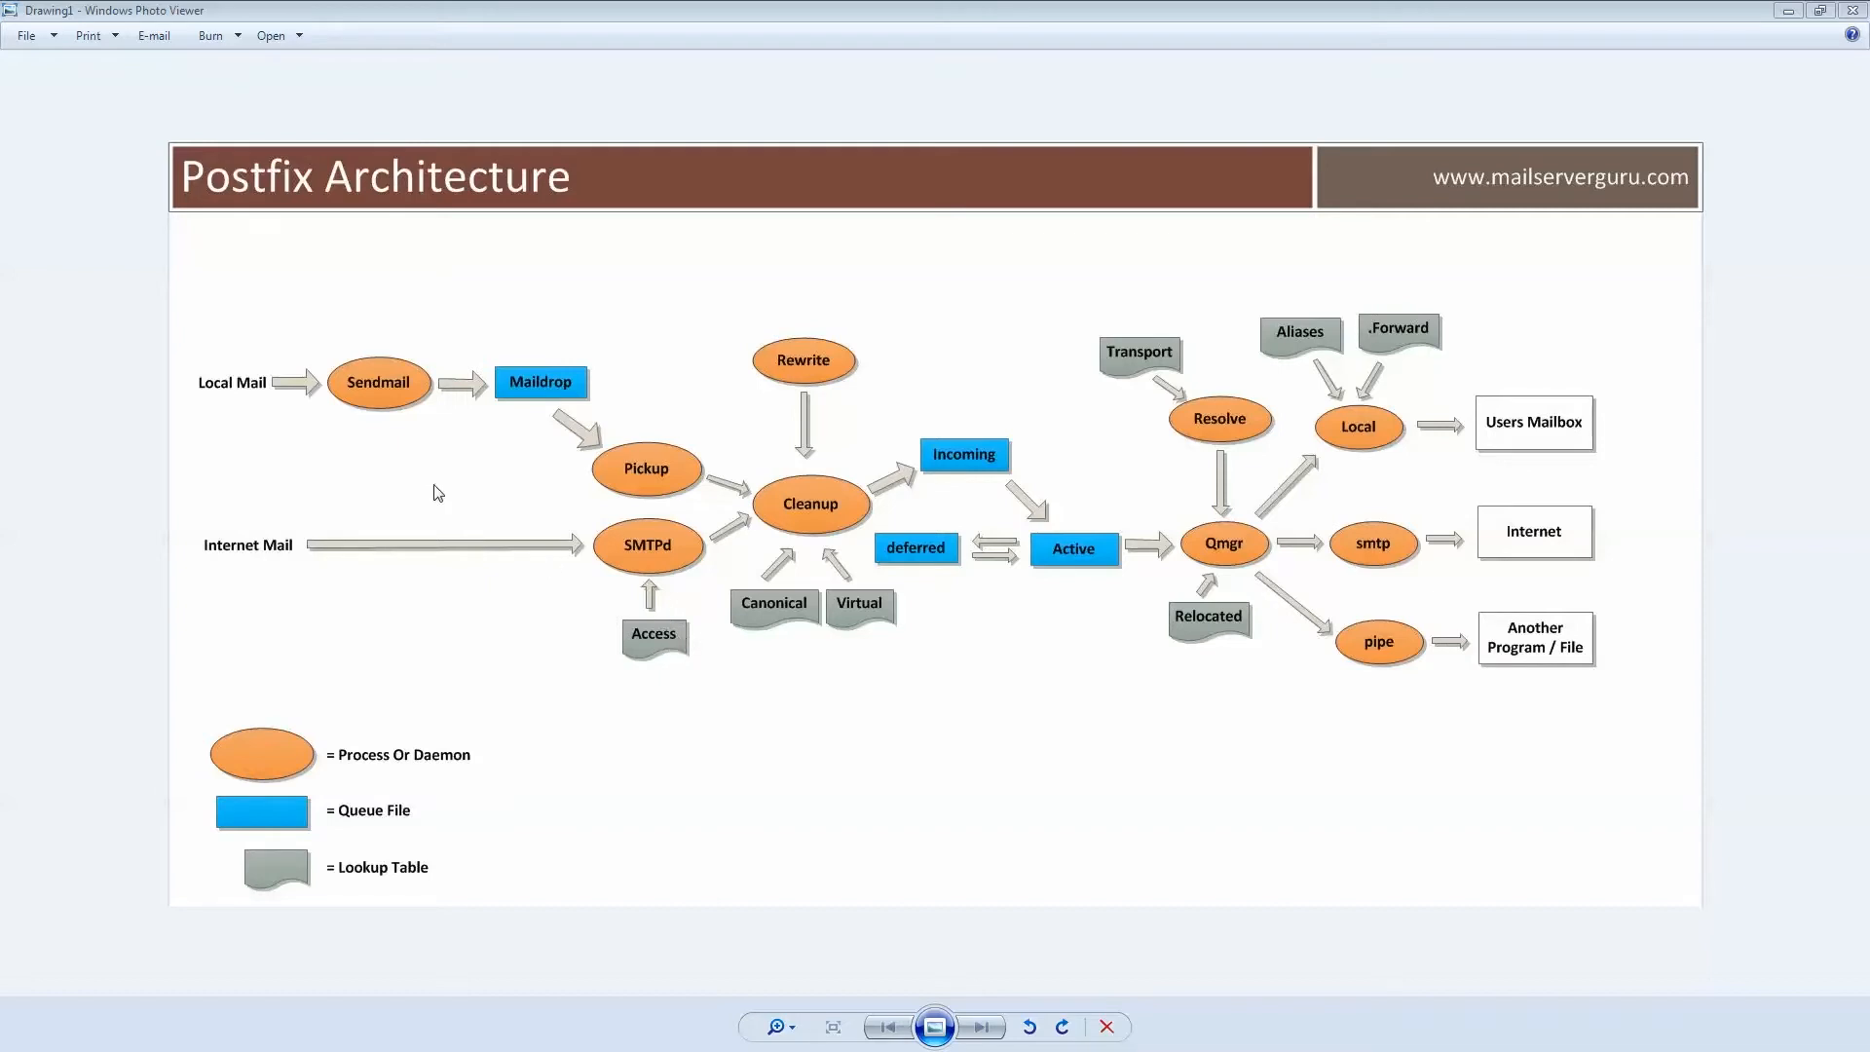
mouse_move(292, 462)
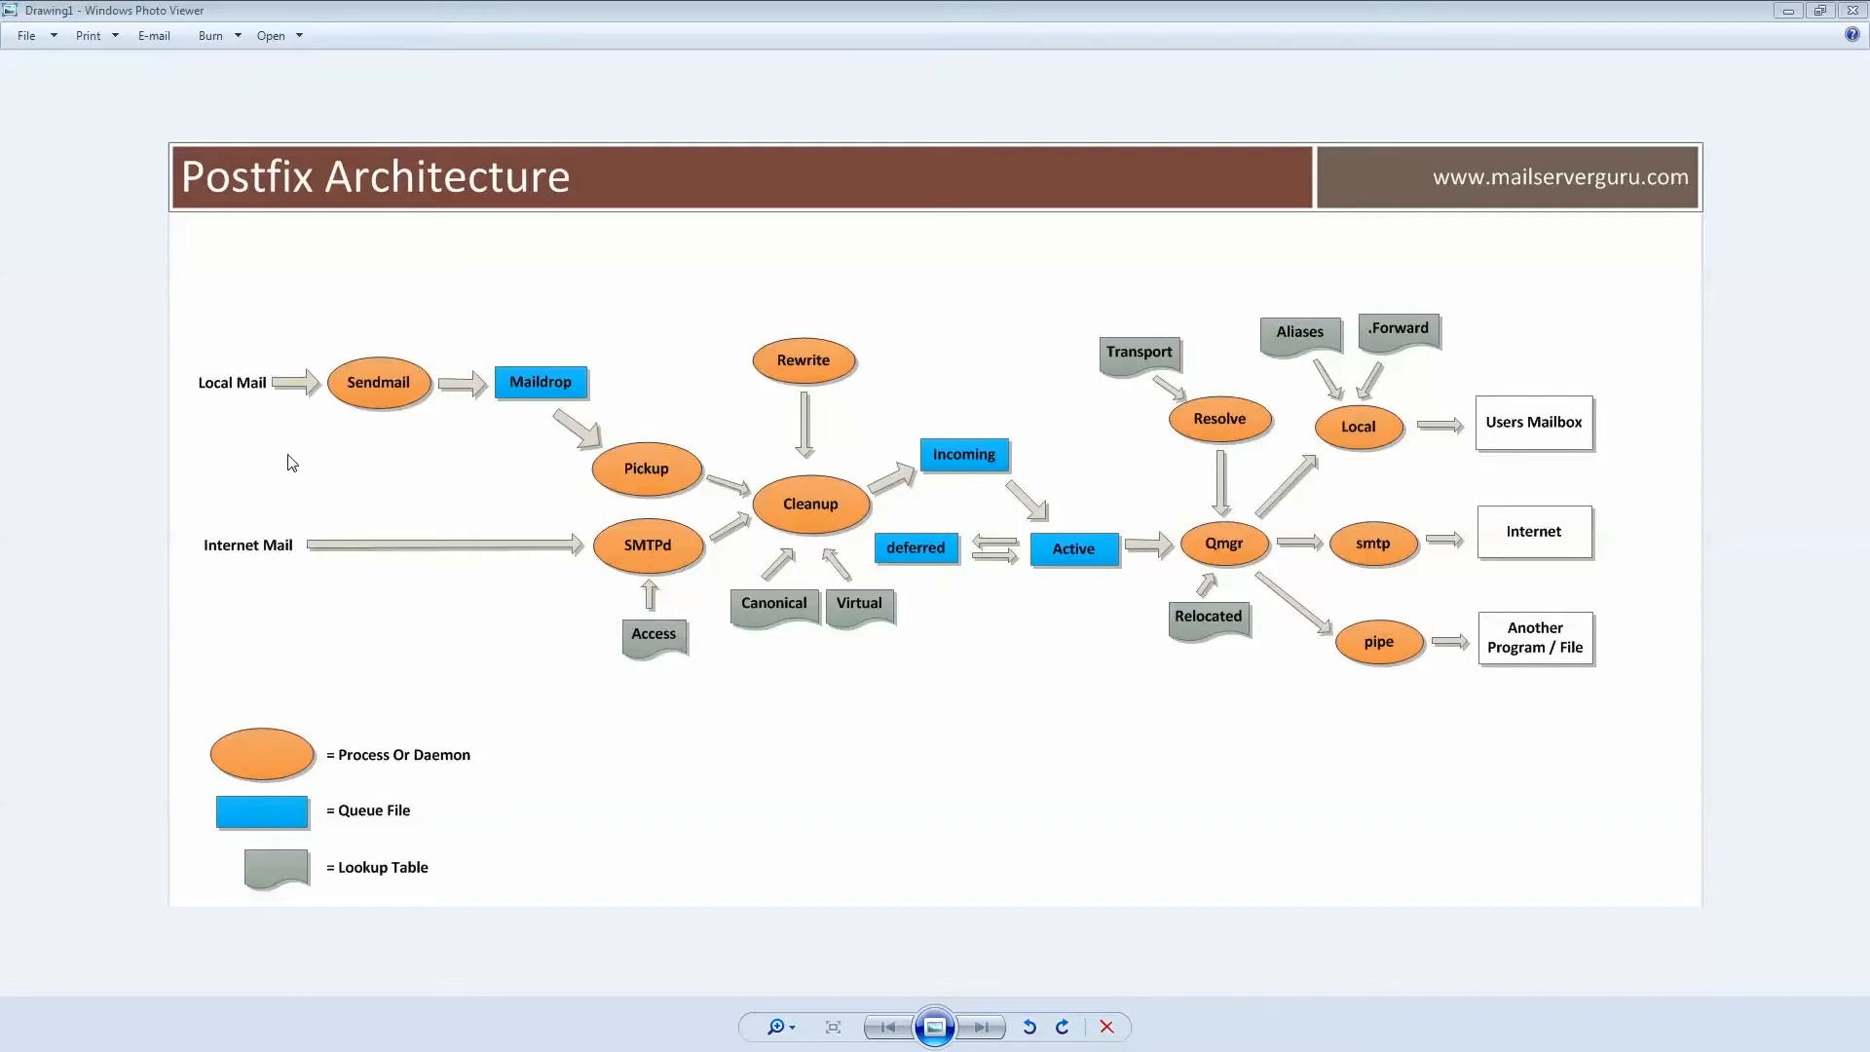
mouse_move(797, 511)
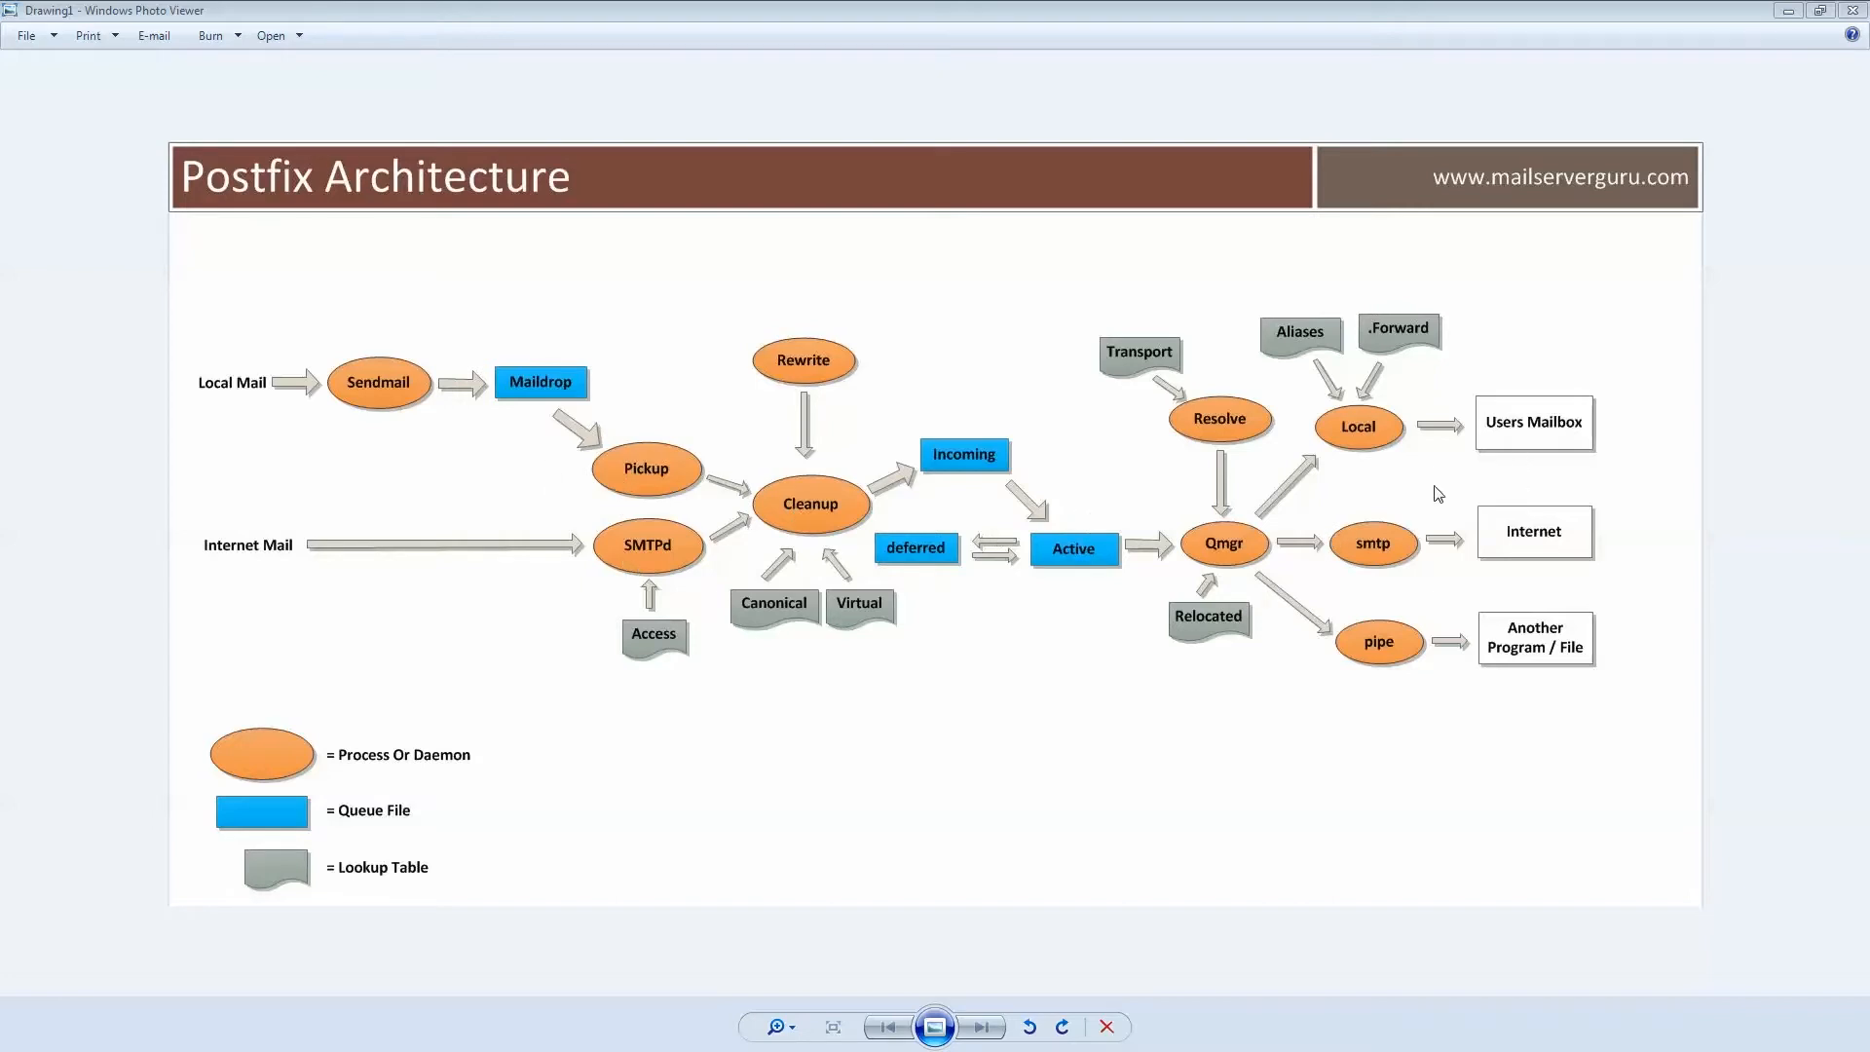
mouse_move(1632, 444)
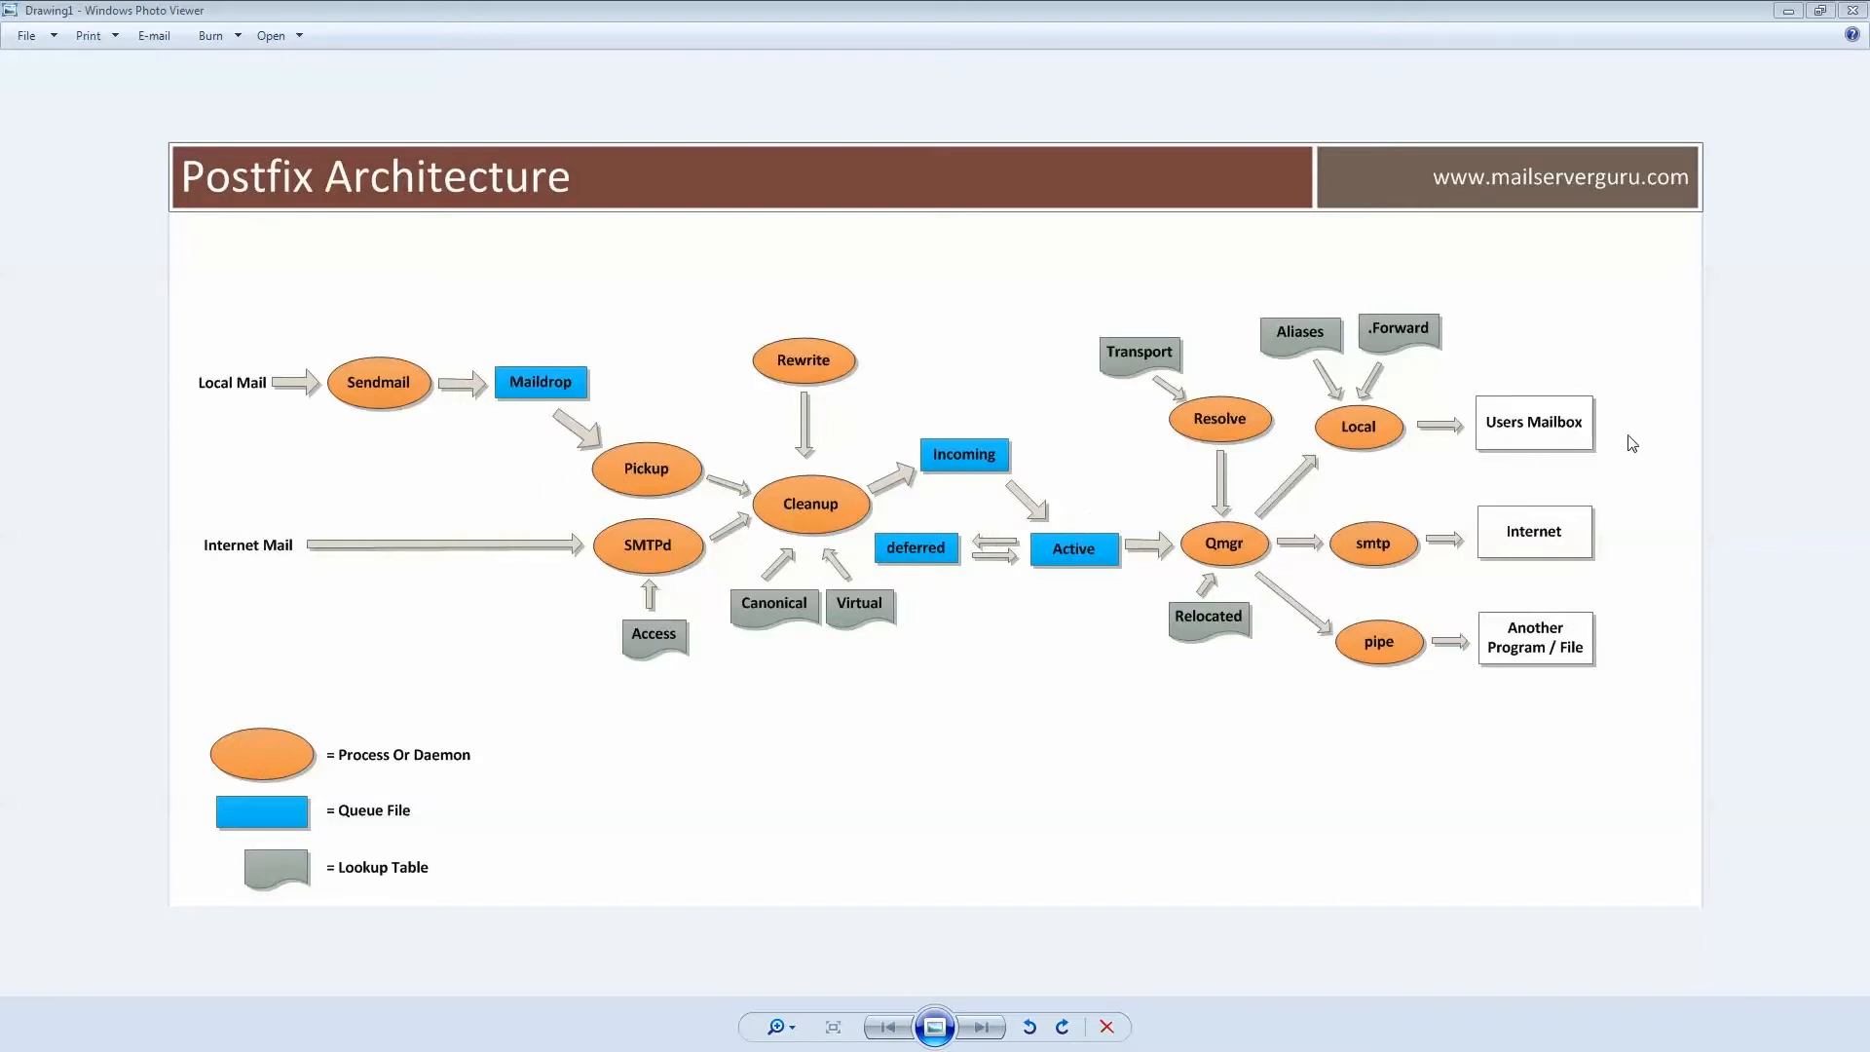
mouse_move(1196, 537)
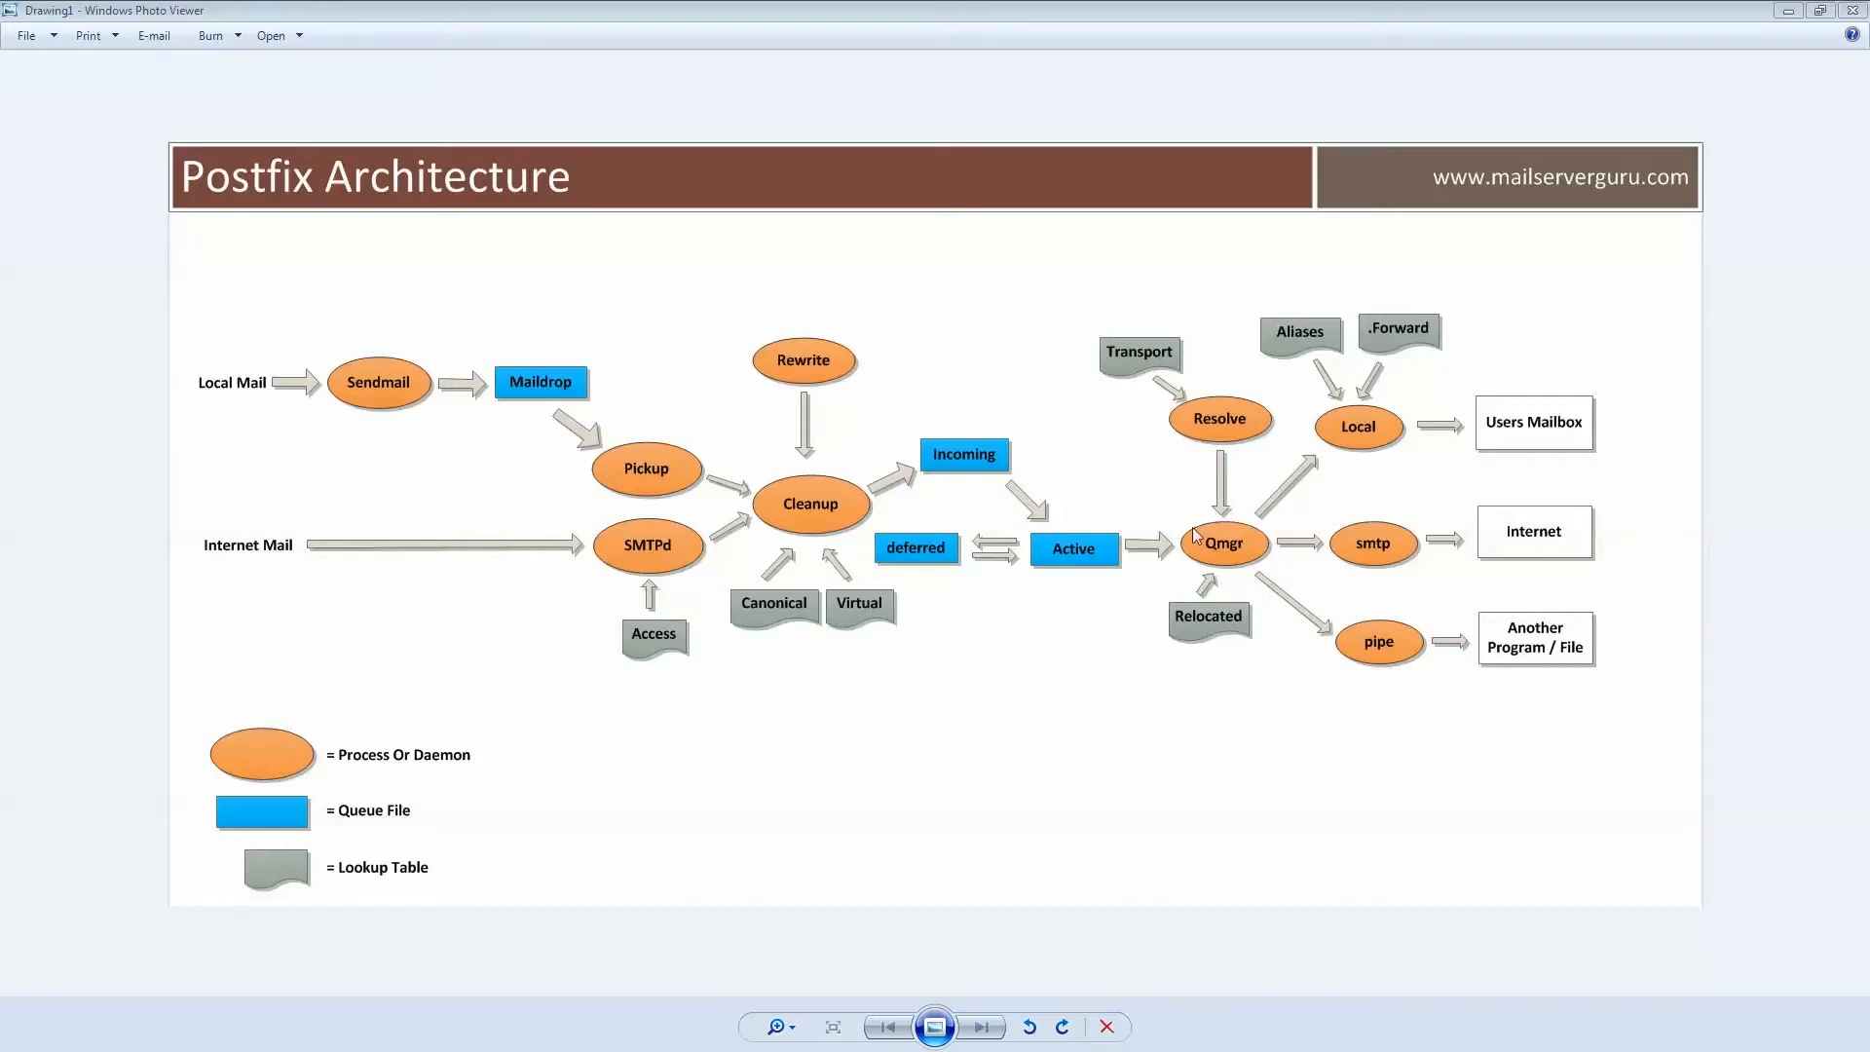
mouse_move(443, 531)
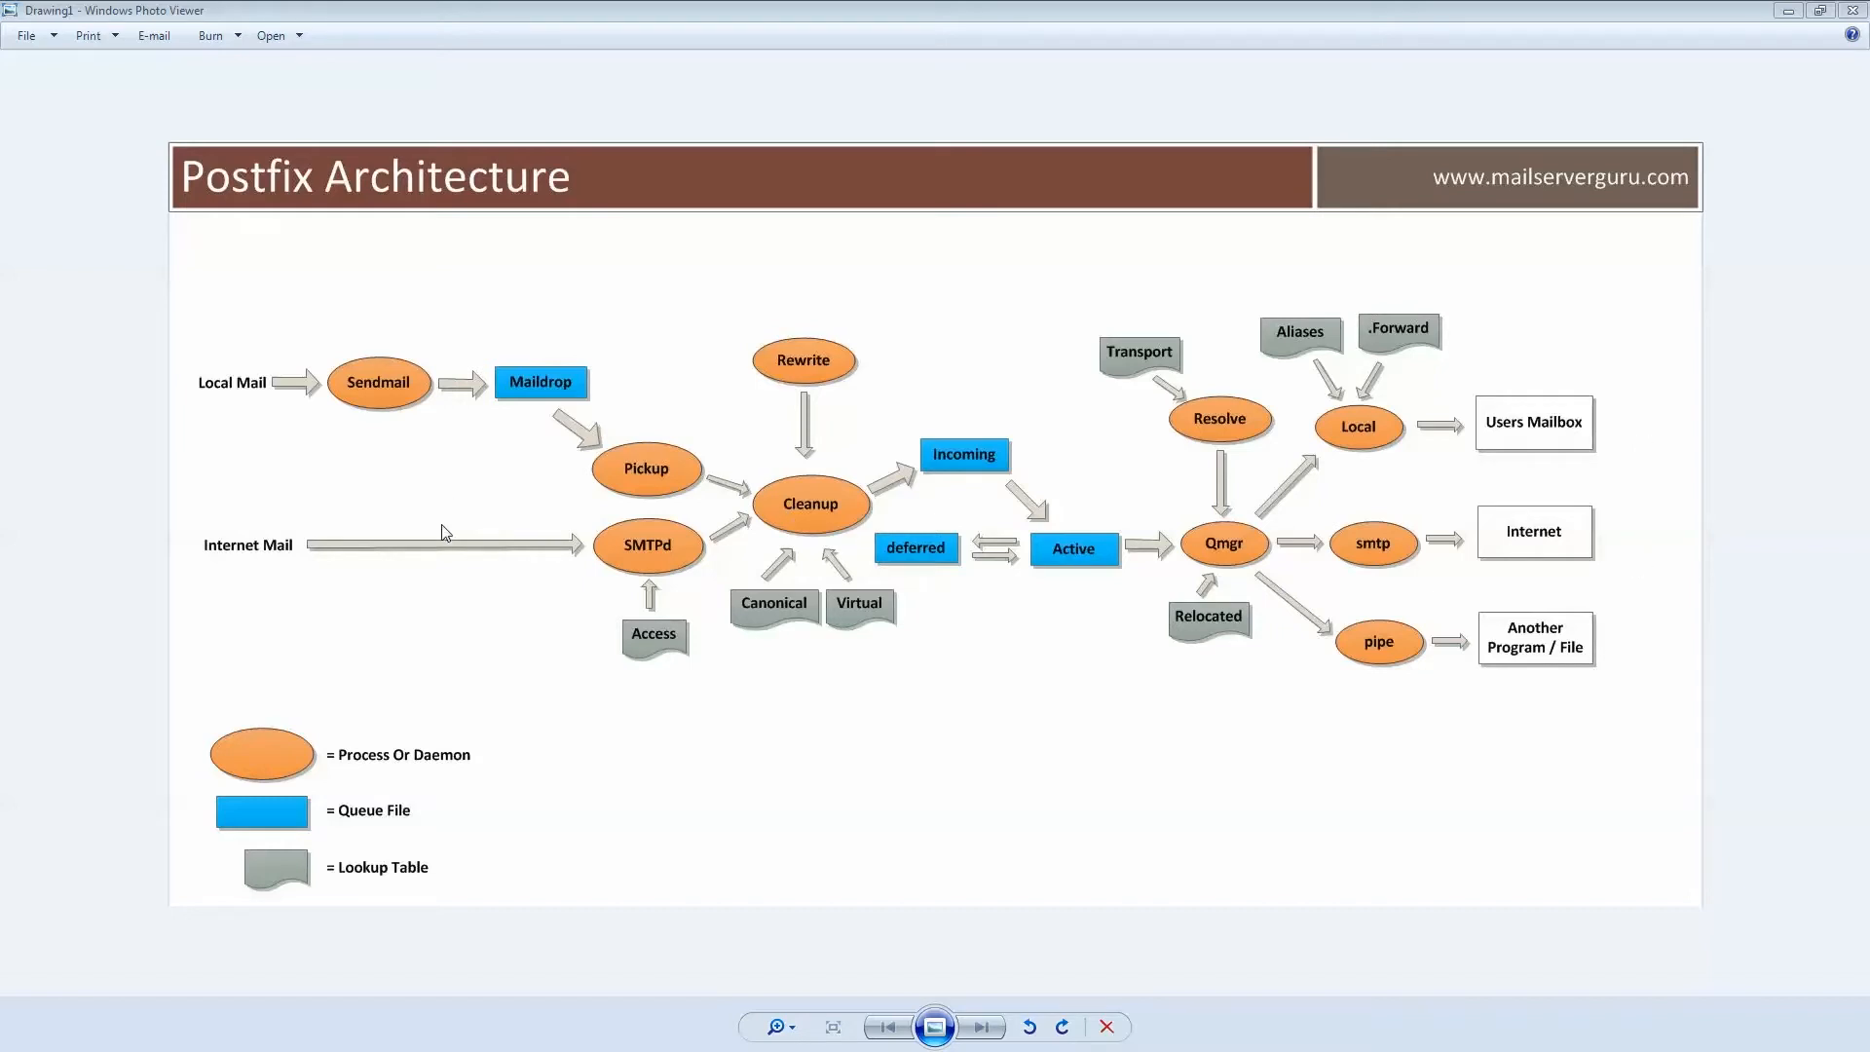
mouse_move(446, 499)
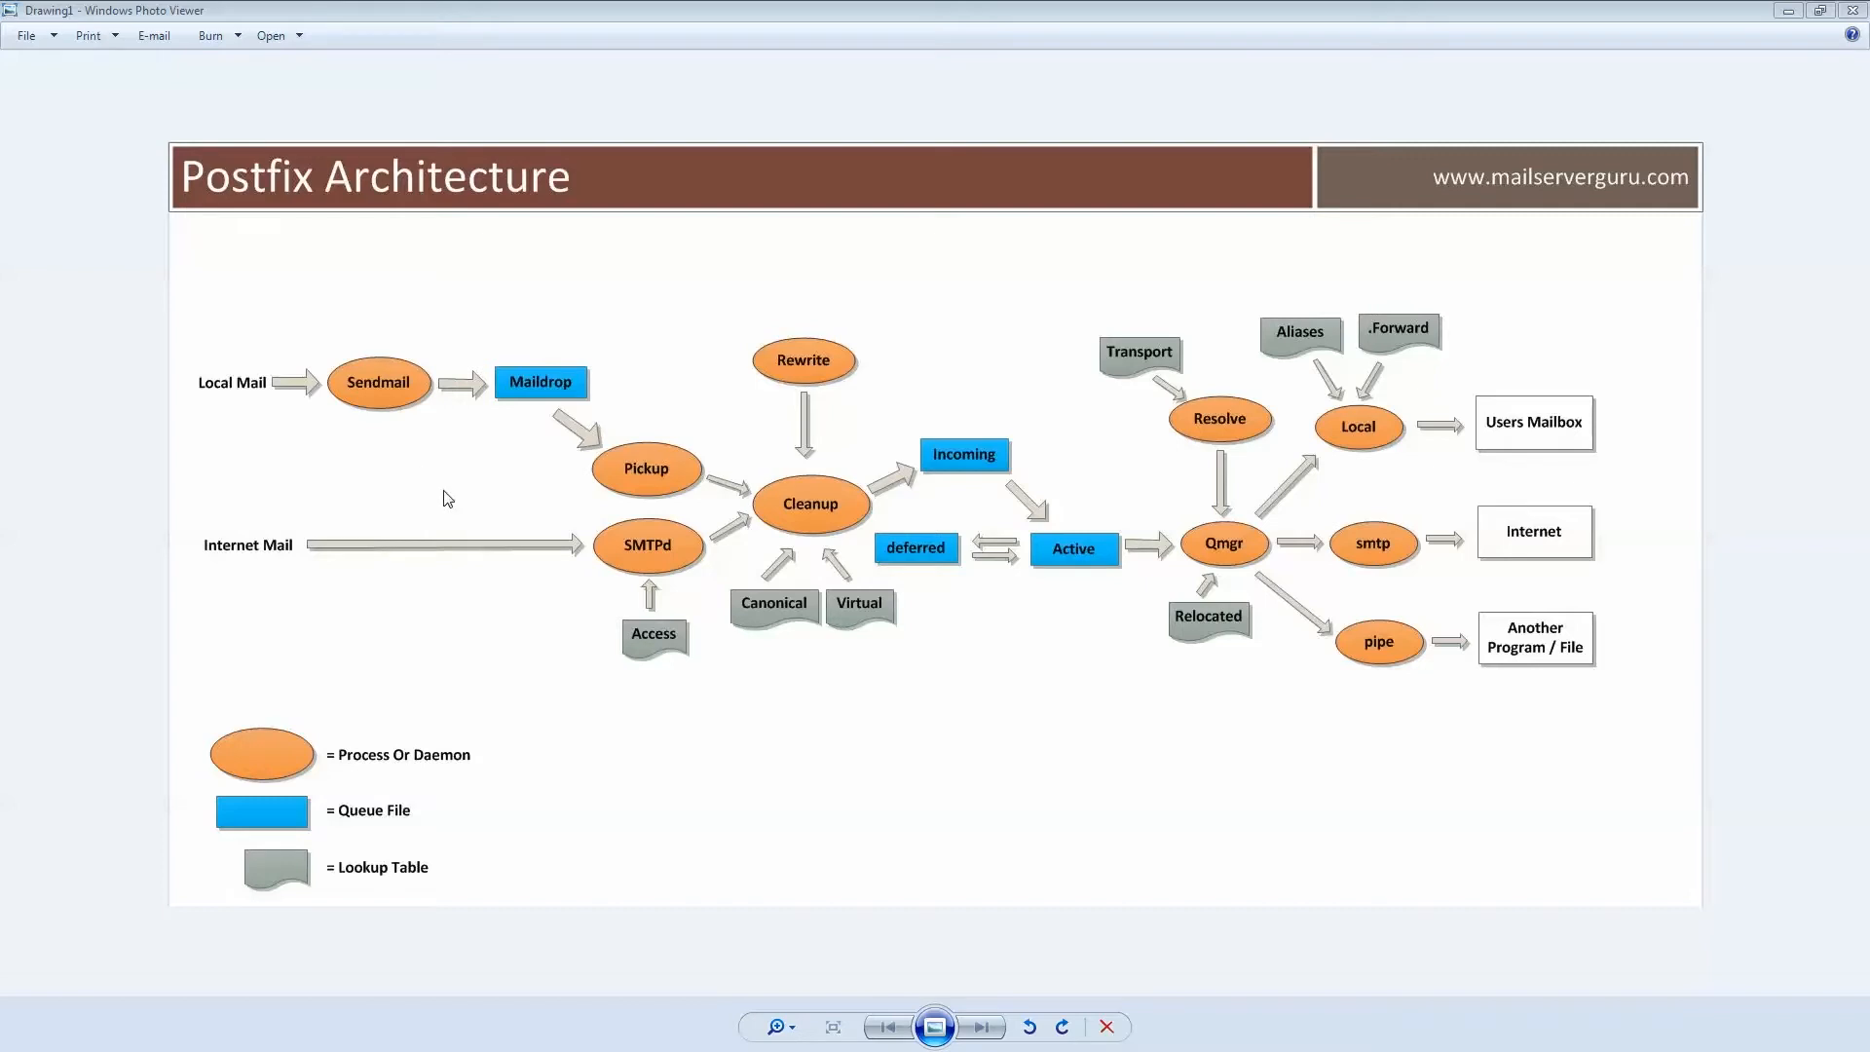
mouse_move(467, 495)
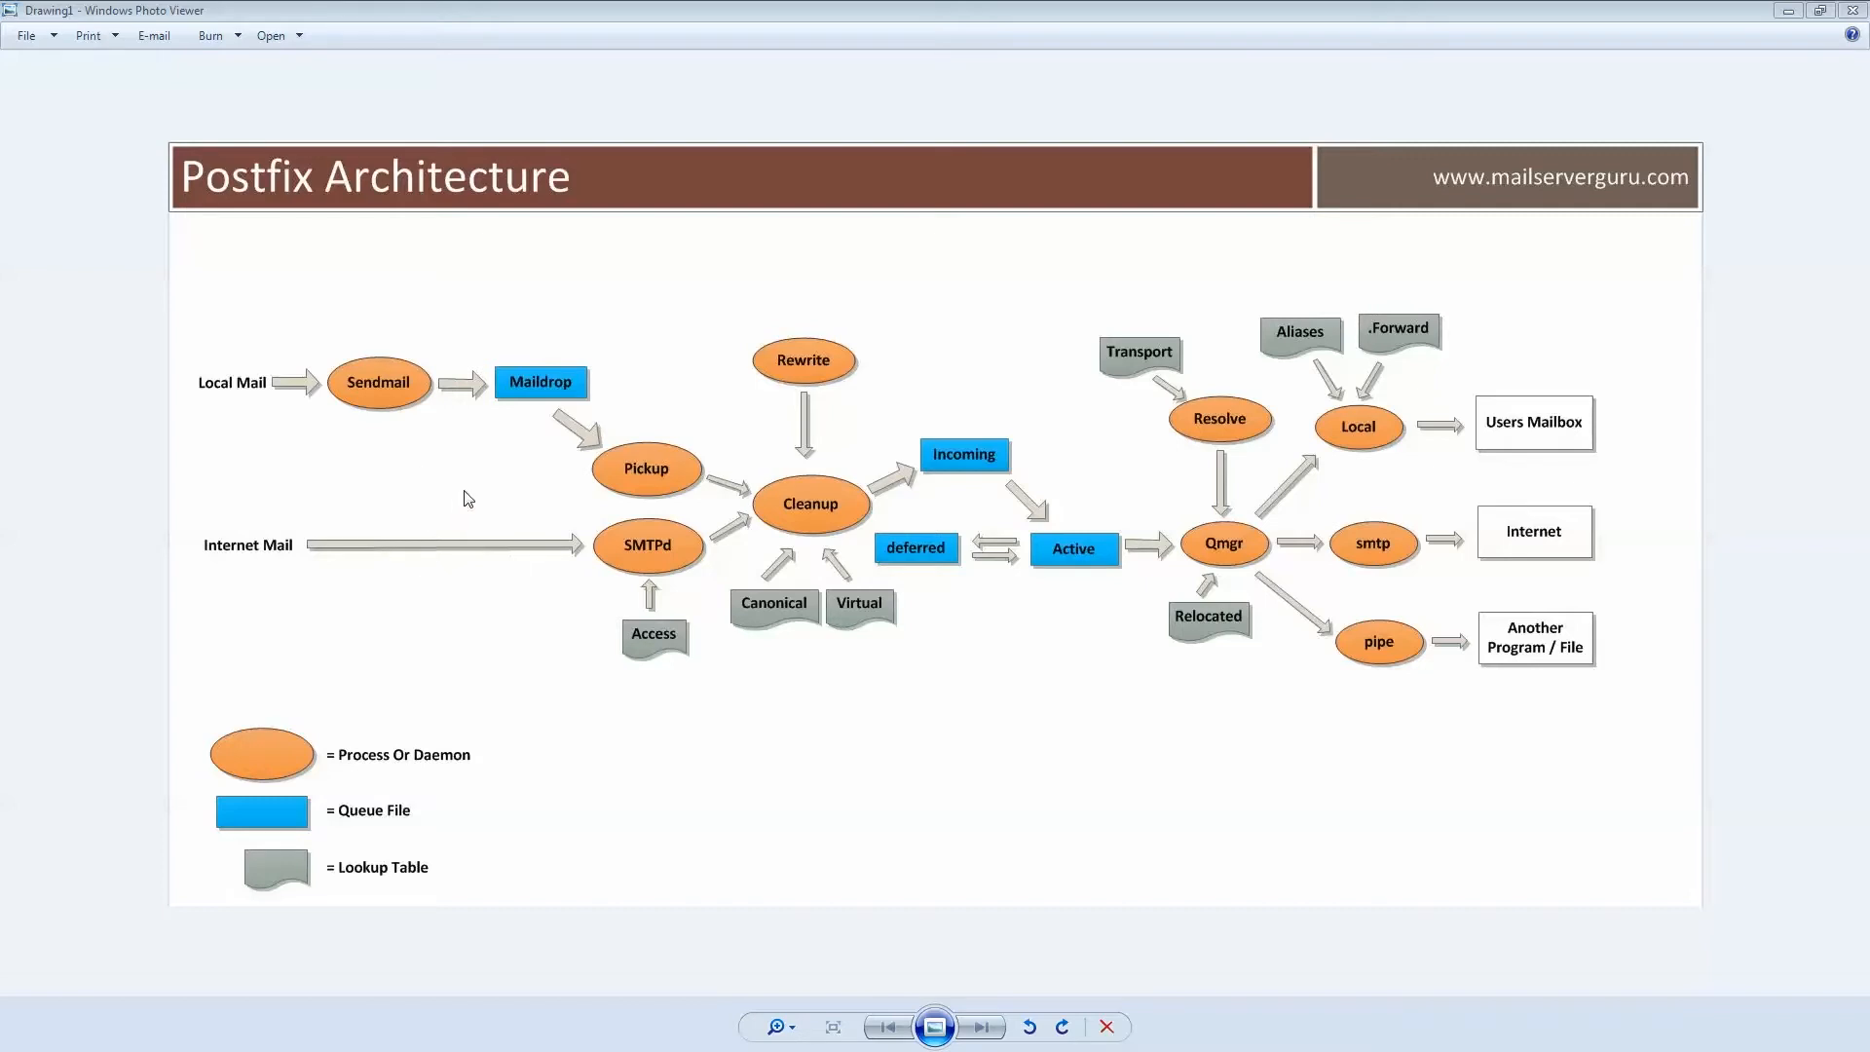
mouse_move(386, 513)
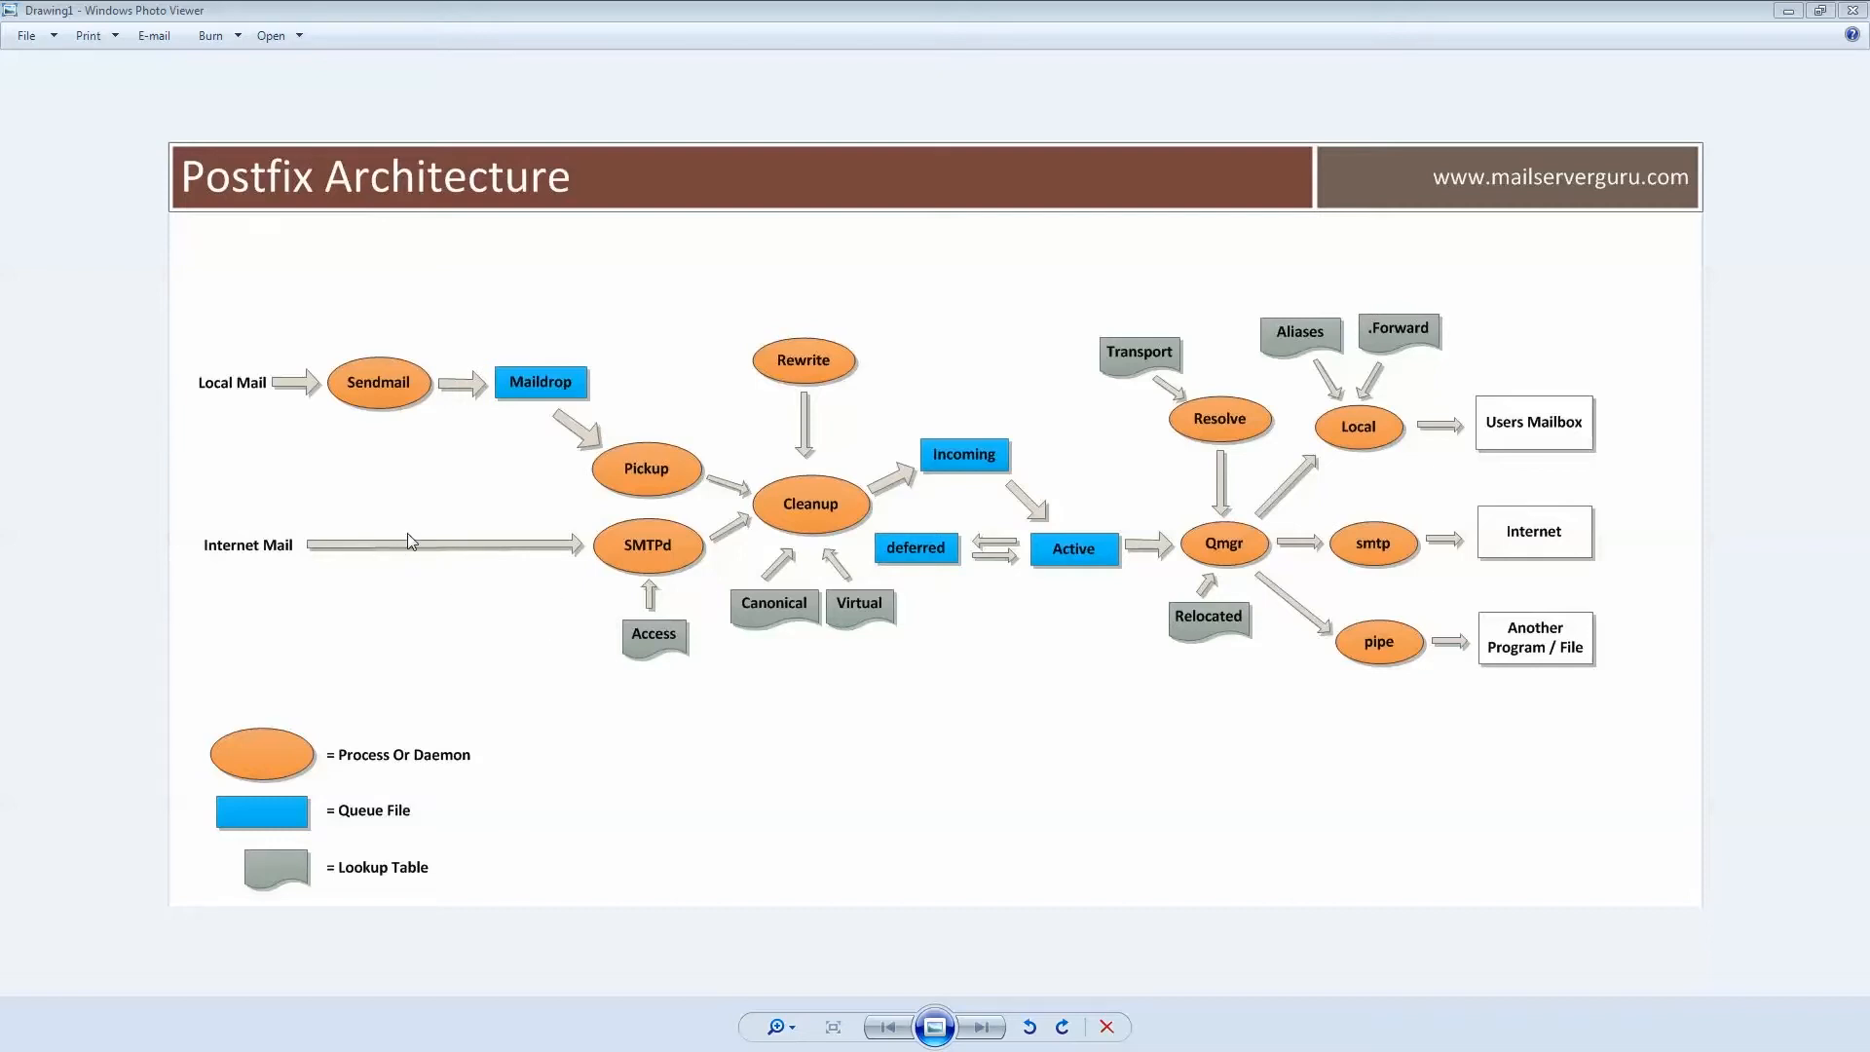
mouse_move(522, 409)
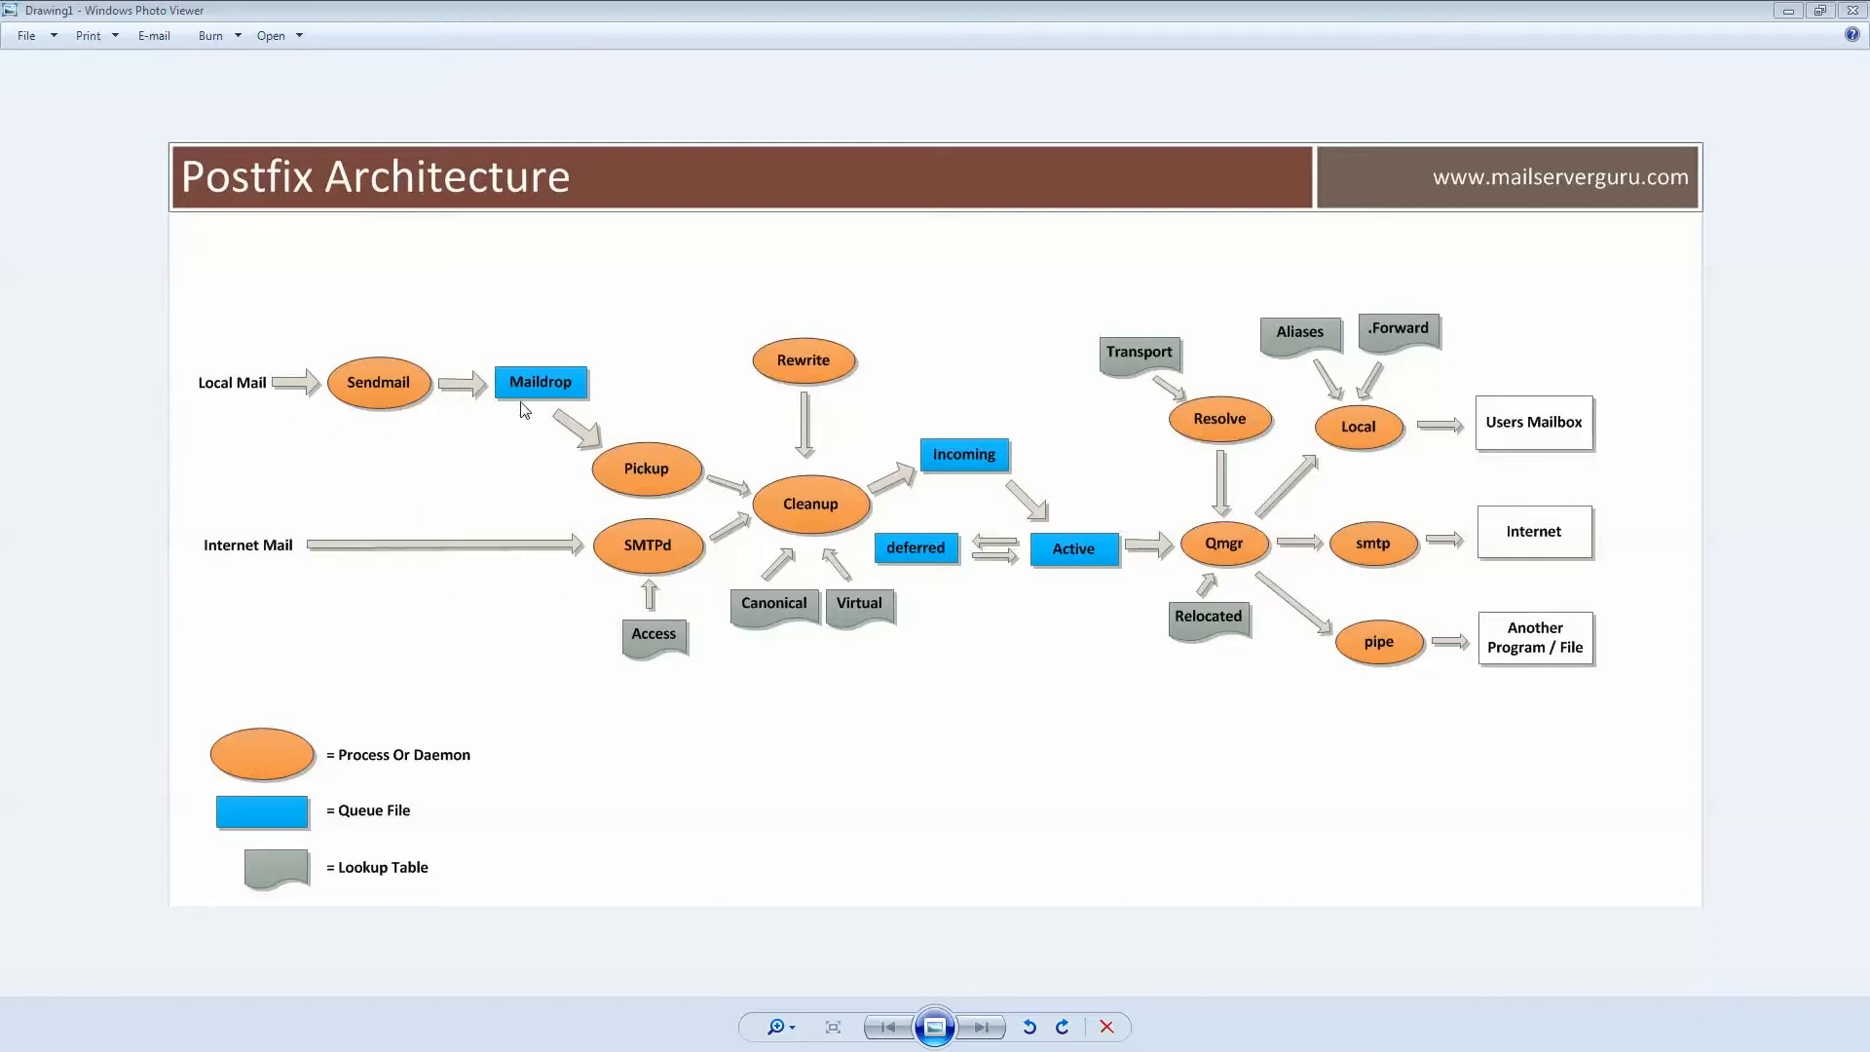
mouse_move(636, 581)
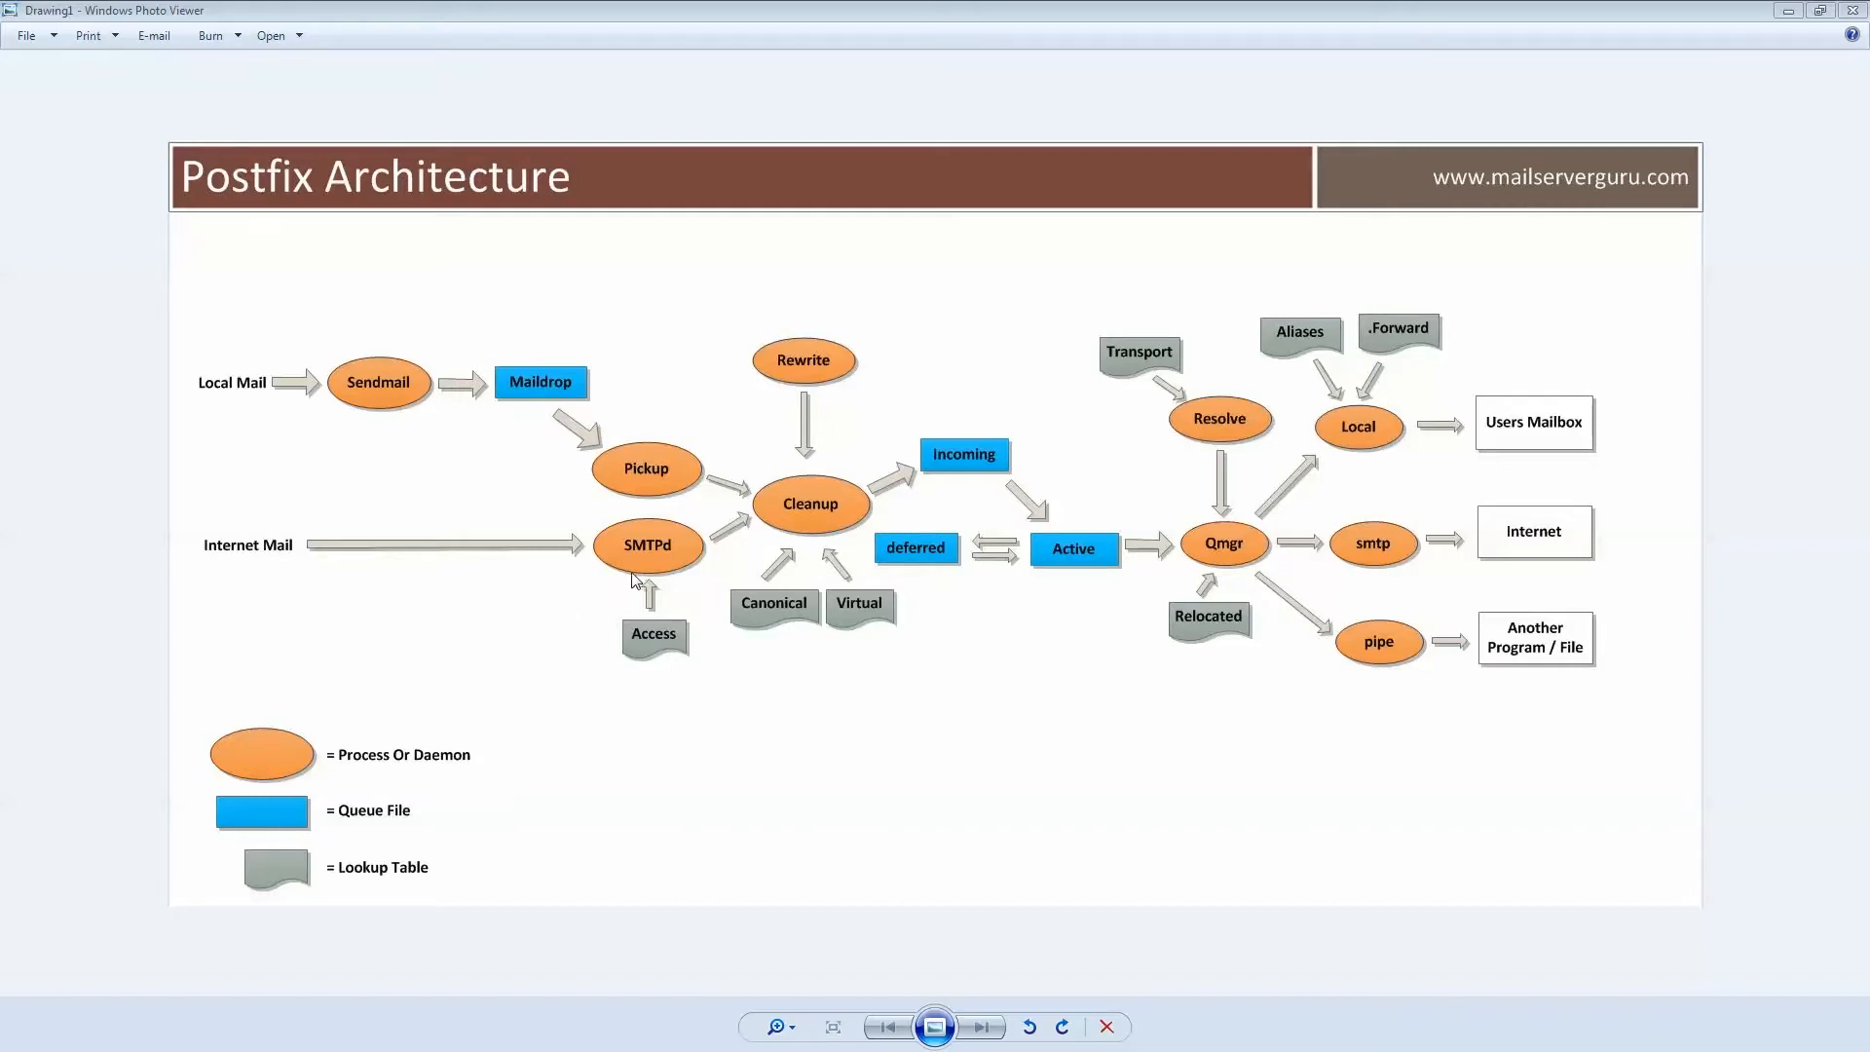
mouse_move(607, 563)
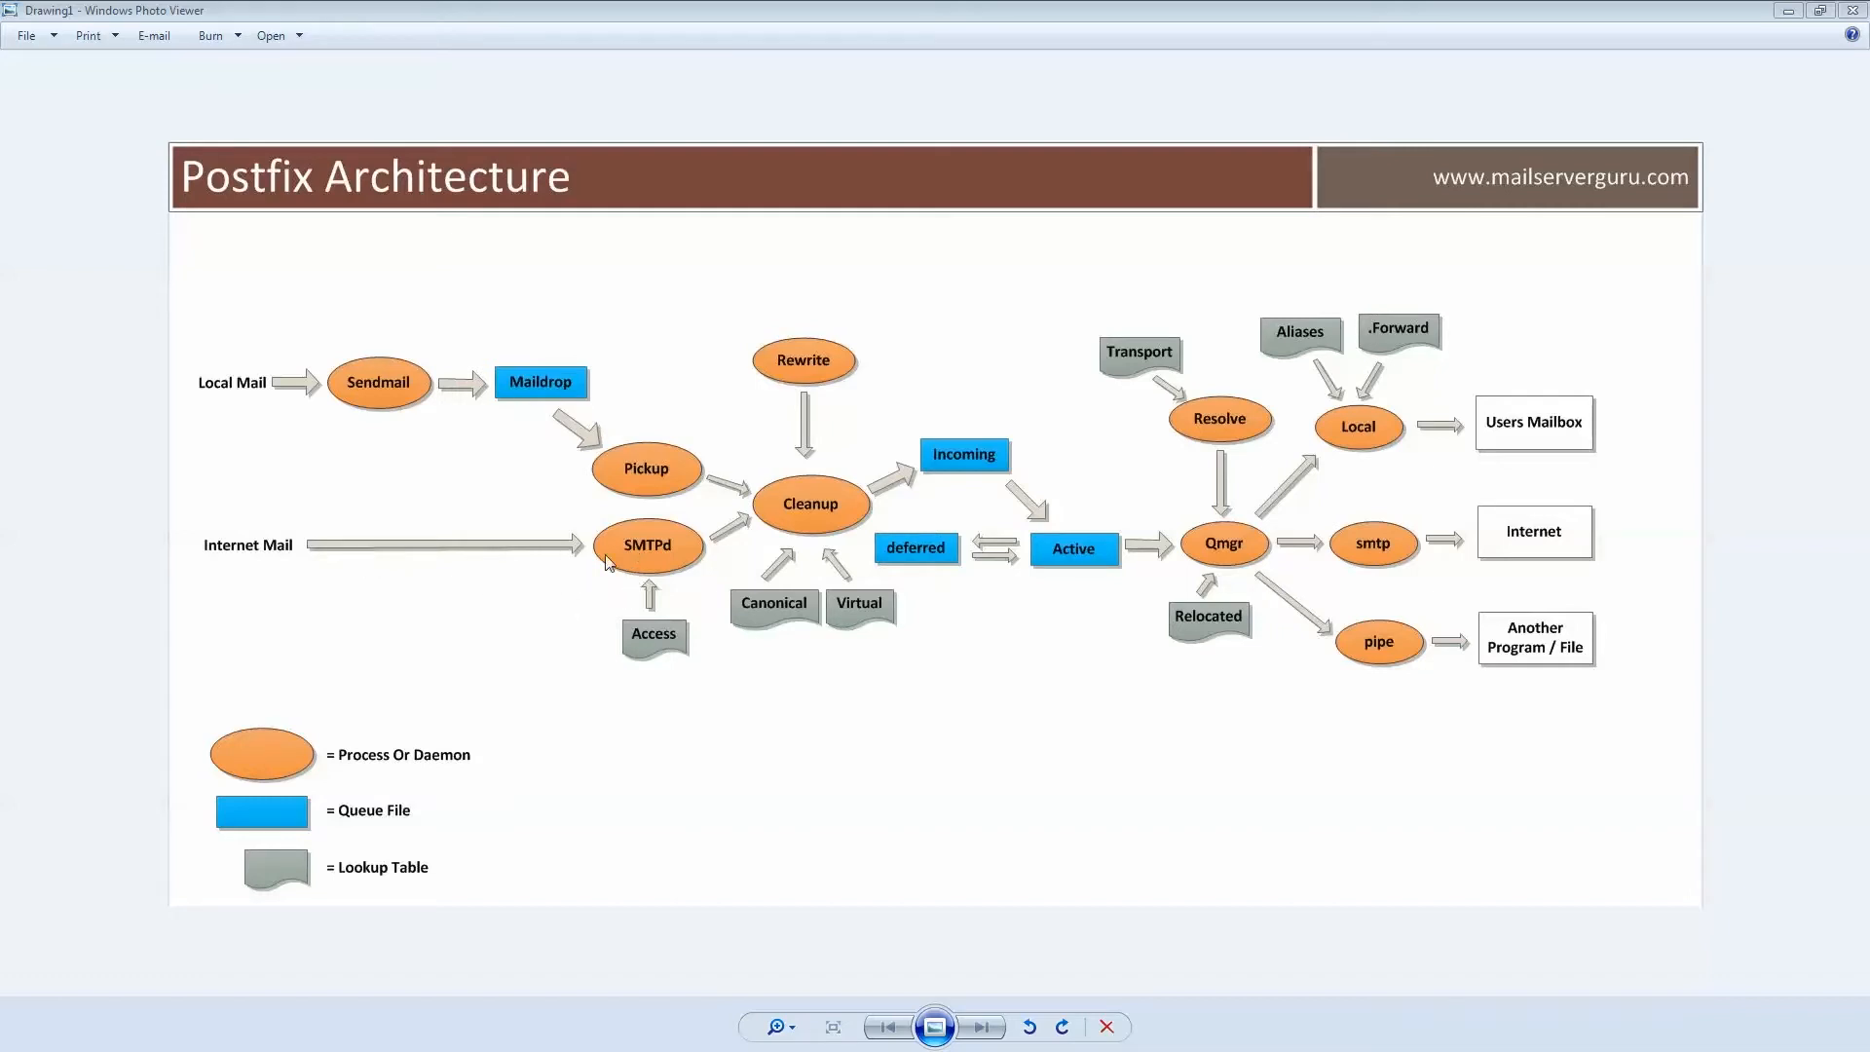
mouse_move(409, 595)
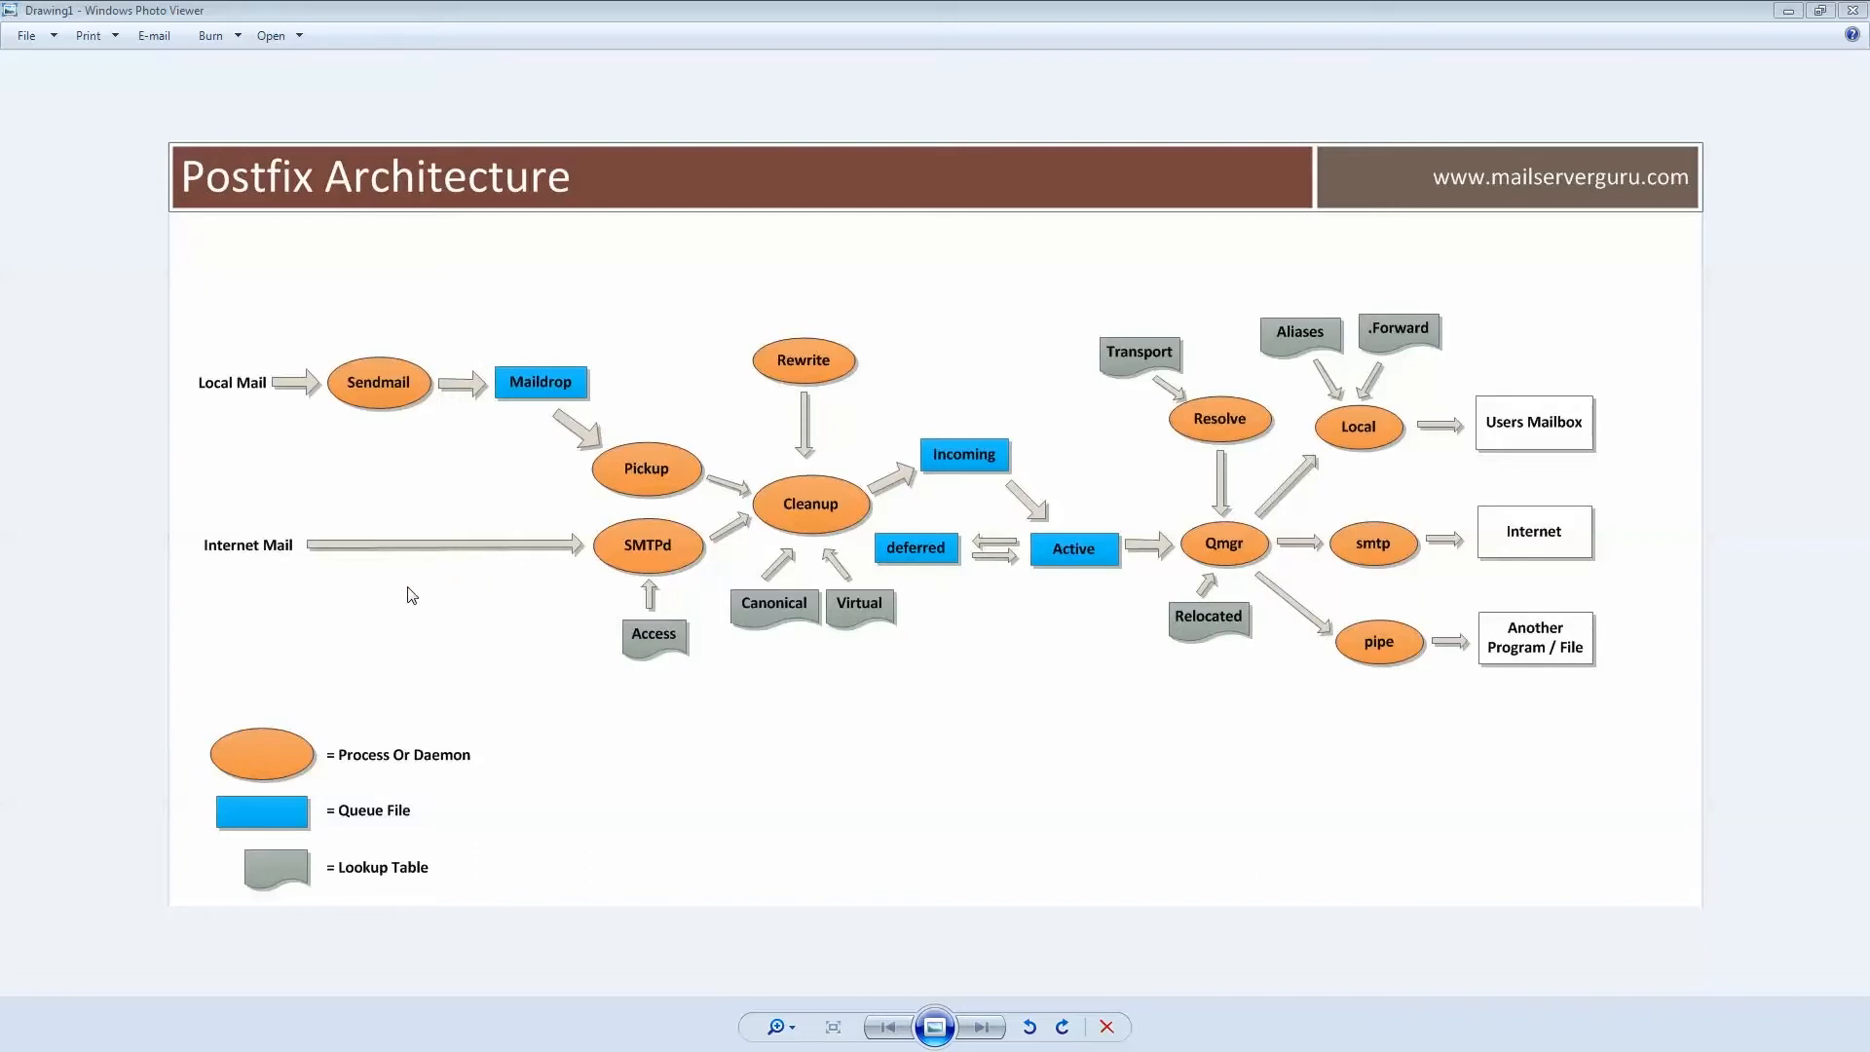
mouse_move(331, 583)
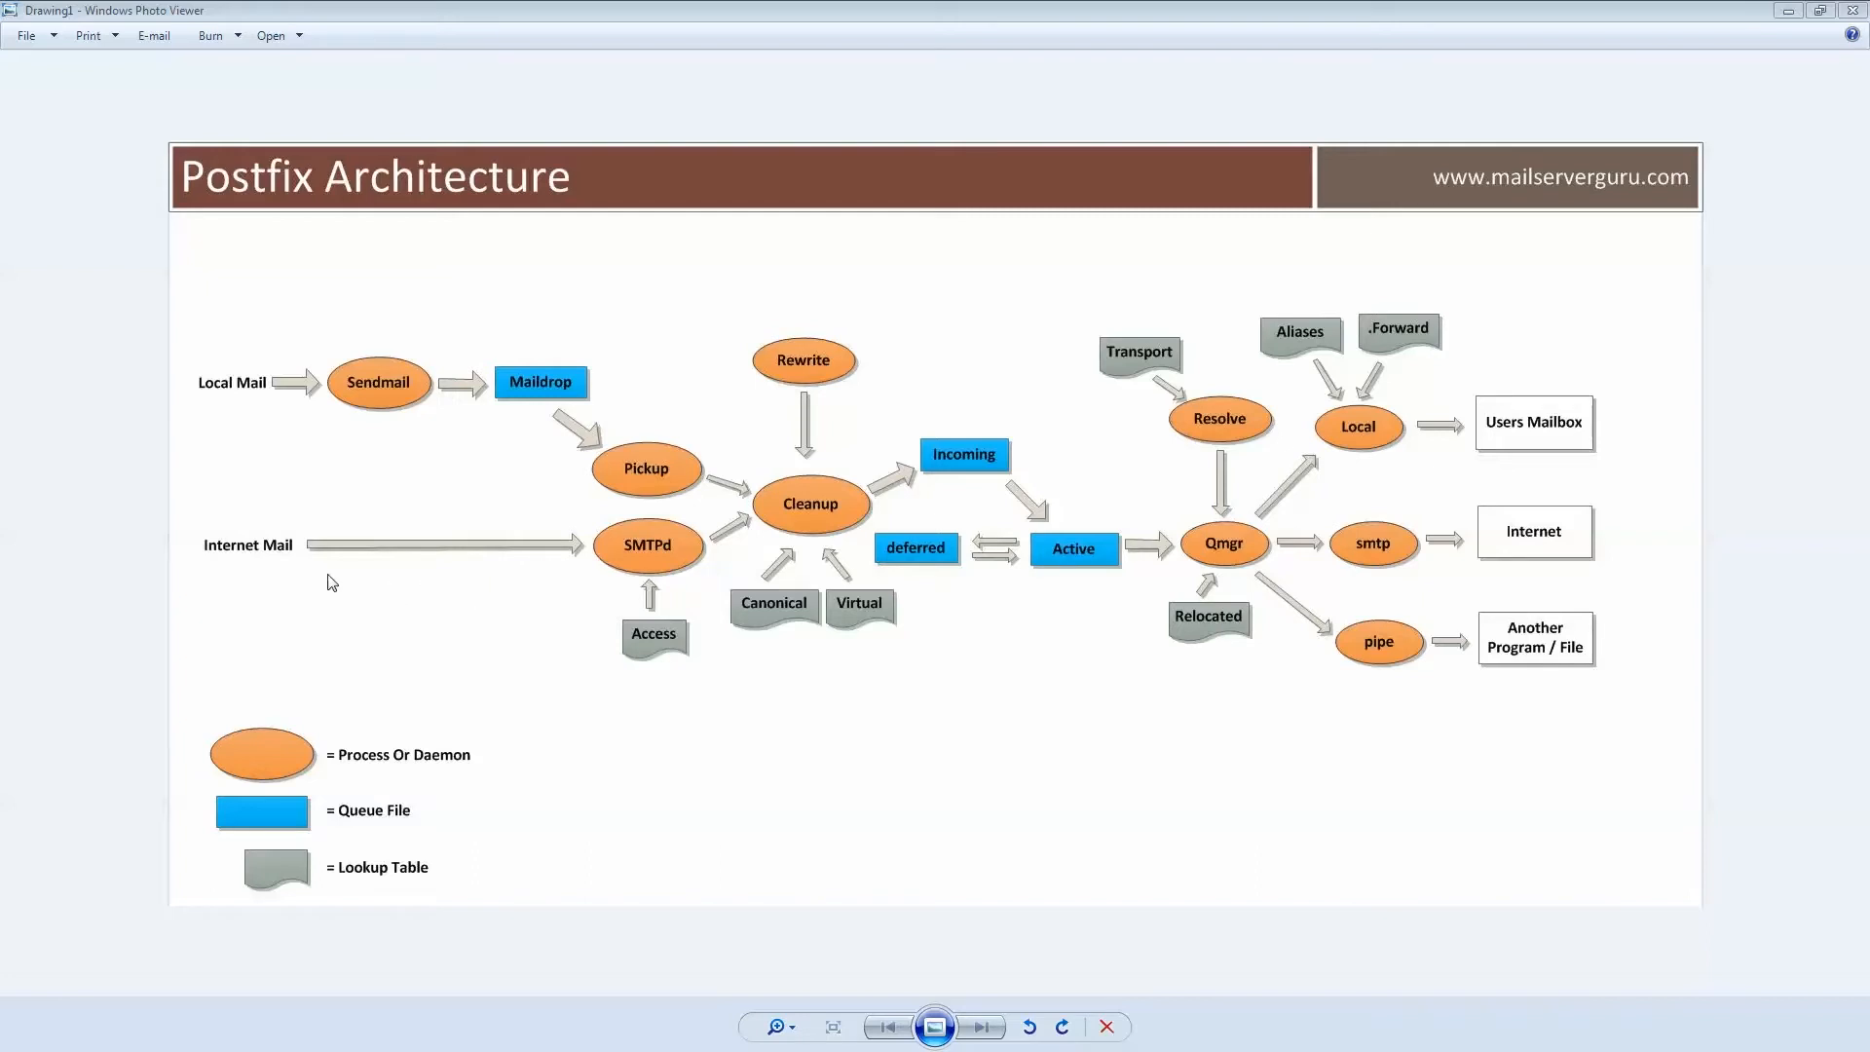
mouse_move(531, 586)
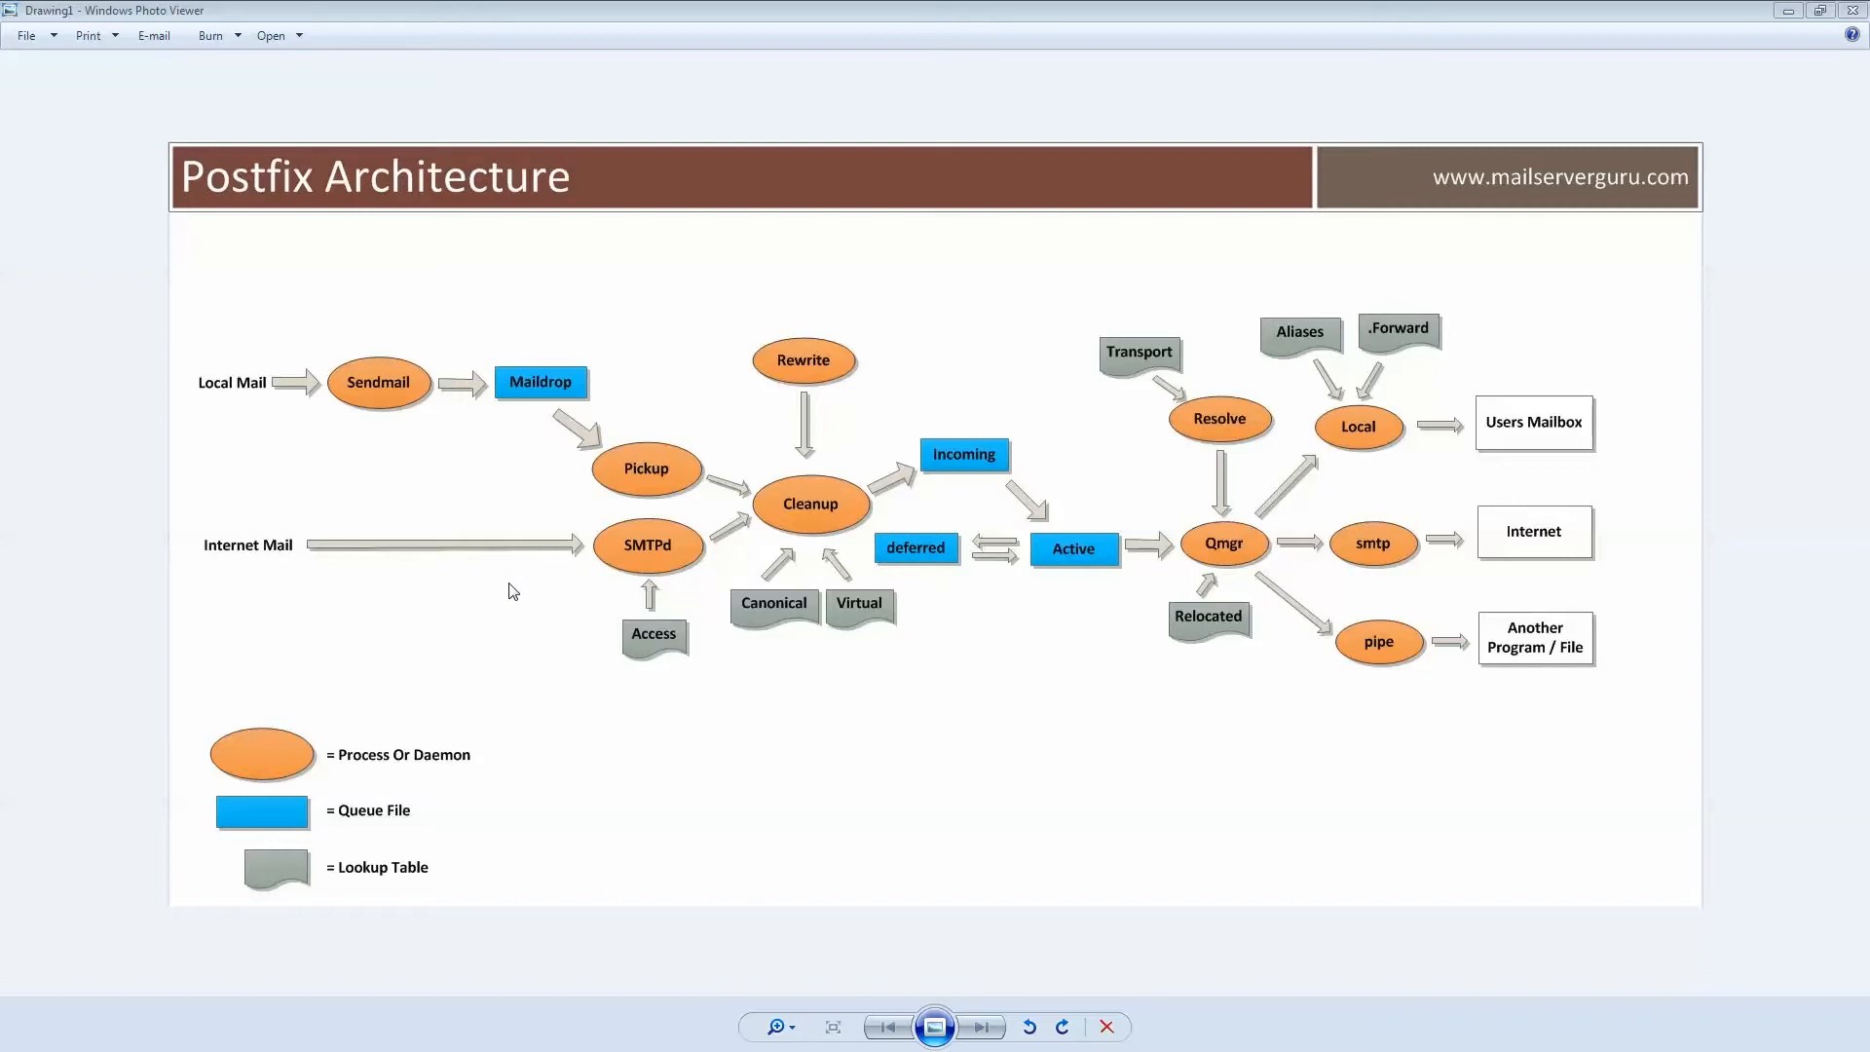
mouse_move(563, 584)
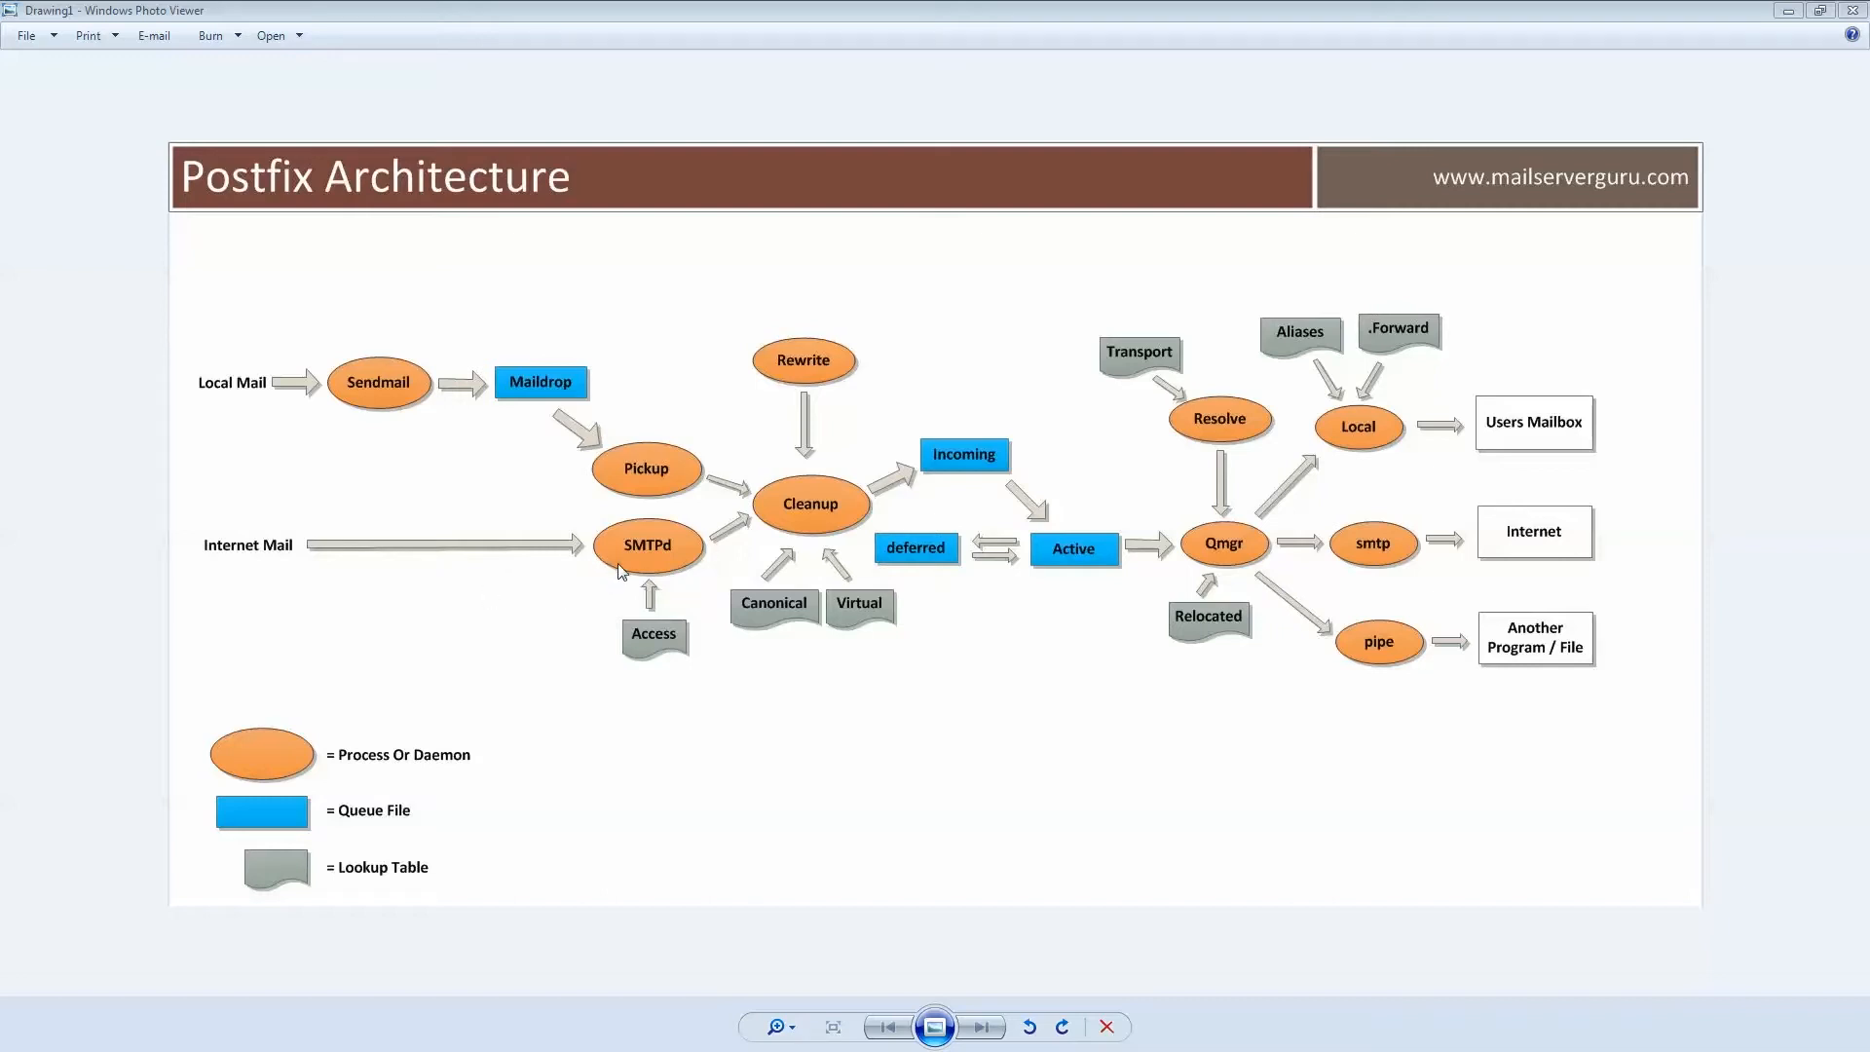
mouse_move(663, 556)
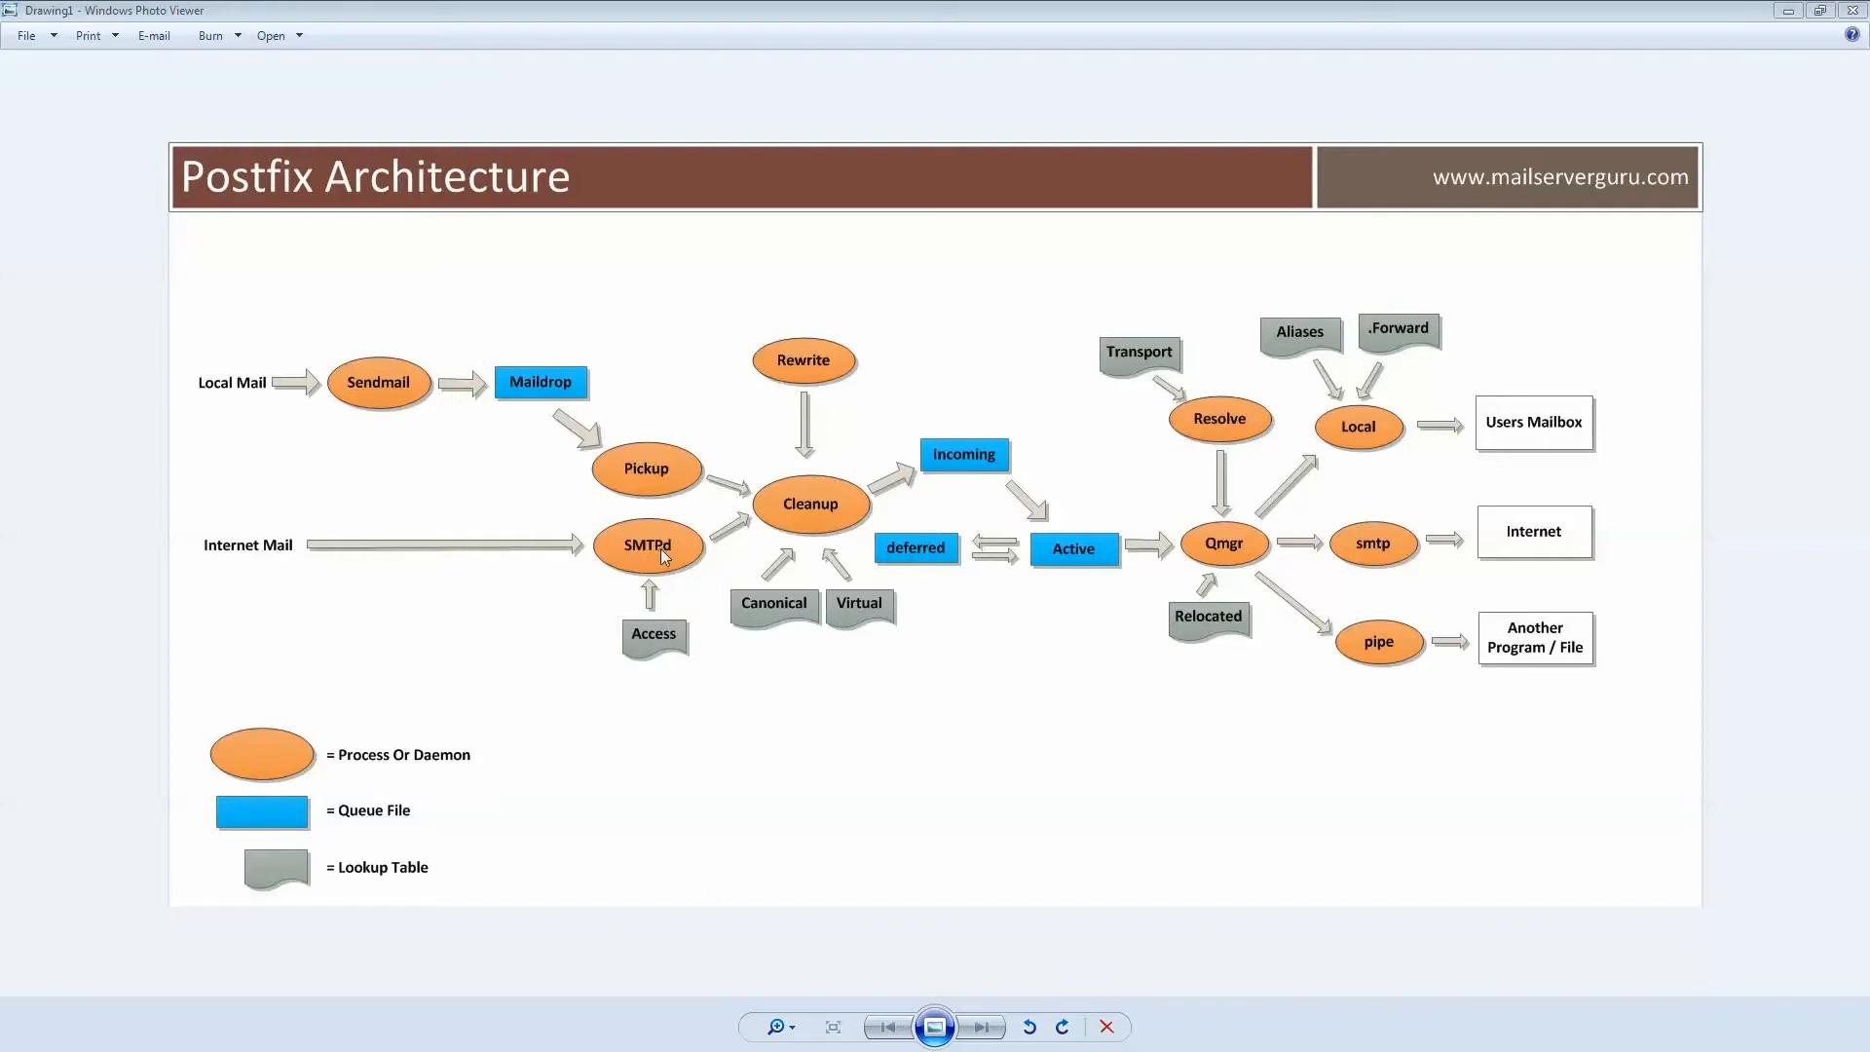
mouse_move(656, 544)
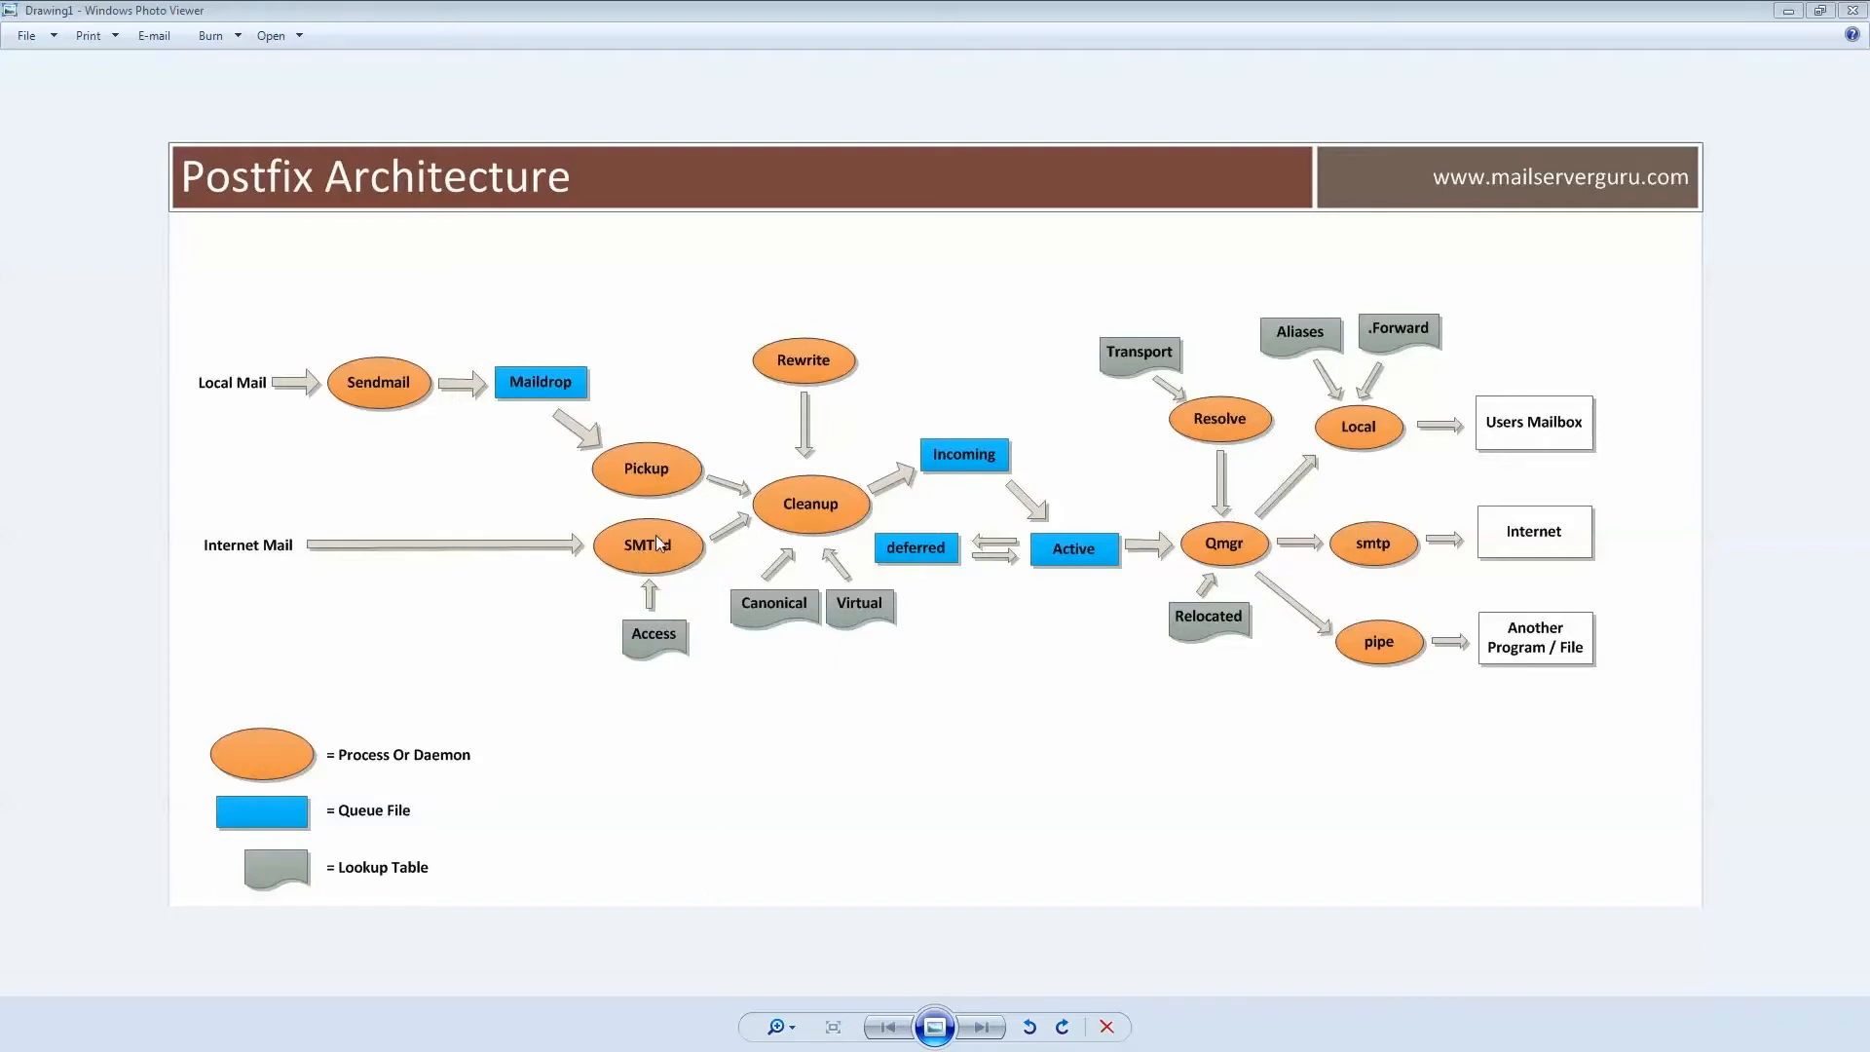
mouse_move(654, 558)
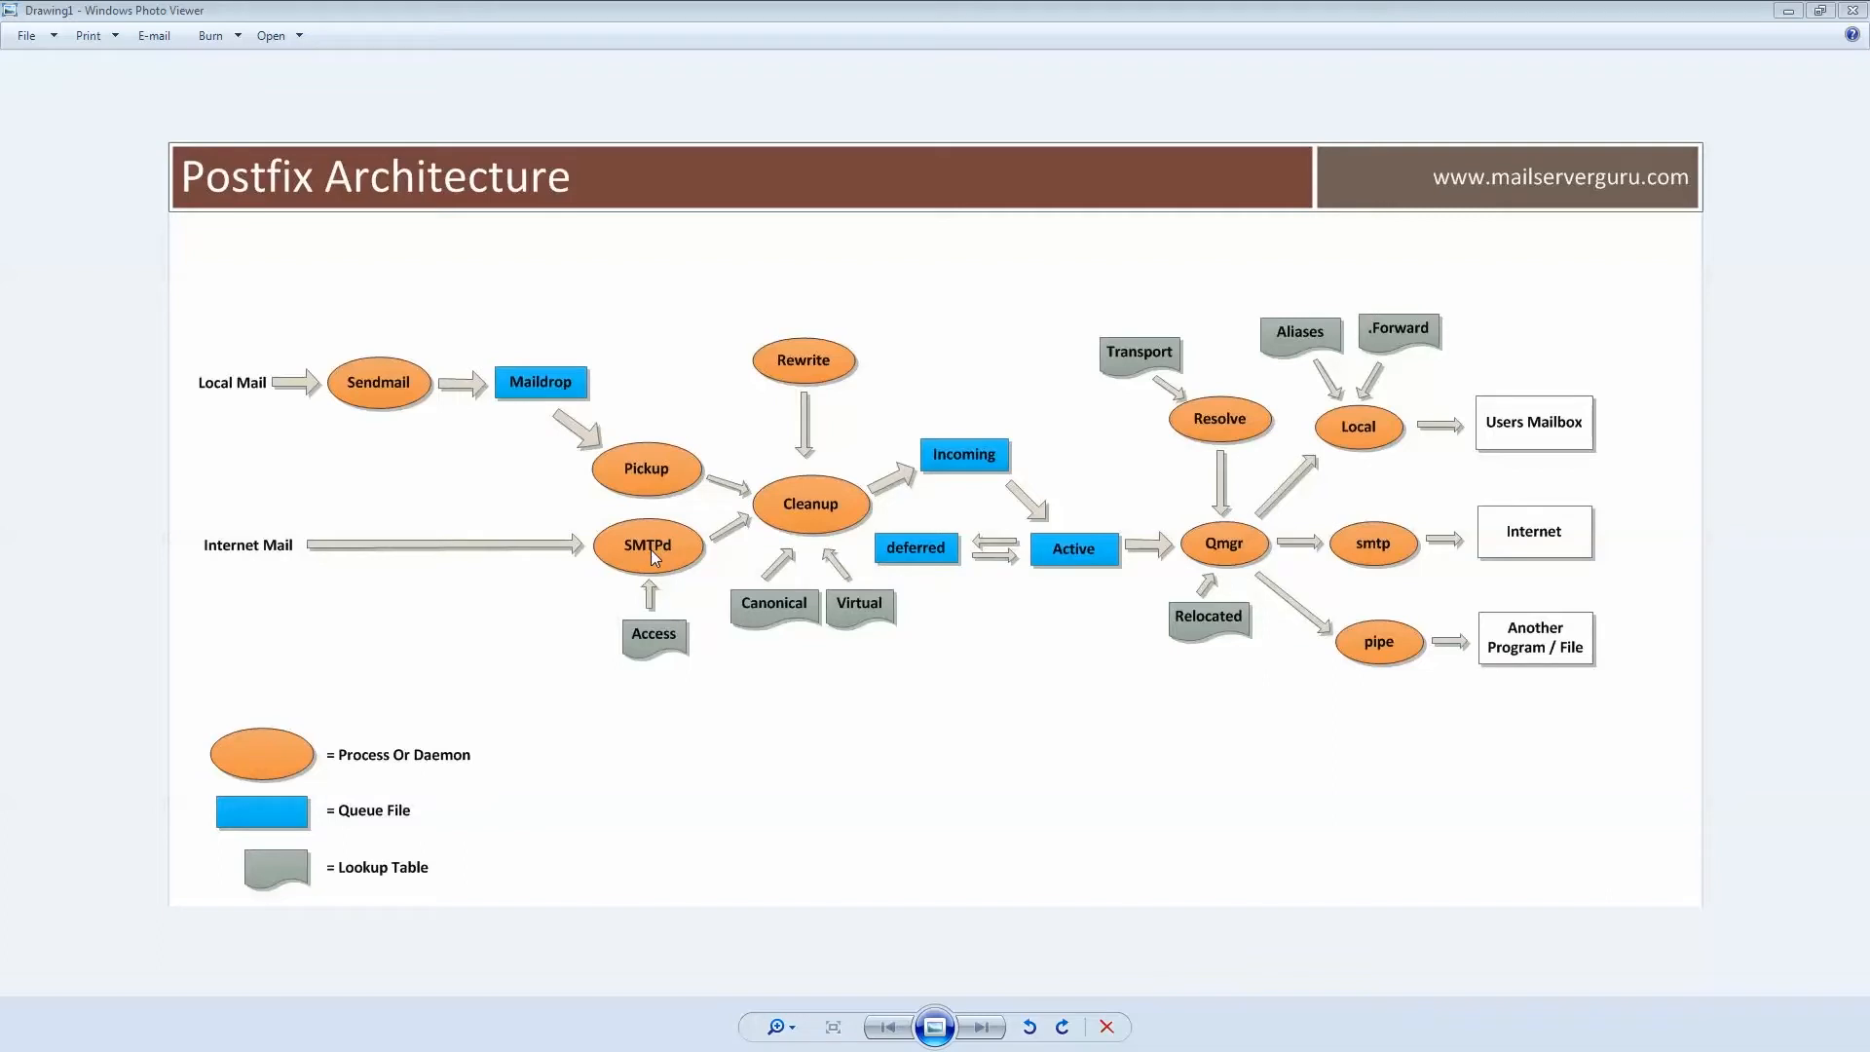
mouse_move(484, 580)
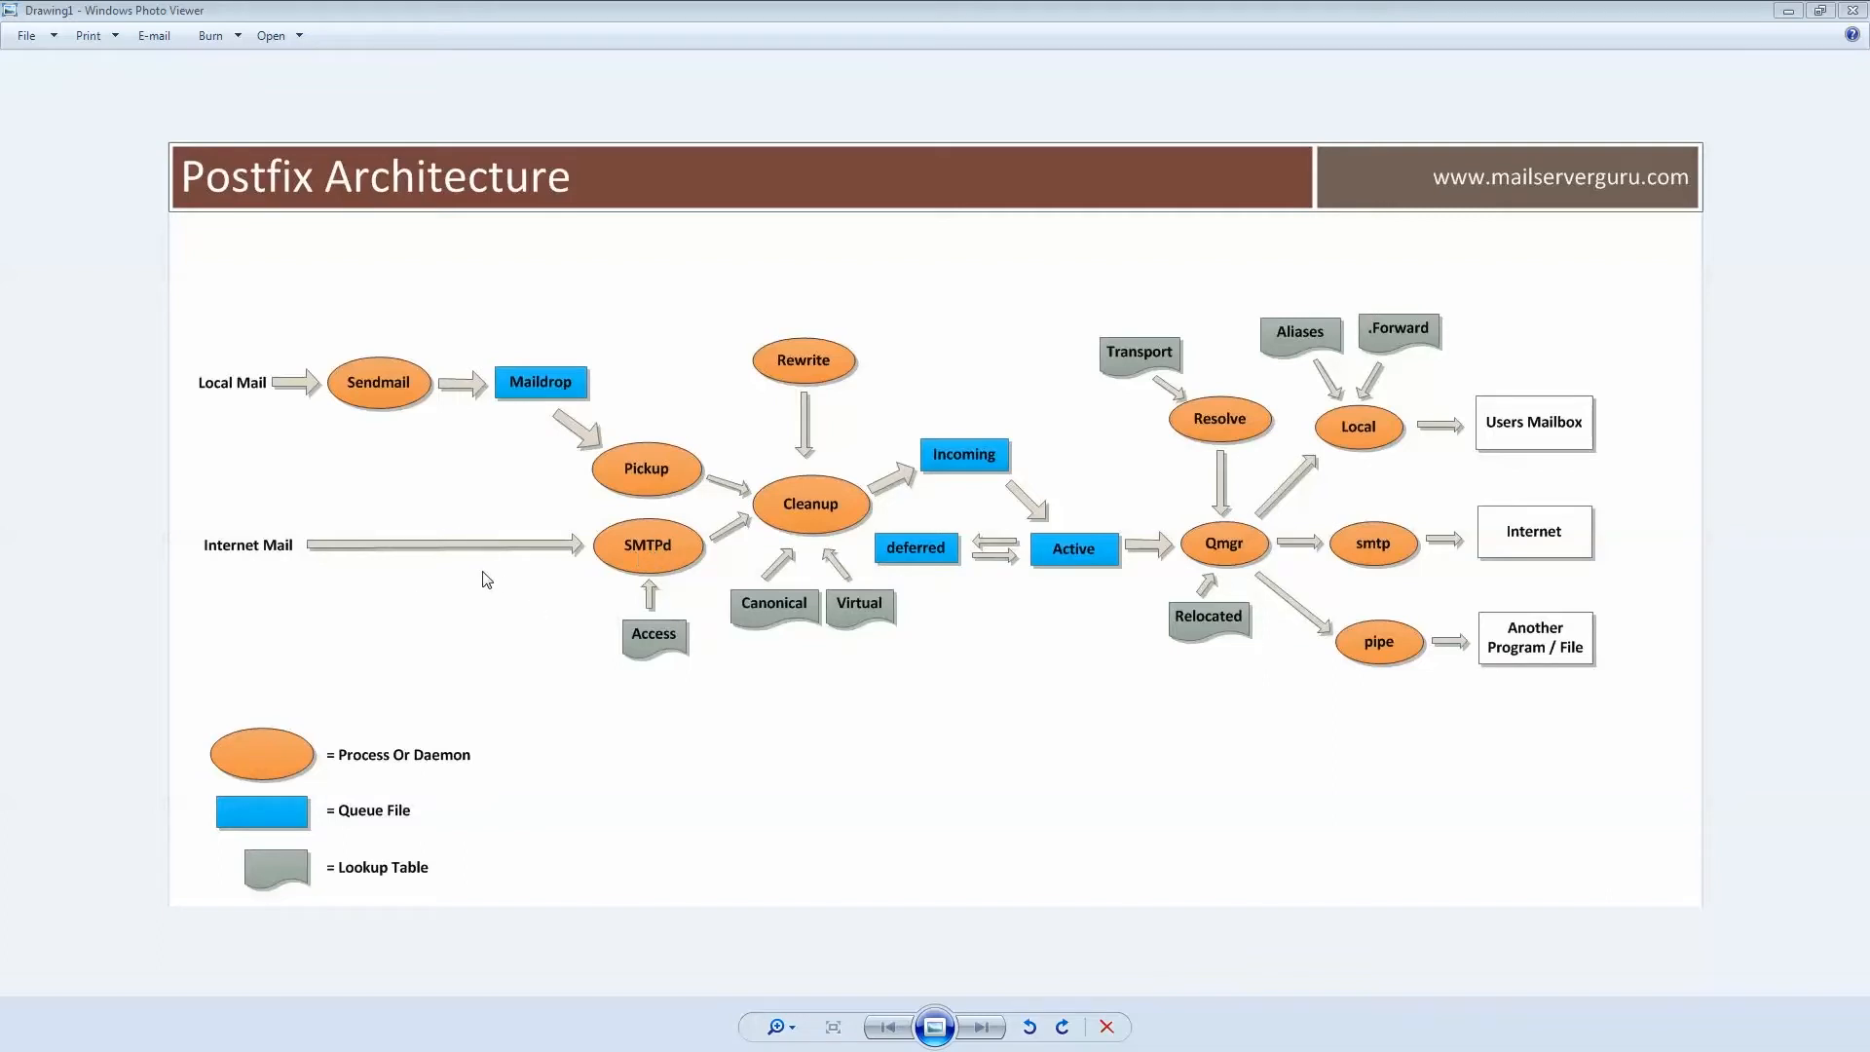
mouse_move(705, 619)
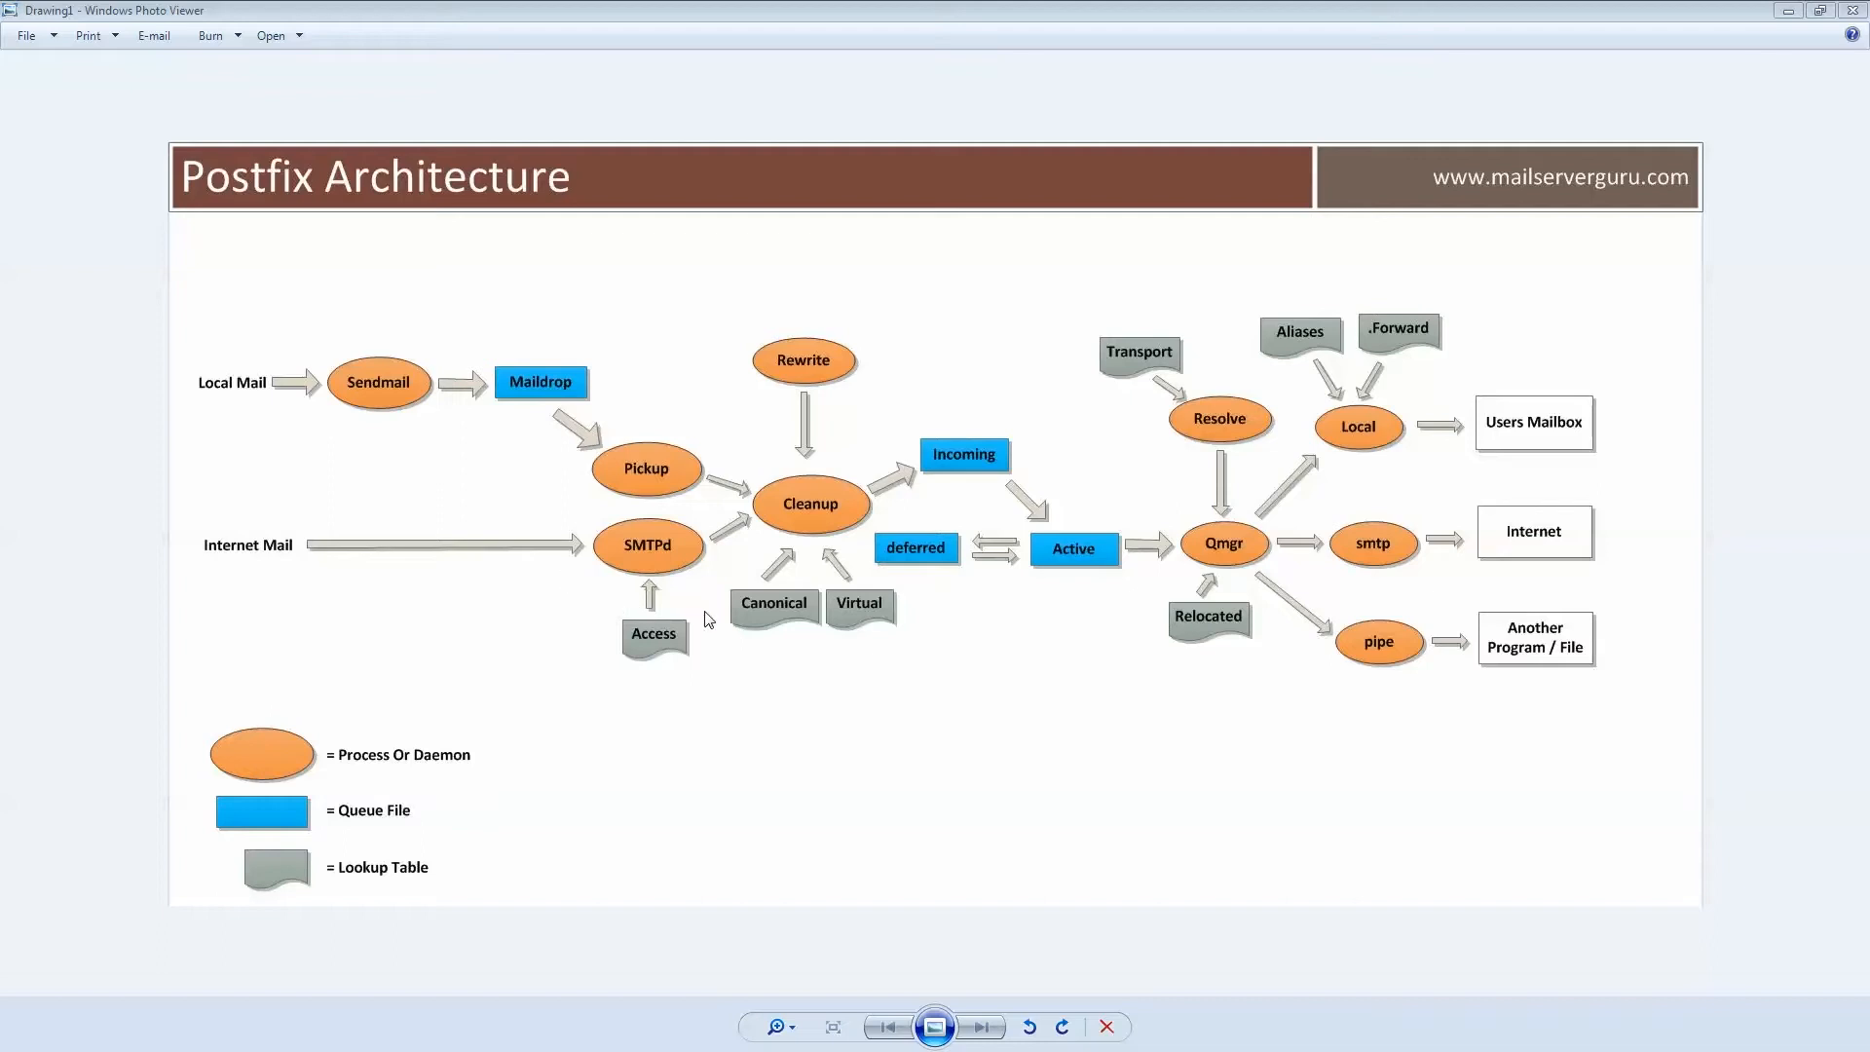
mouse_move(643, 569)
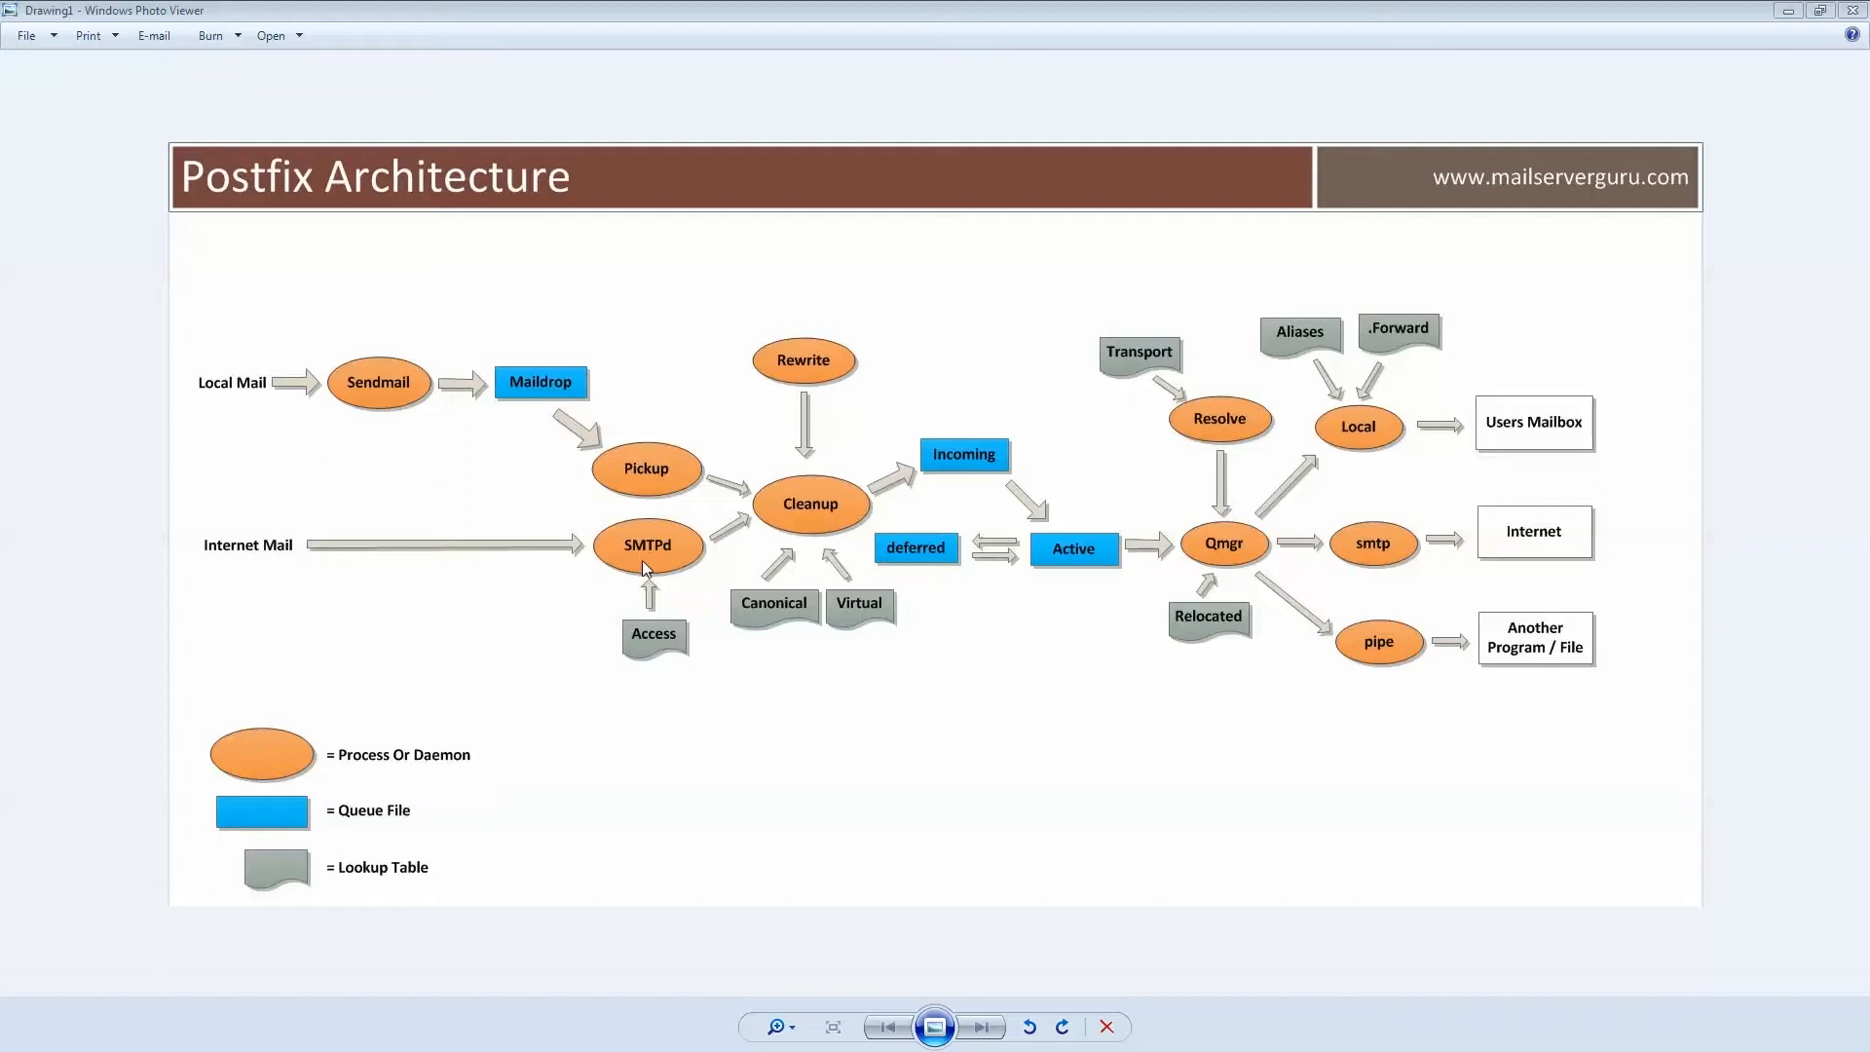
mouse_move(645, 561)
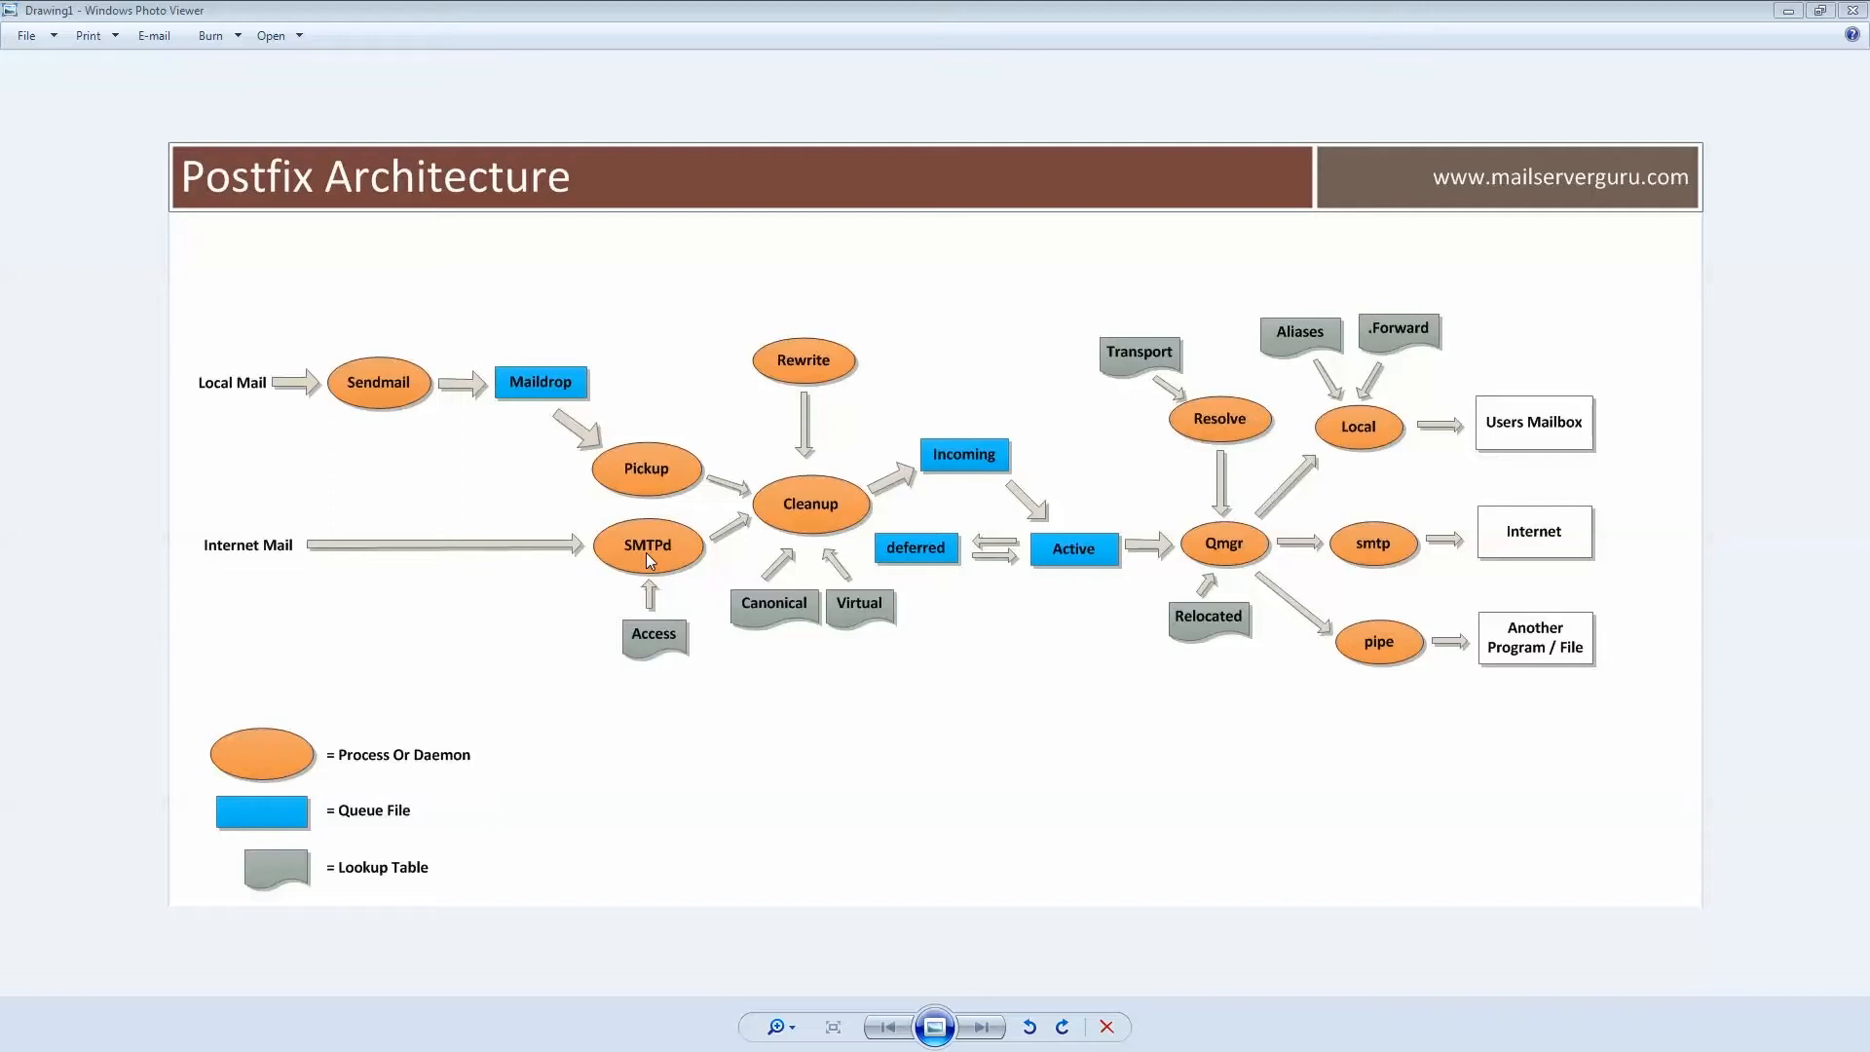
mouse_move(691, 564)
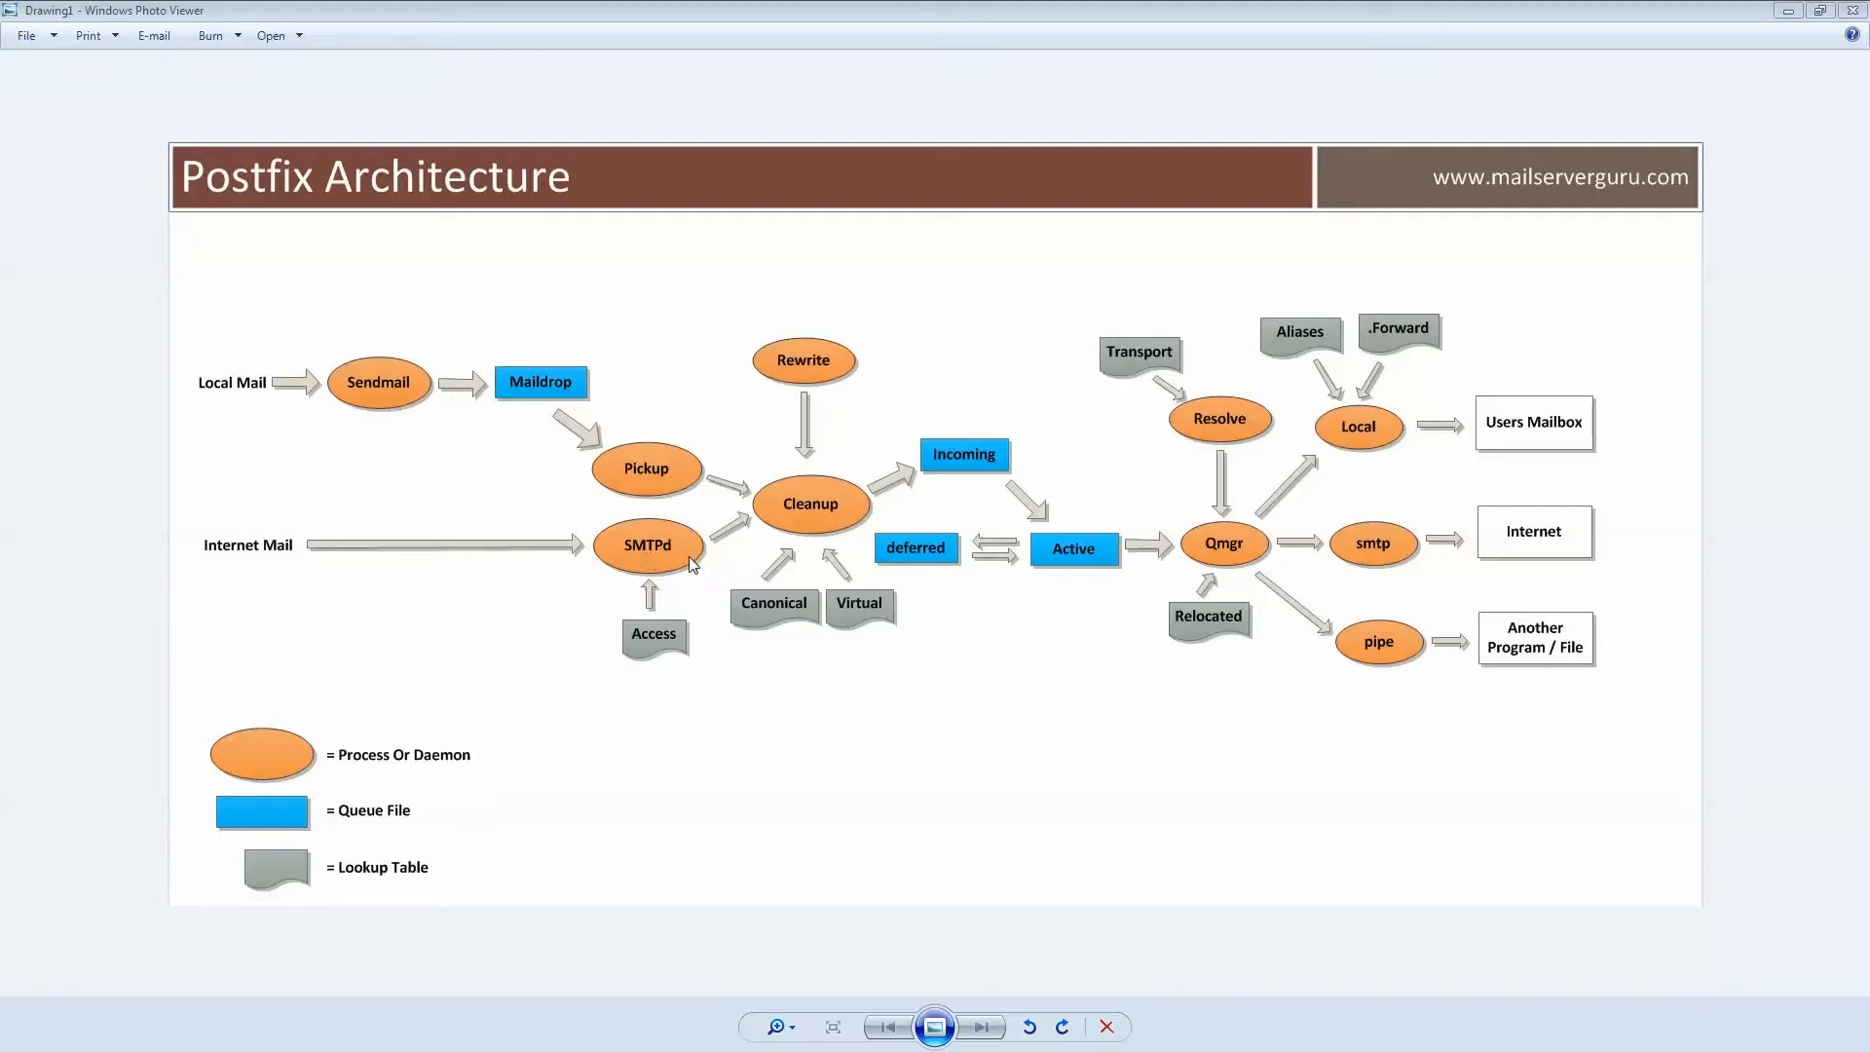
mouse_move(818, 522)
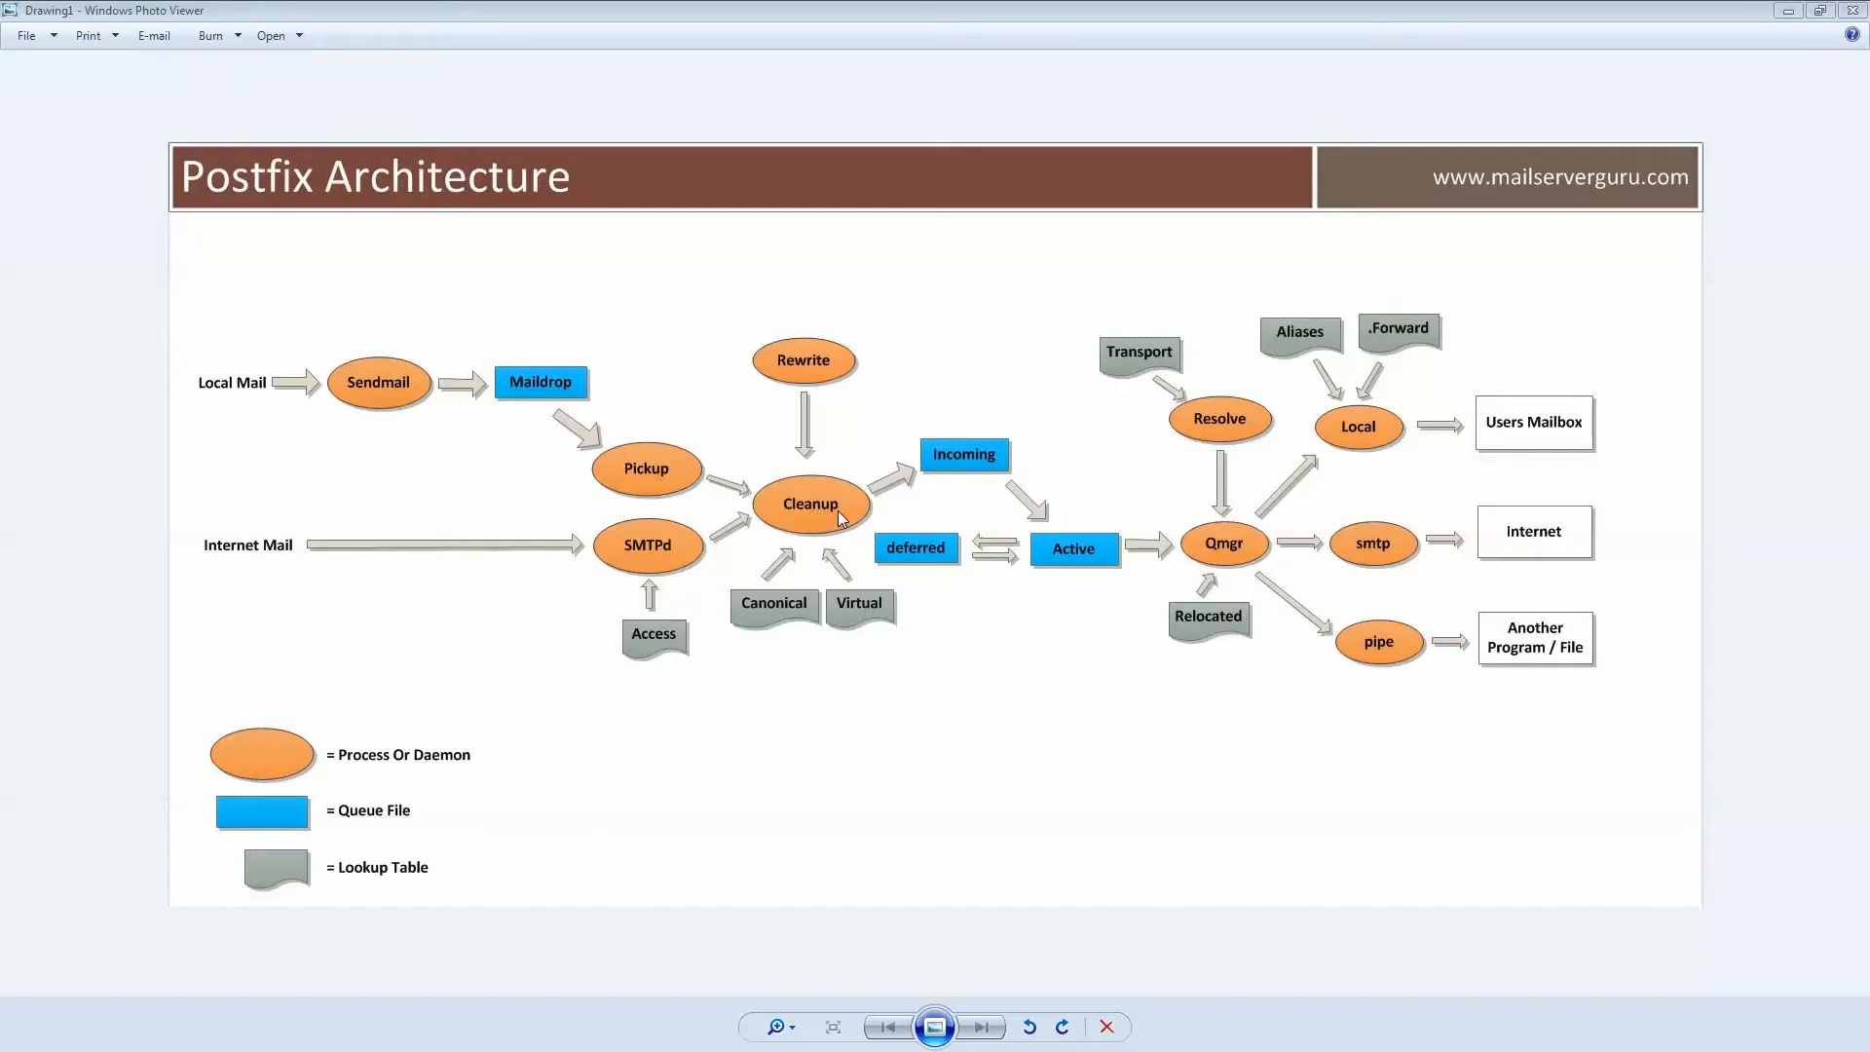
mouse_move(818, 511)
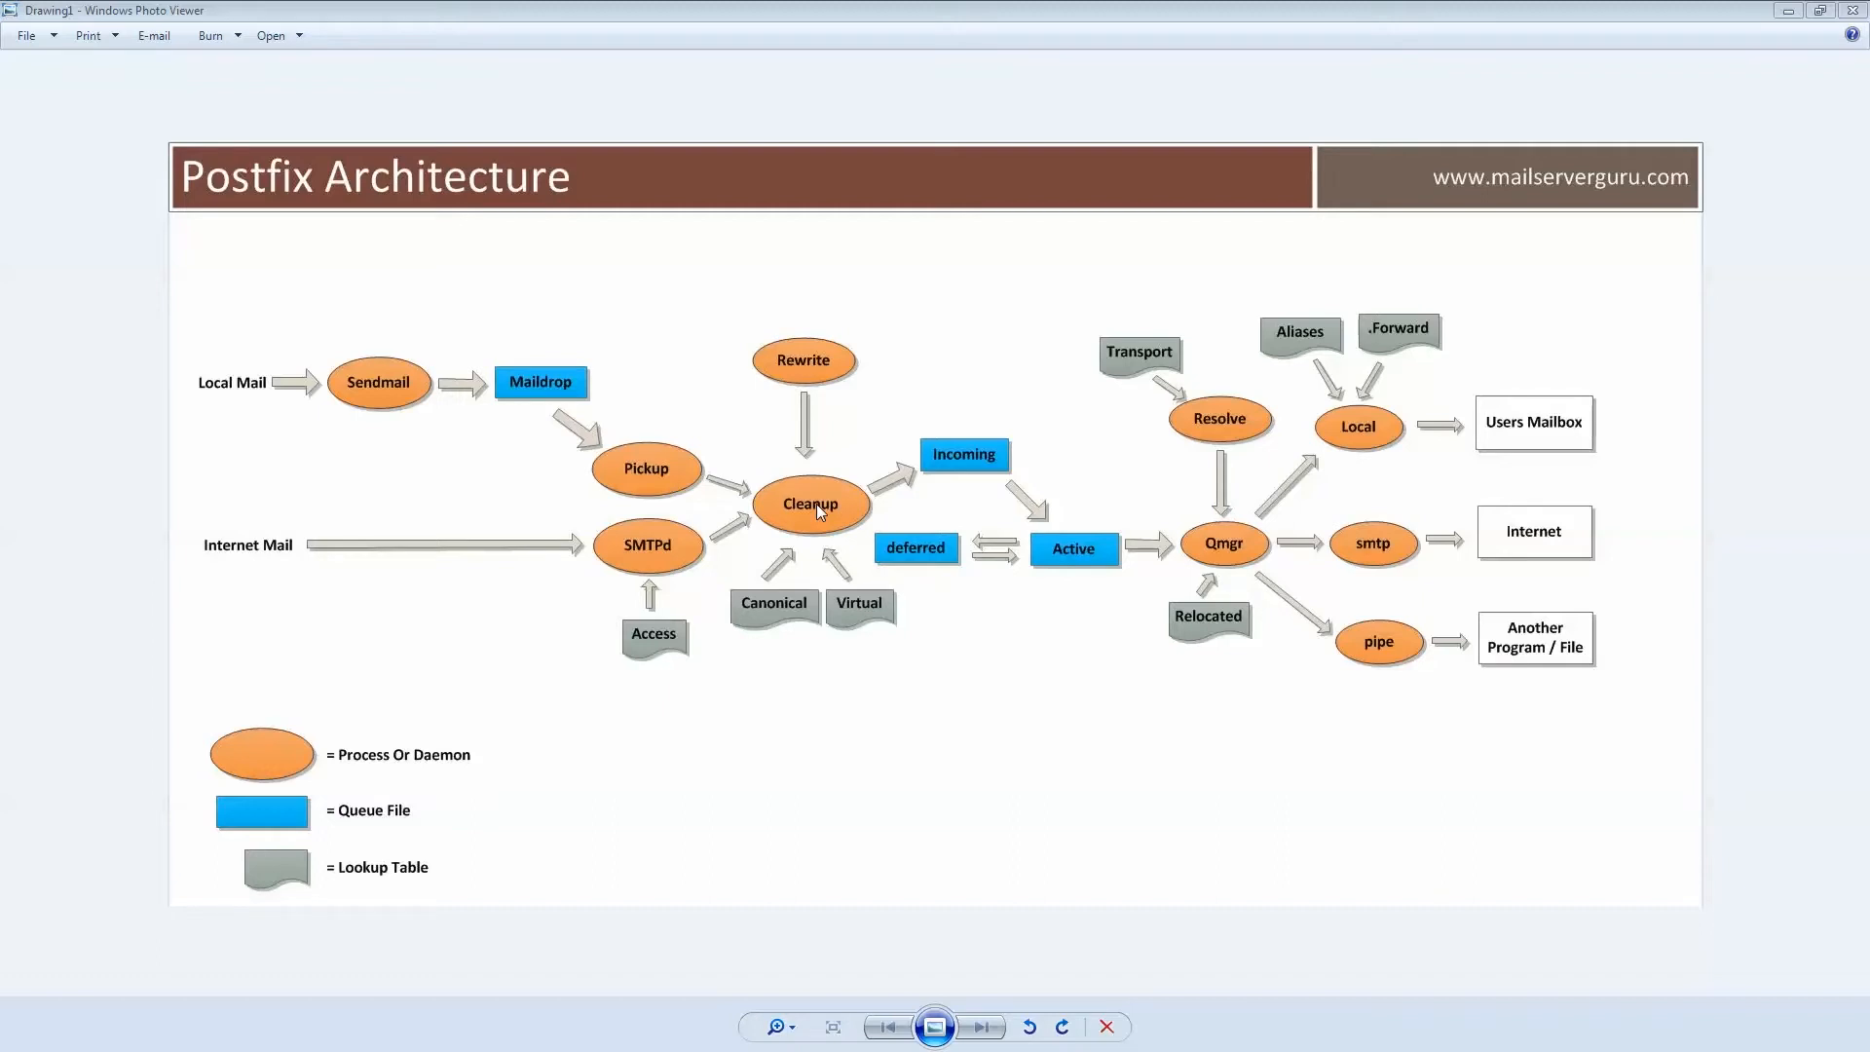
mouse_move(972, 749)
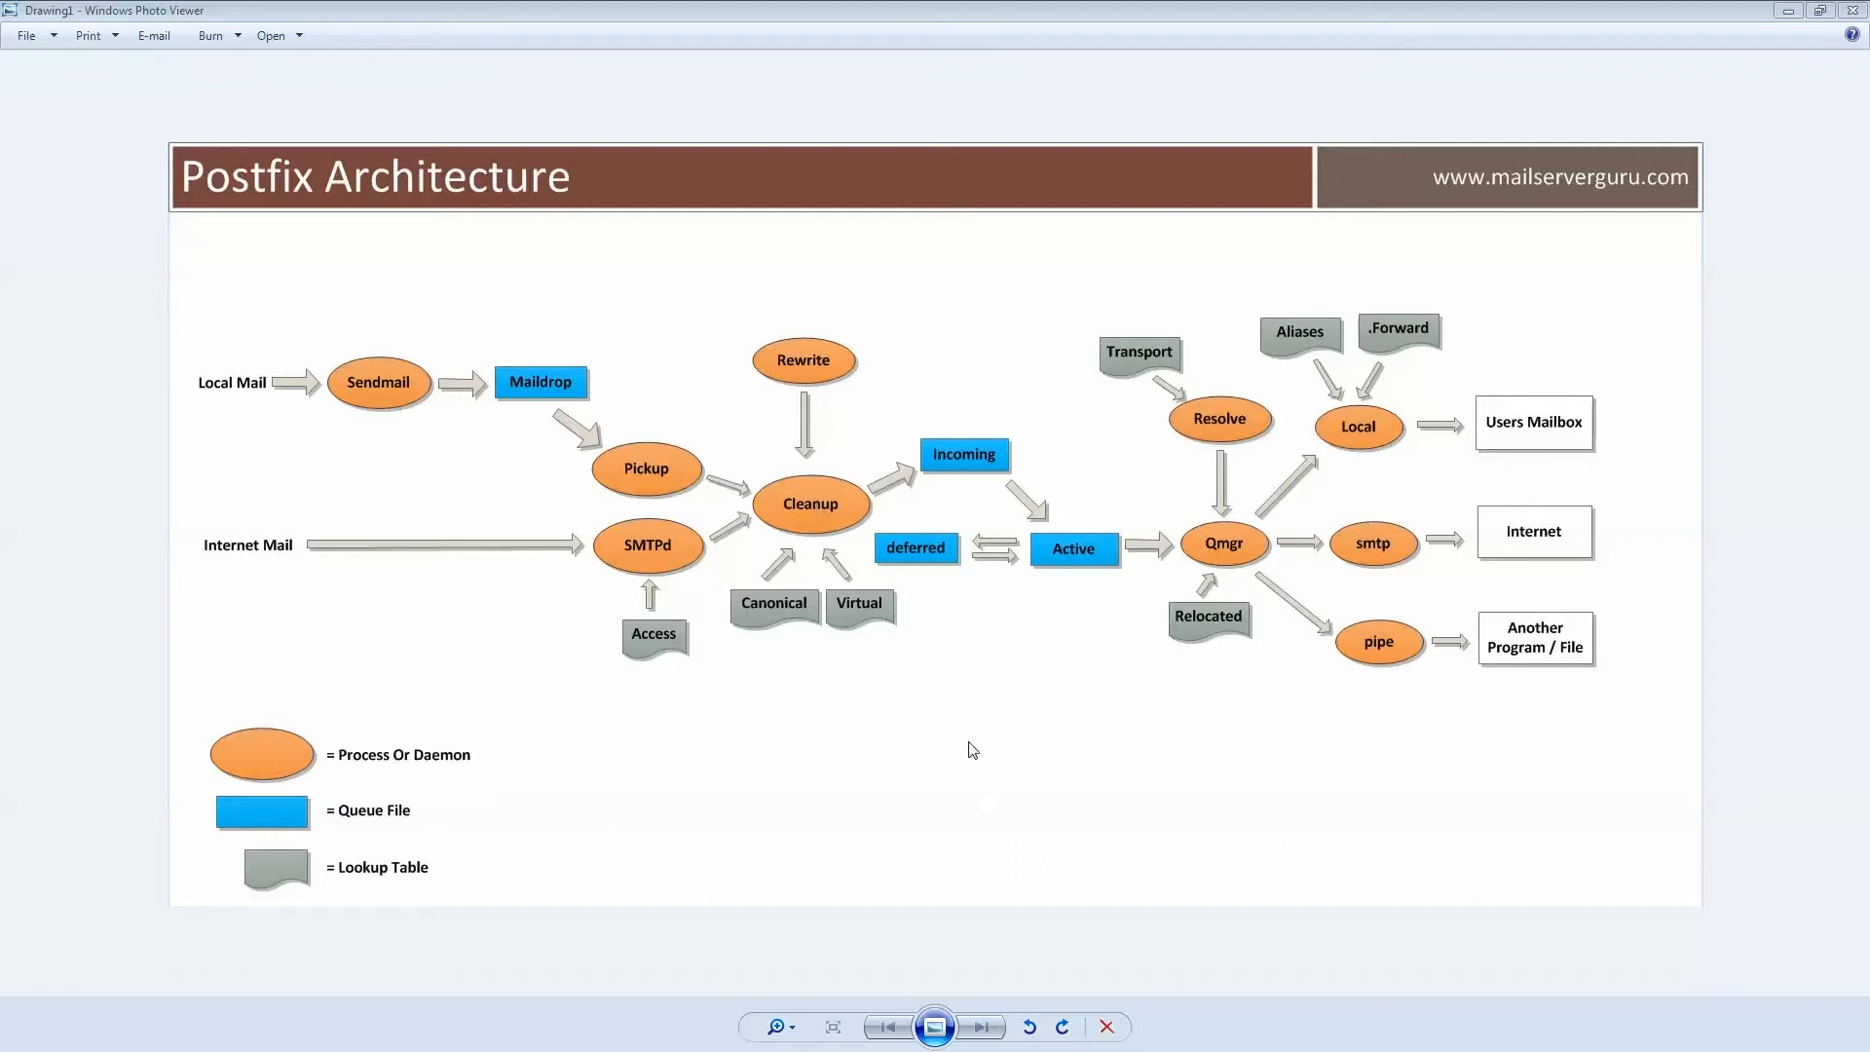
mouse_move(1122, 812)
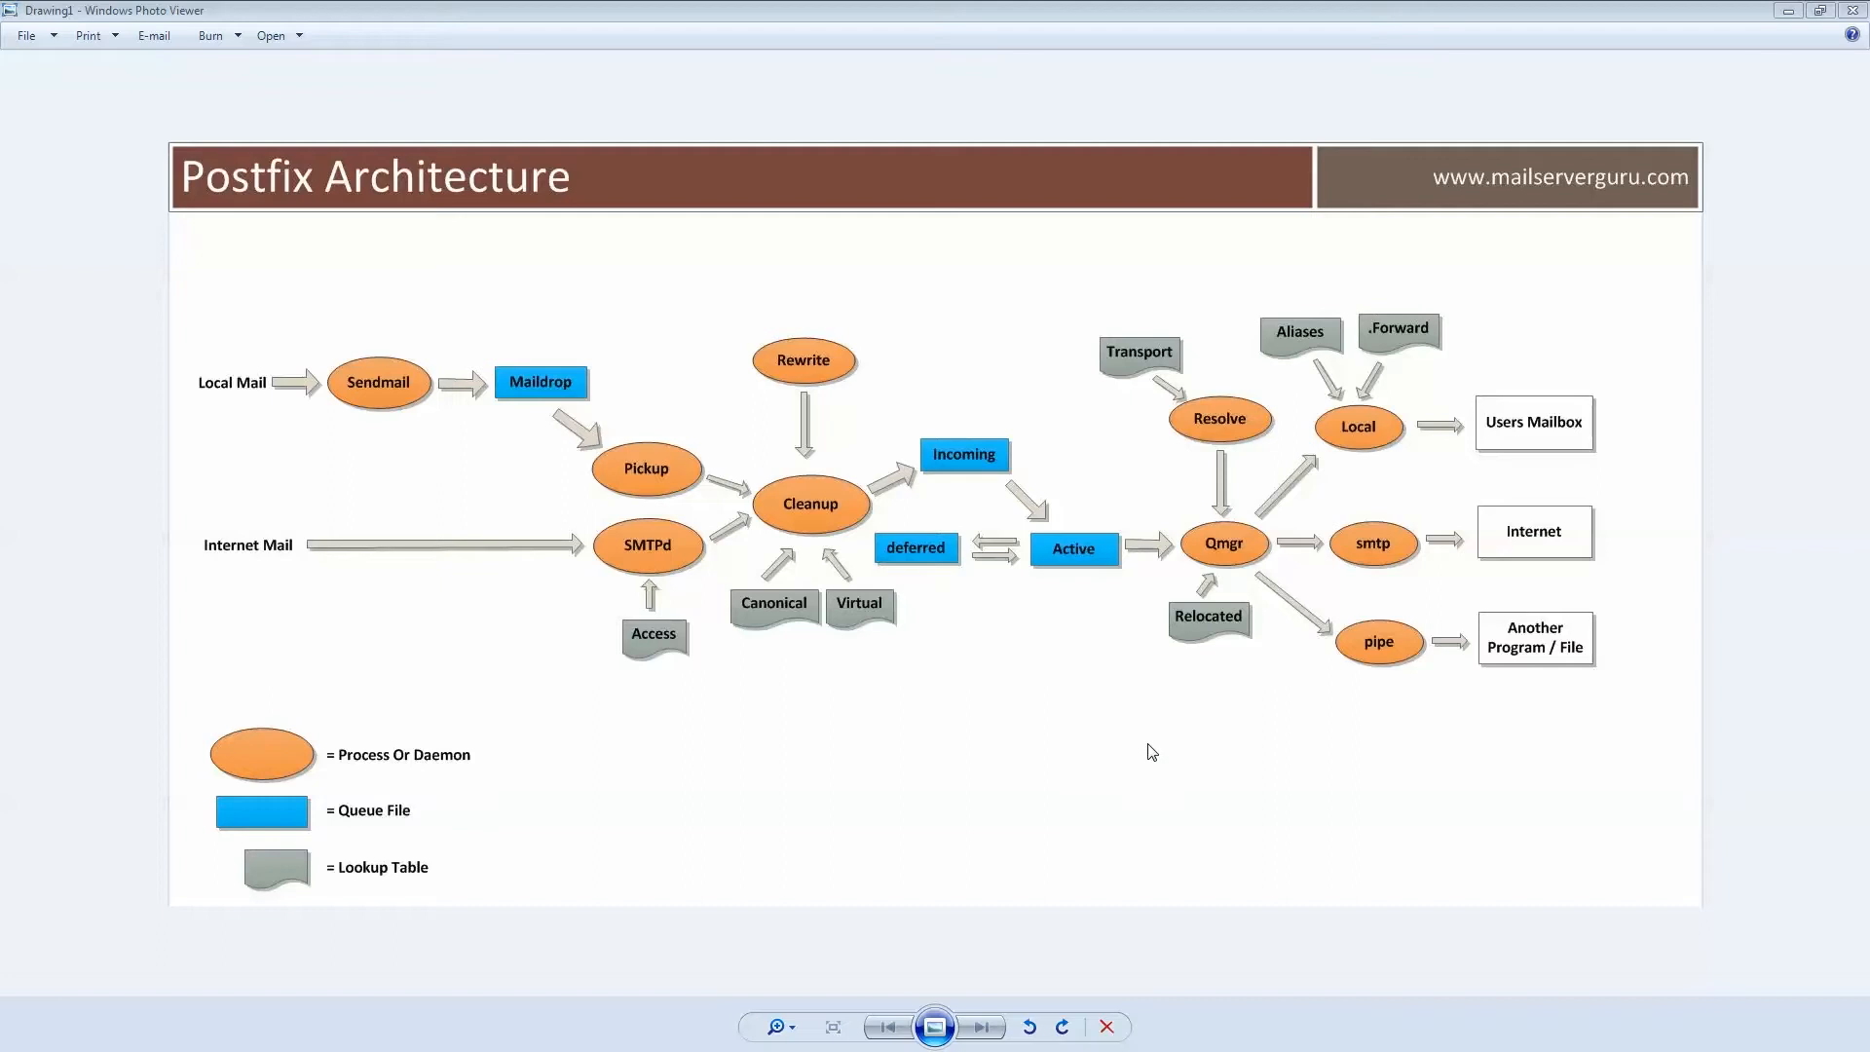
mouse_move(898, 564)
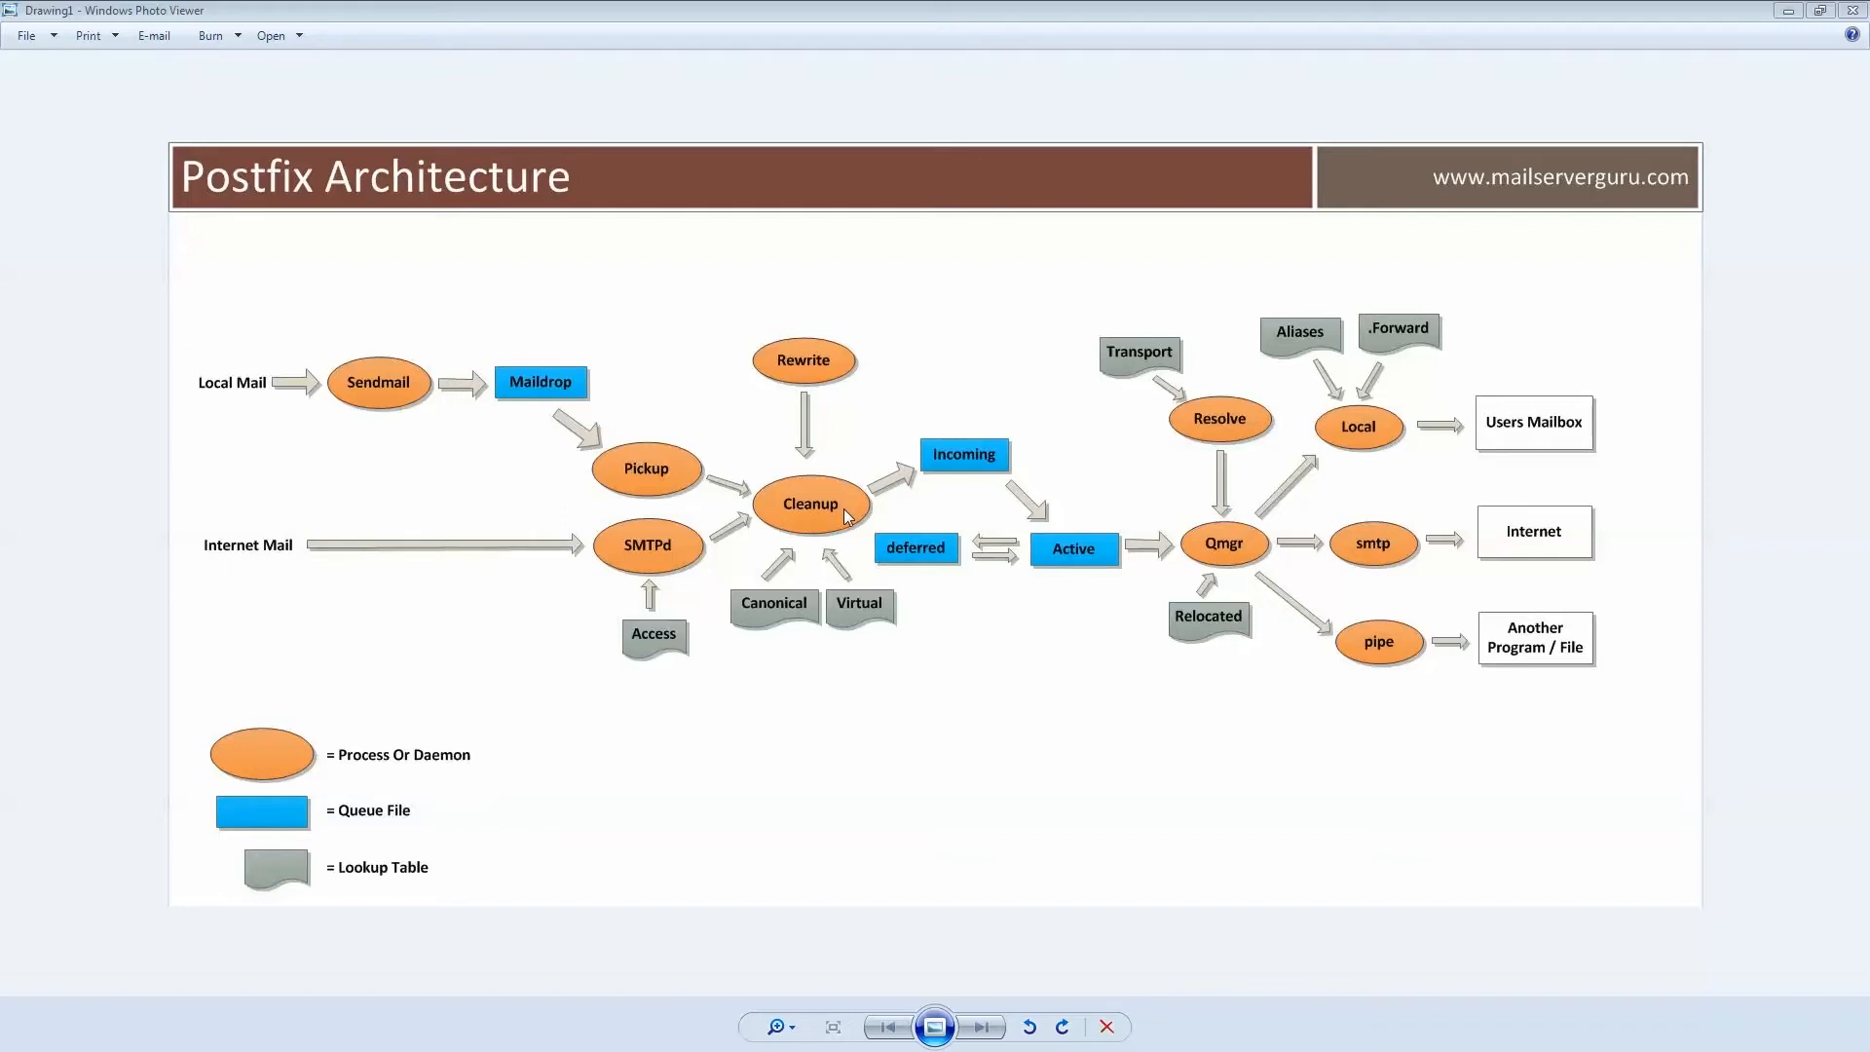
mouse_move(802, 535)
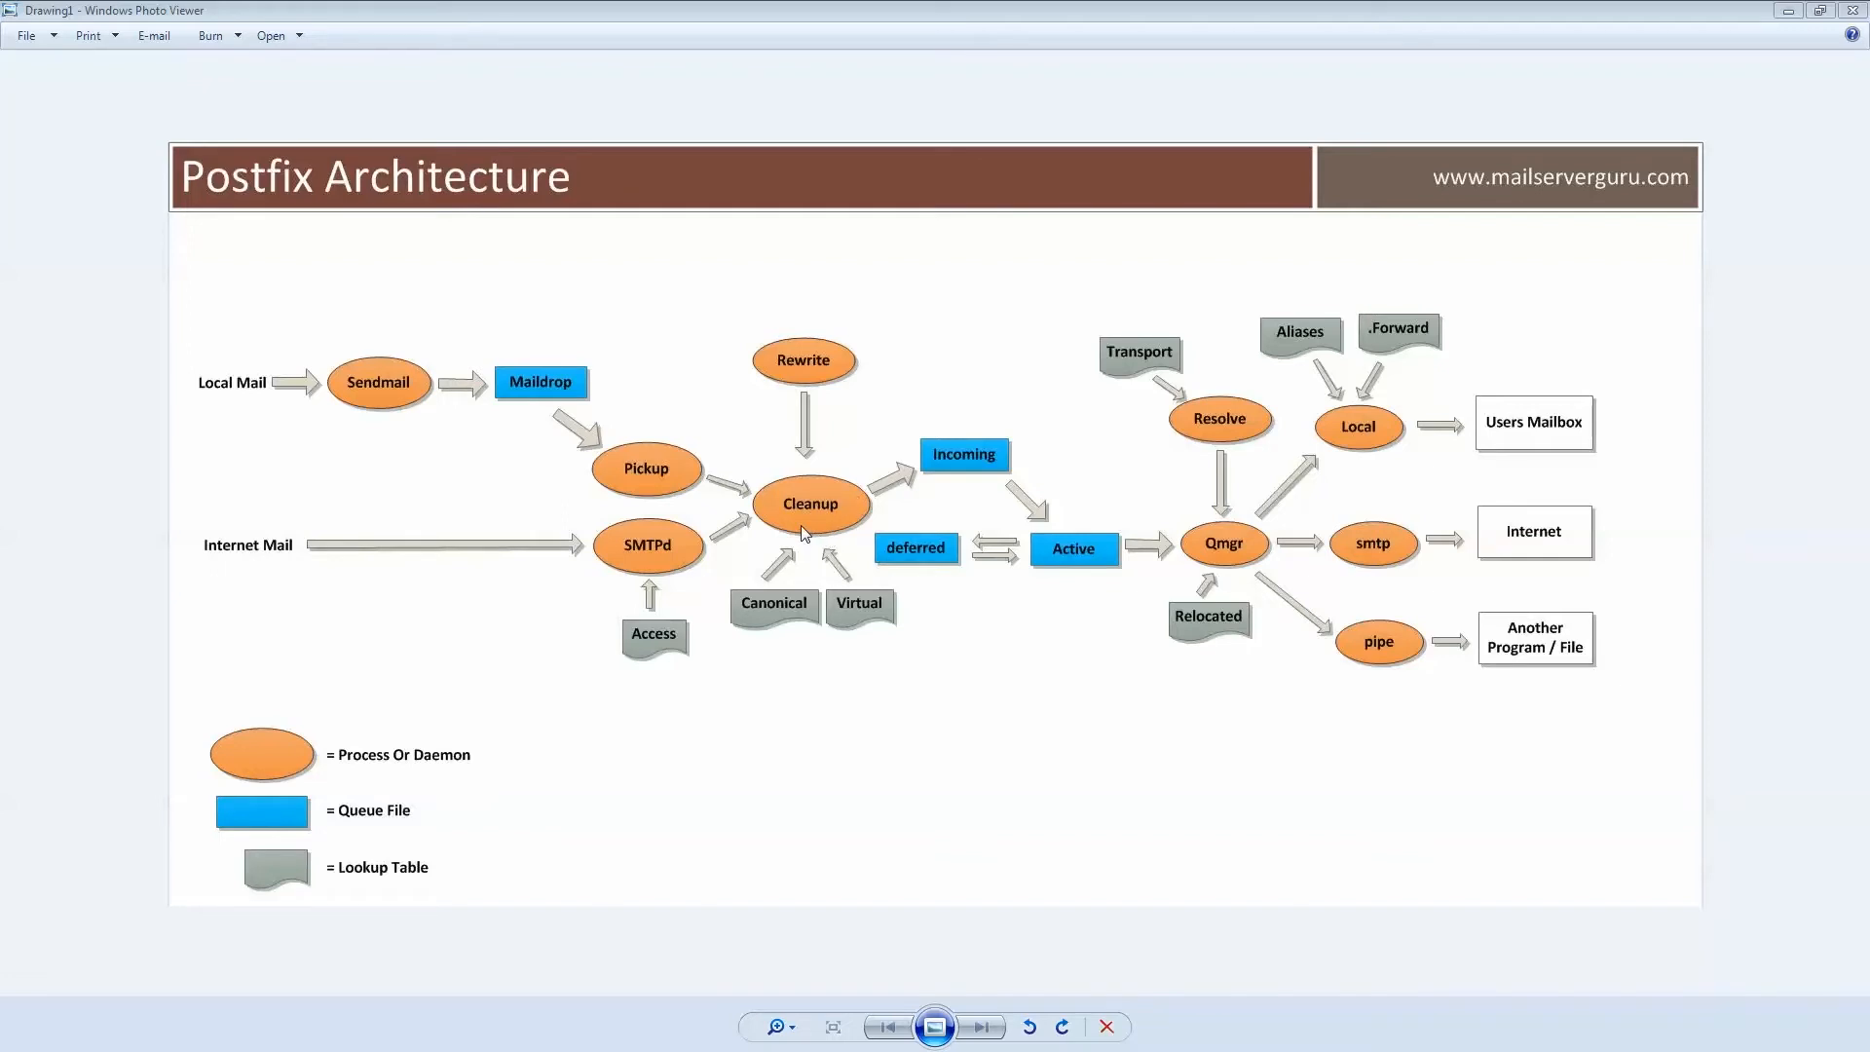
mouse_move(818, 532)
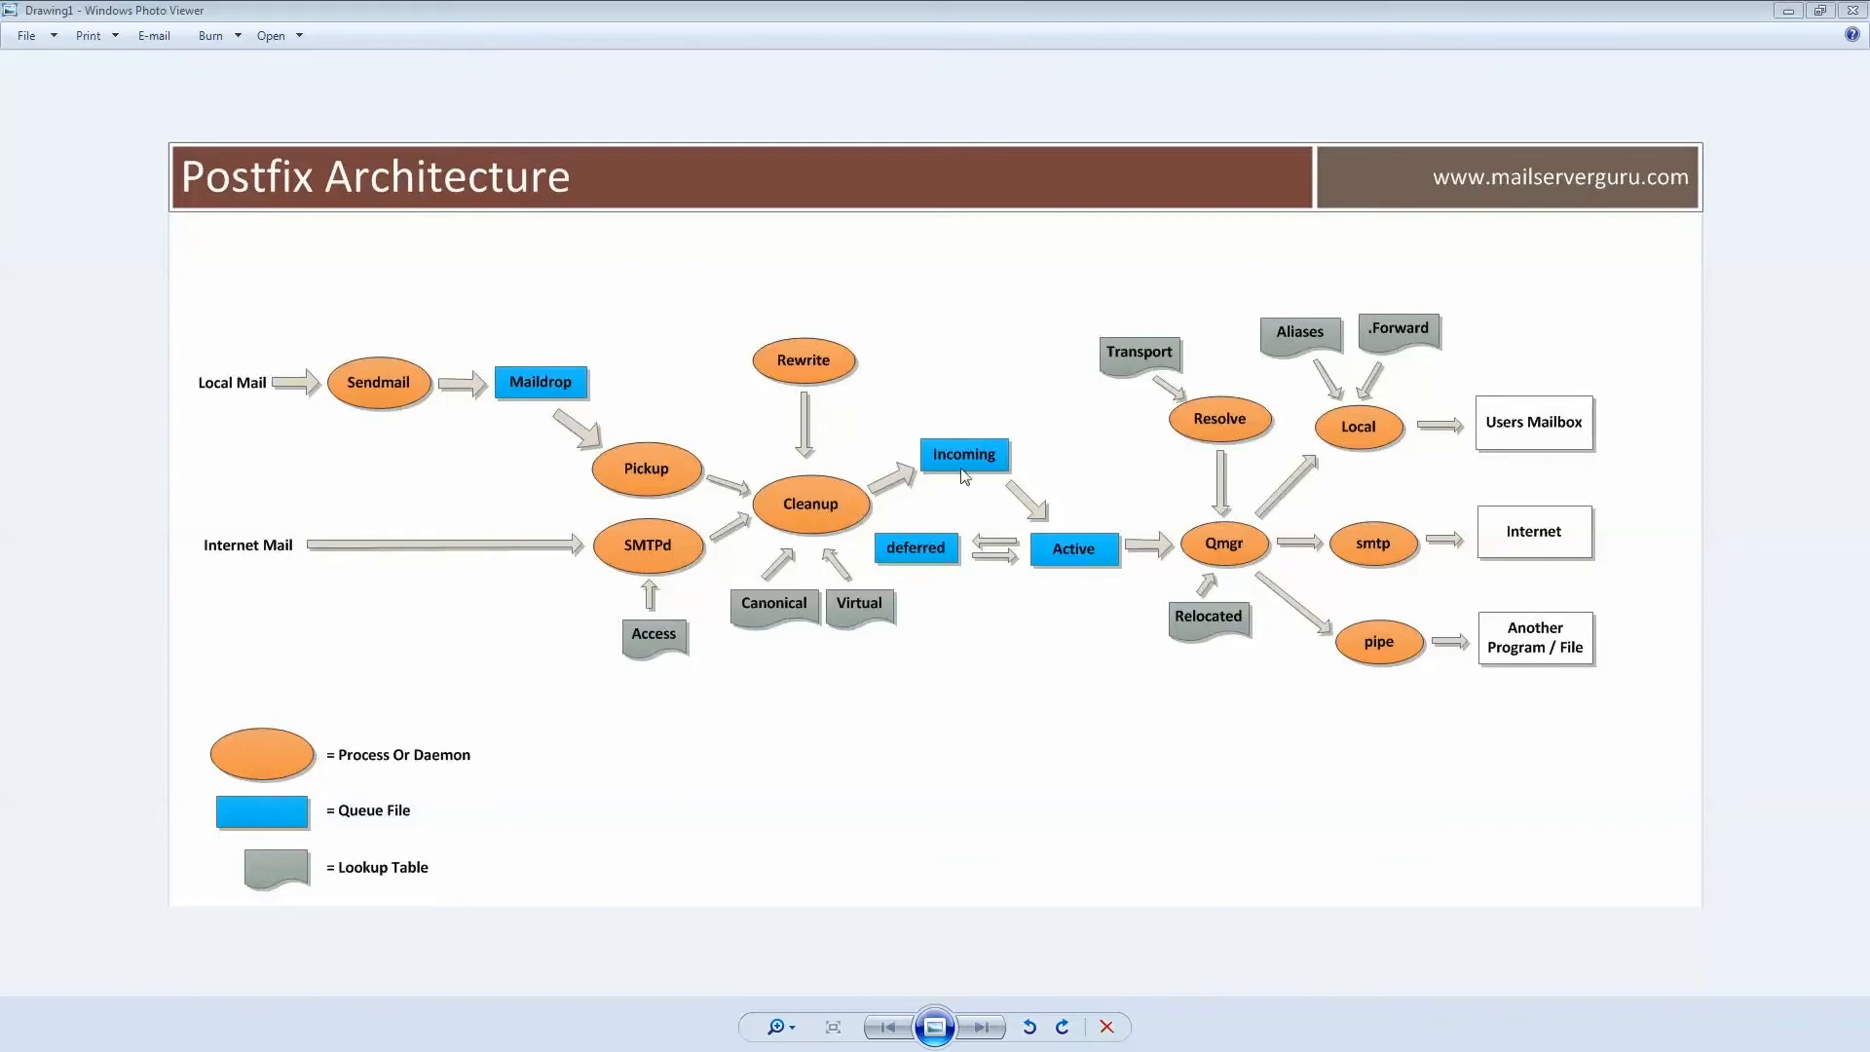
mouse_move(1014, 458)
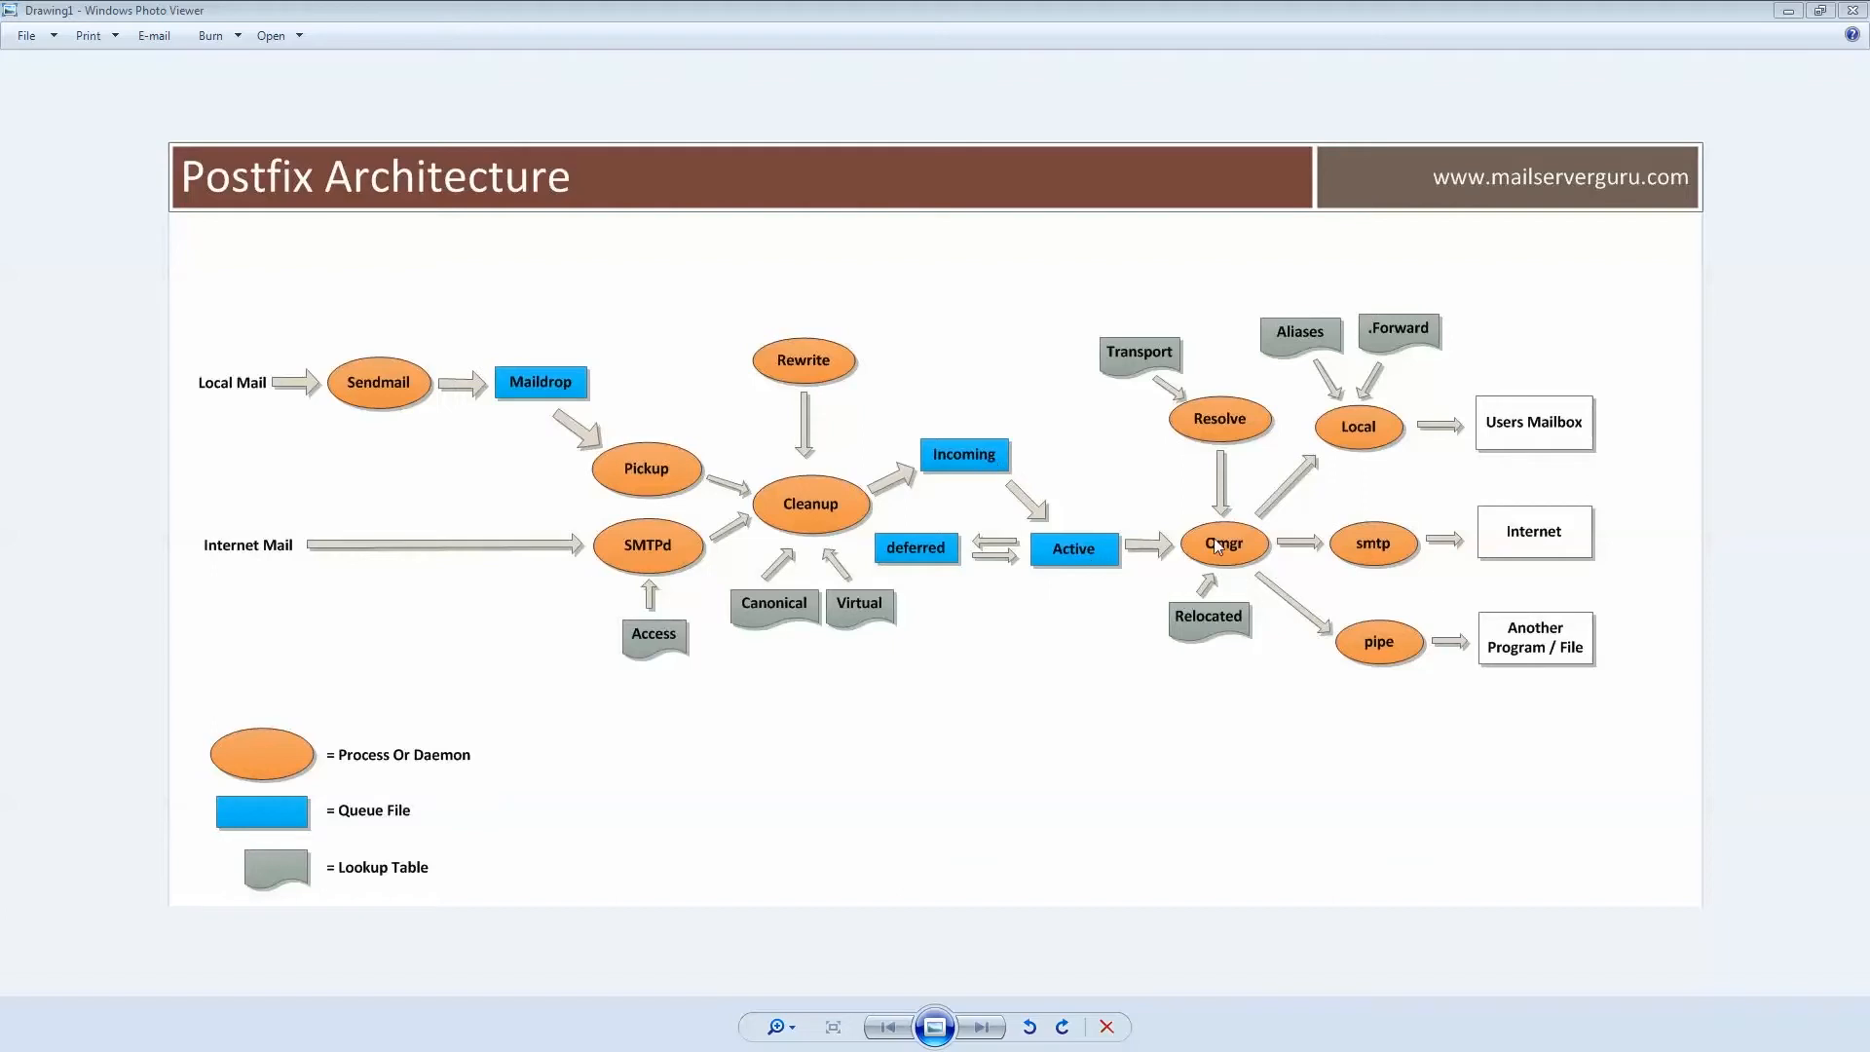
mouse_move(1215, 546)
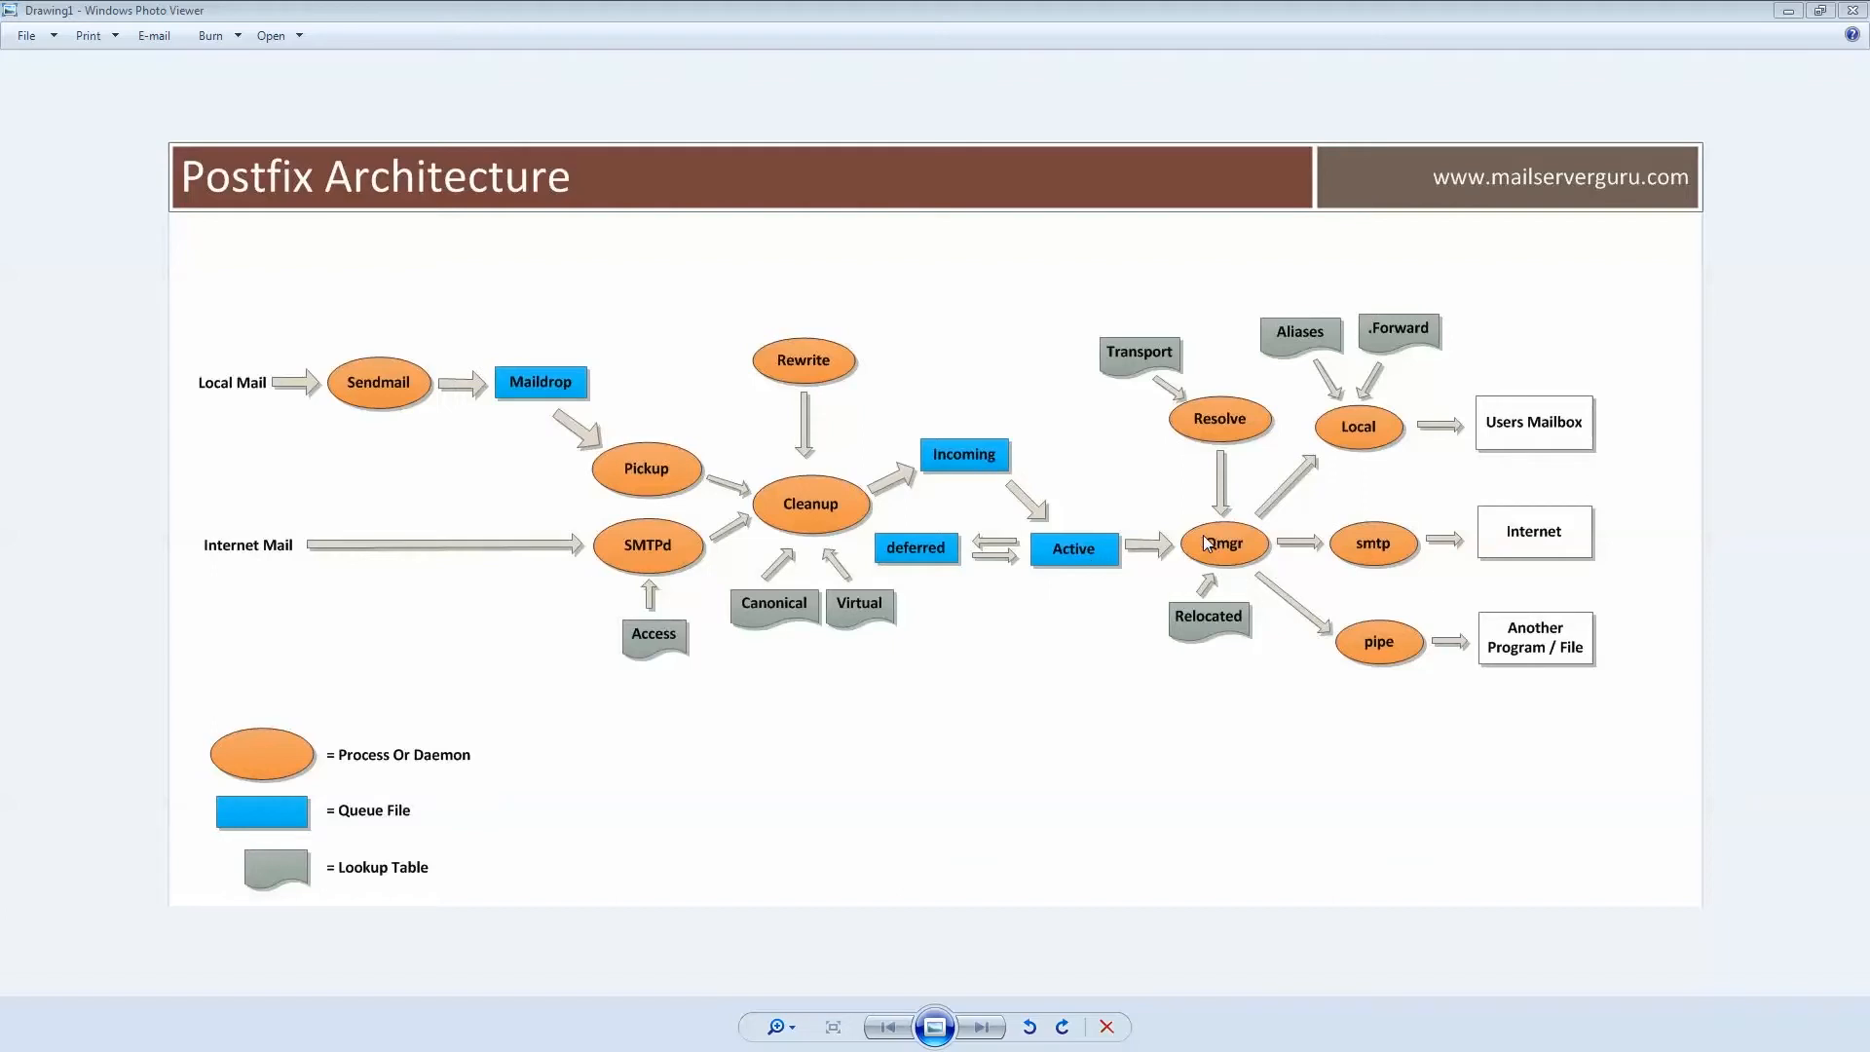
mouse_move(1165, 551)
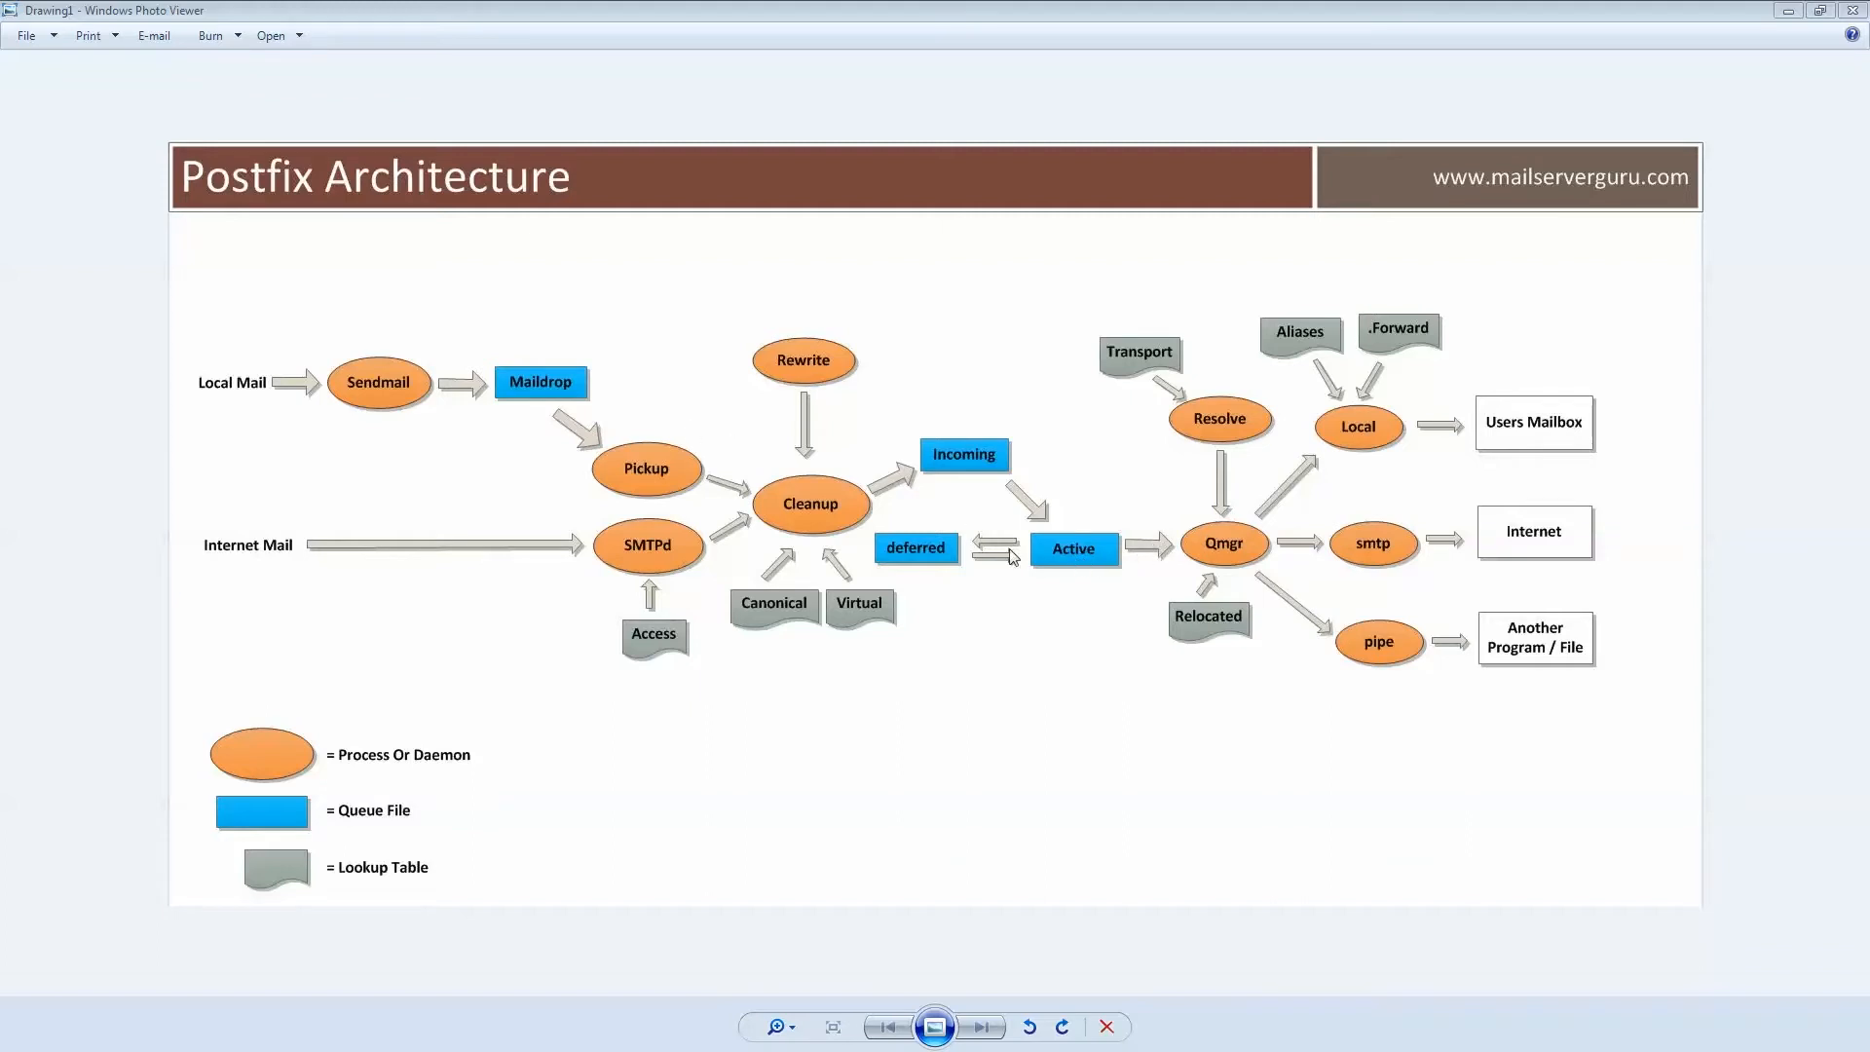
mouse_move(706, 484)
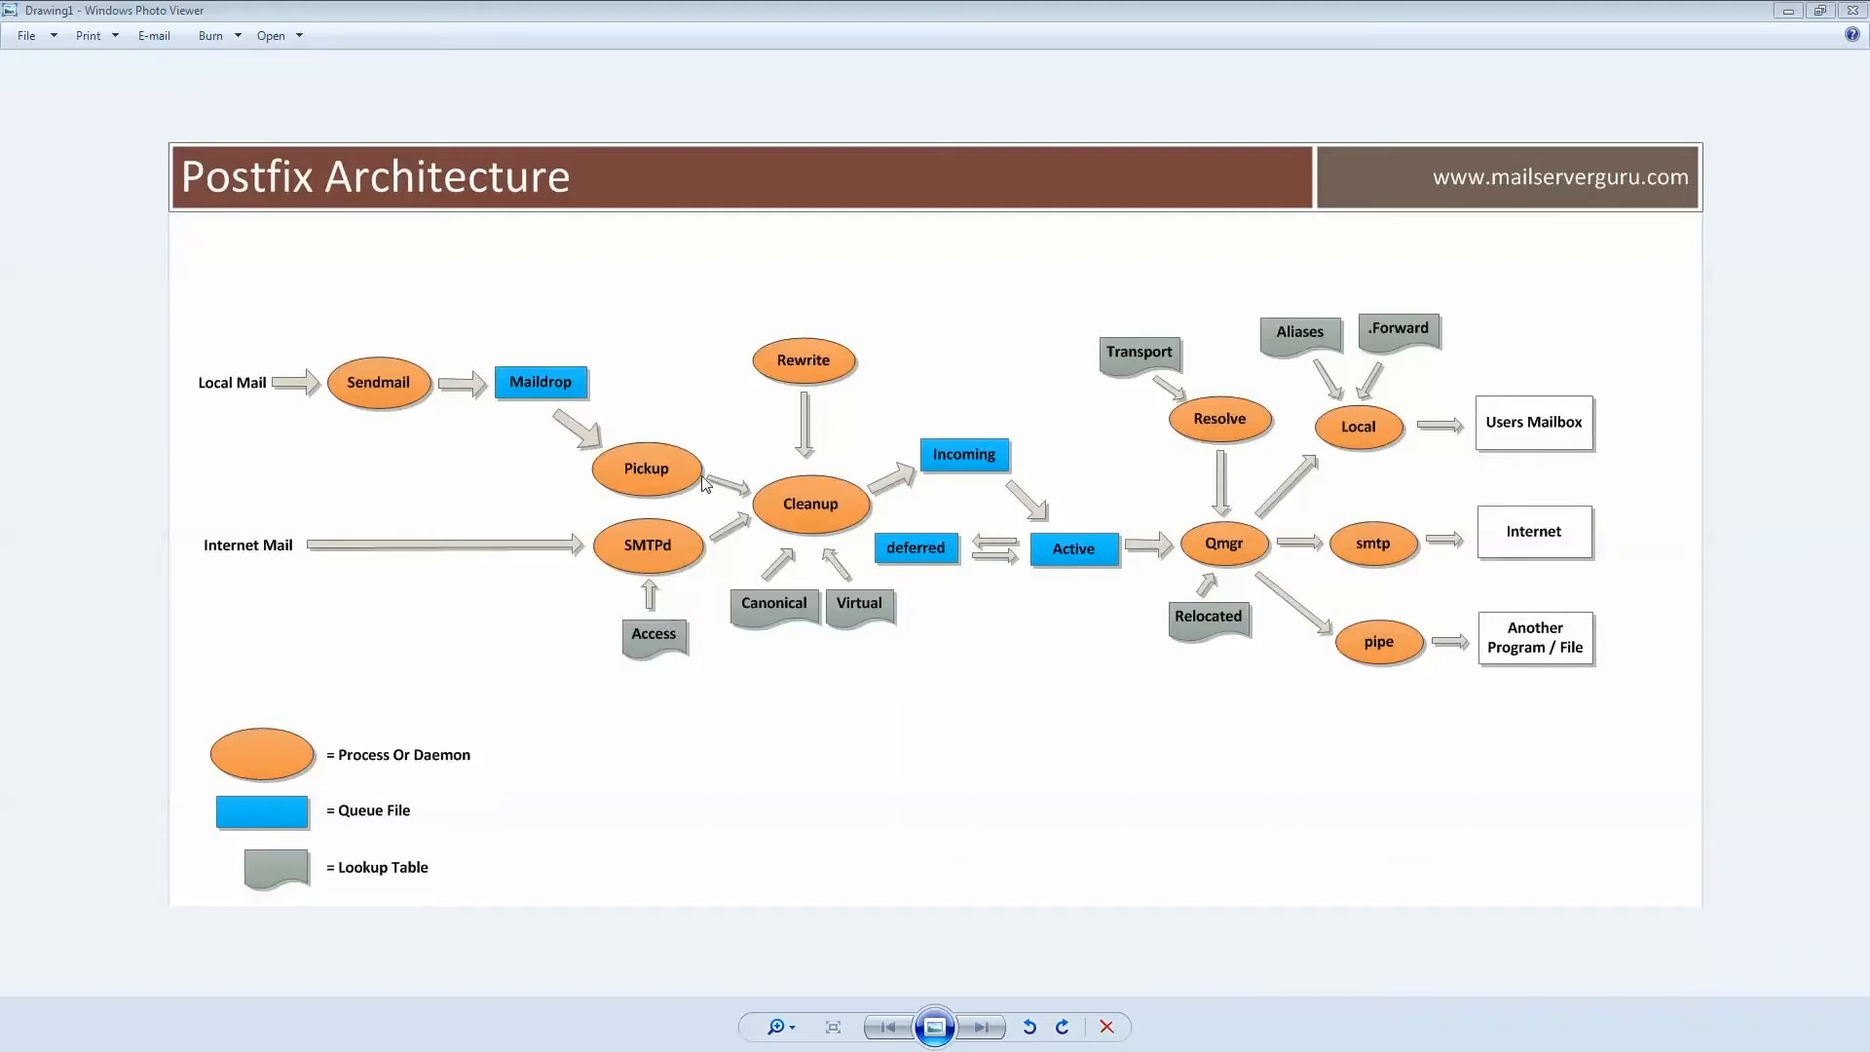
mouse_move(928, 527)
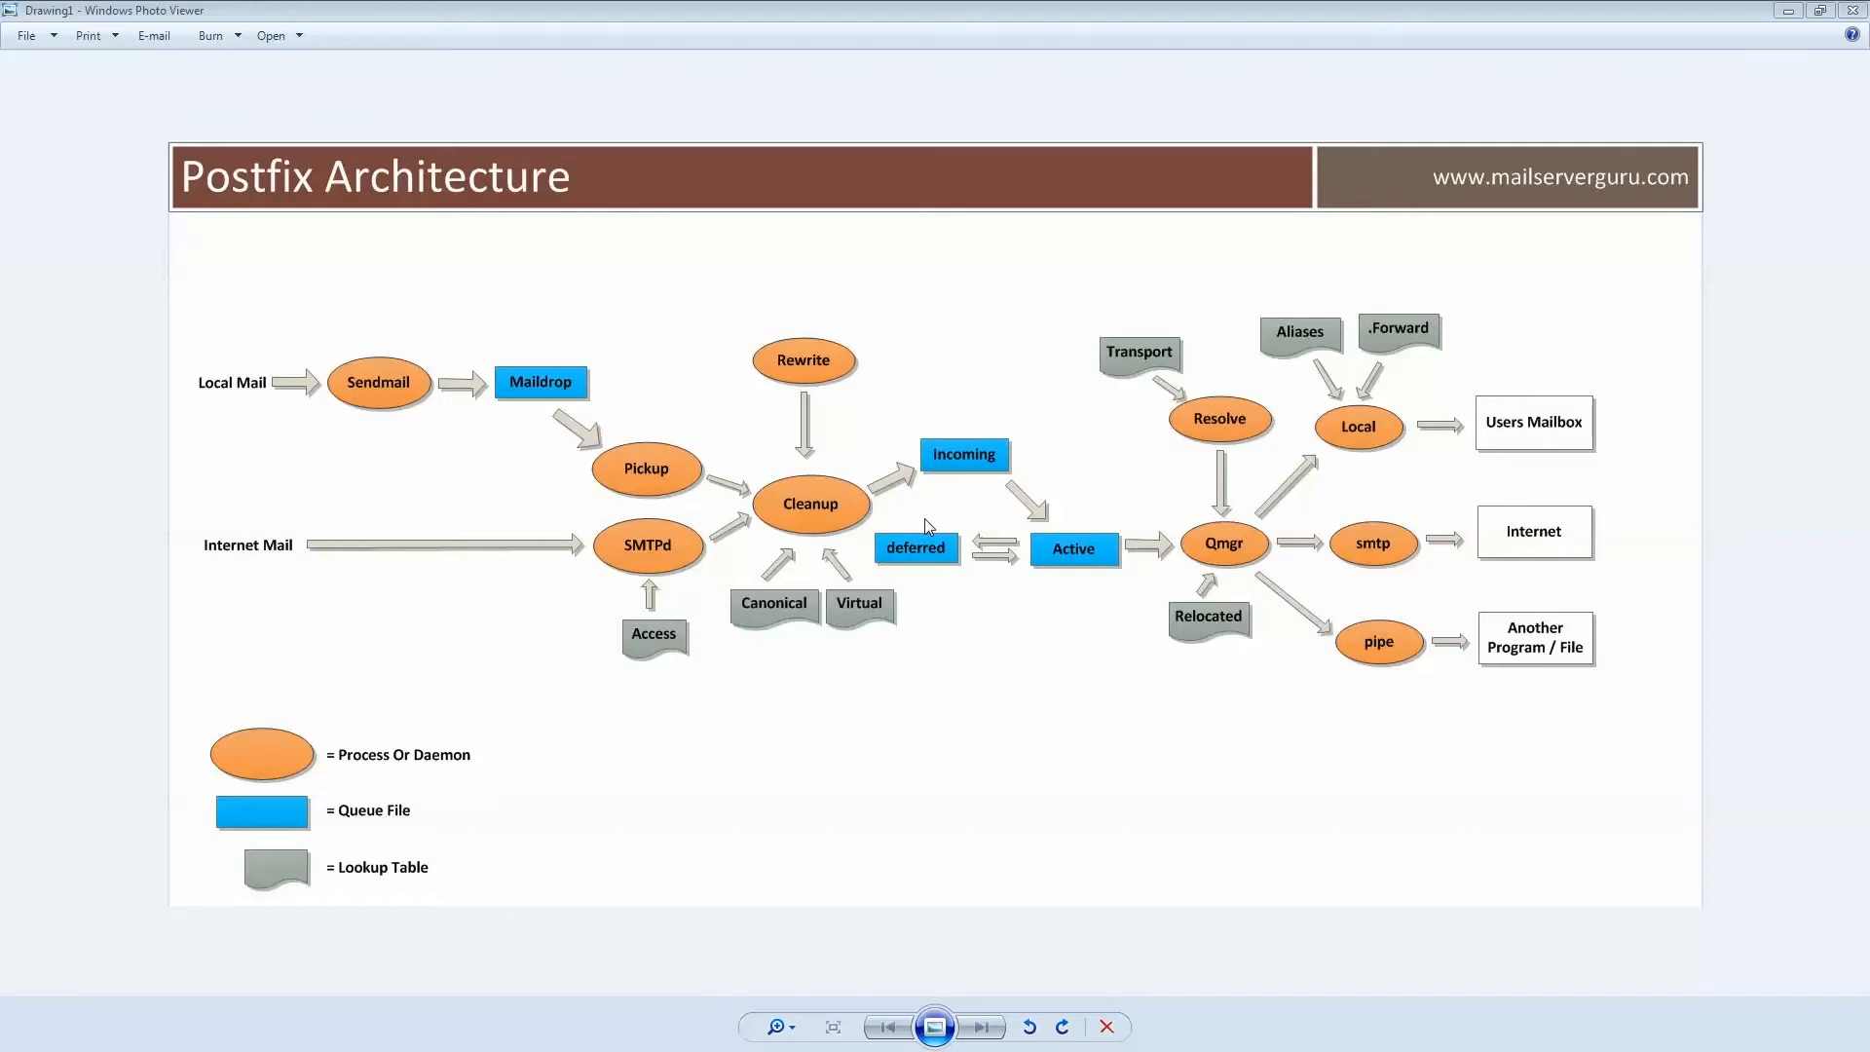
mouse_move(1263, 463)
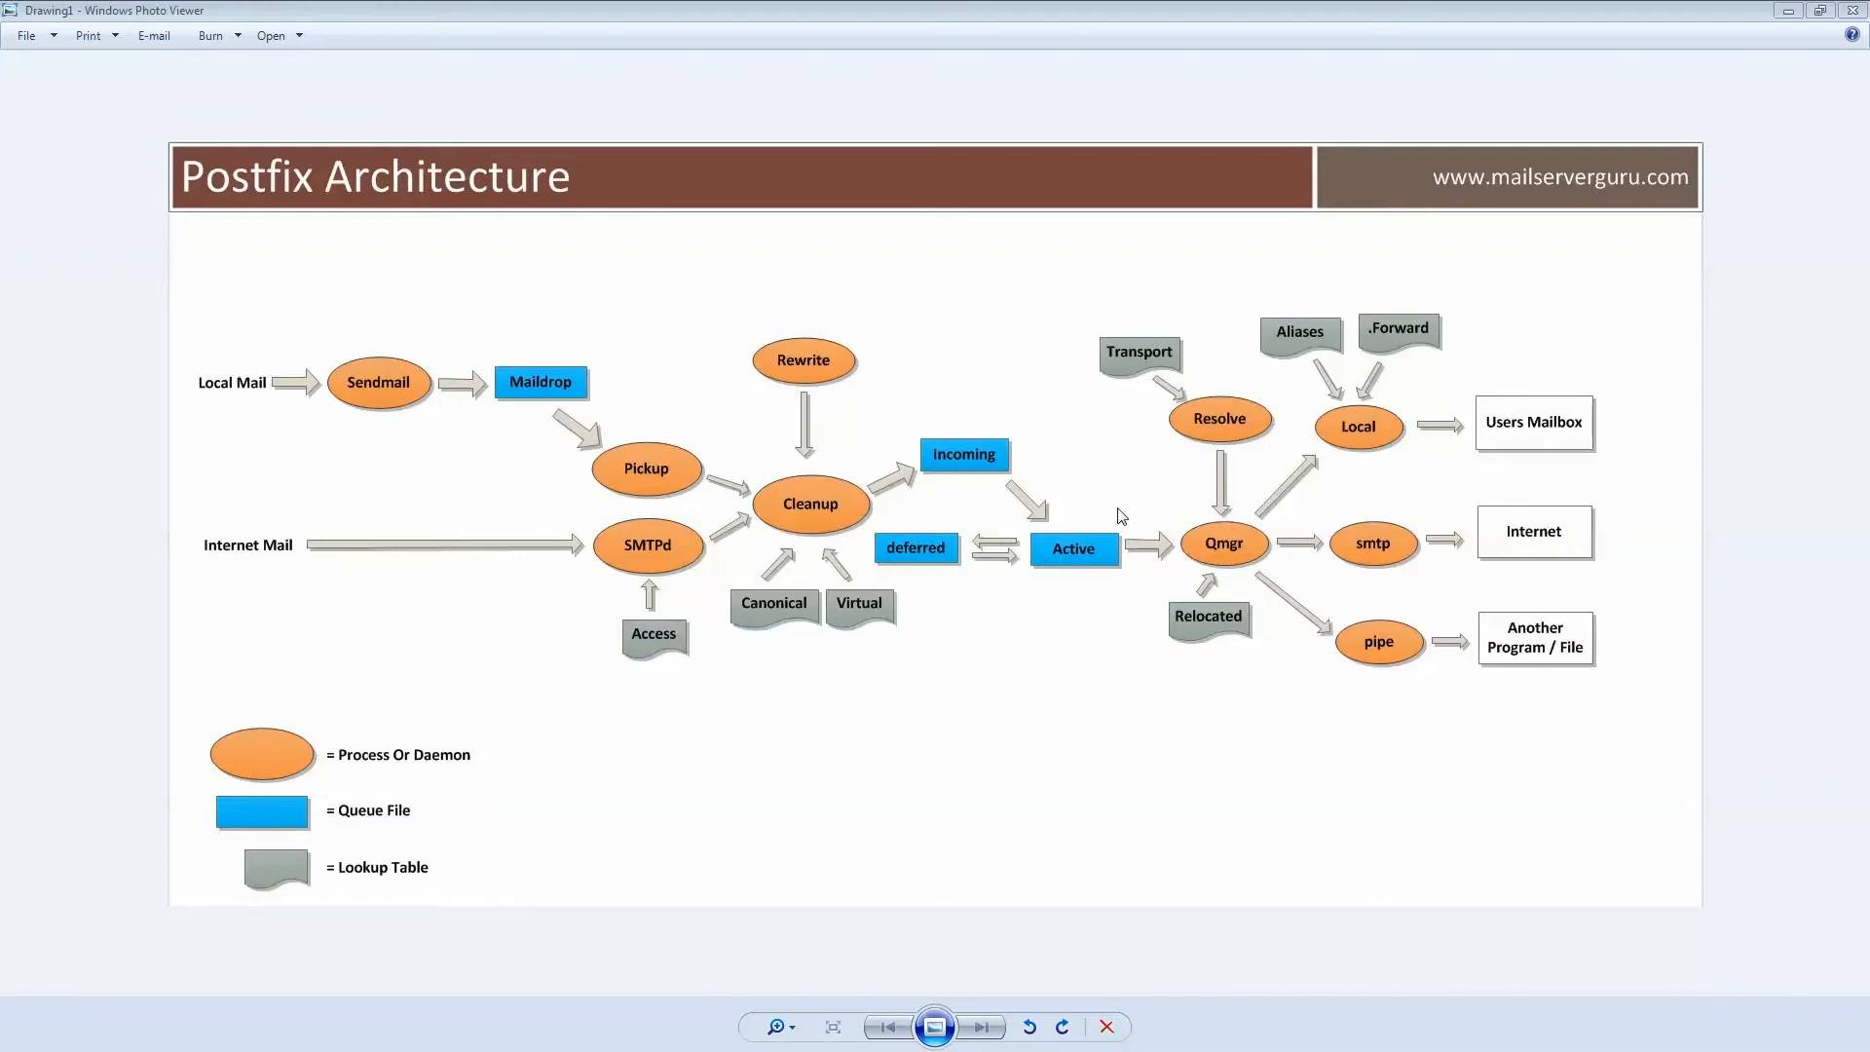
mouse_move(1388, 466)
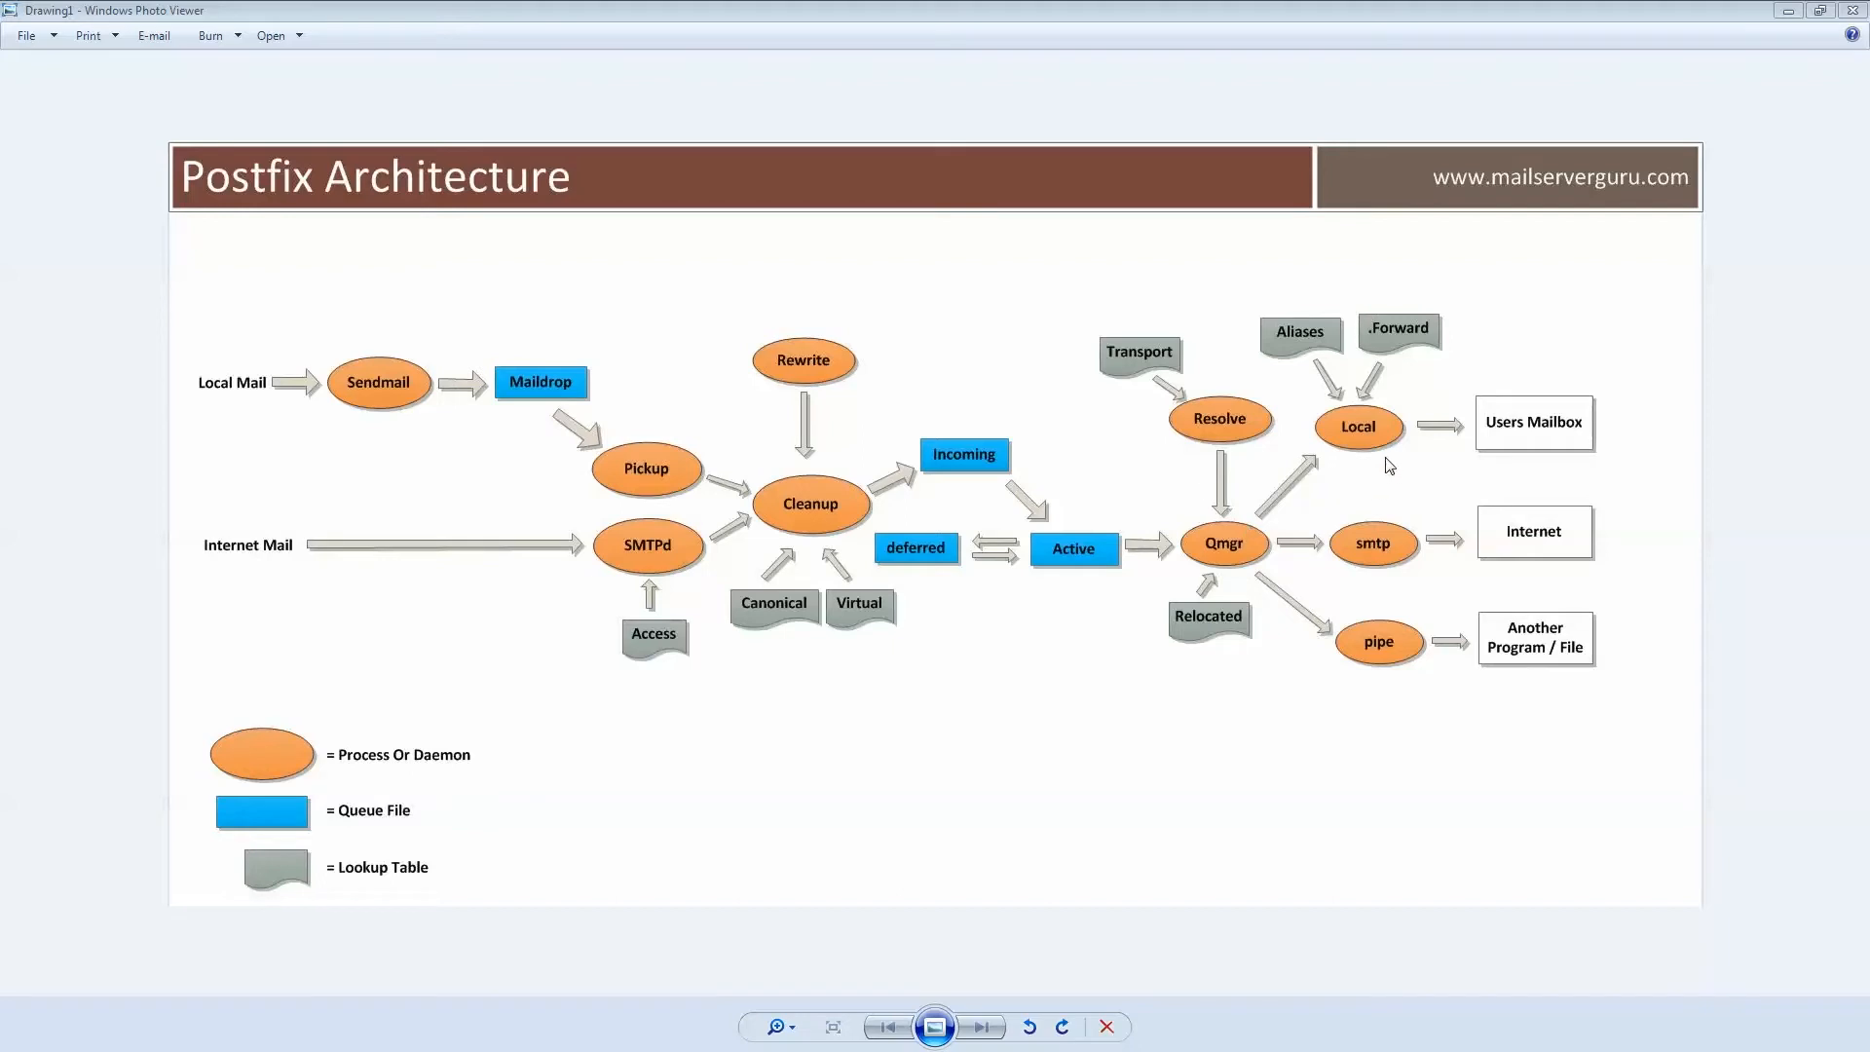
mouse_move(1201, 514)
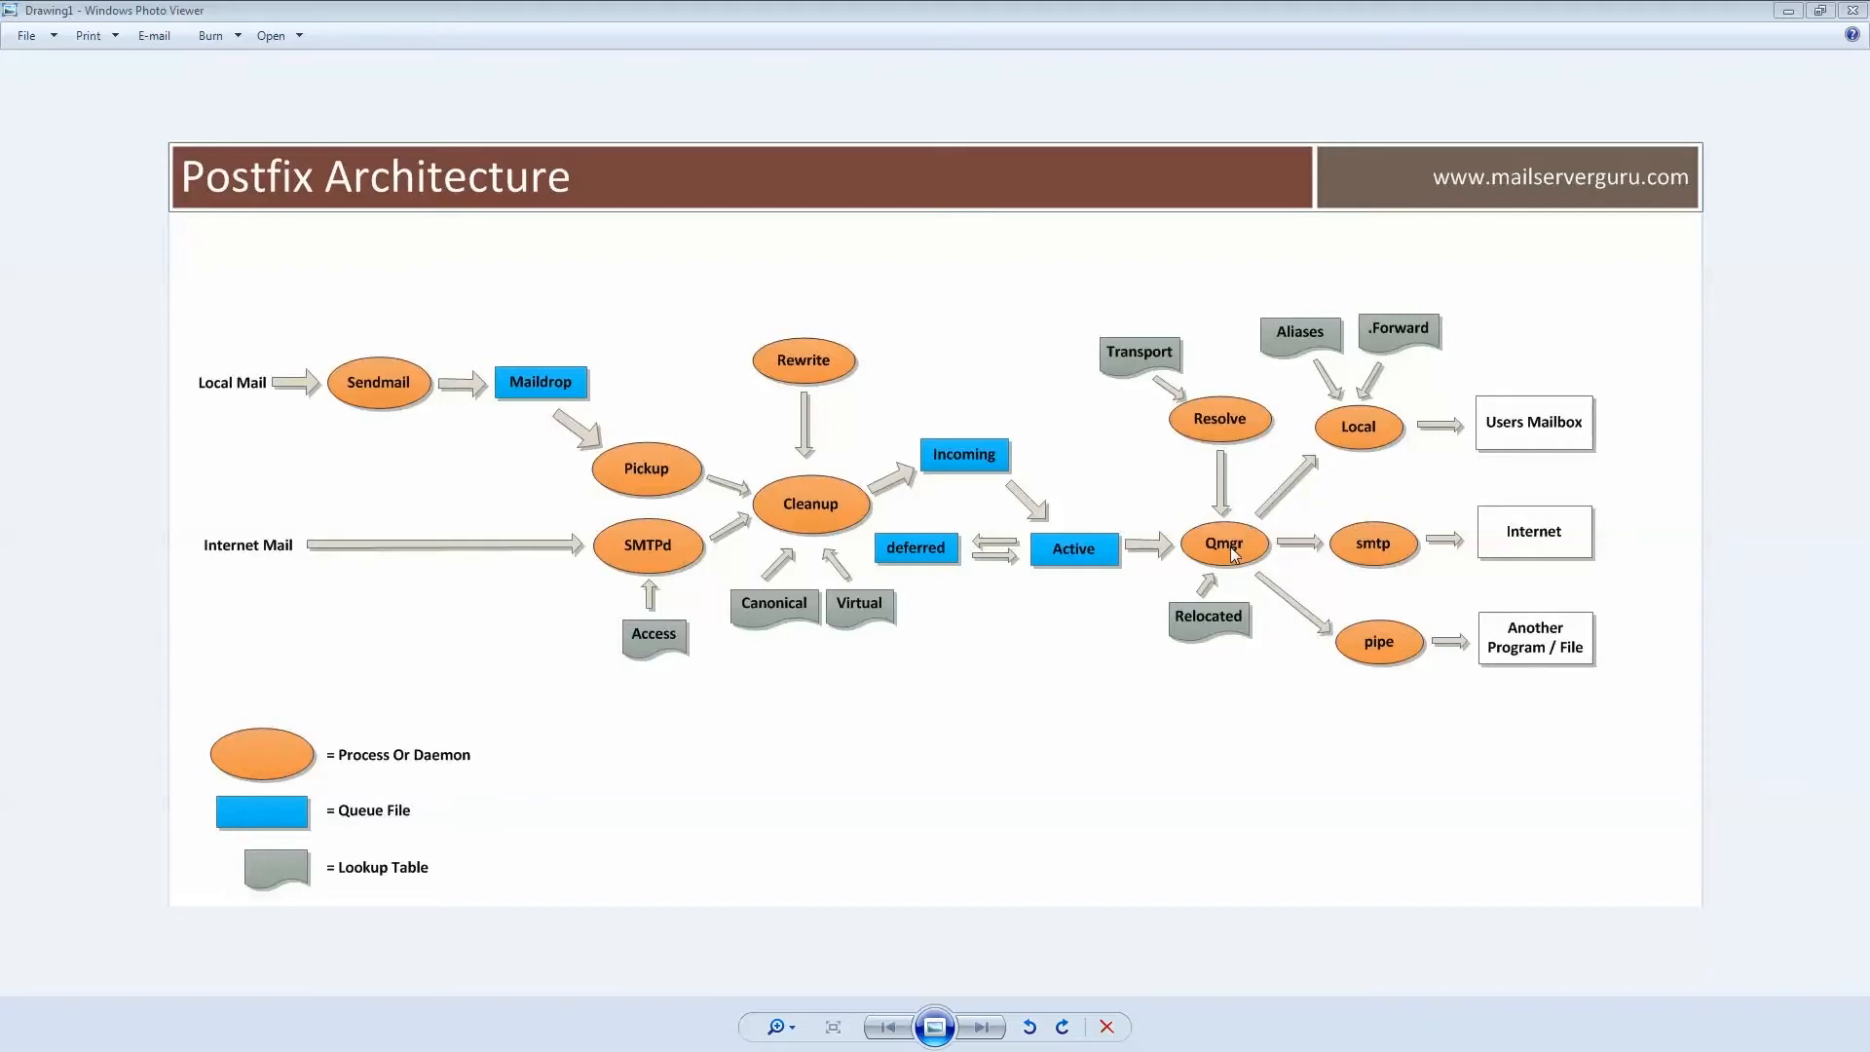
mouse_move(1301, 561)
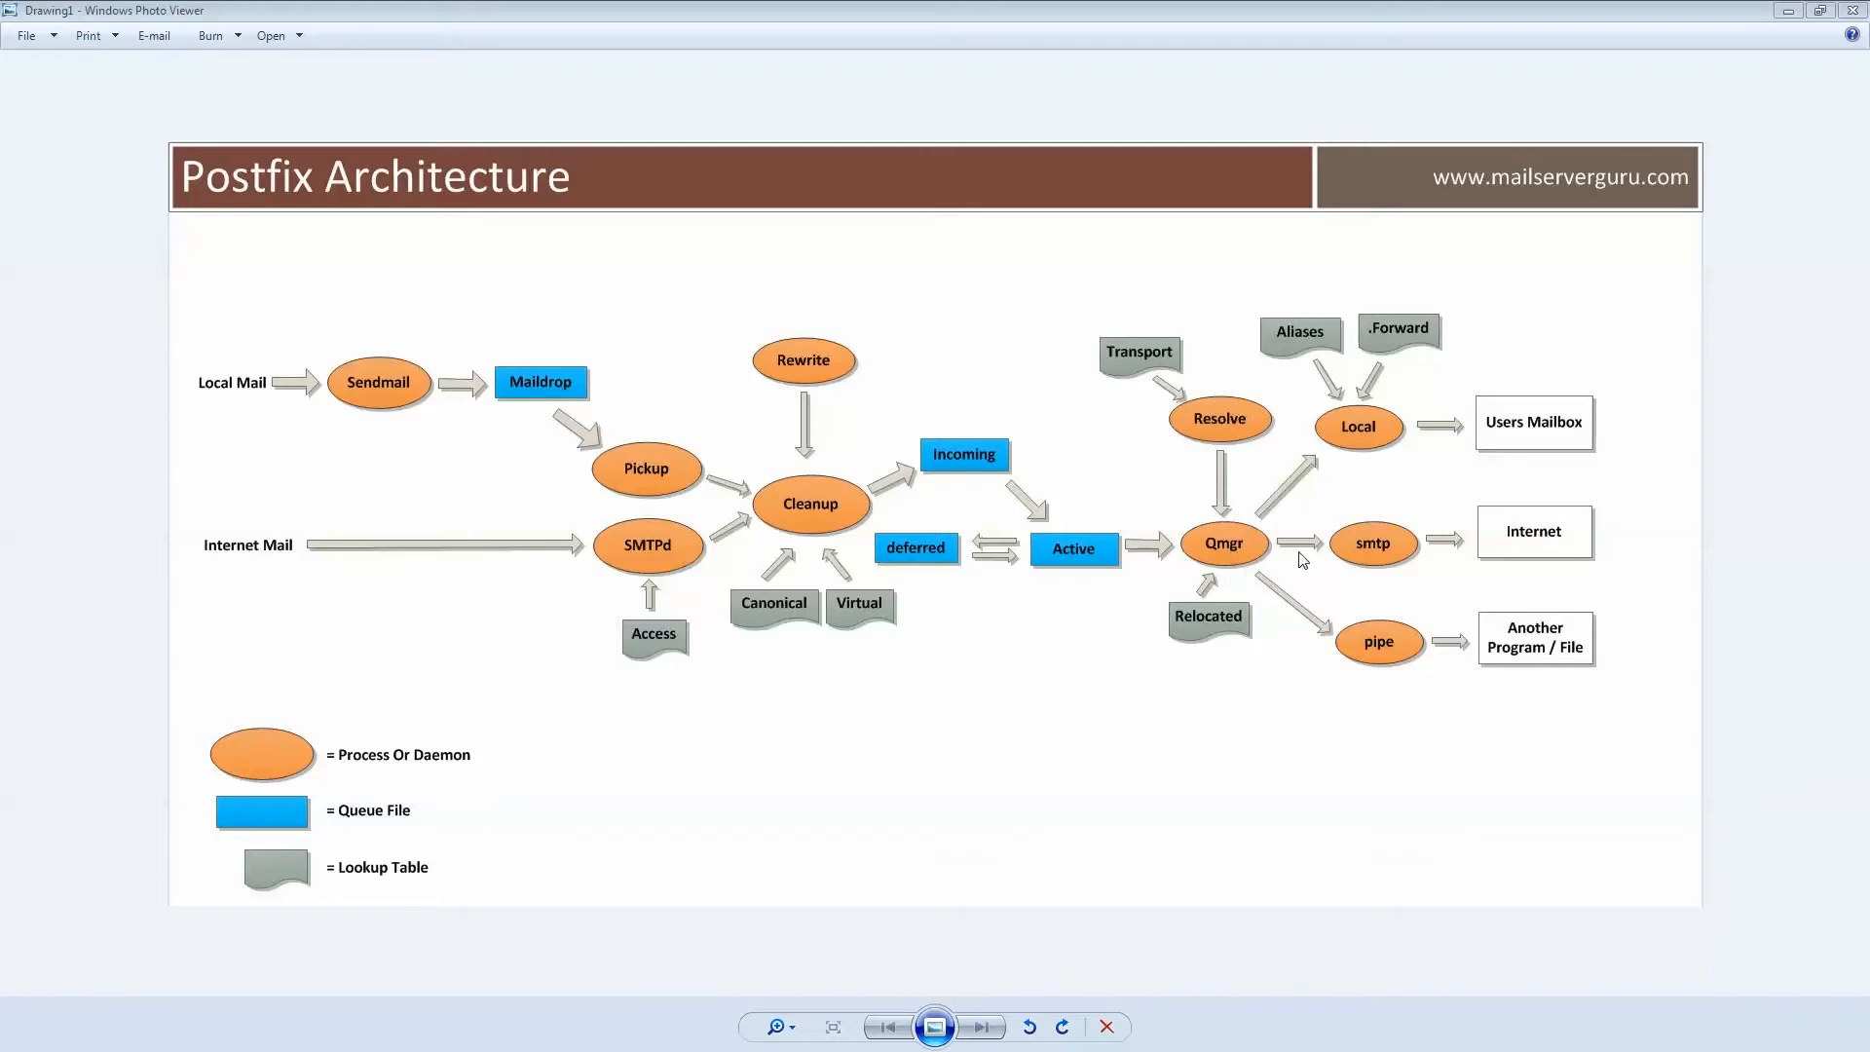
mouse_move(1240, 544)
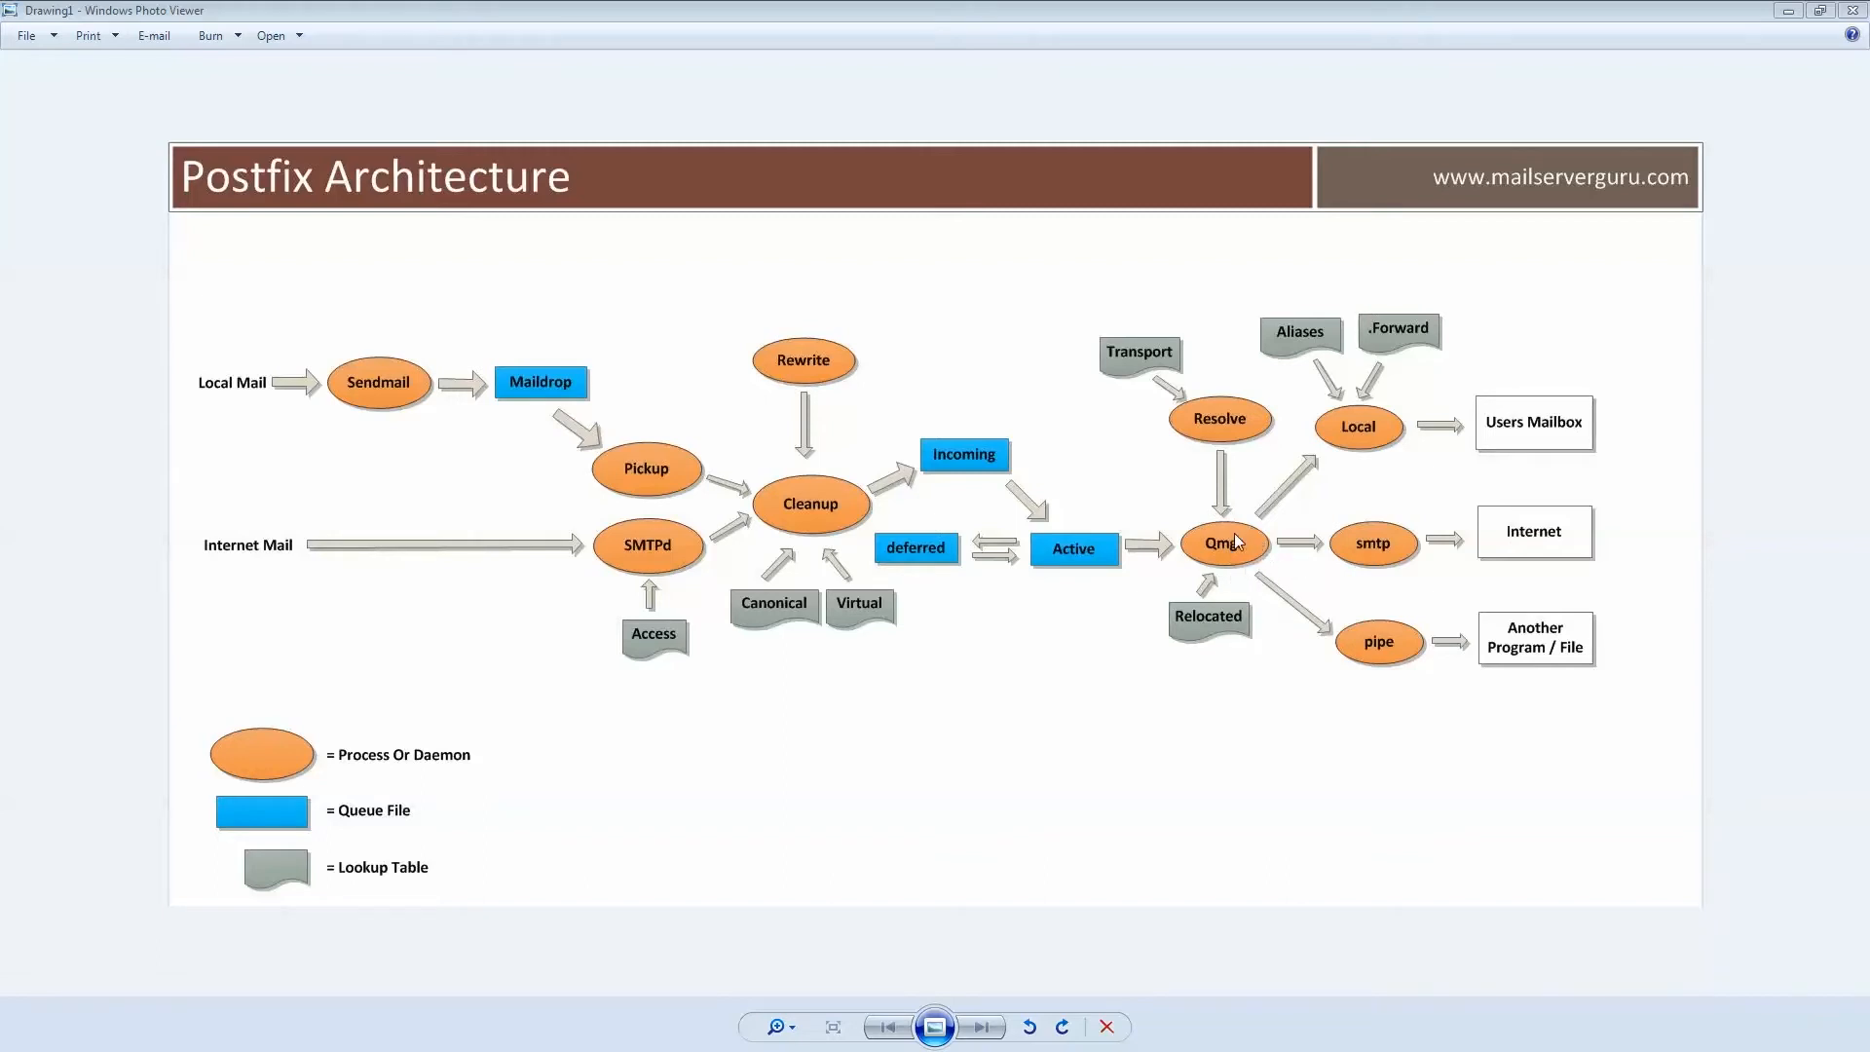
mouse_move(1242, 557)
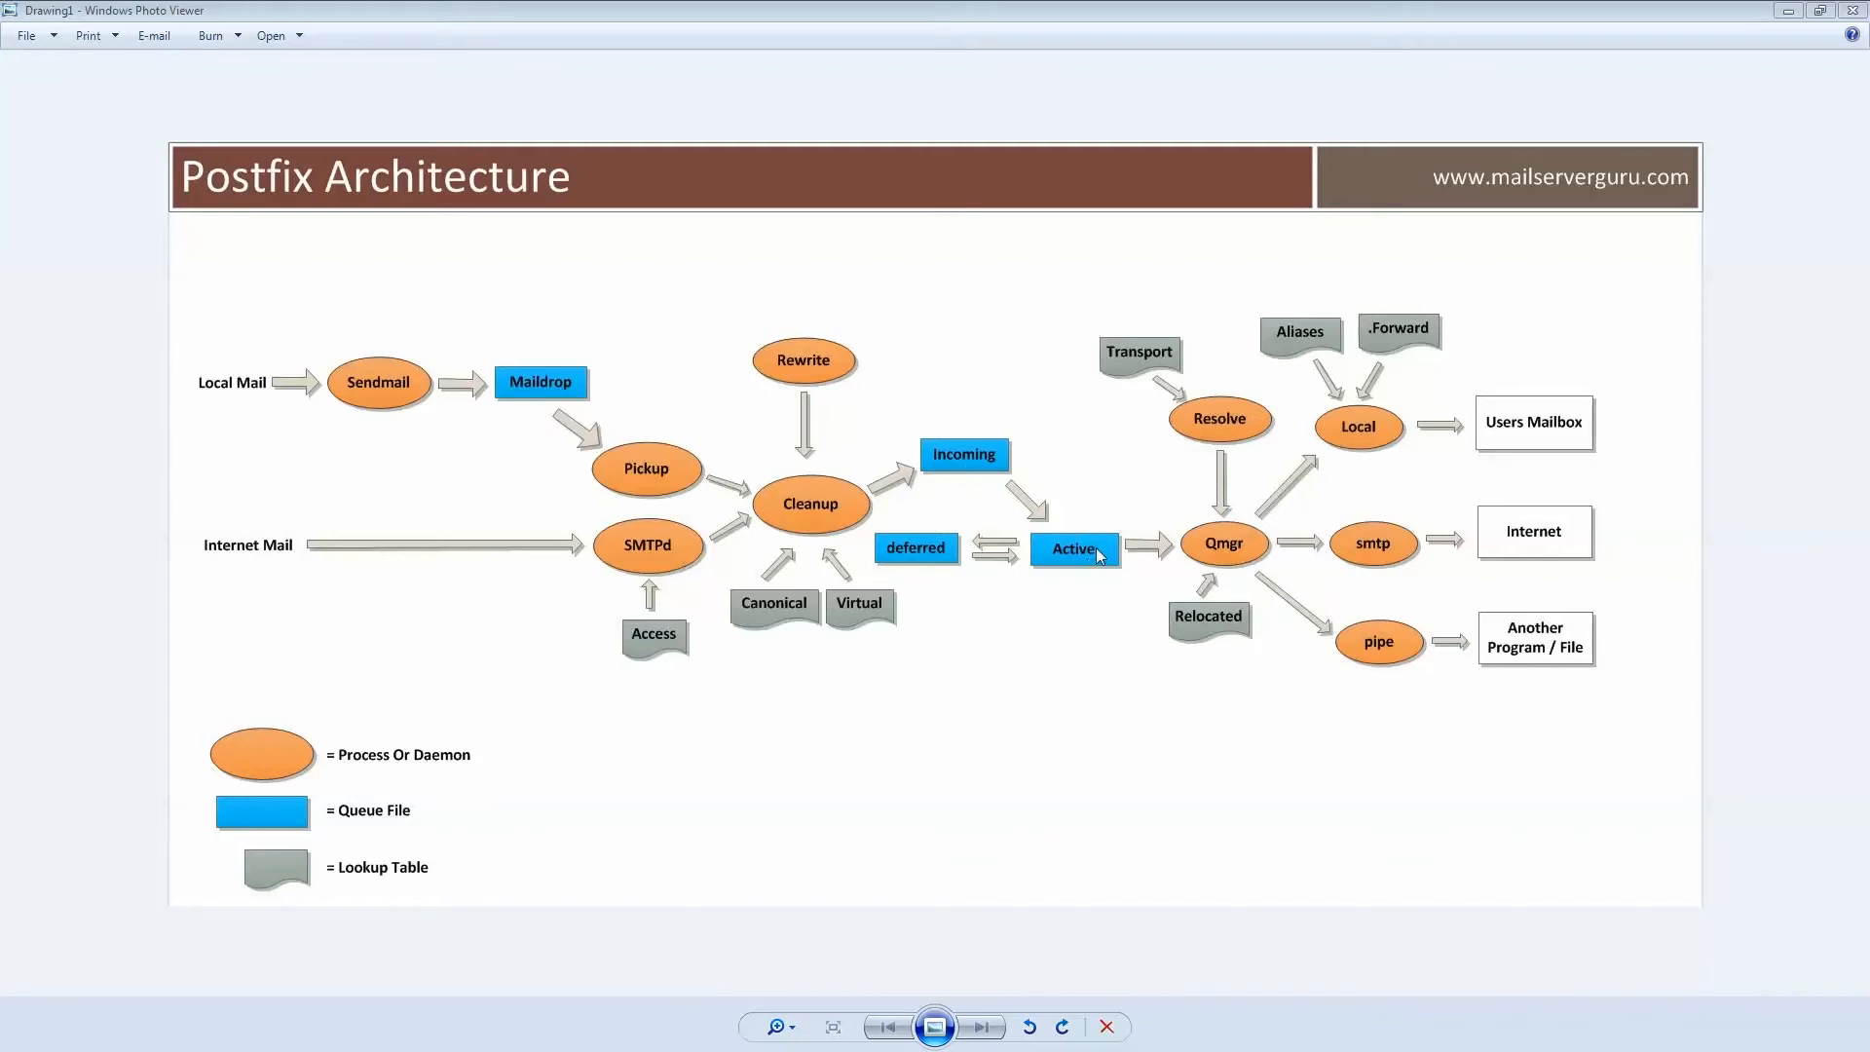
mouse_move(1179, 555)
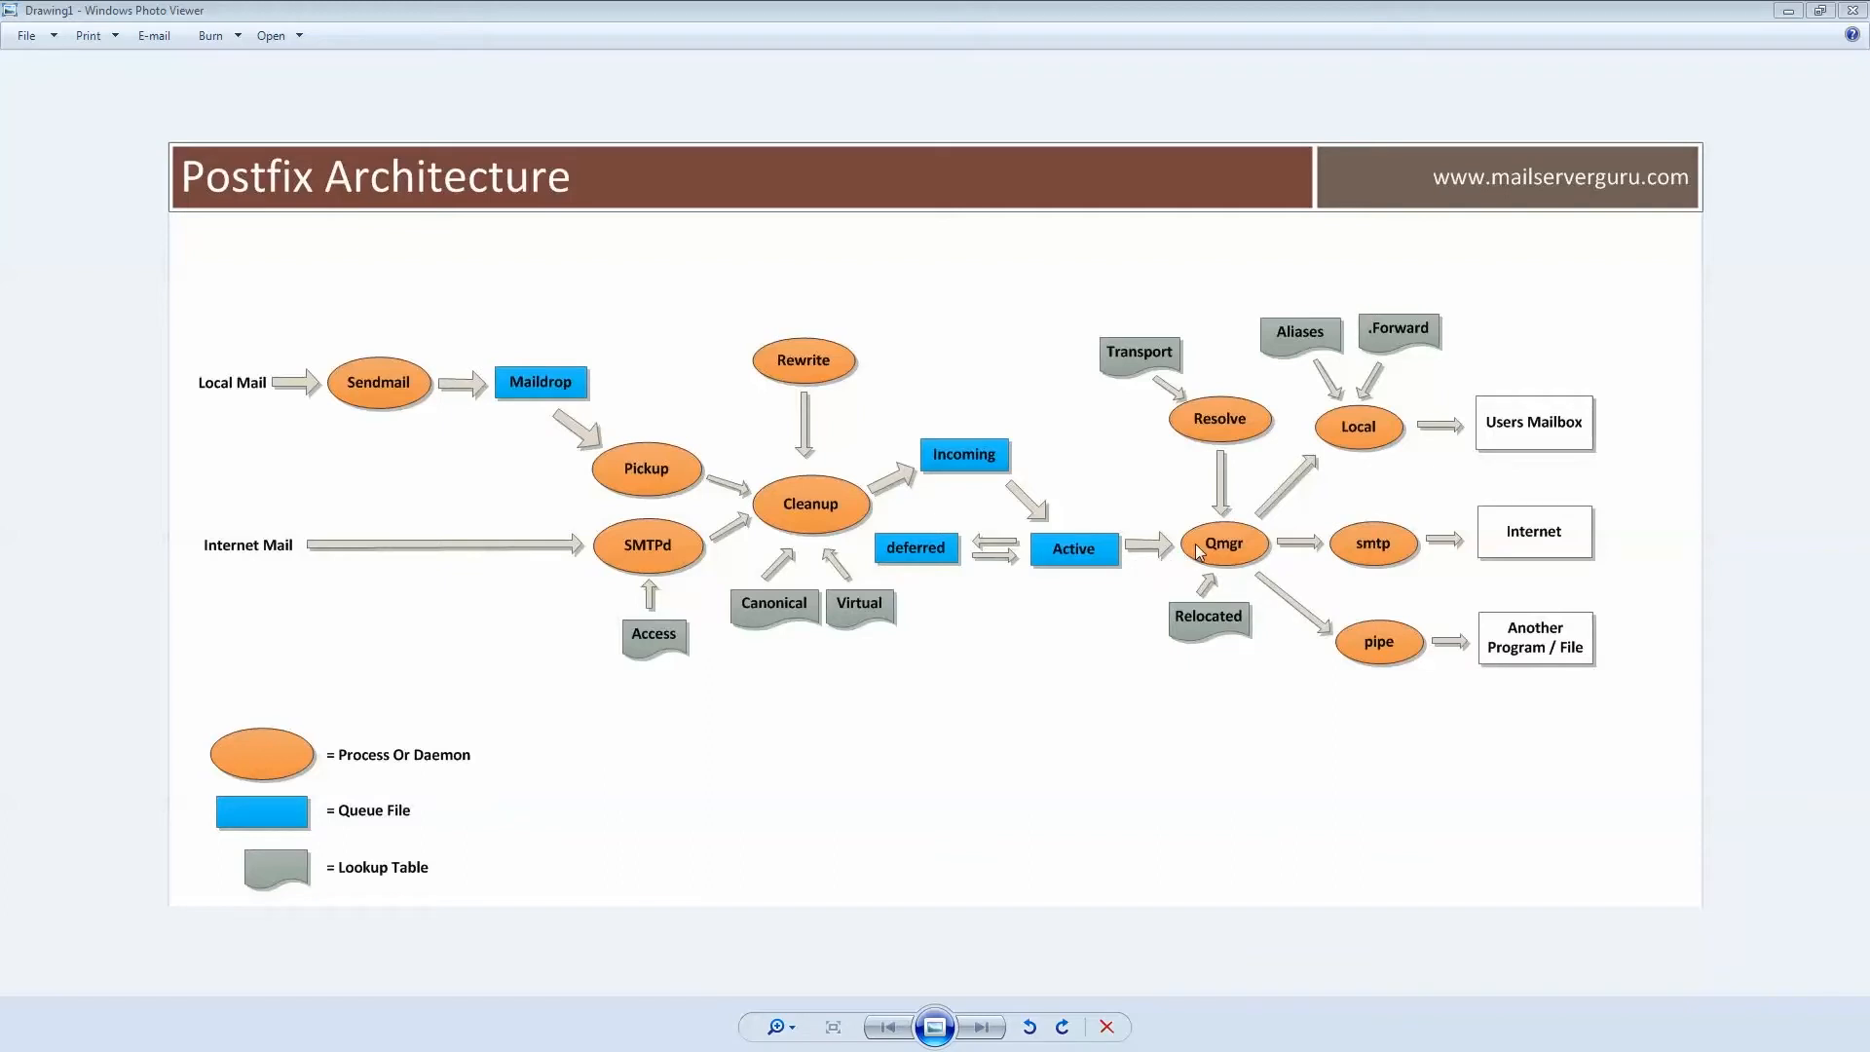
mouse_move(1061, 548)
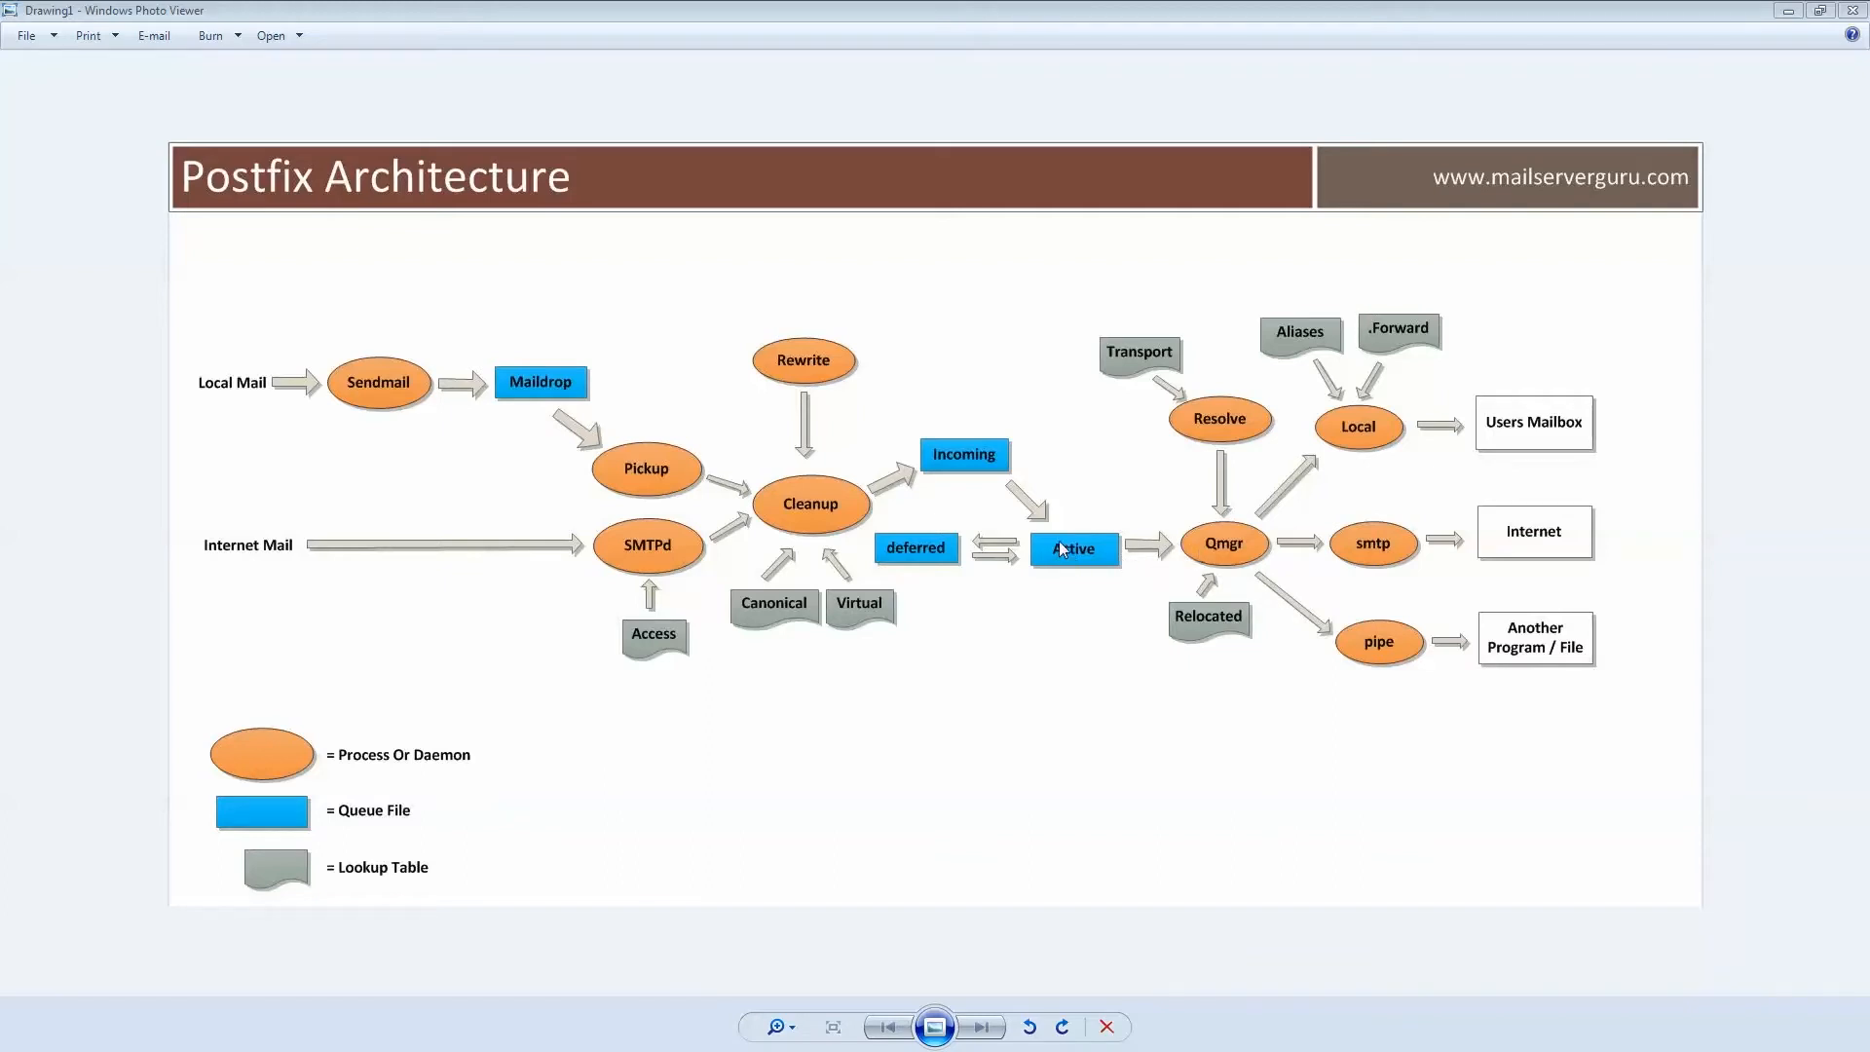
mouse_move(1035, 547)
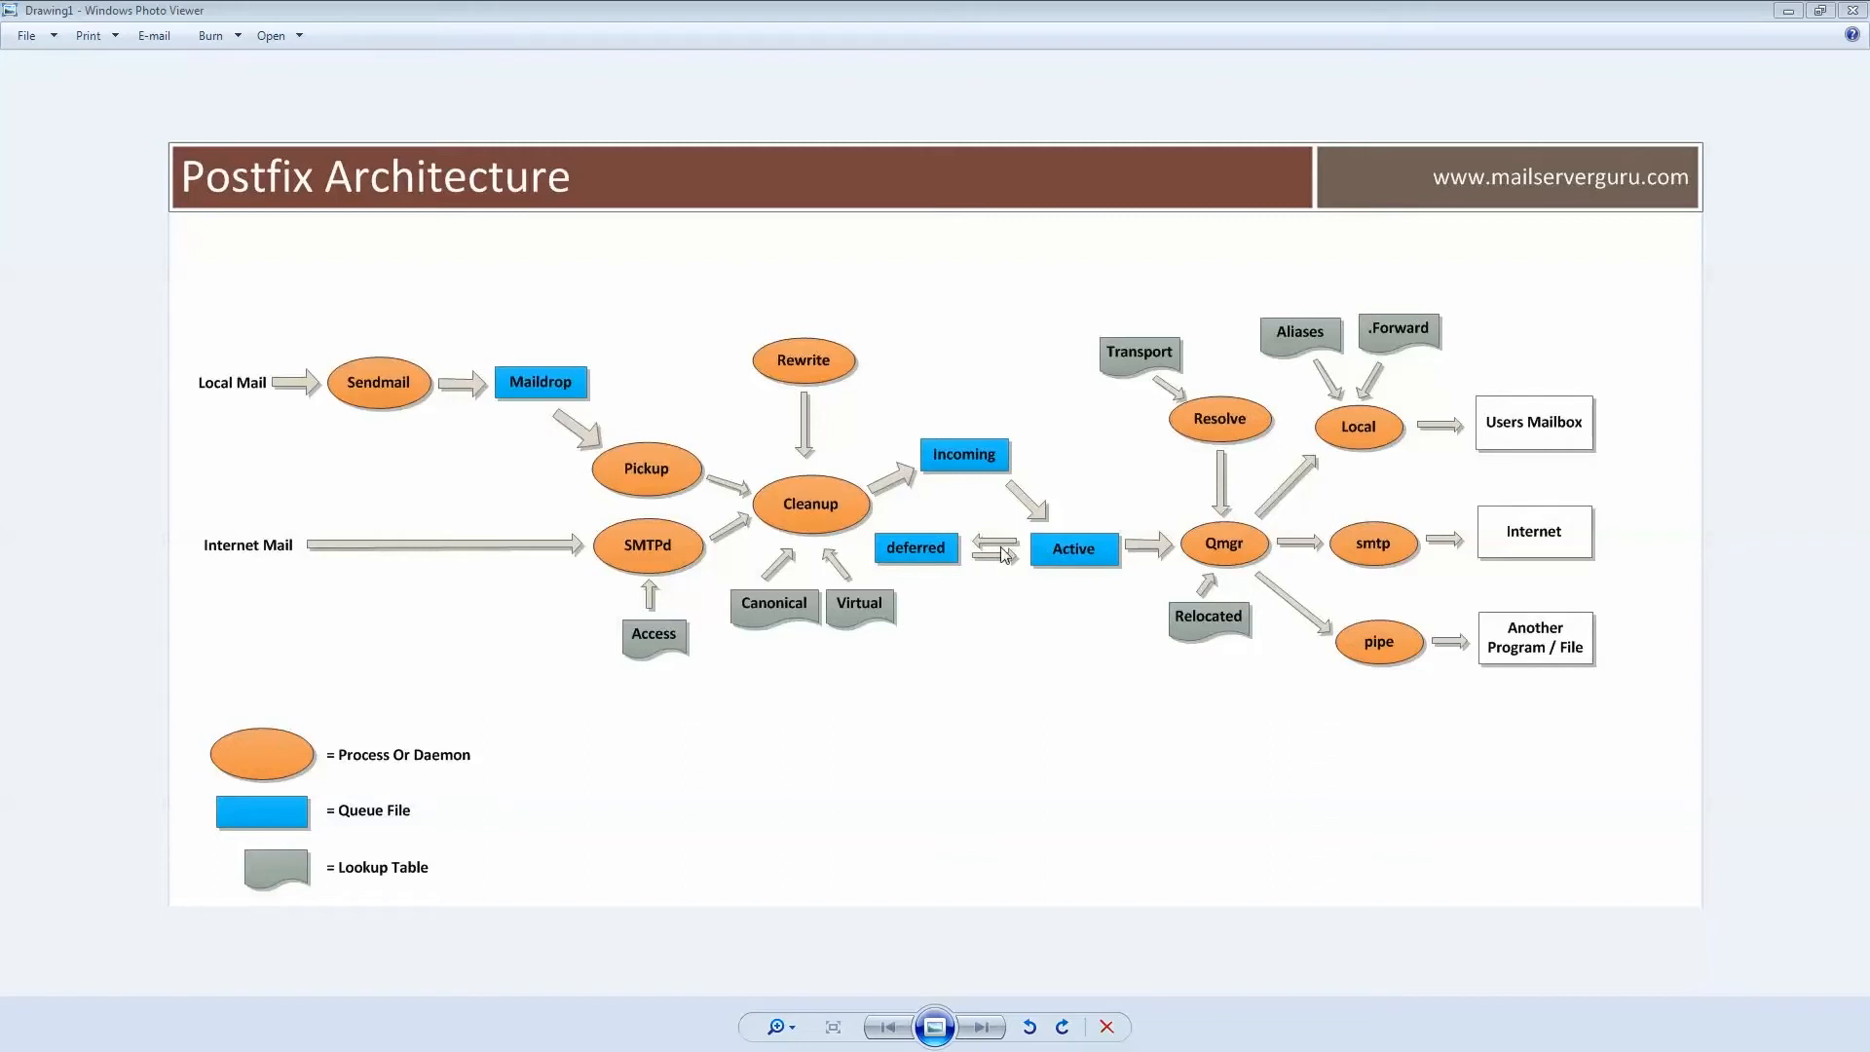
mouse_move(1069, 574)
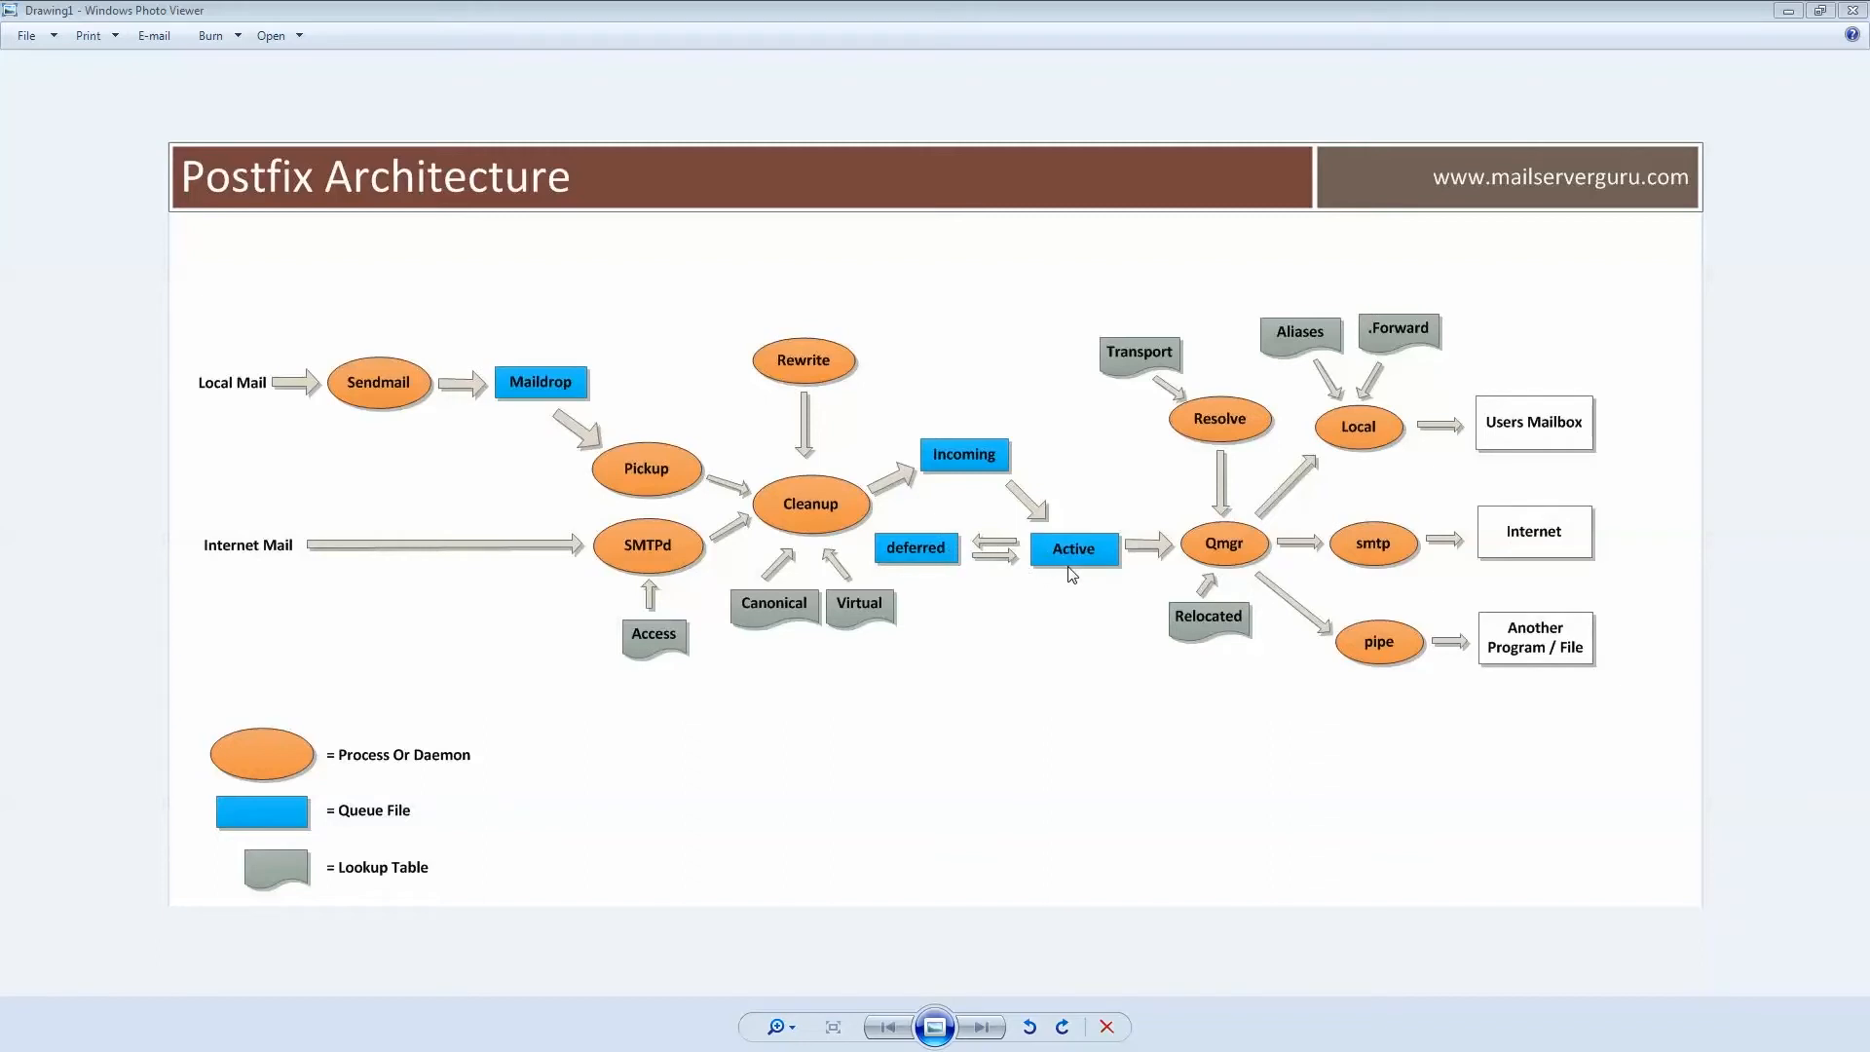
mouse_move(944, 563)
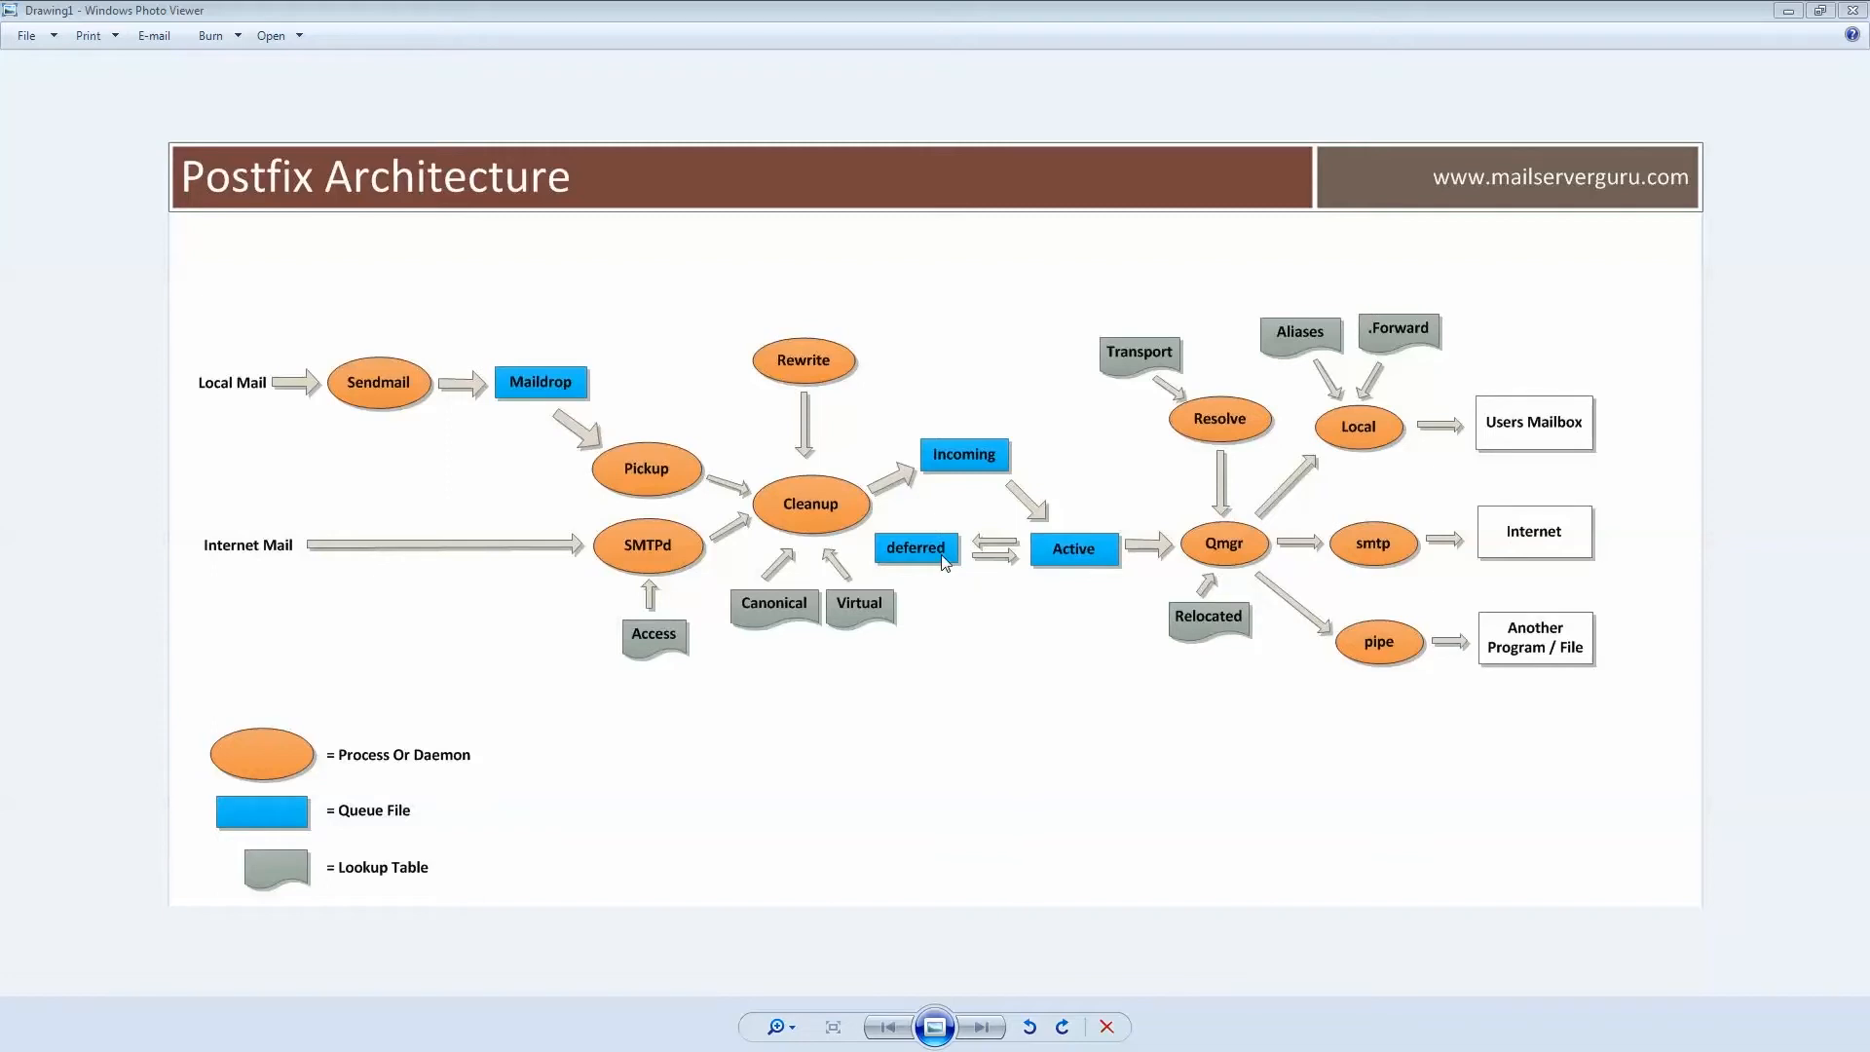
mouse_move(1073, 572)
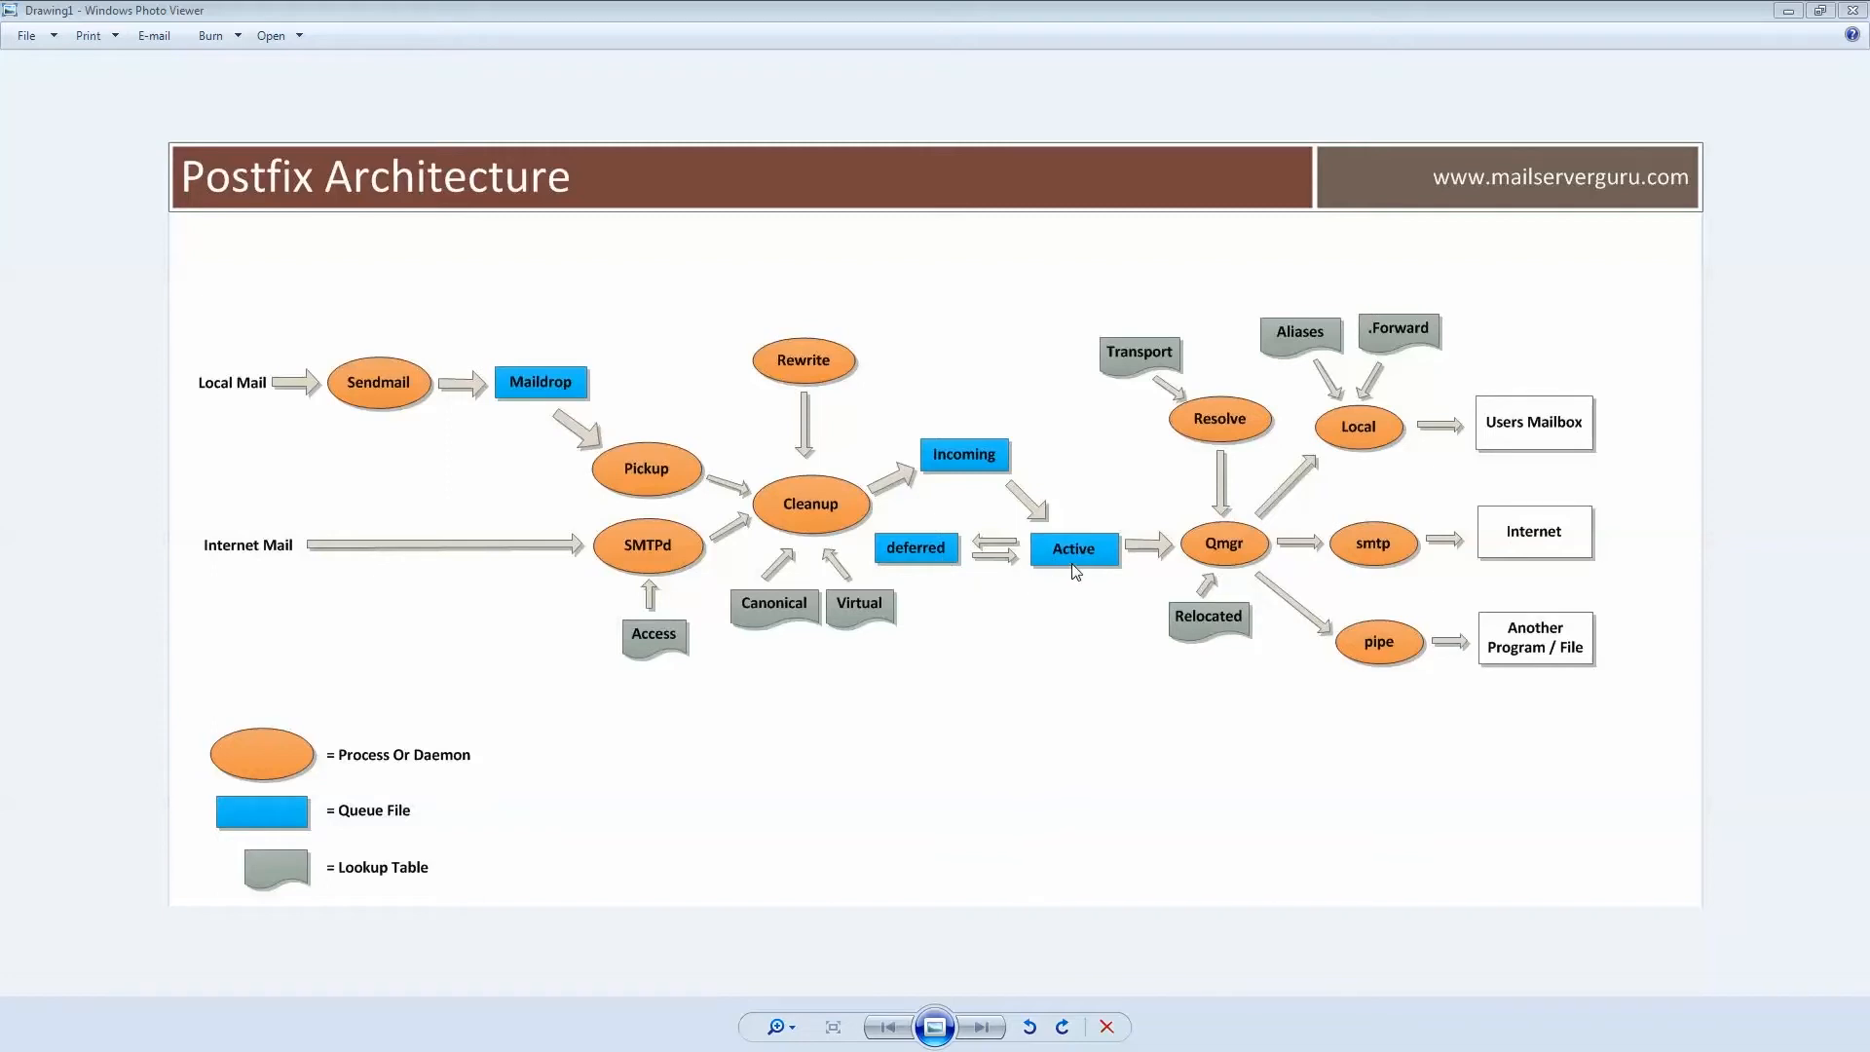
mouse_move(1211, 717)
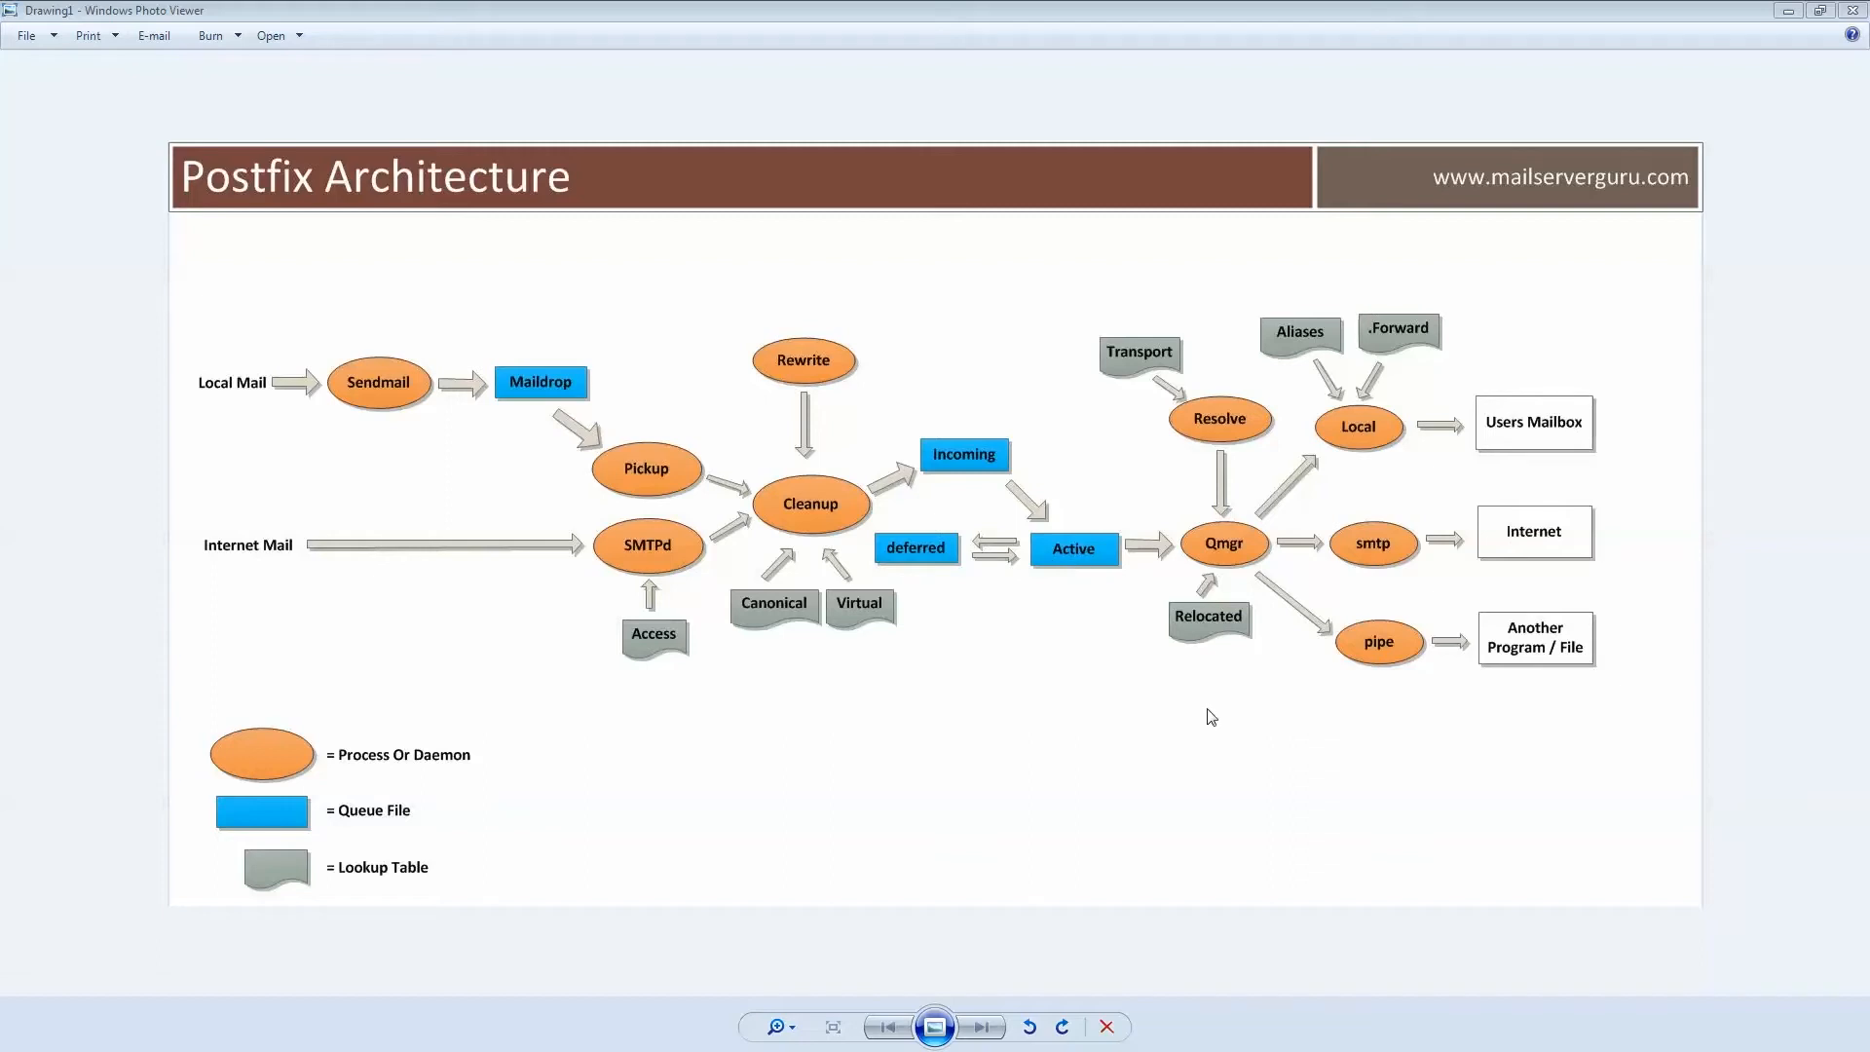
mouse_move(1238, 547)
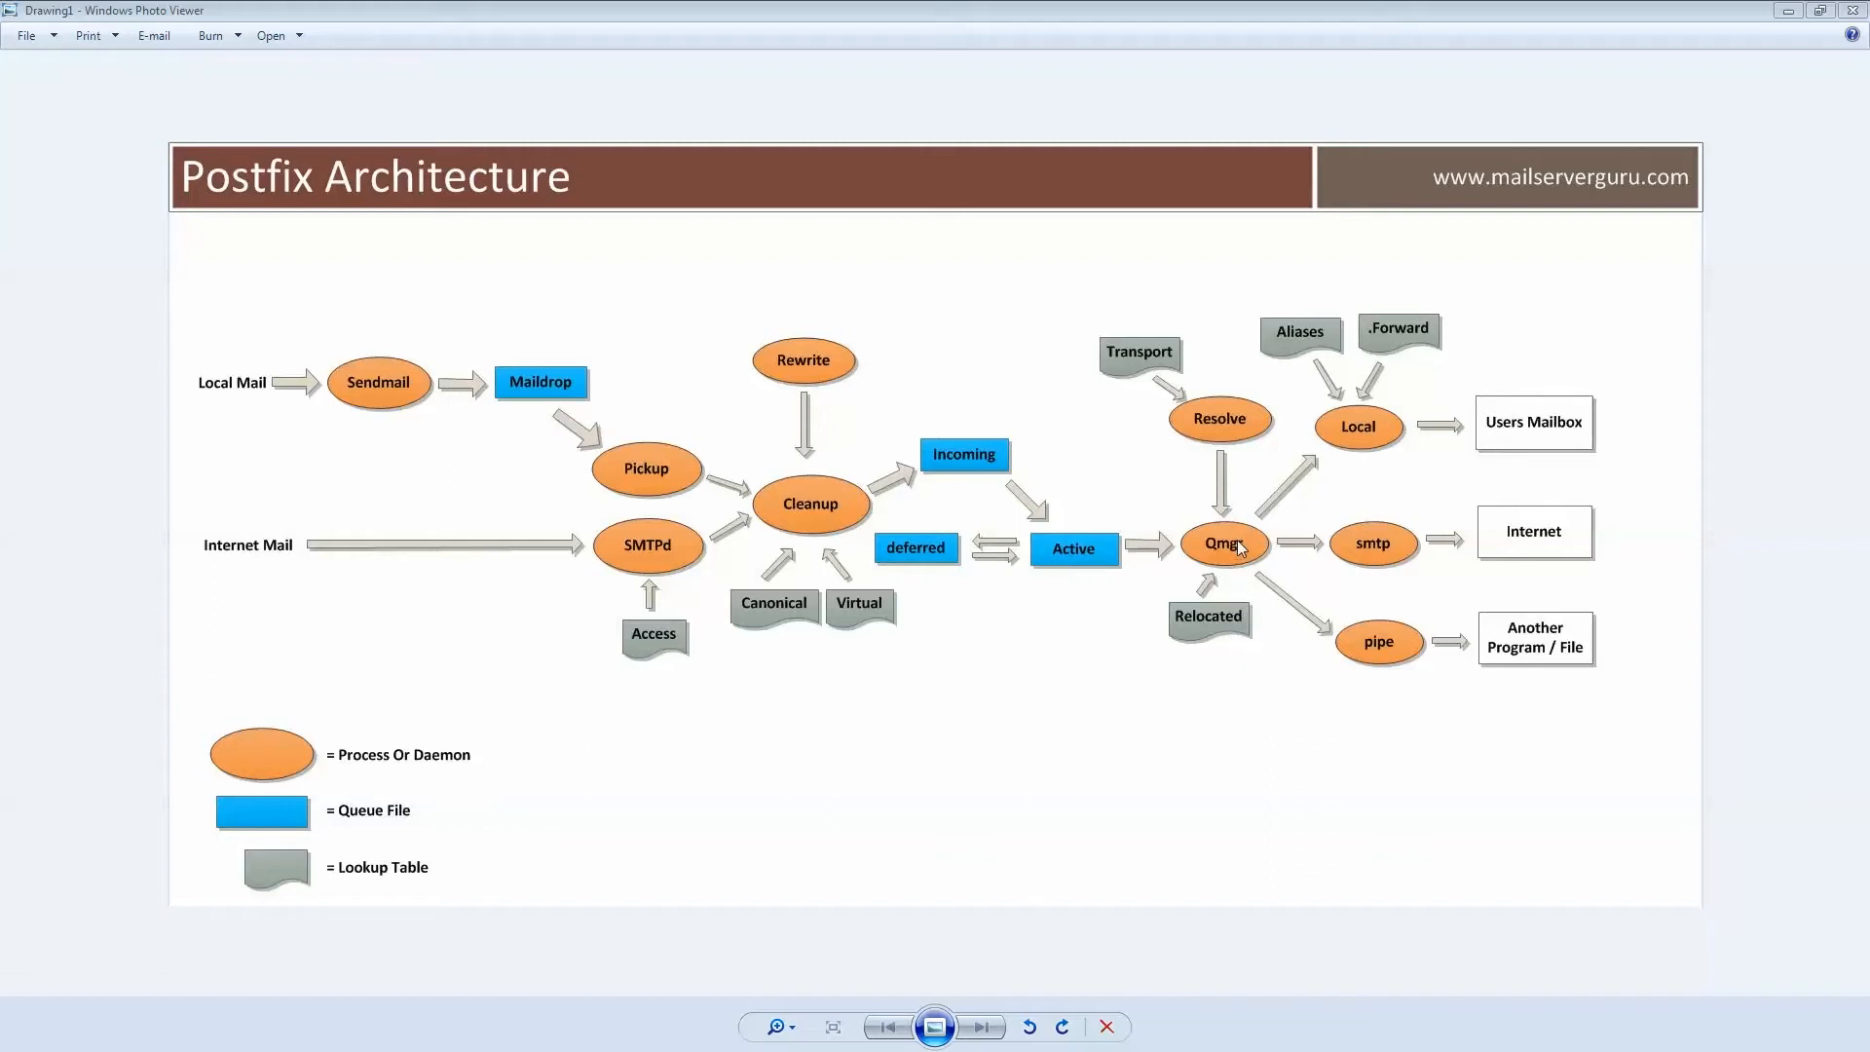
mouse_move(1273, 519)
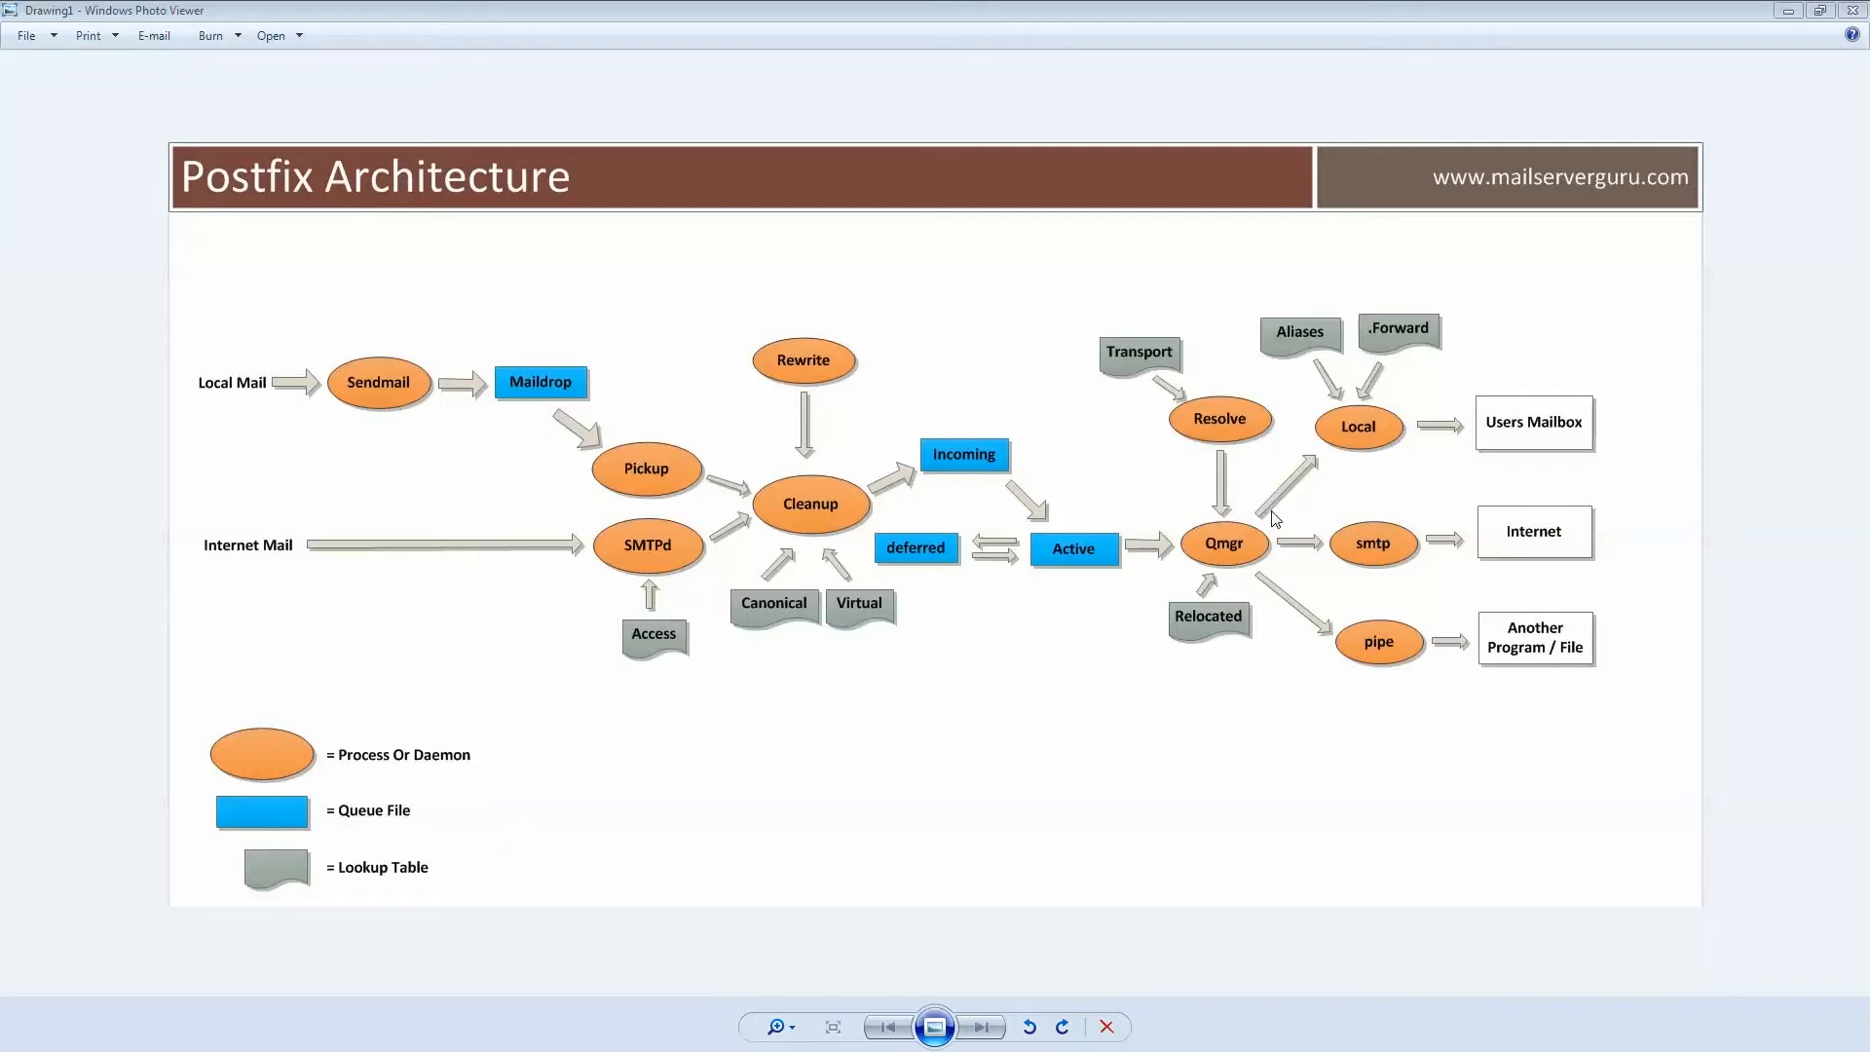
mouse_move(1295, 524)
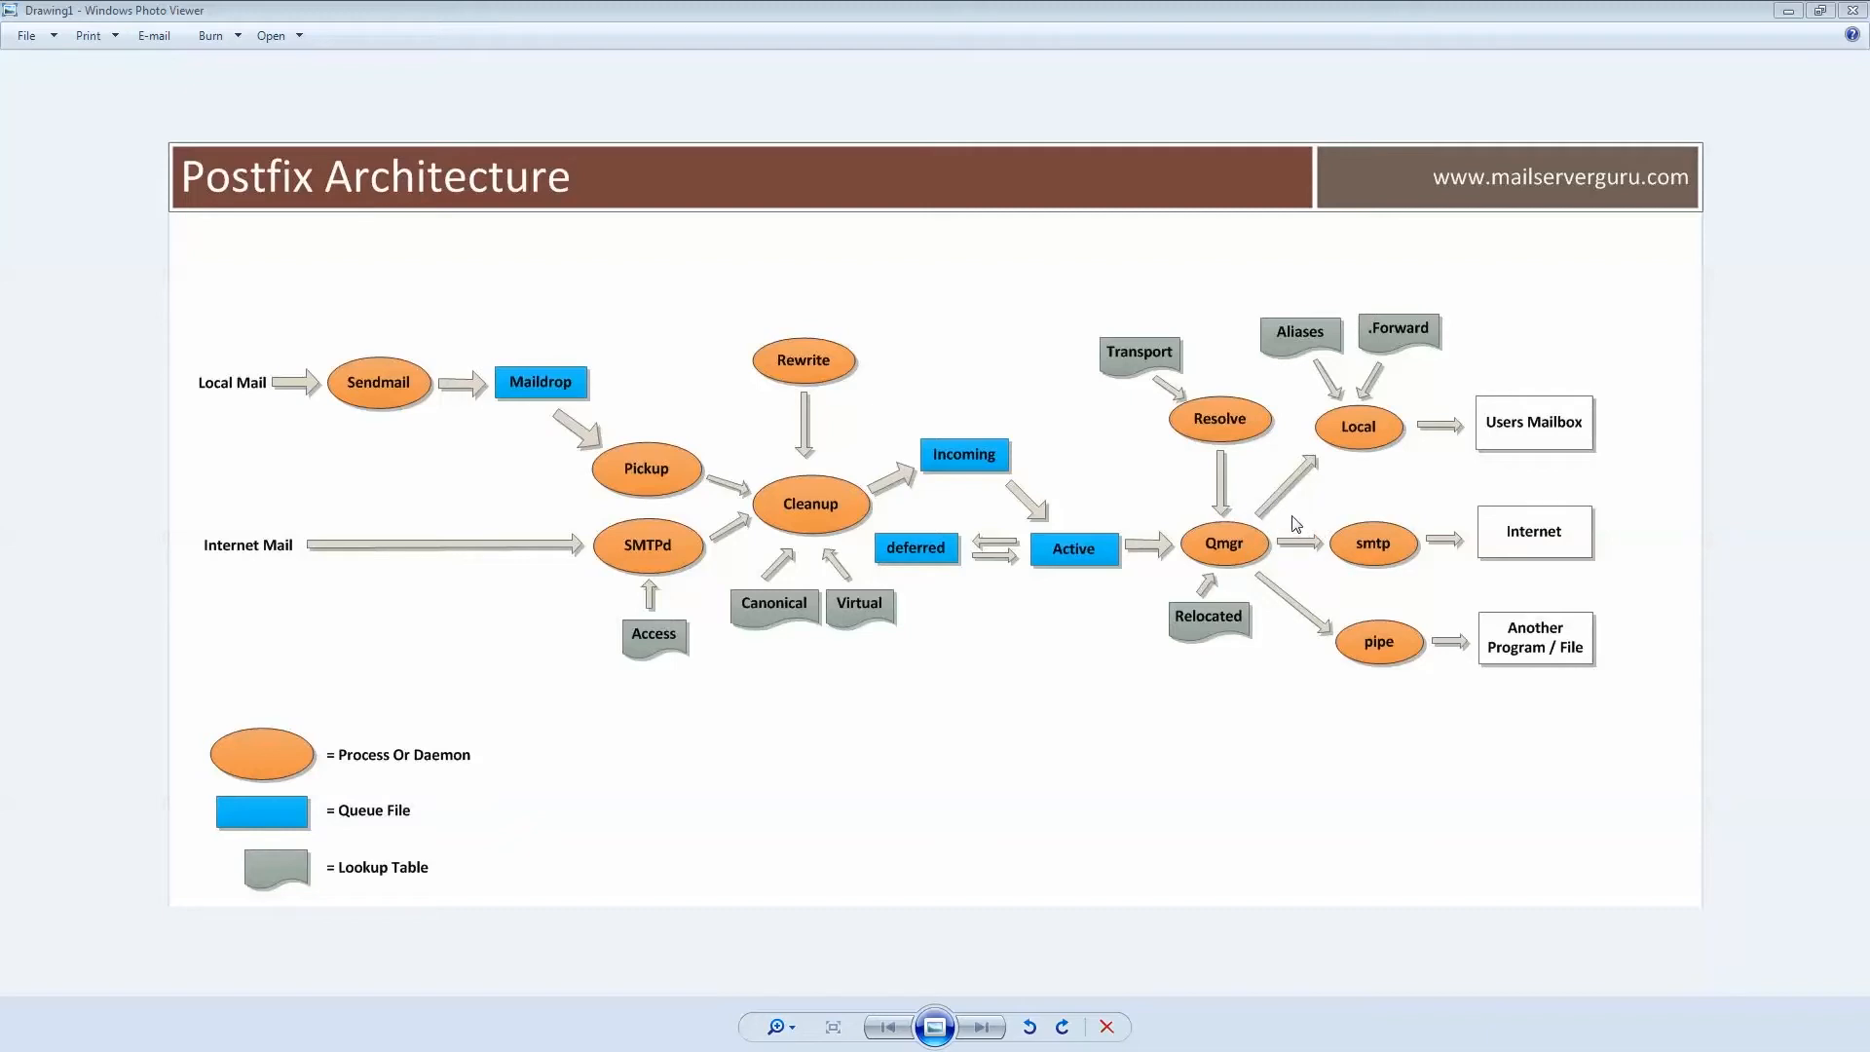
mouse_move(1376, 561)
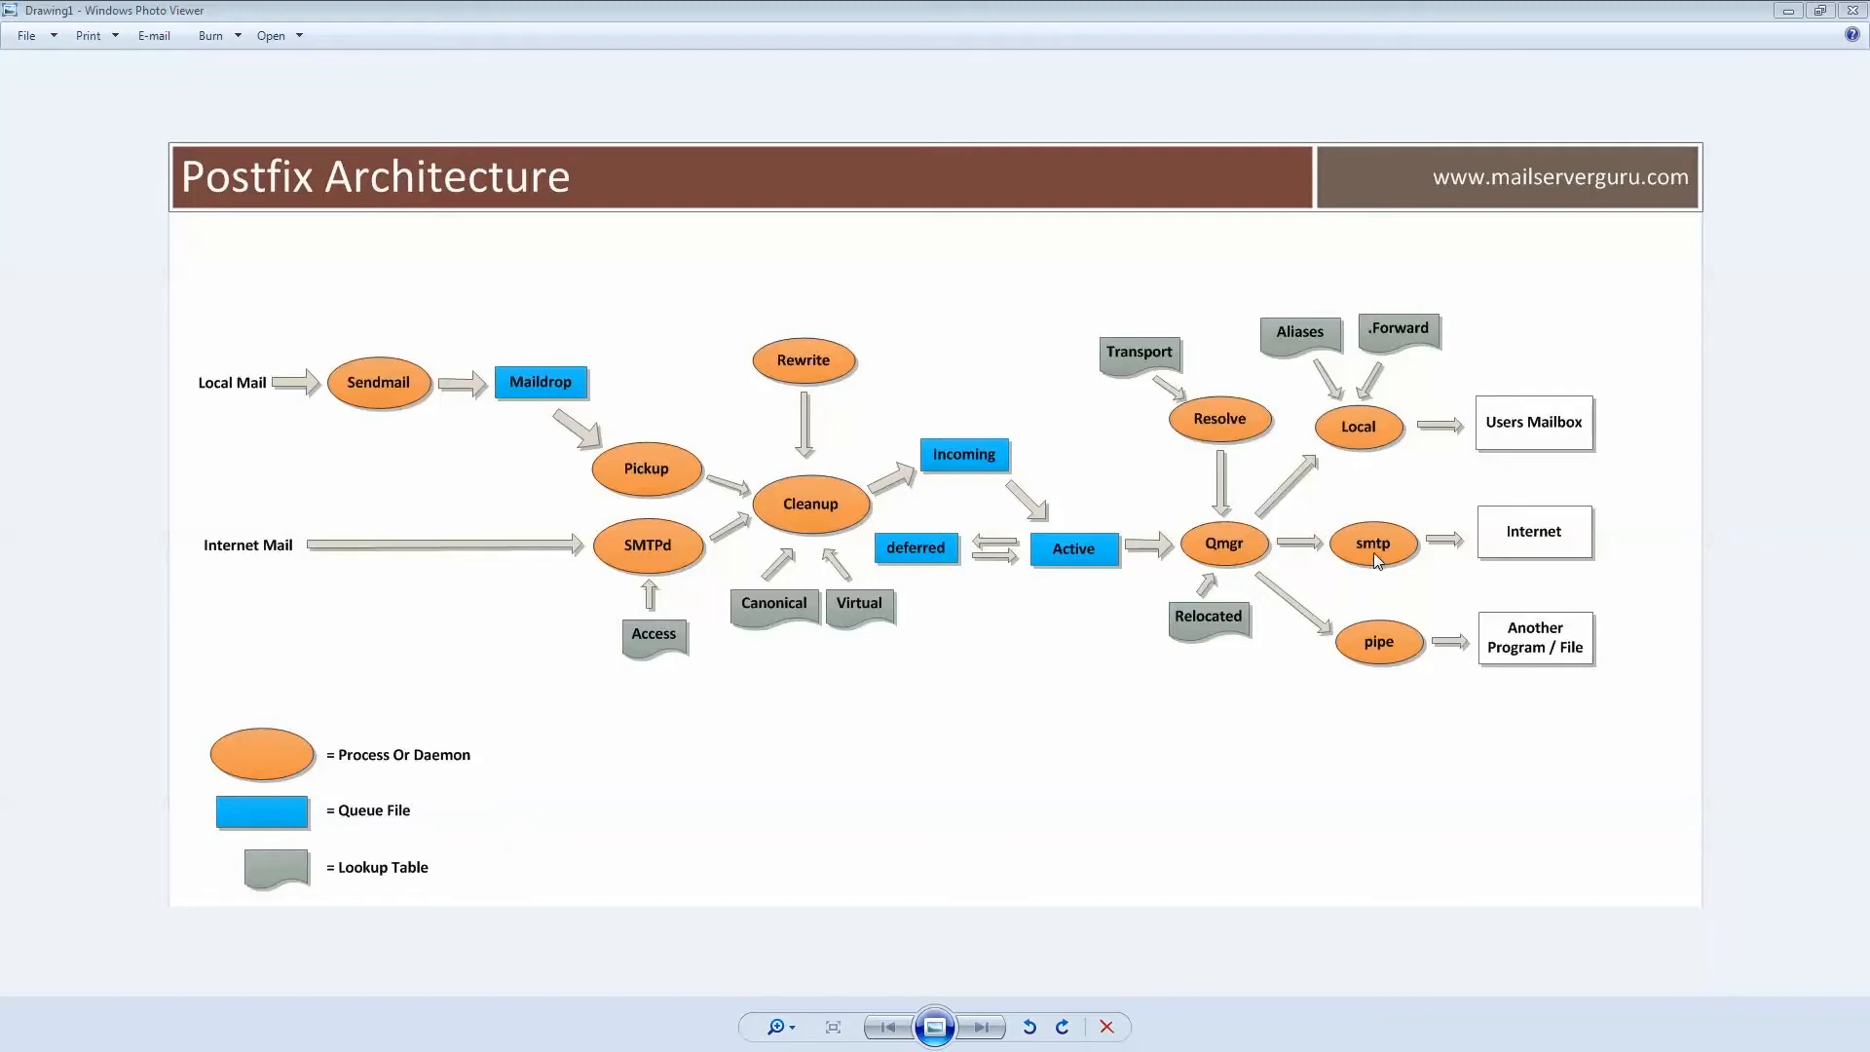
mouse_move(1377, 670)
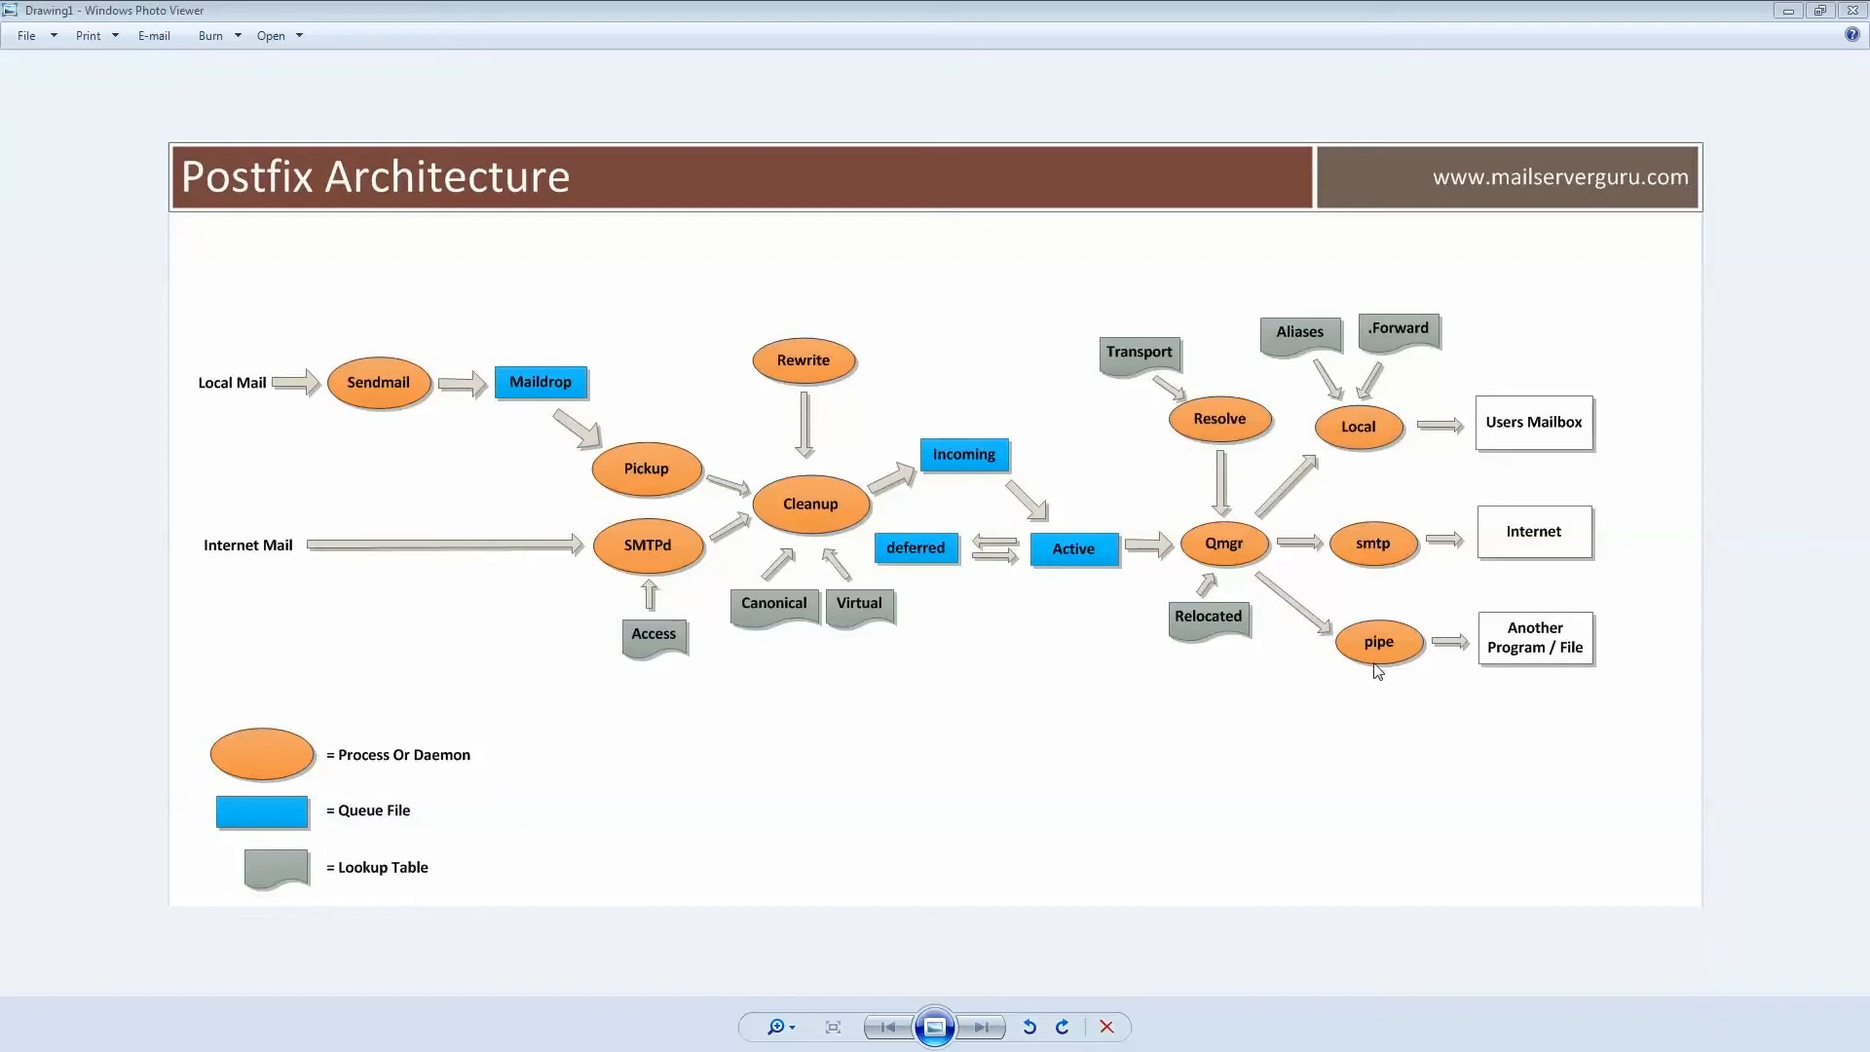
mouse_move(1404, 641)
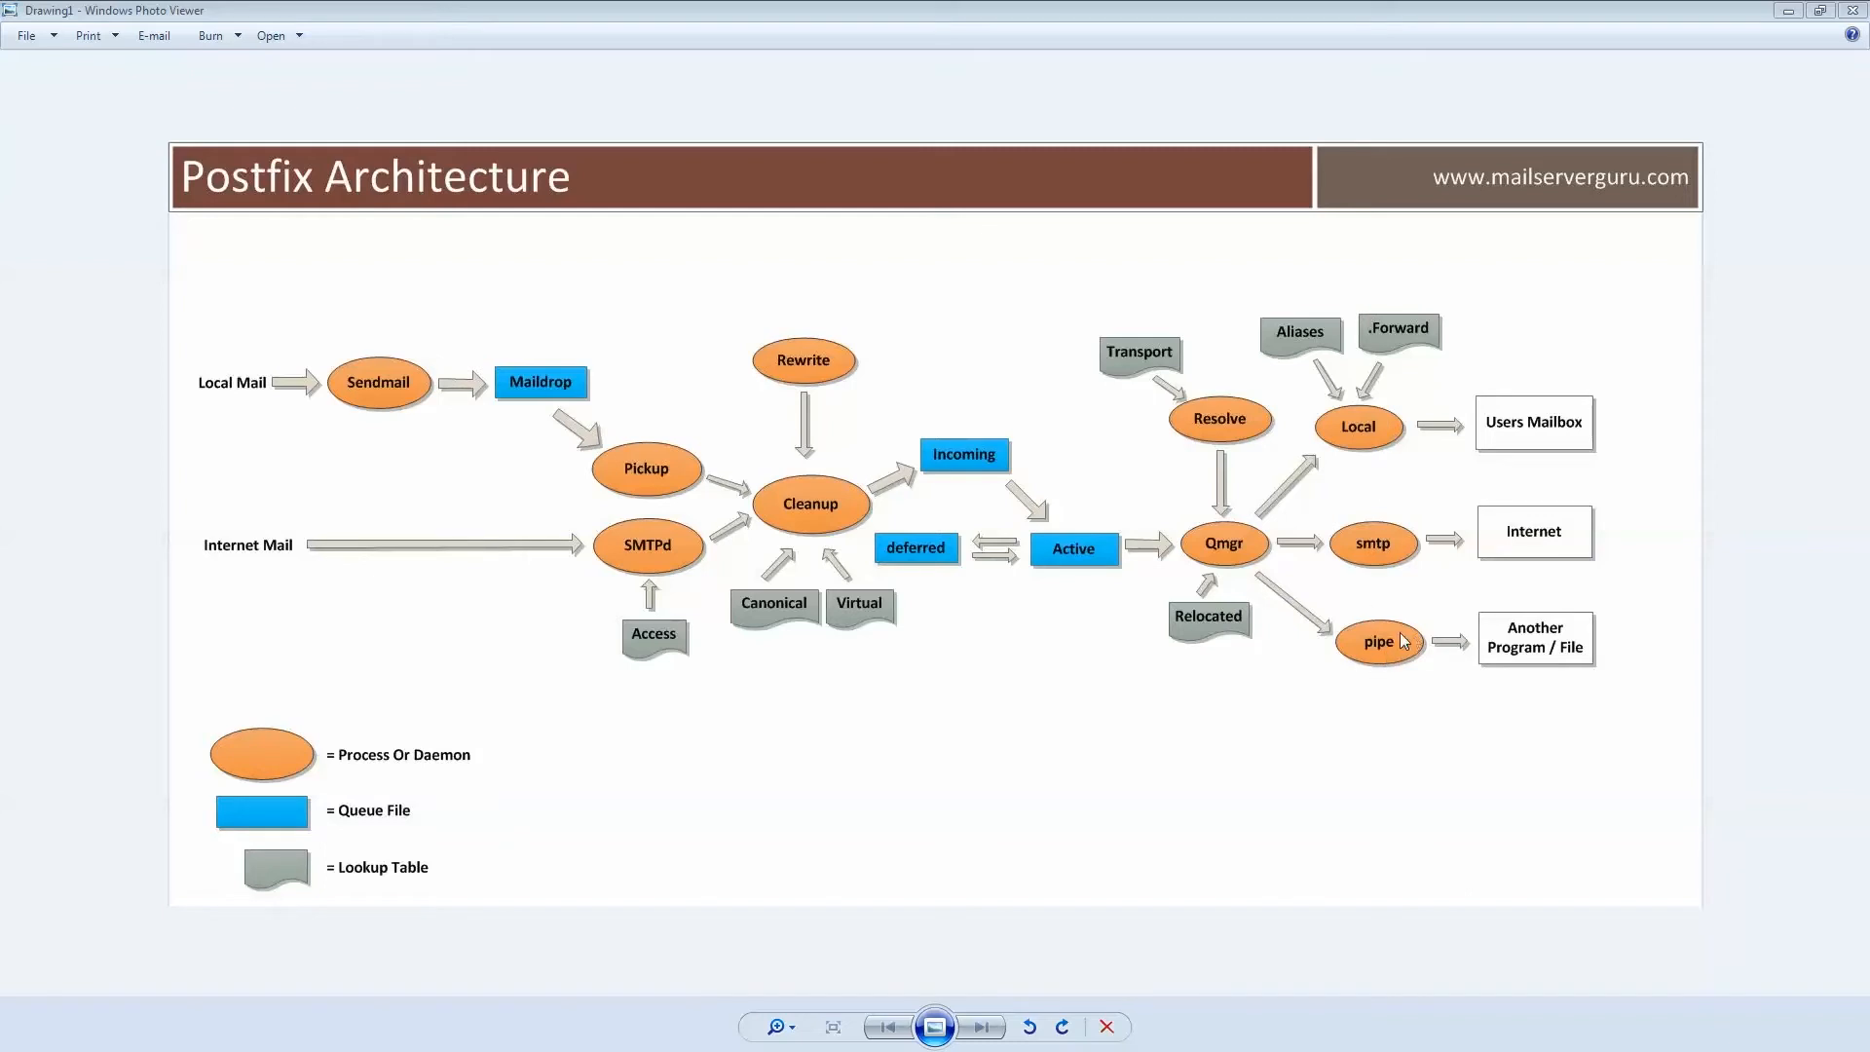
mouse_move(1431, 634)
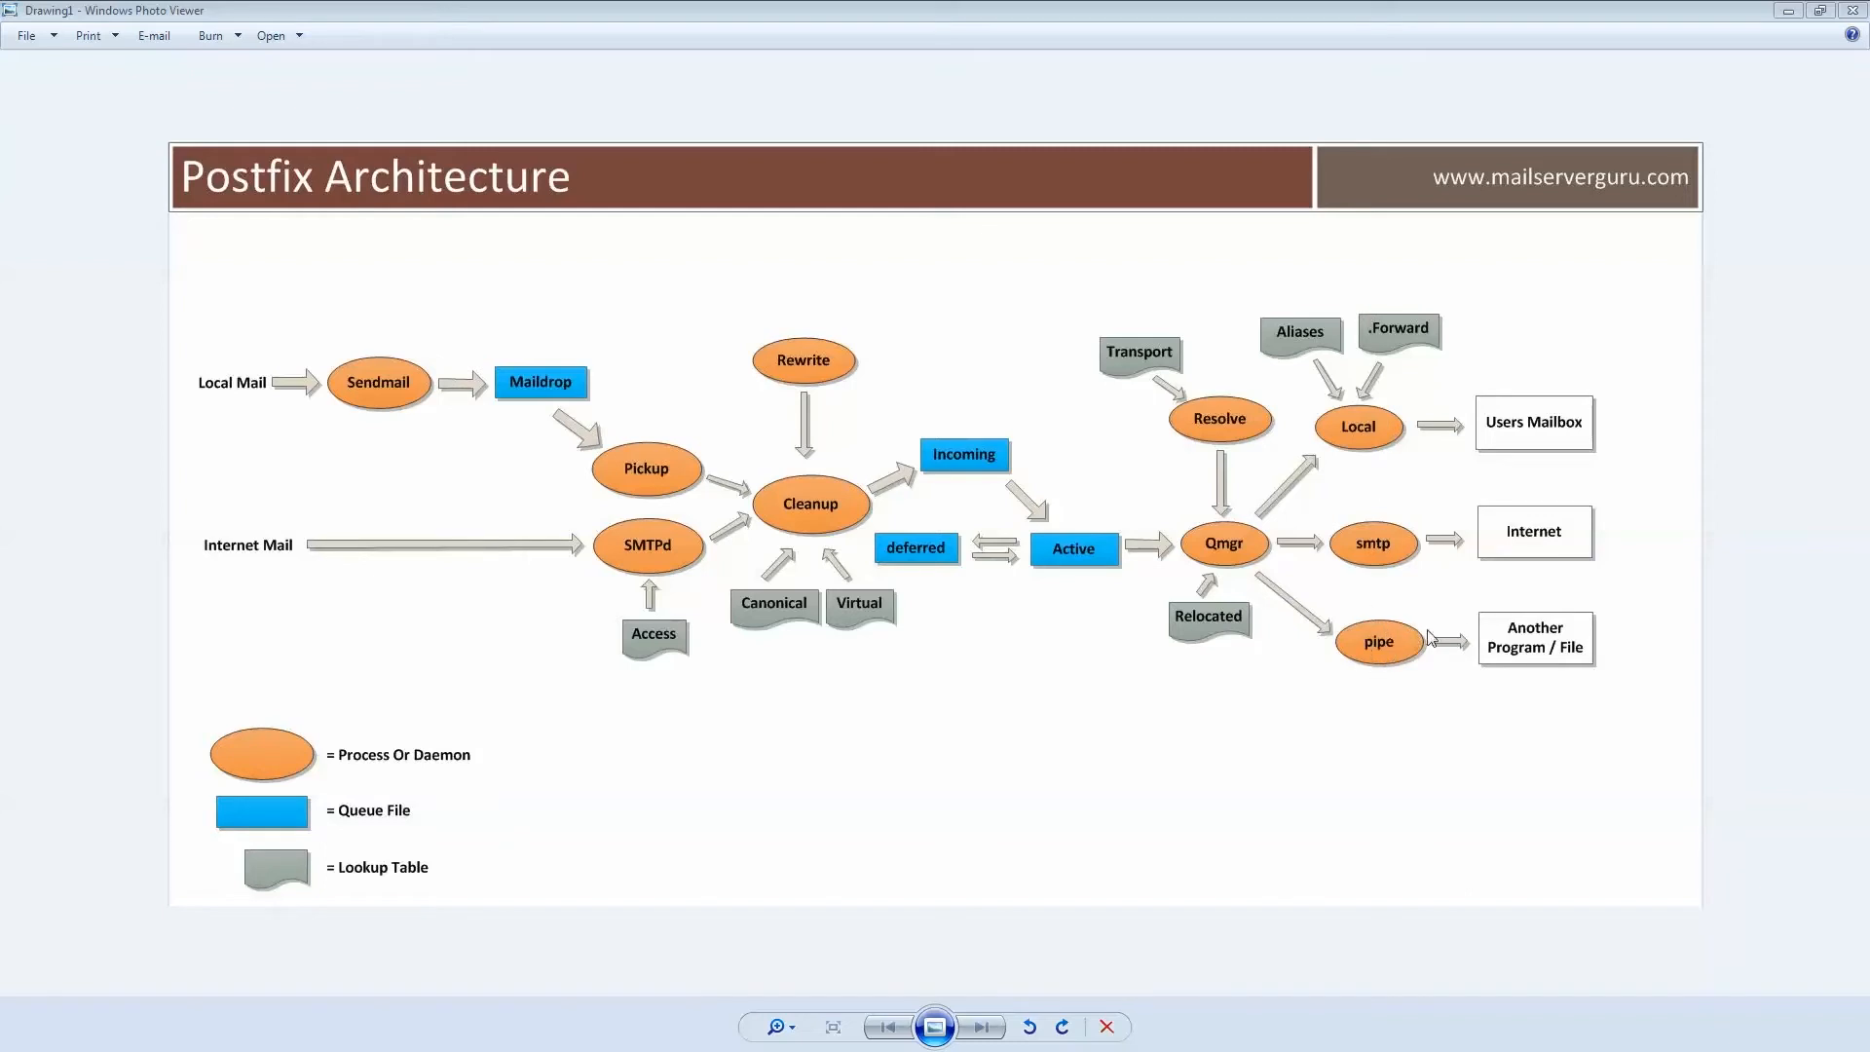
mouse_move(1526, 619)
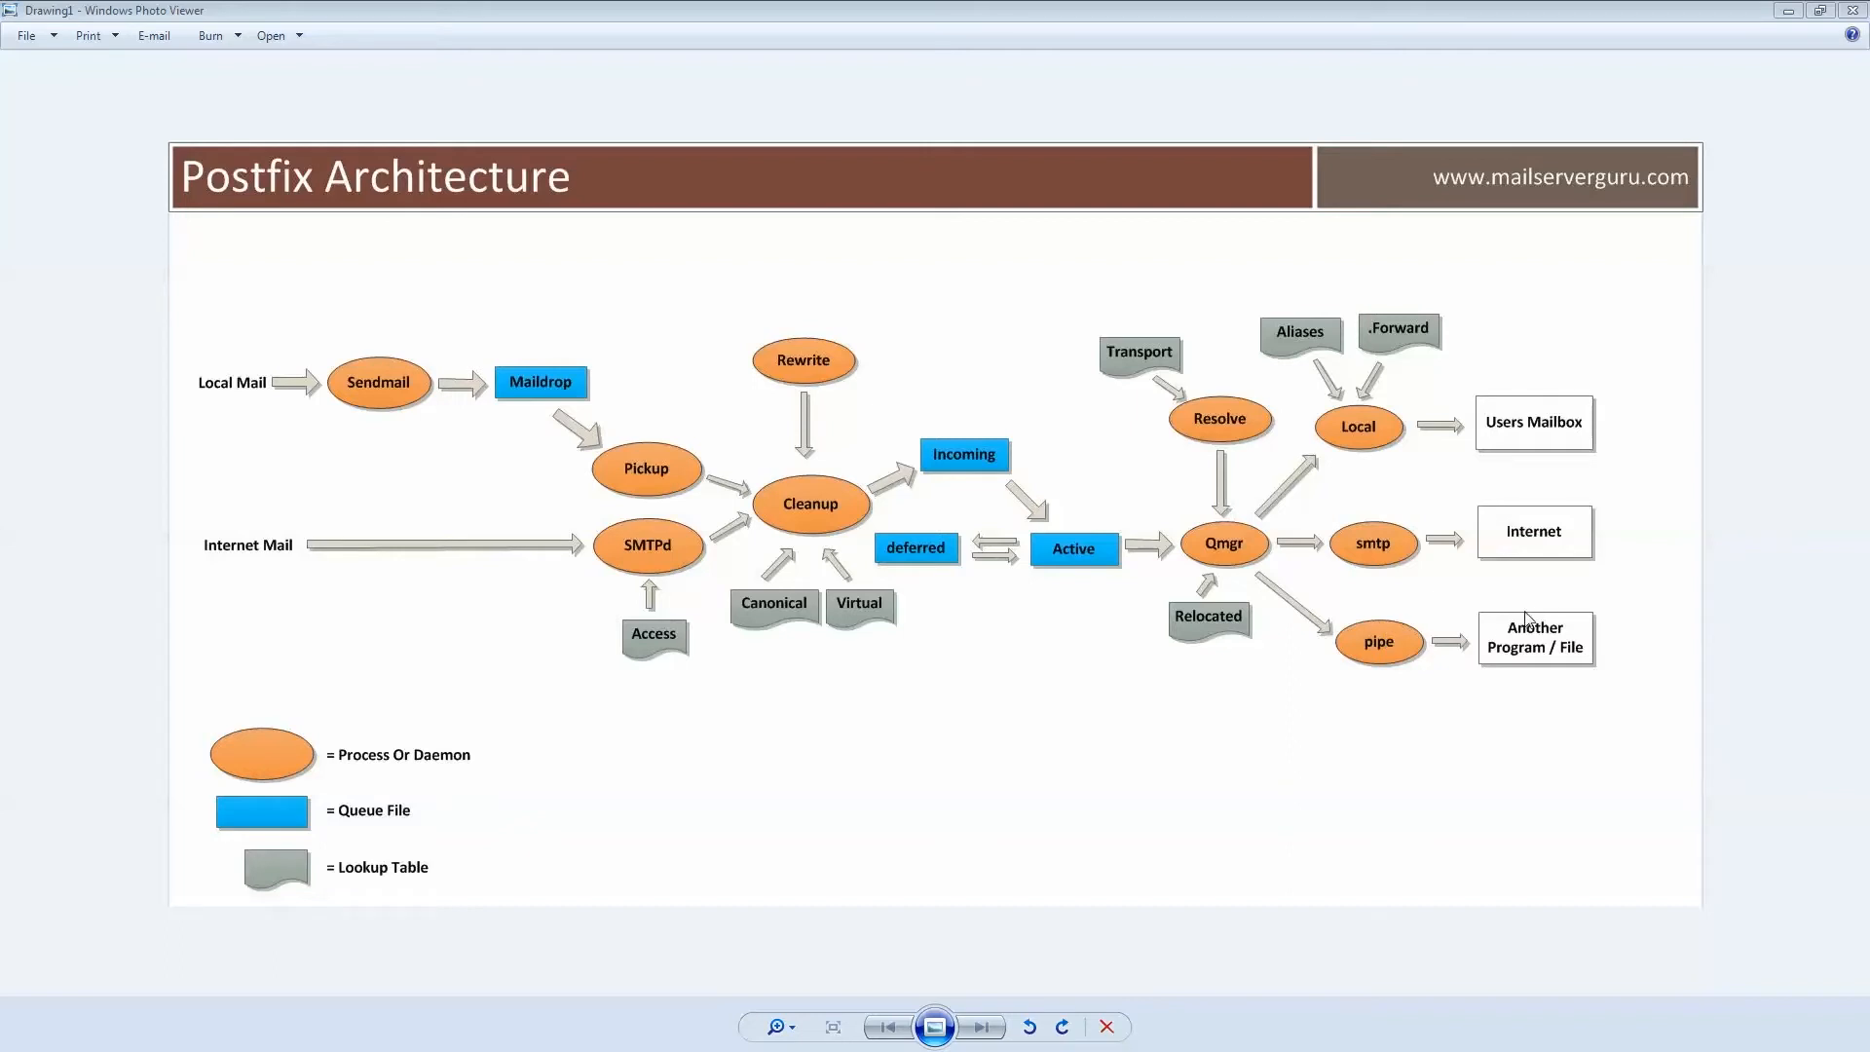
mouse_move(1408, 585)
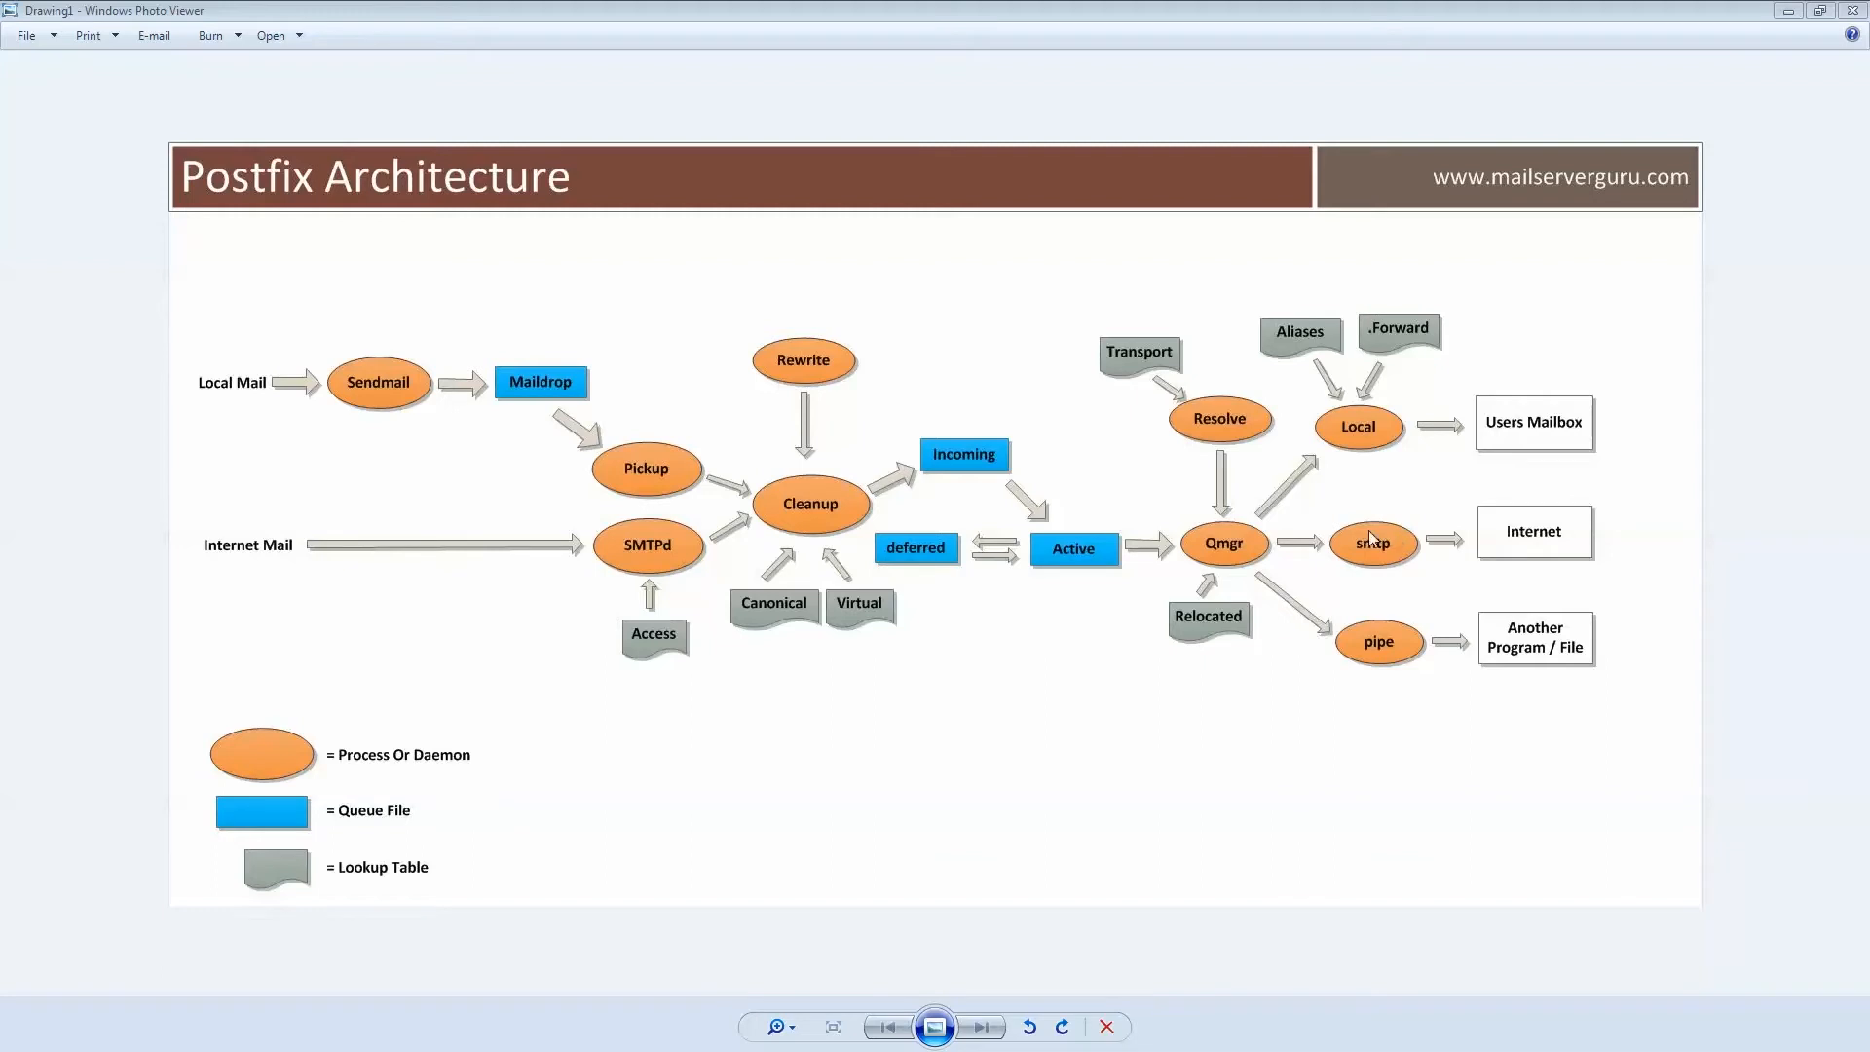
mouse_move(1407, 544)
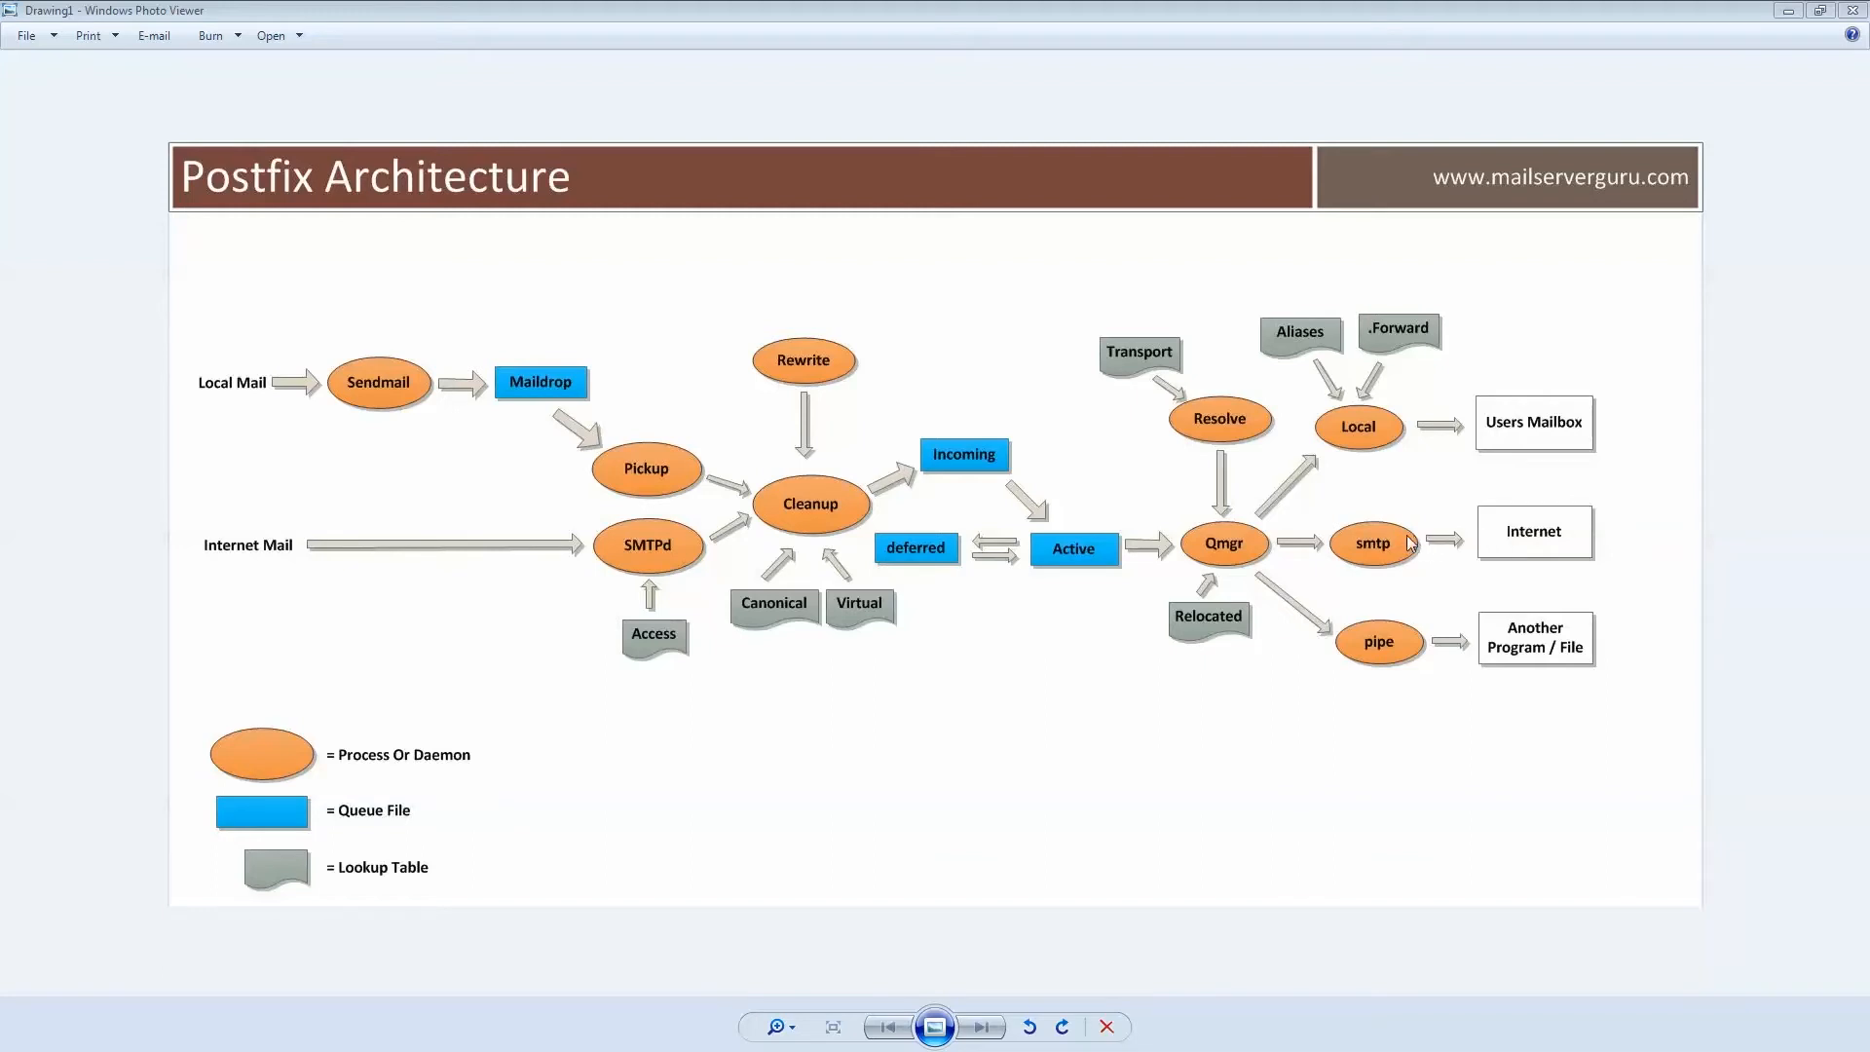
mouse_move(1407, 436)
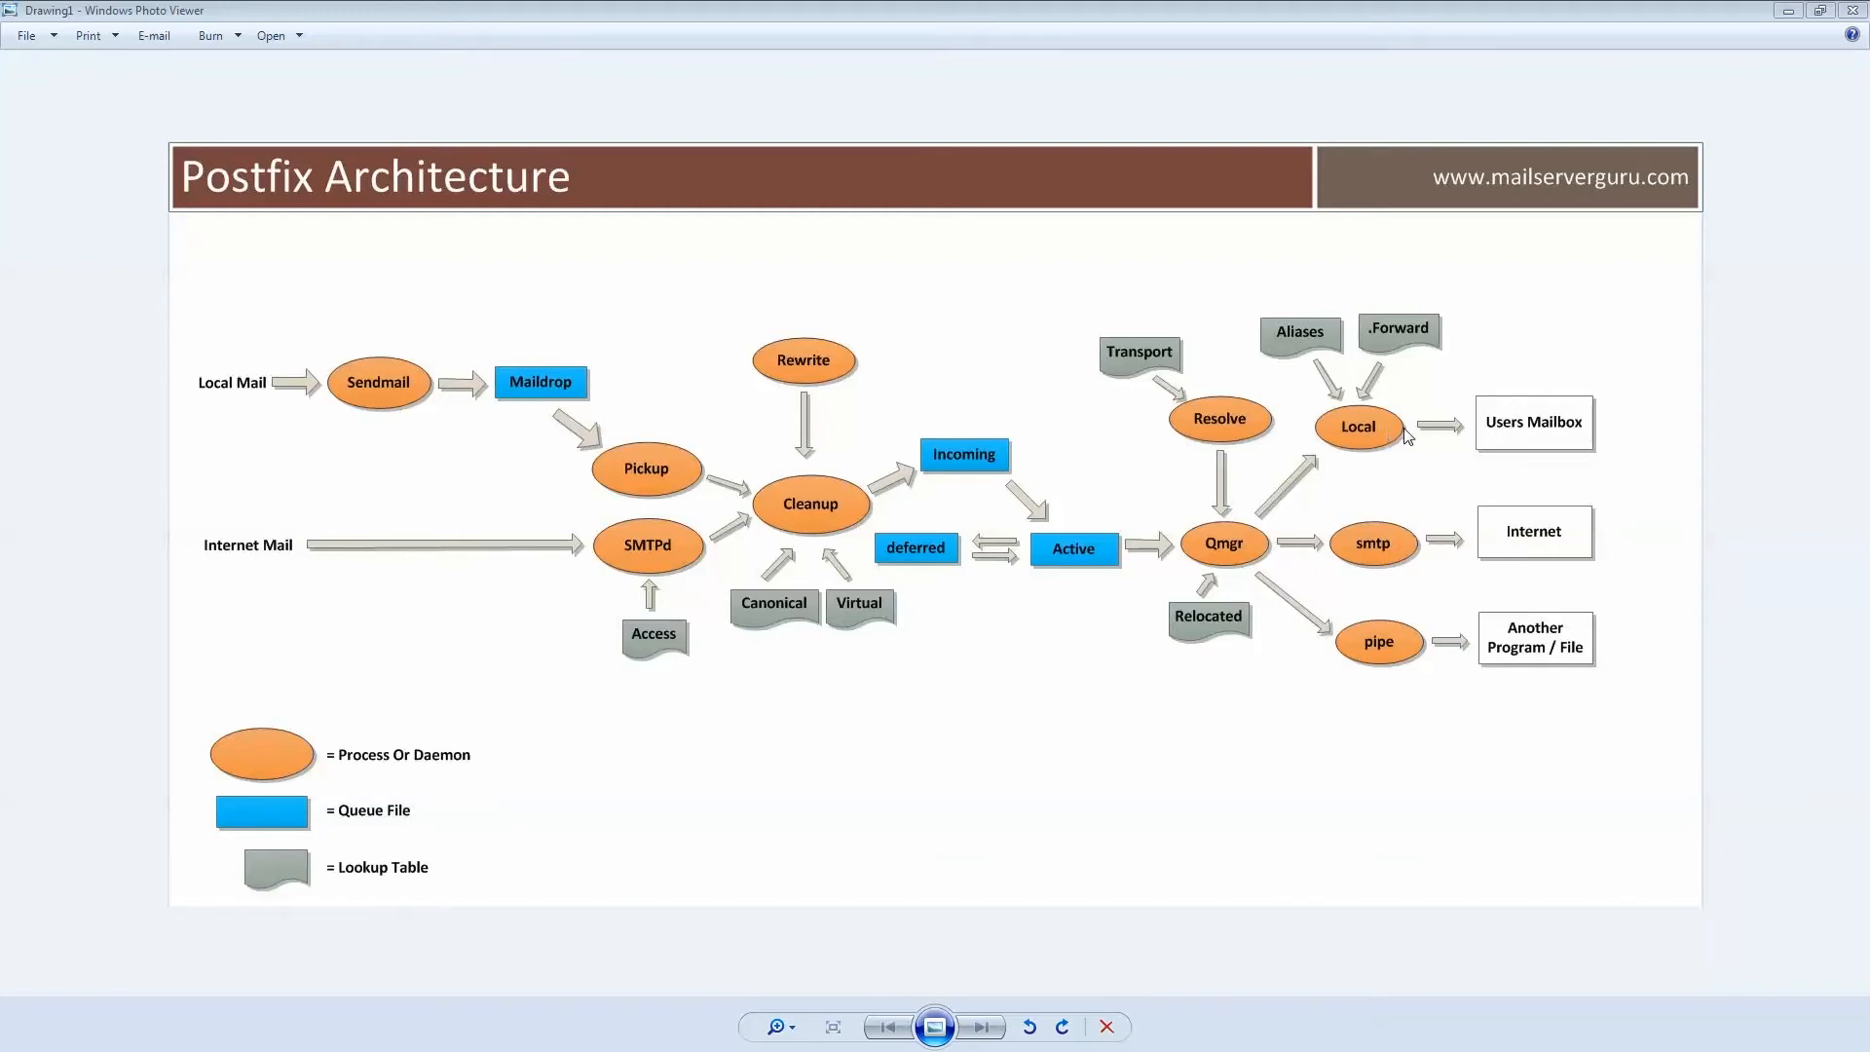
mouse_move(1470, 440)
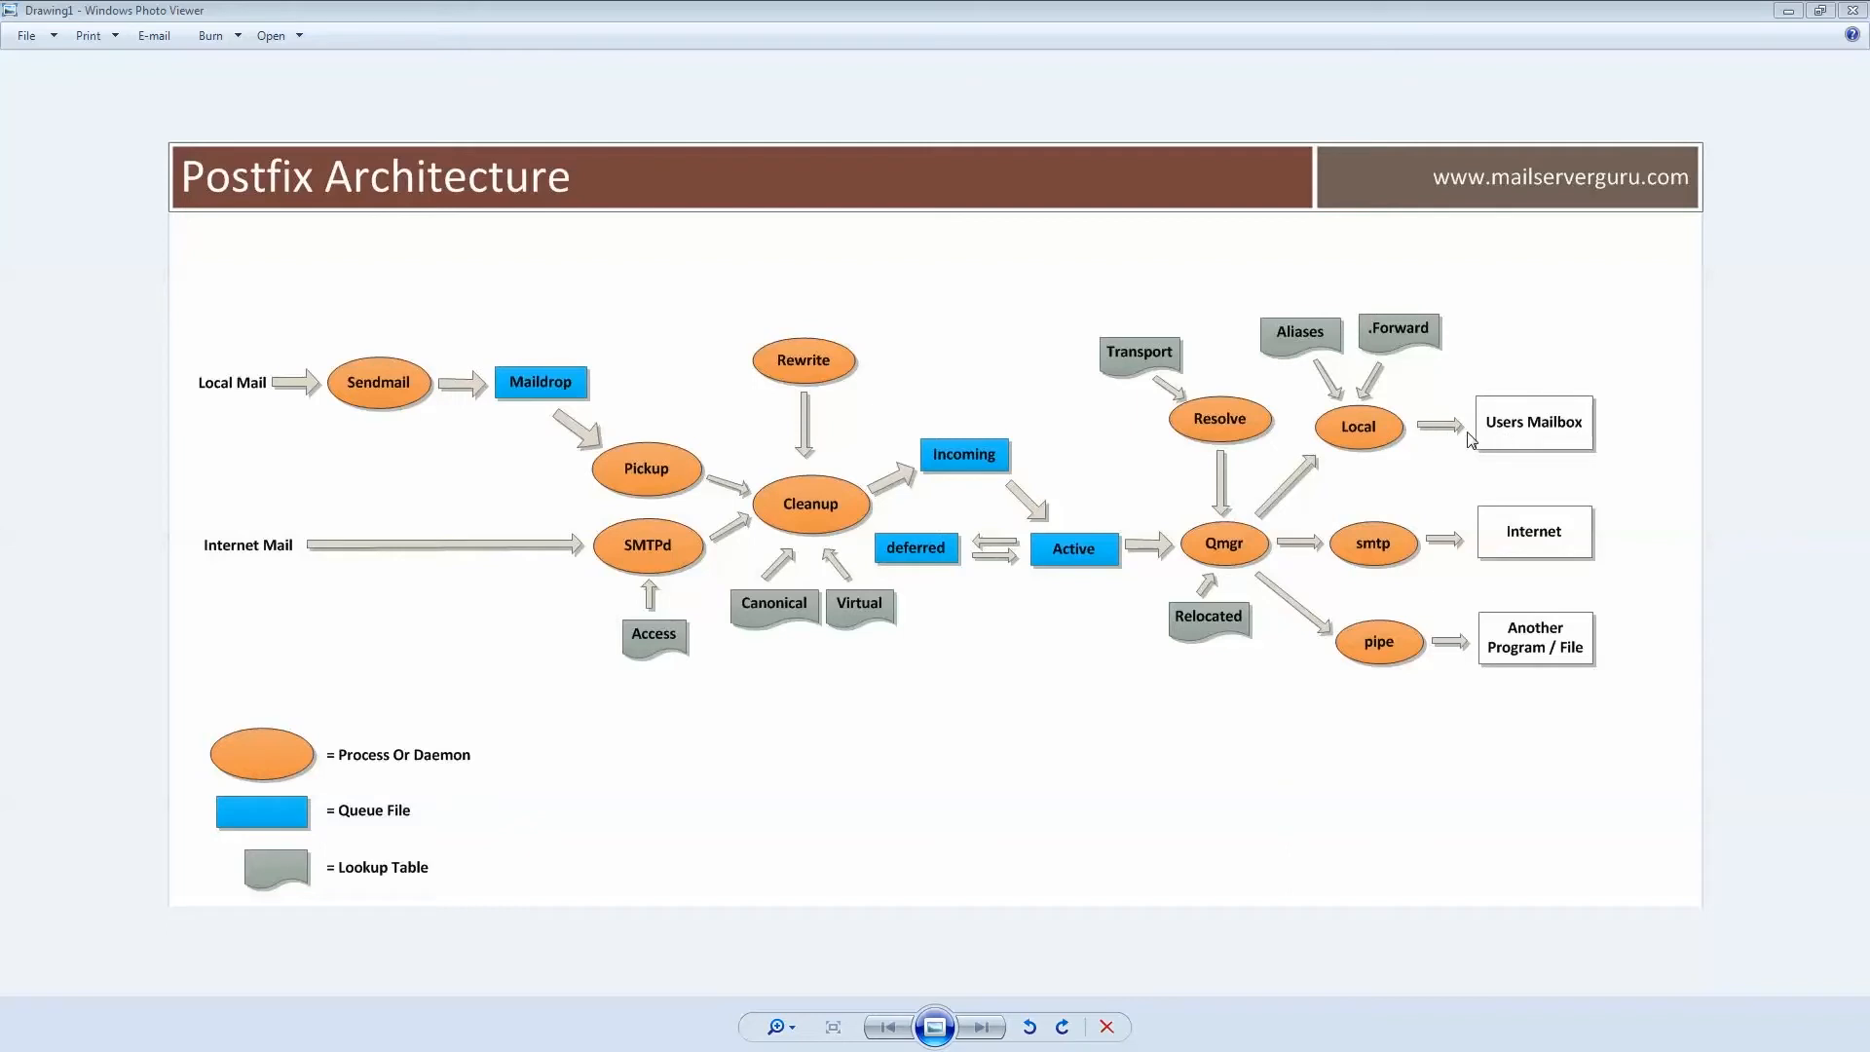
mouse_move(1488, 440)
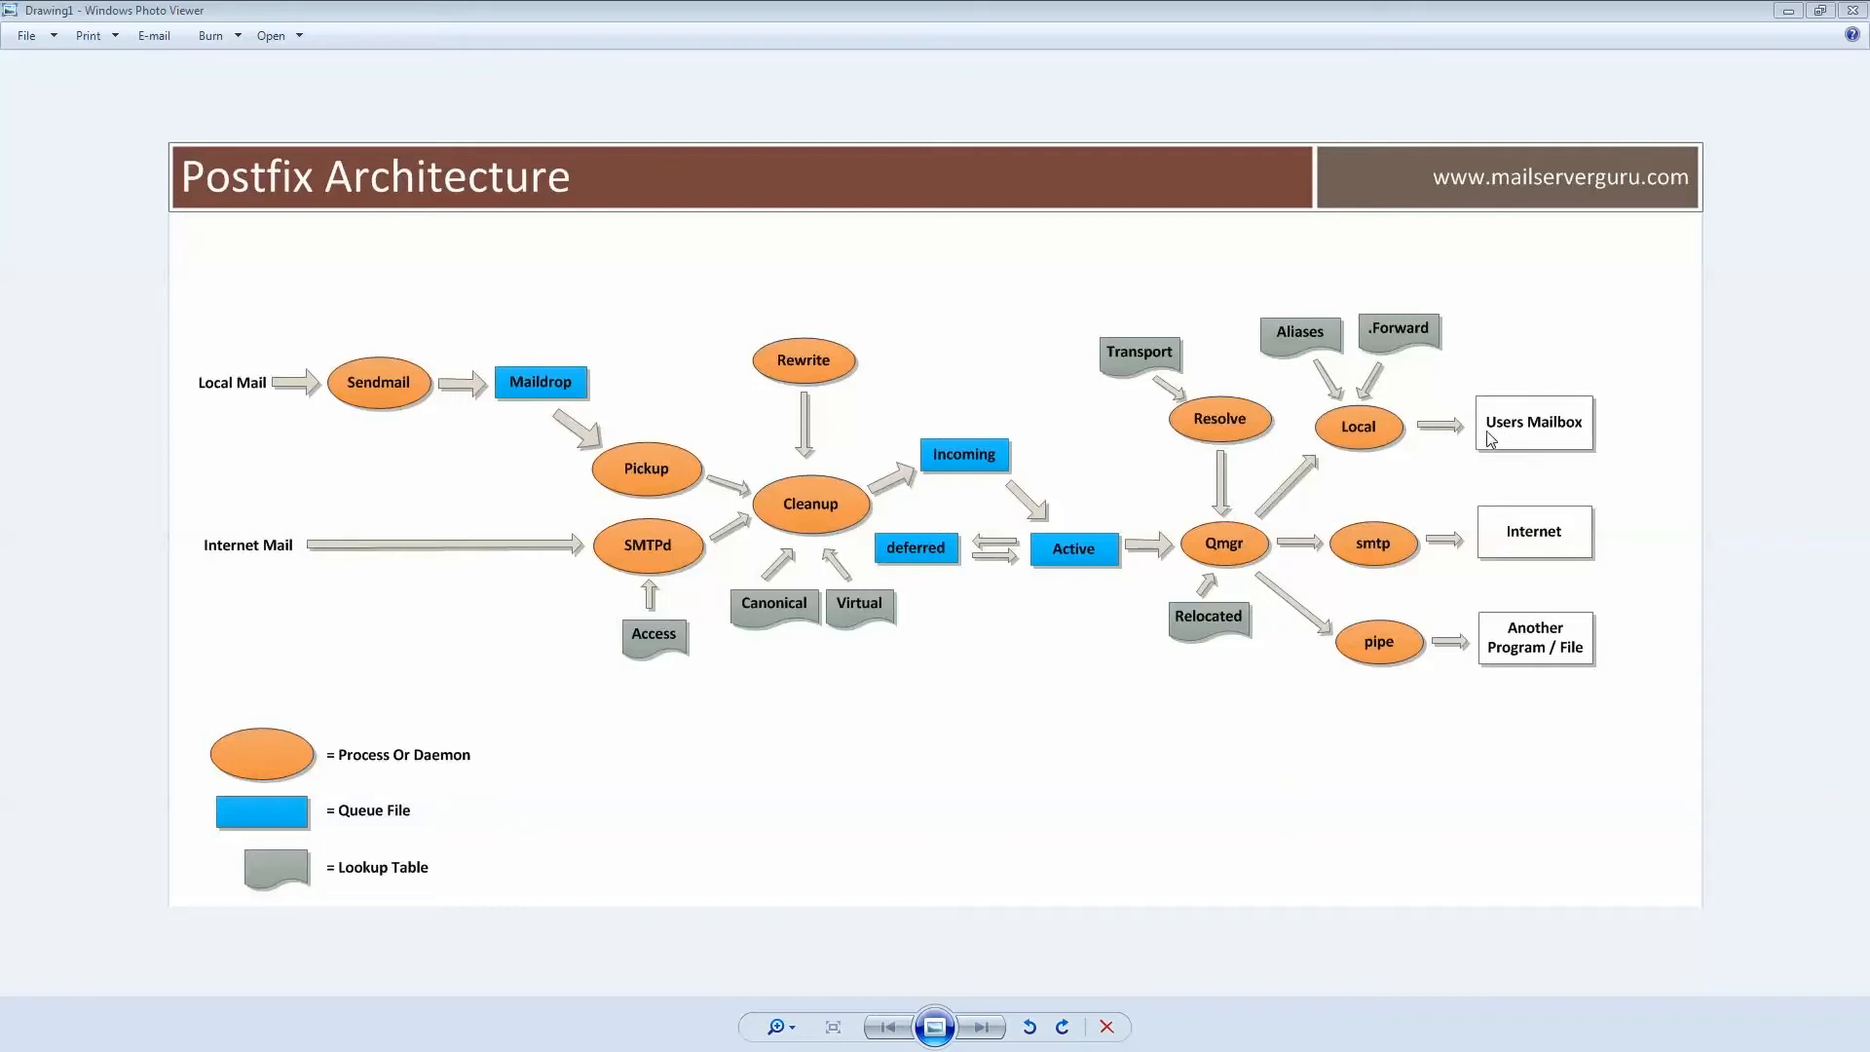
mouse_move(1414, 462)
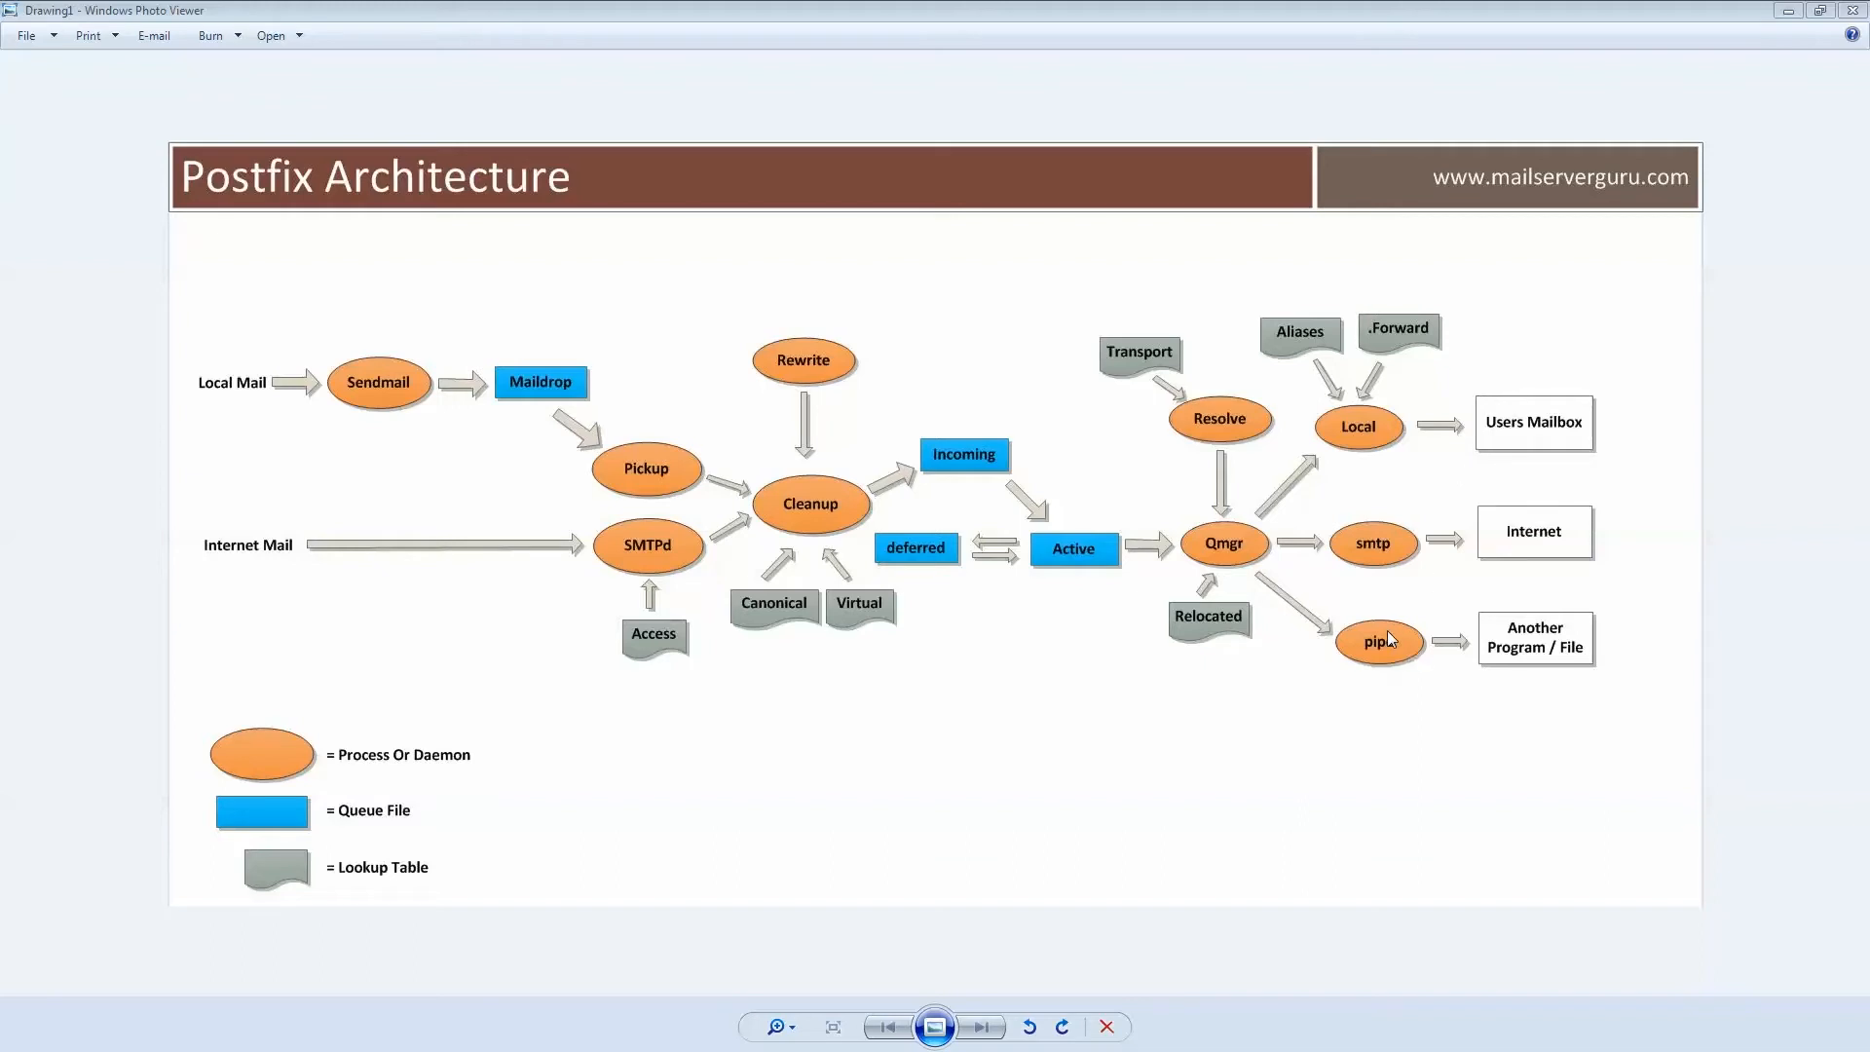
mouse_move(1576, 632)
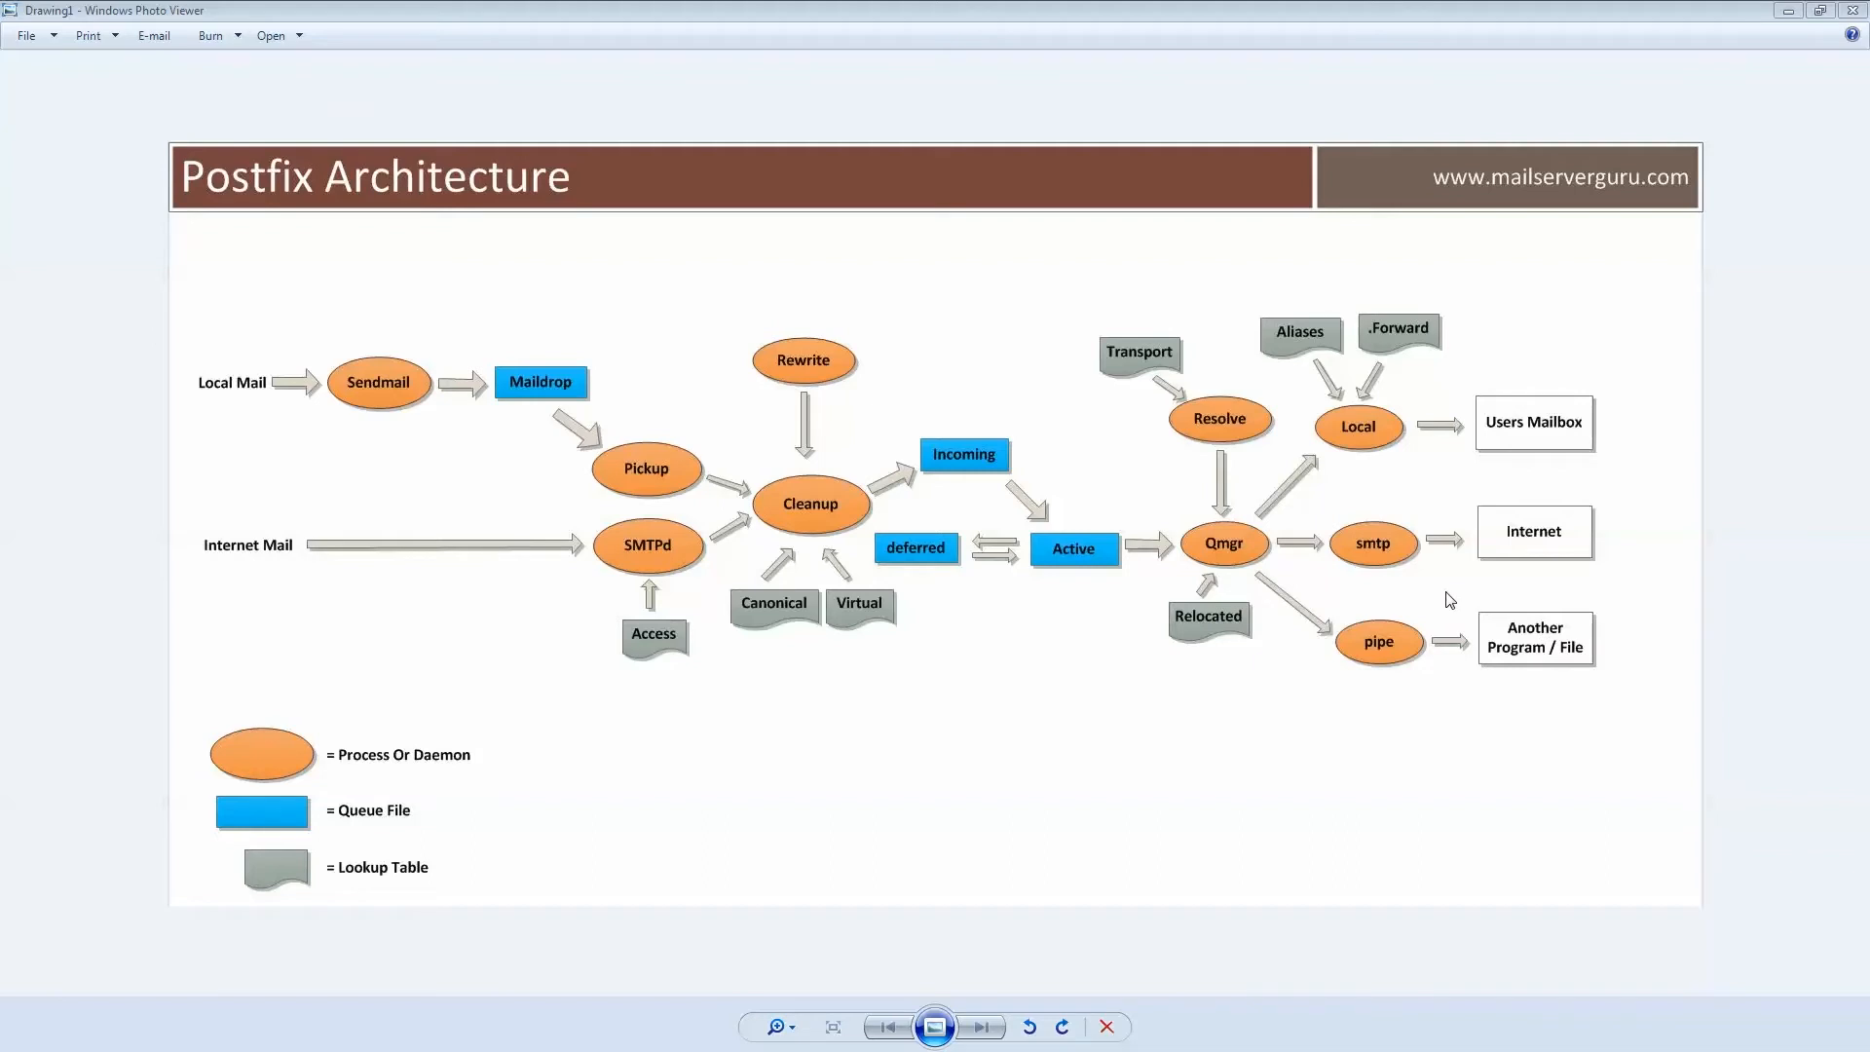
mouse_move(951, 527)
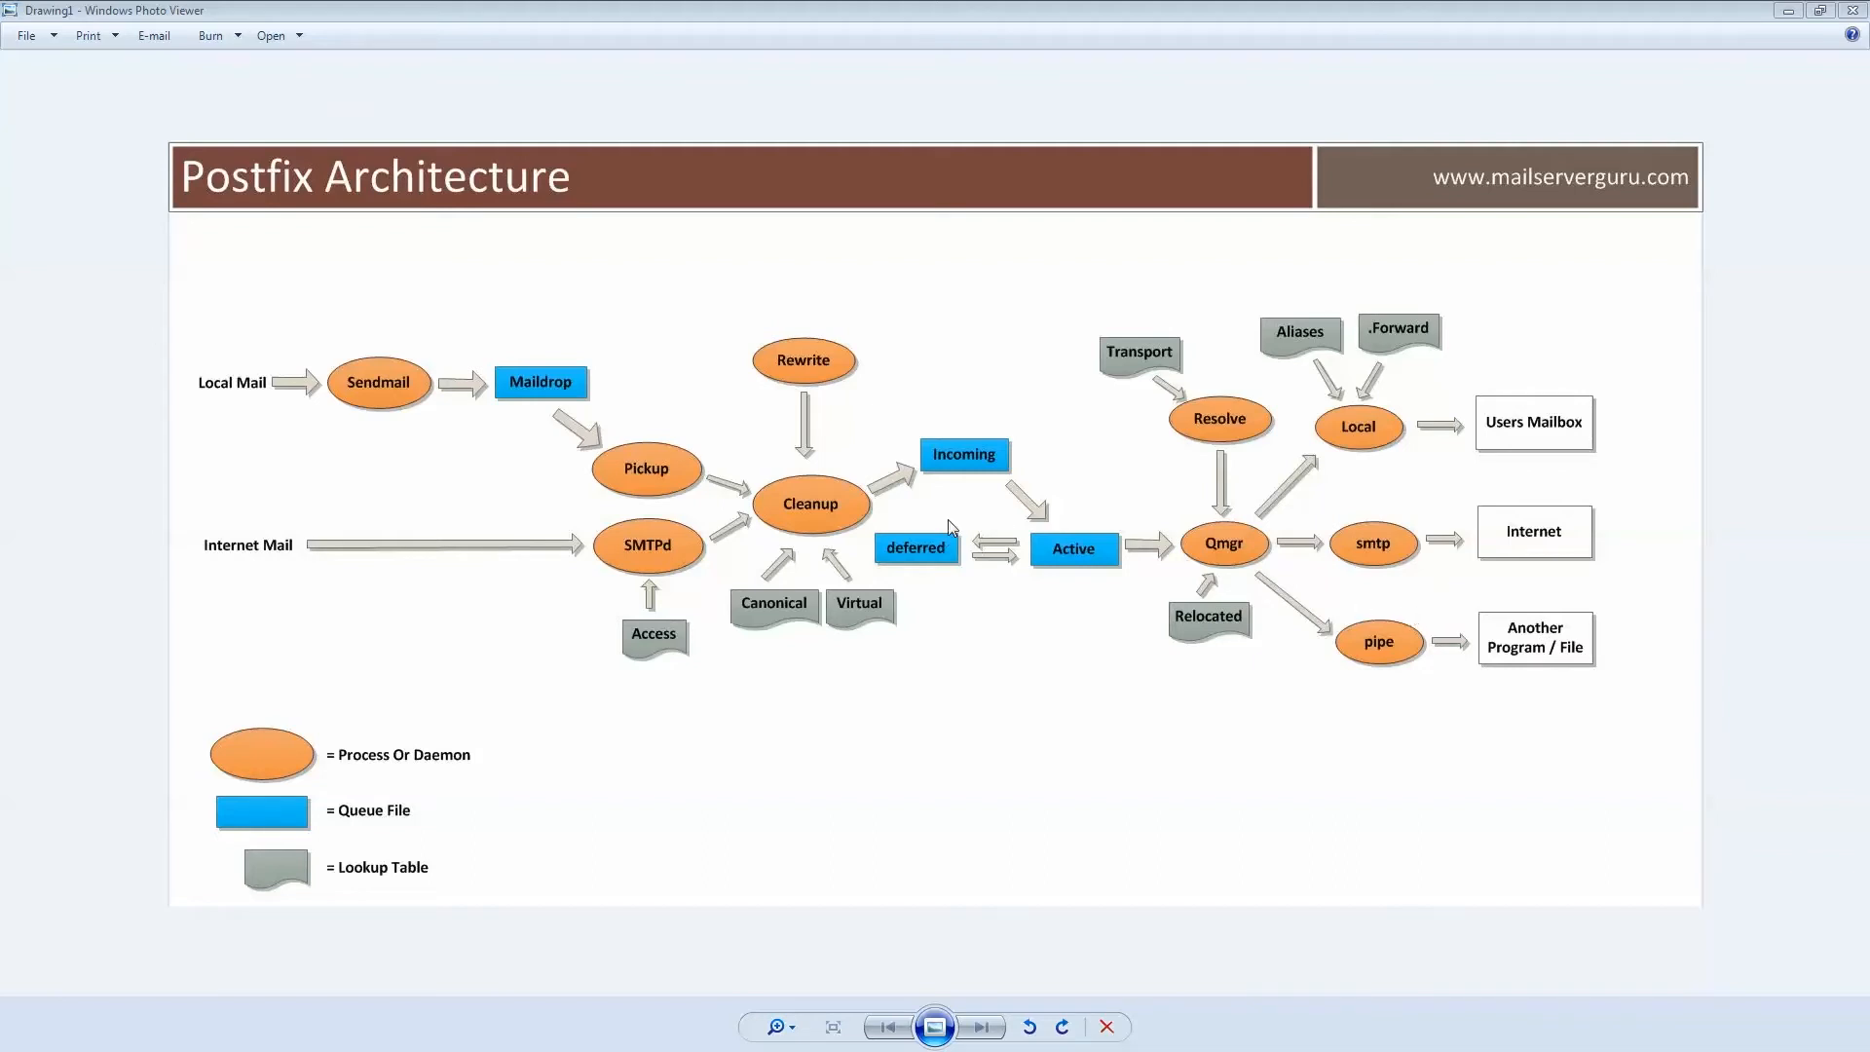
mouse_move(978, 542)
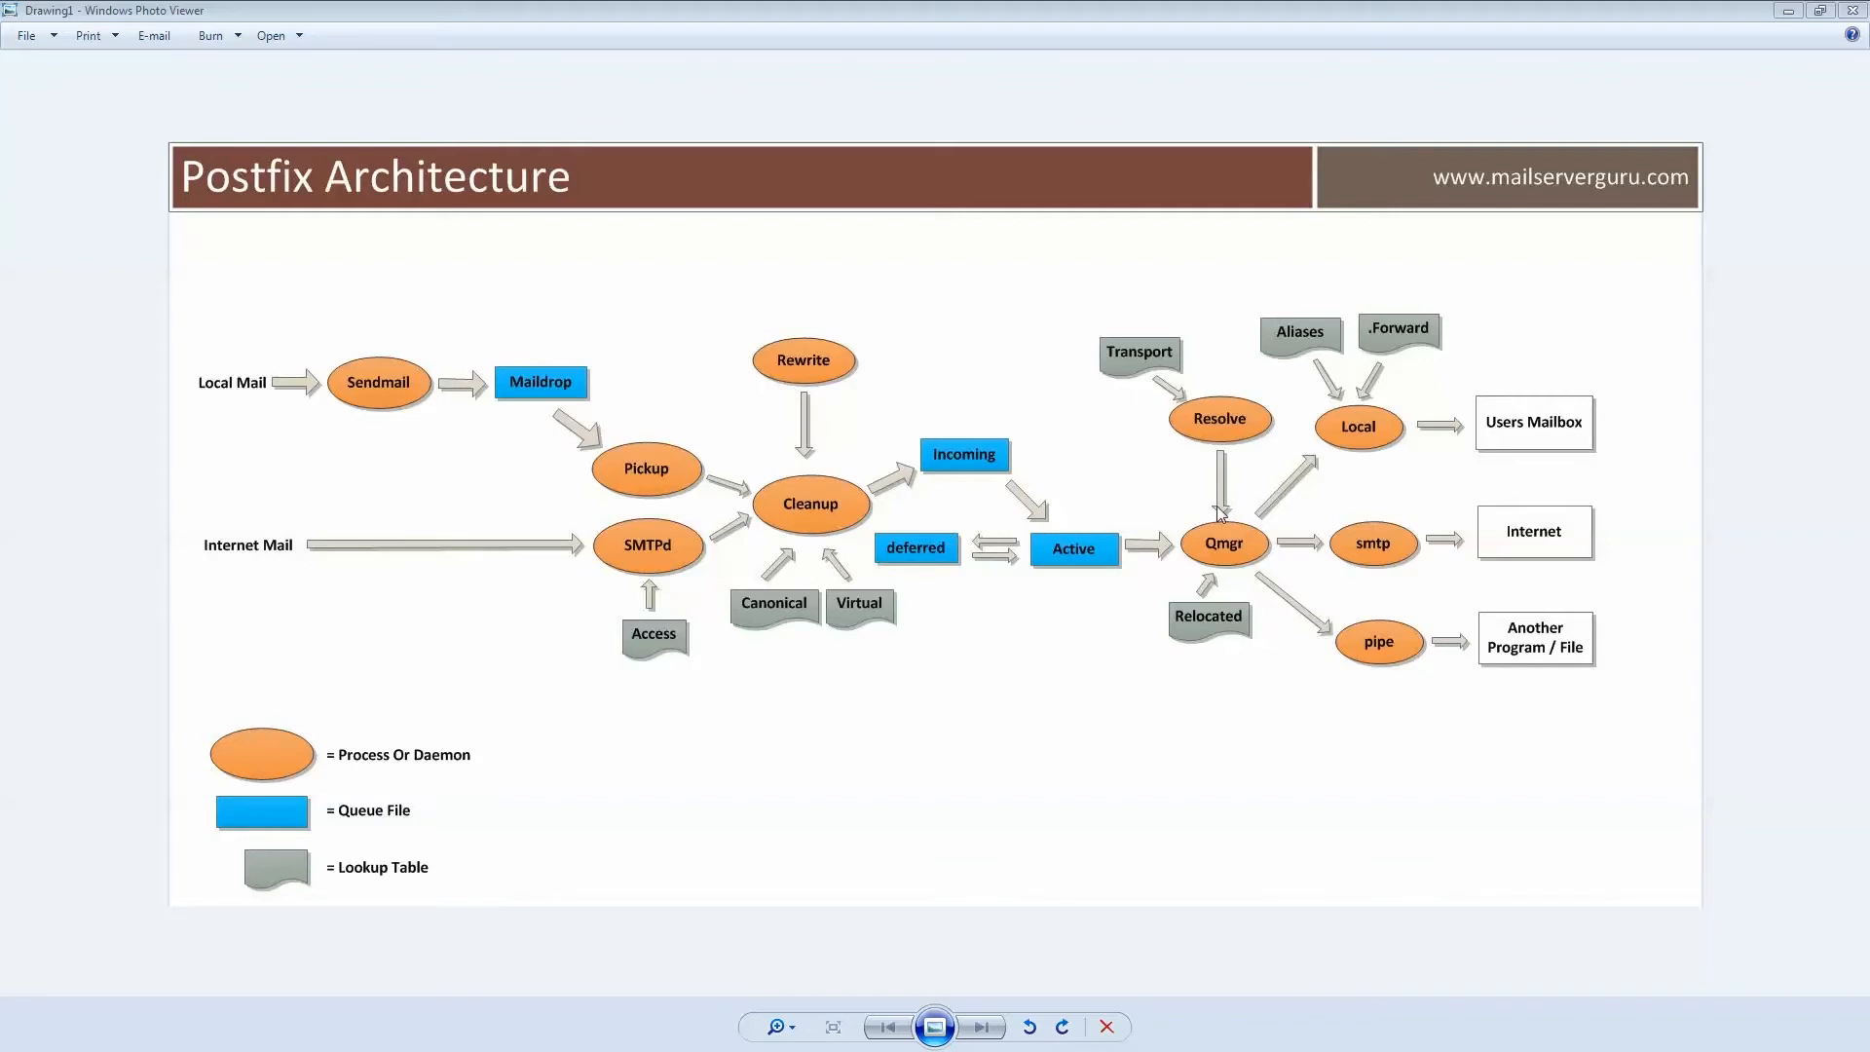
mouse_move(1610, 515)
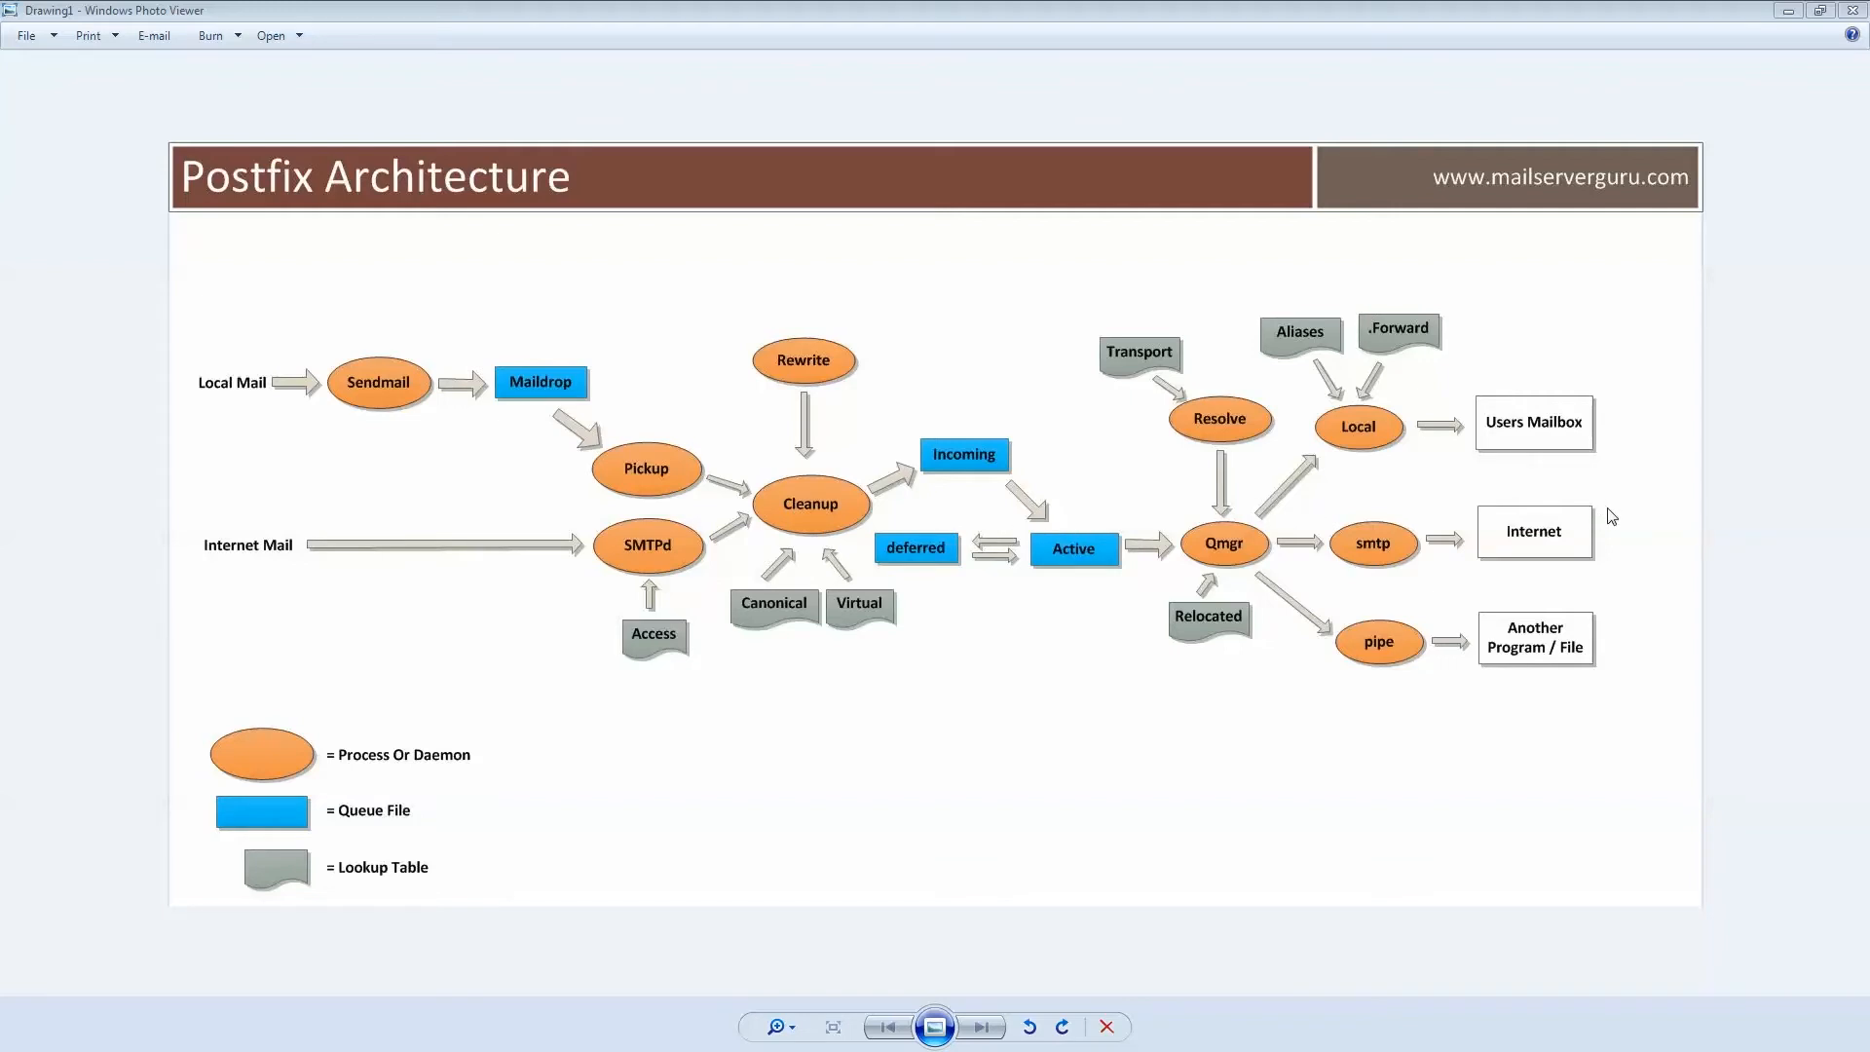
mouse_move(676, 561)
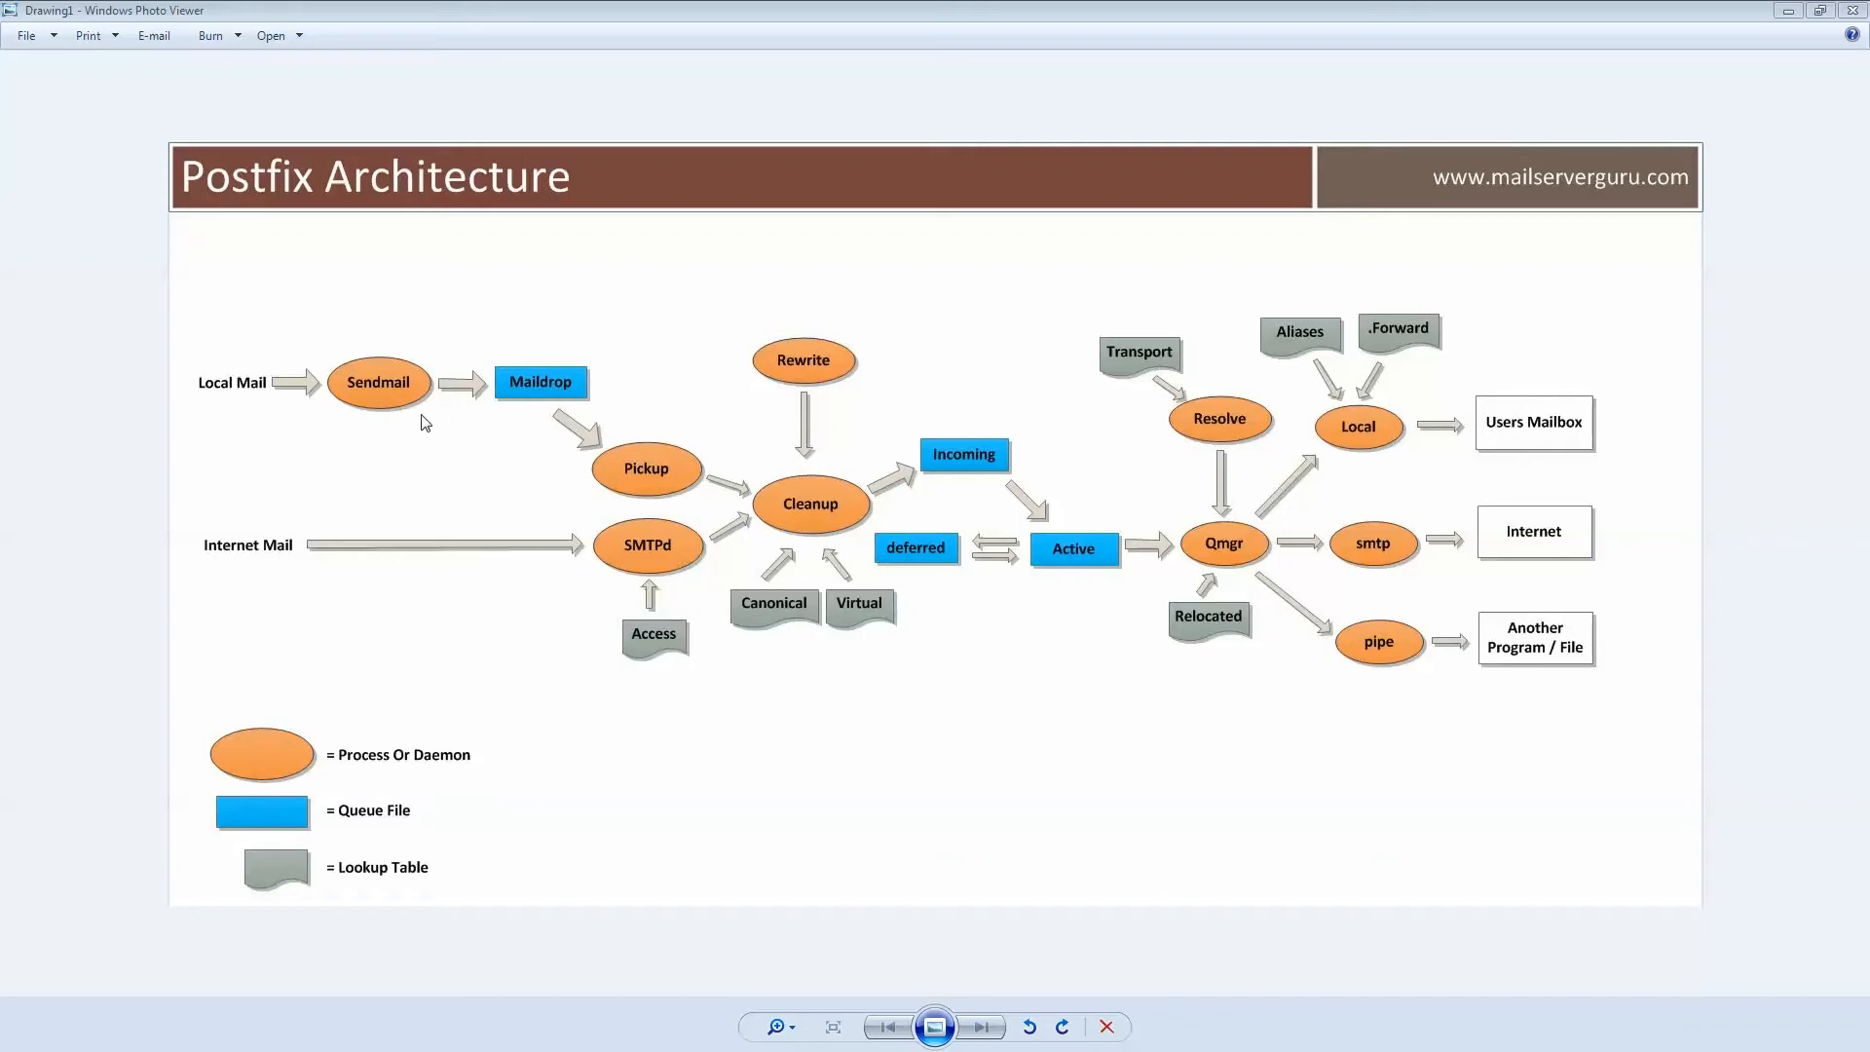
mouse_move(431, 424)
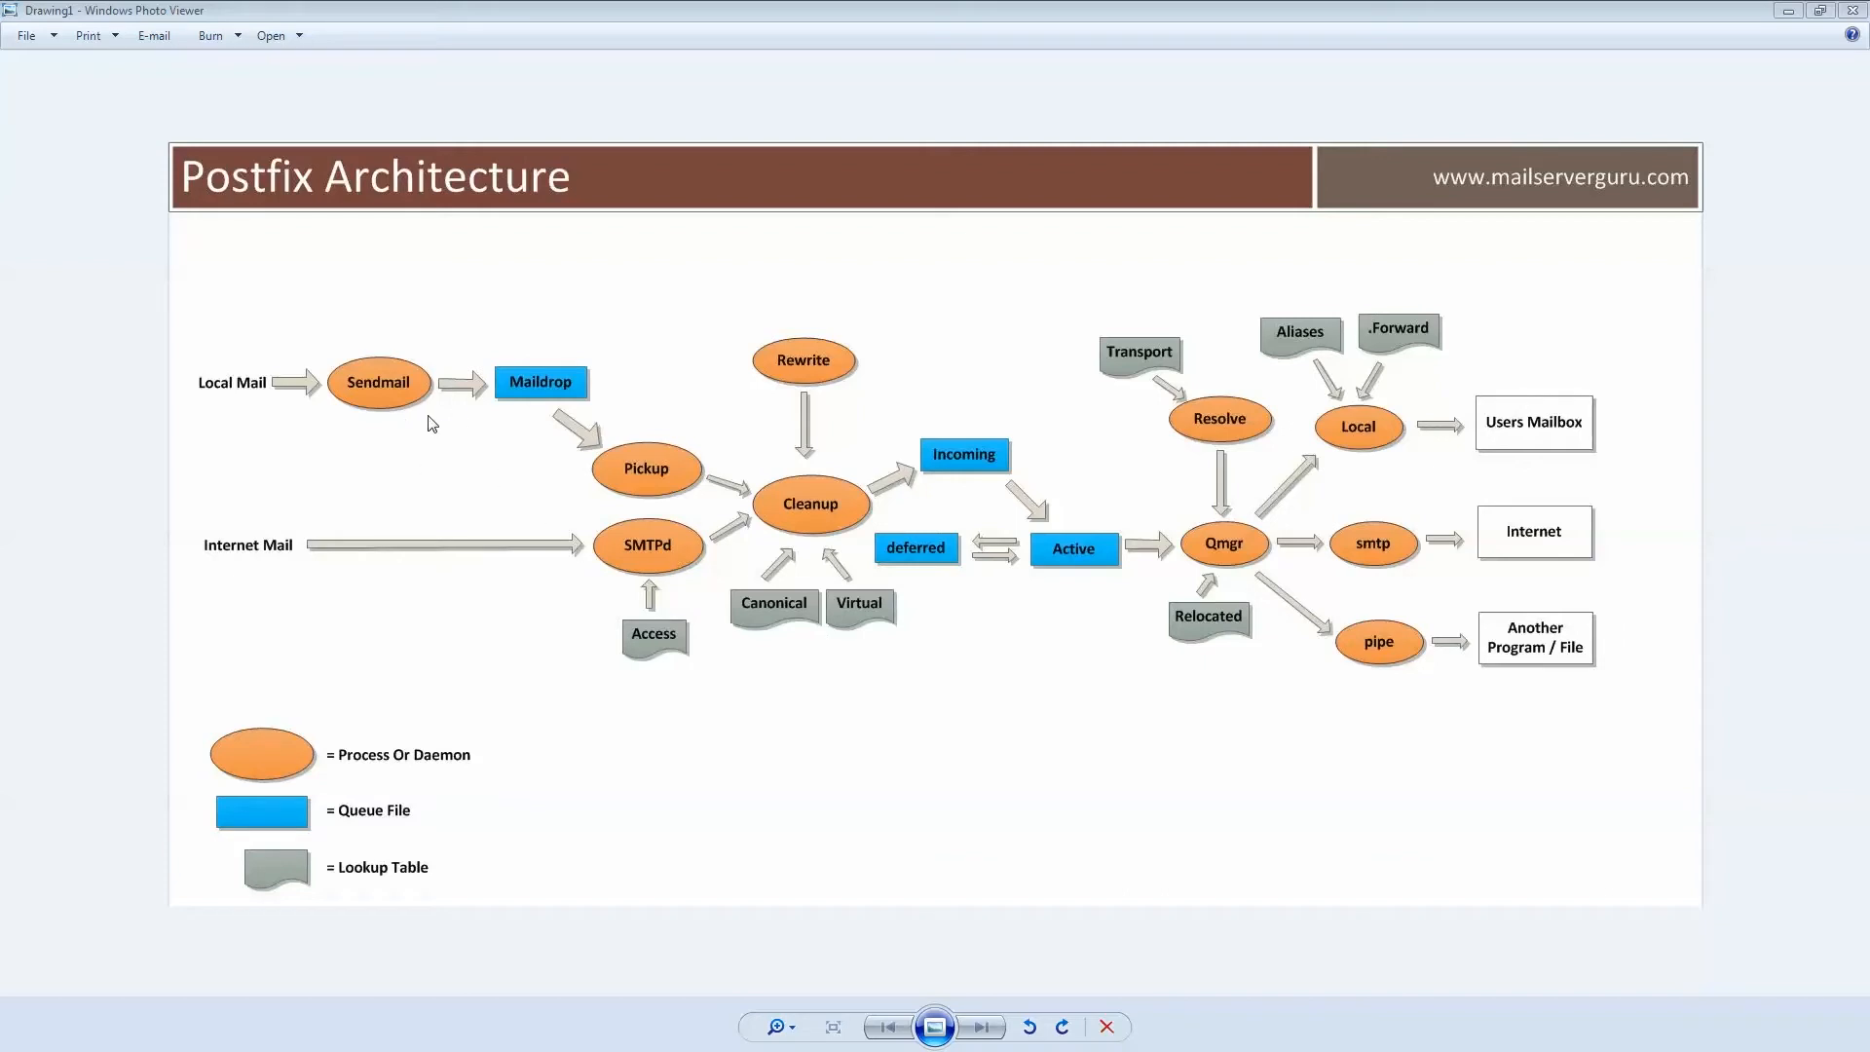
mouse_move(402, 411)
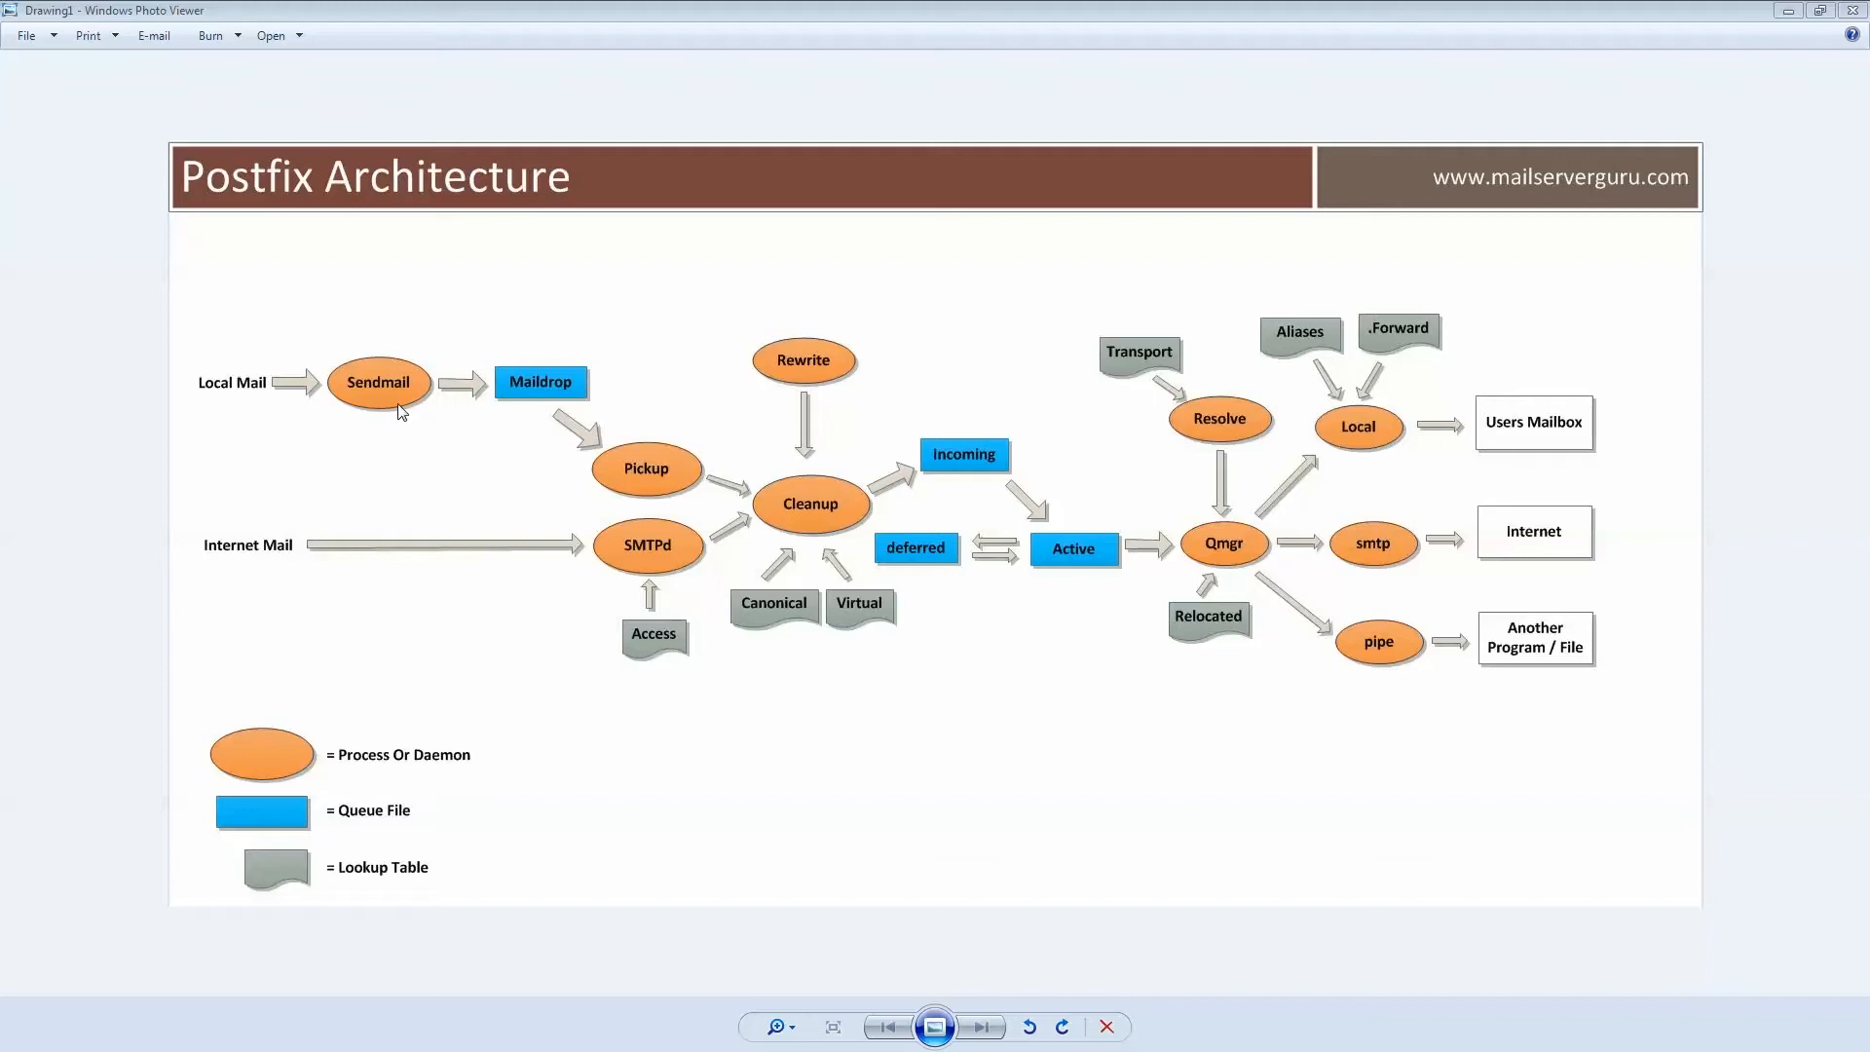
mouse_move(408, 420)
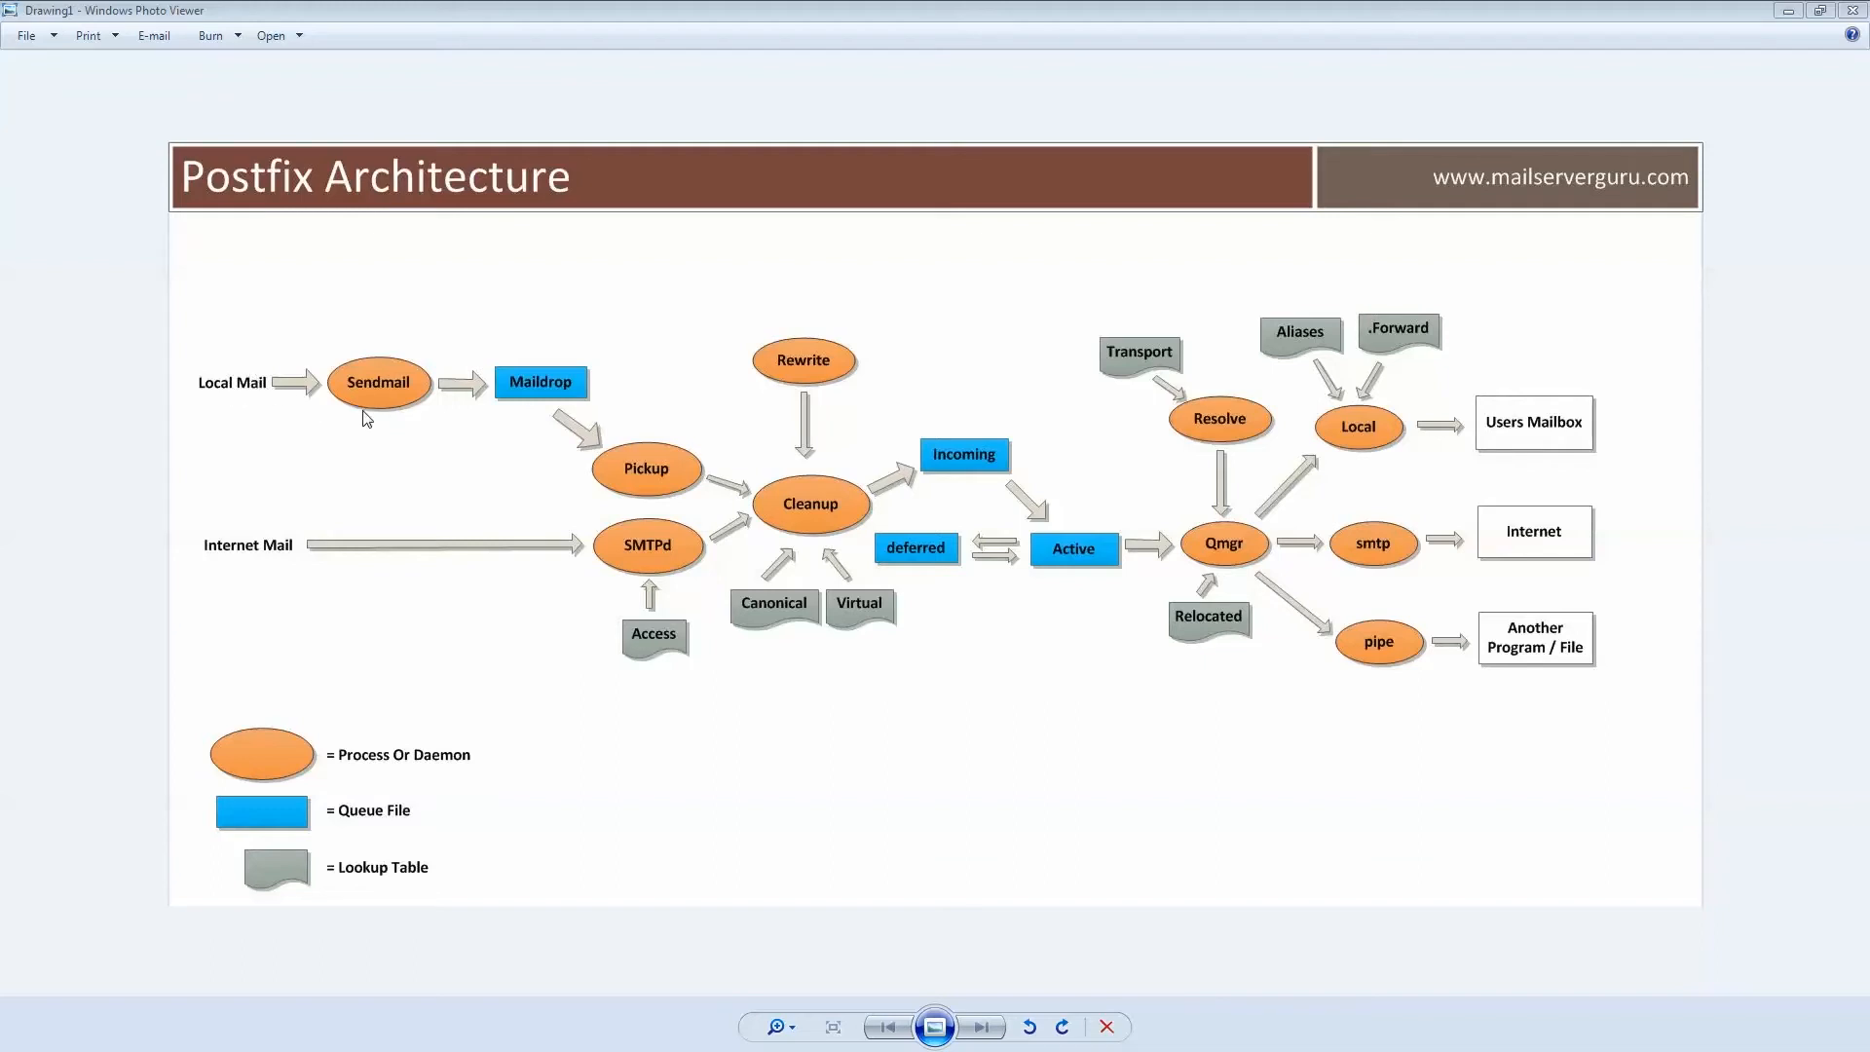
mouse_move(394, 418)
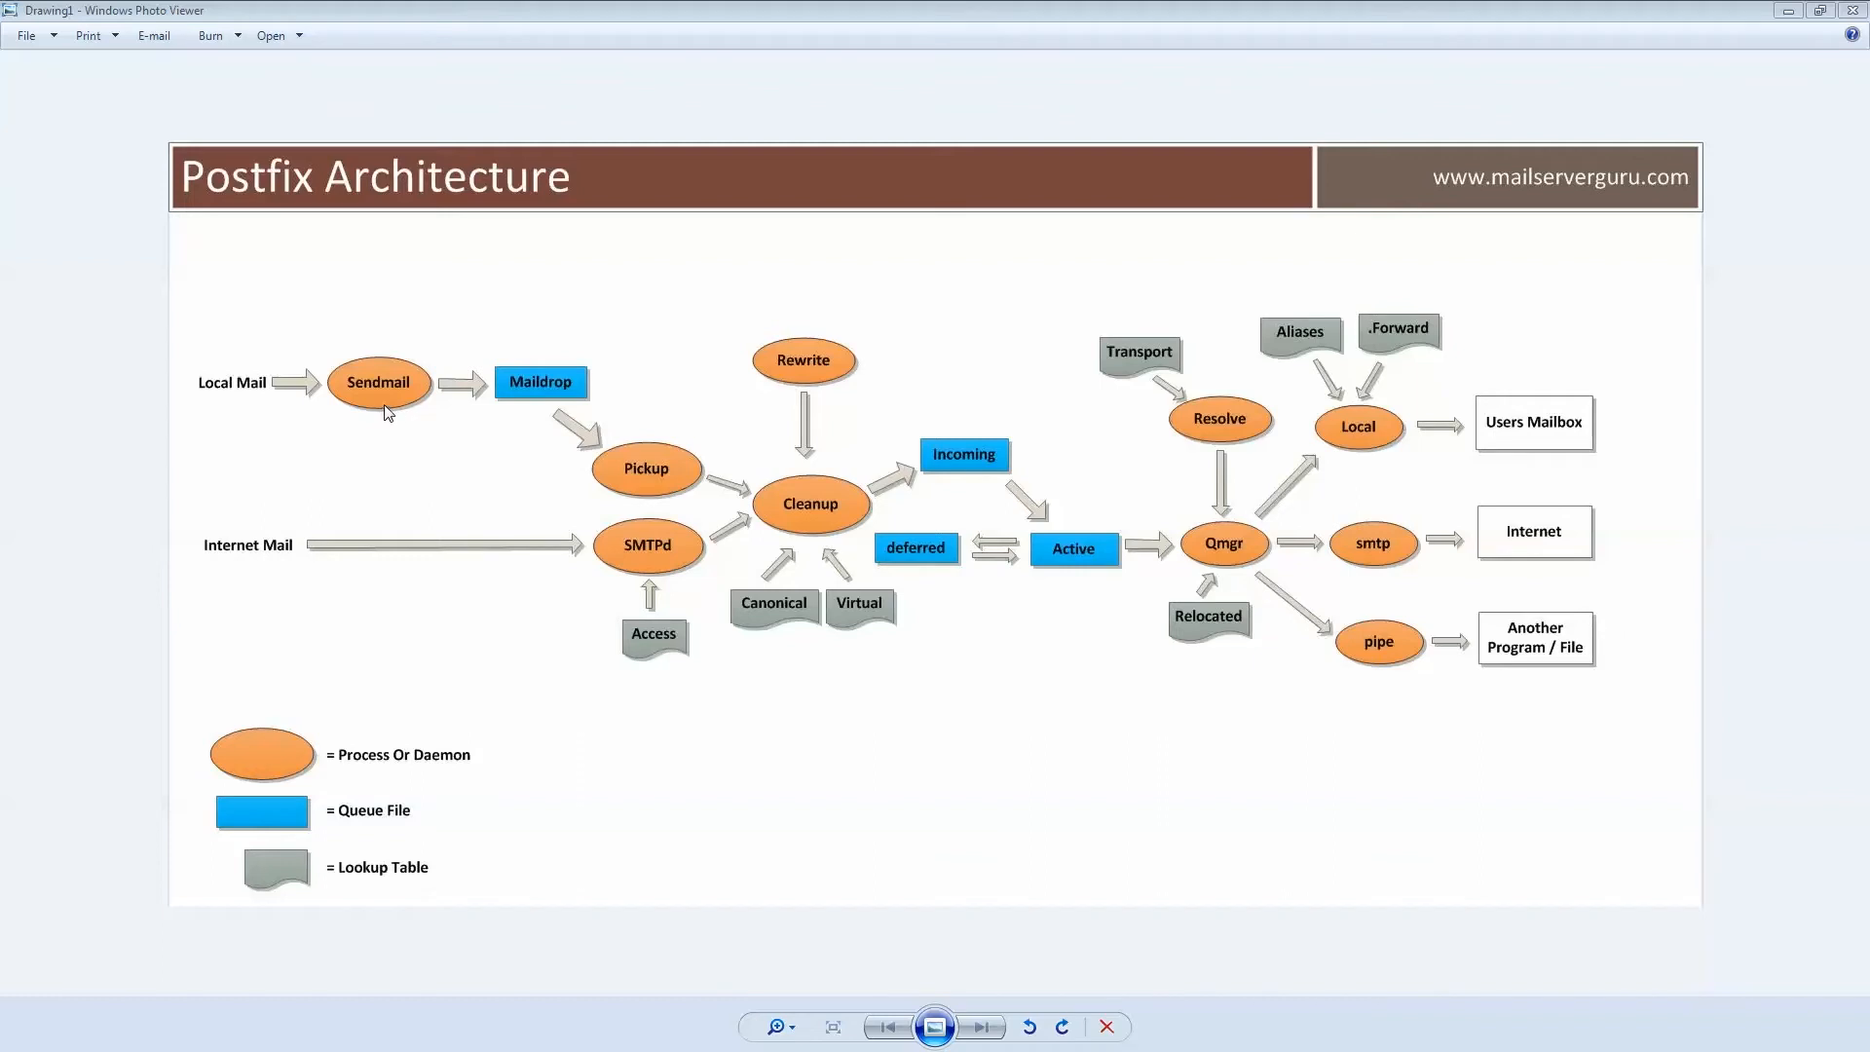
mouse_move(397, 416)
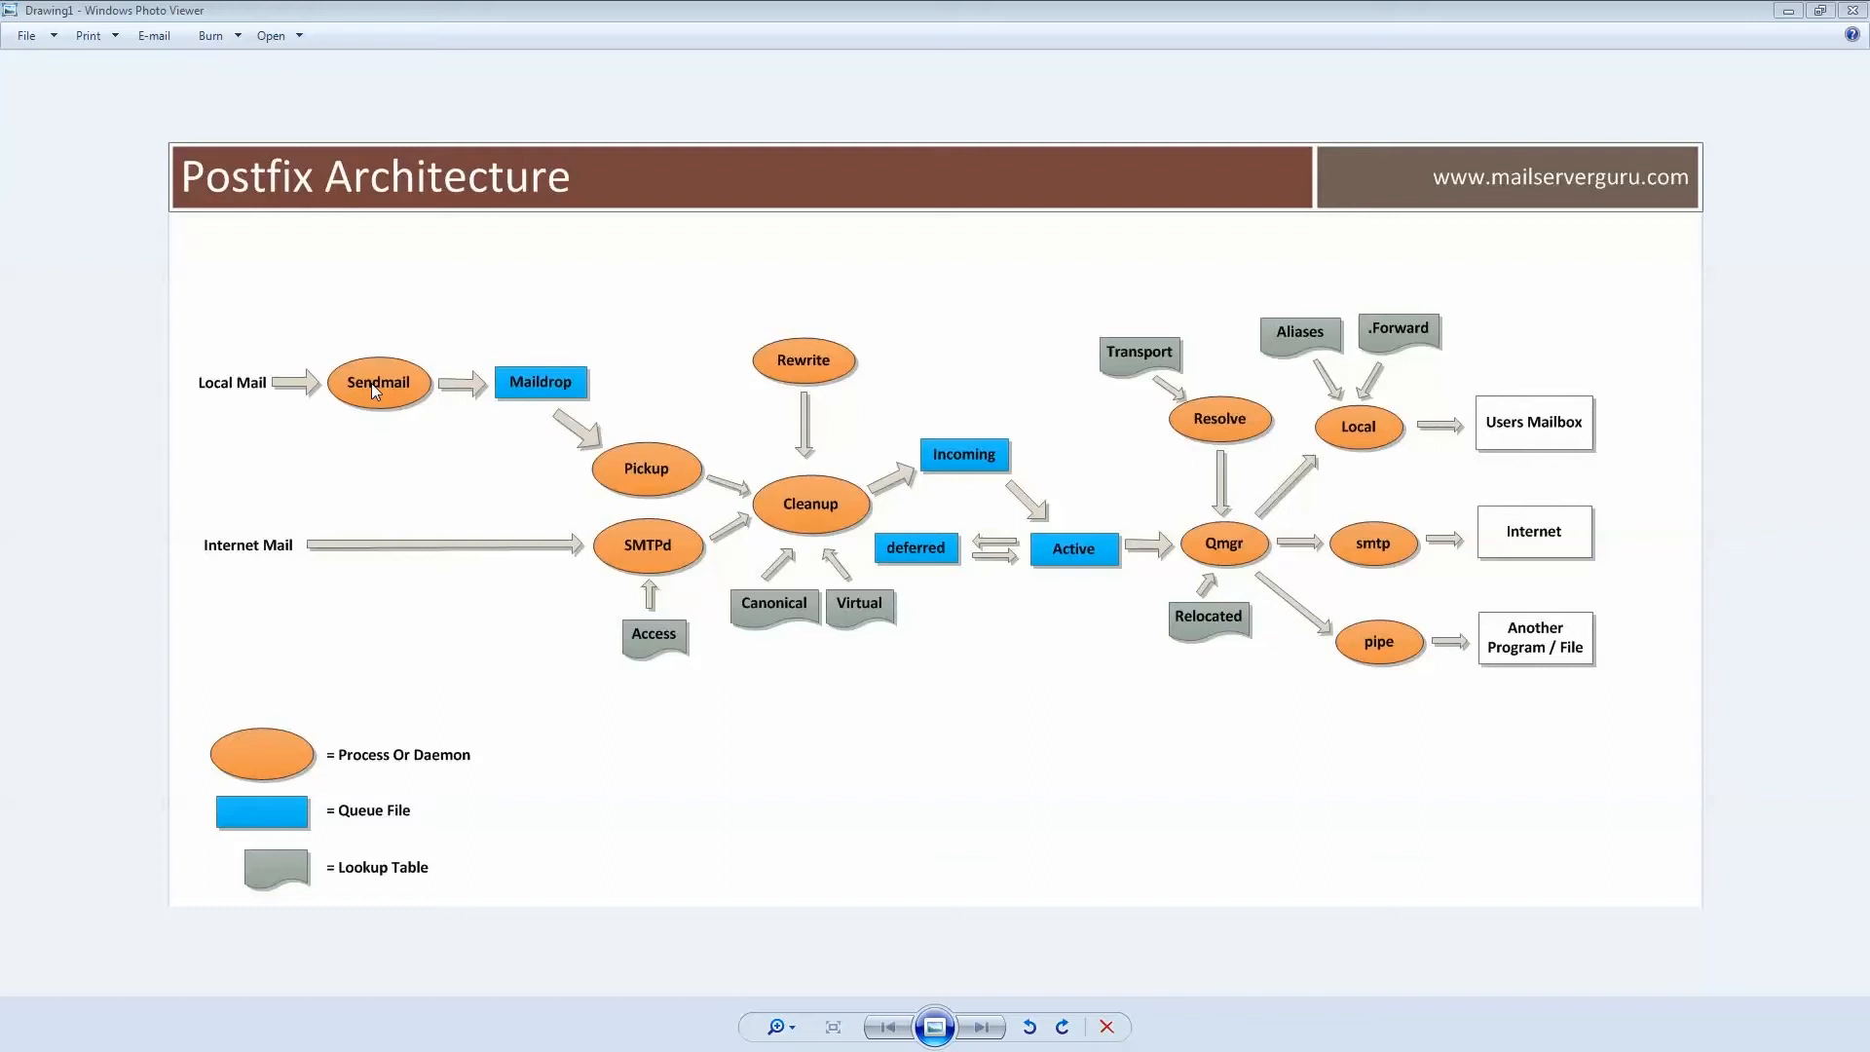
mouse_move(480, 387)
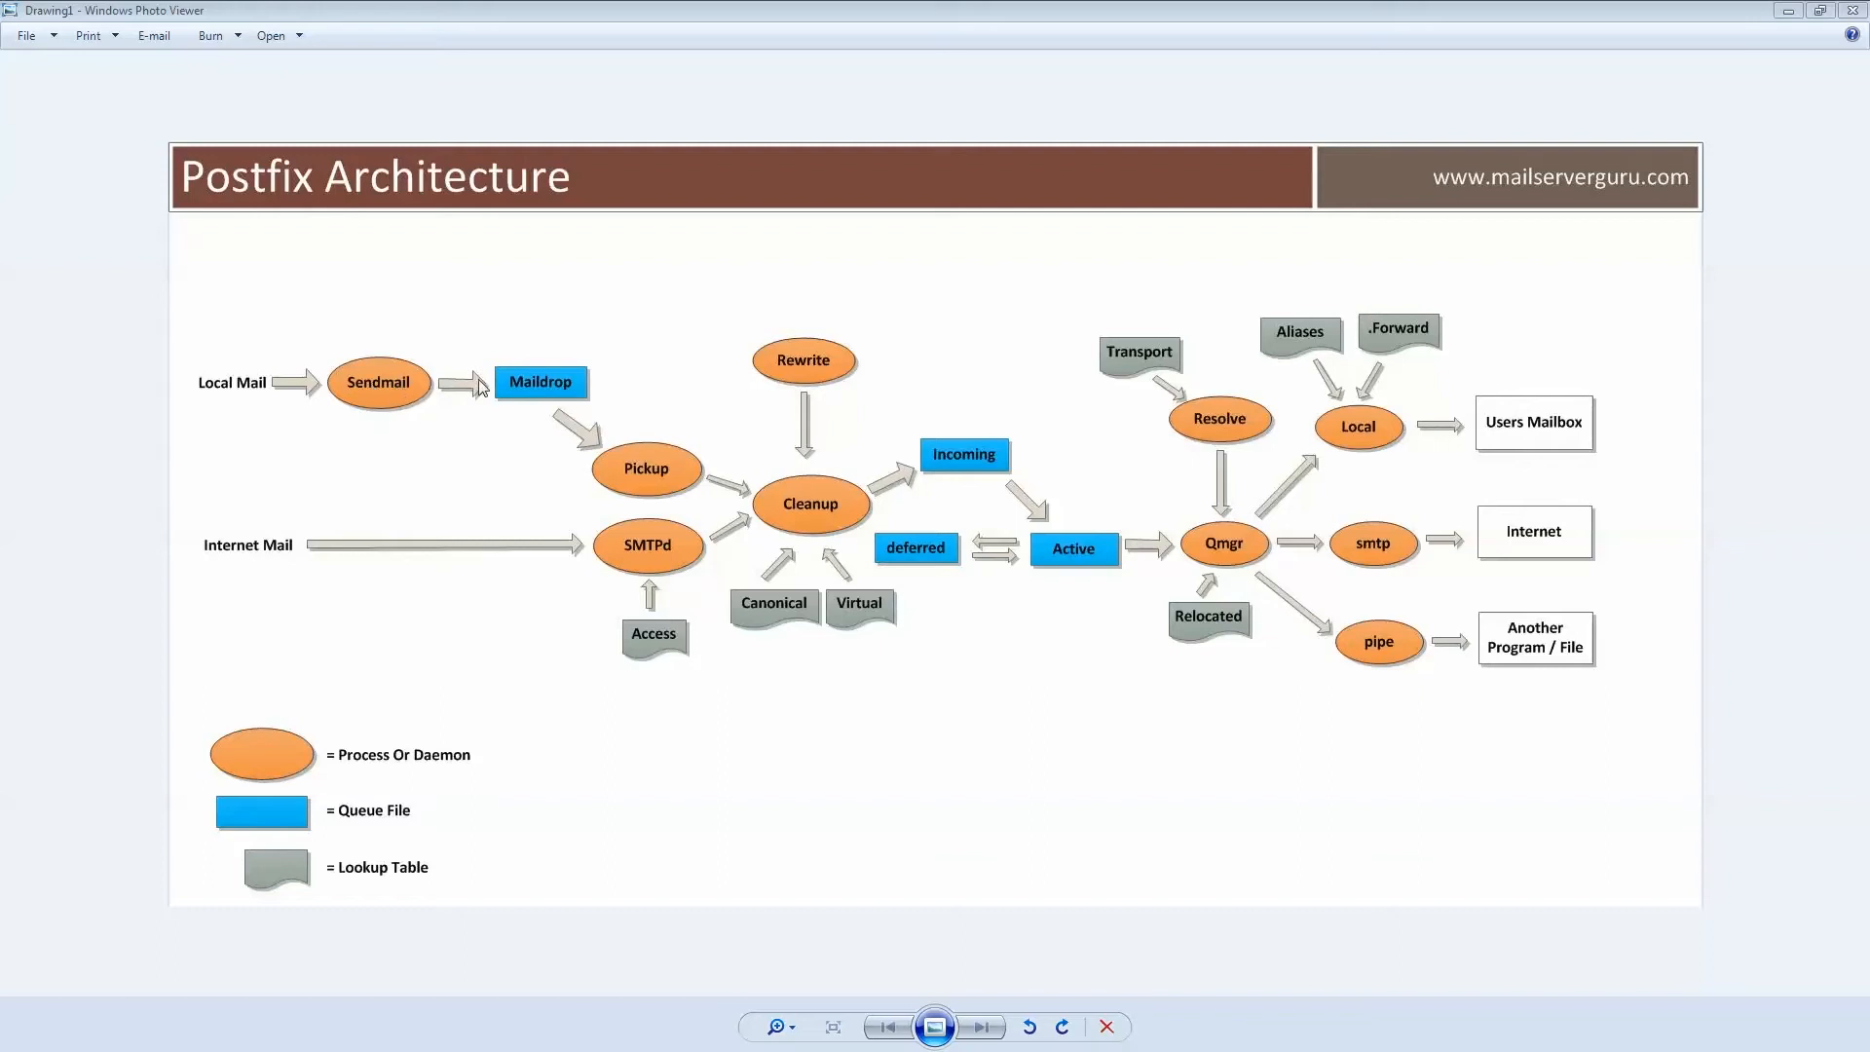
mouse_move(541, 392)
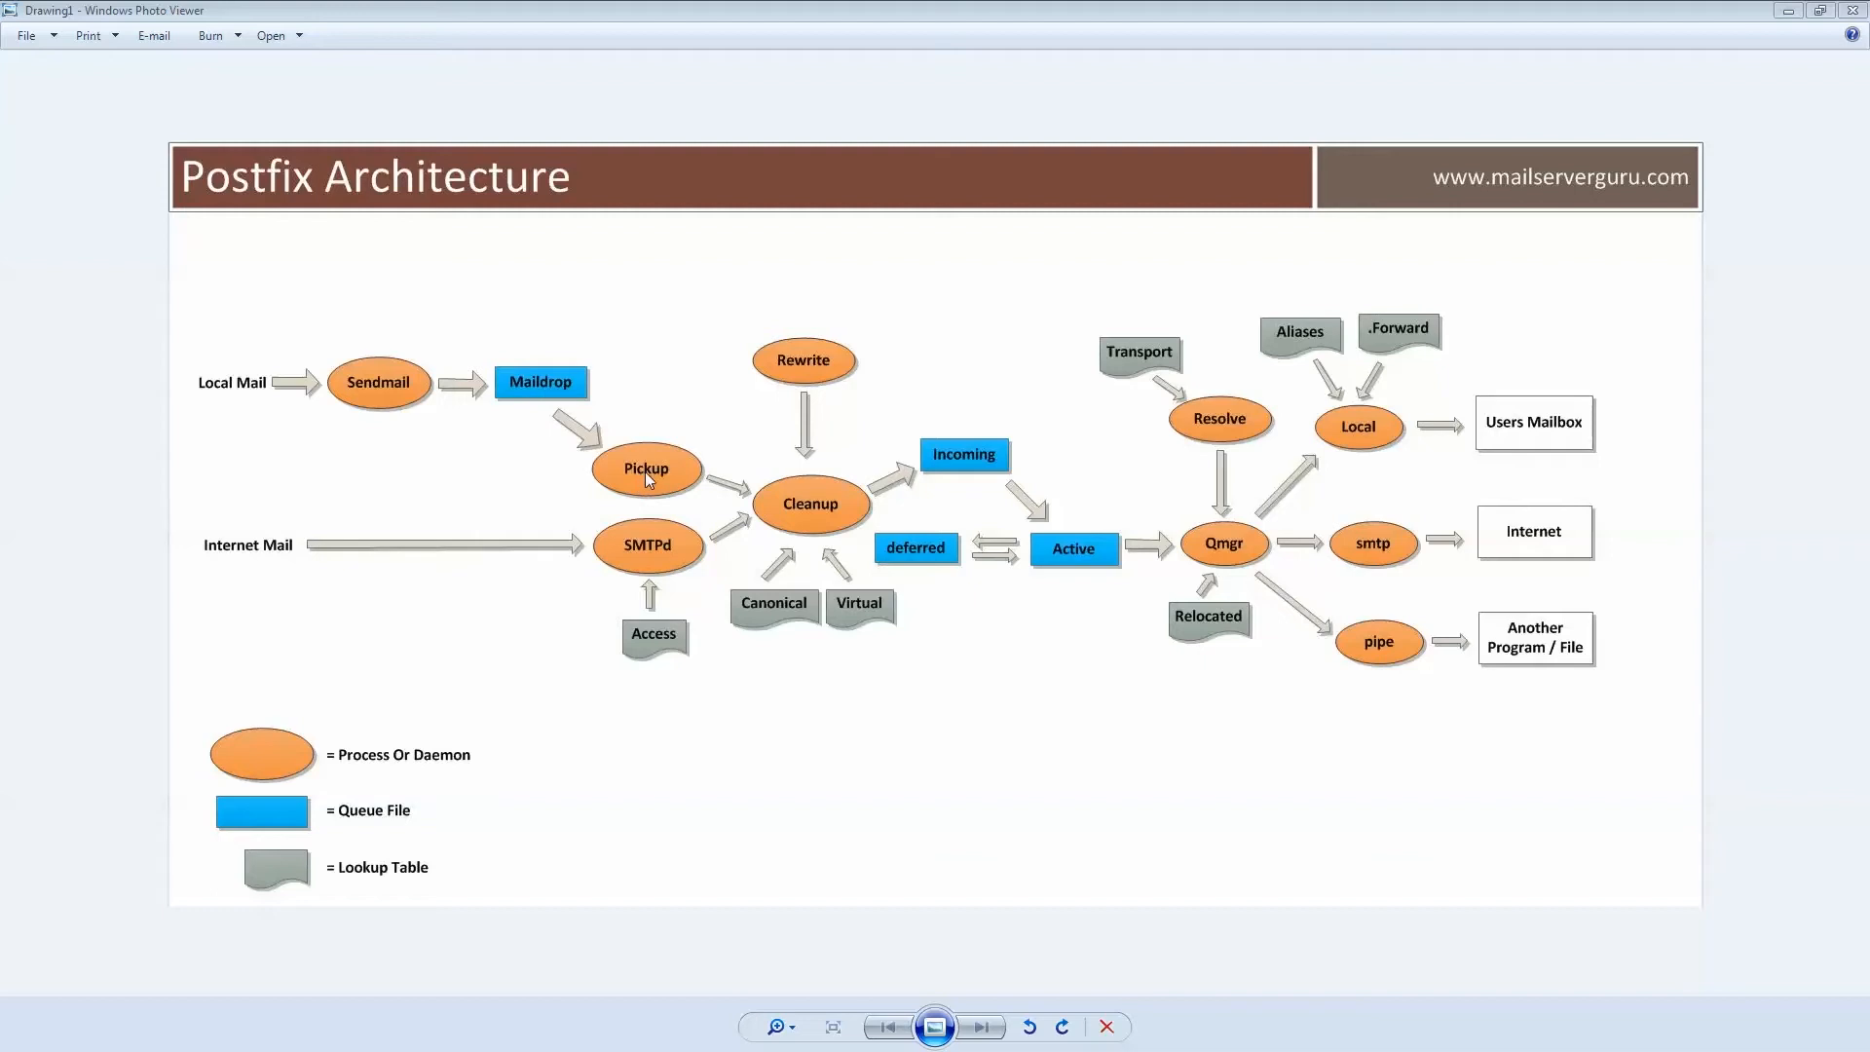
mouse_move(541, 389)
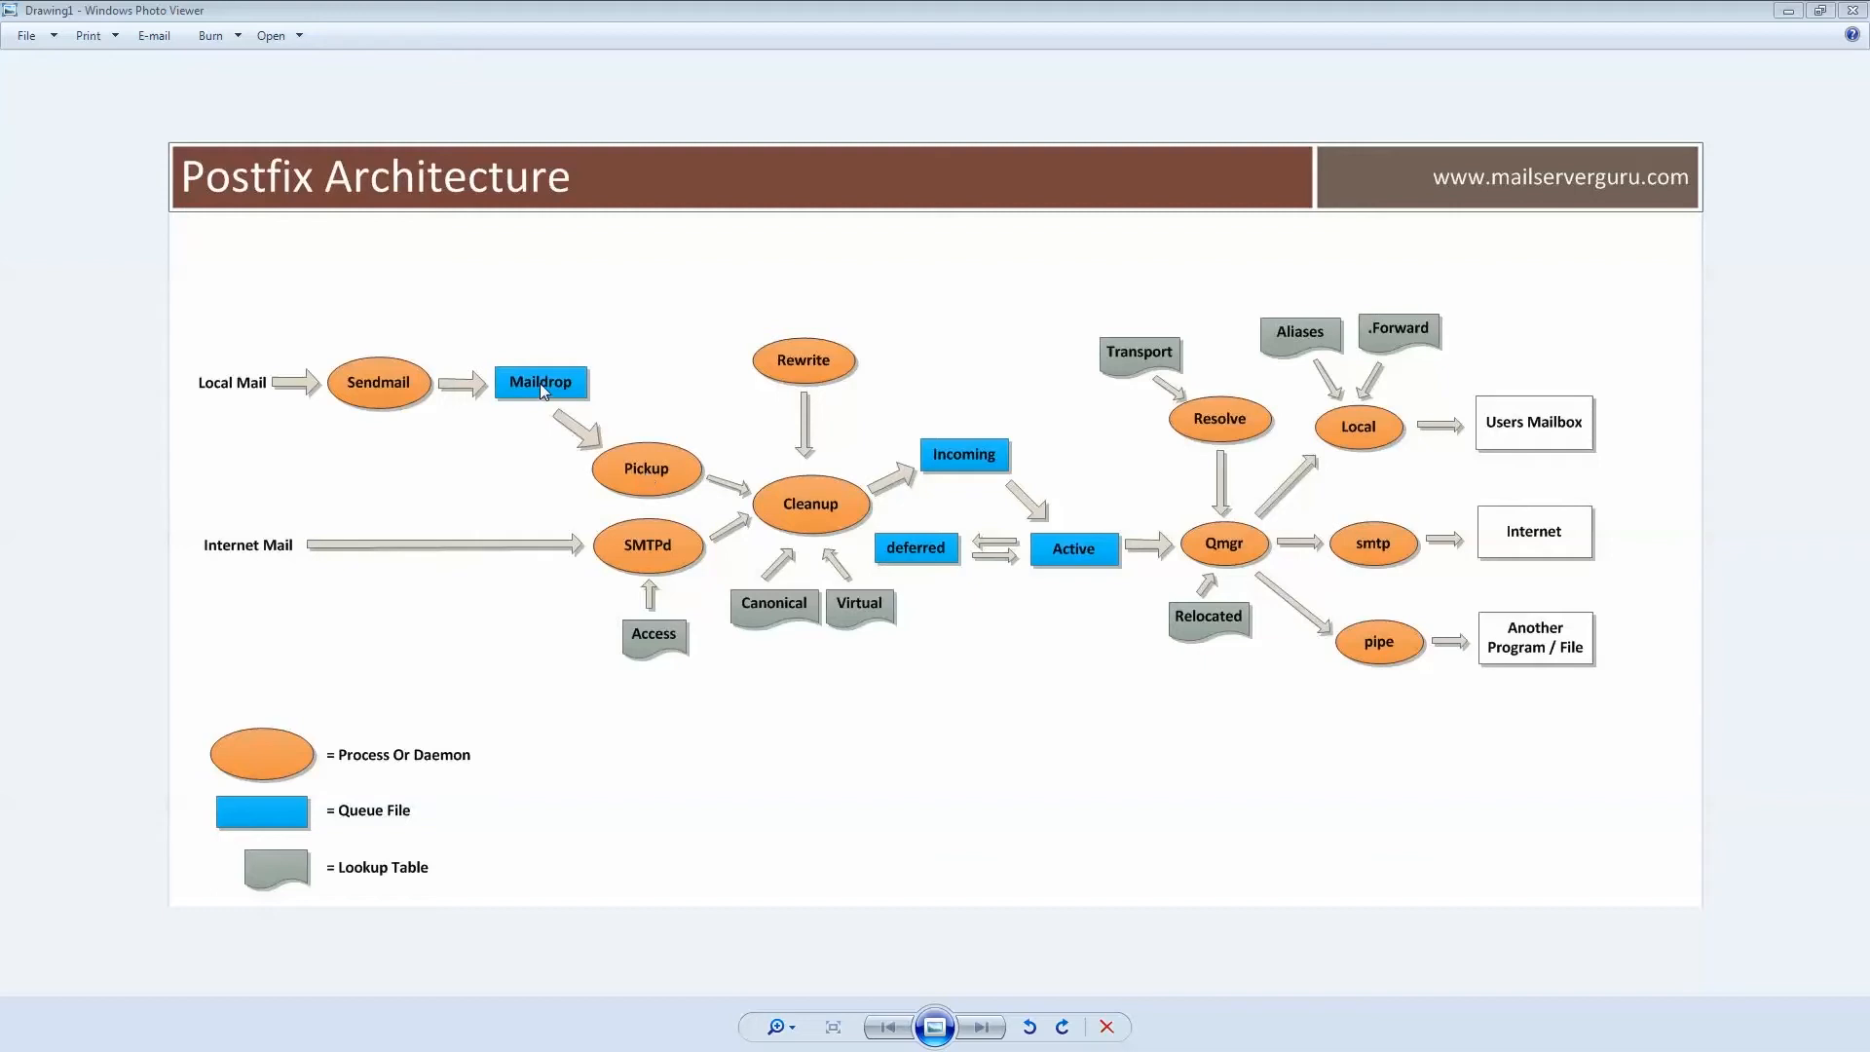
mouse_move(780, 503)
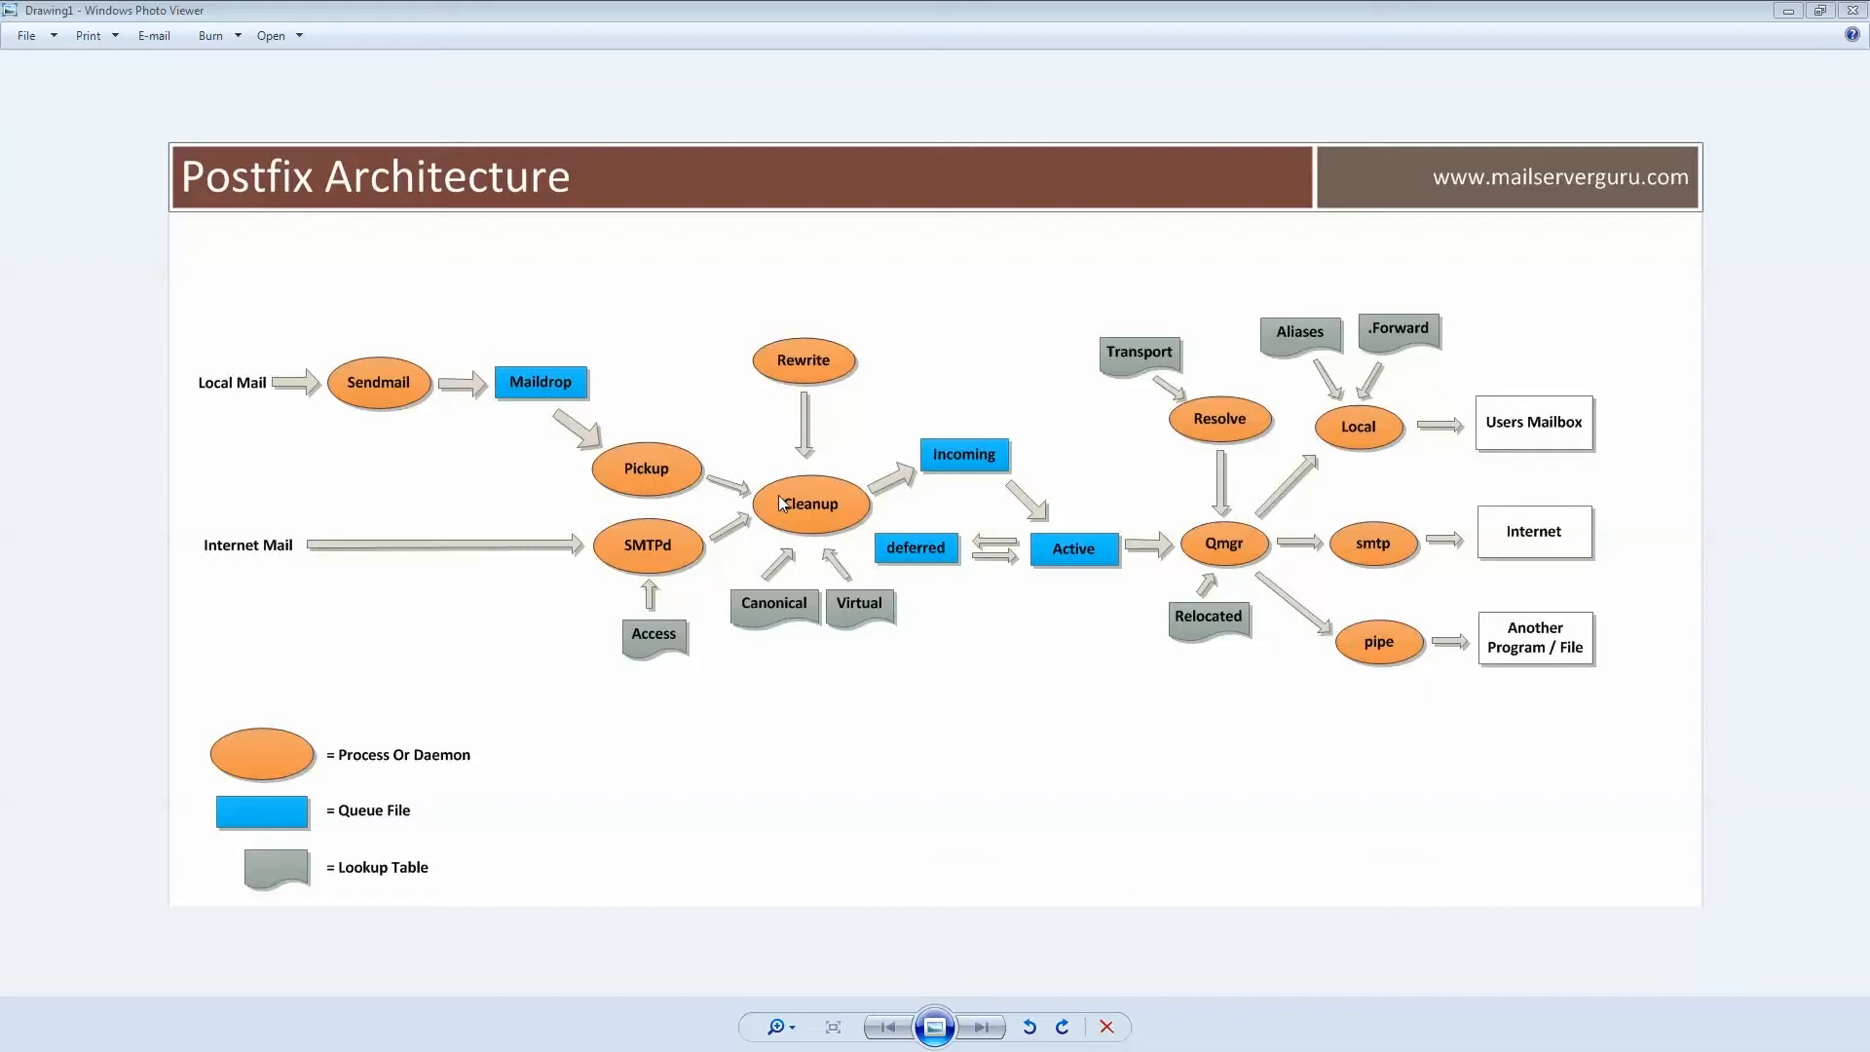
mouse_move(828, 509)
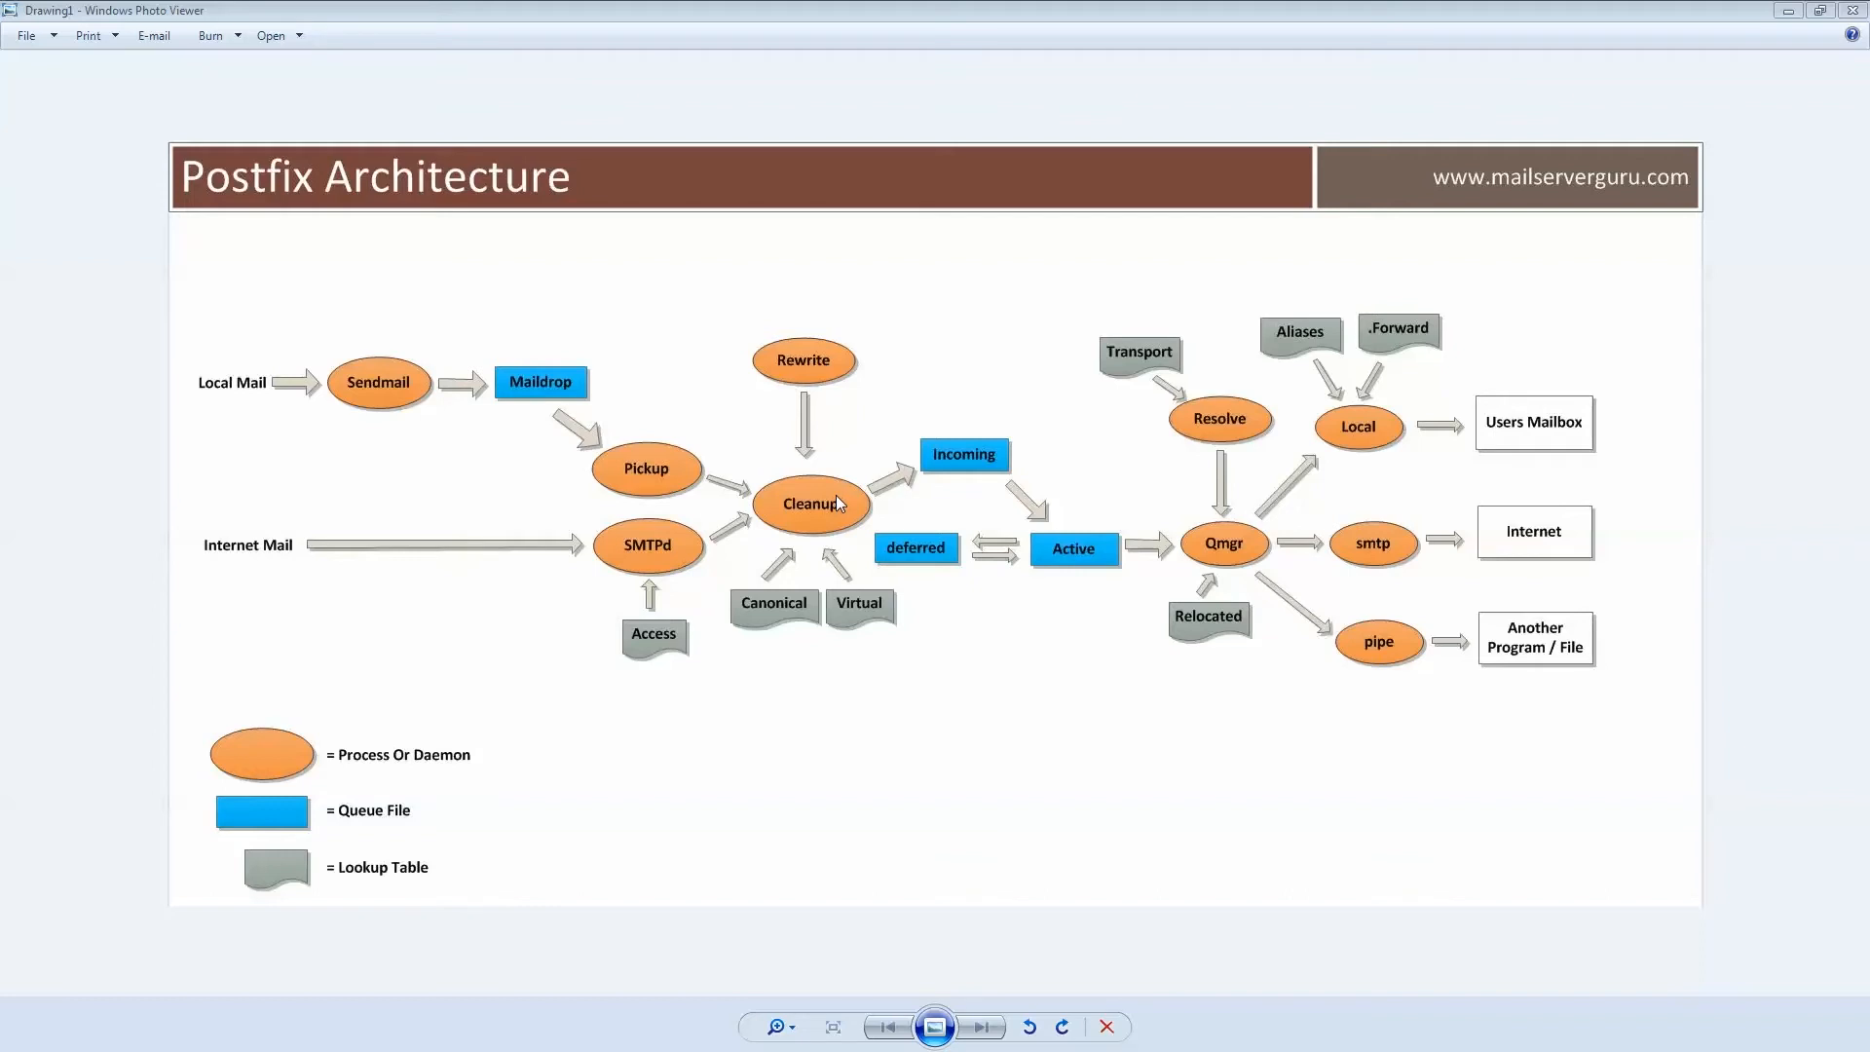
mouse_move(834, 533)
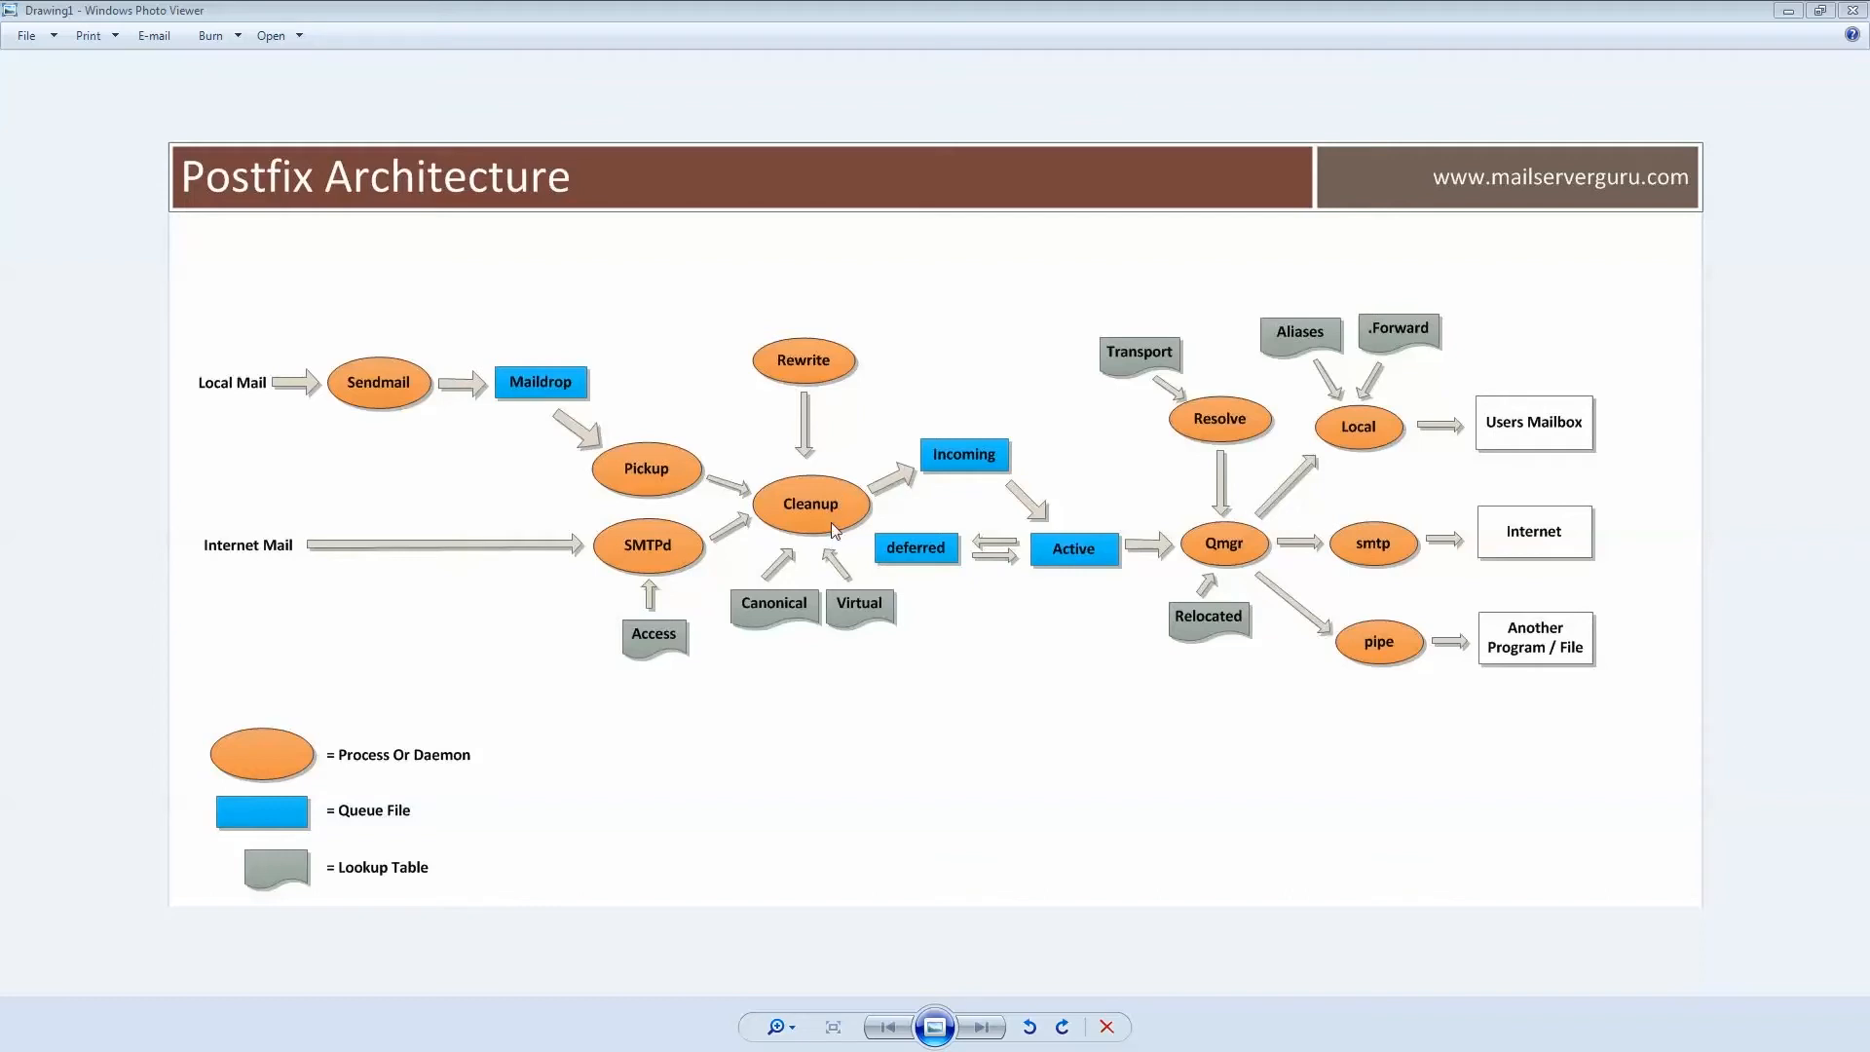
mouse_move(1383, 515)
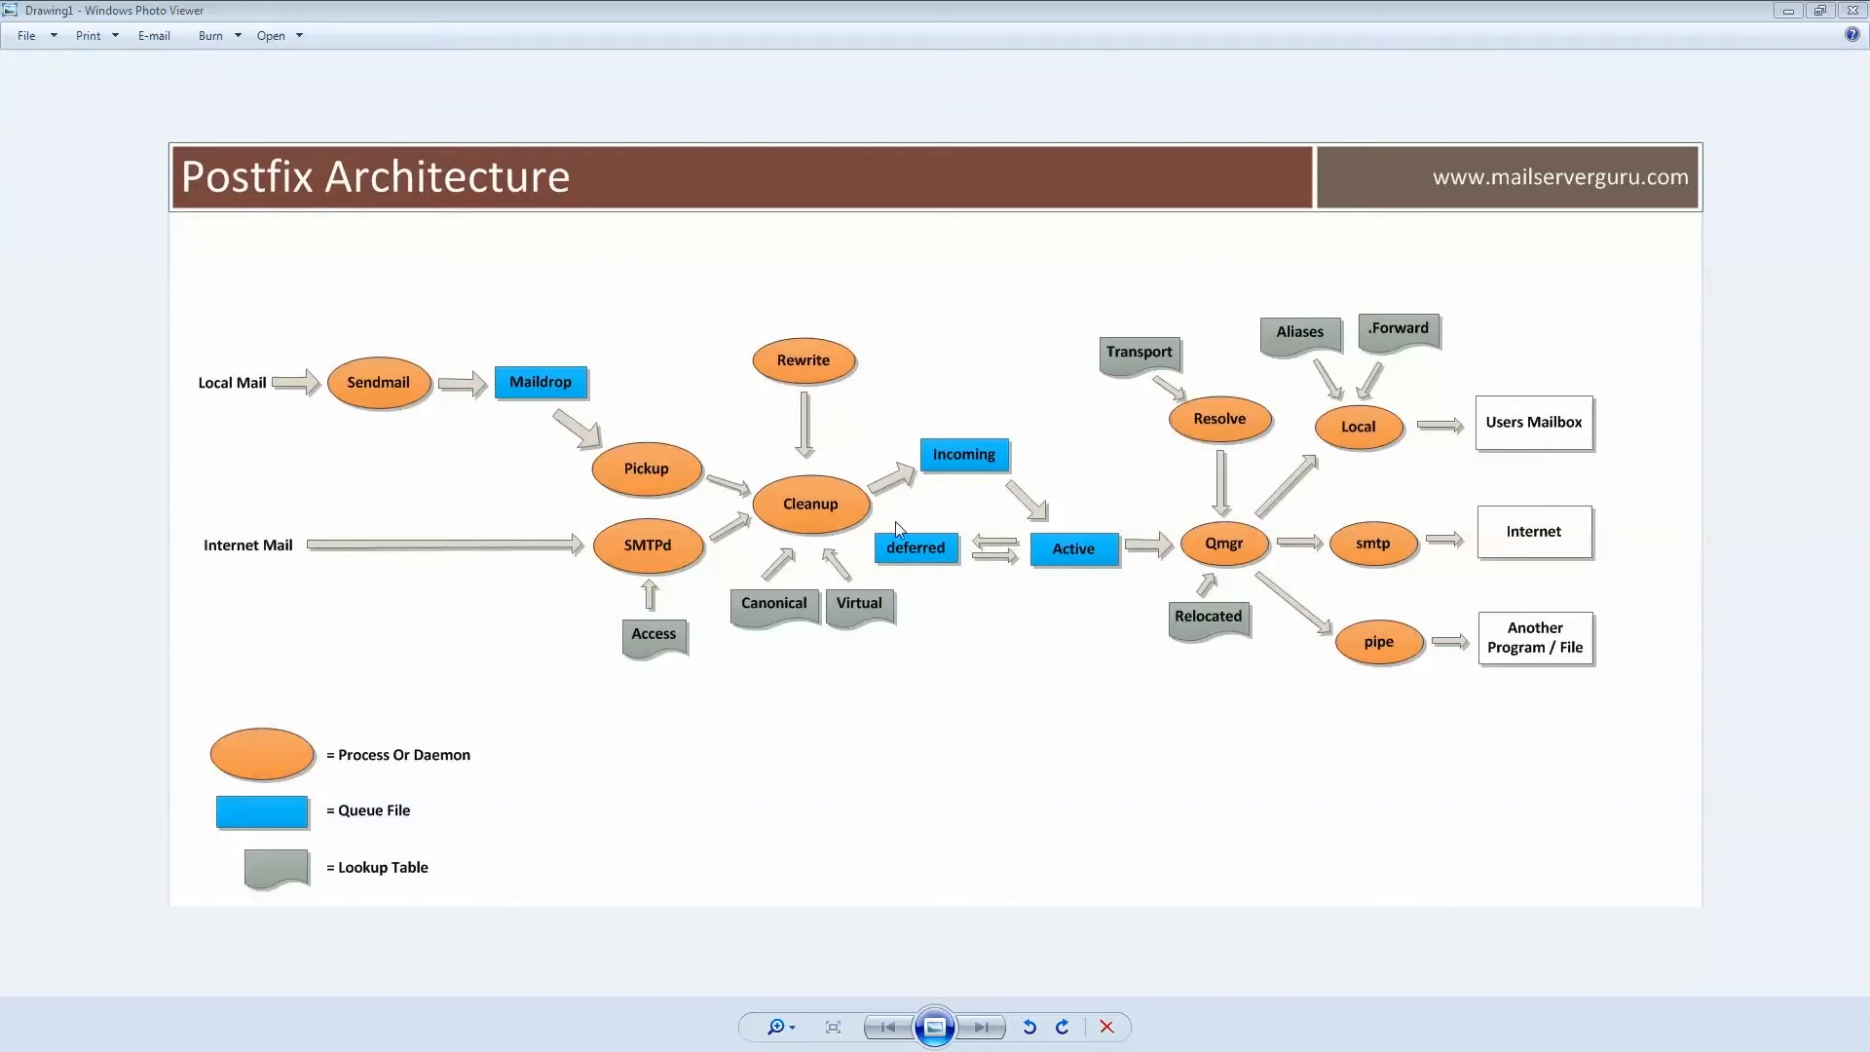
mouse_move(897, 483)
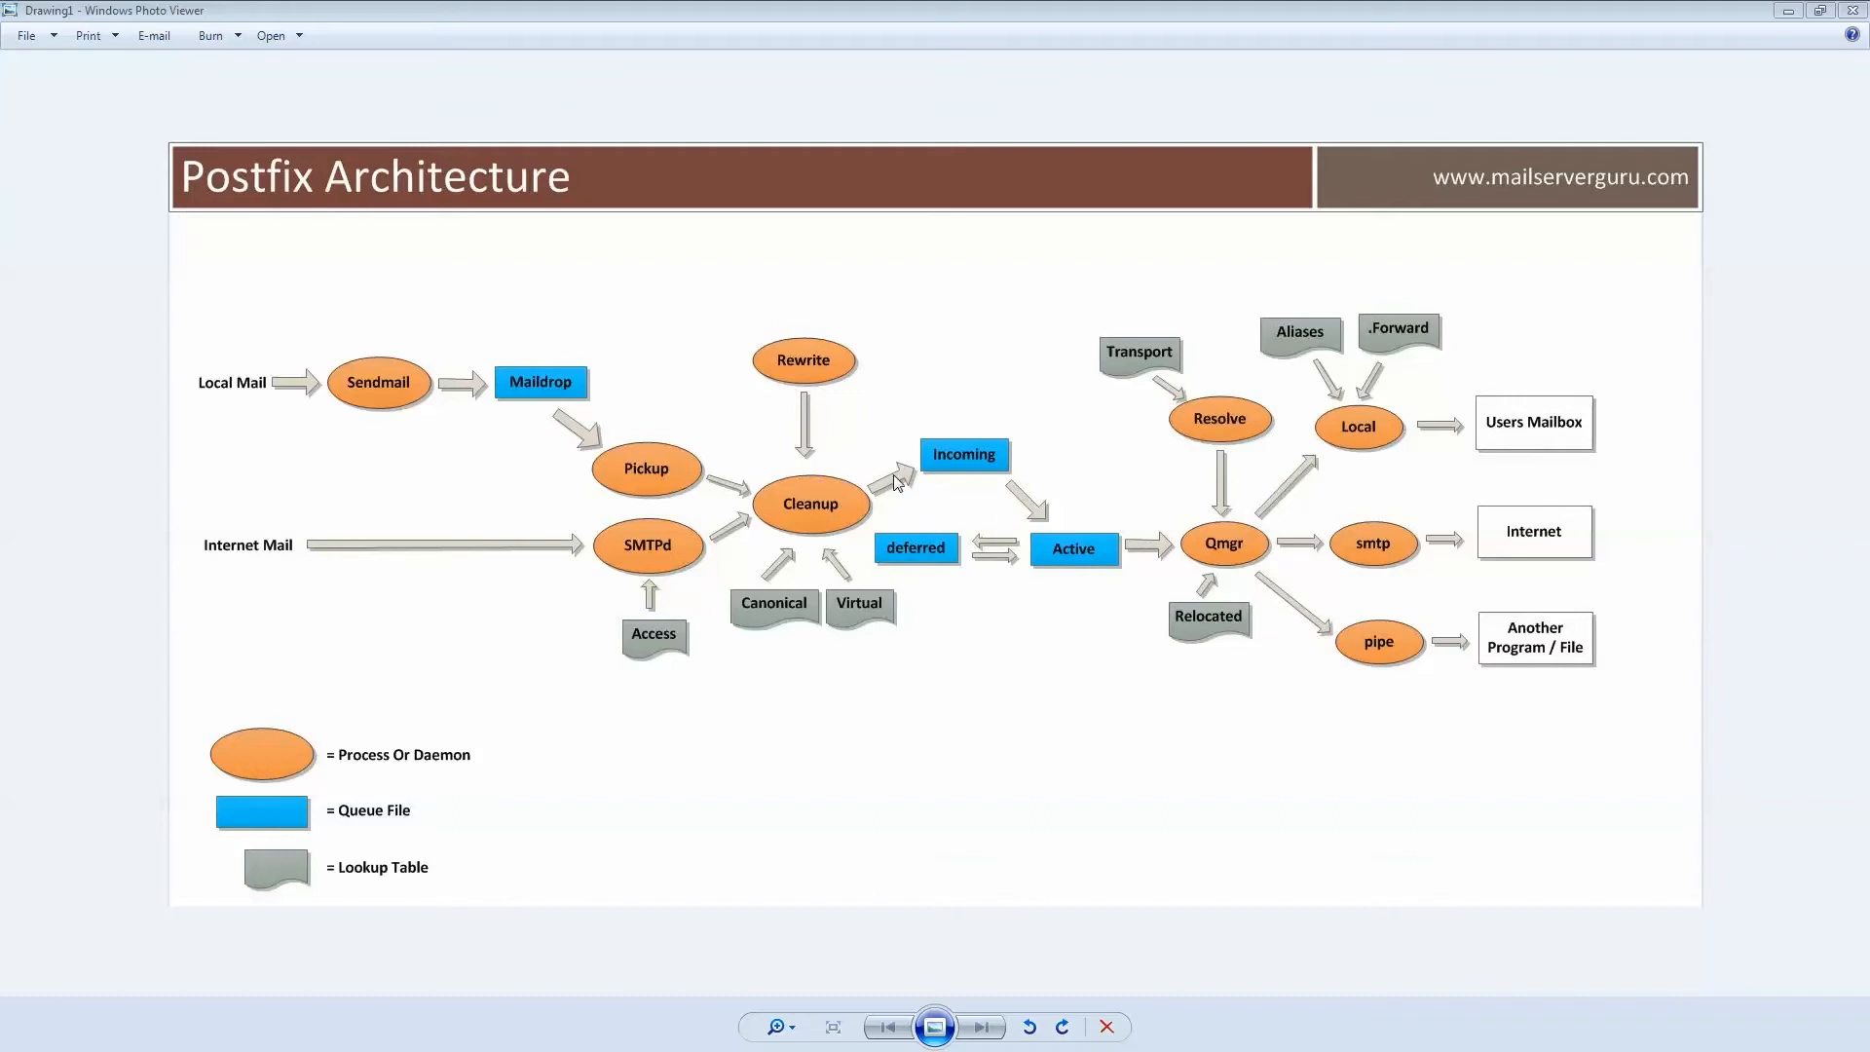
mouse_move(918, 482)
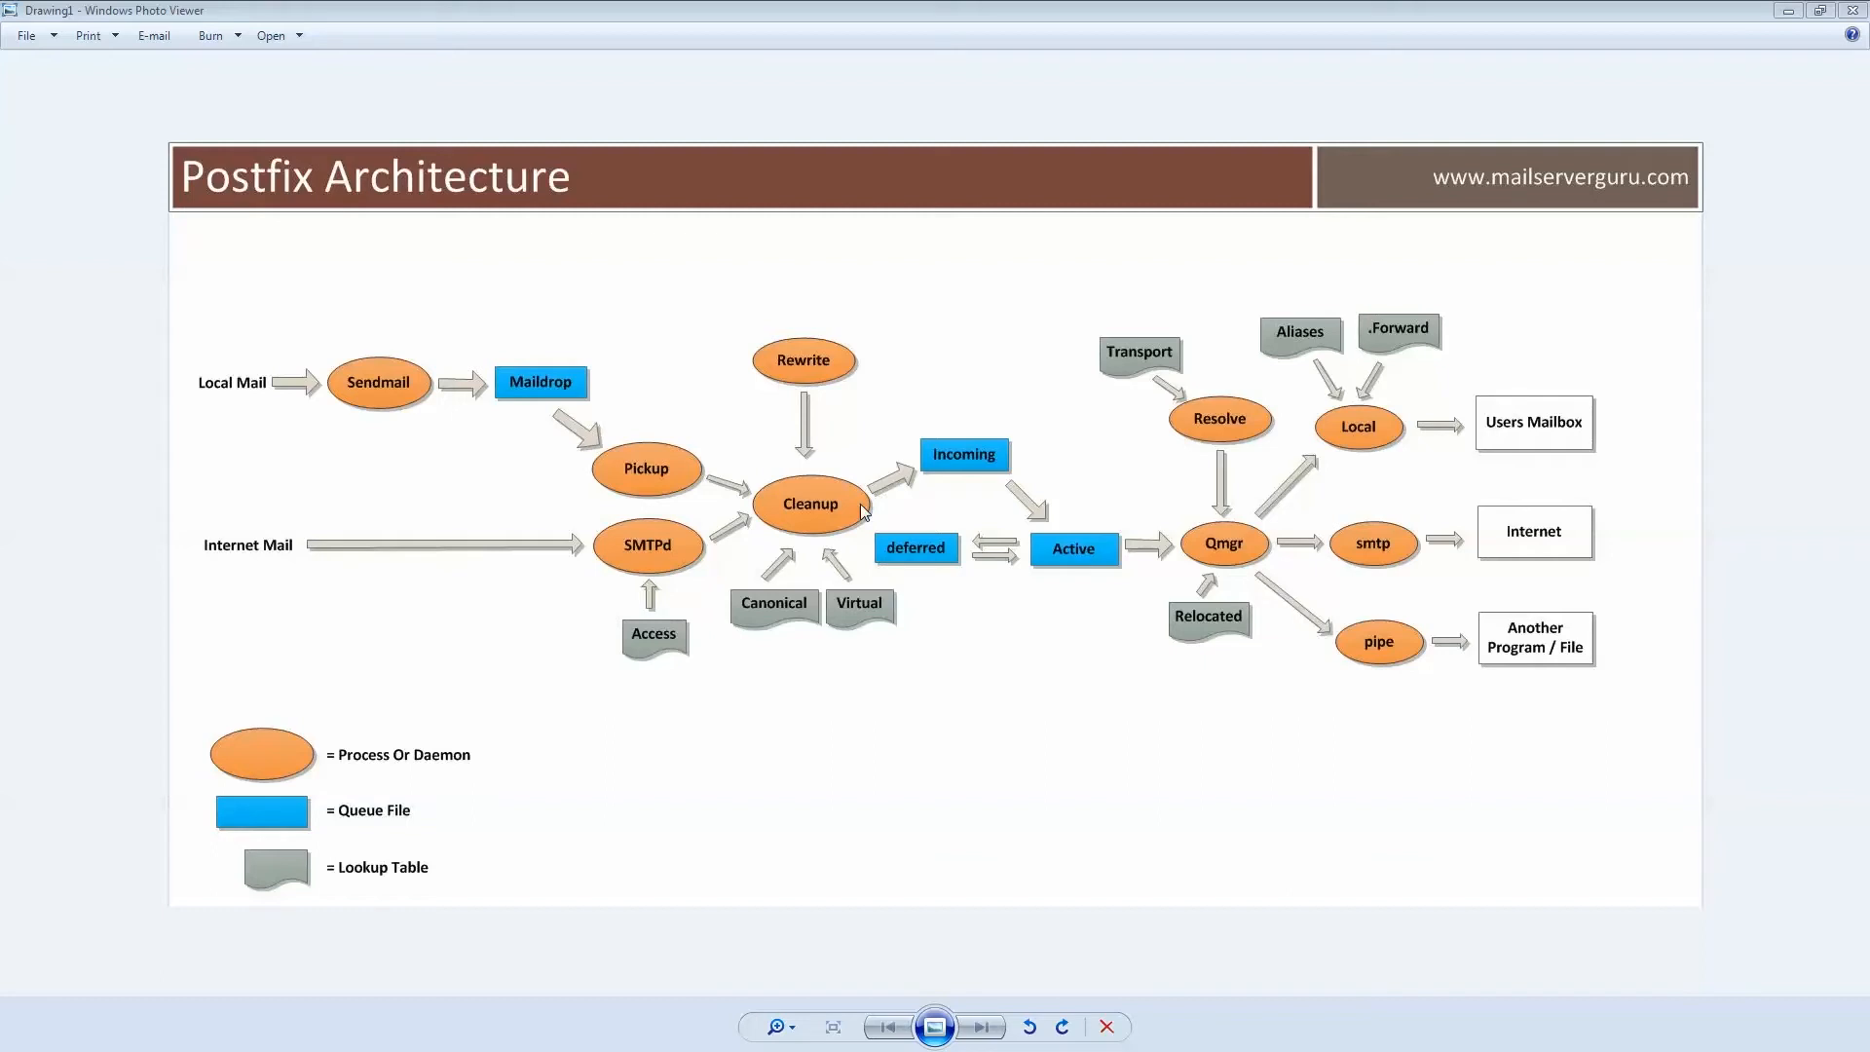
mouse_move(772, 495)
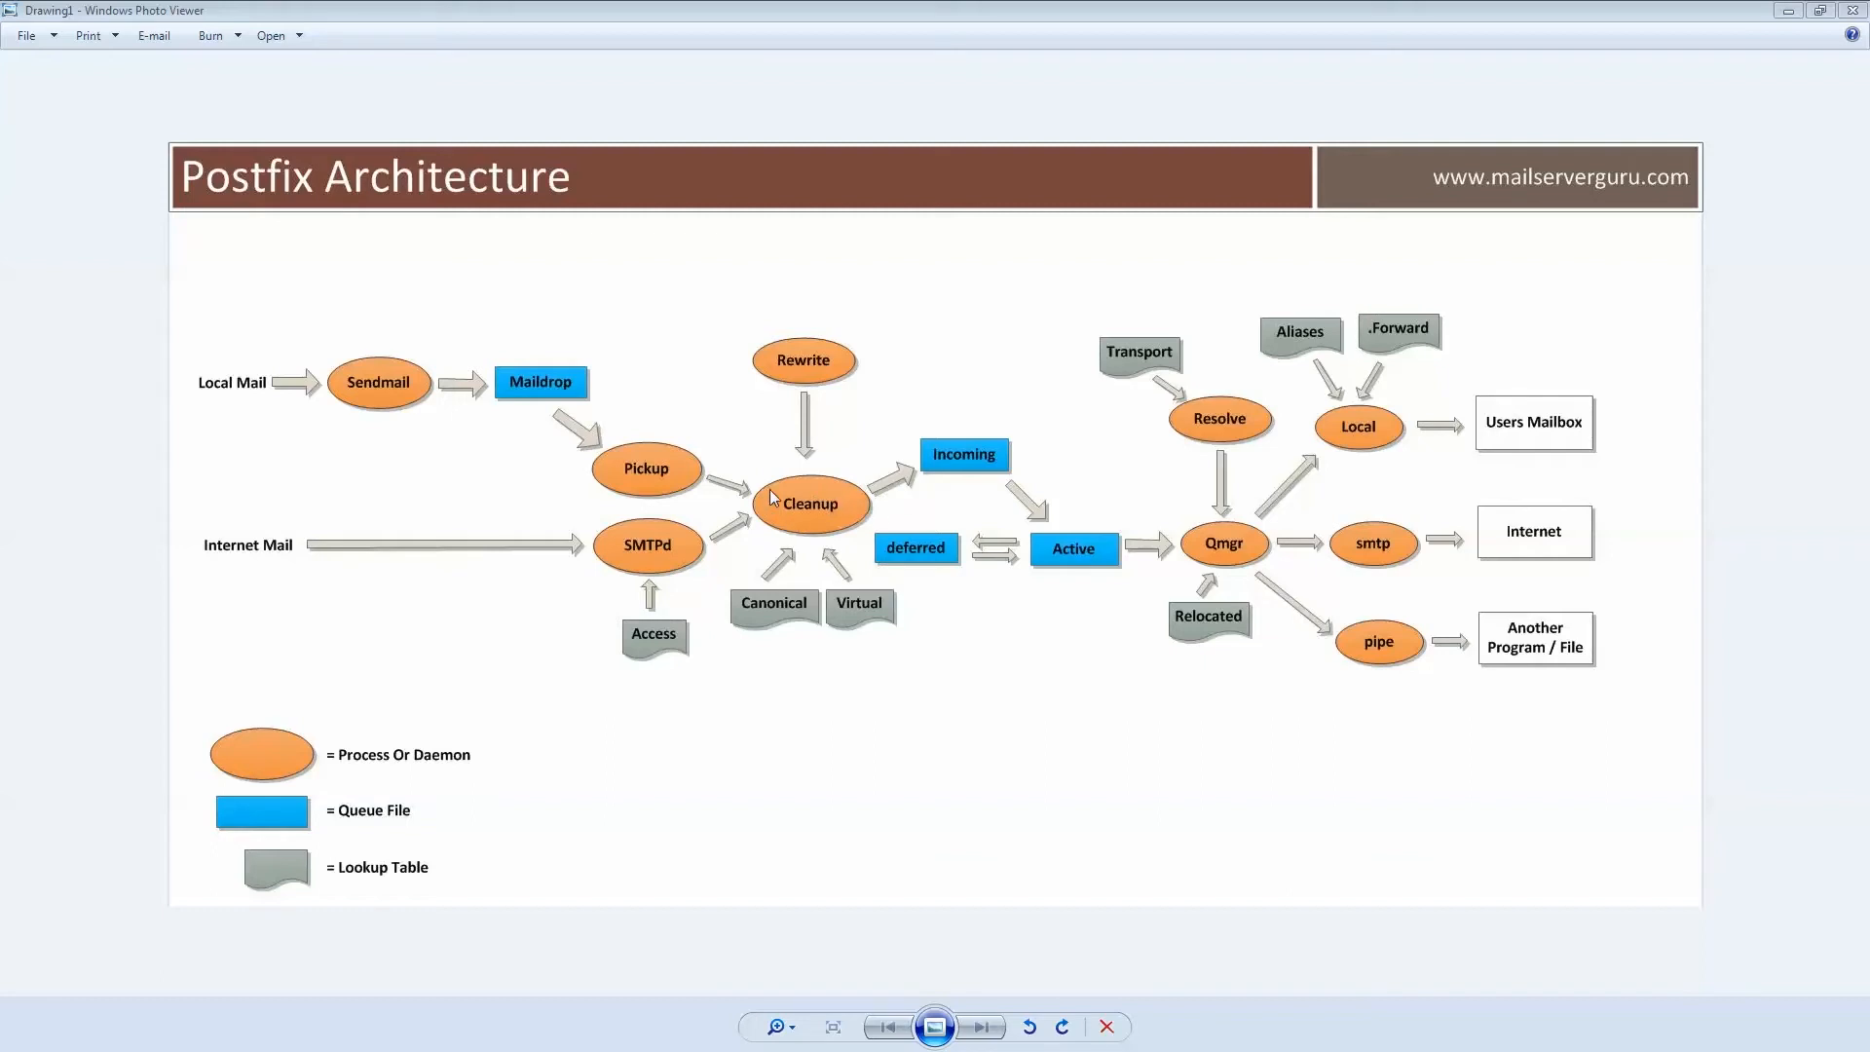
mouse_move(751, 535)
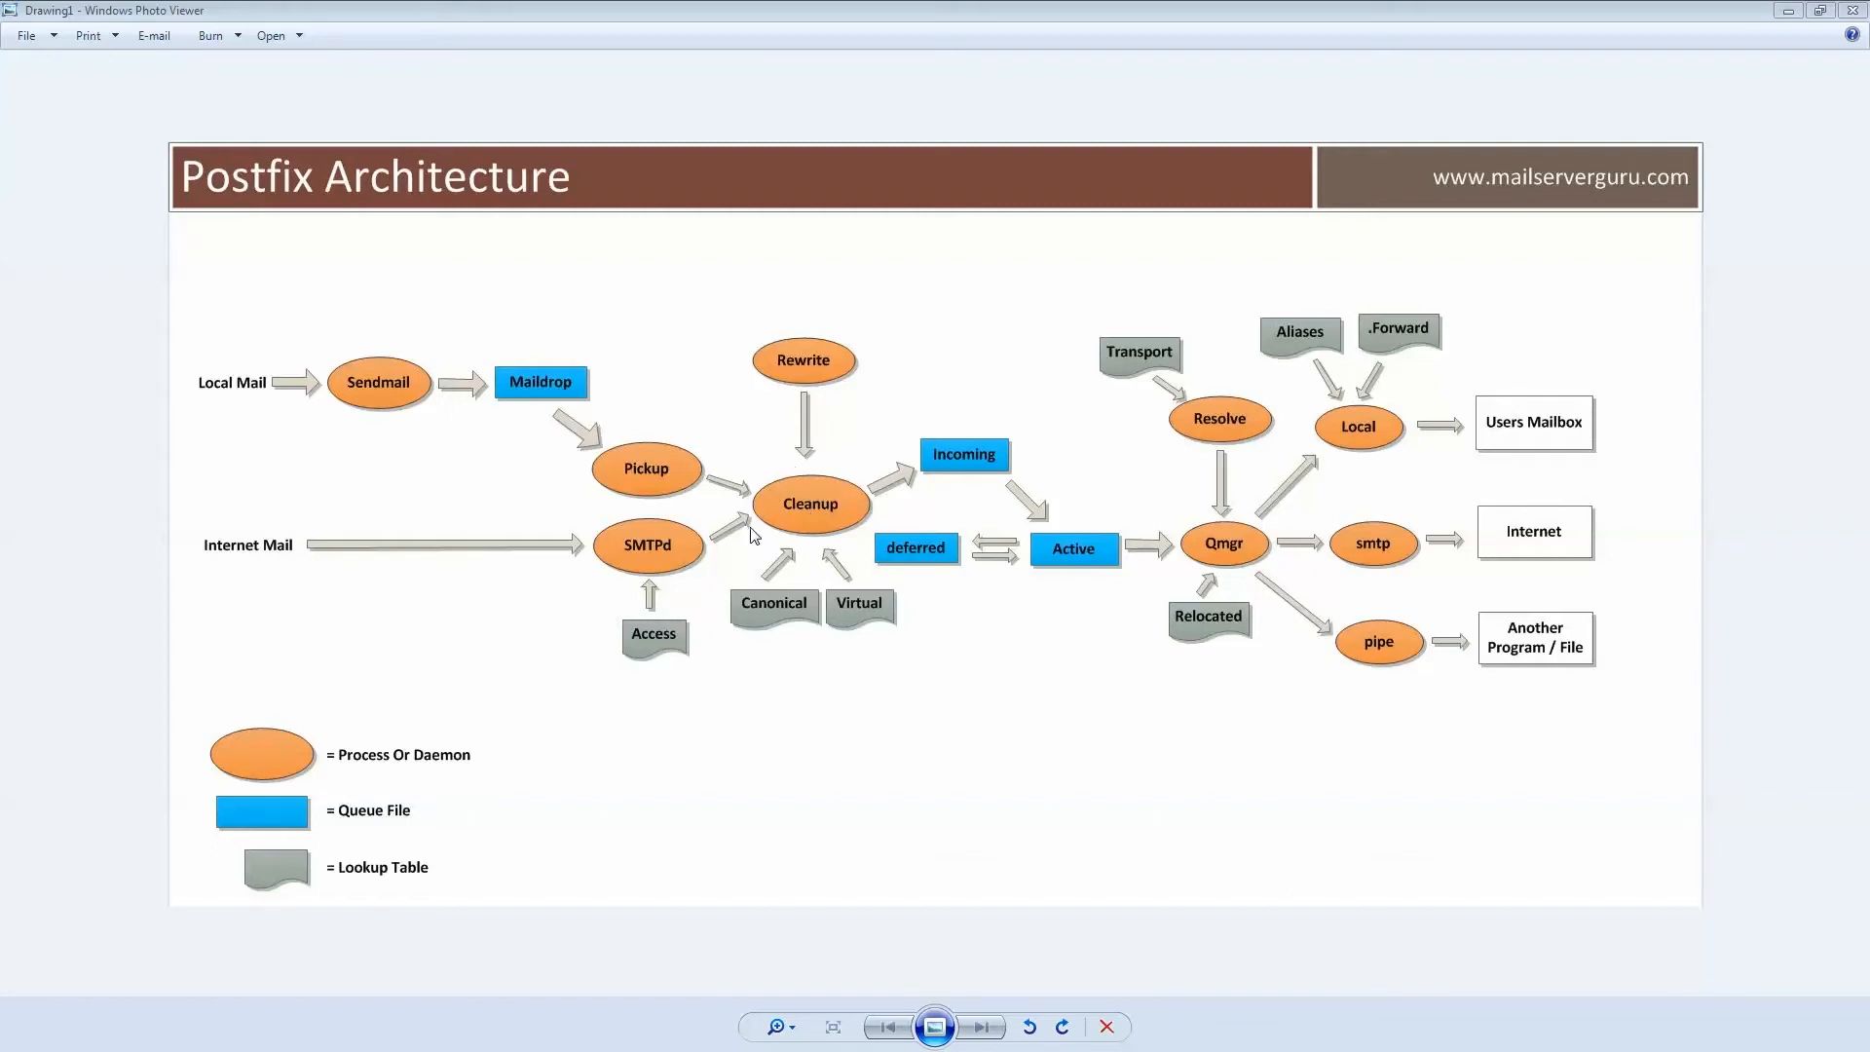
mouse_move(693, 655)
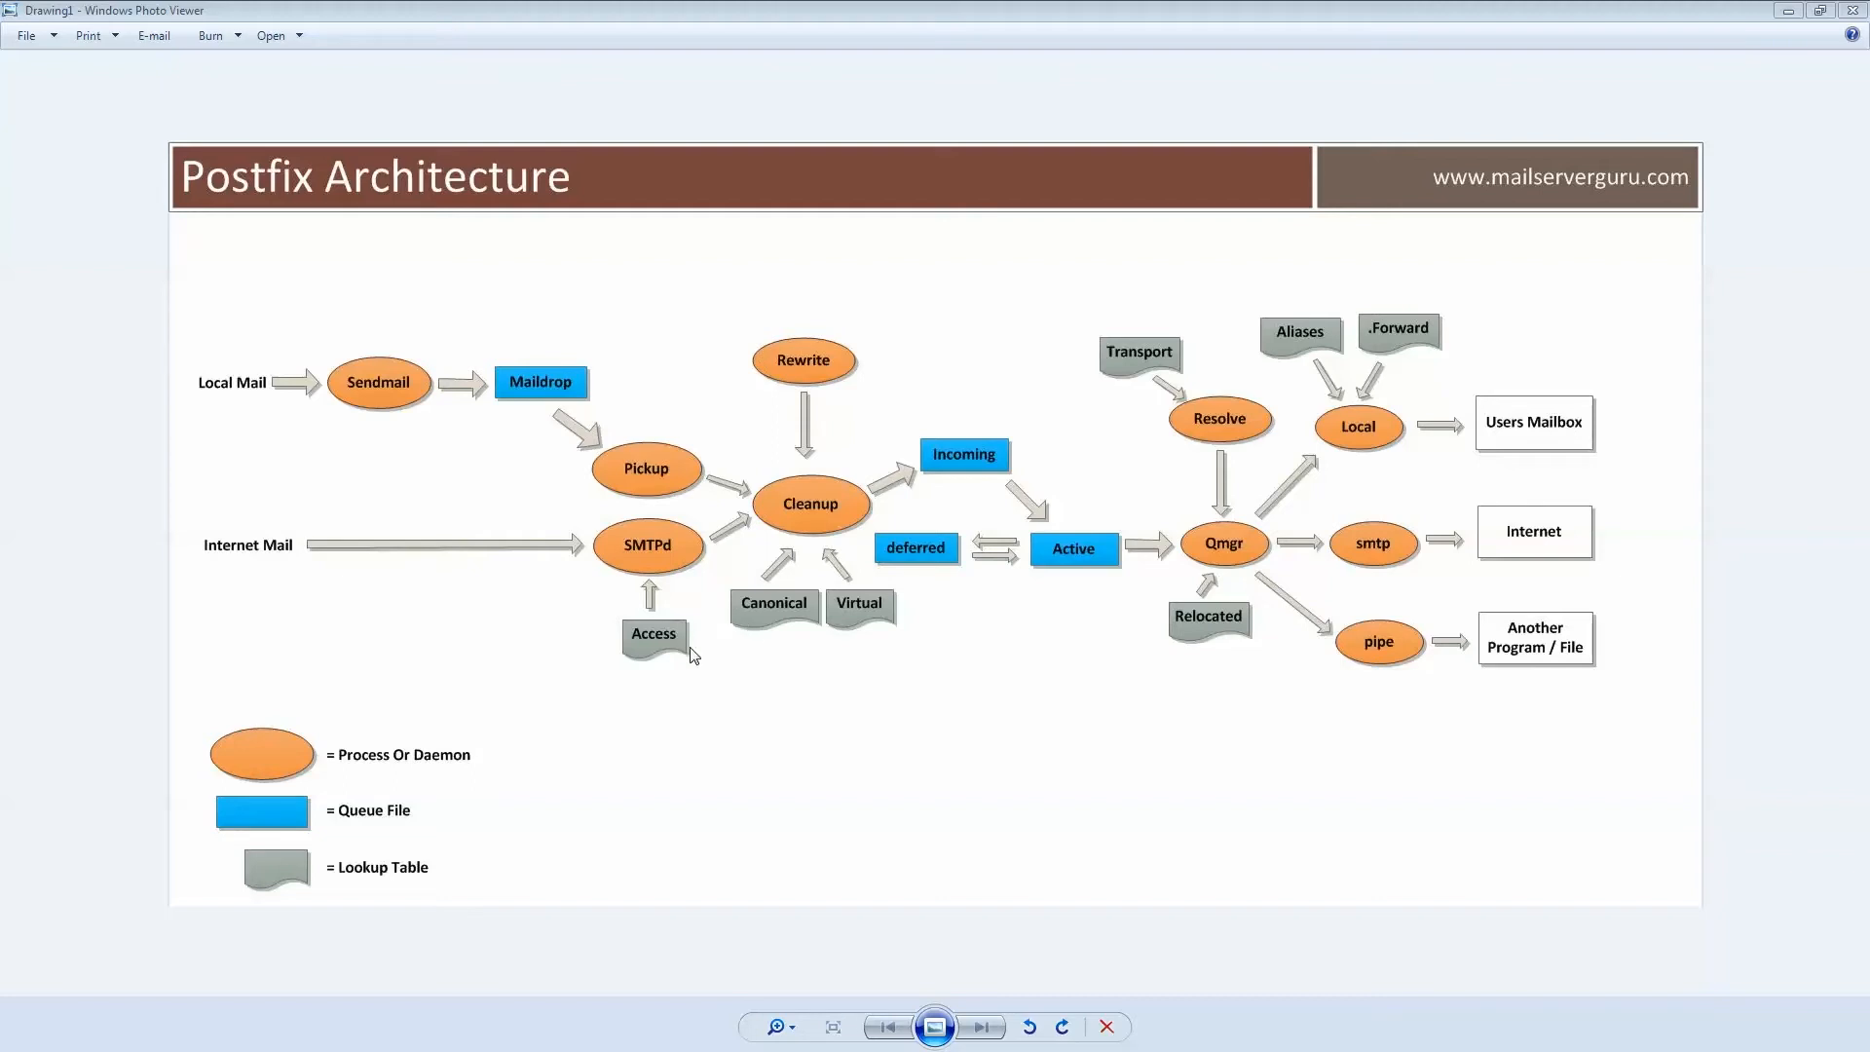
mouse_move(686, 655)
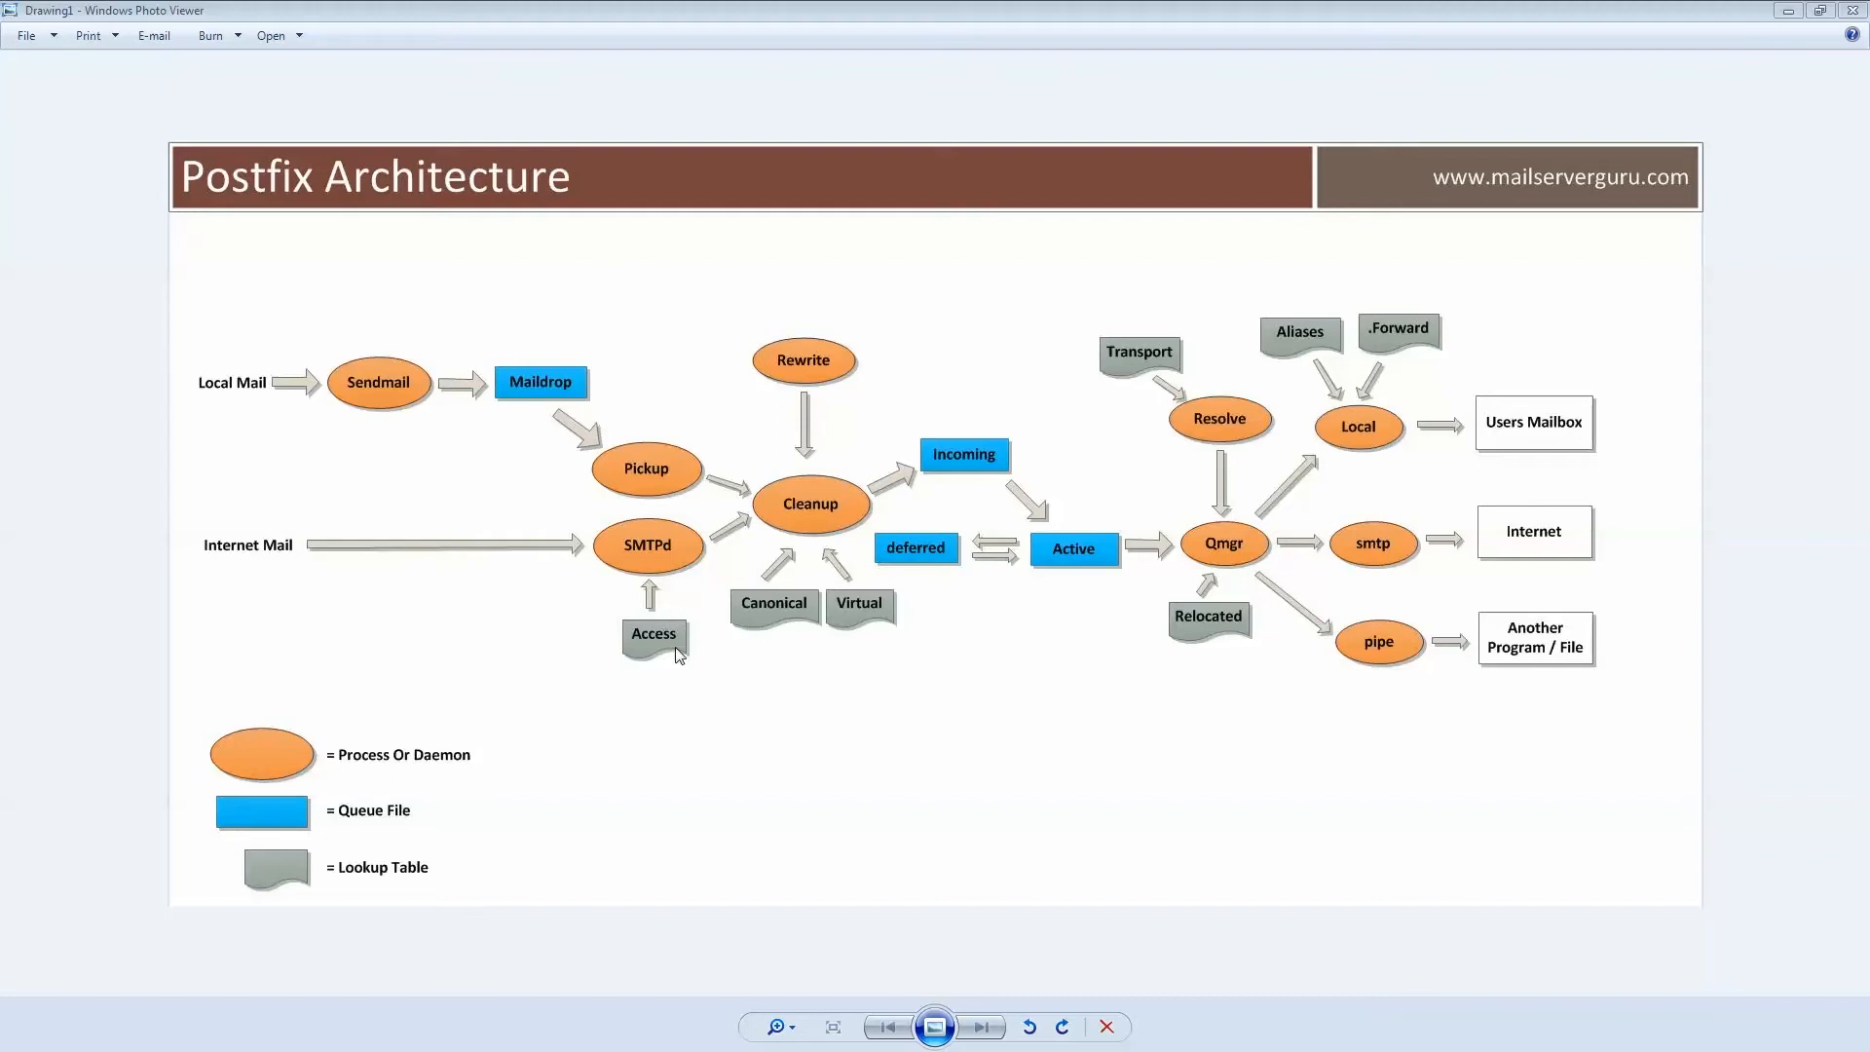
mouse_move(729, 681)
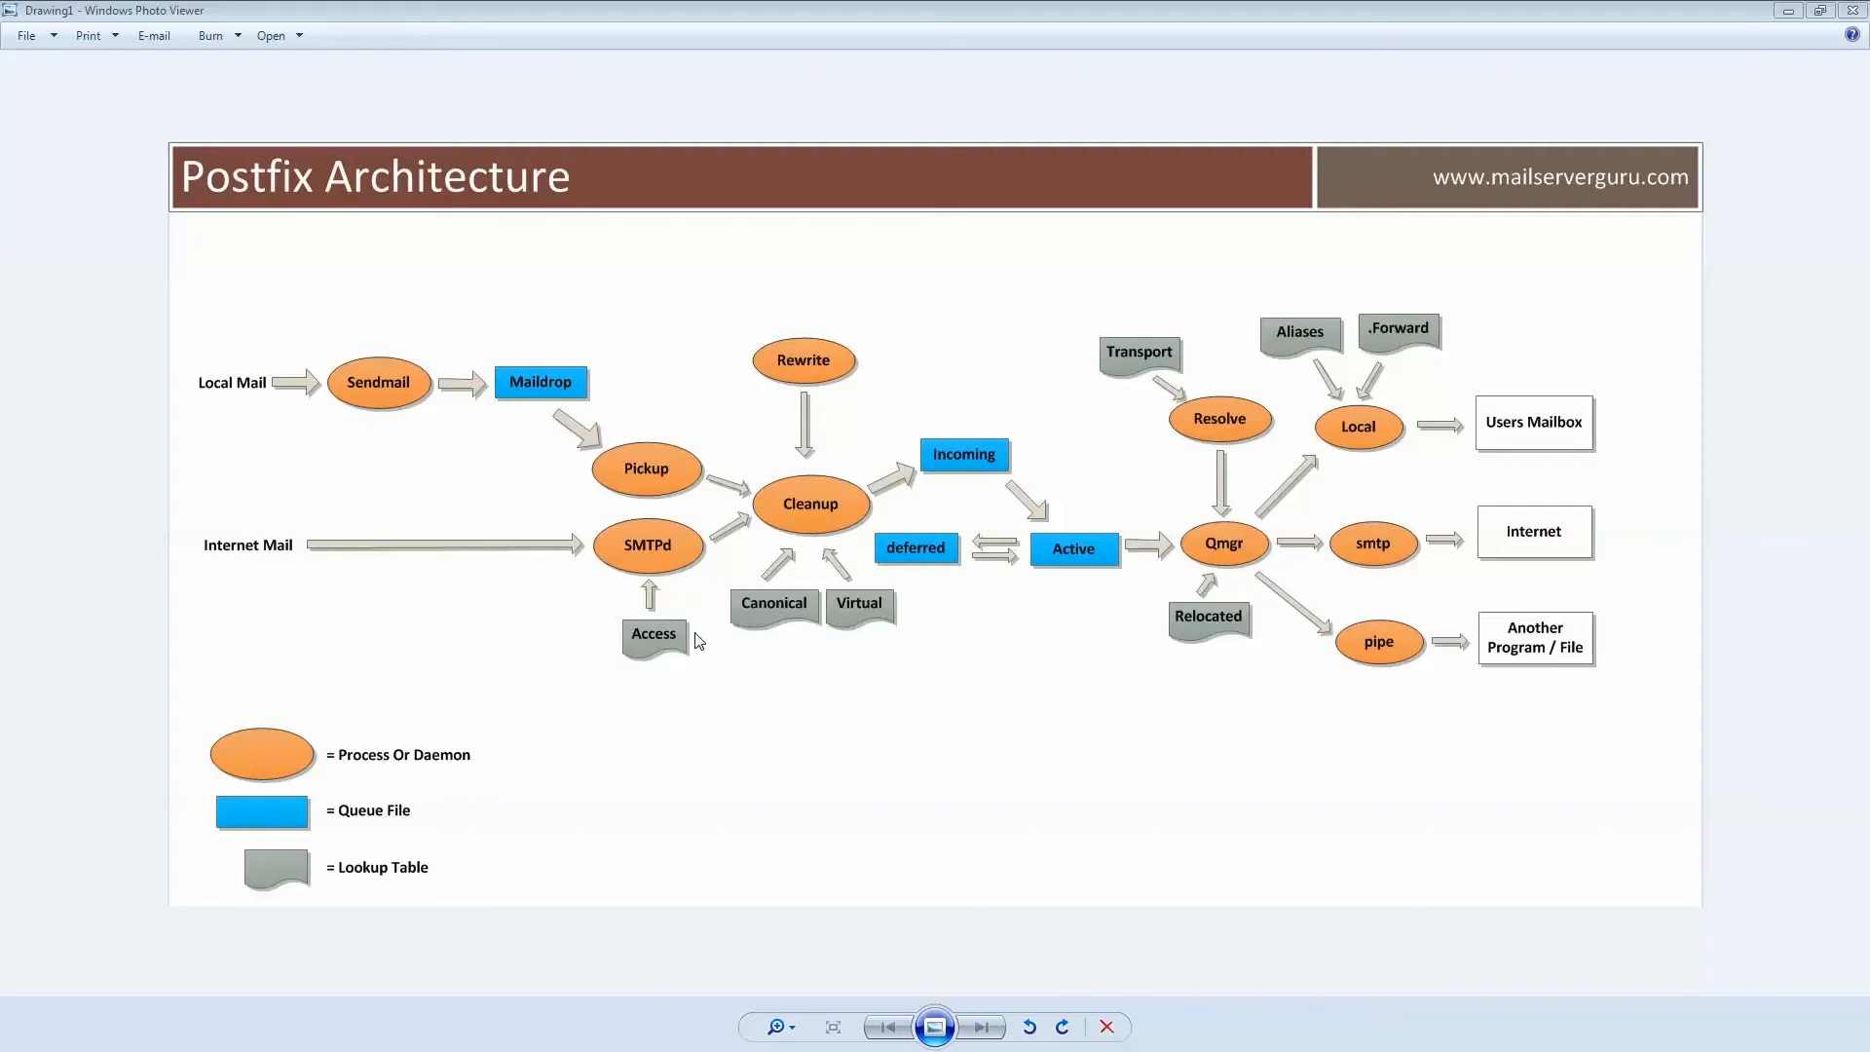
mouse_move(792, 639)
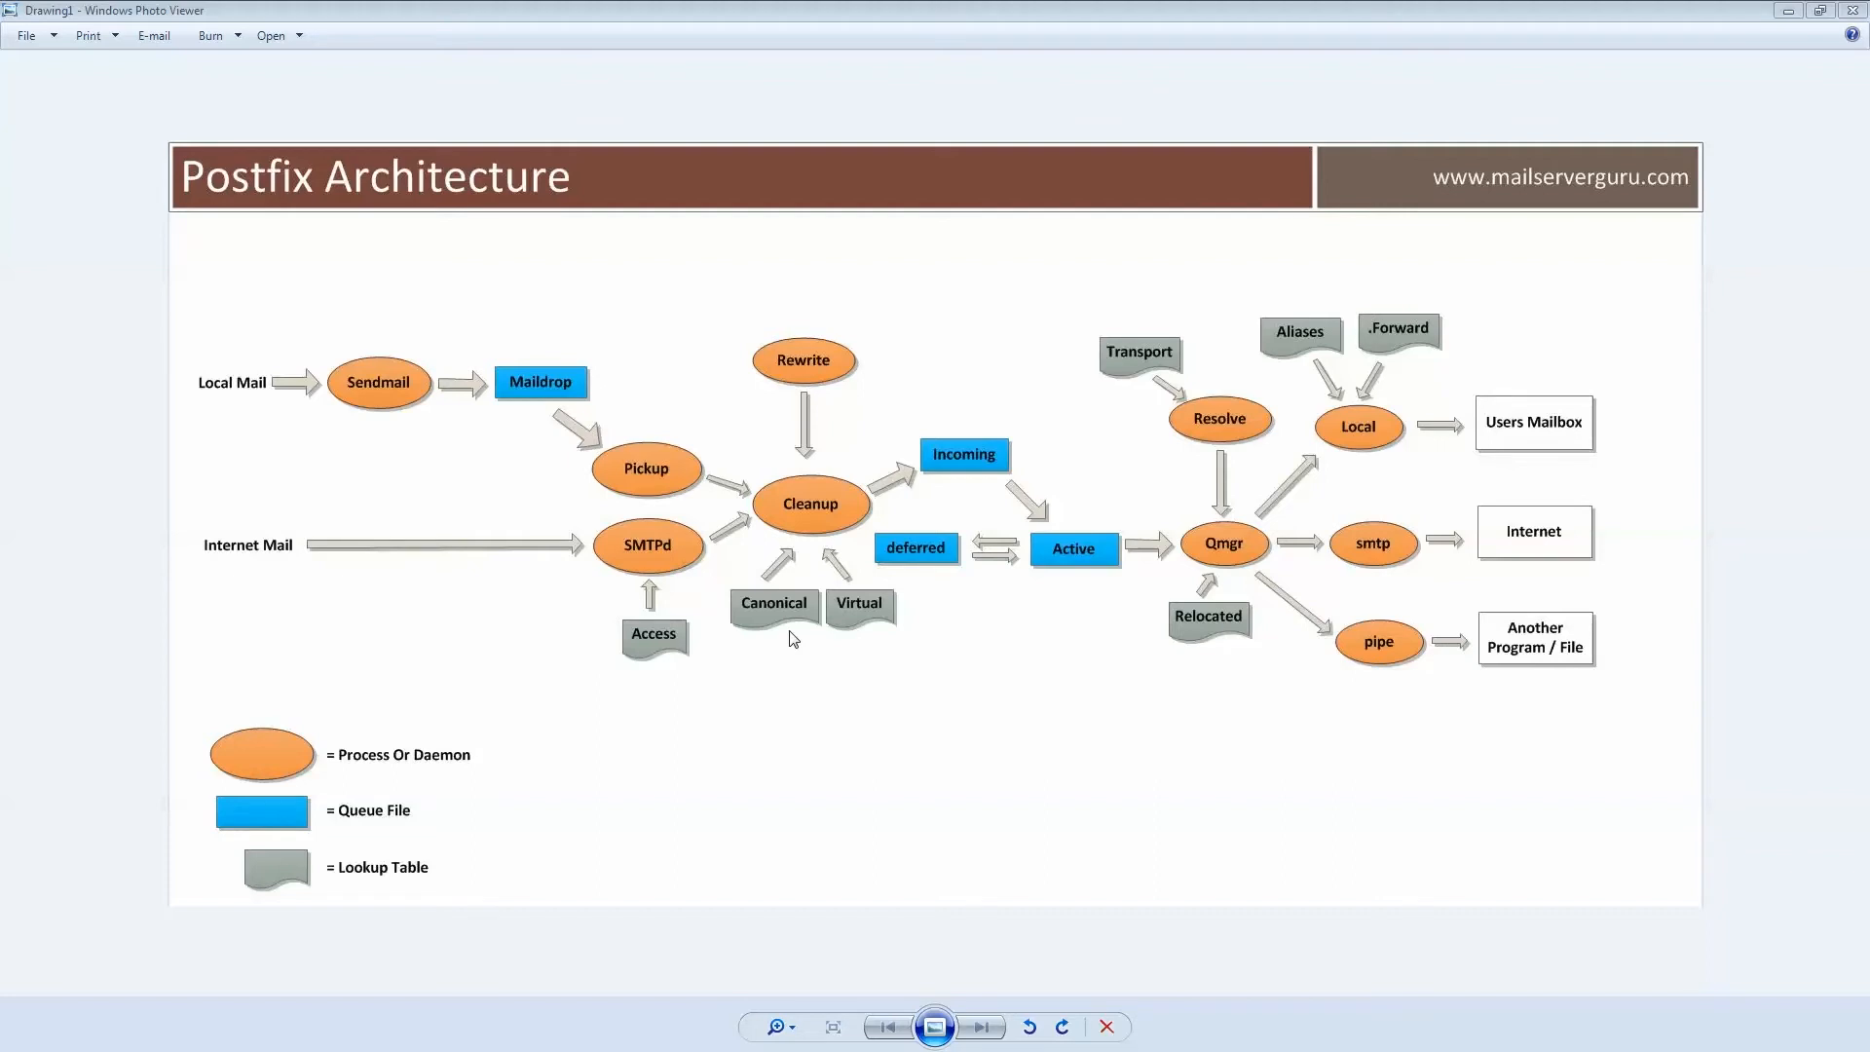
mouse_move(830, 548)
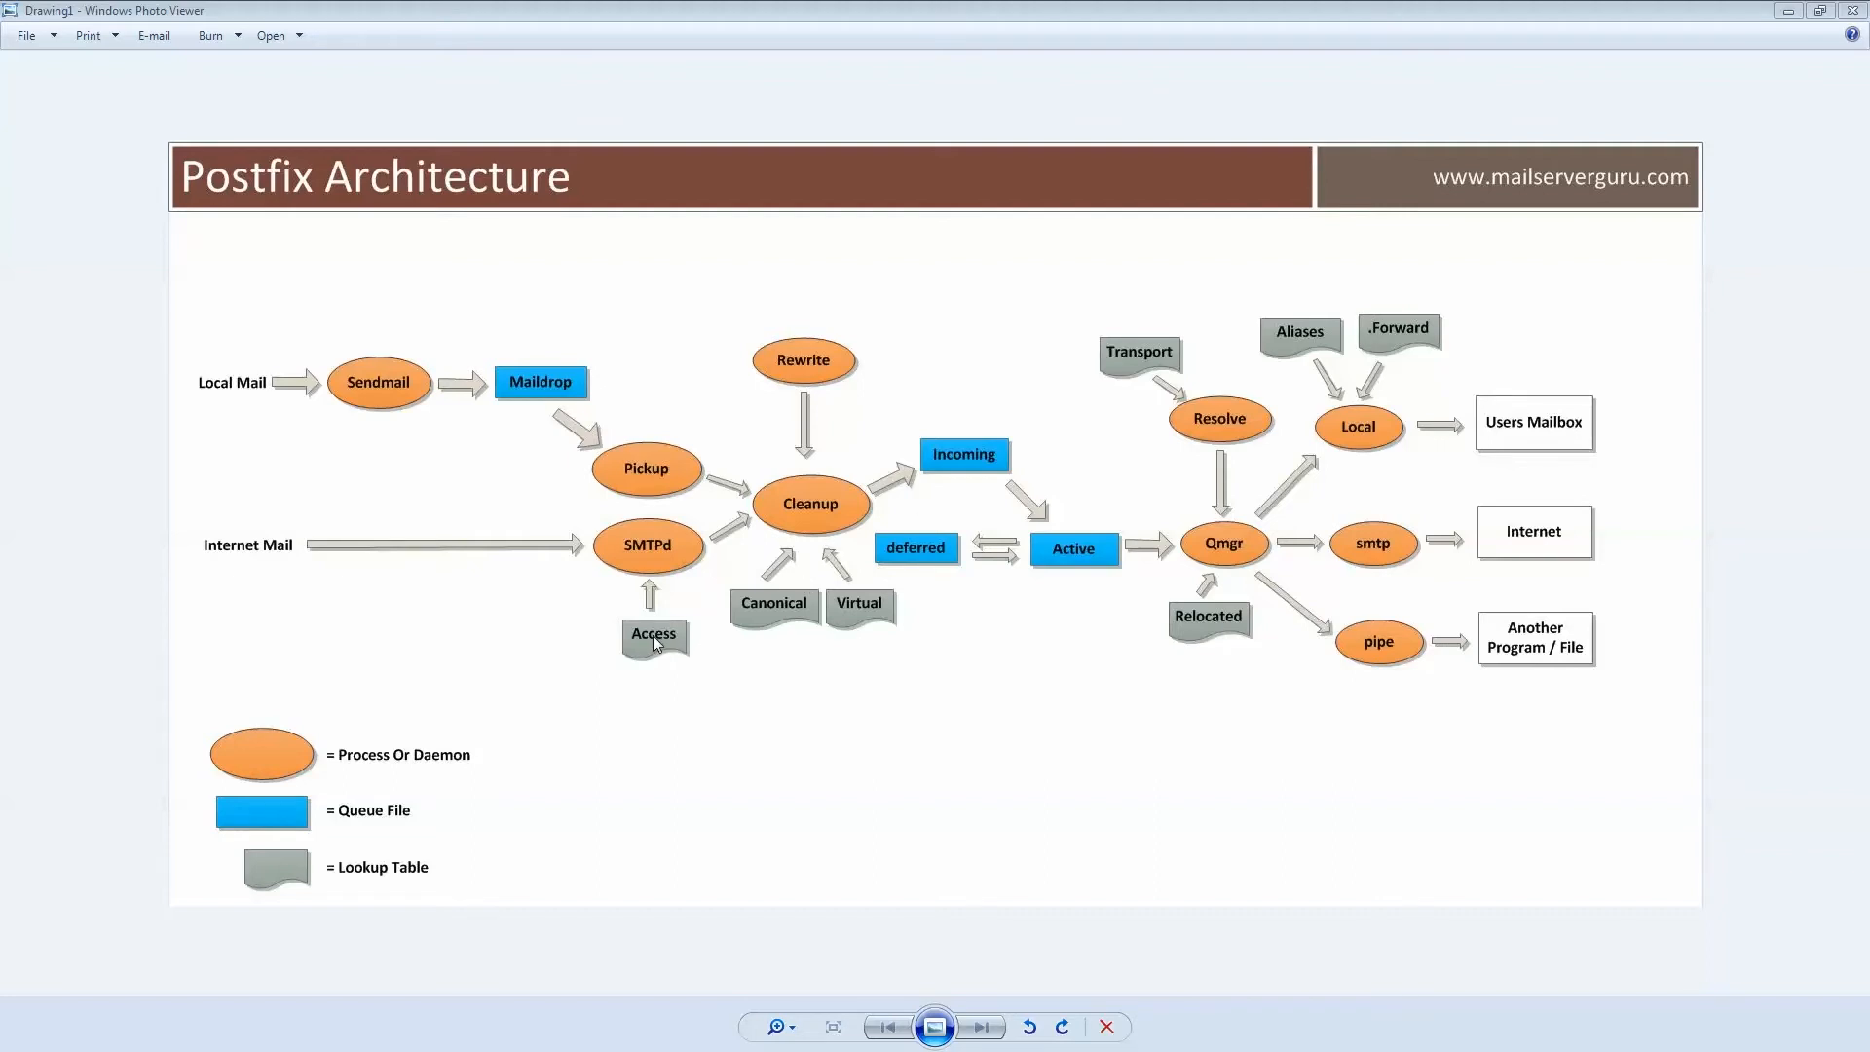
mouse_move(671, 638)
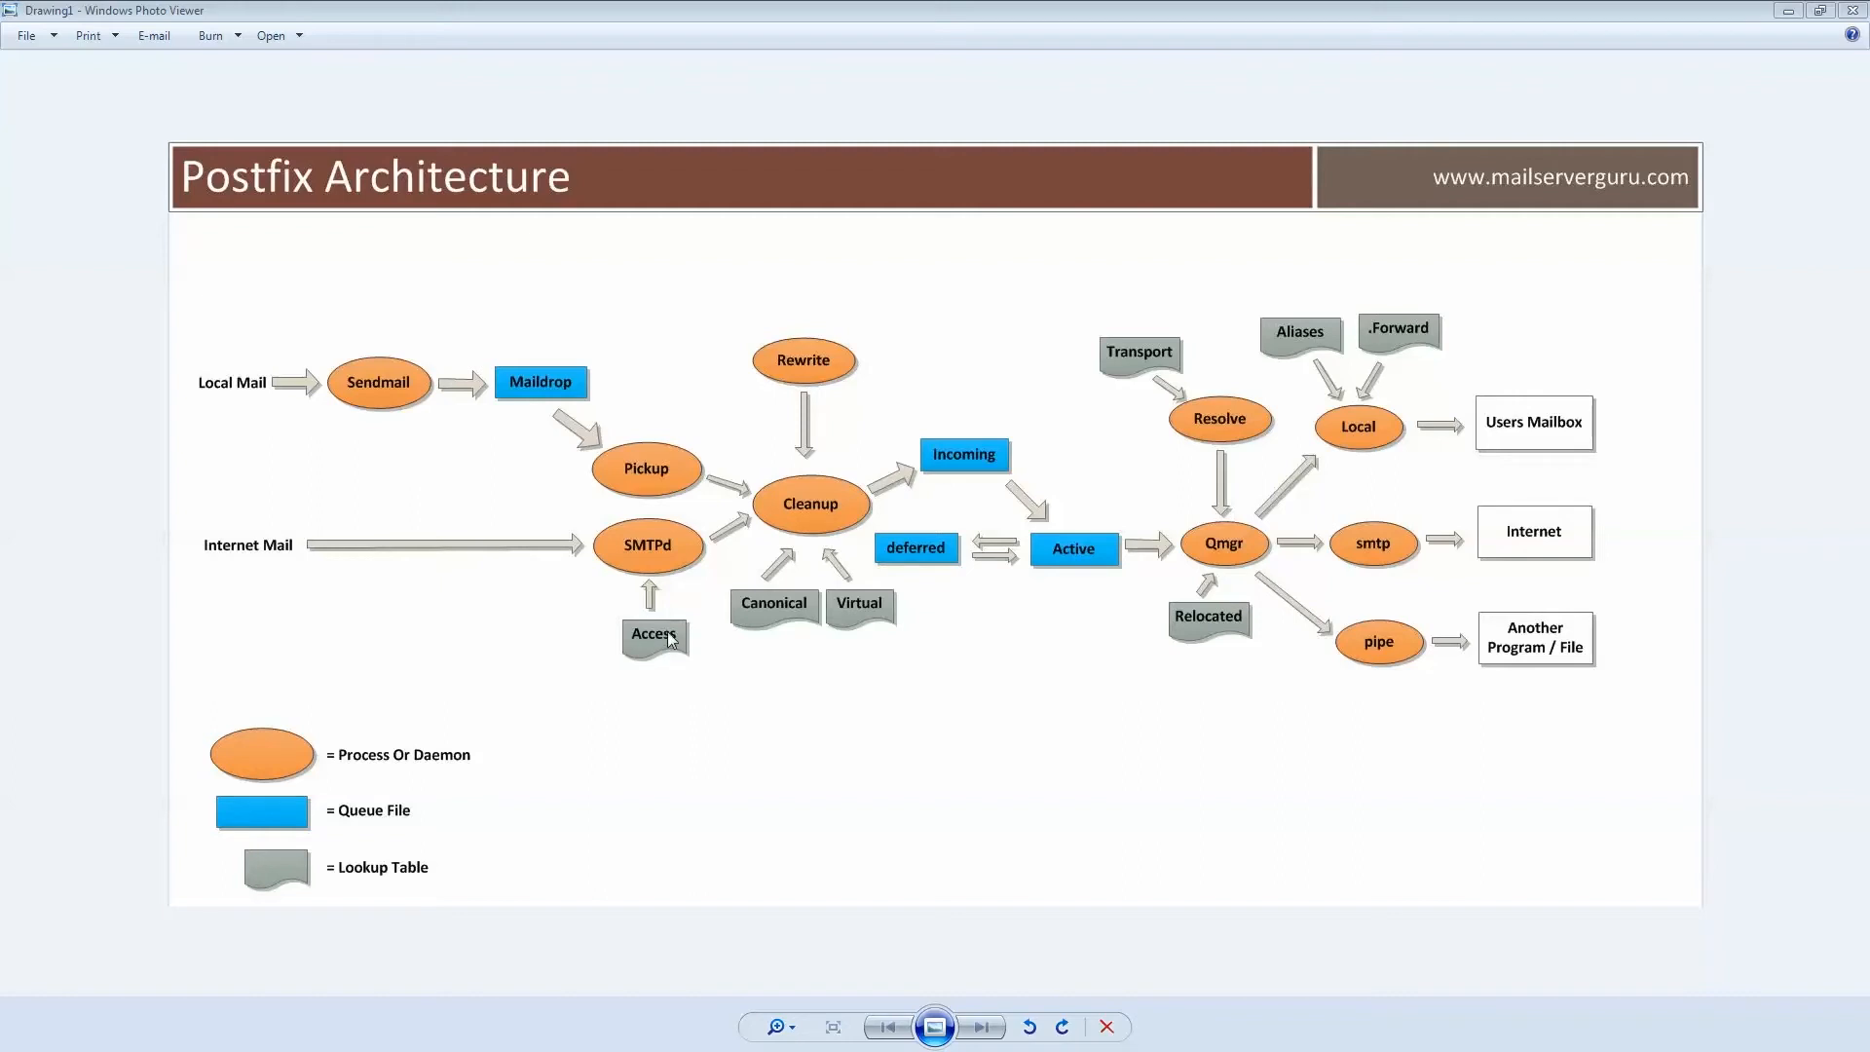
mouse_move(653, 545)
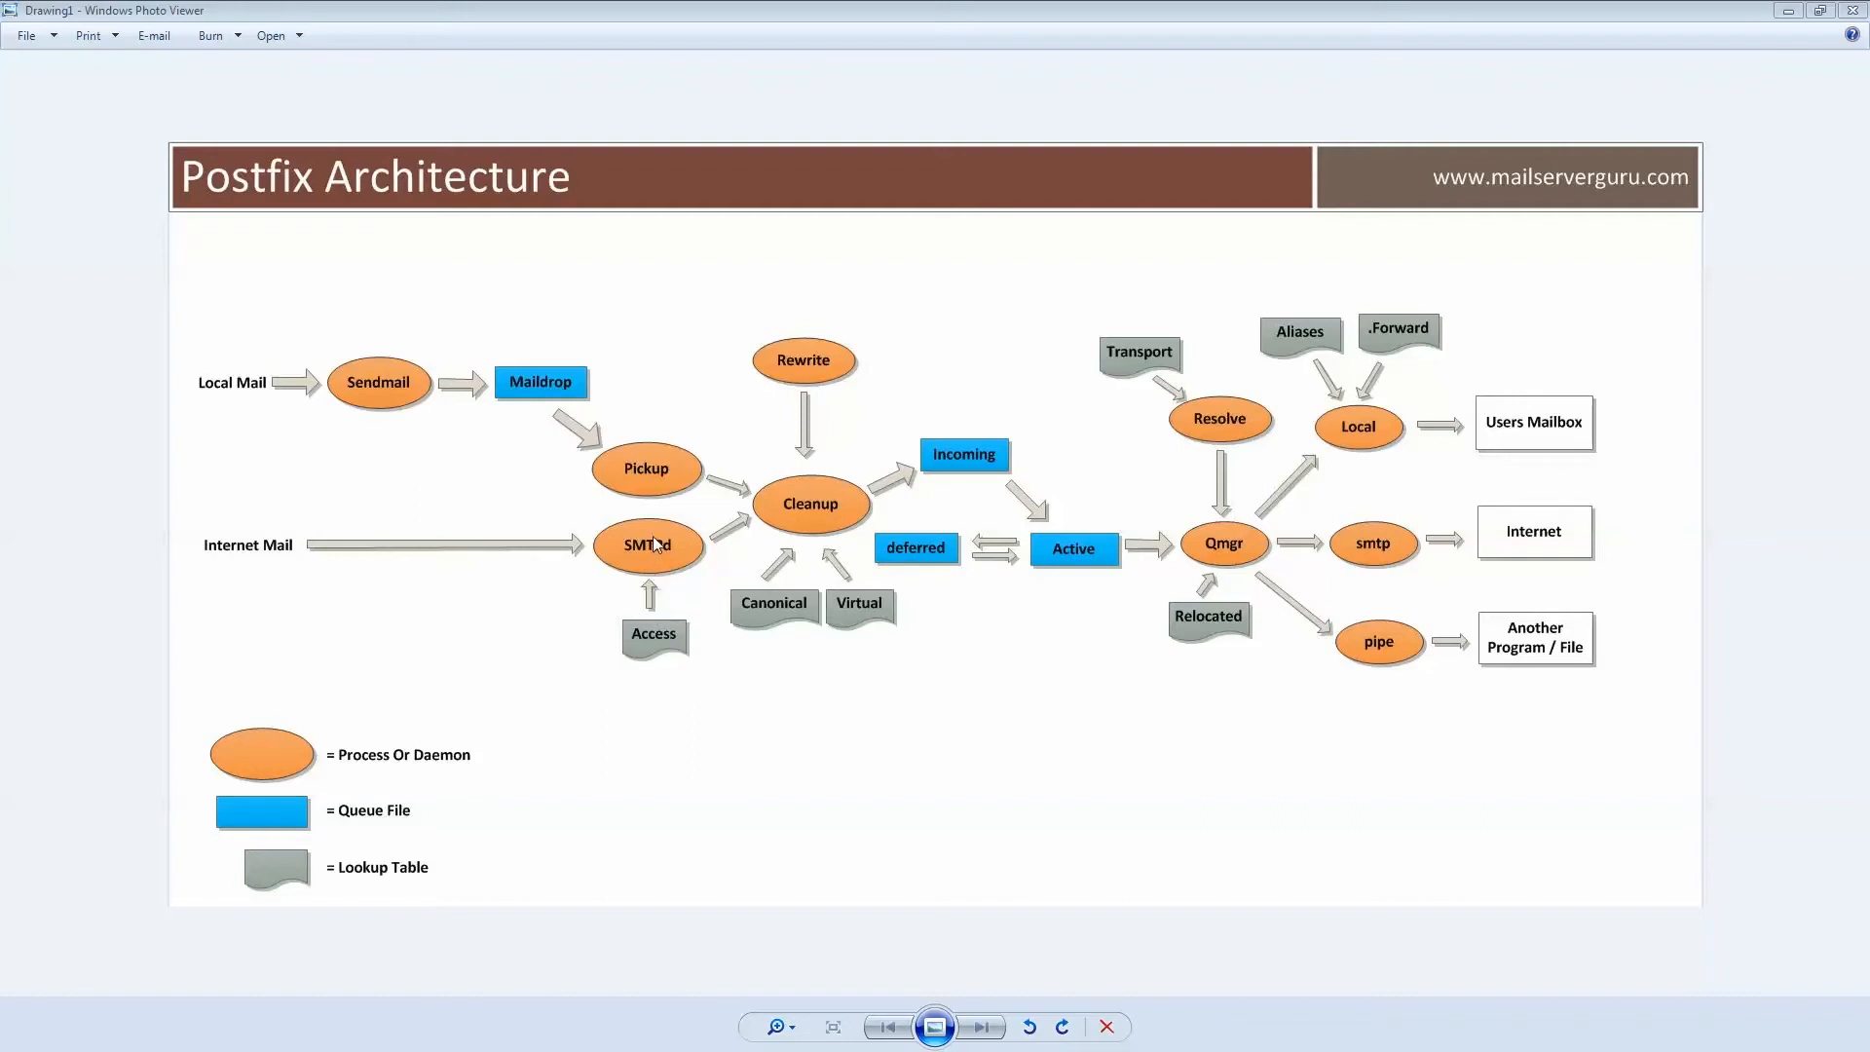
mouse_move(654, 552)
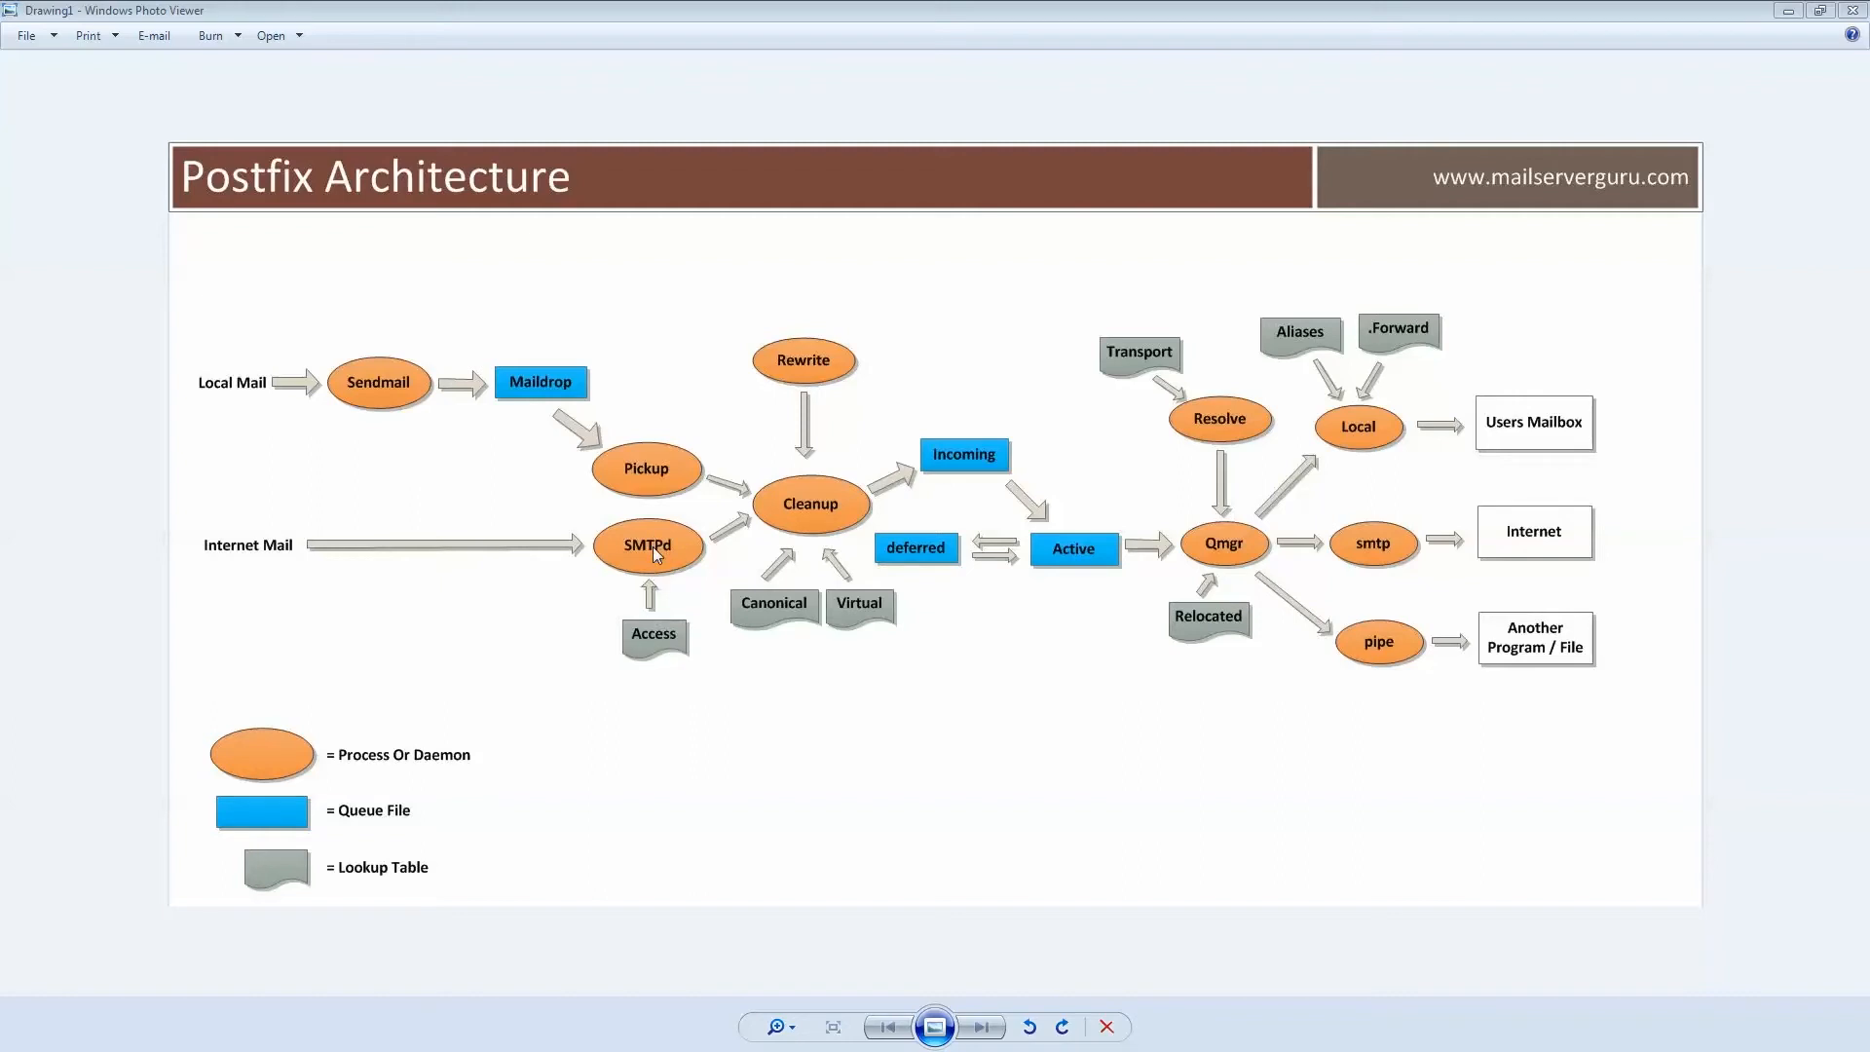
mouse_move(660, 647)
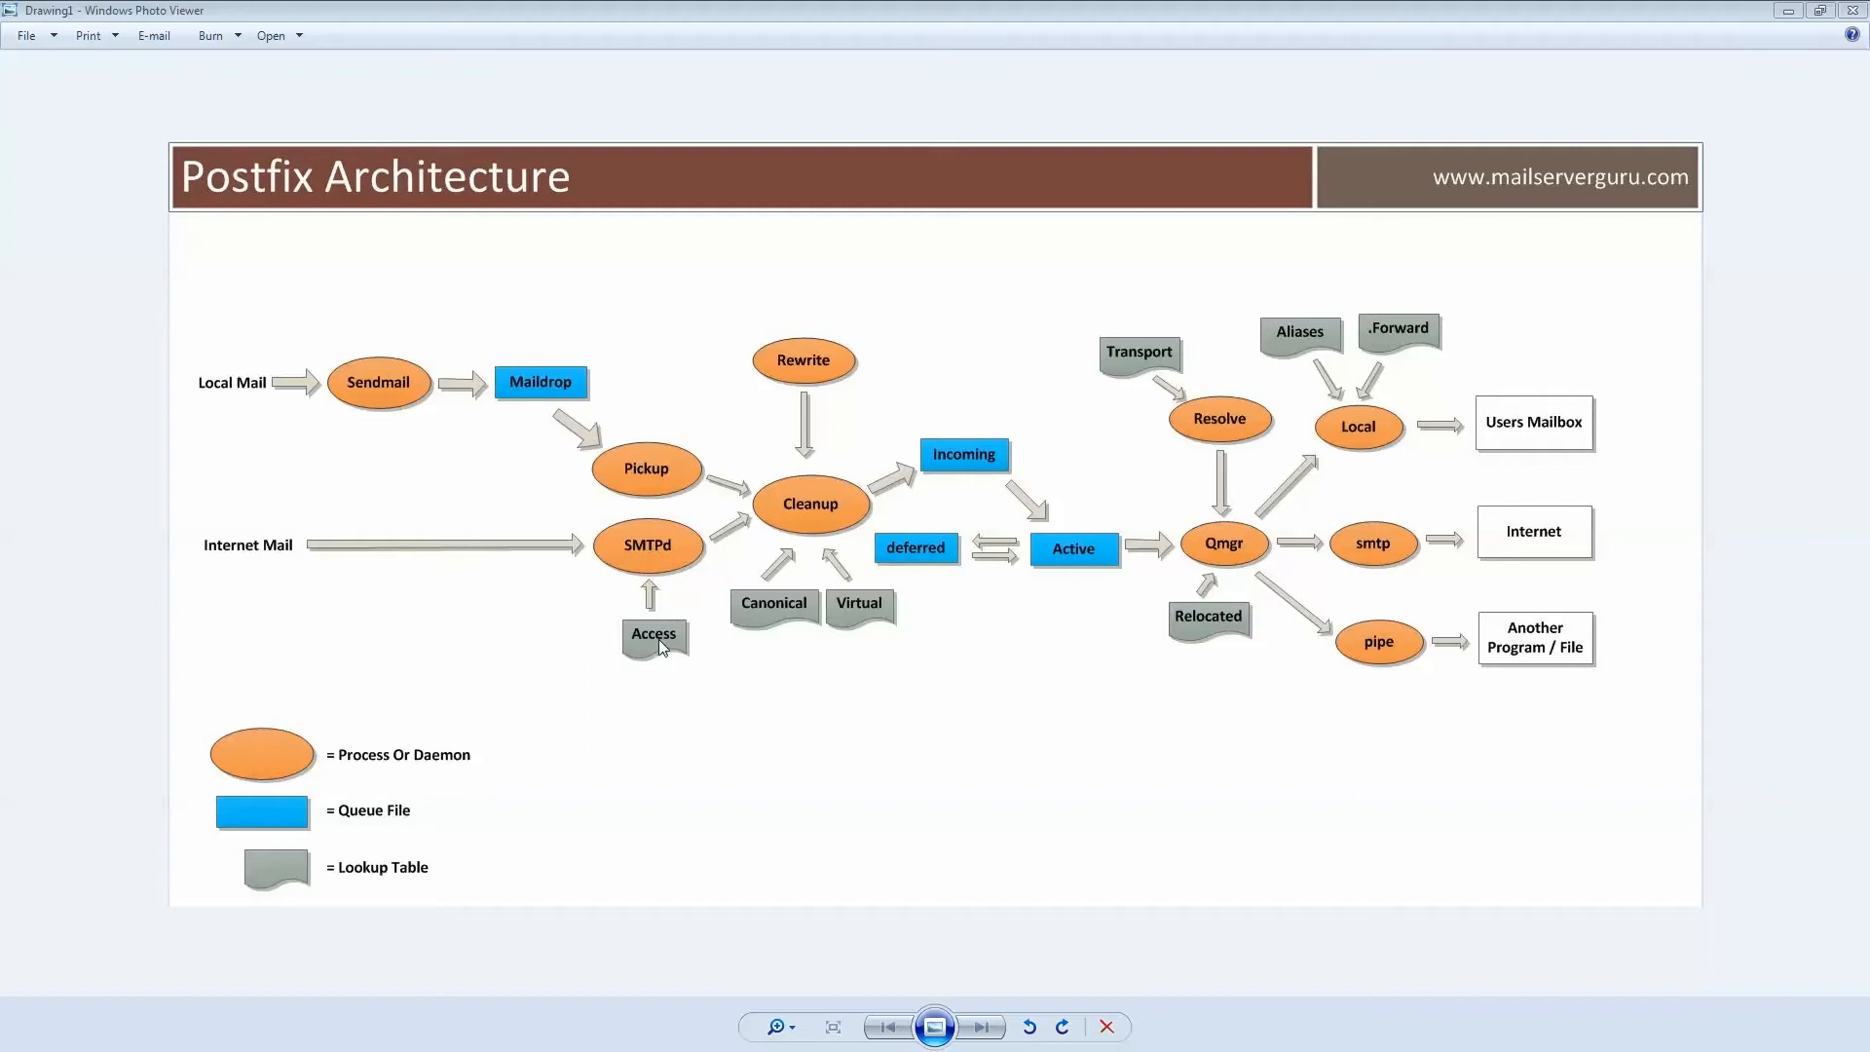
mouse_move(670, 649)
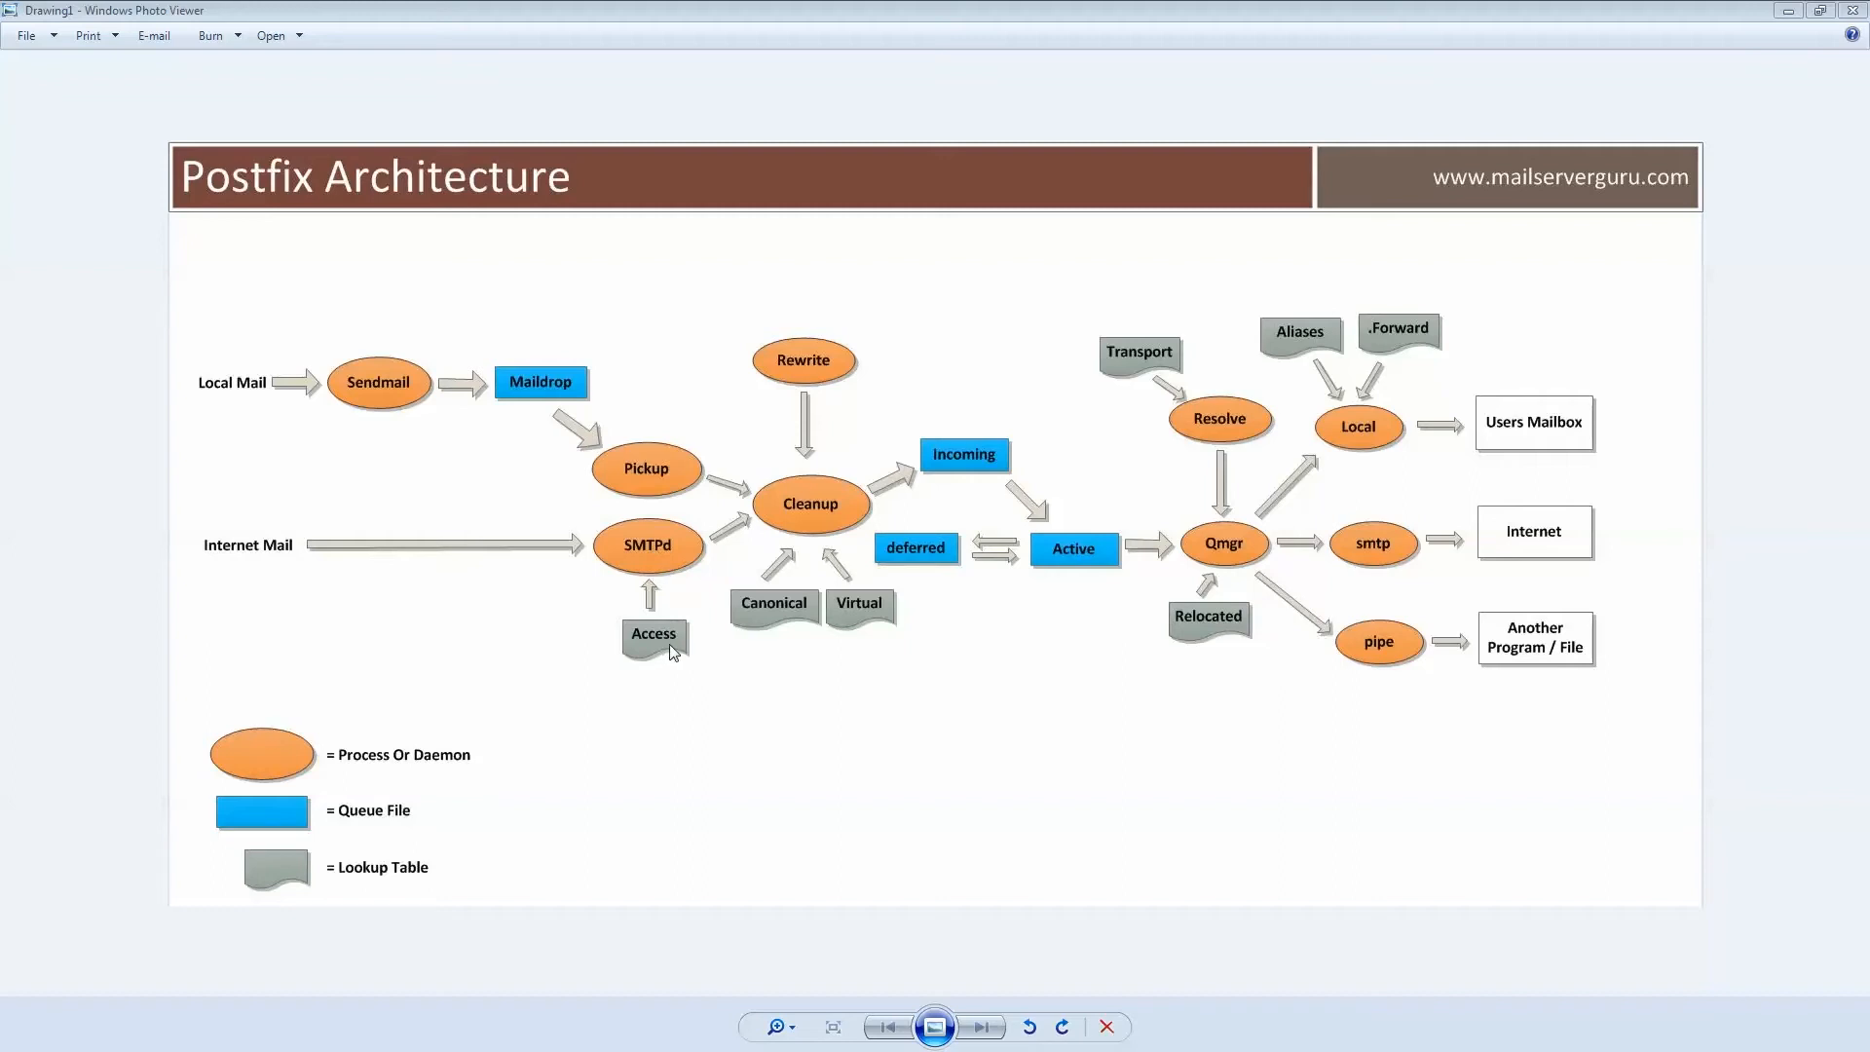
mouse_move(686, 670)
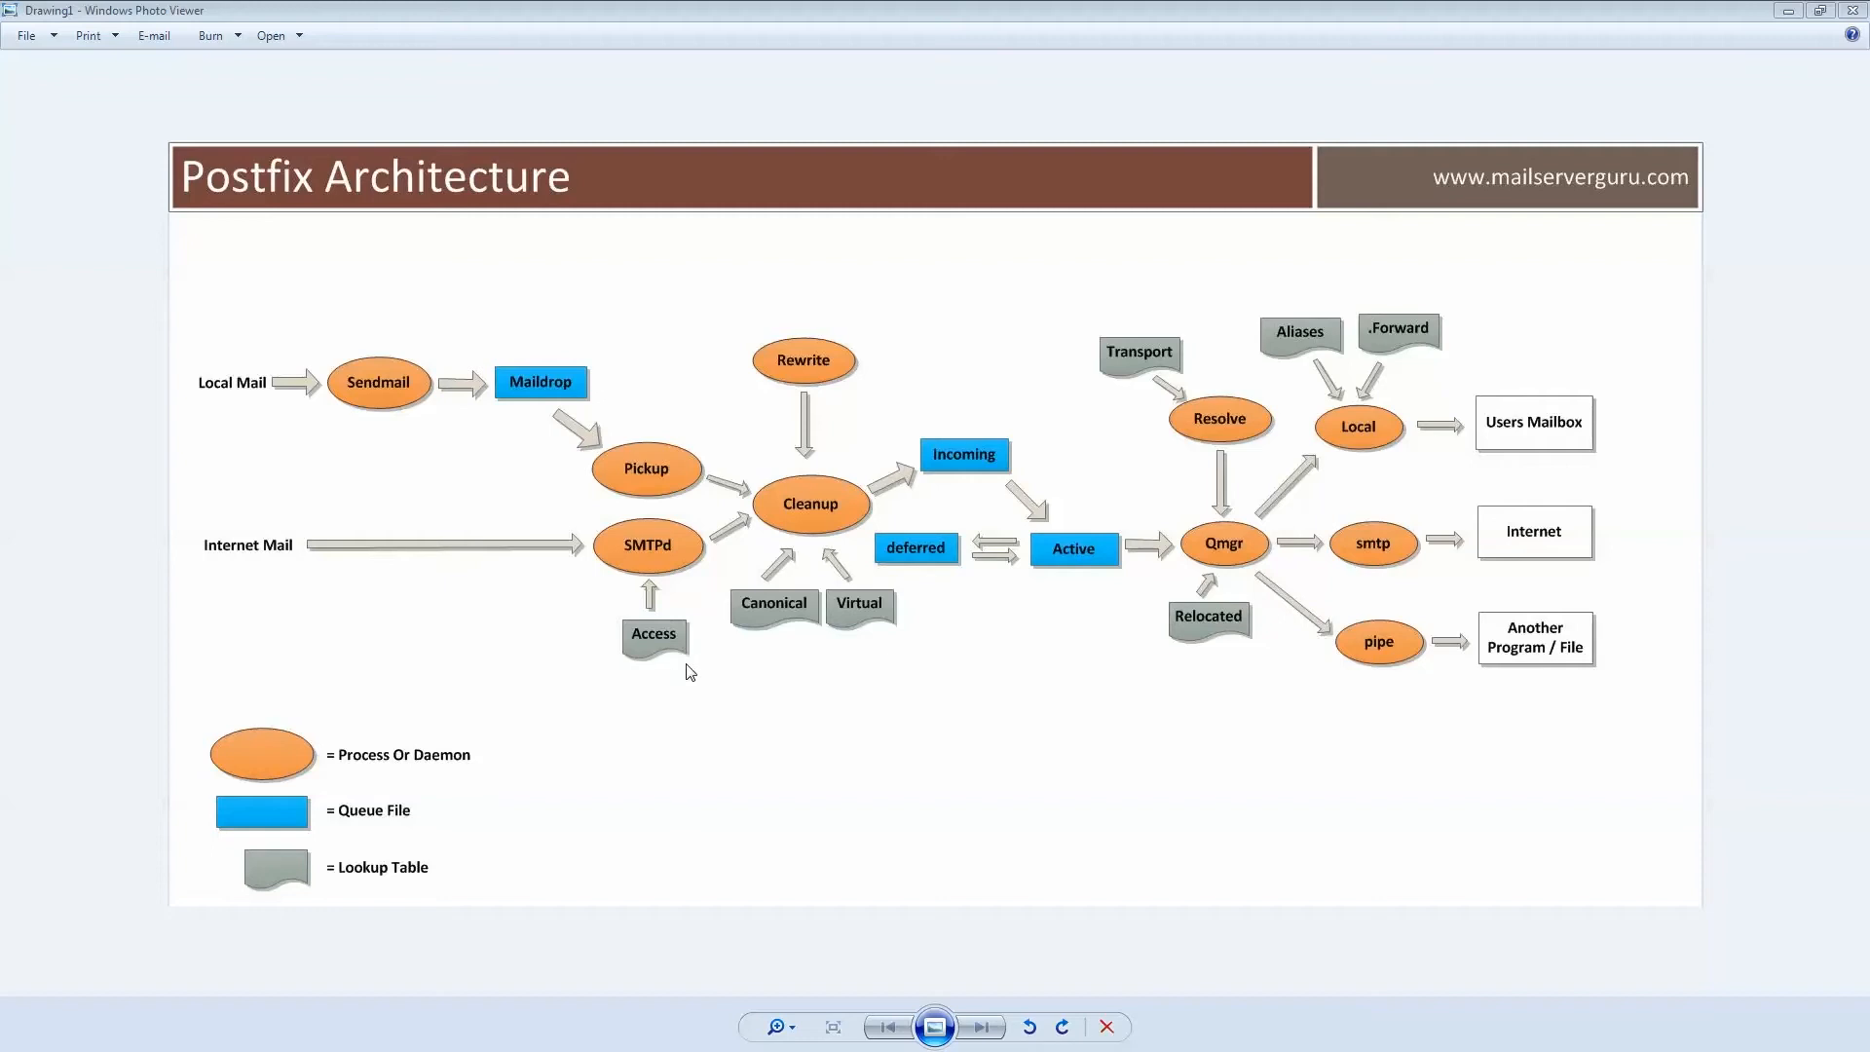
mouse_move(675, 657)
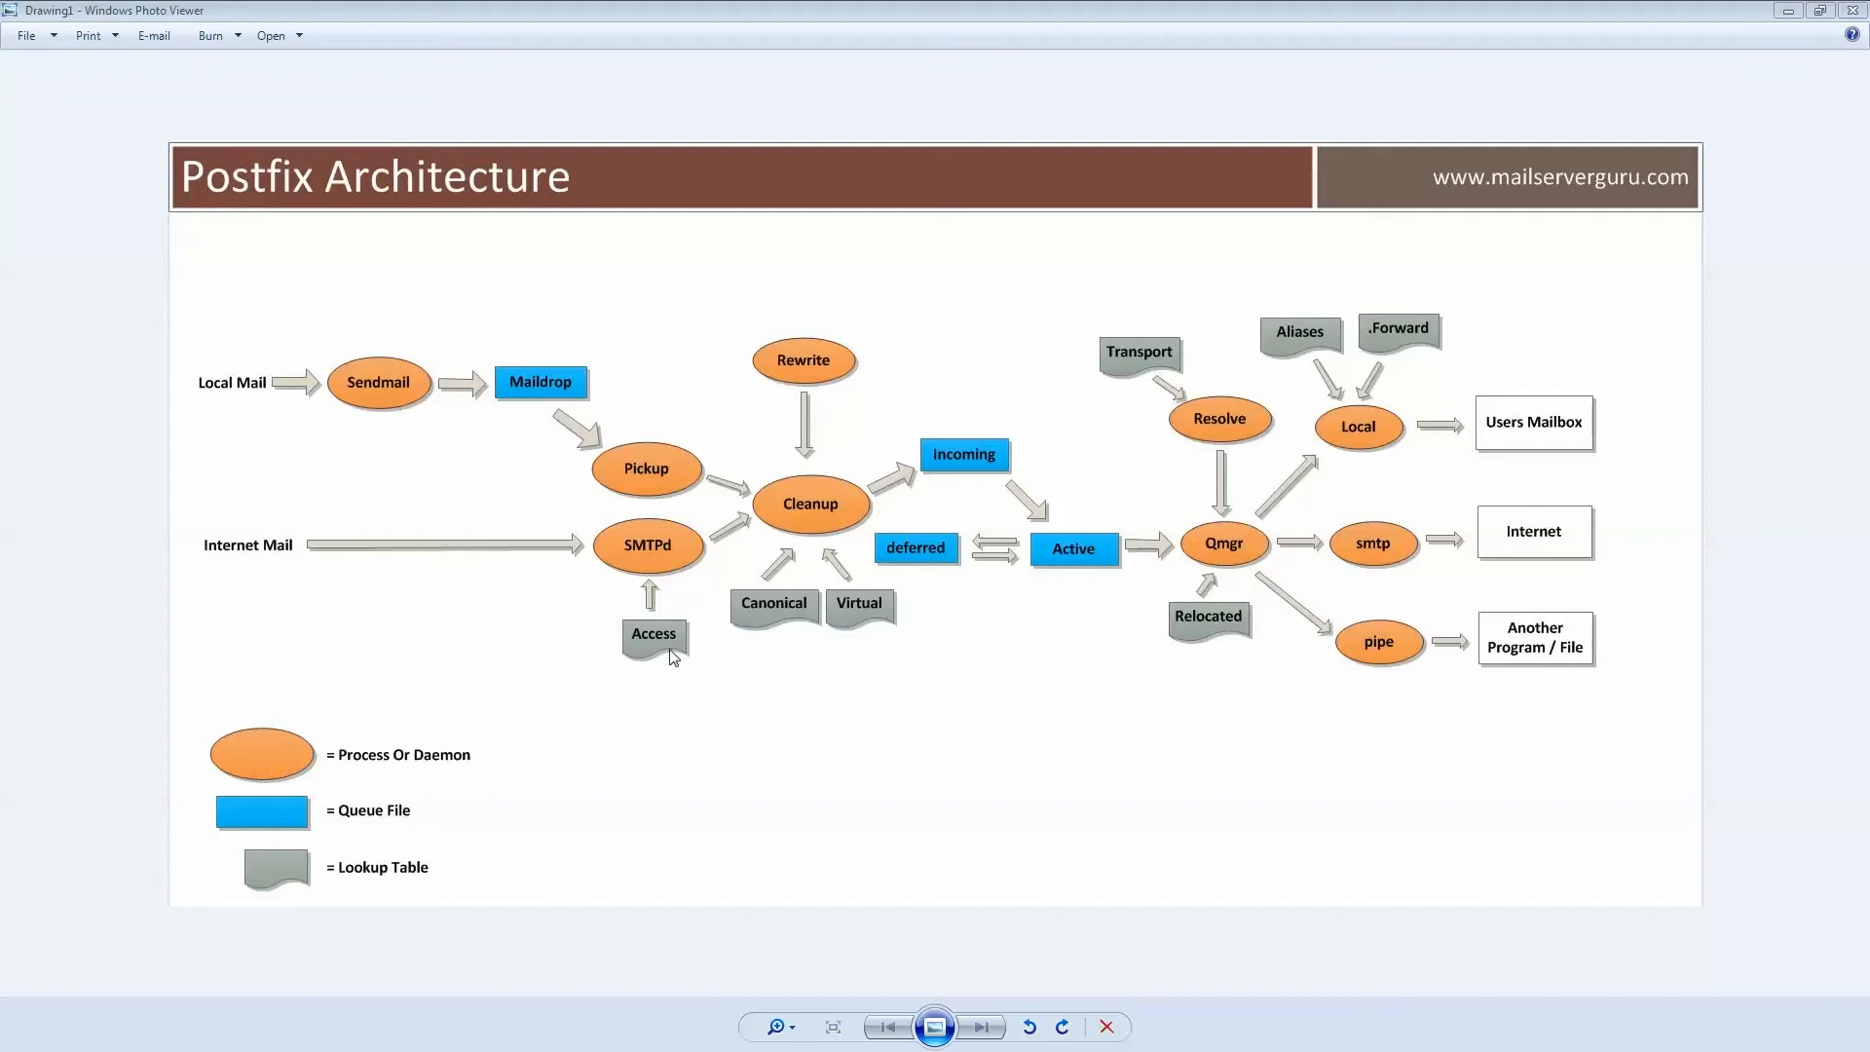
mouse_move(674, 634)
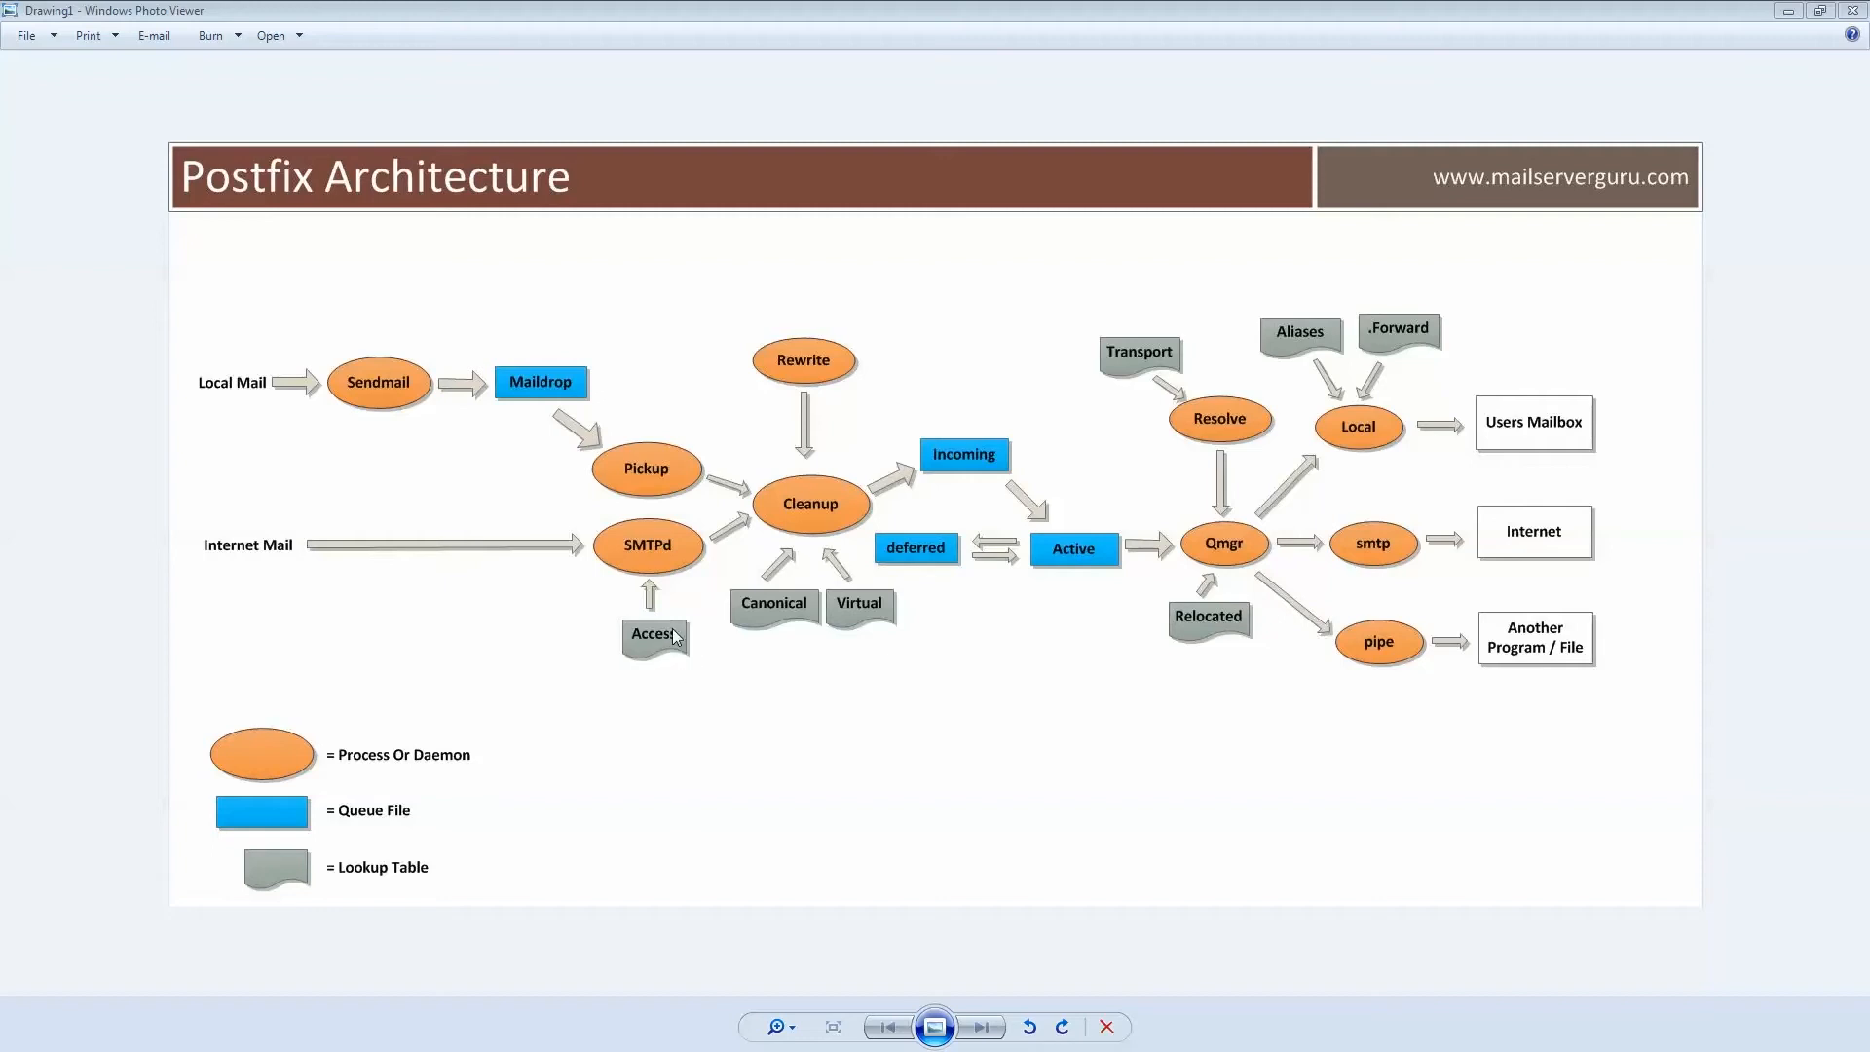
mouse_move(833, 623)
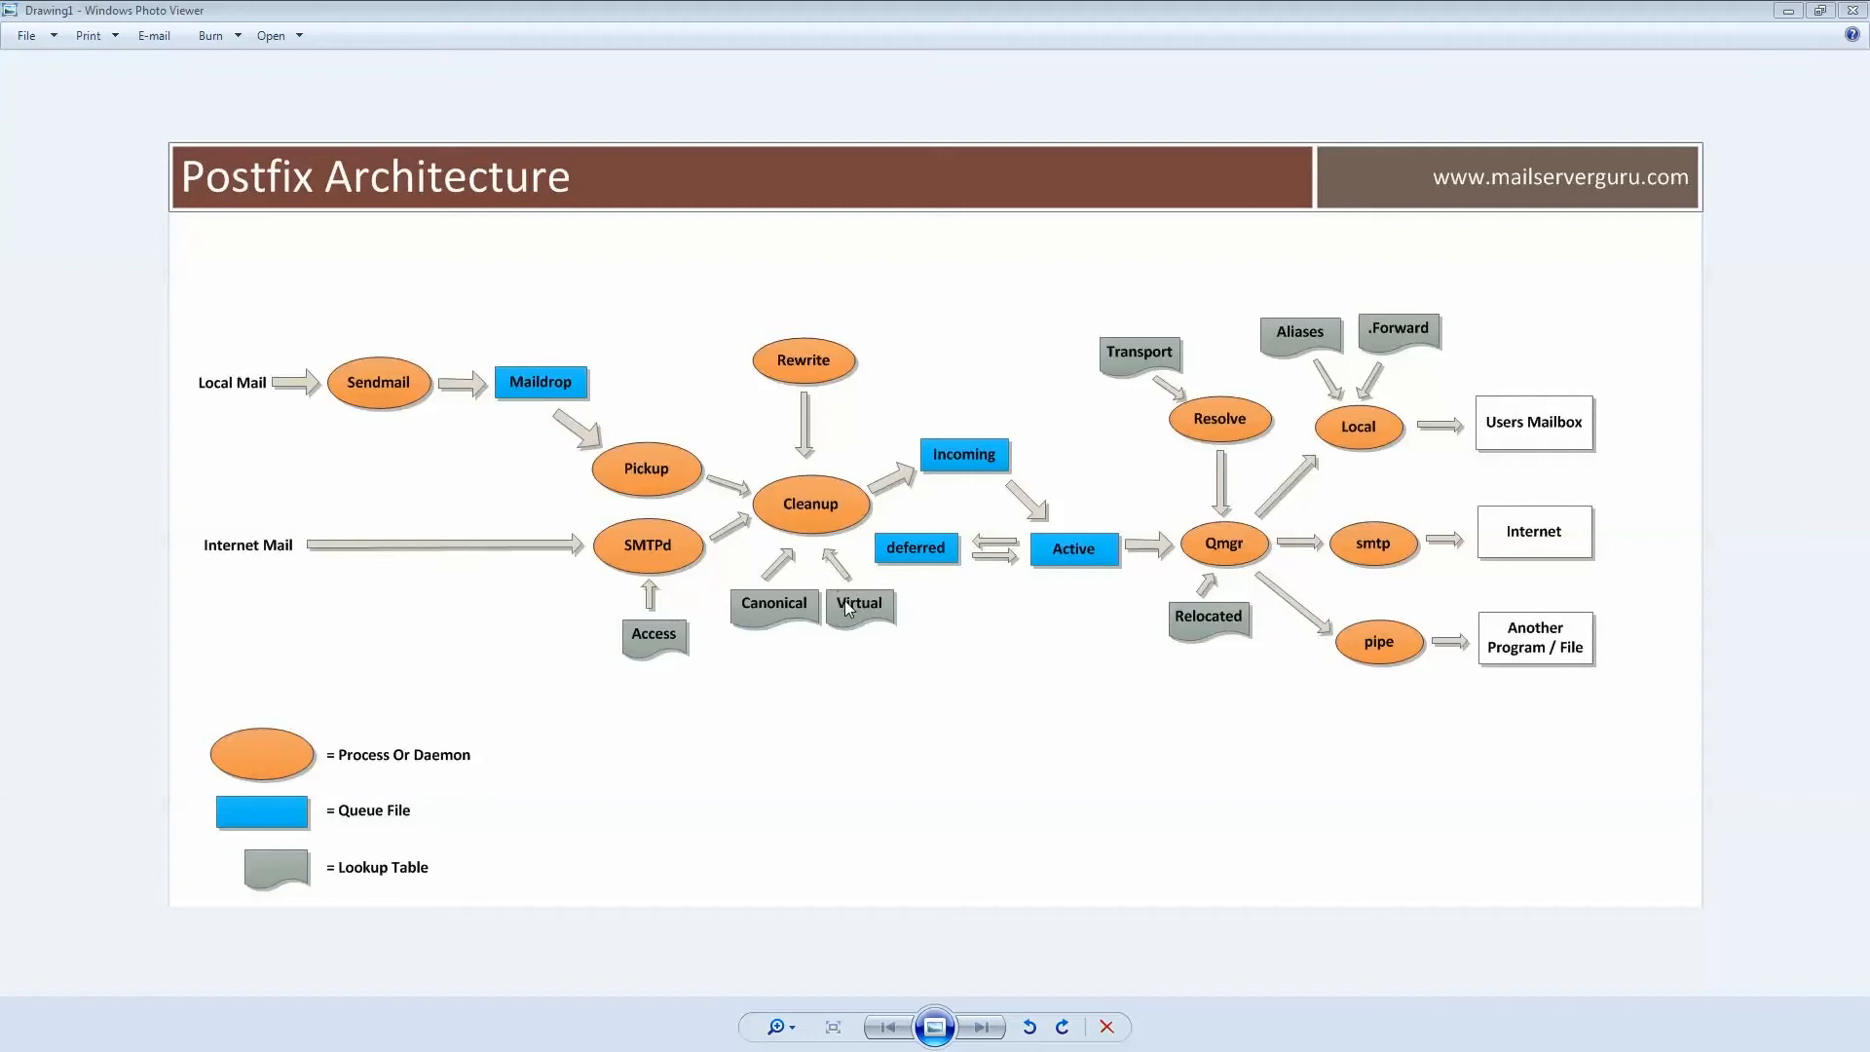
mouse_move(827, 534)
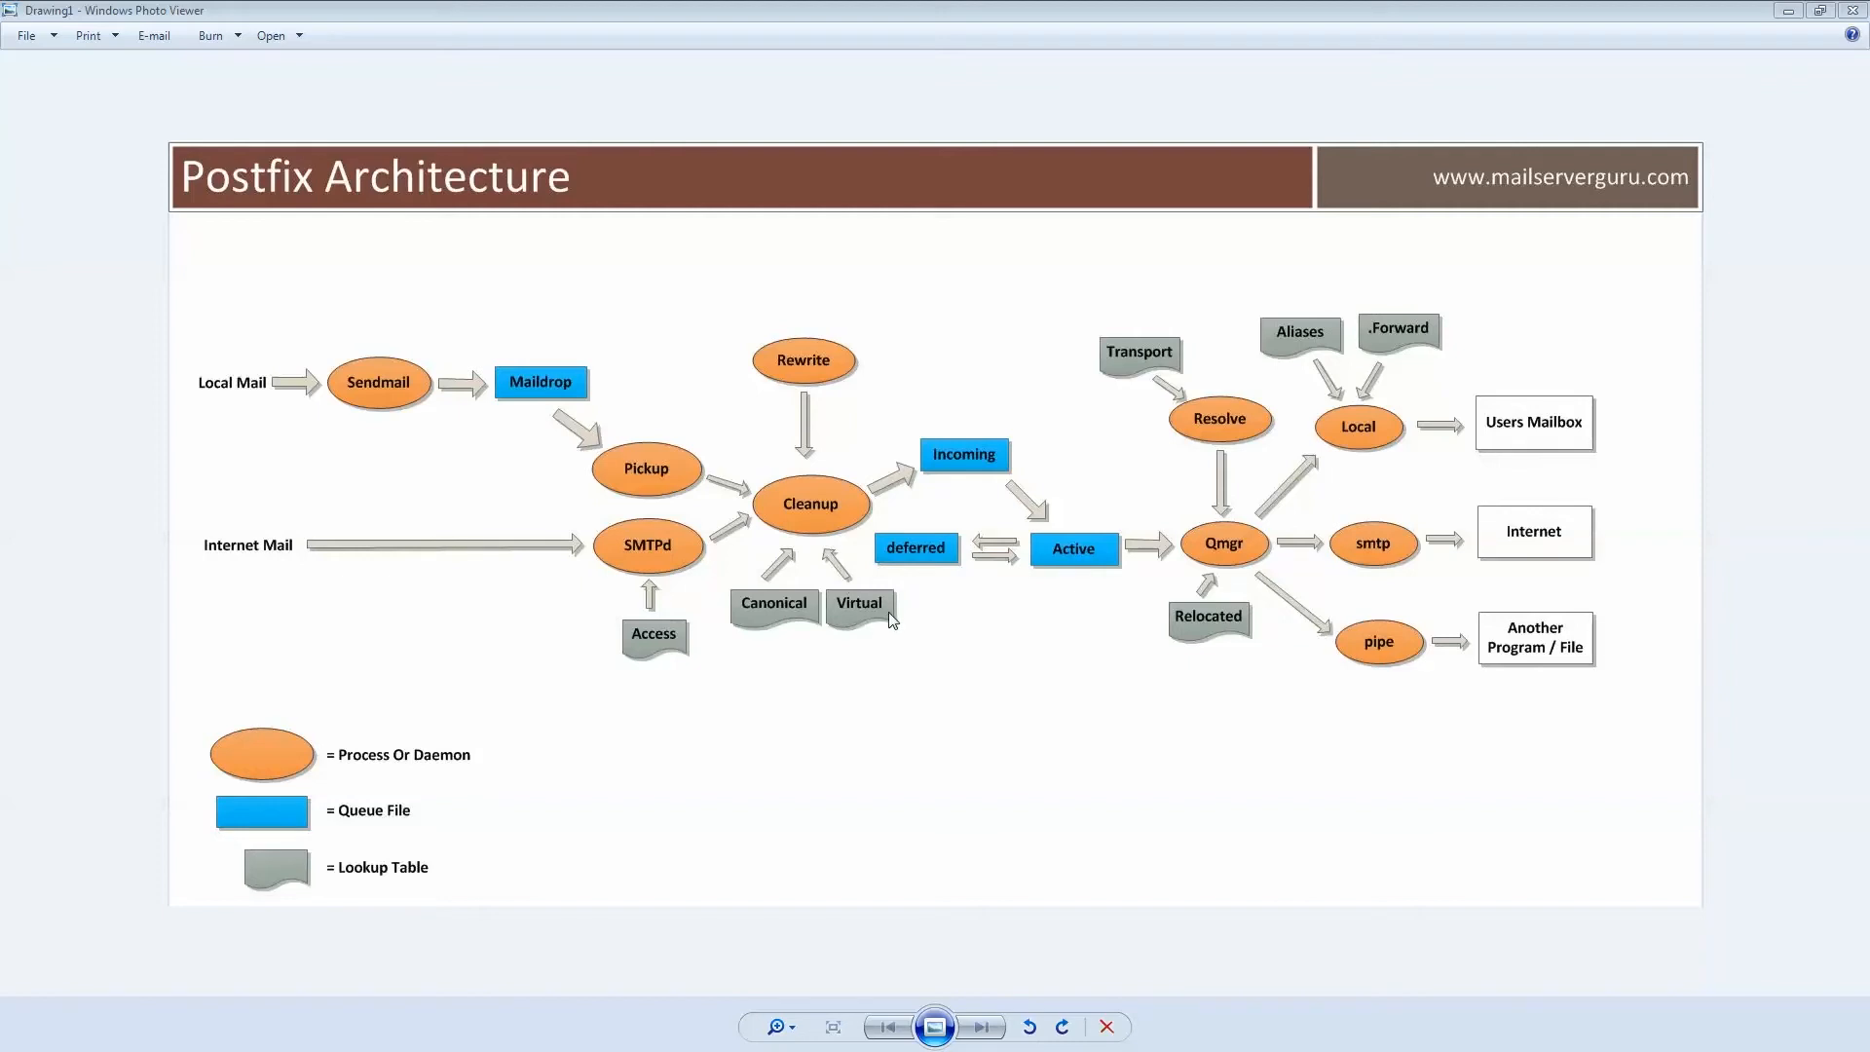
mouse_move(908, 608)
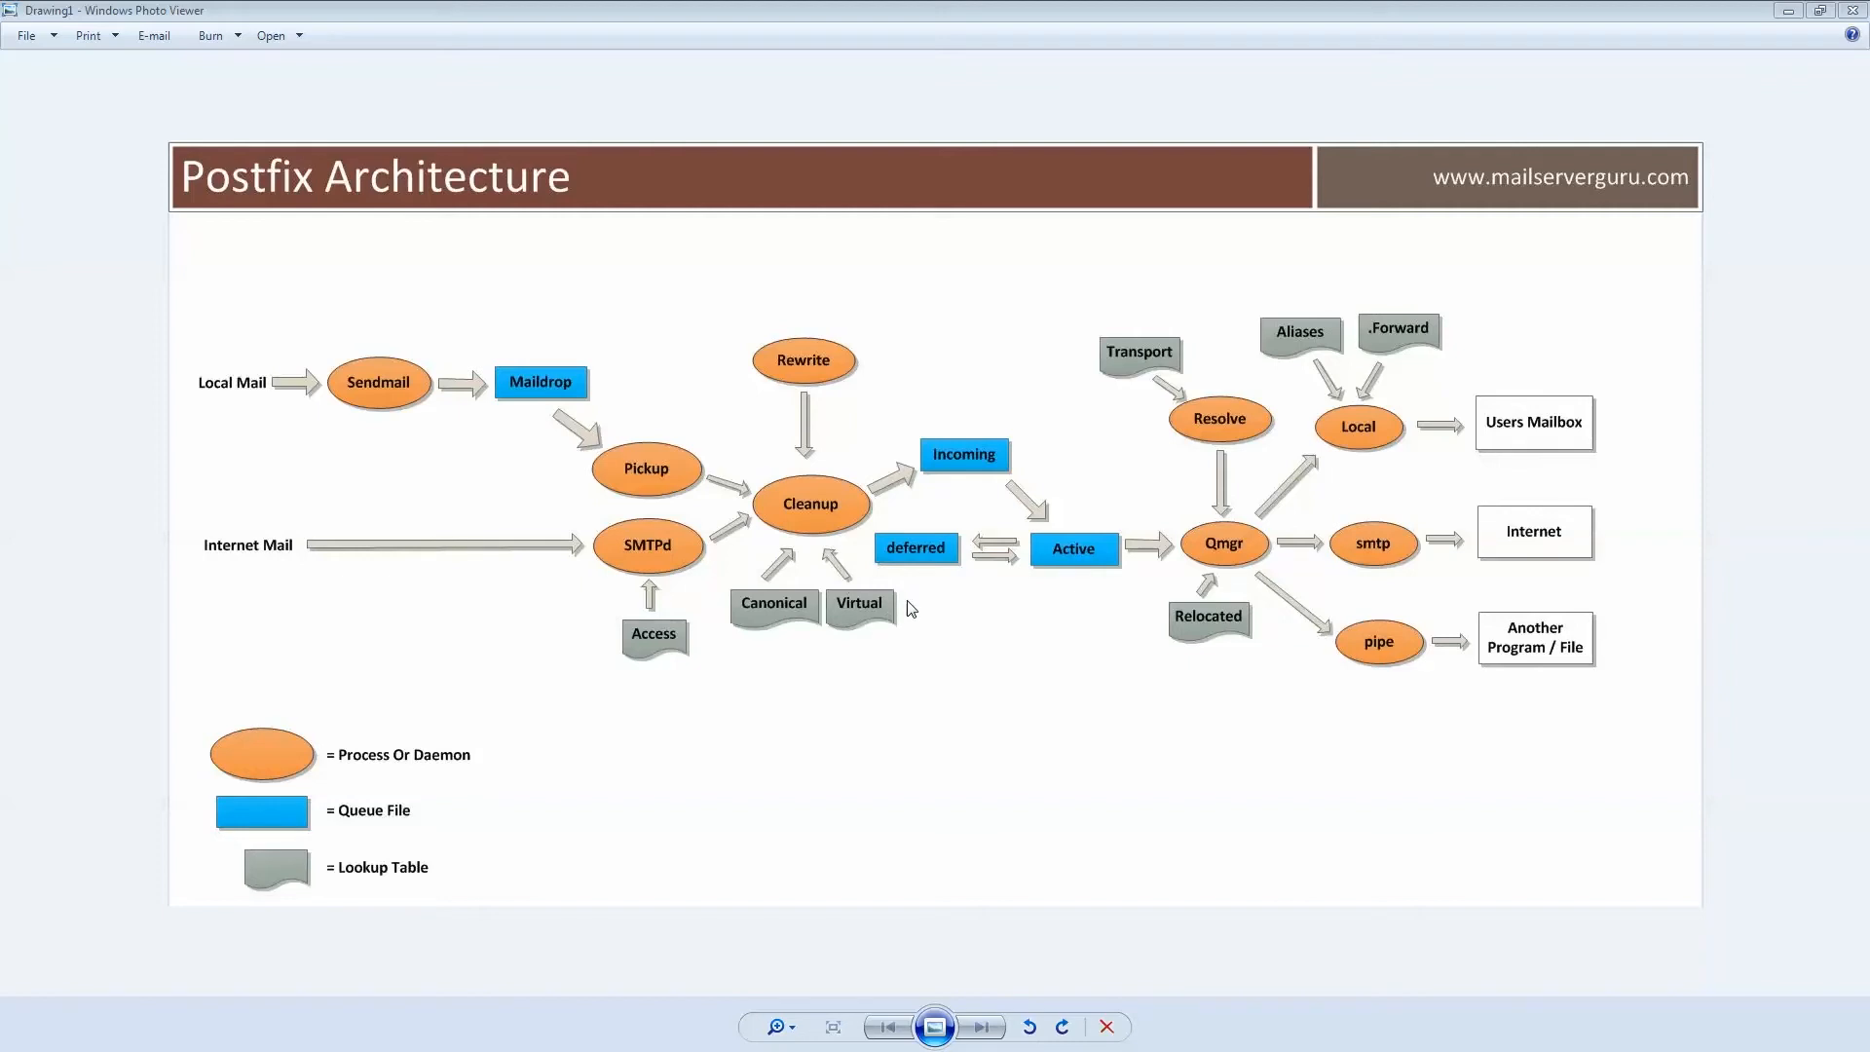
mouse_move(1198, 427)
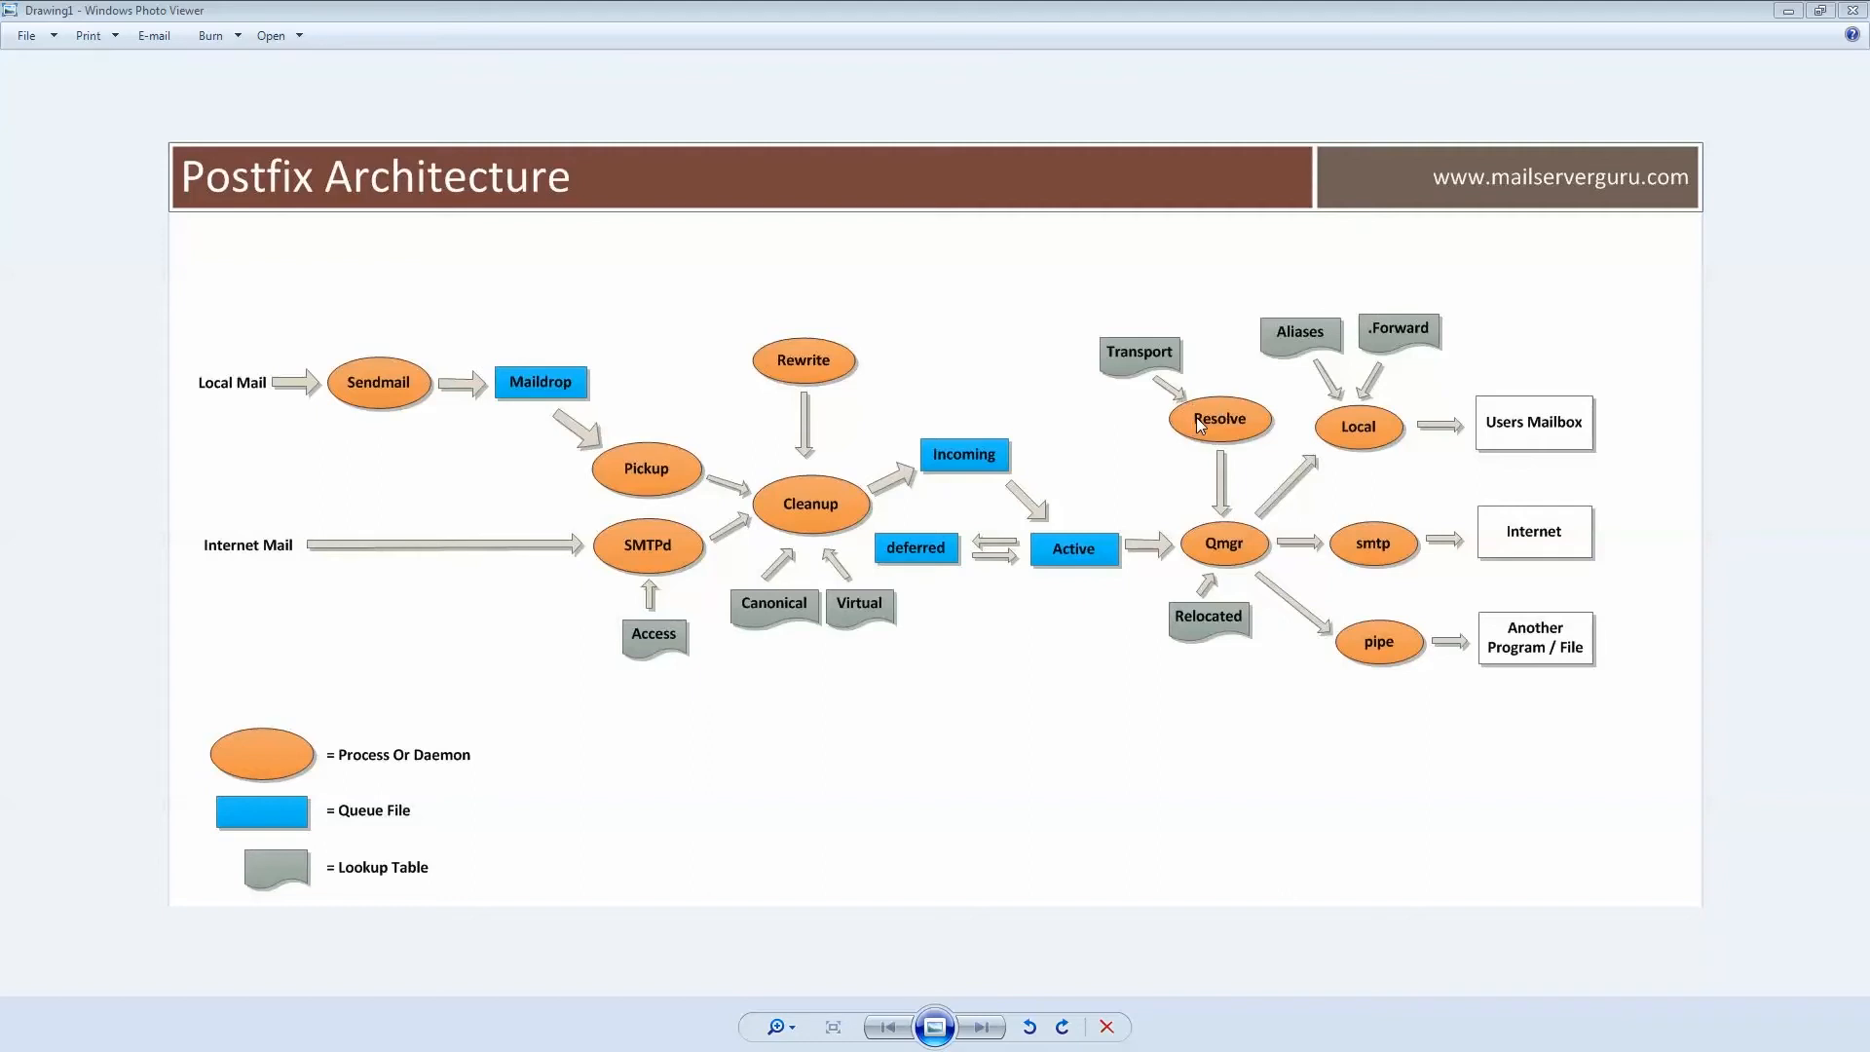
mouse_move(1180, 457)
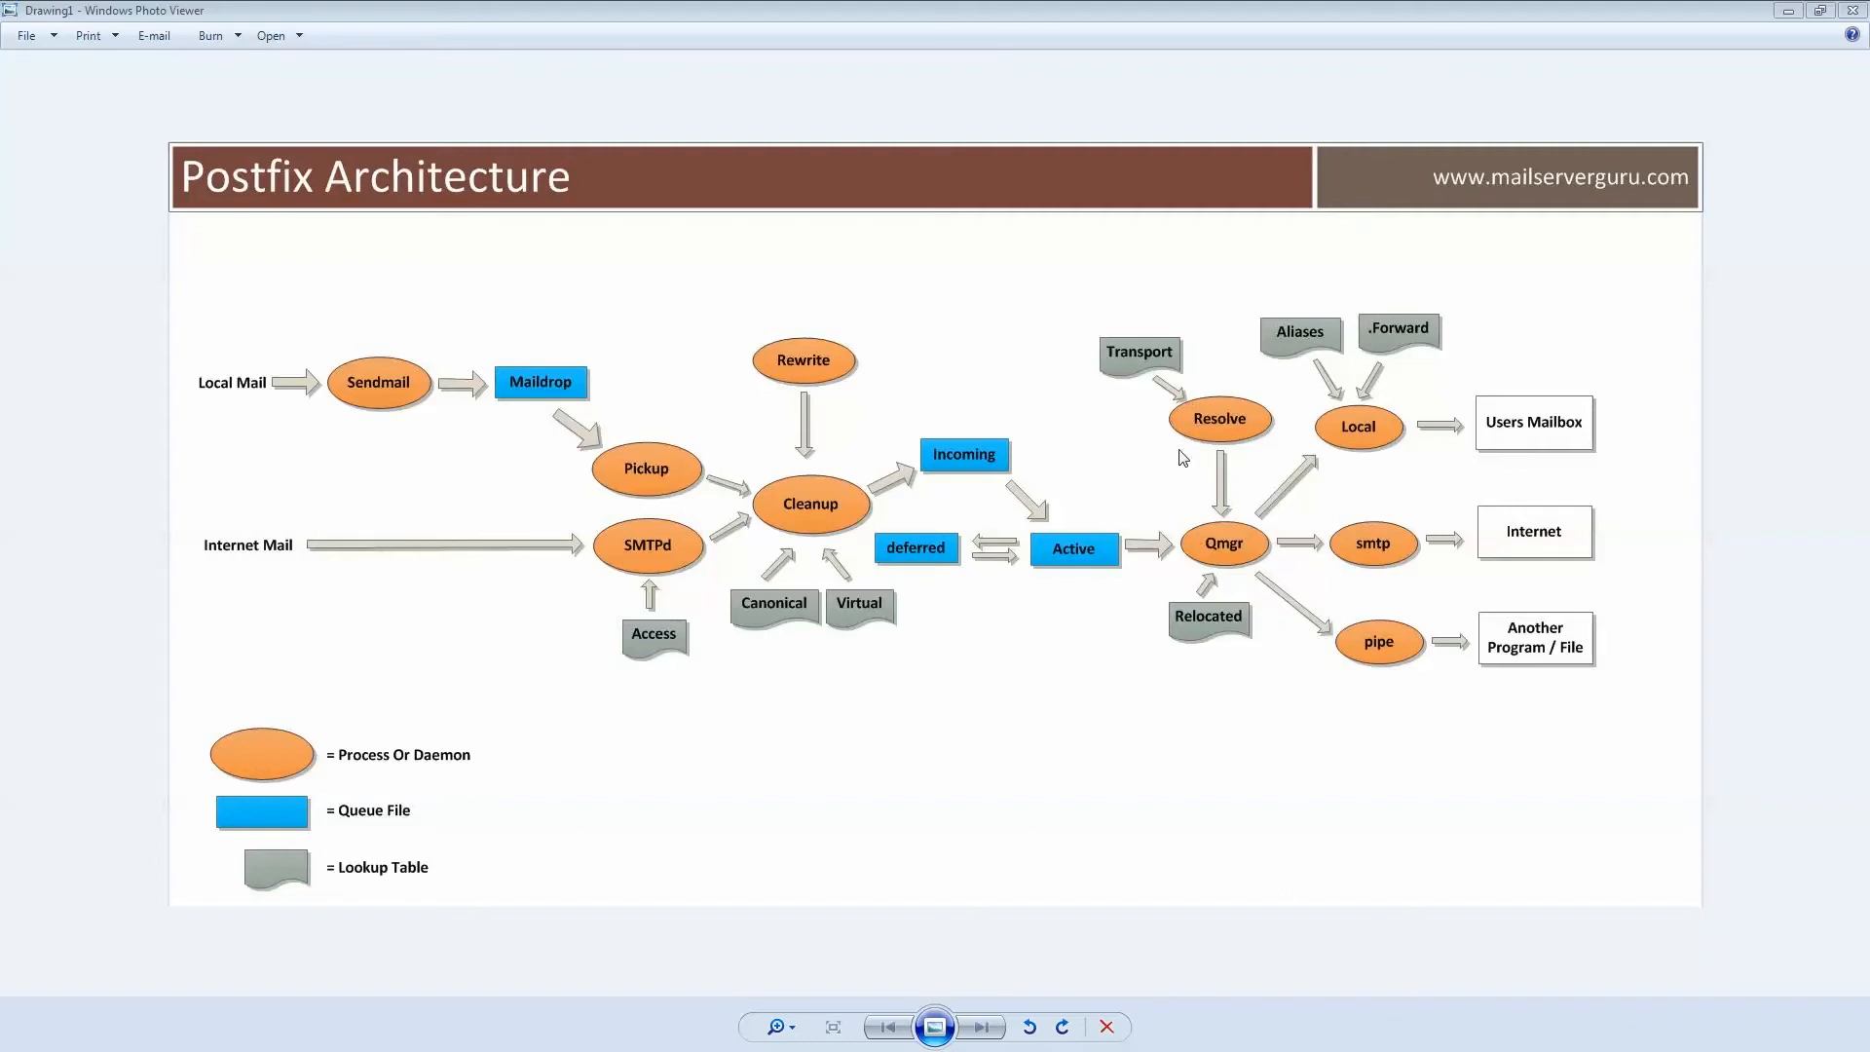
mouse_move(1229, 596)
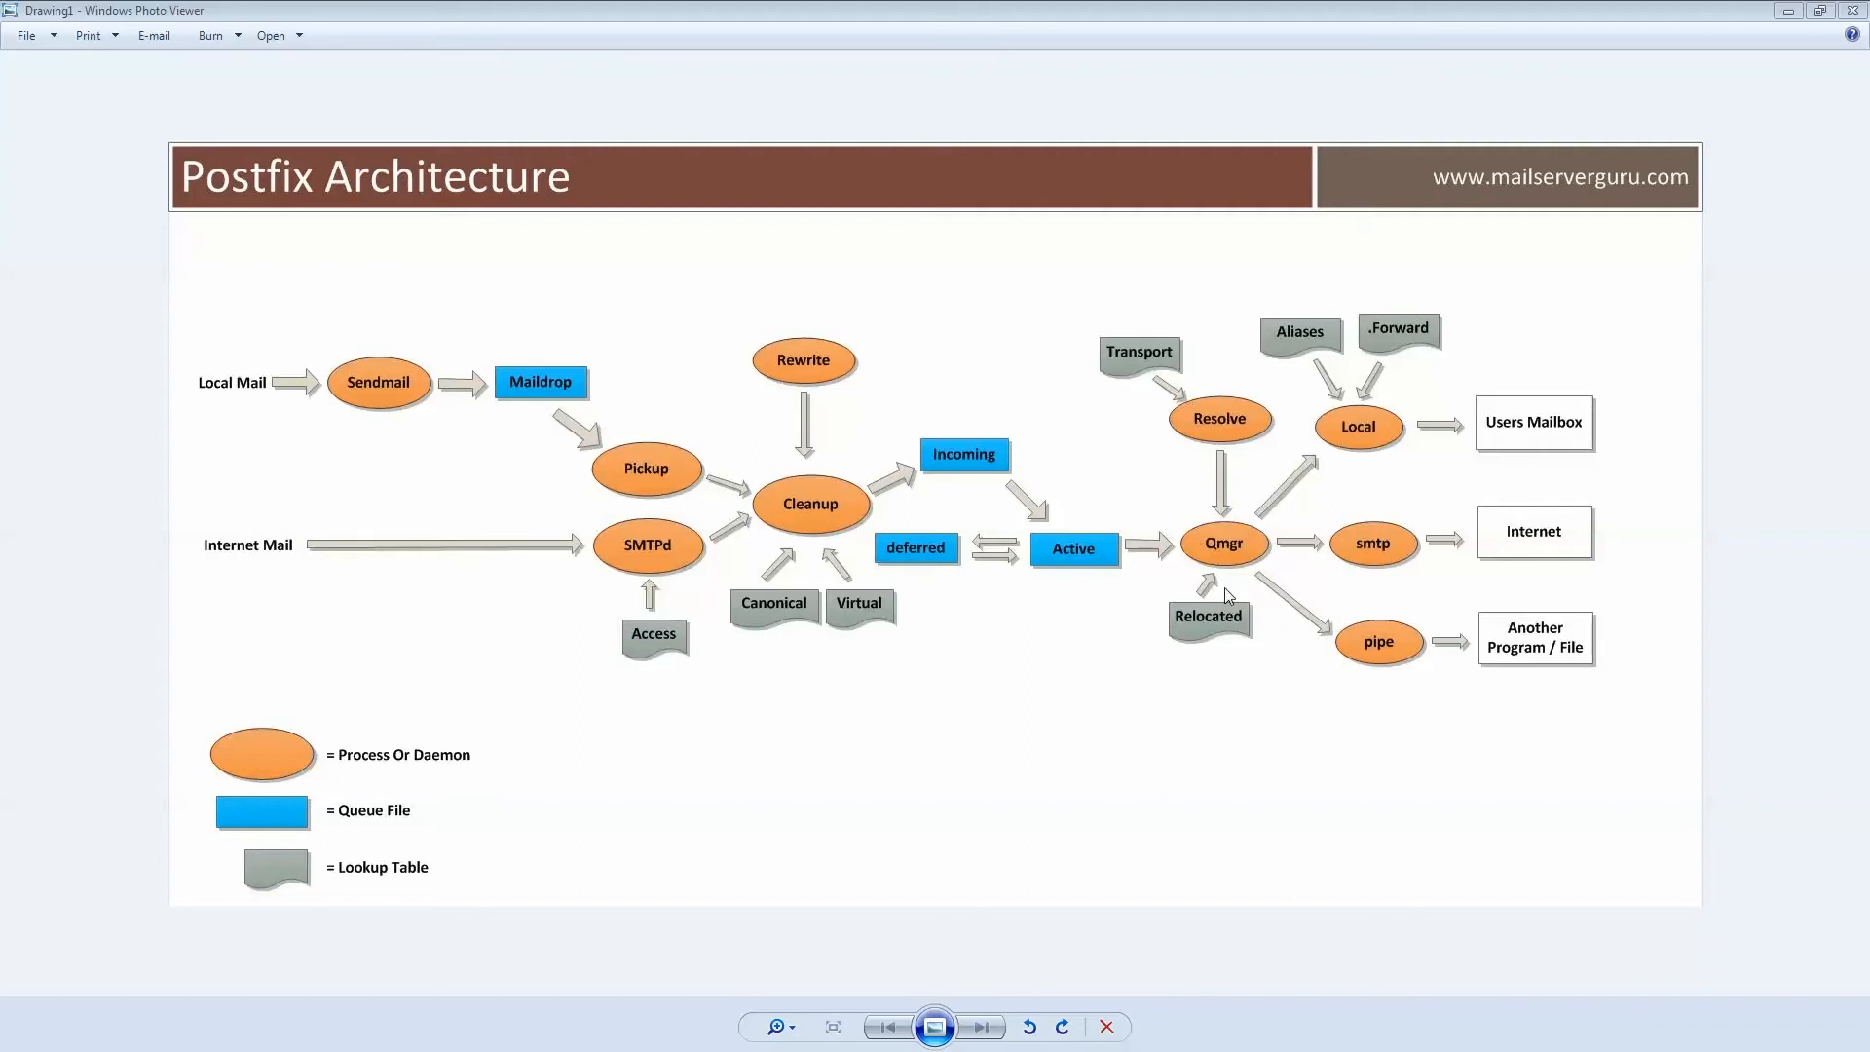
mouse_move(1292, 513)
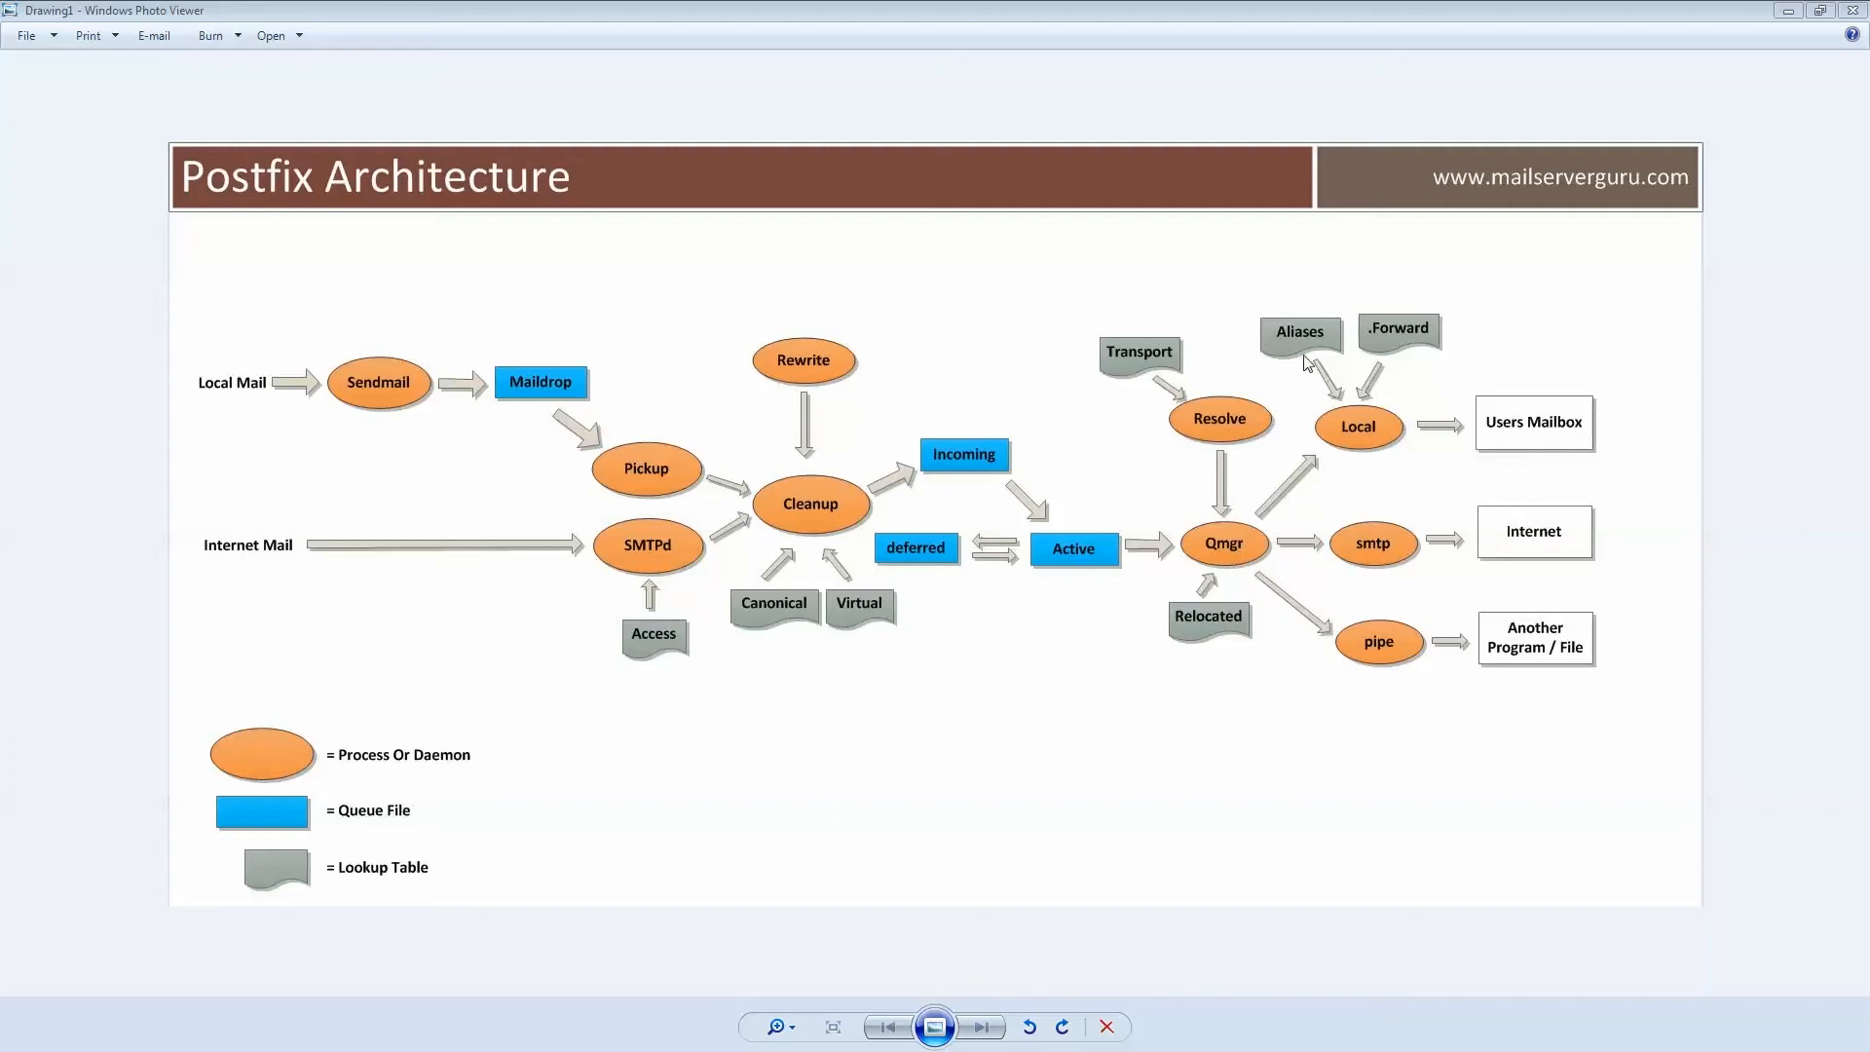
mouse_move(1403, 381)
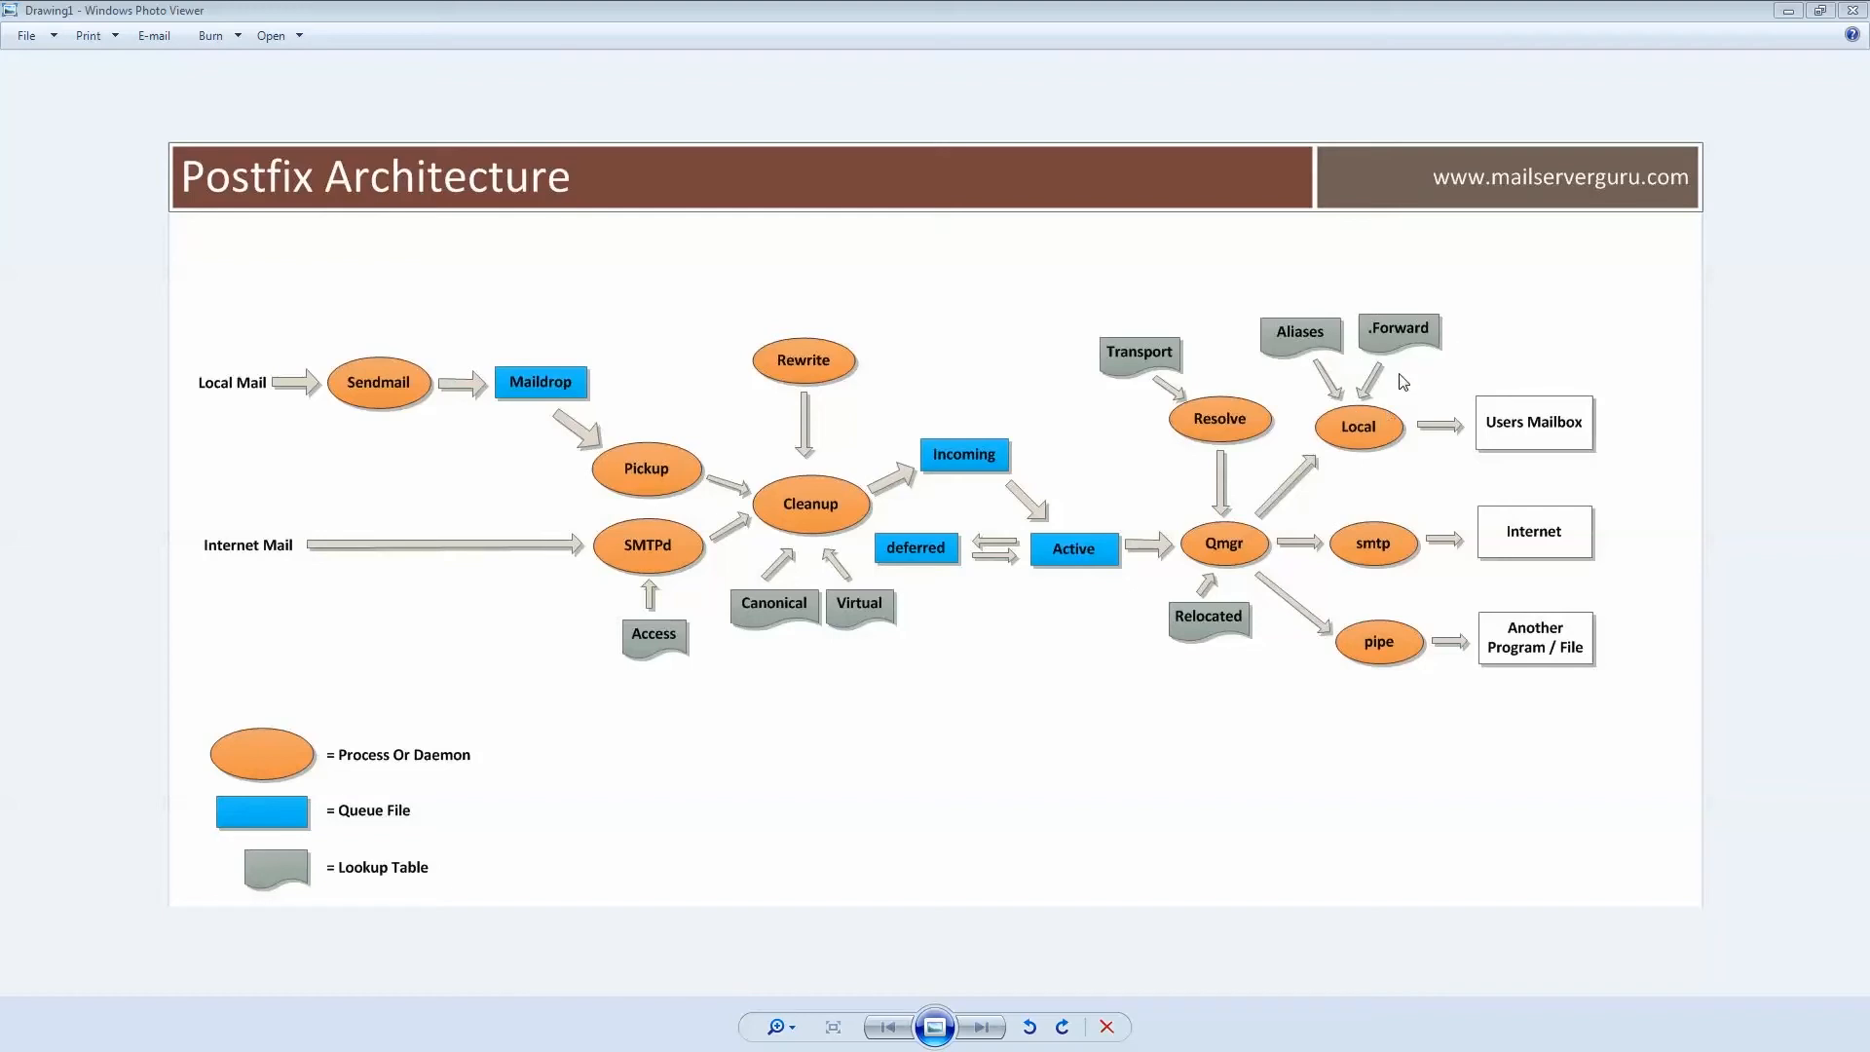
mouse_move(1418, 349)
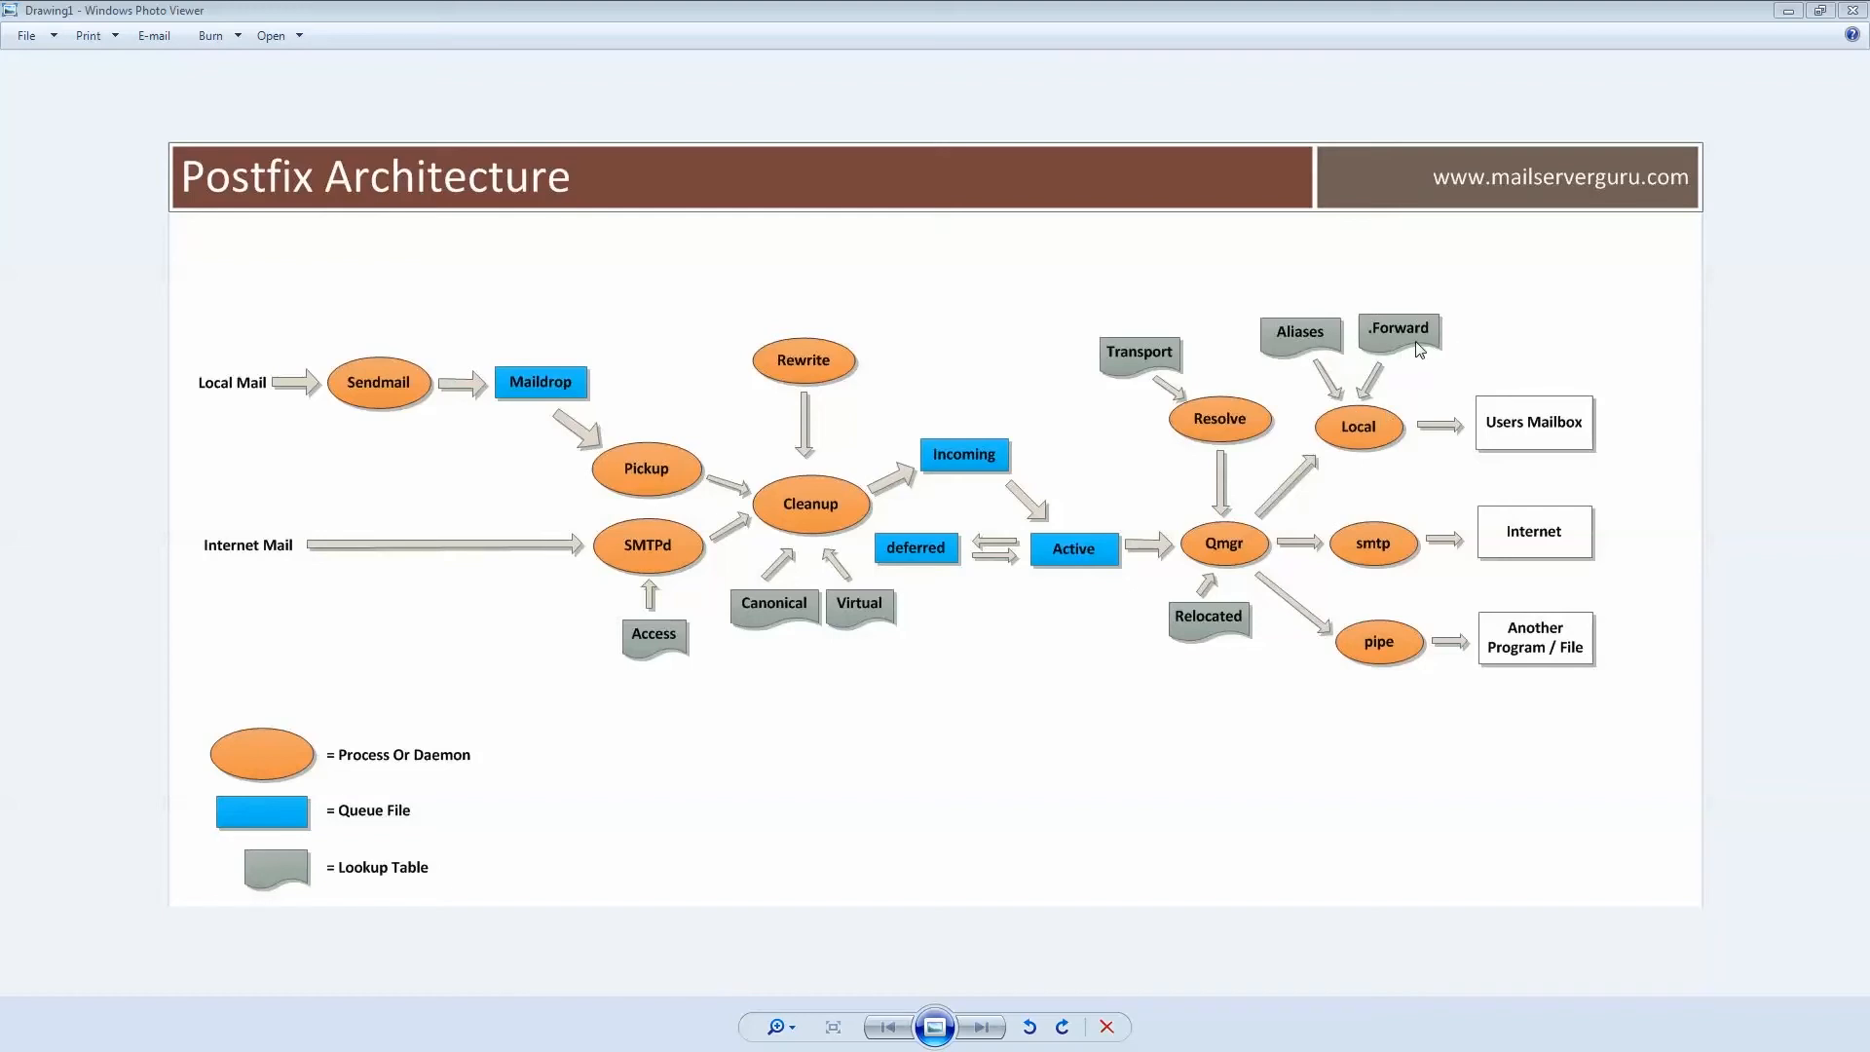
mouse_move(1345, 392)
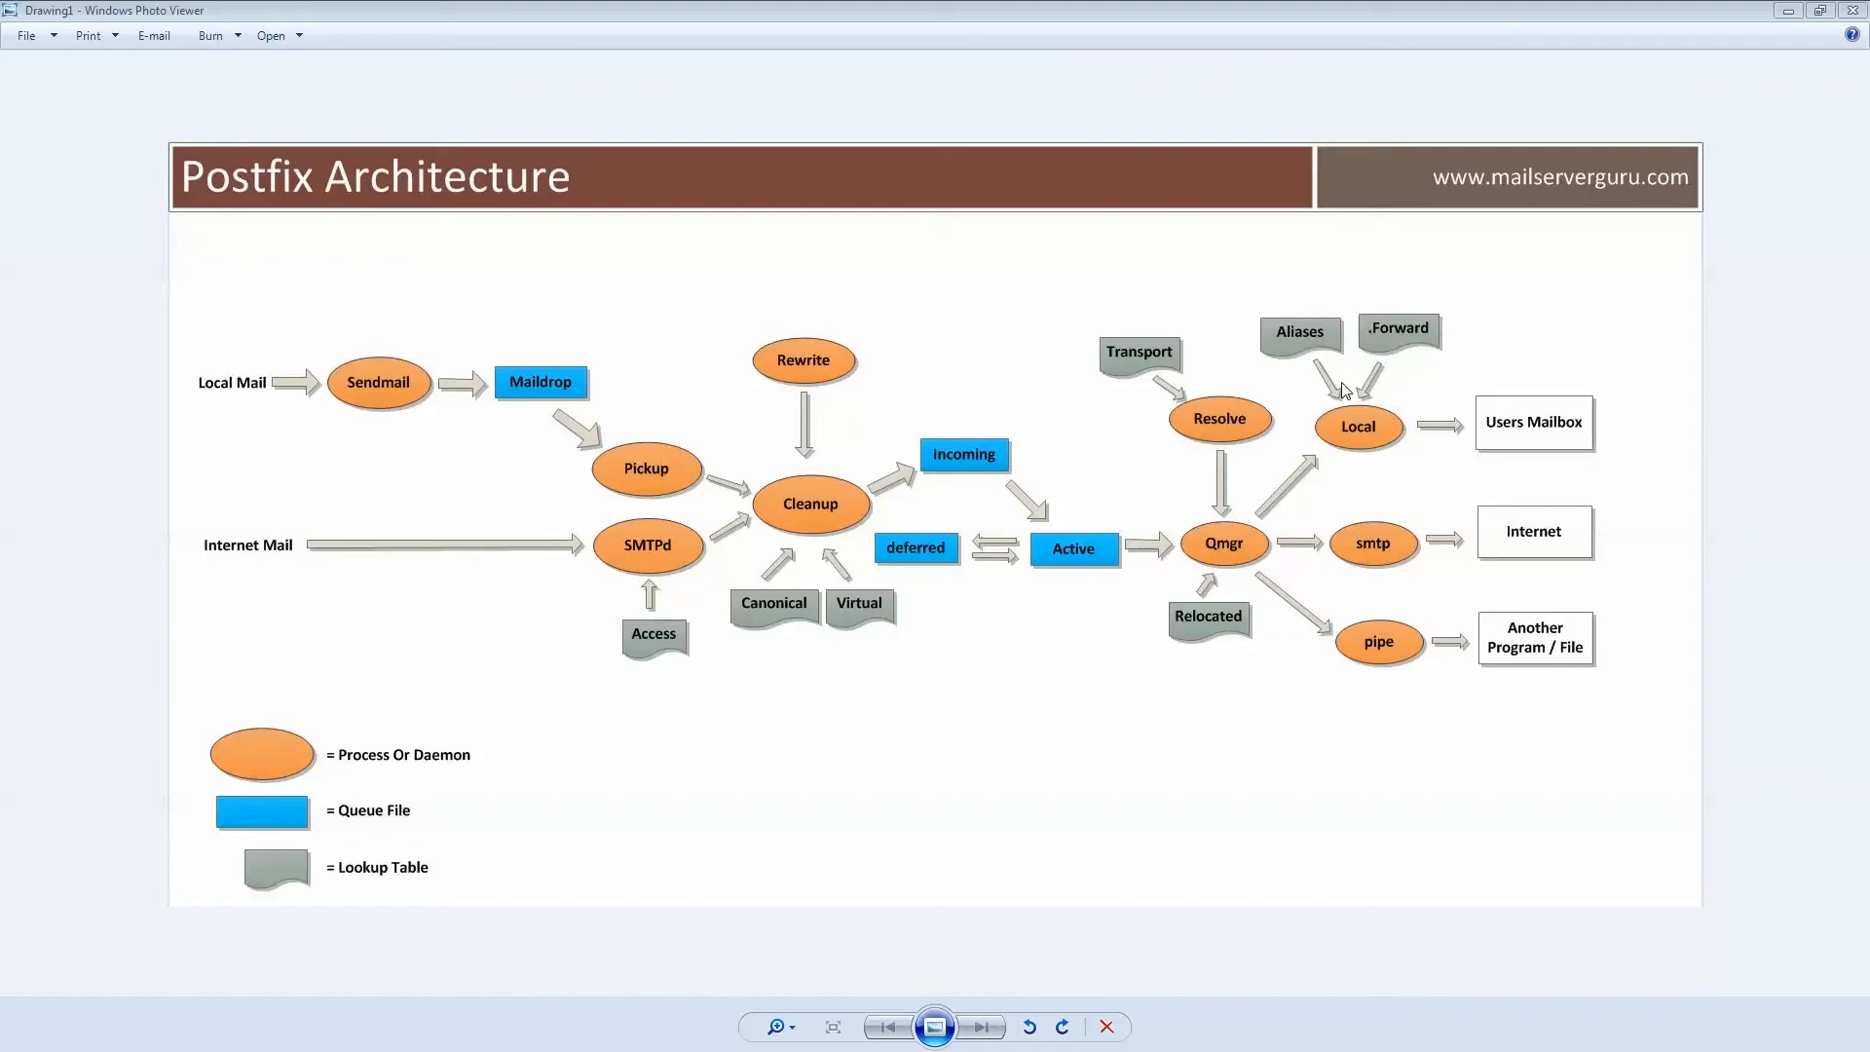
mouse_move(1265, 491)
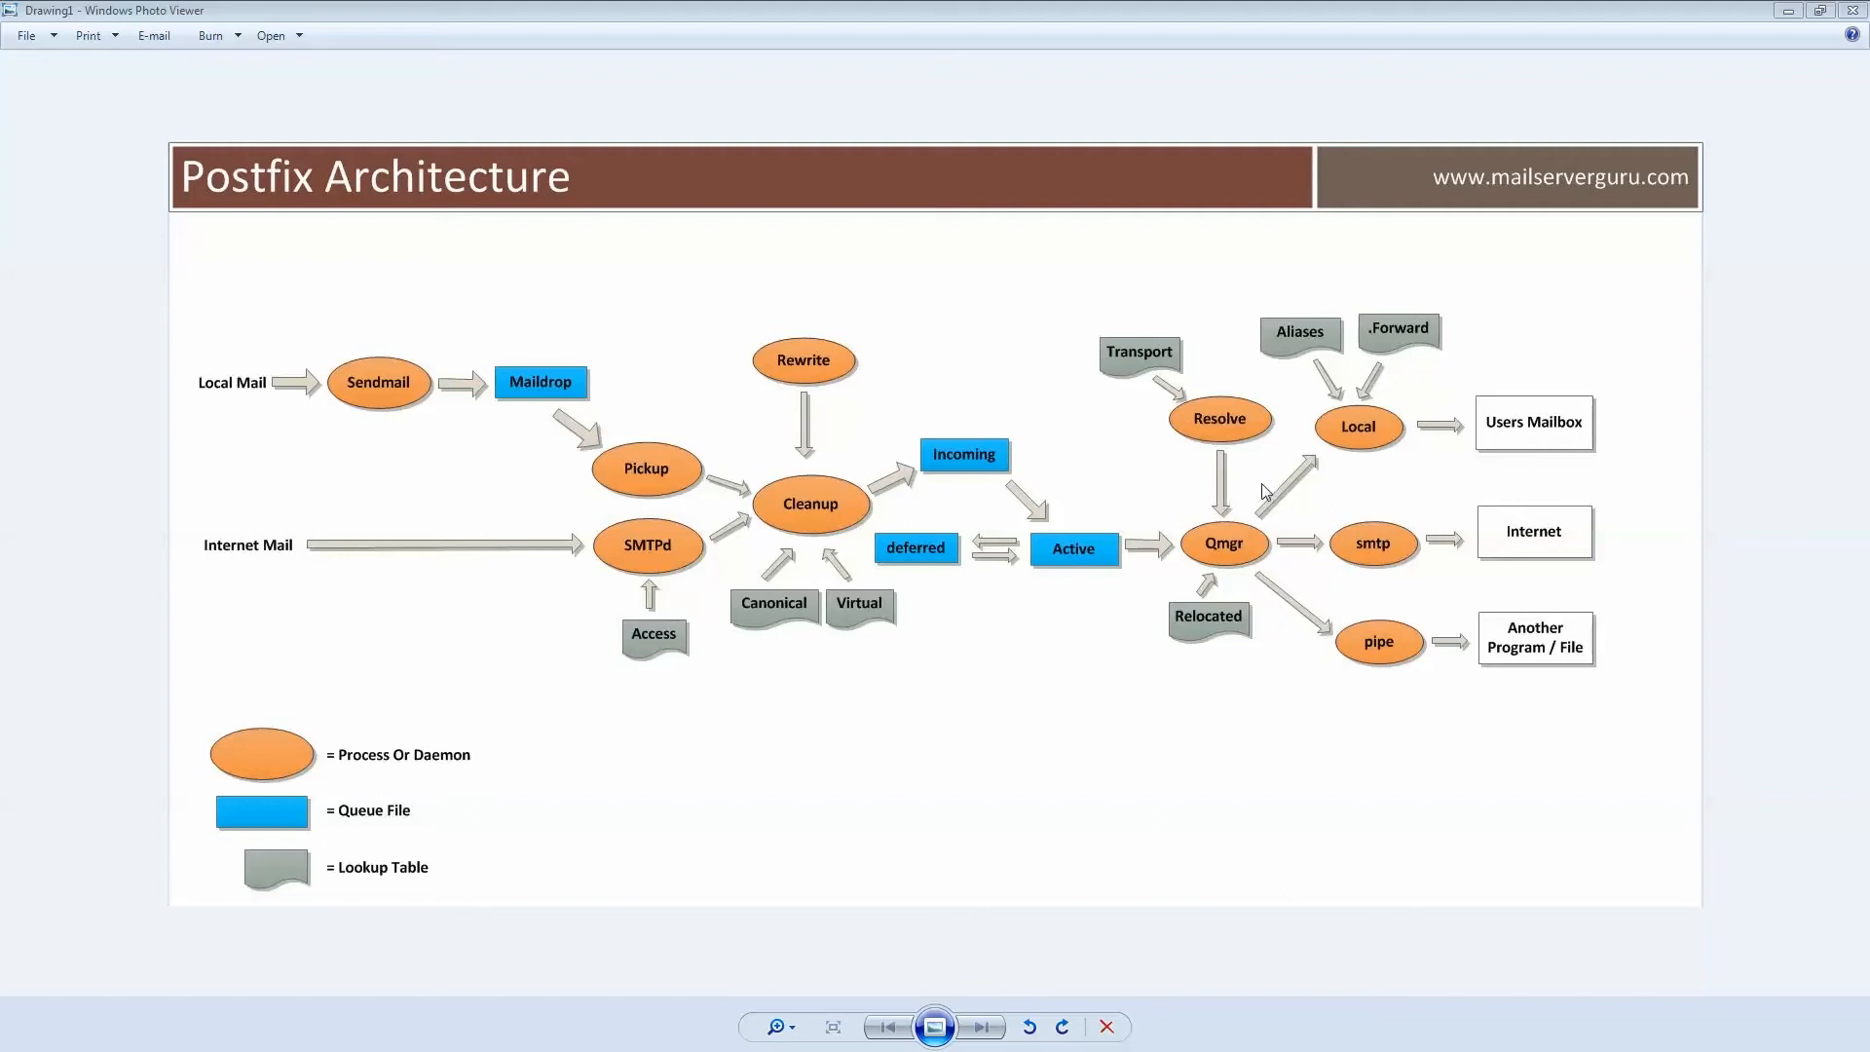
mouse_move(1134, 476)
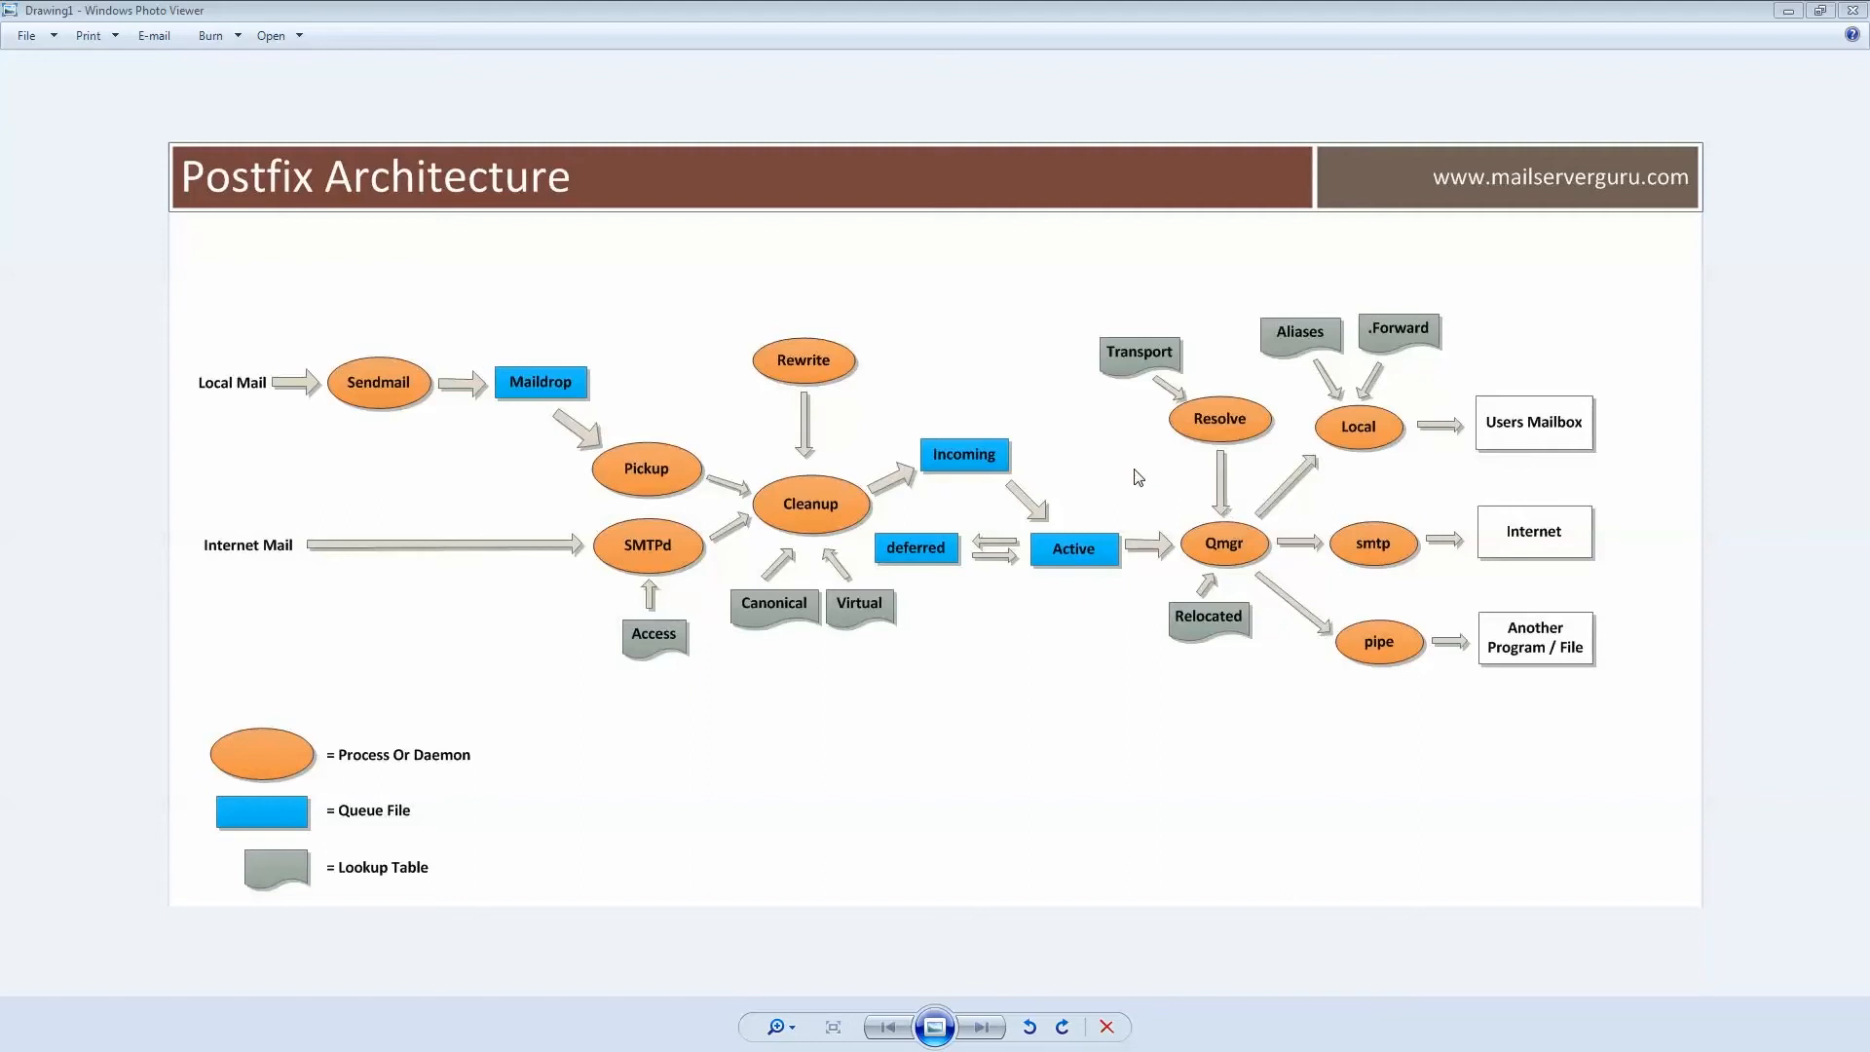
mouse_move(936, 582)
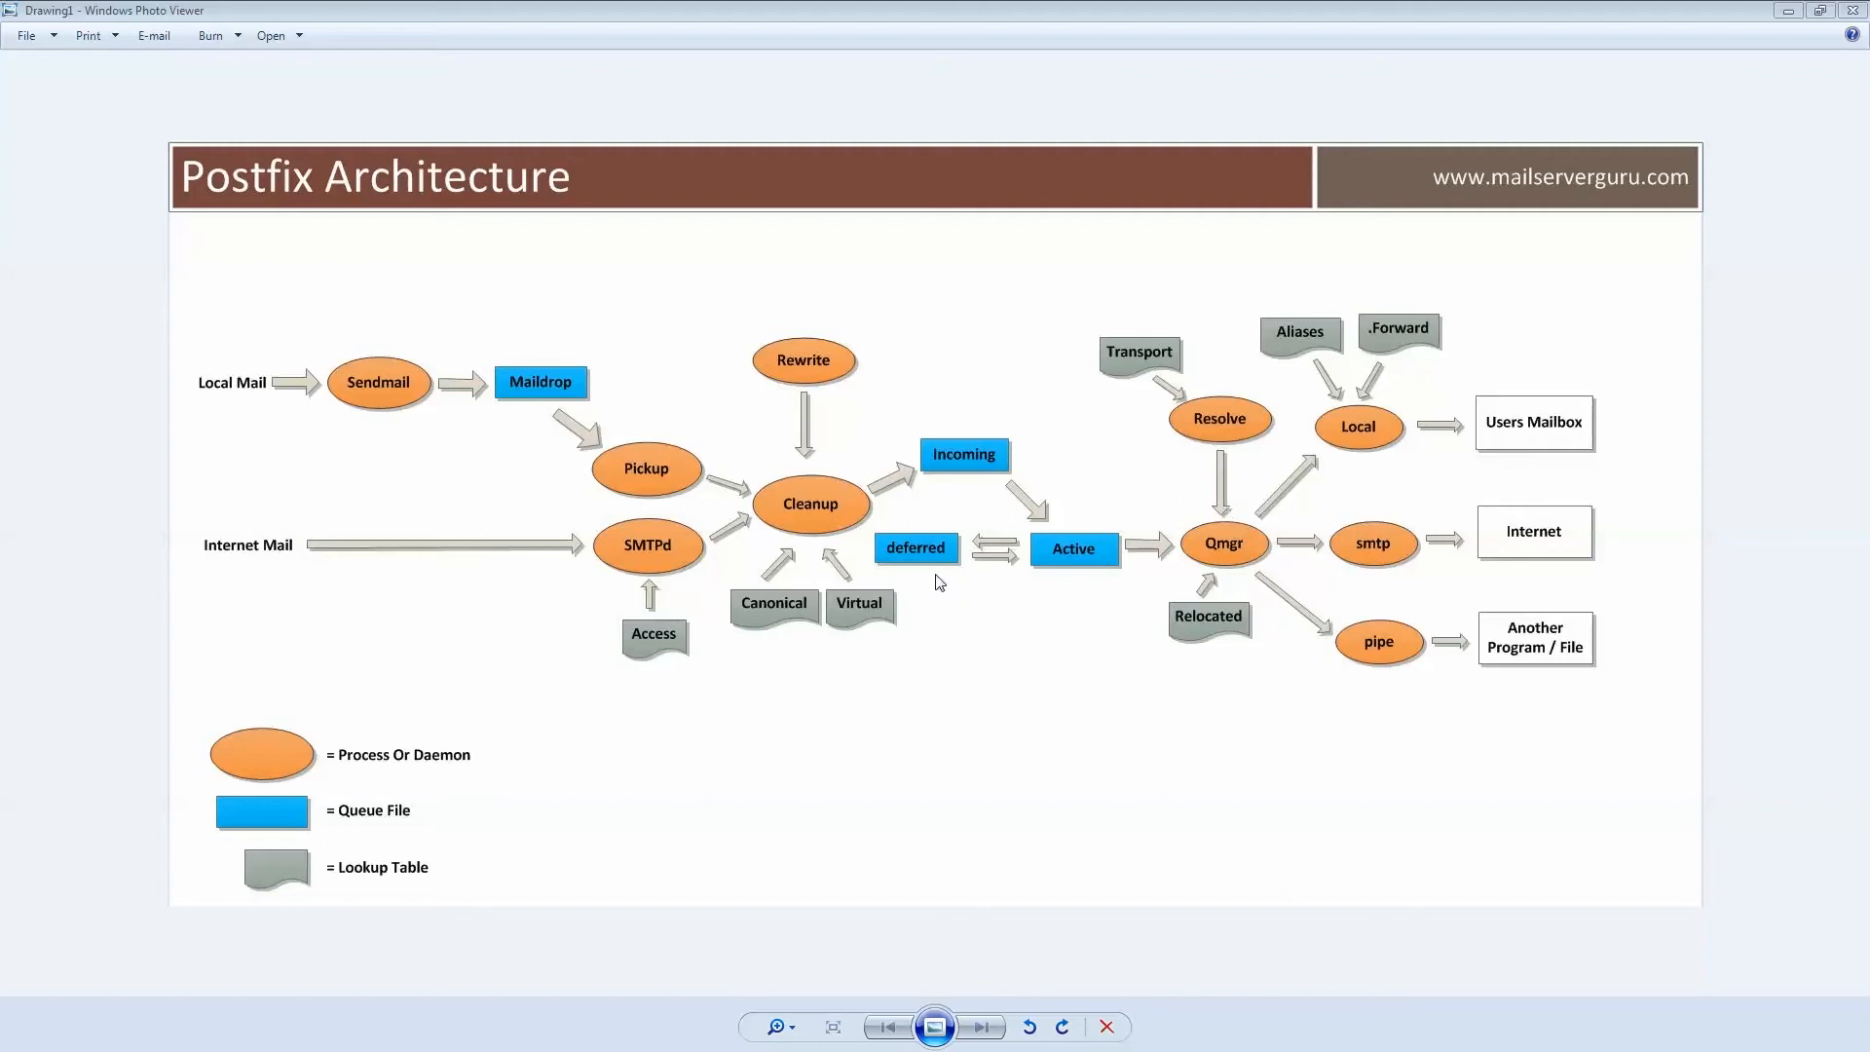
mouse_move(951, 599)
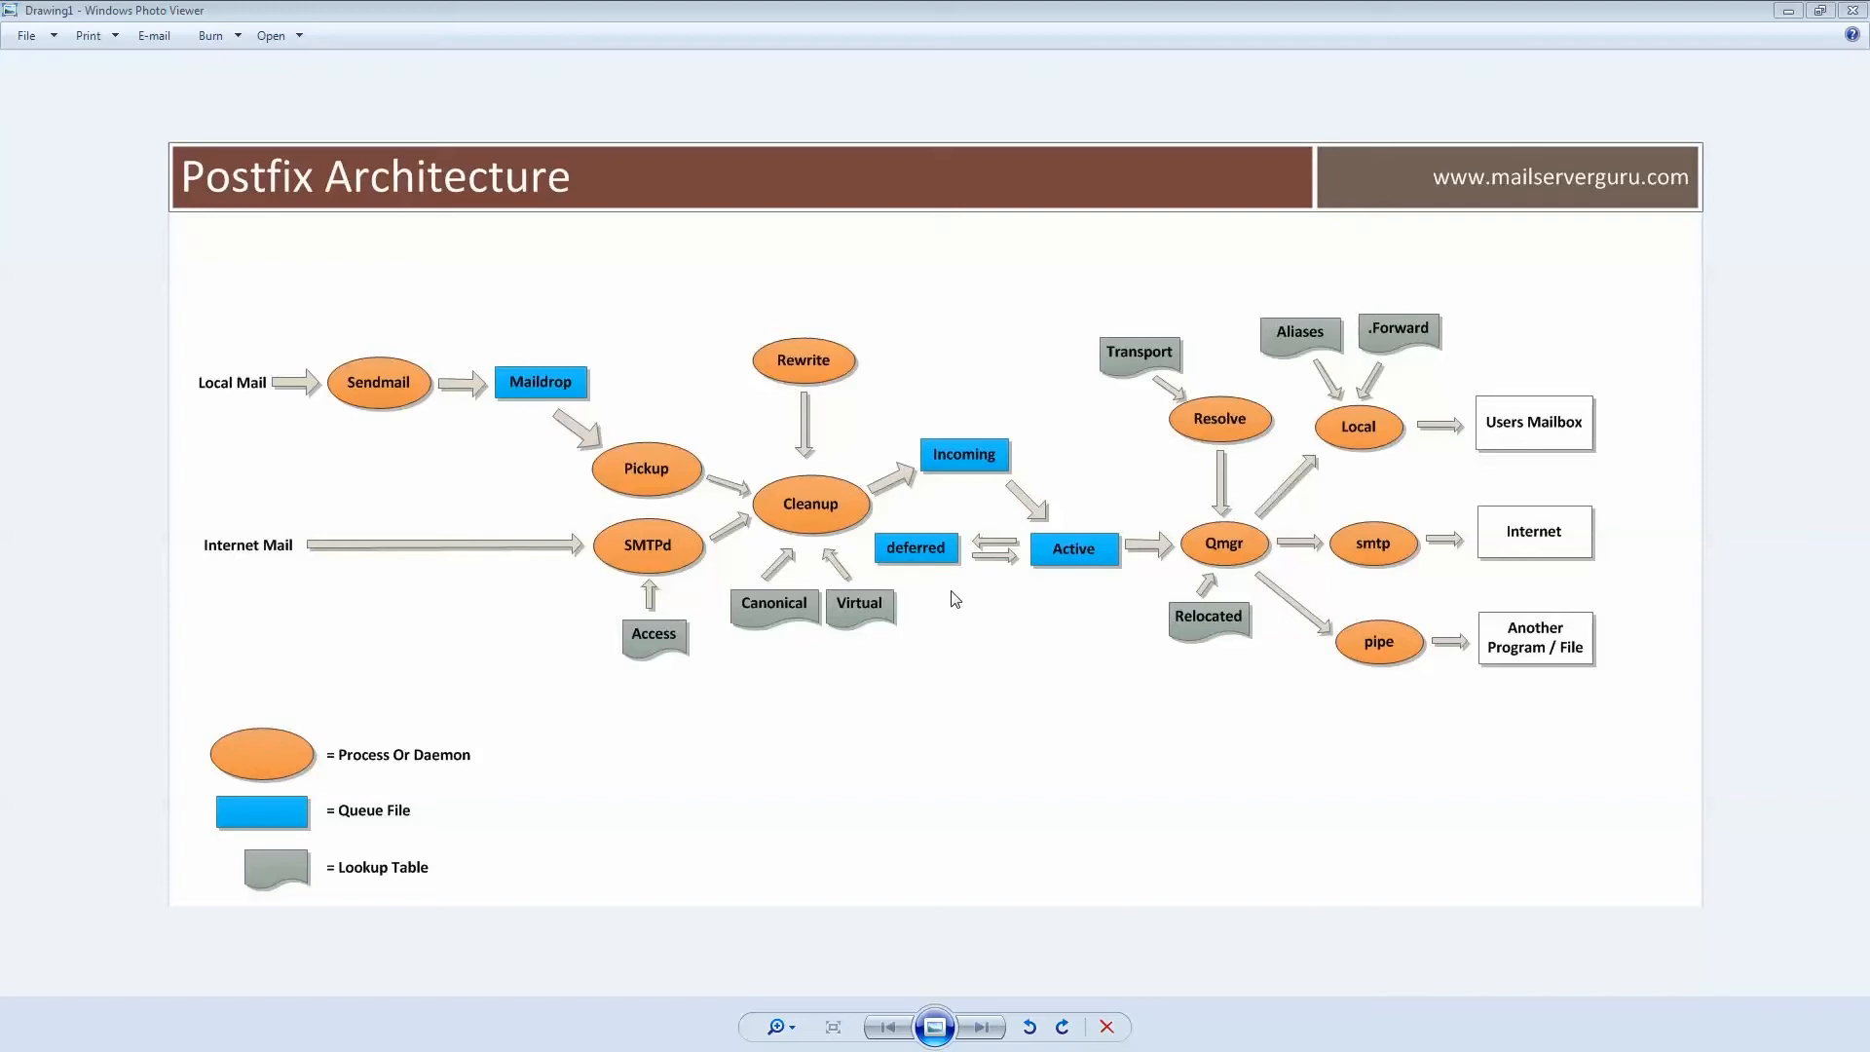
mouse_move(585, 515)
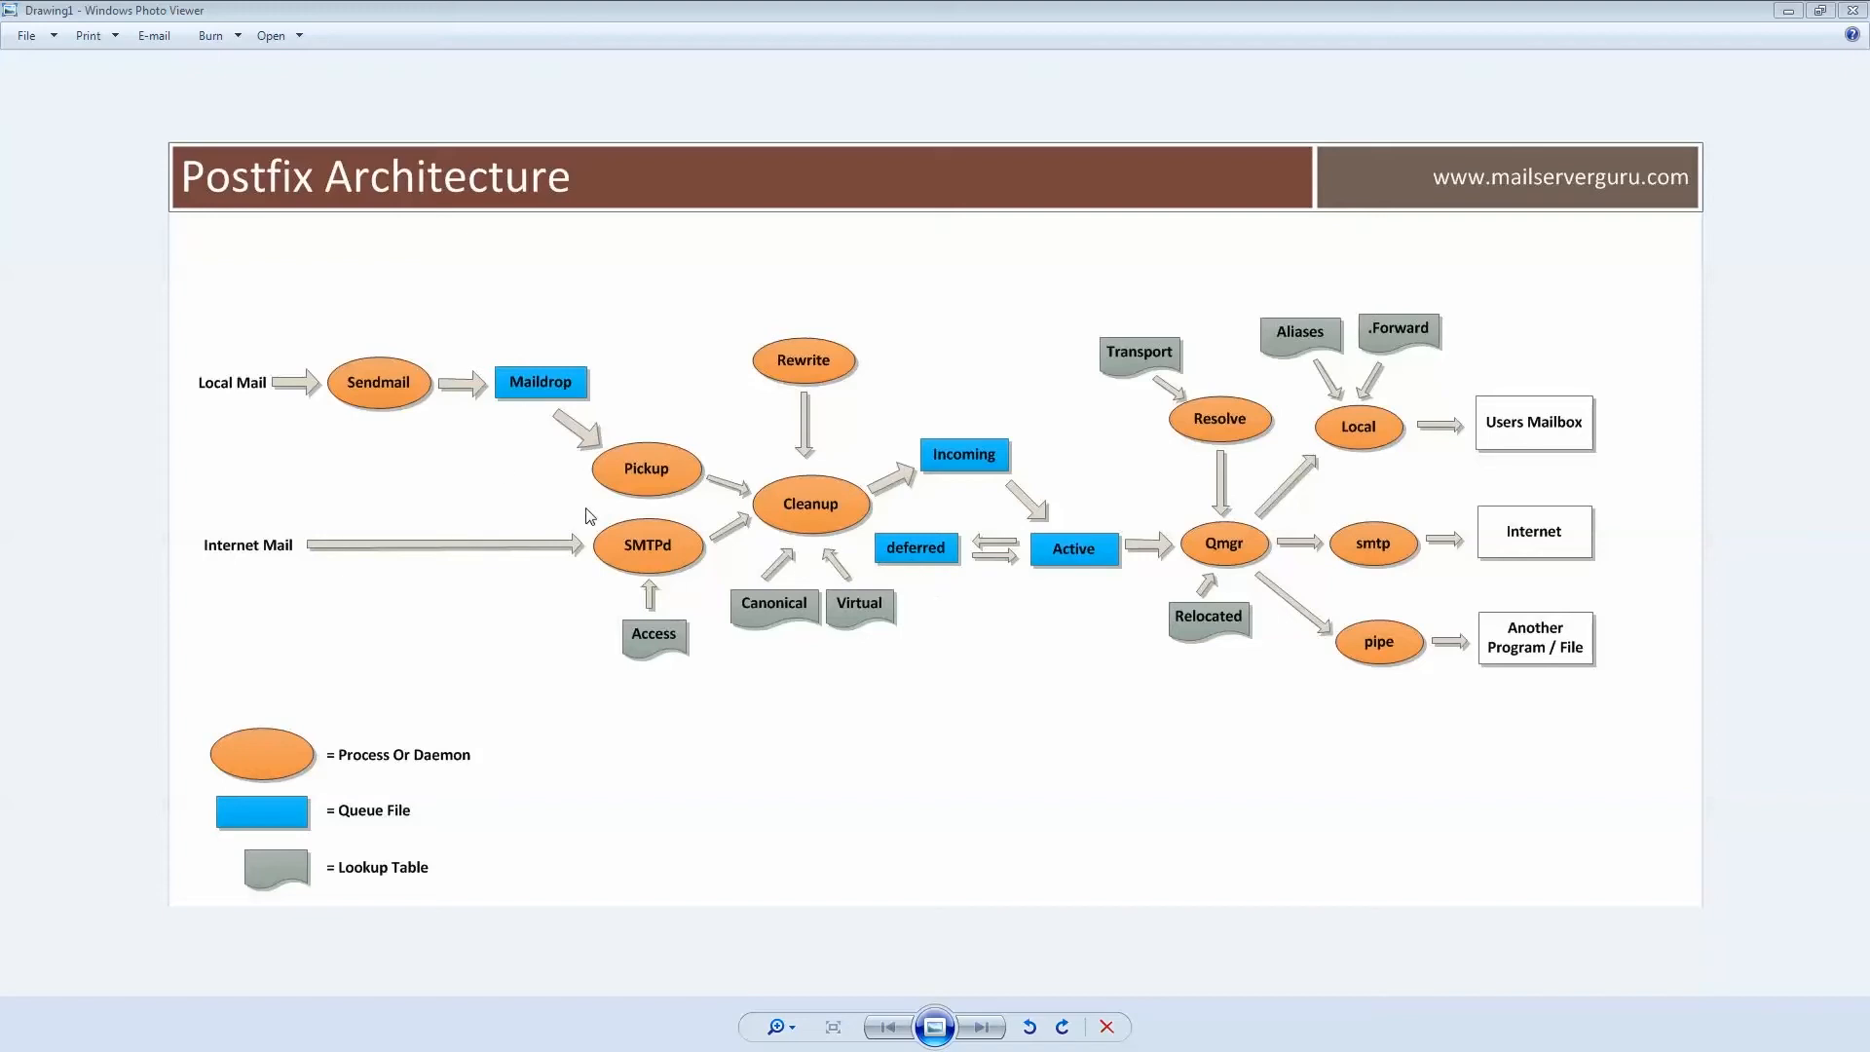
mouse_move(500, 485)
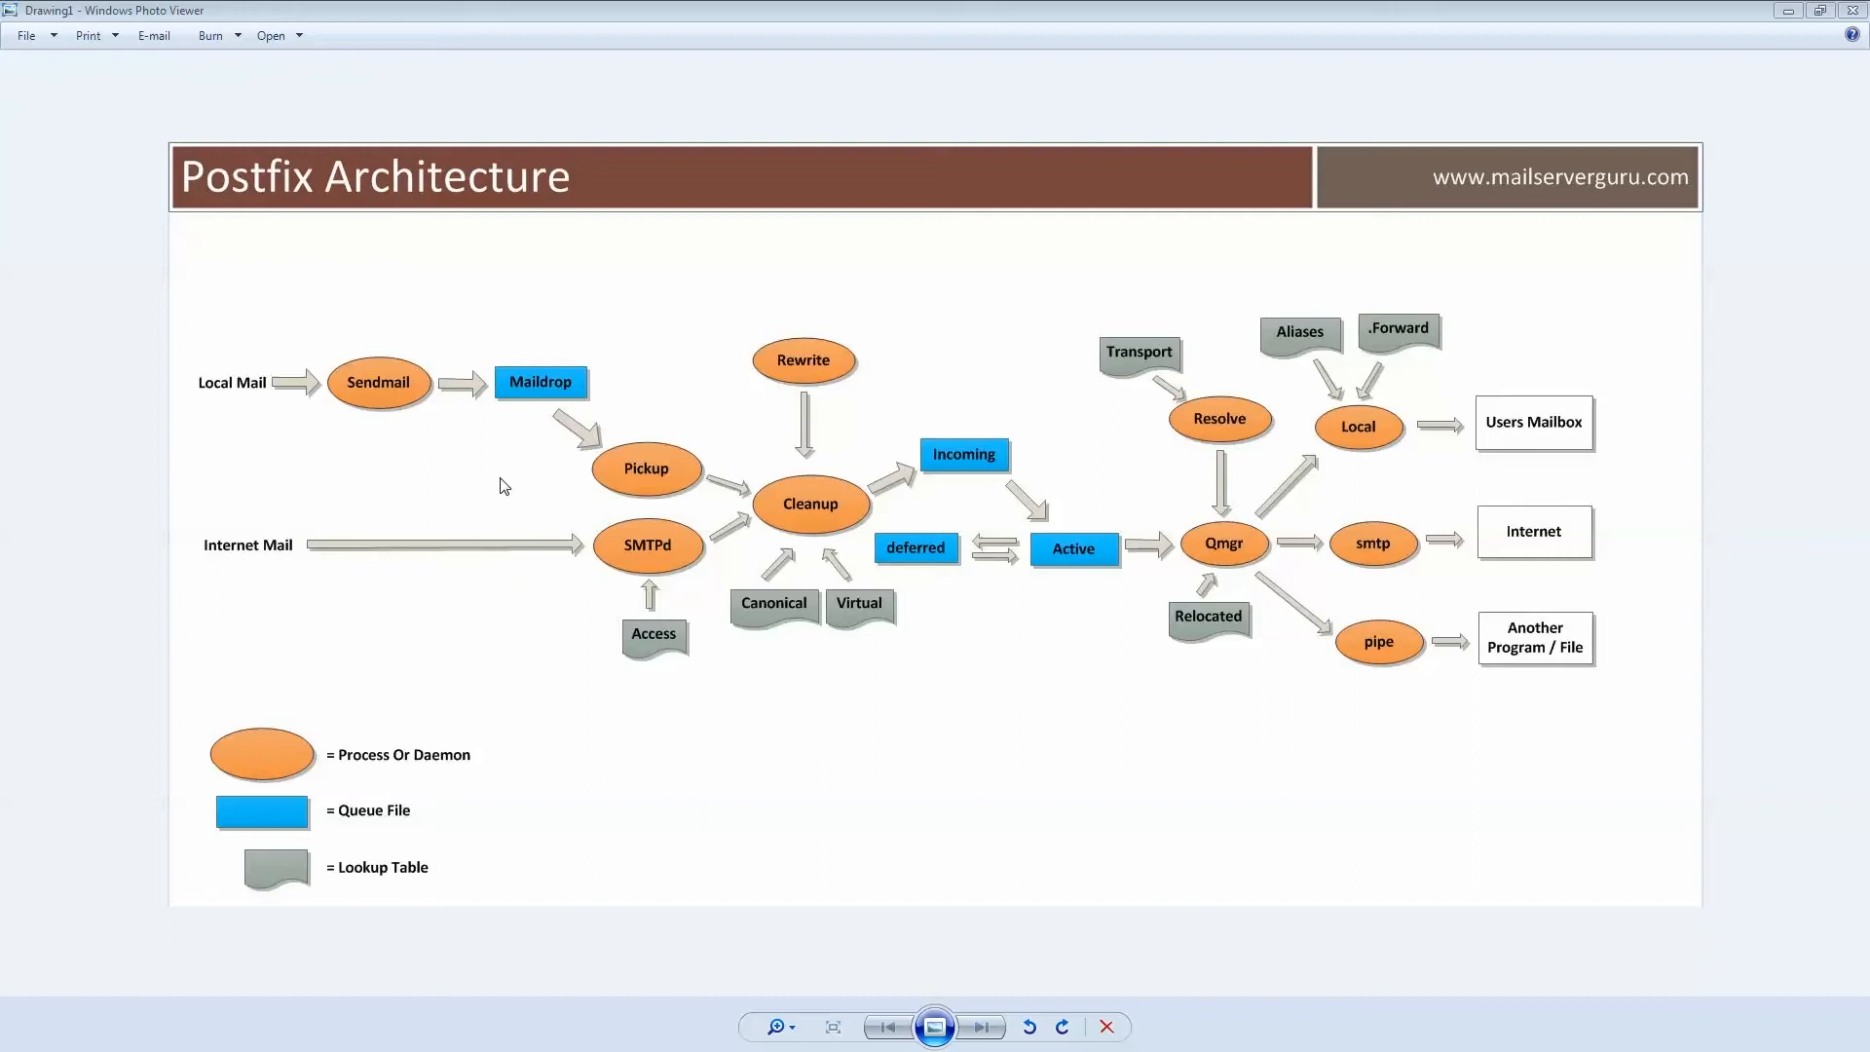
mouse_move(462, 490)
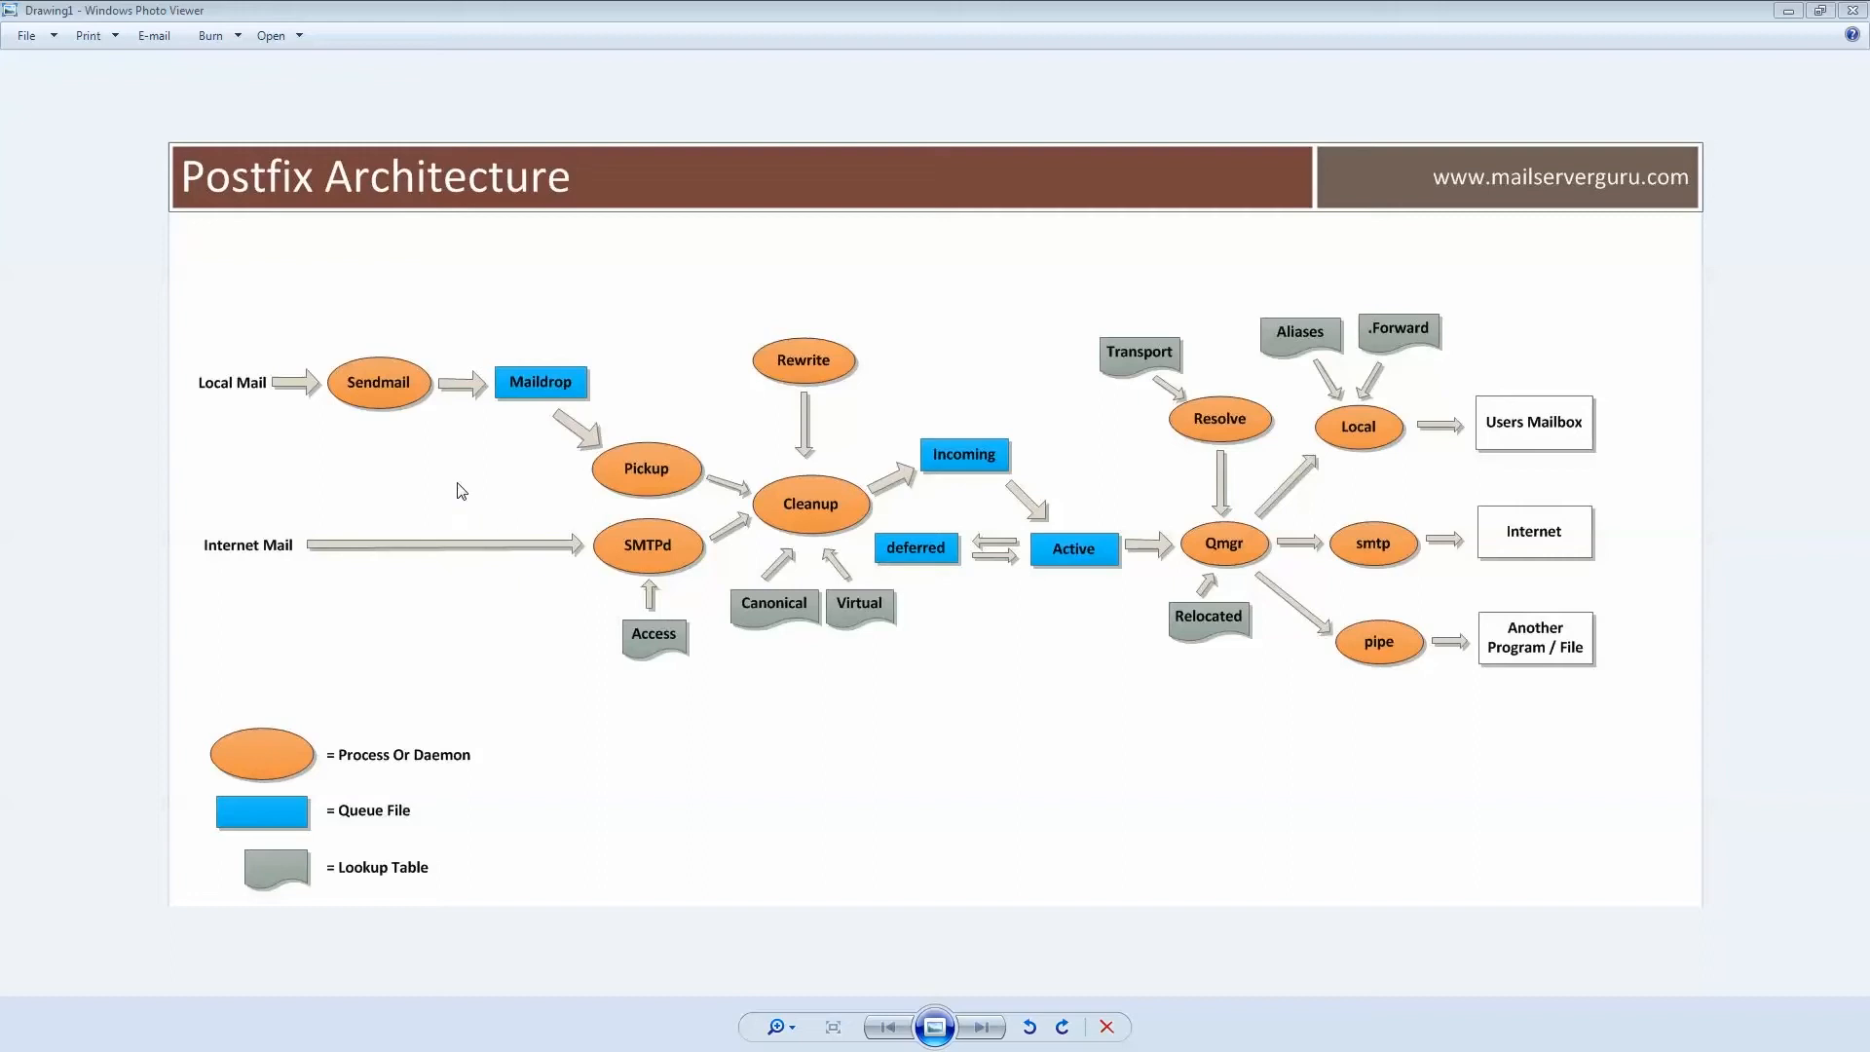
mouse_move(487, 474)
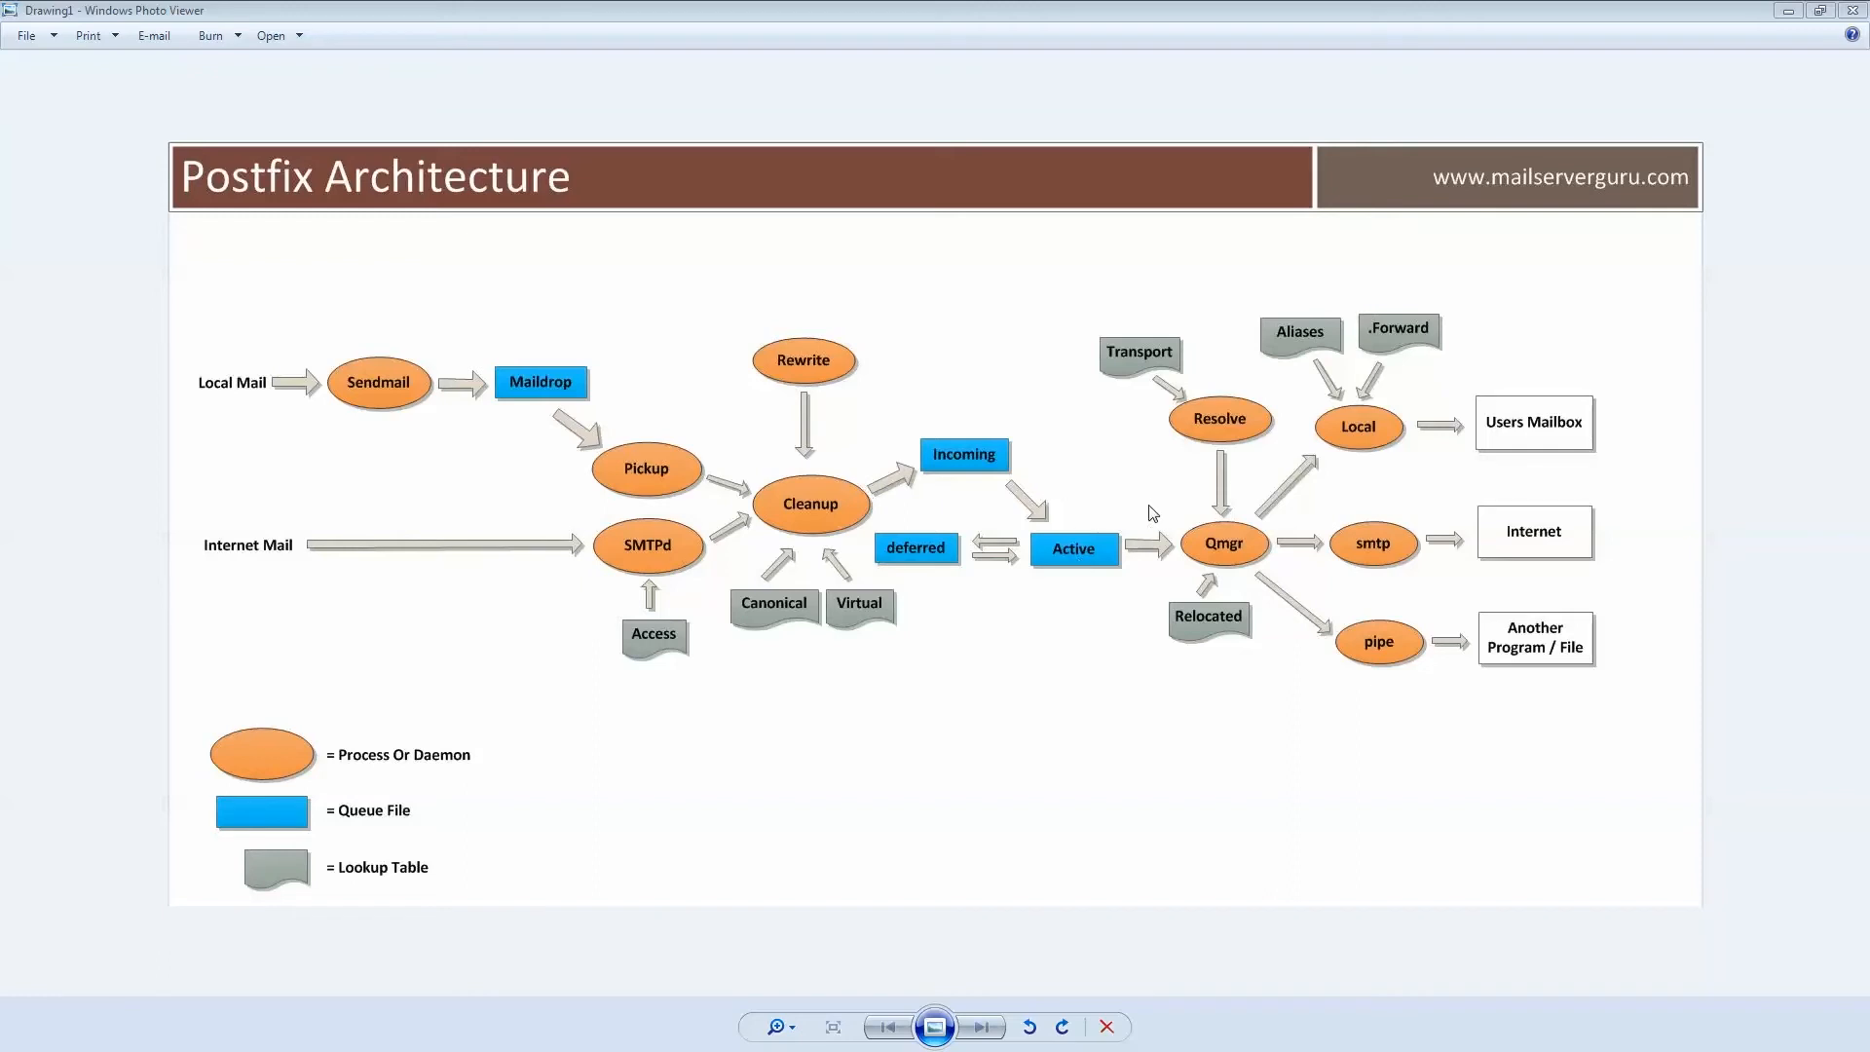
mouse_move(915, 480)
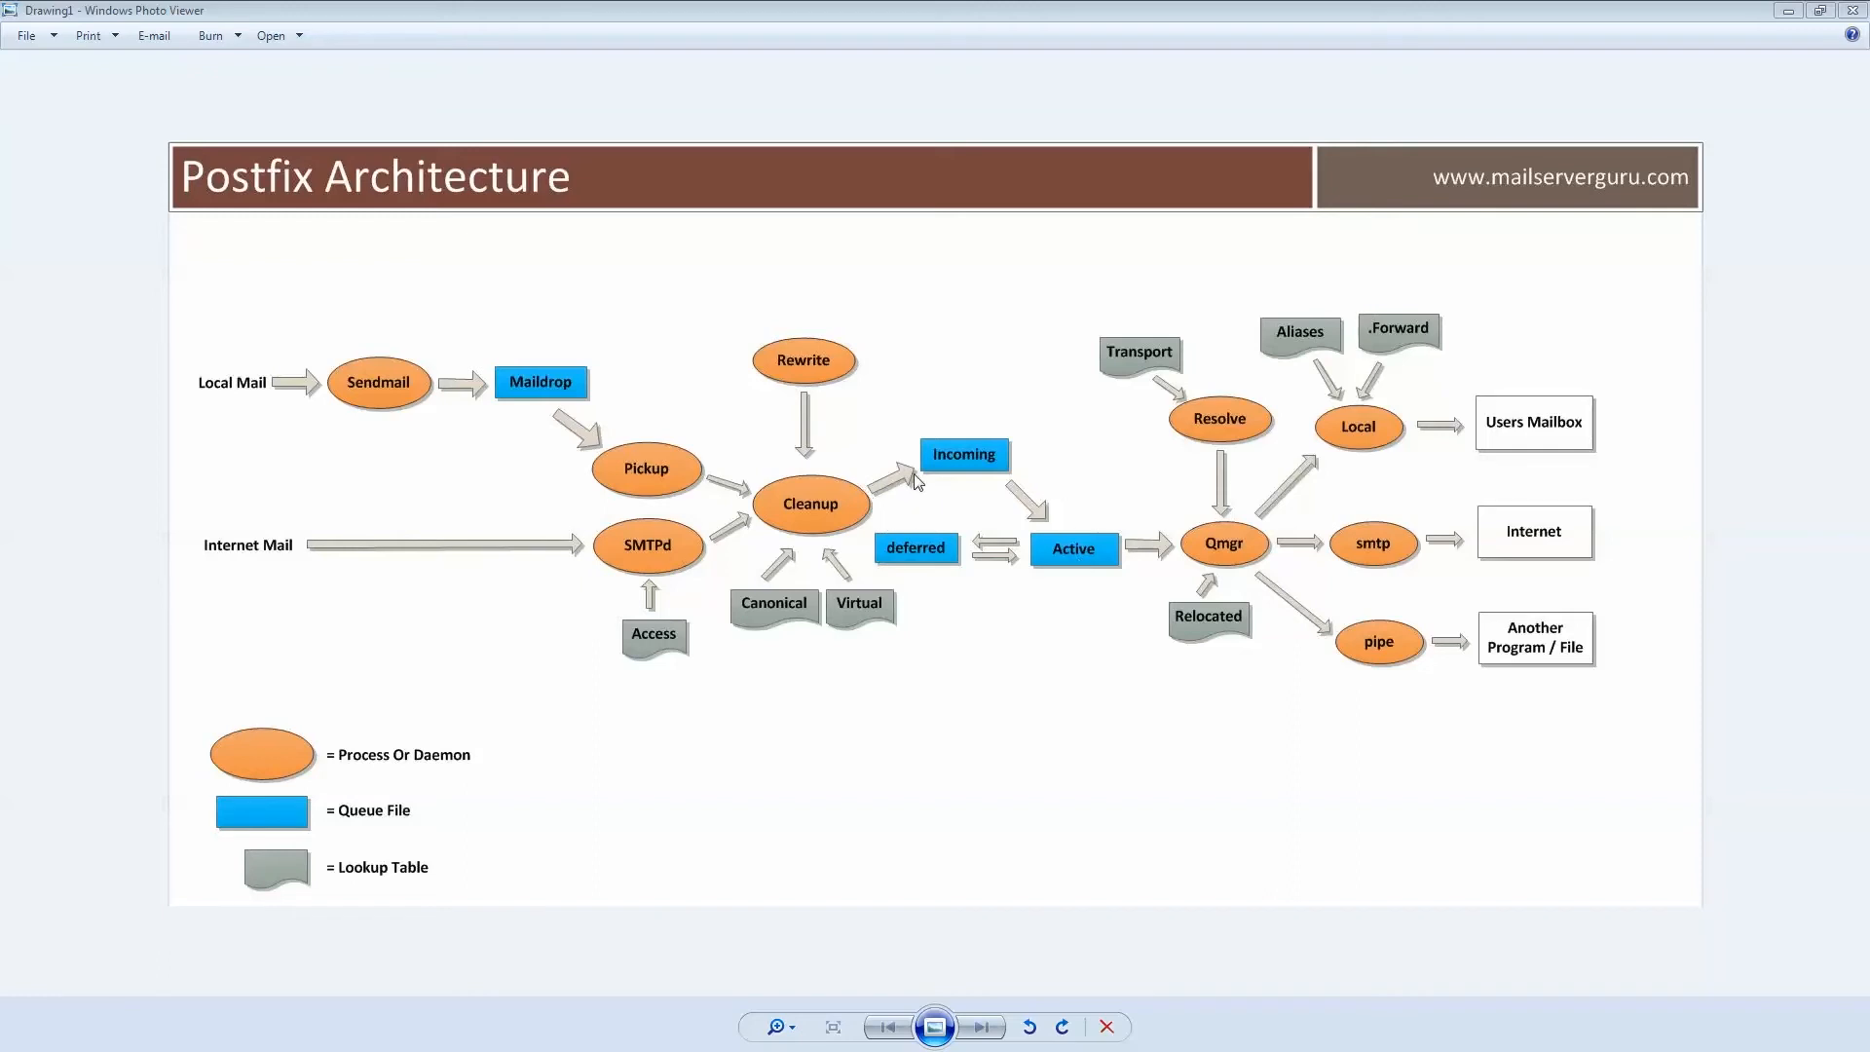
mouse_move(781, 477)
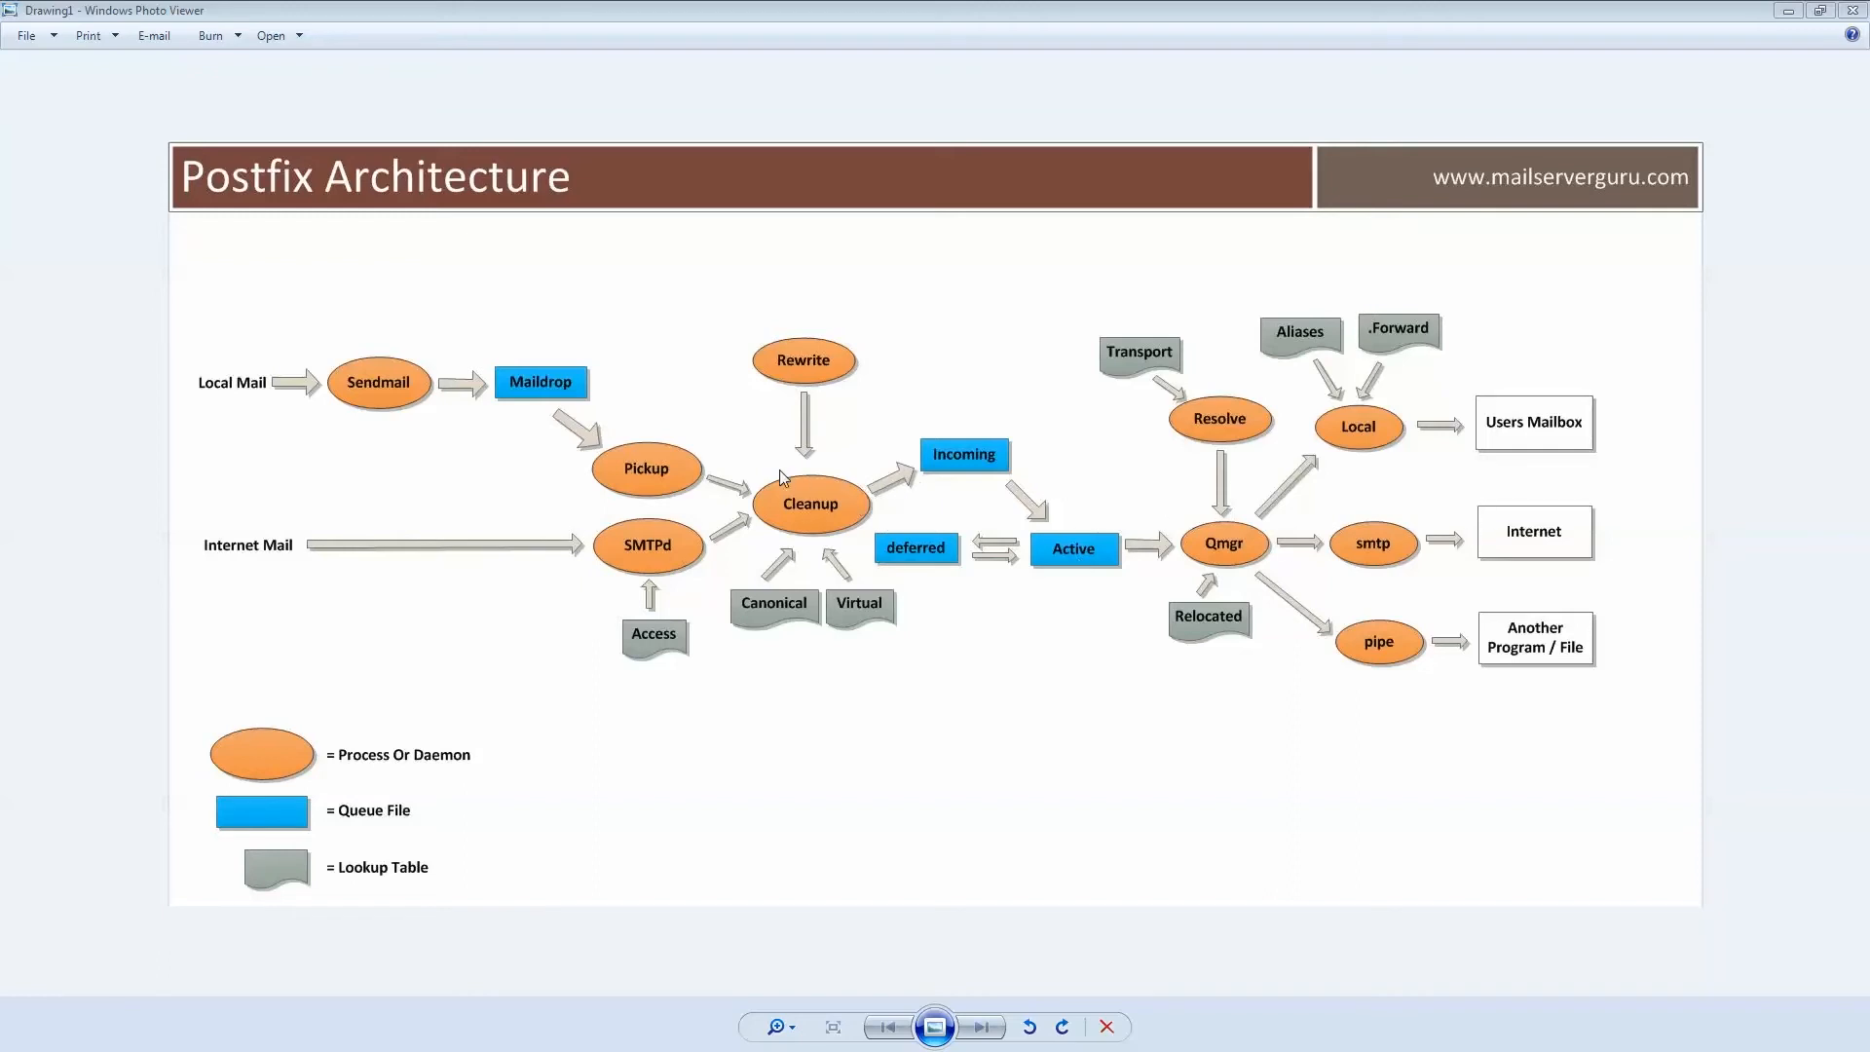
mouse_move(742, 436)
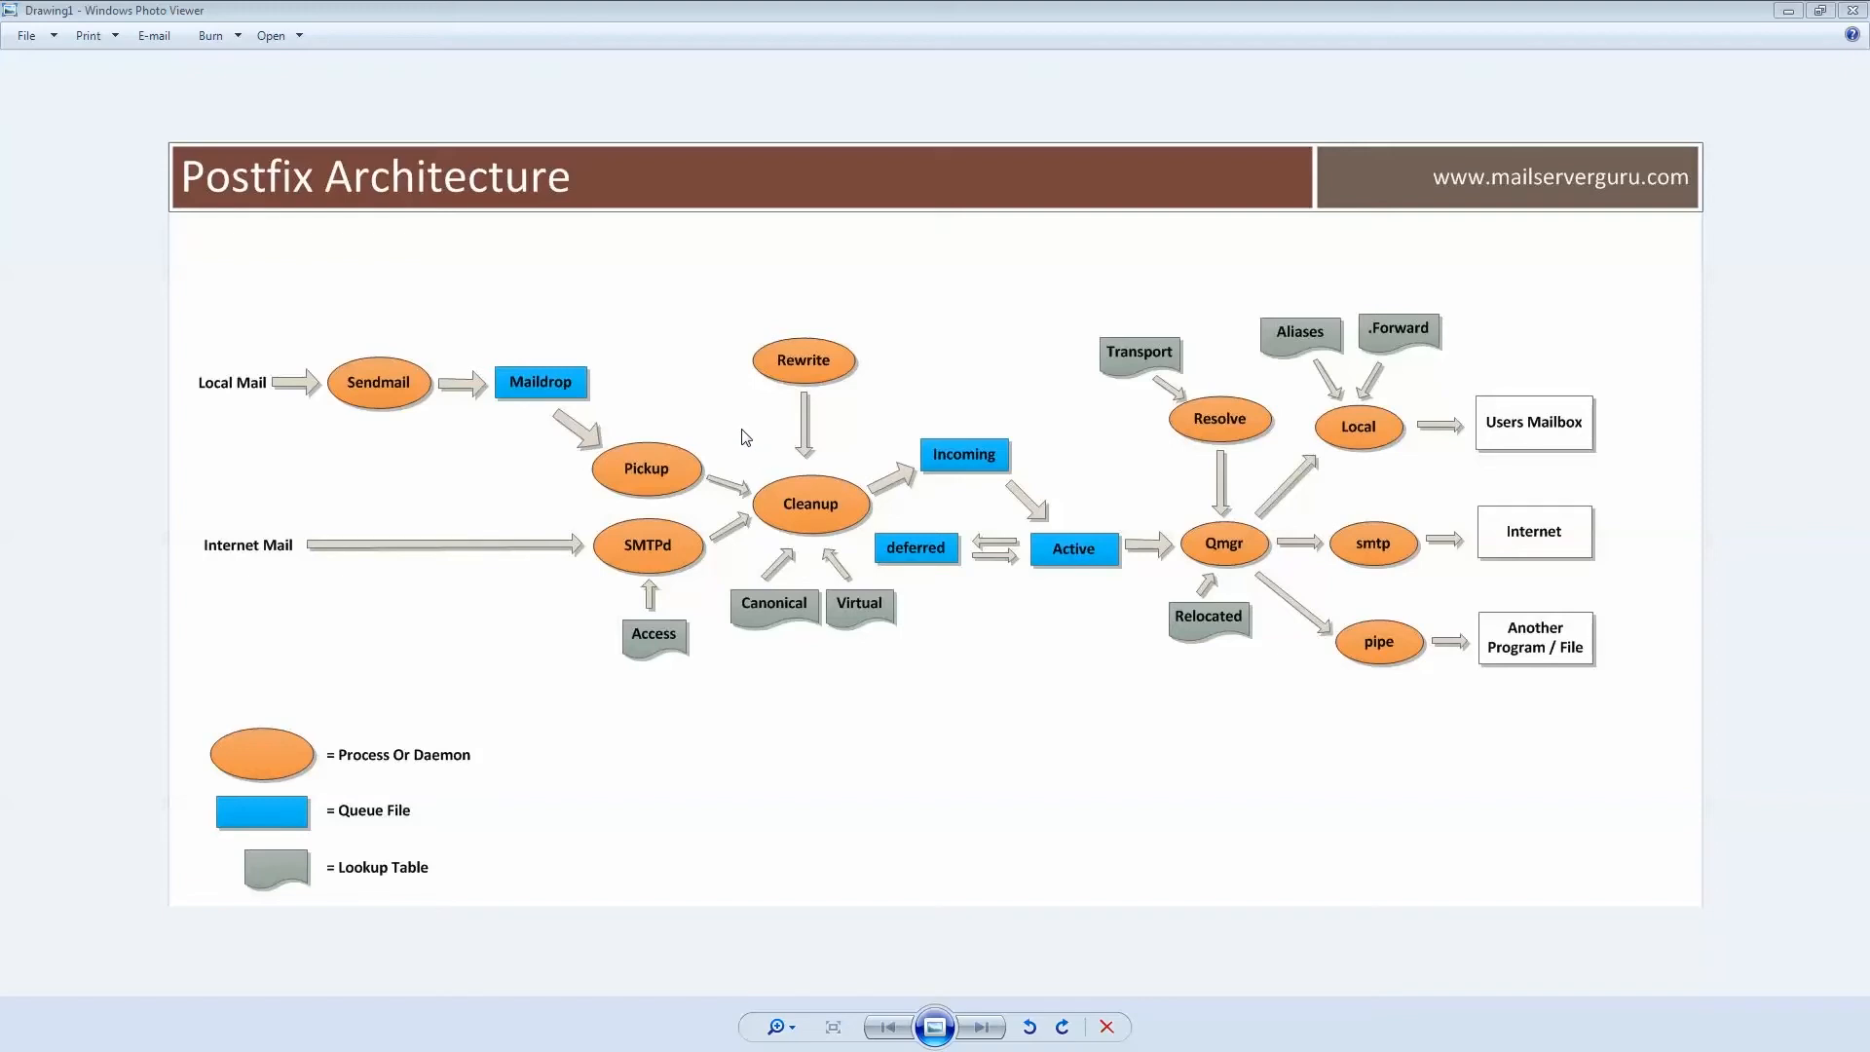
mouse_move(1067, 496)
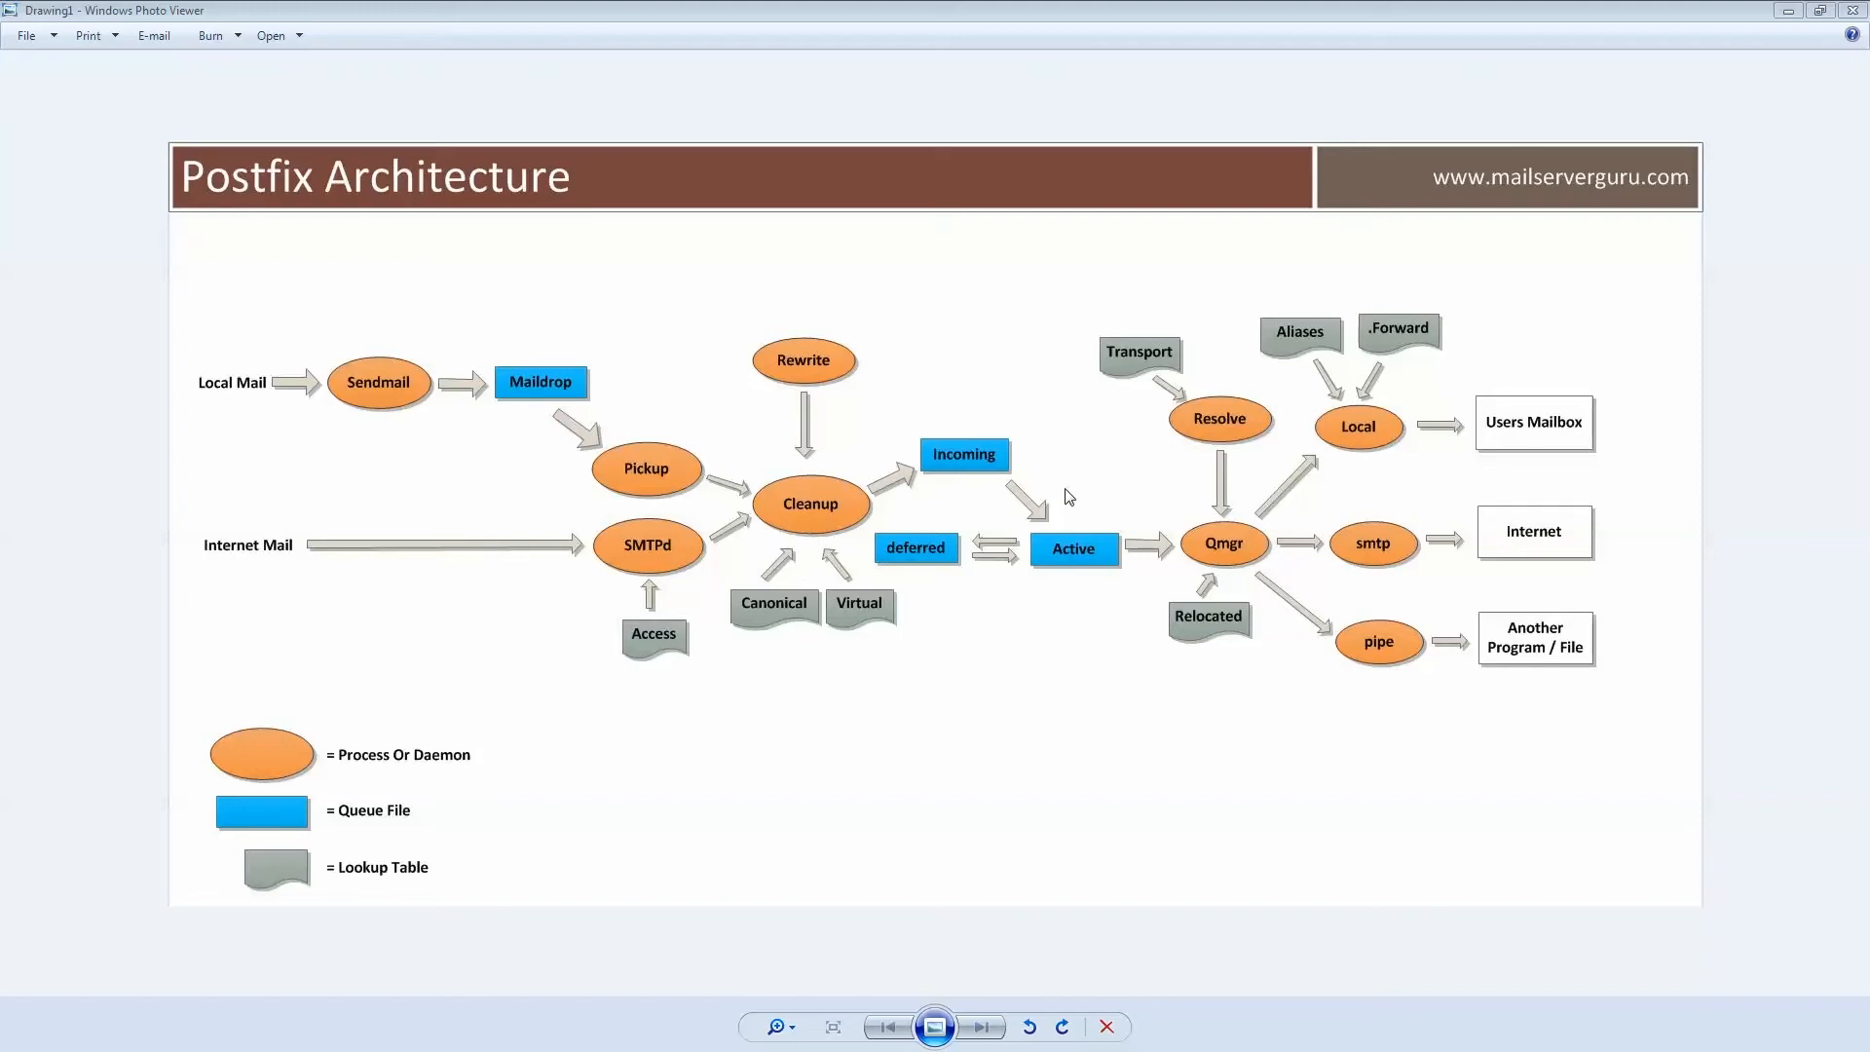
mouse_move(1568, 530)
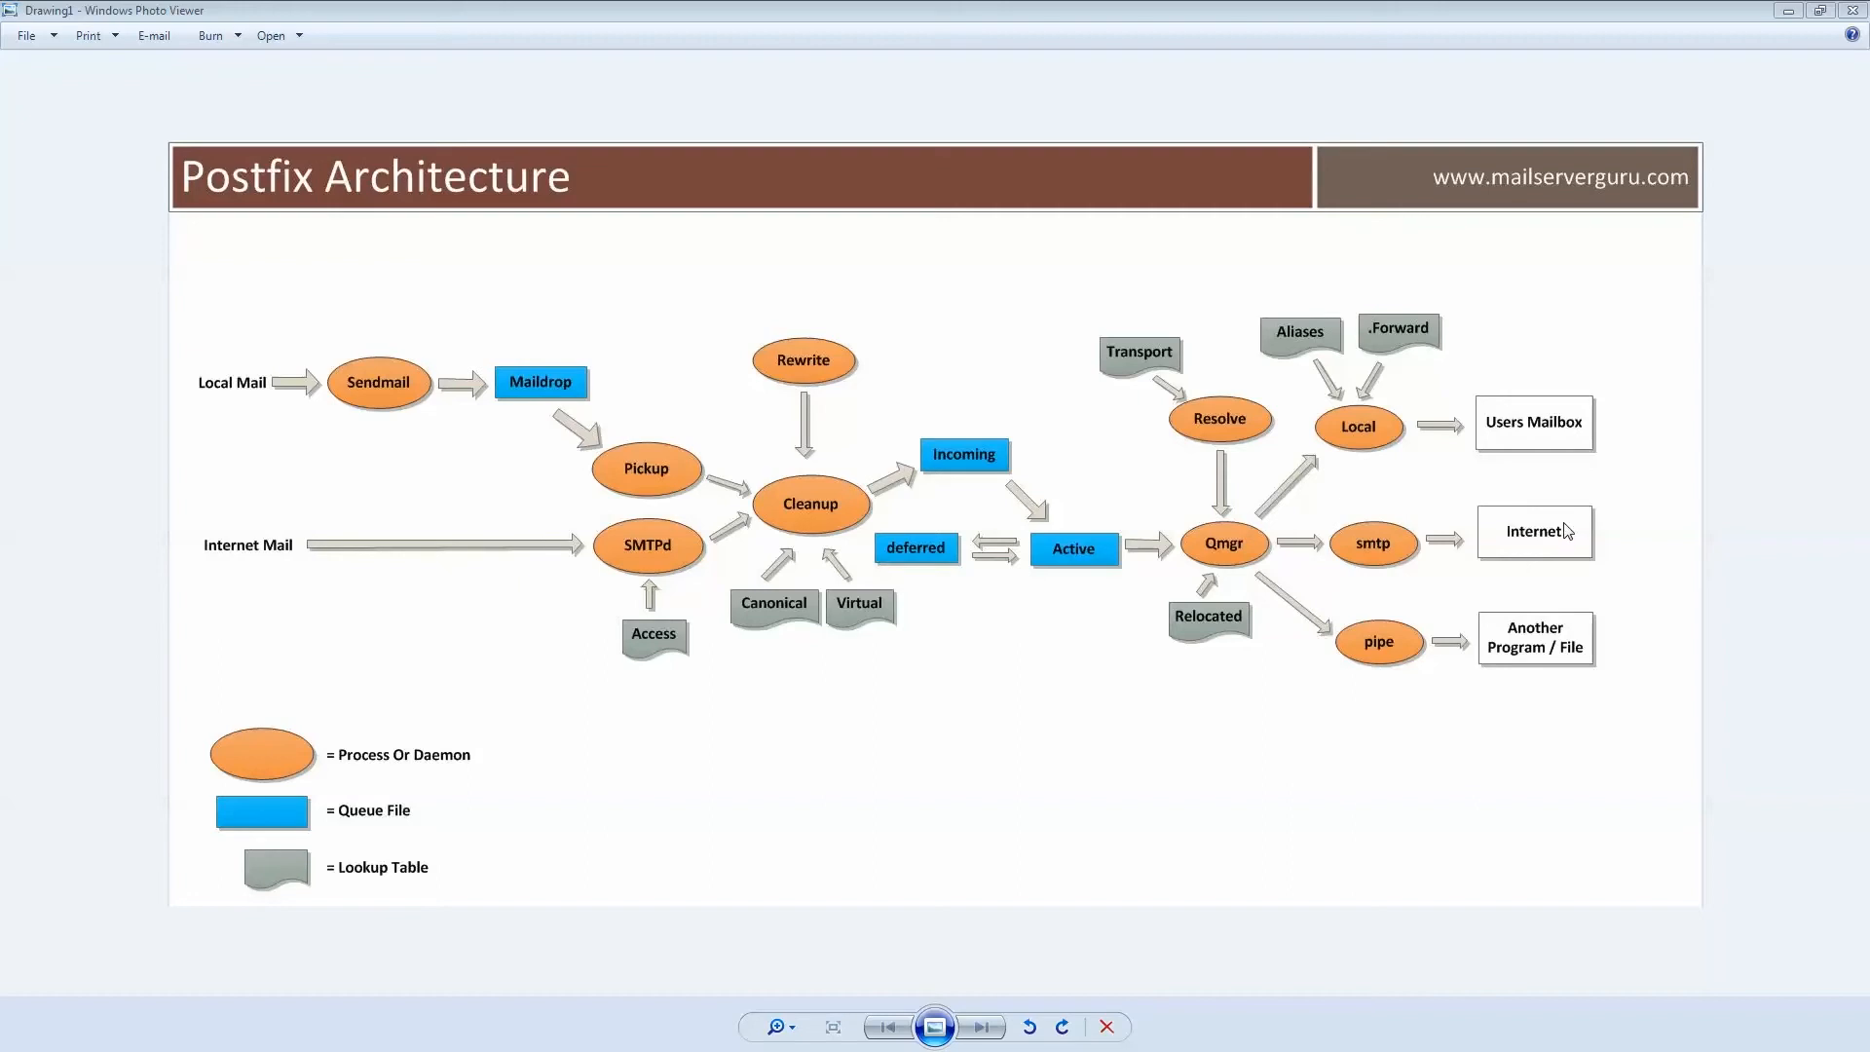
mouse_move(952, 706)
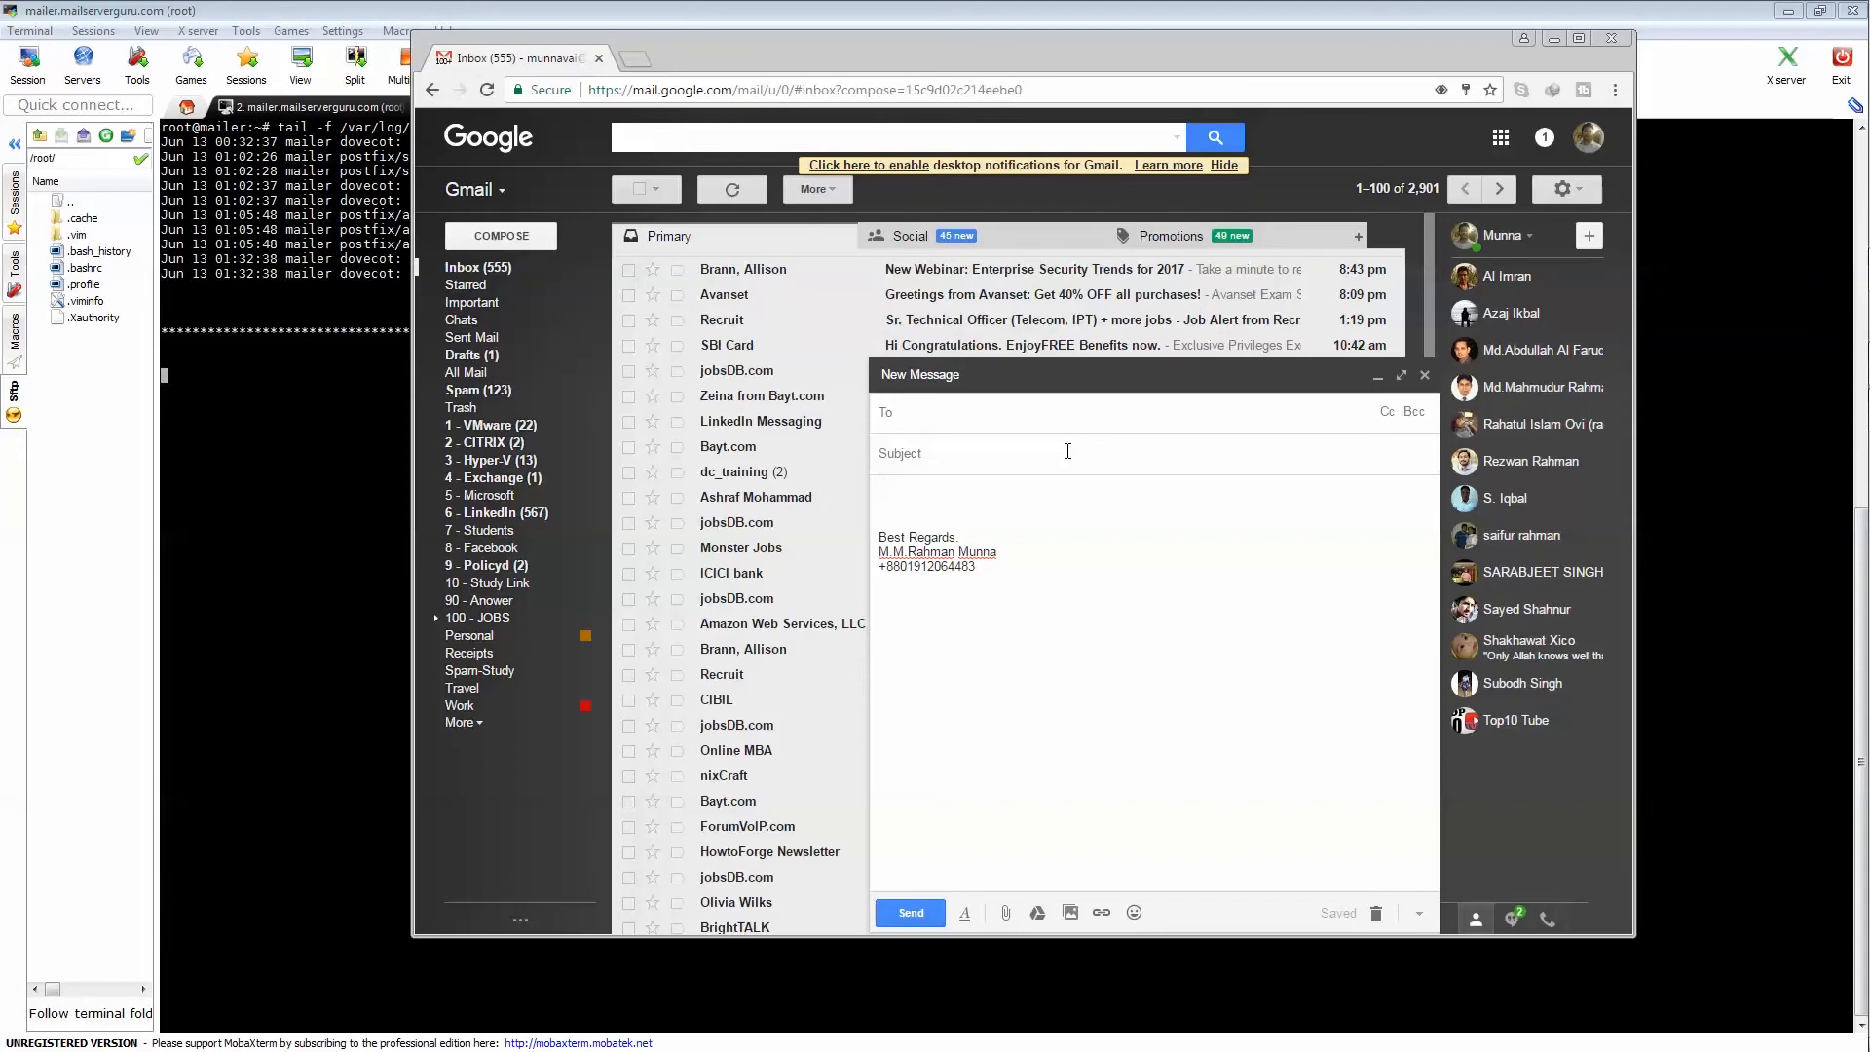
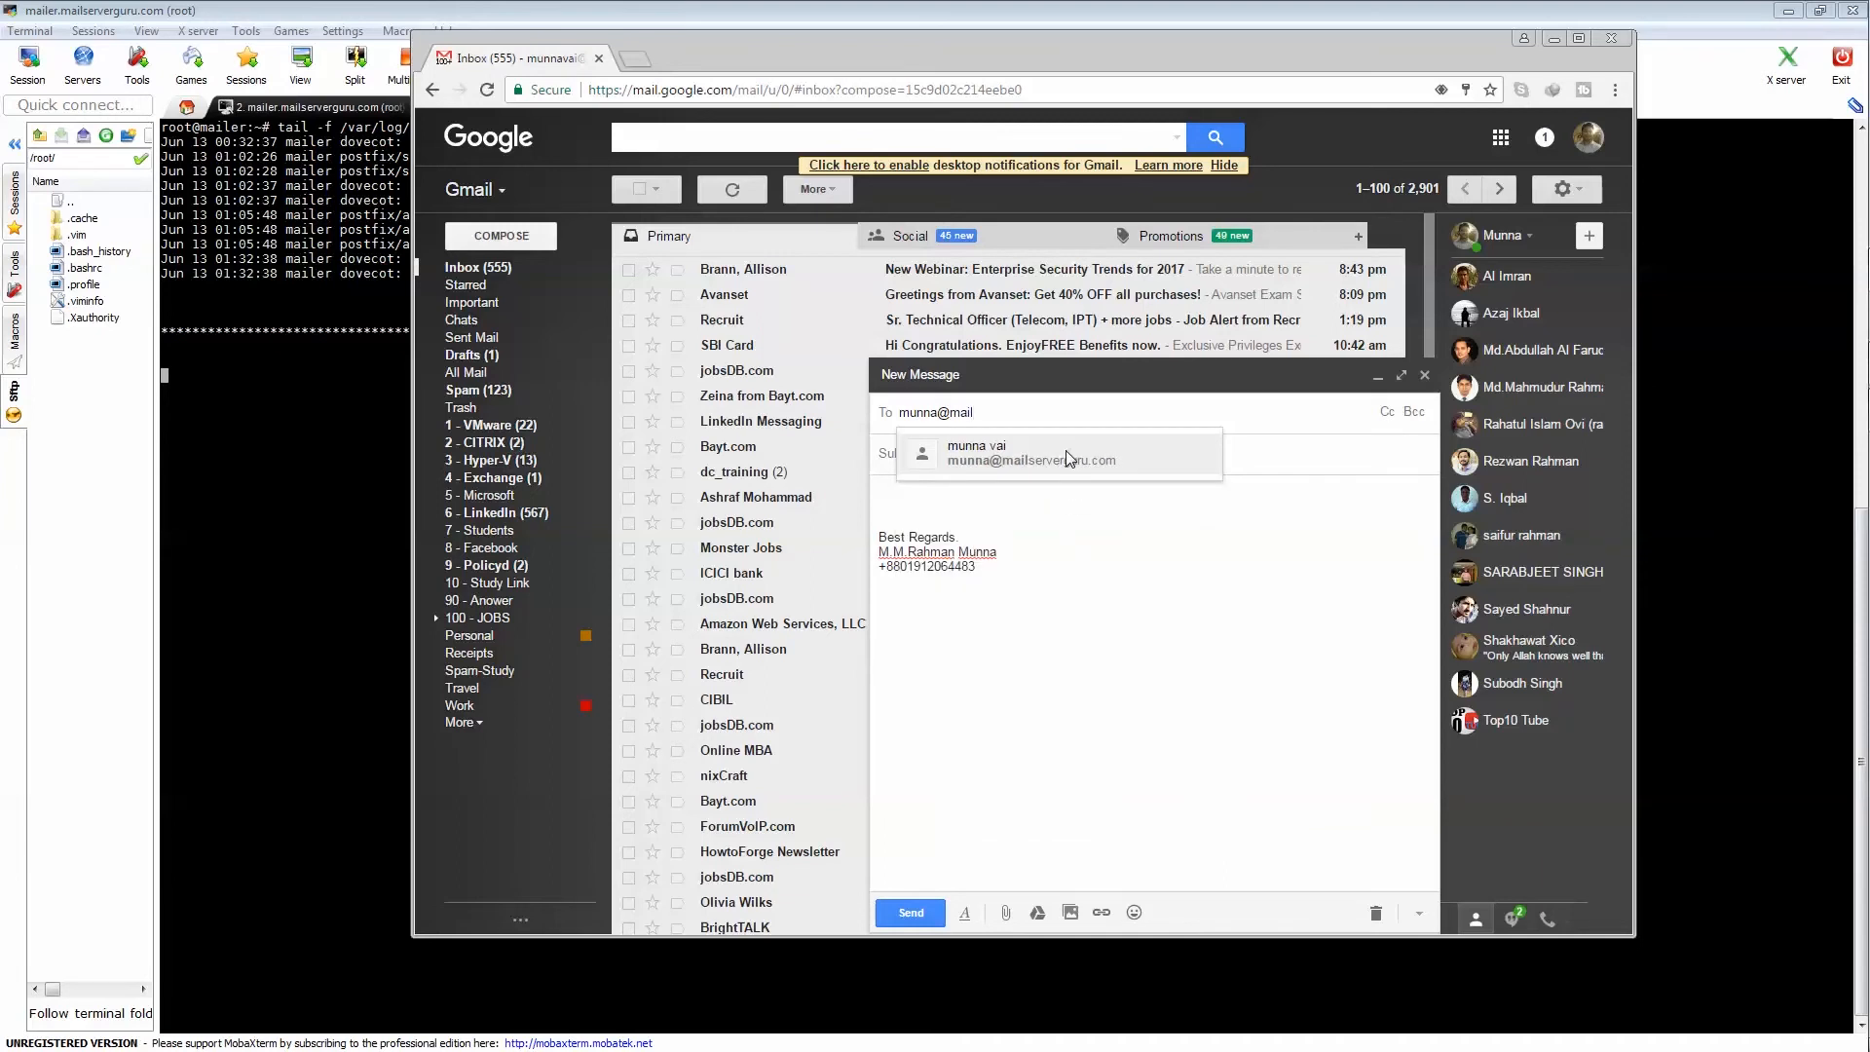
Step: Address a Gmail message to the mailserverguru.com mailbox, add subject 'system Check', and send it
left_click(1058, 453)
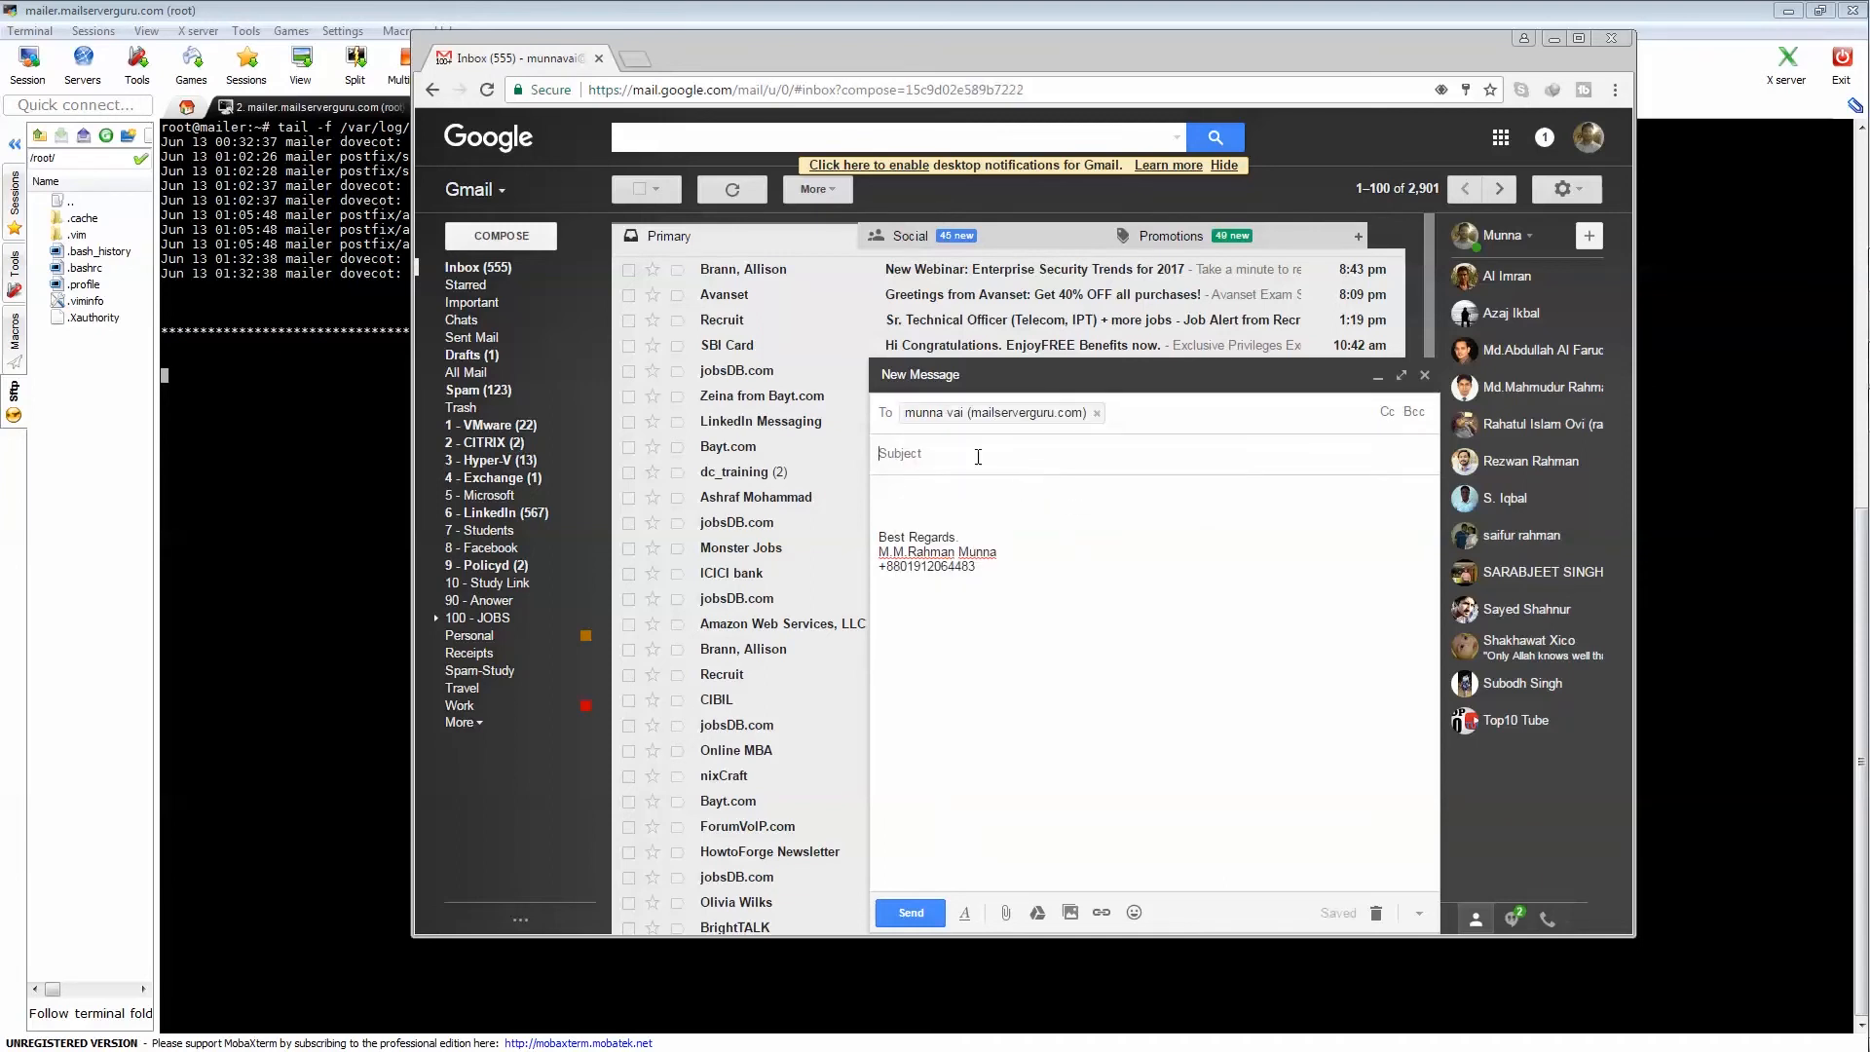
type("system Check")
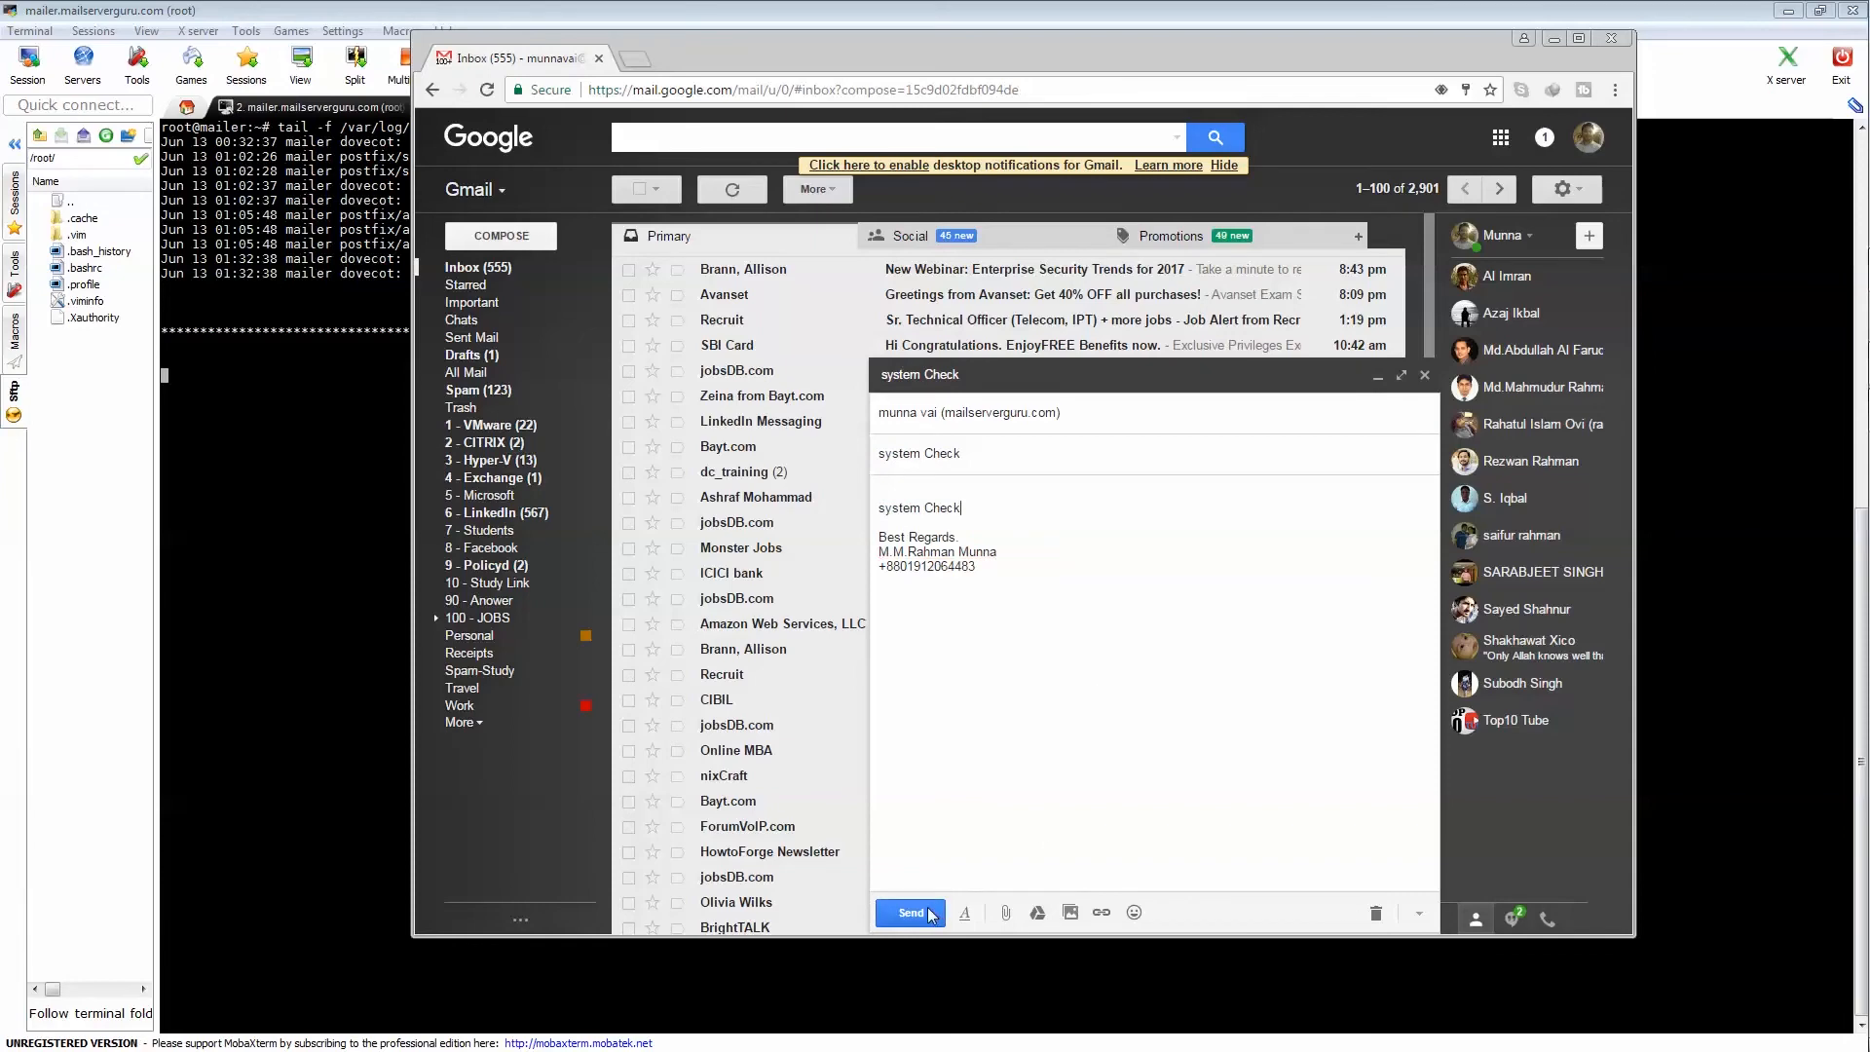
left_click(909, 912)
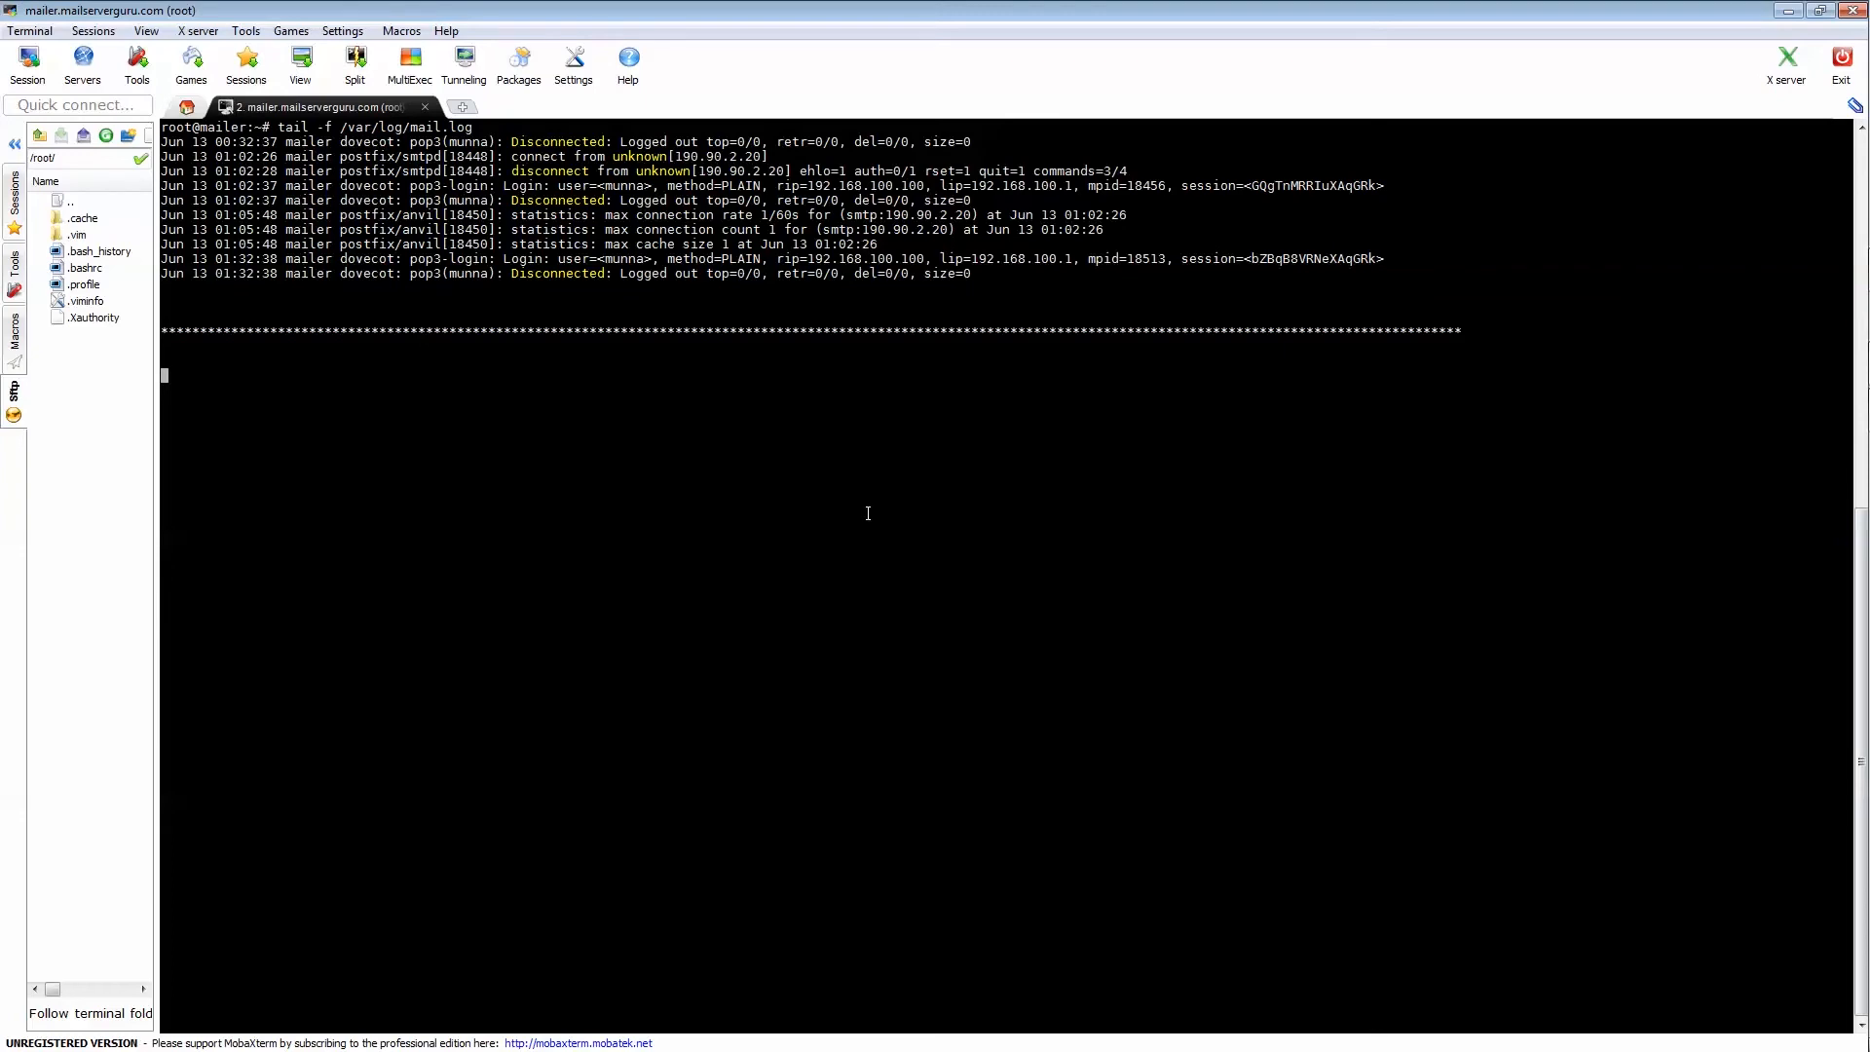
mouse_move(1130, 520)
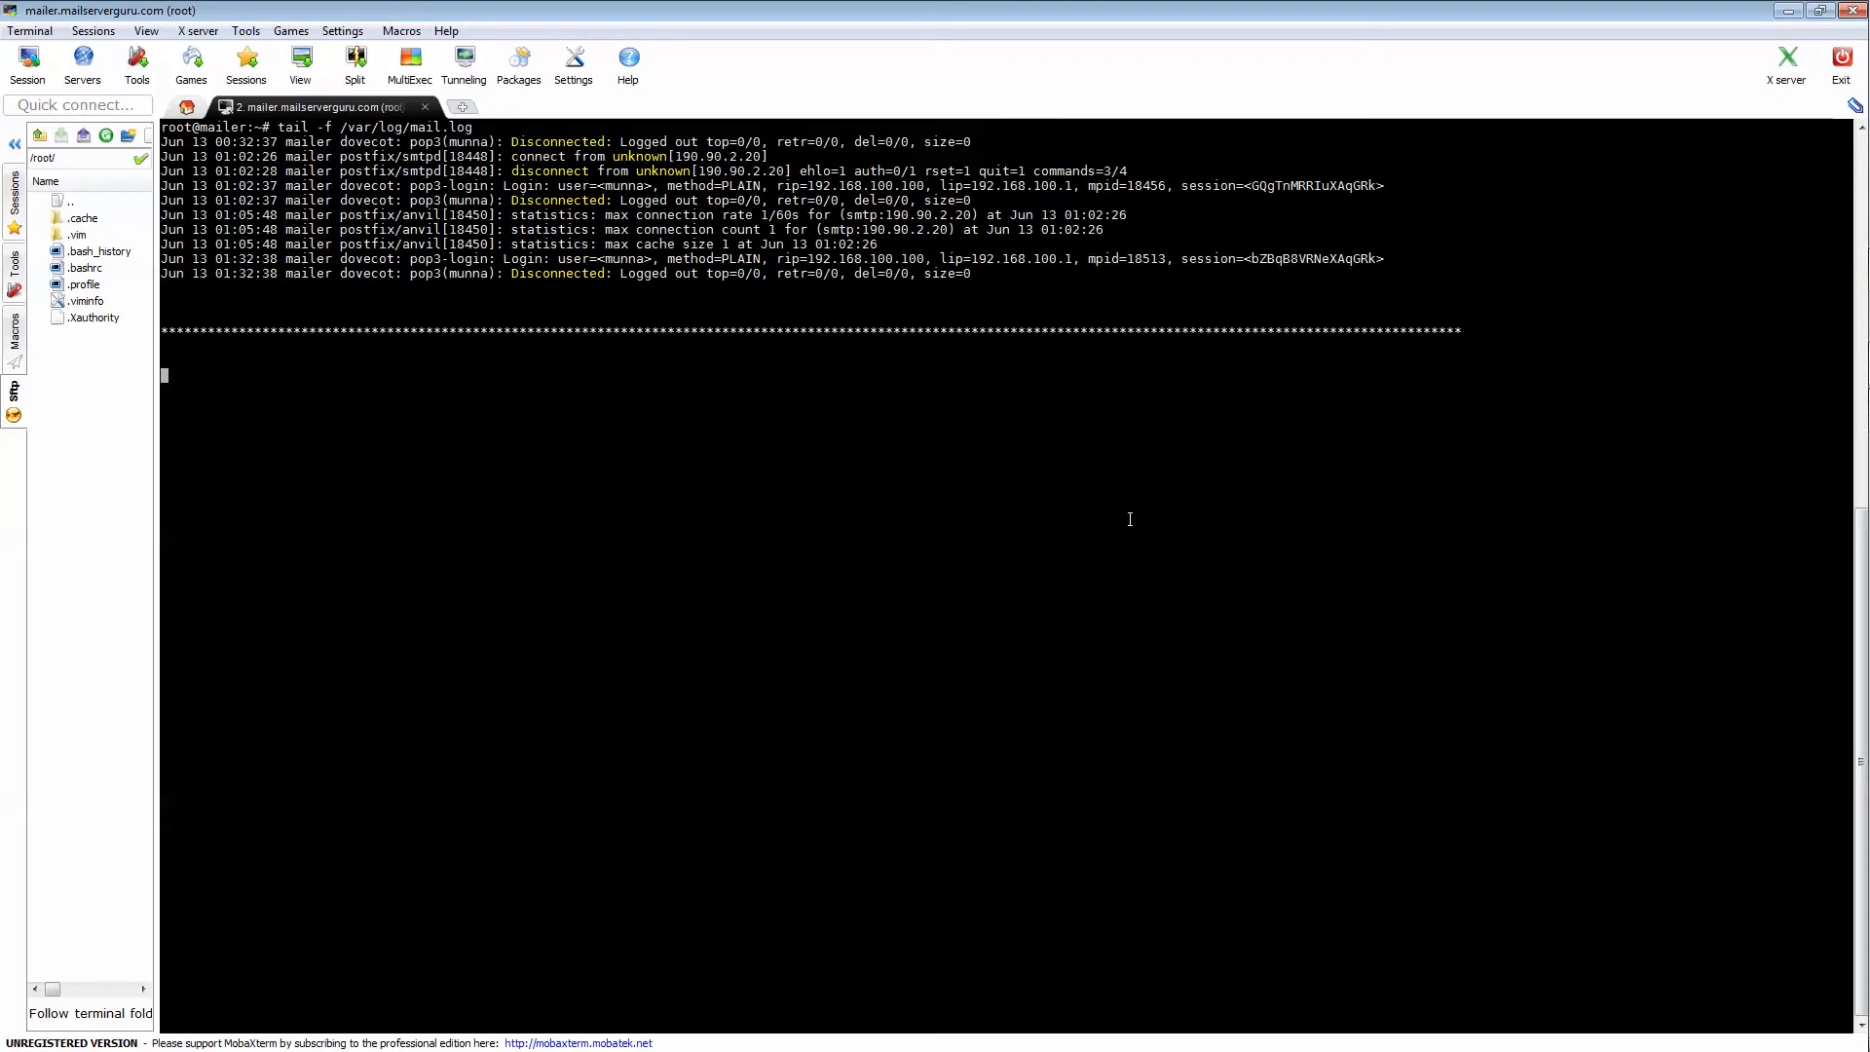
mouse_move(1359, 471)
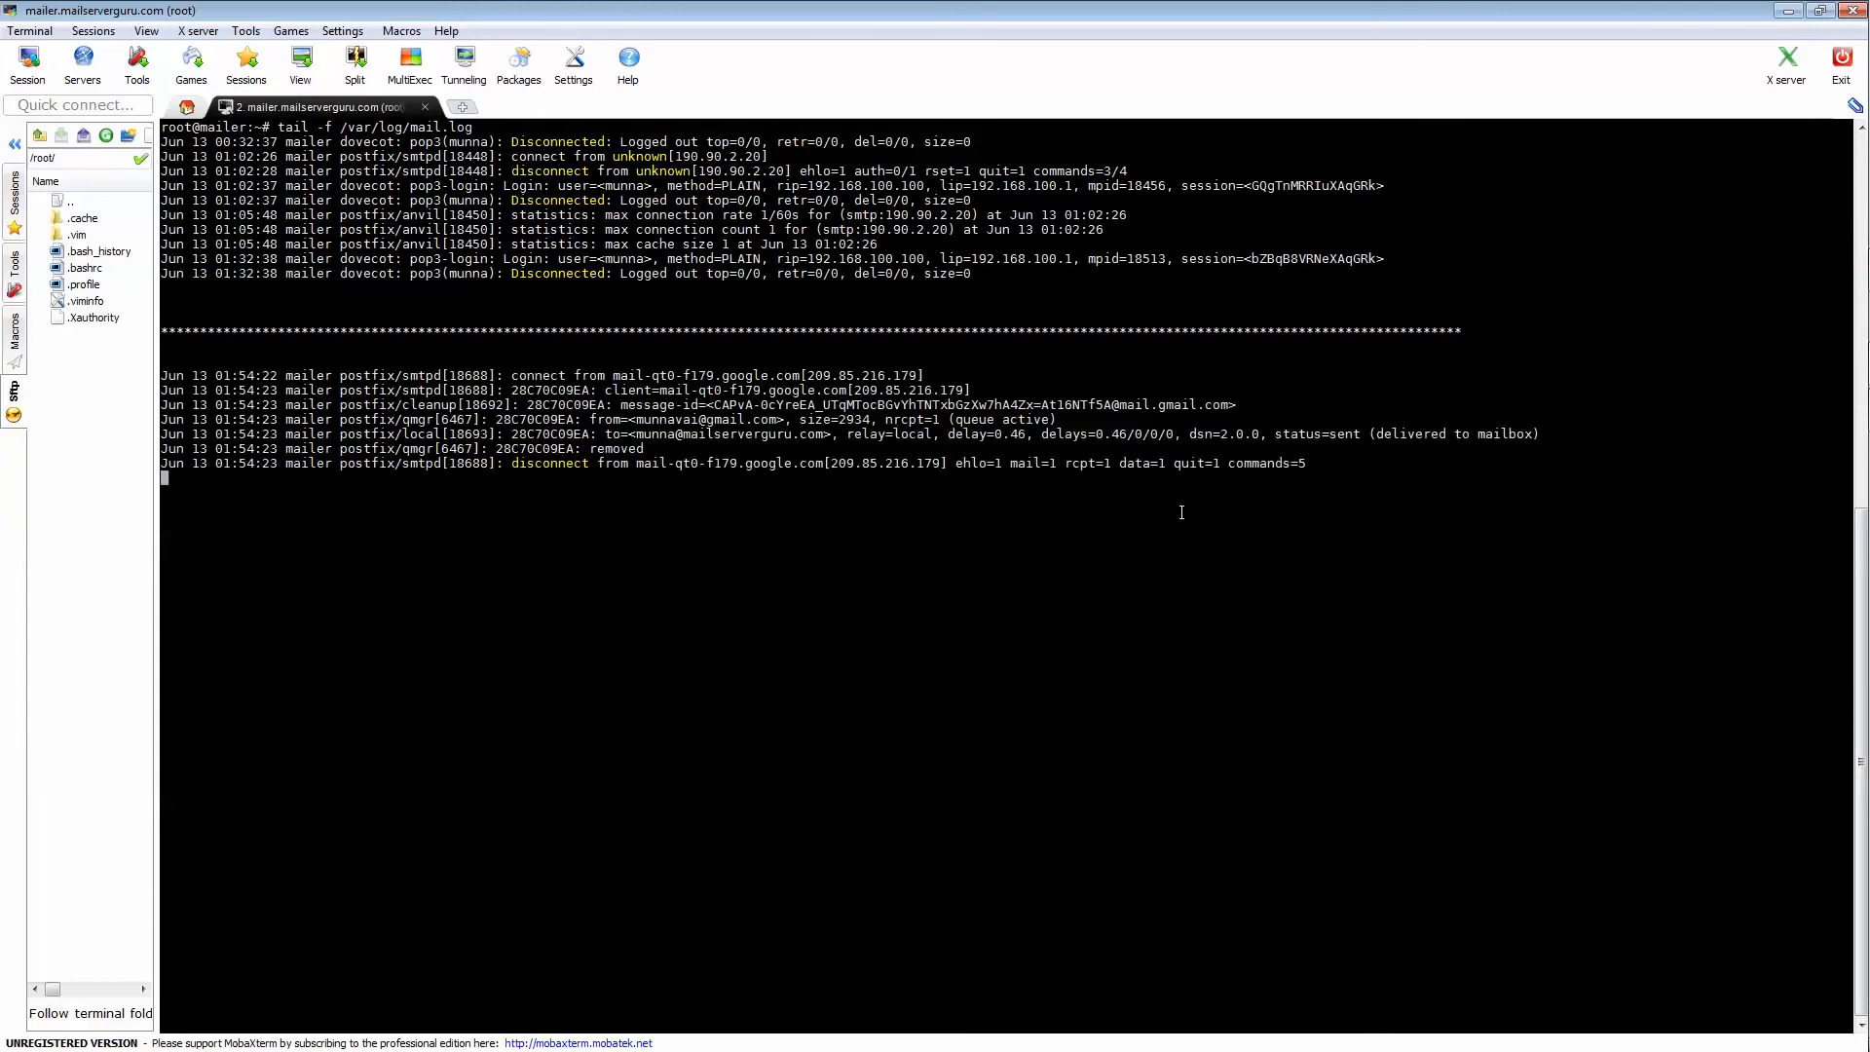
mouse_move(714, 606)
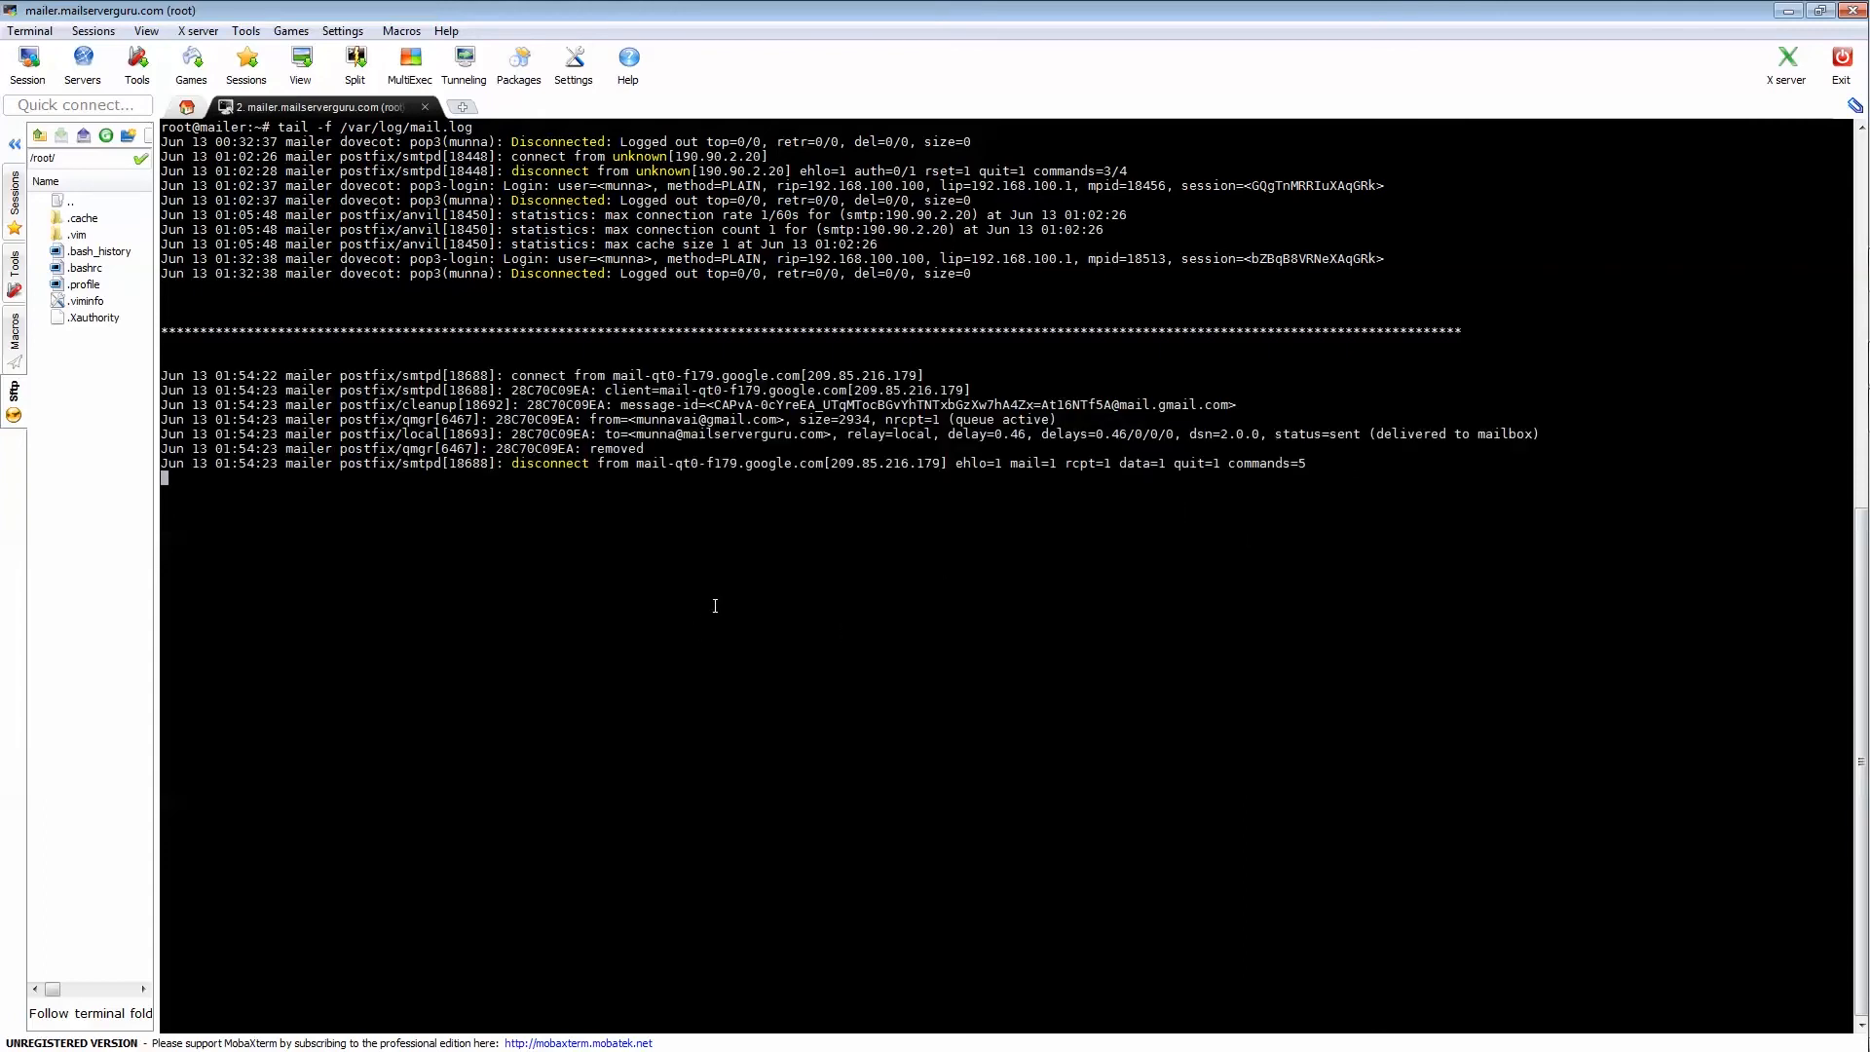
mouse_move(748, 563)
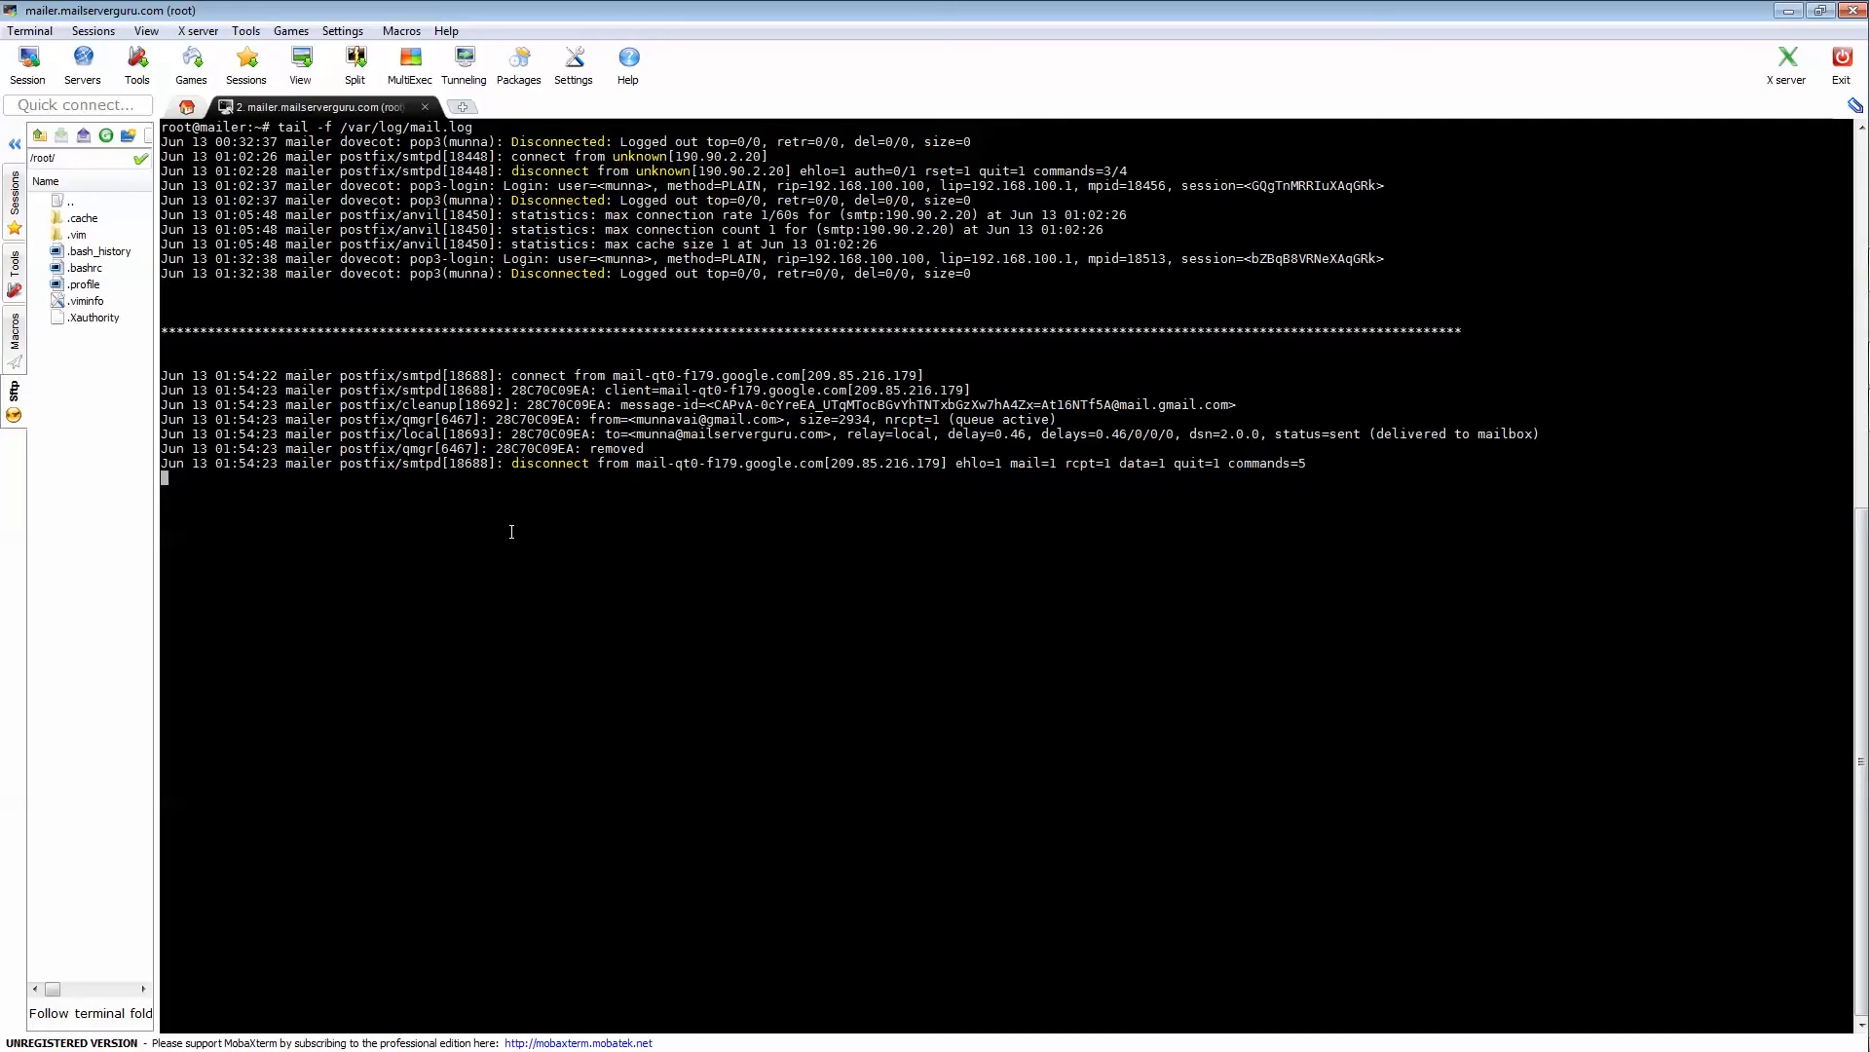
mouse_move(745, 492)
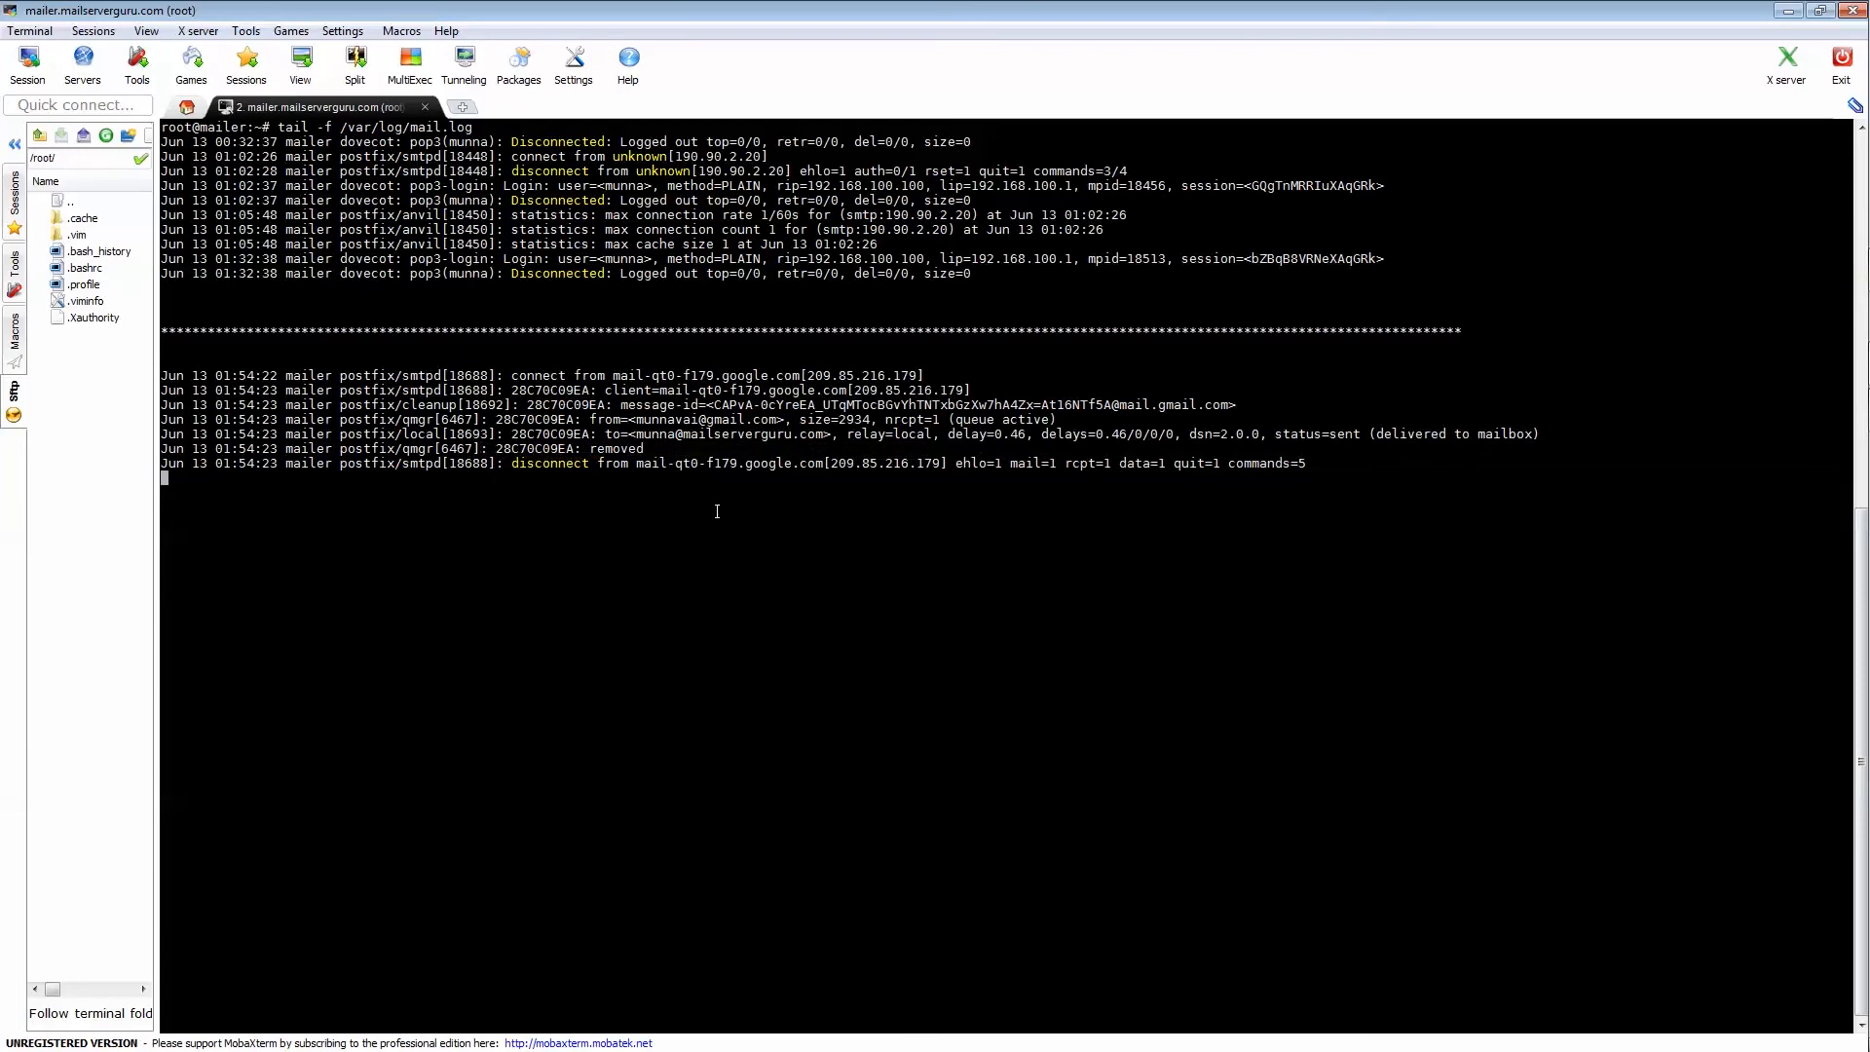
mouse_move(475, 530)
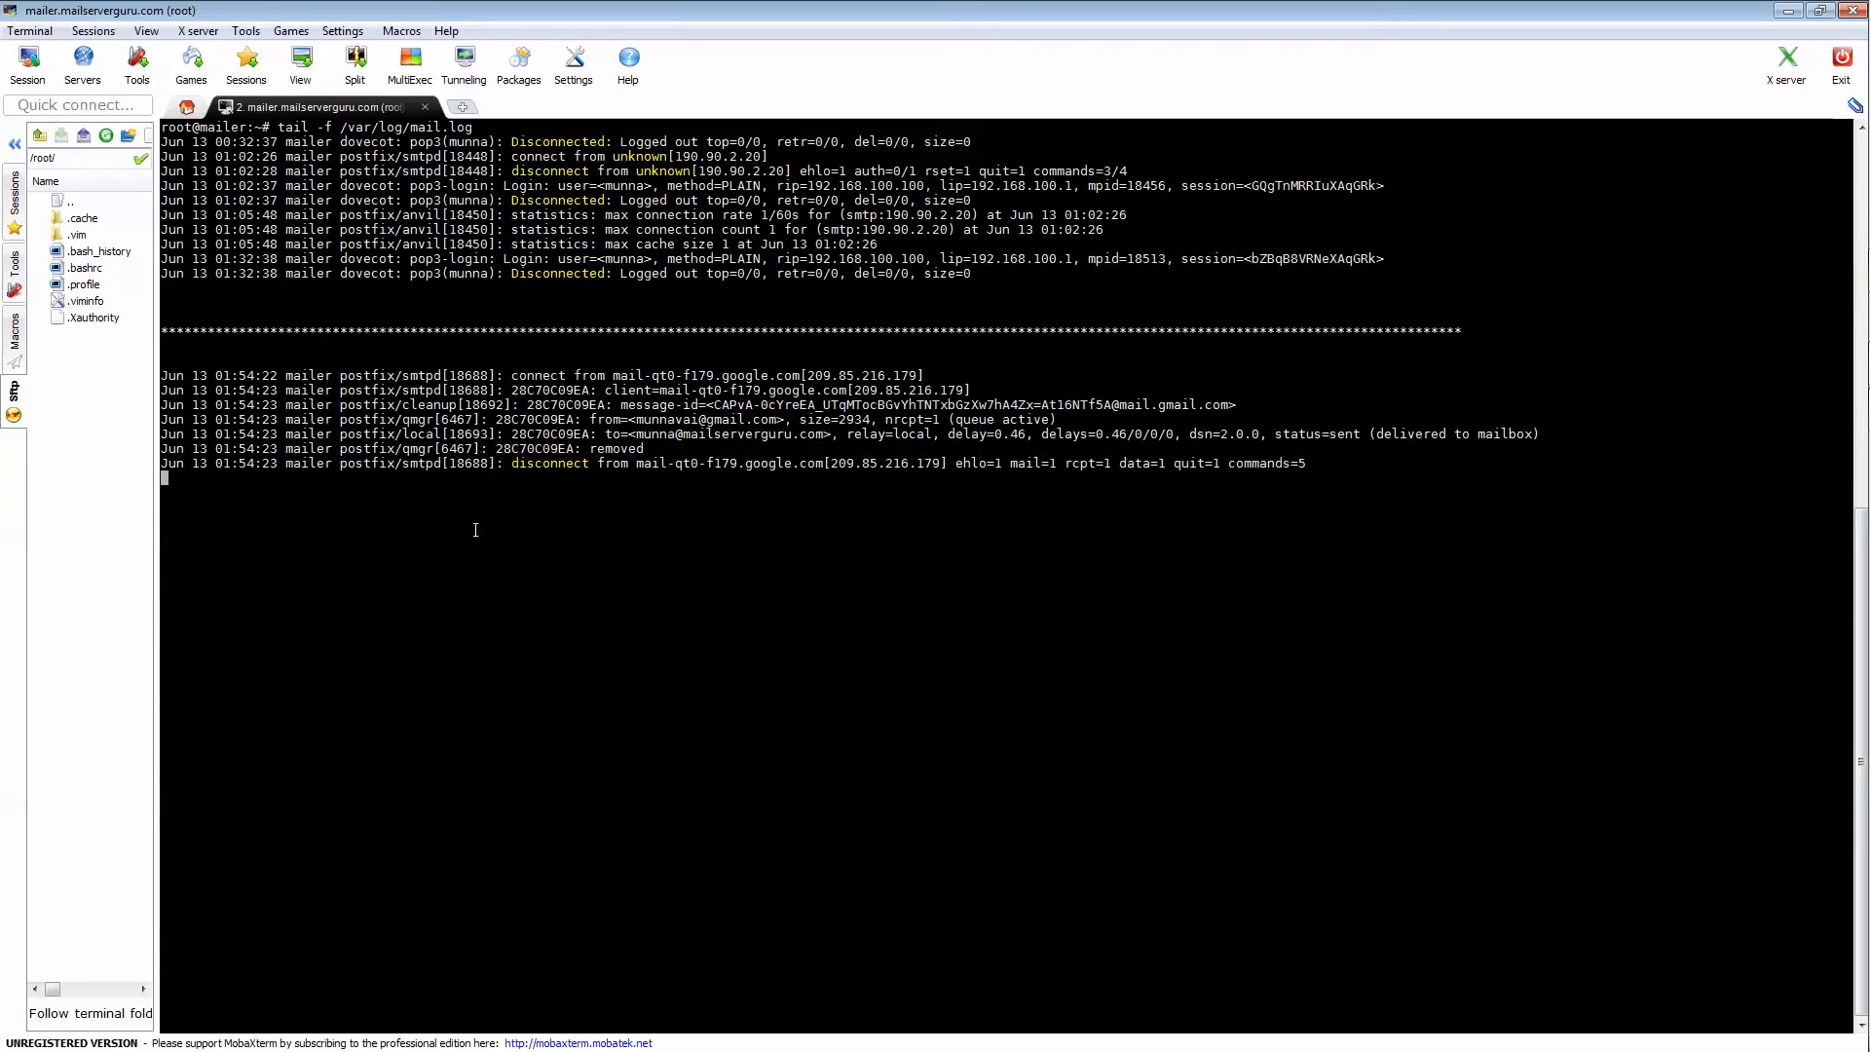
mouse_move(458, 537)
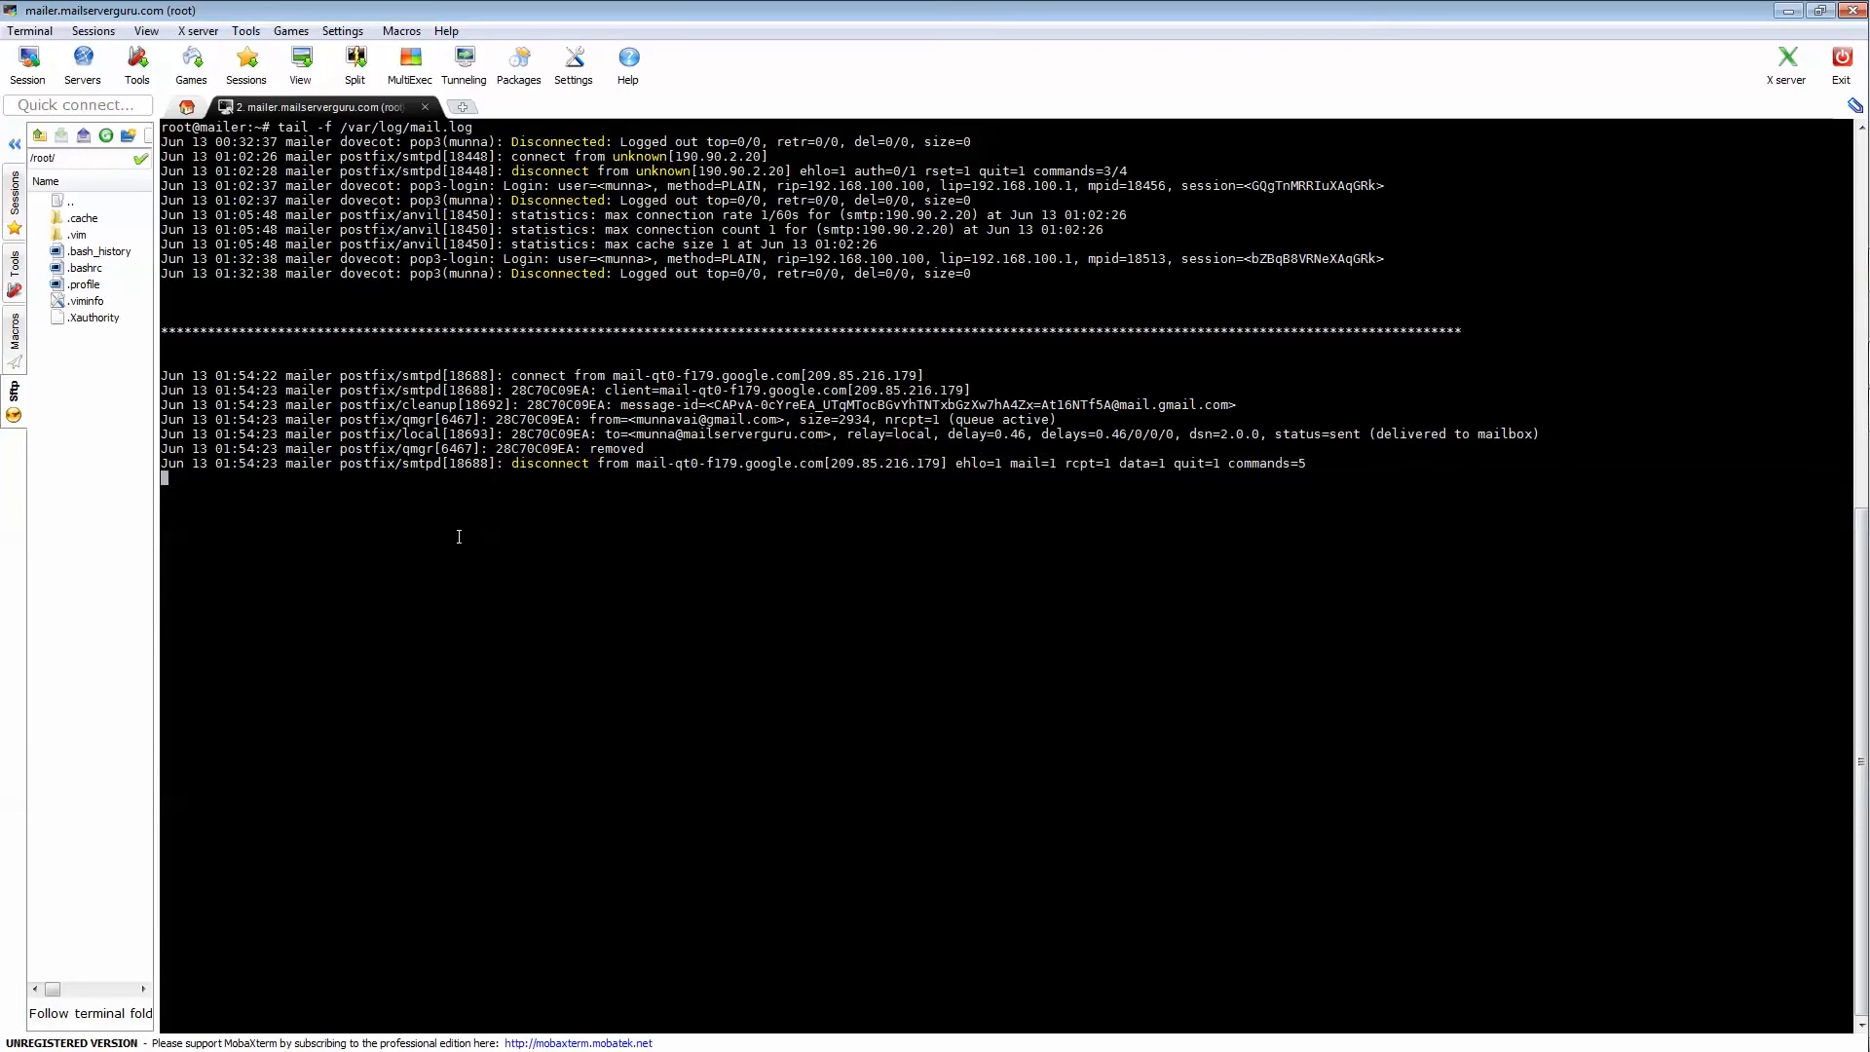
mouse_move(392, 378)
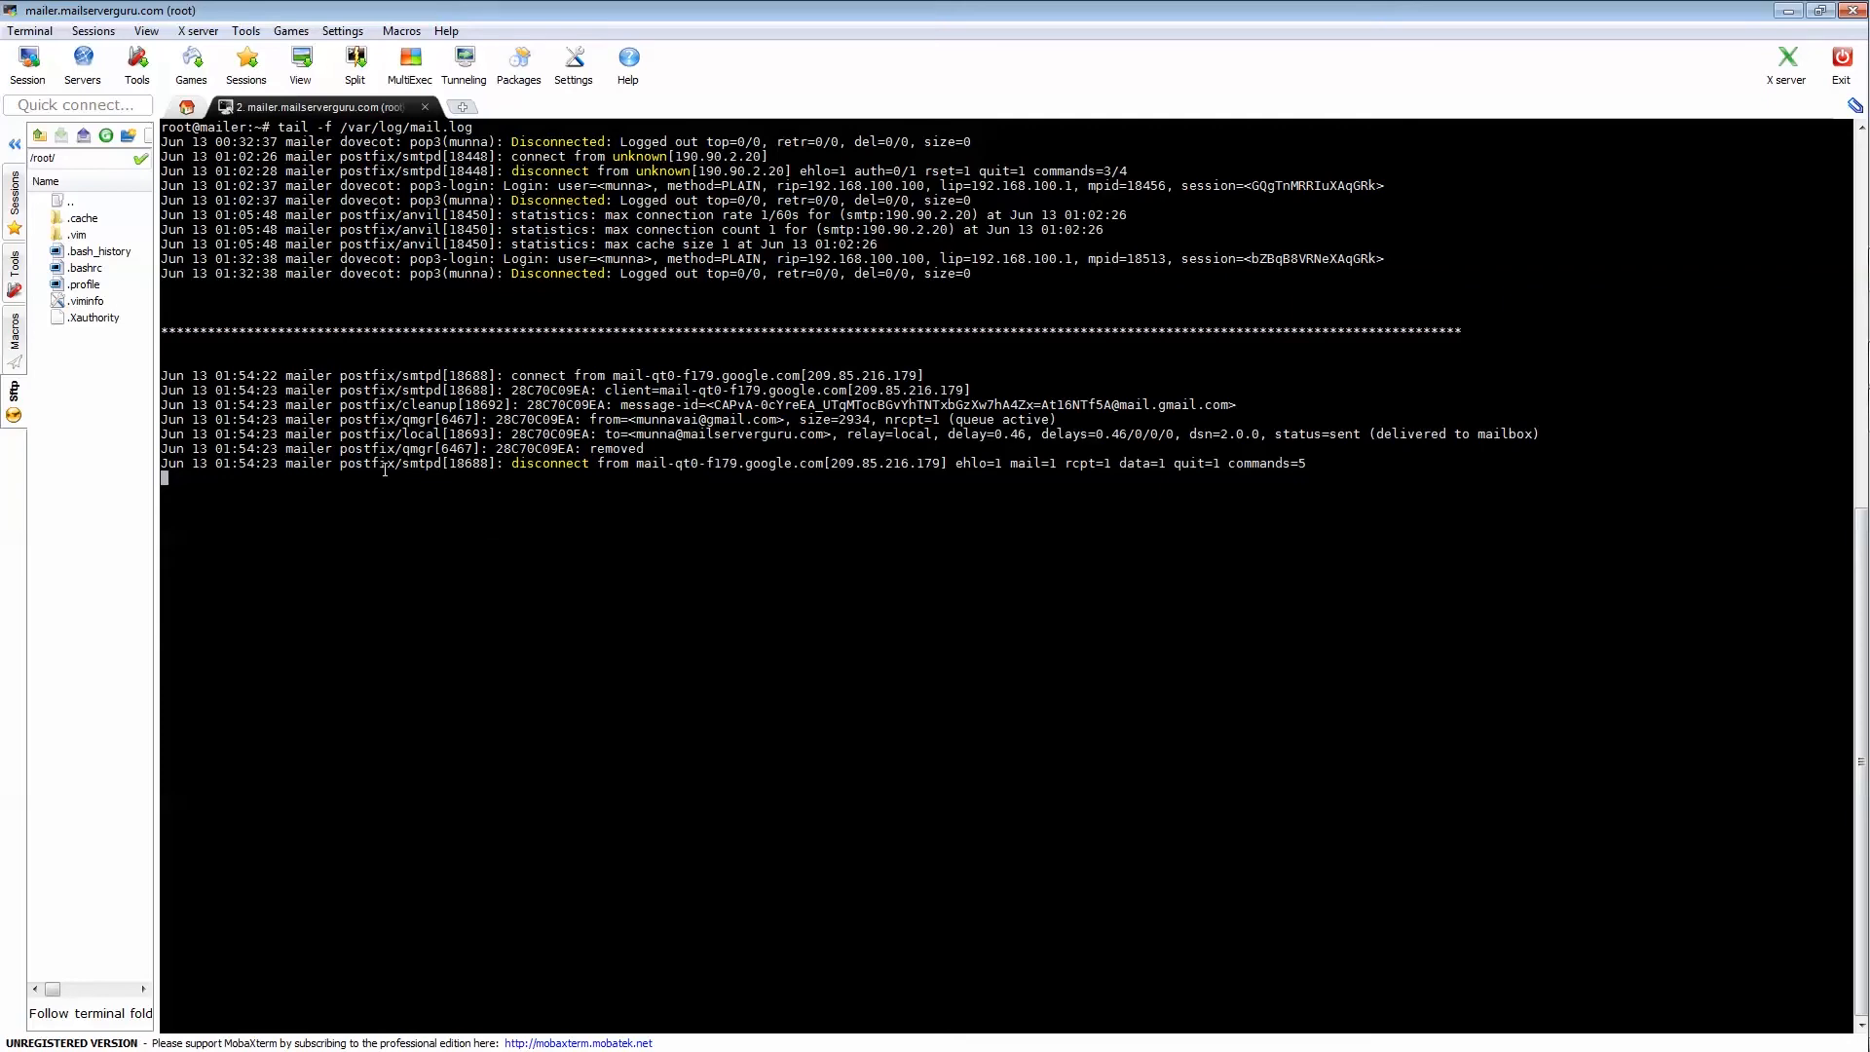
mouse_move(511, 374)
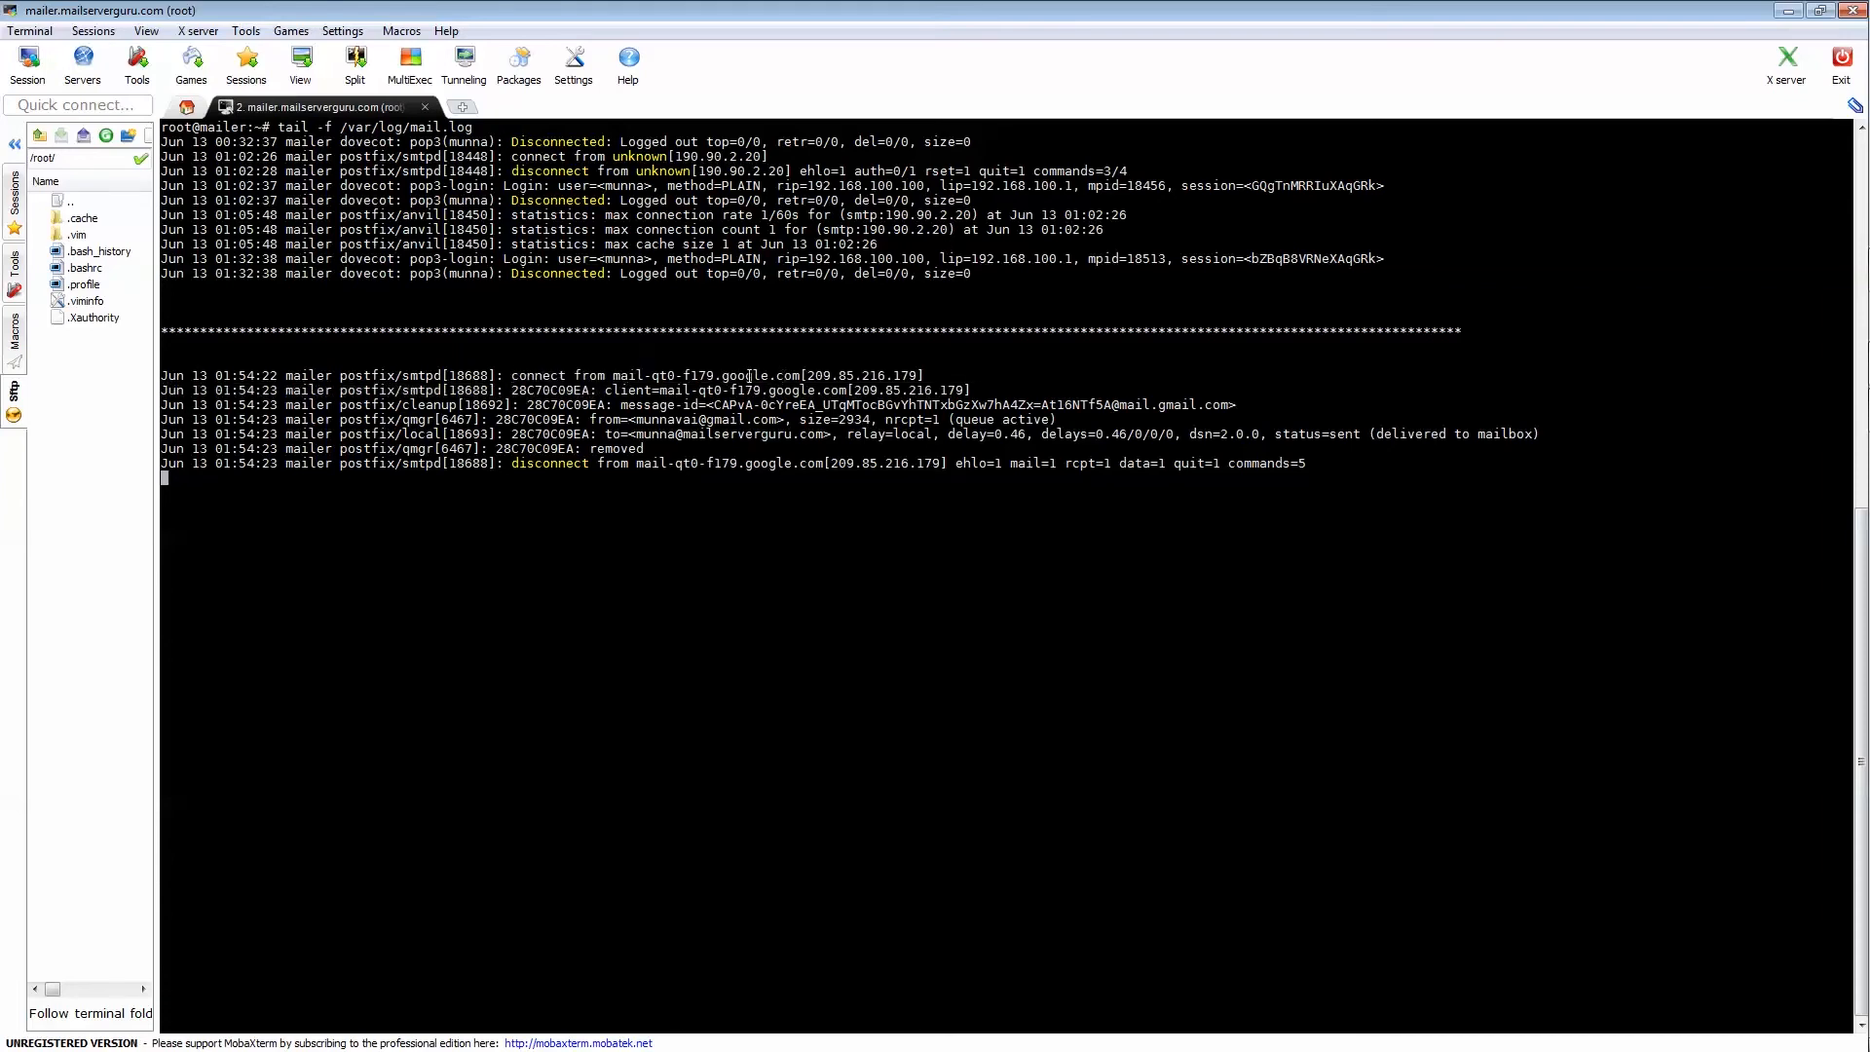
double_click(769, 374)
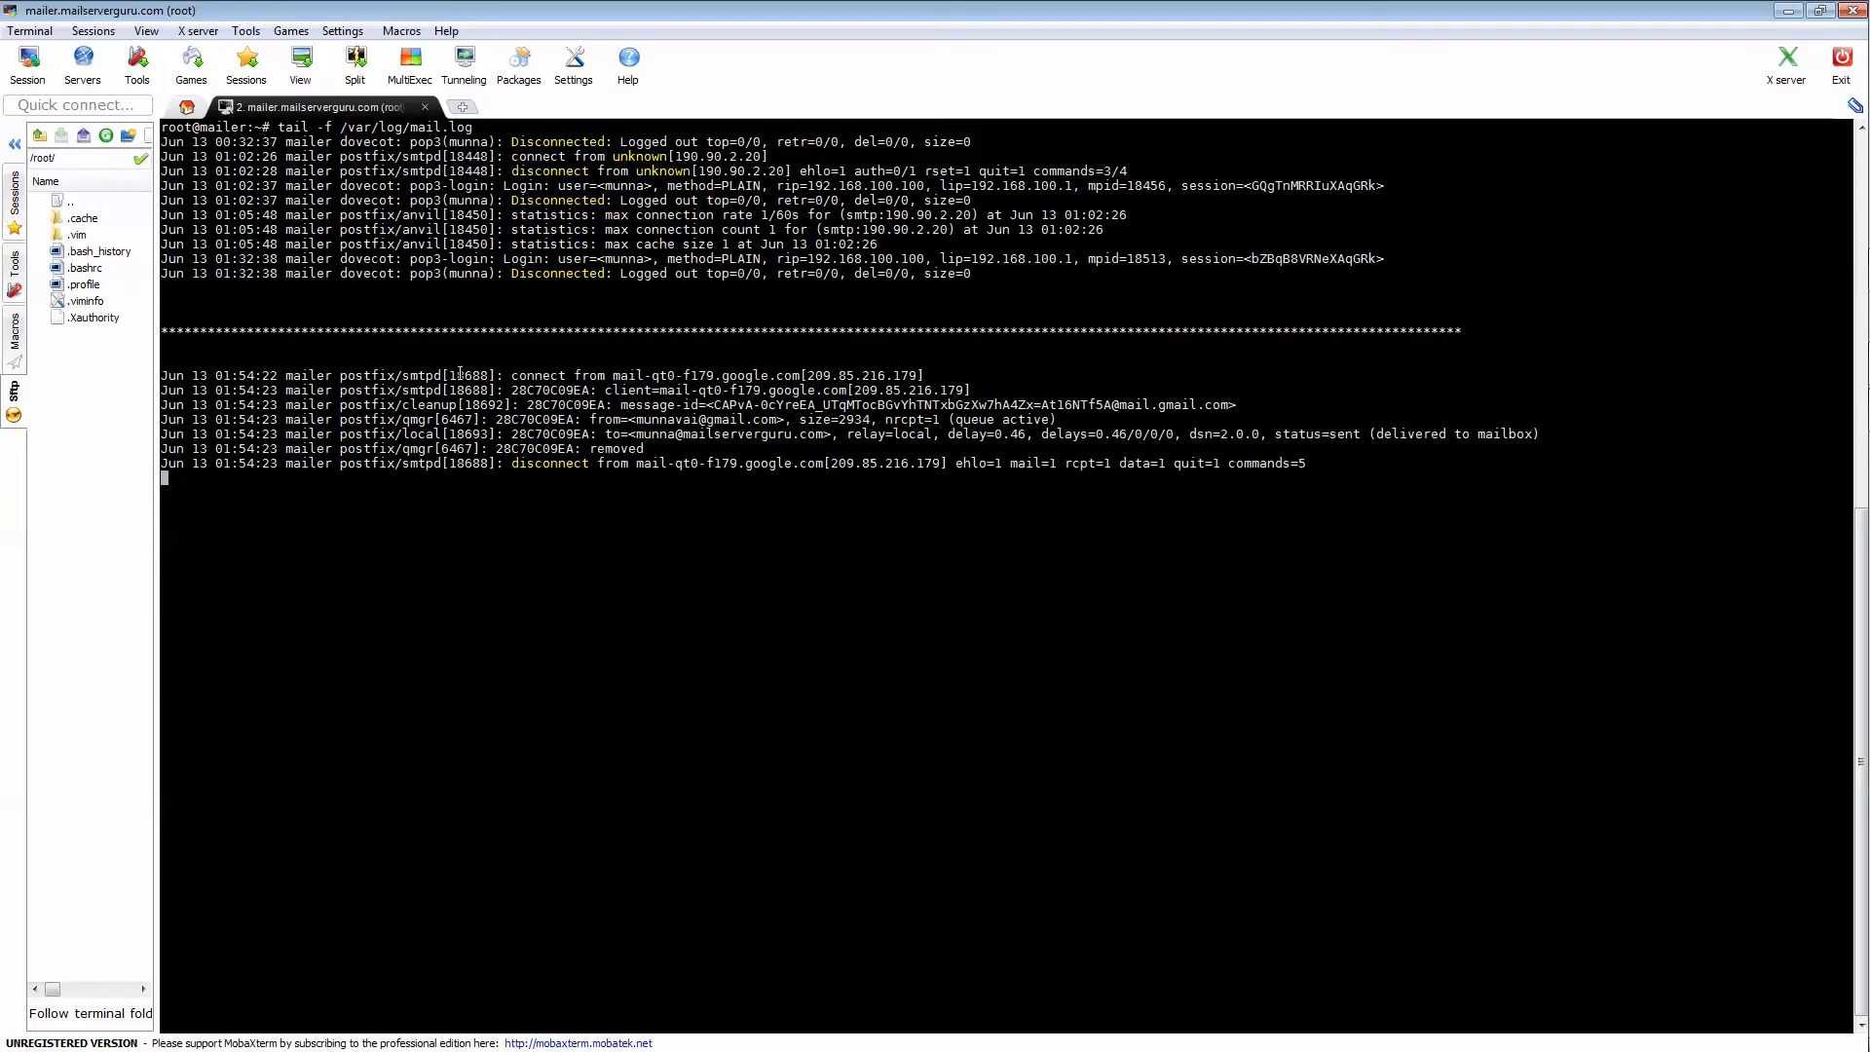
double_click(415, 374)
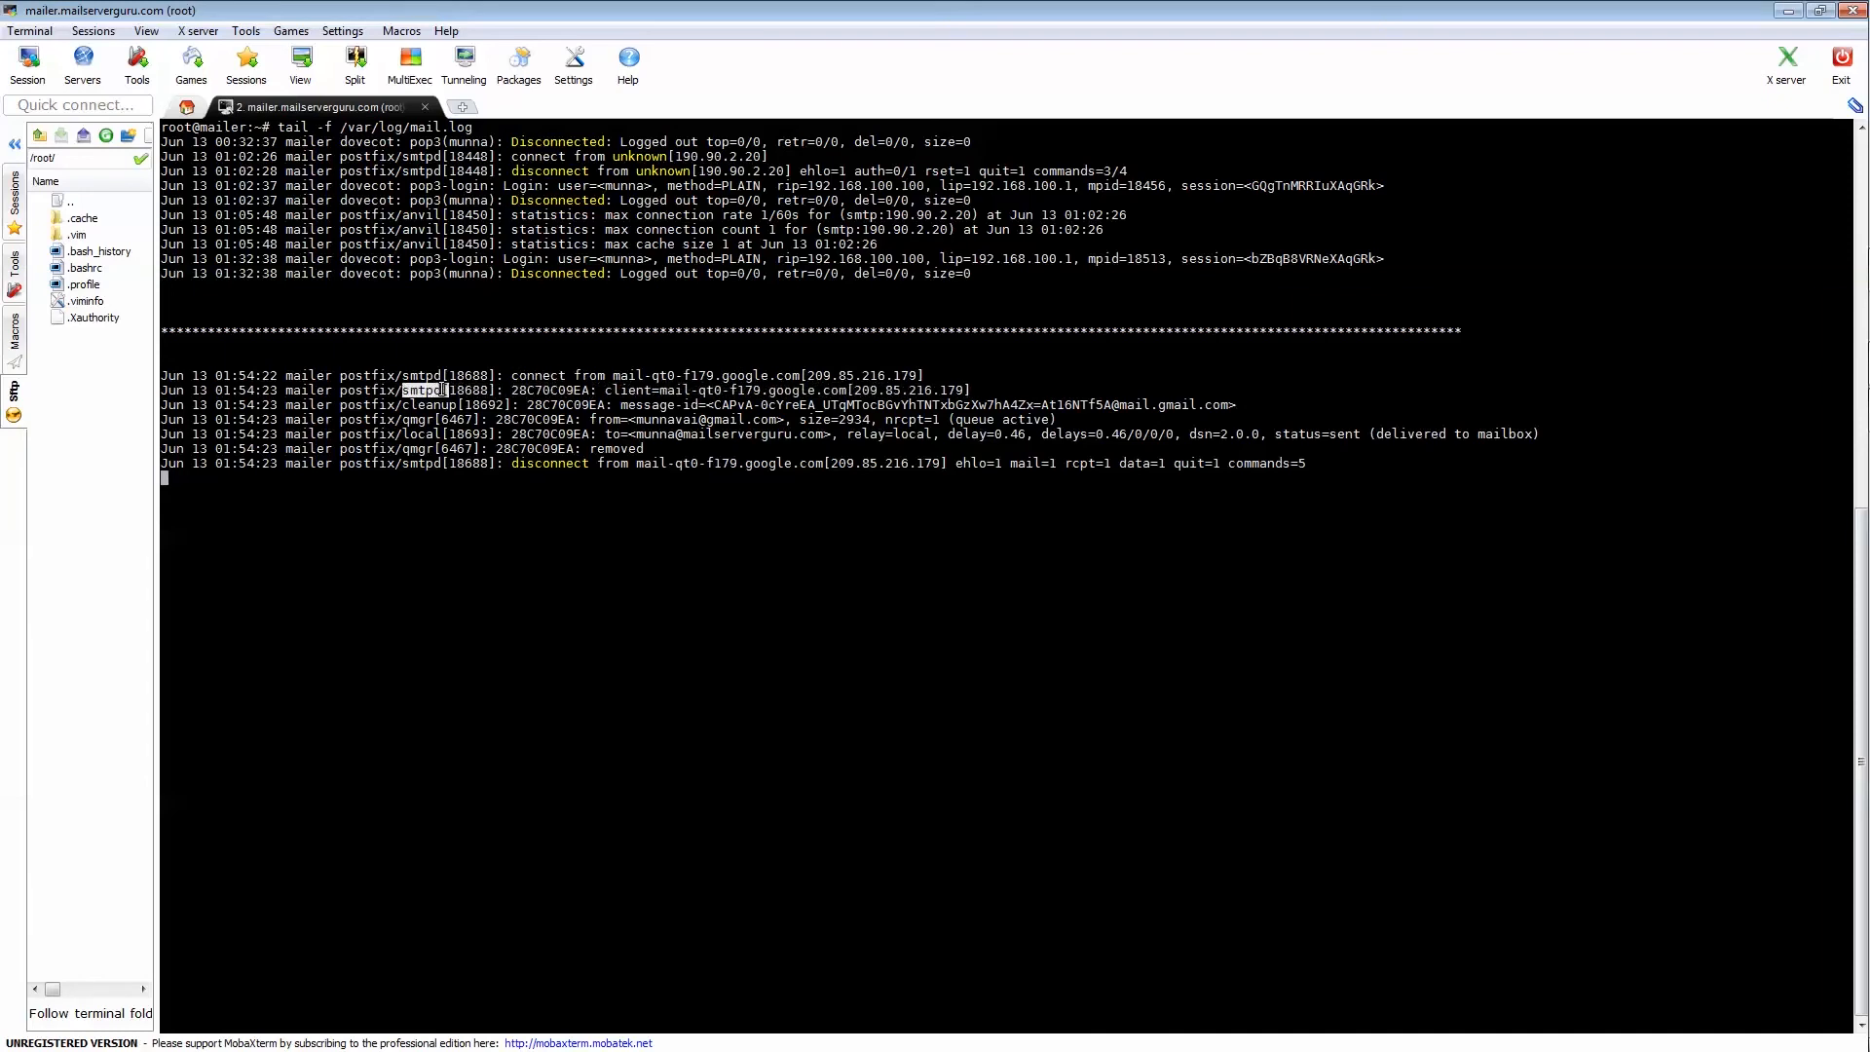
double_click(425, 405)
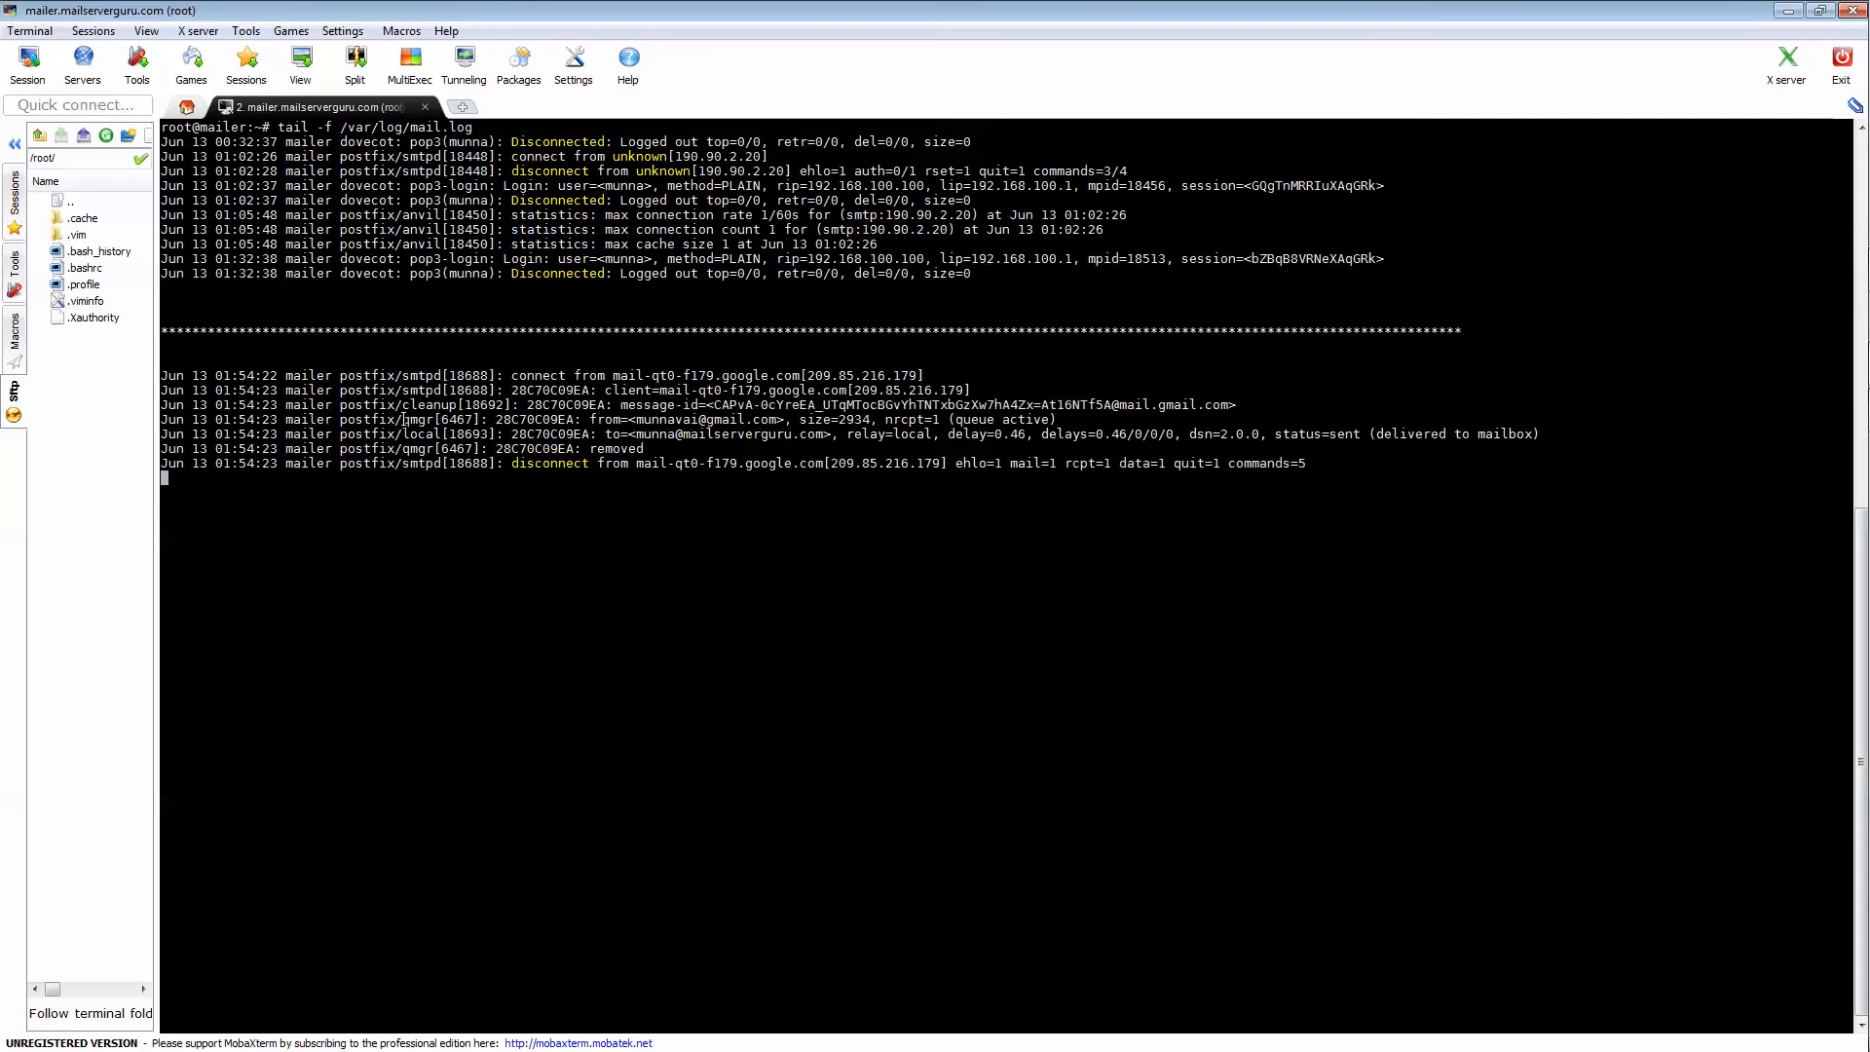
double_click(429, 419)
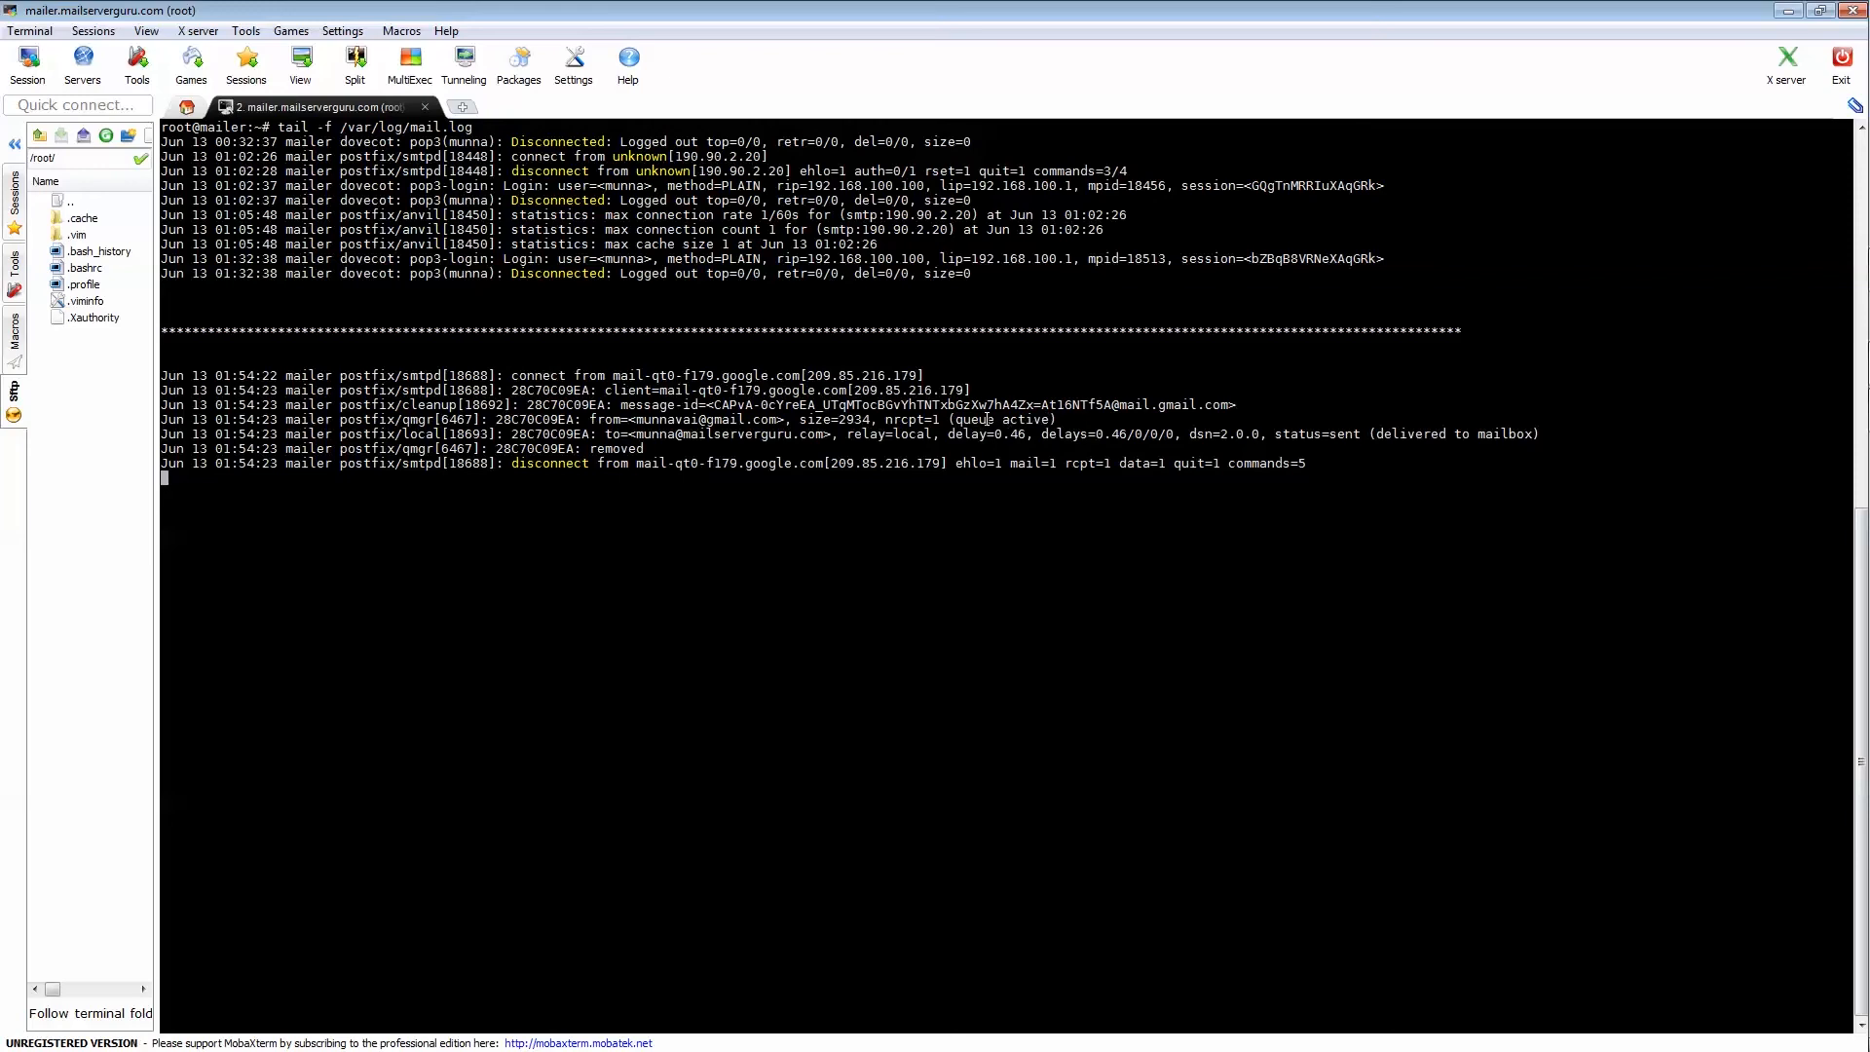
double_click(415, 420)
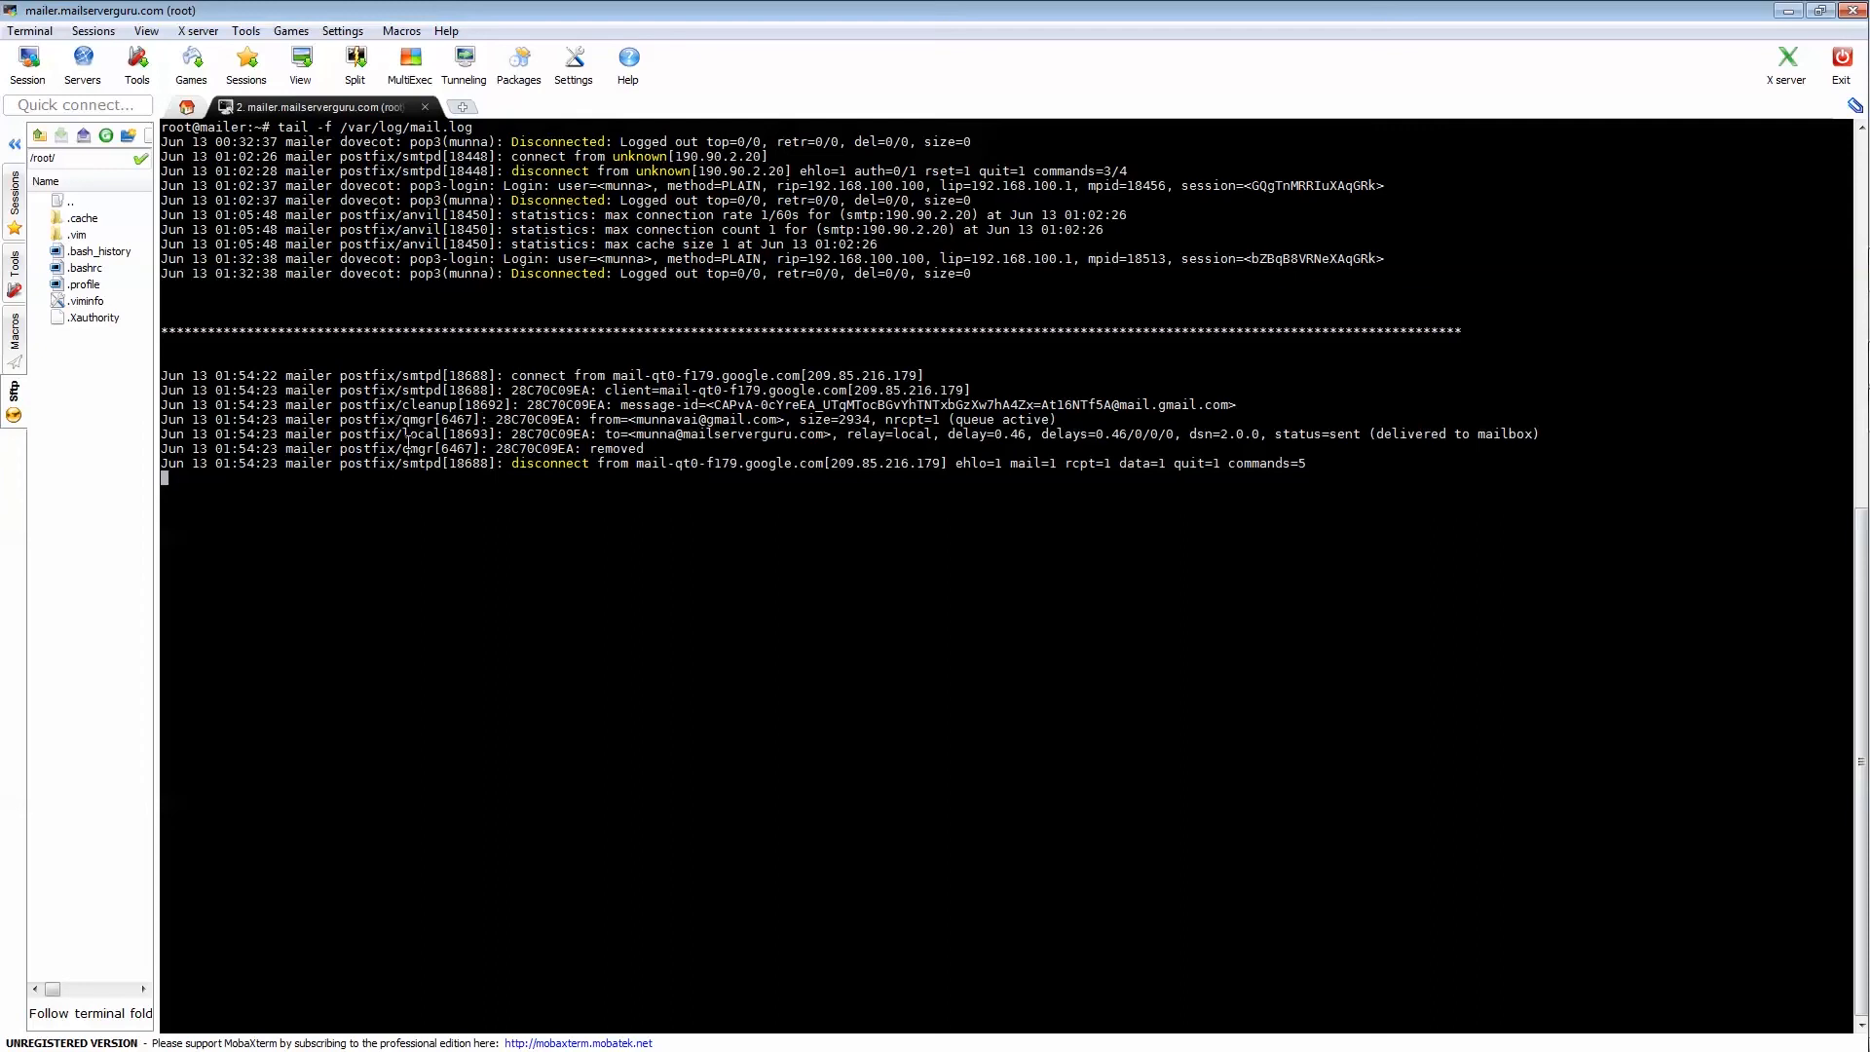
double_click(424, 432)
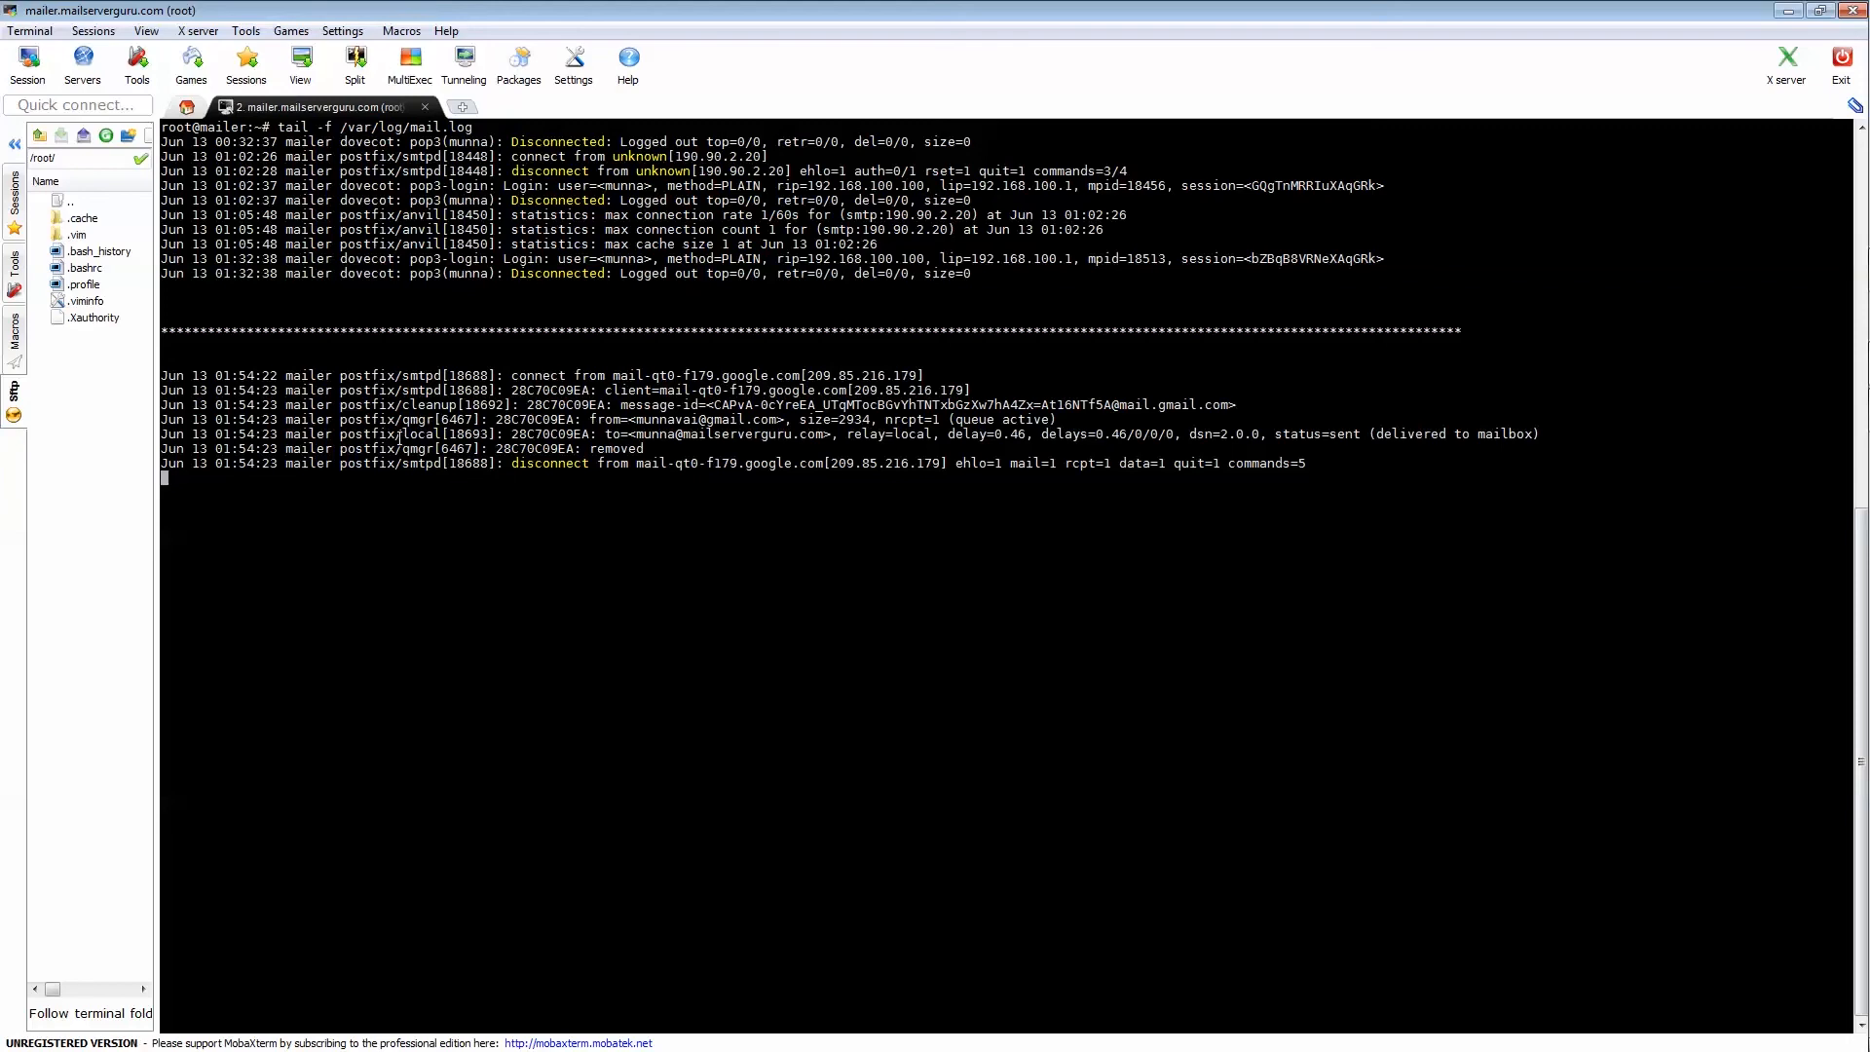
double_click(424, 434)
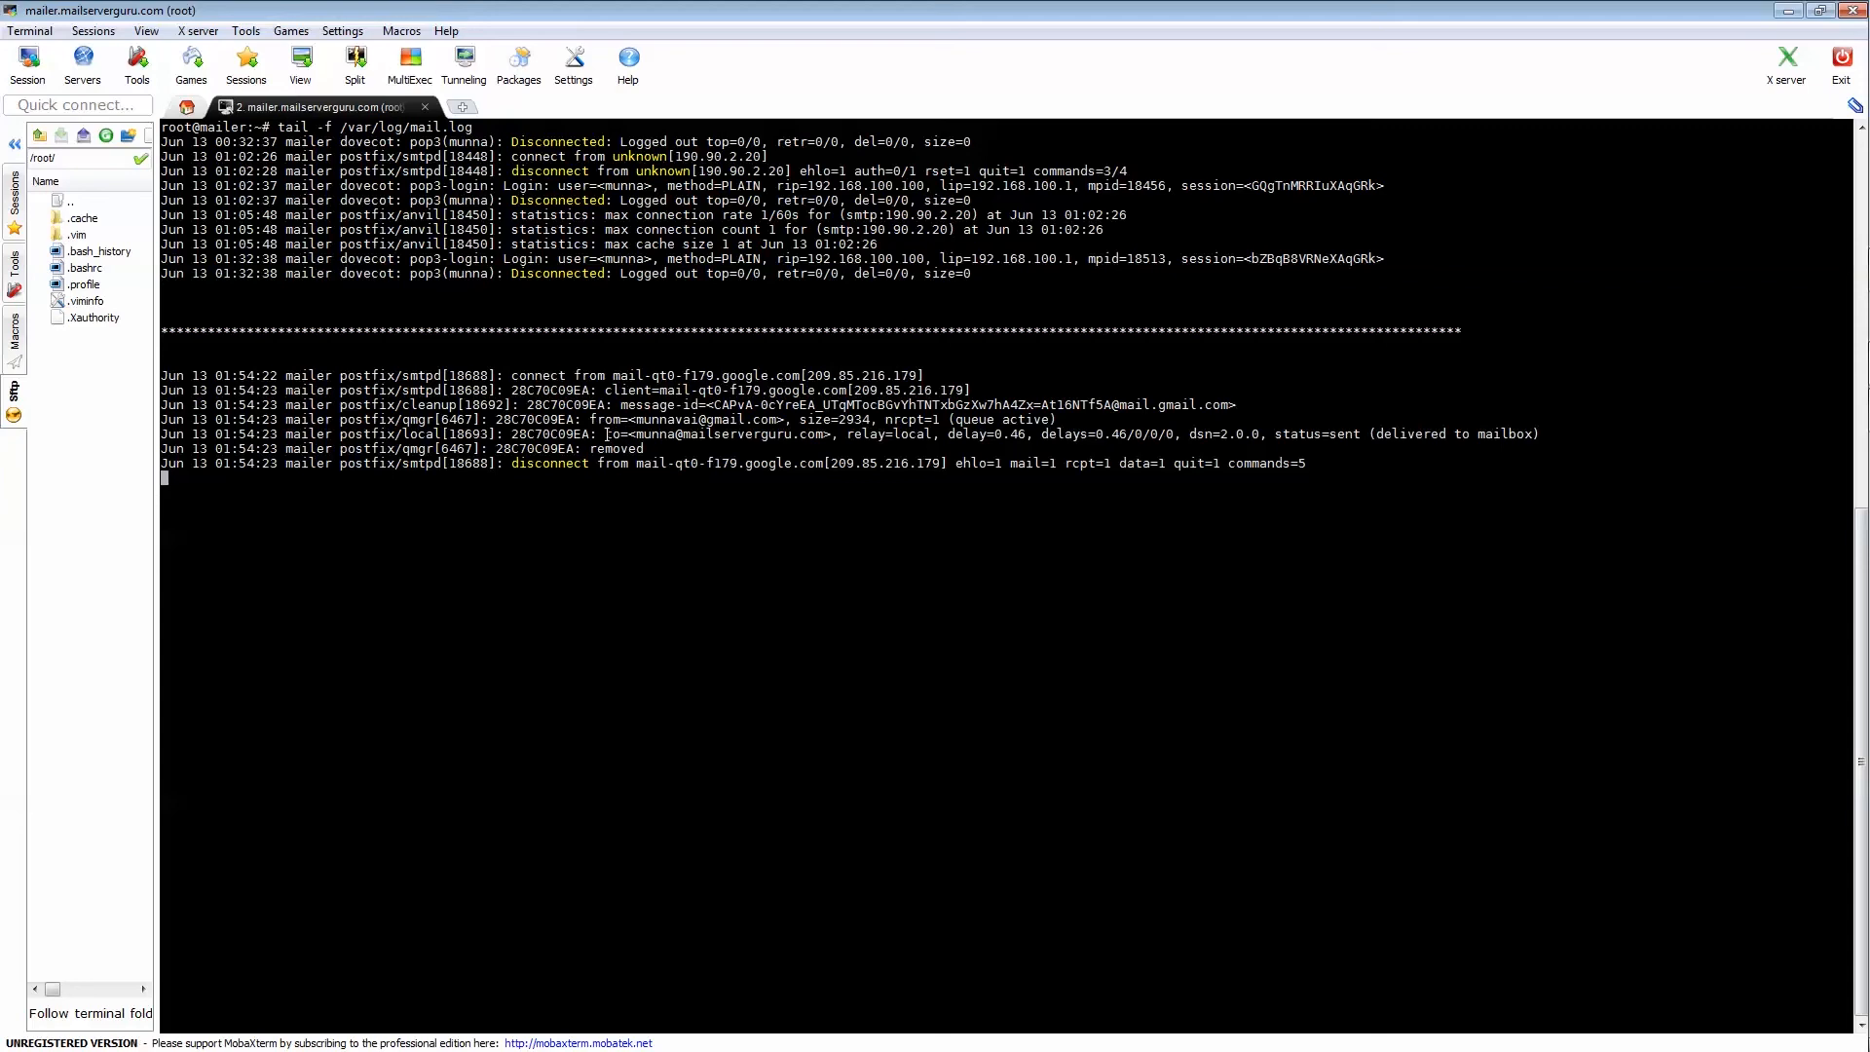
double_click(716, 433)
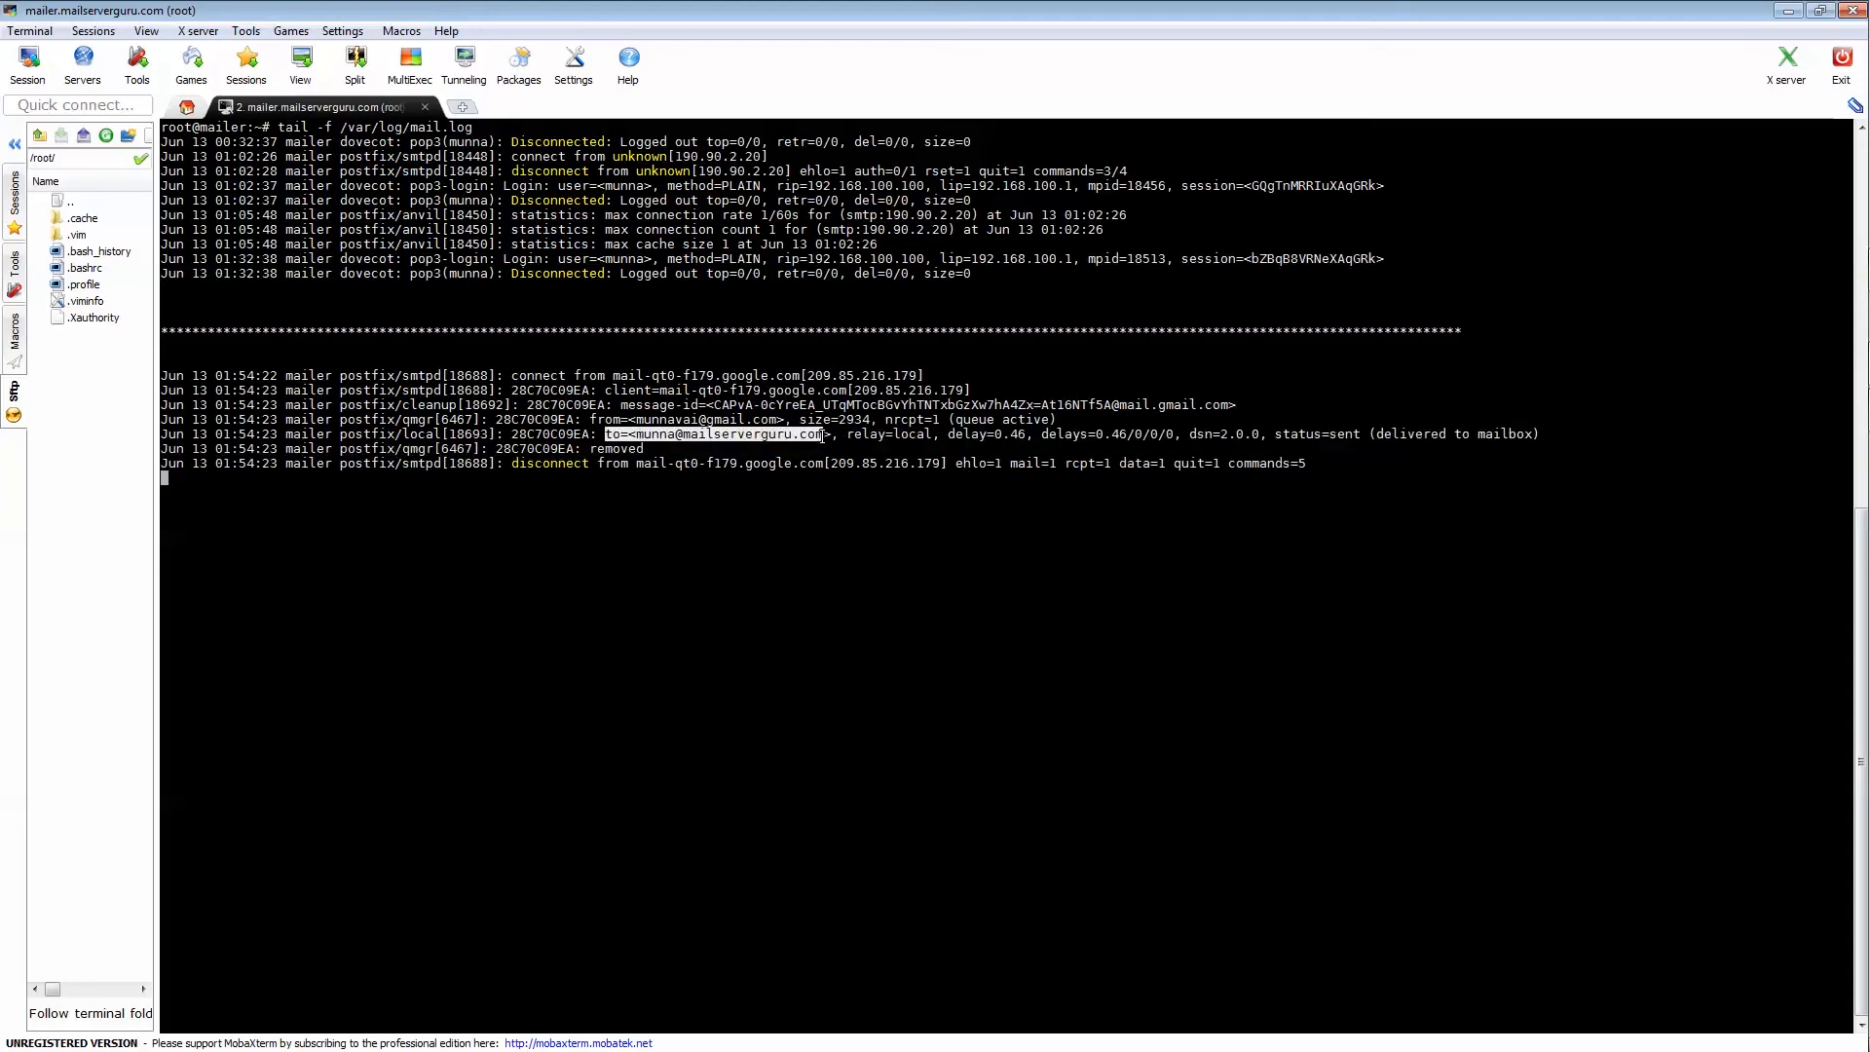
double_click(876, 433)
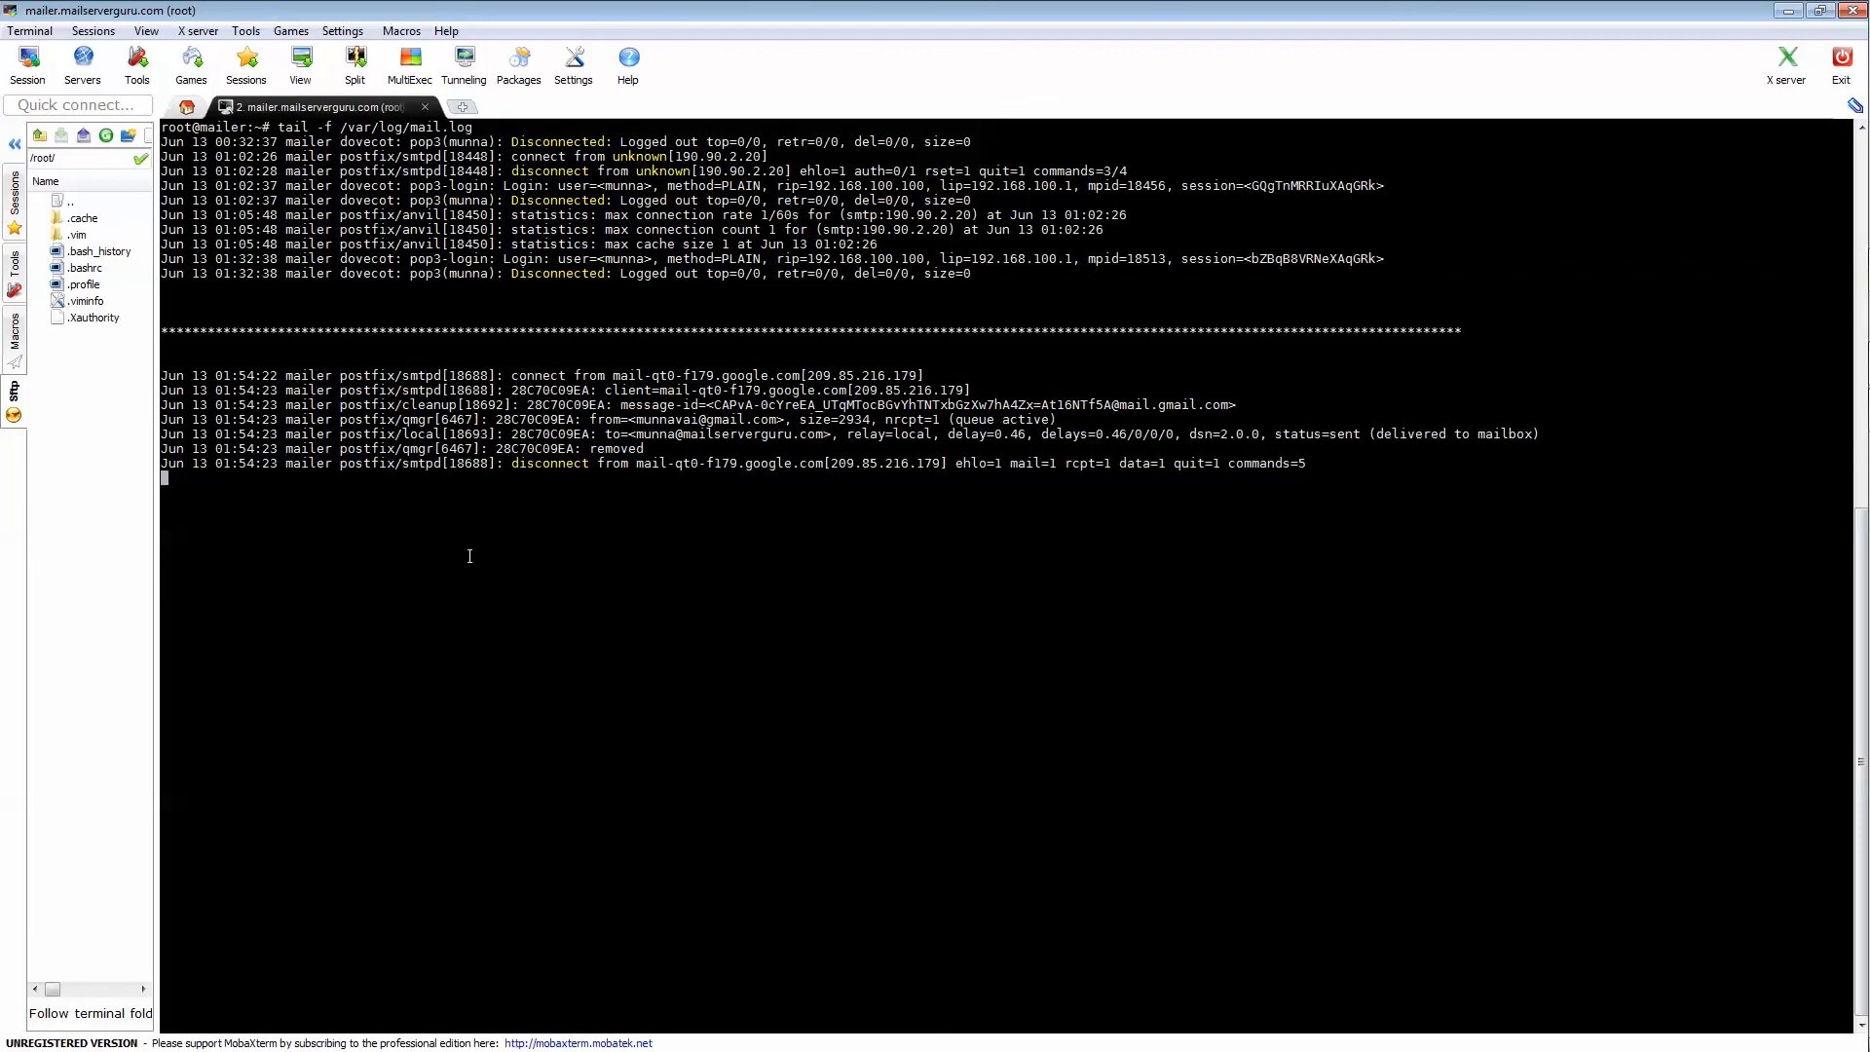
mouse_move(467, 549)
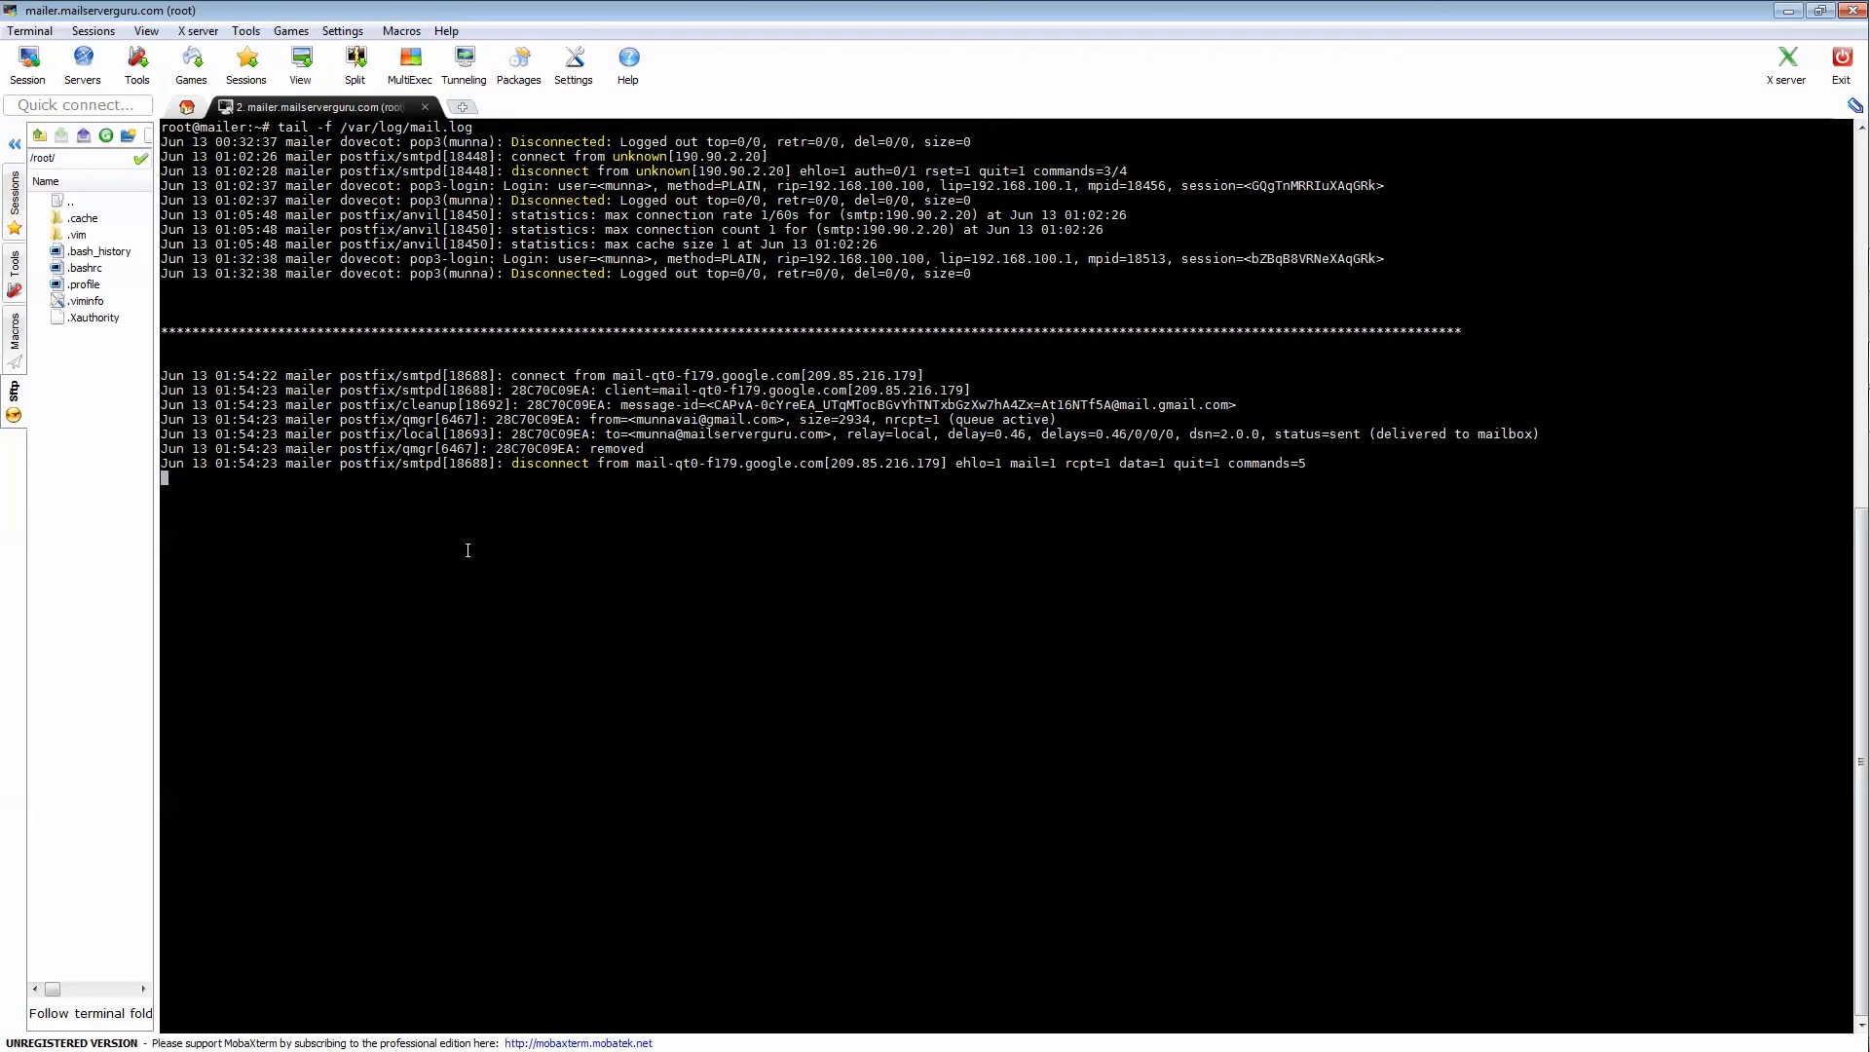
mouse_move(531, 549)
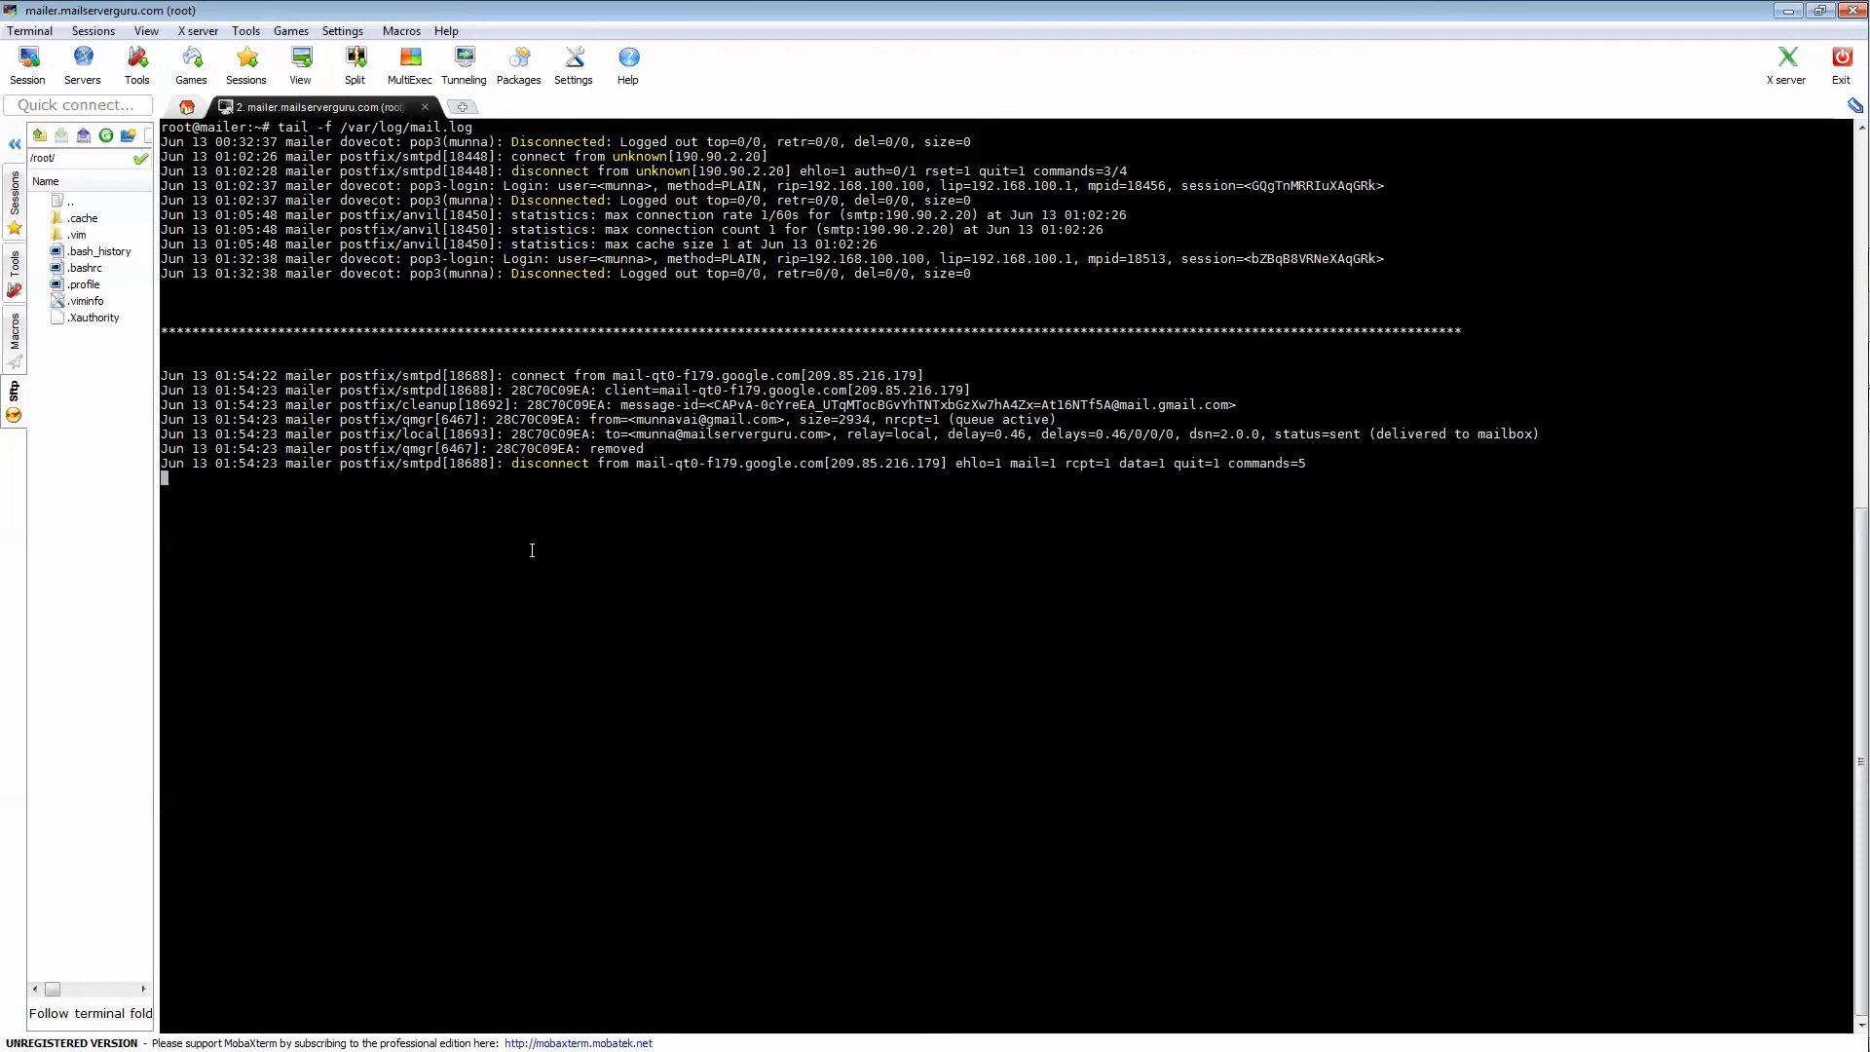
mouse_move(533, 557)
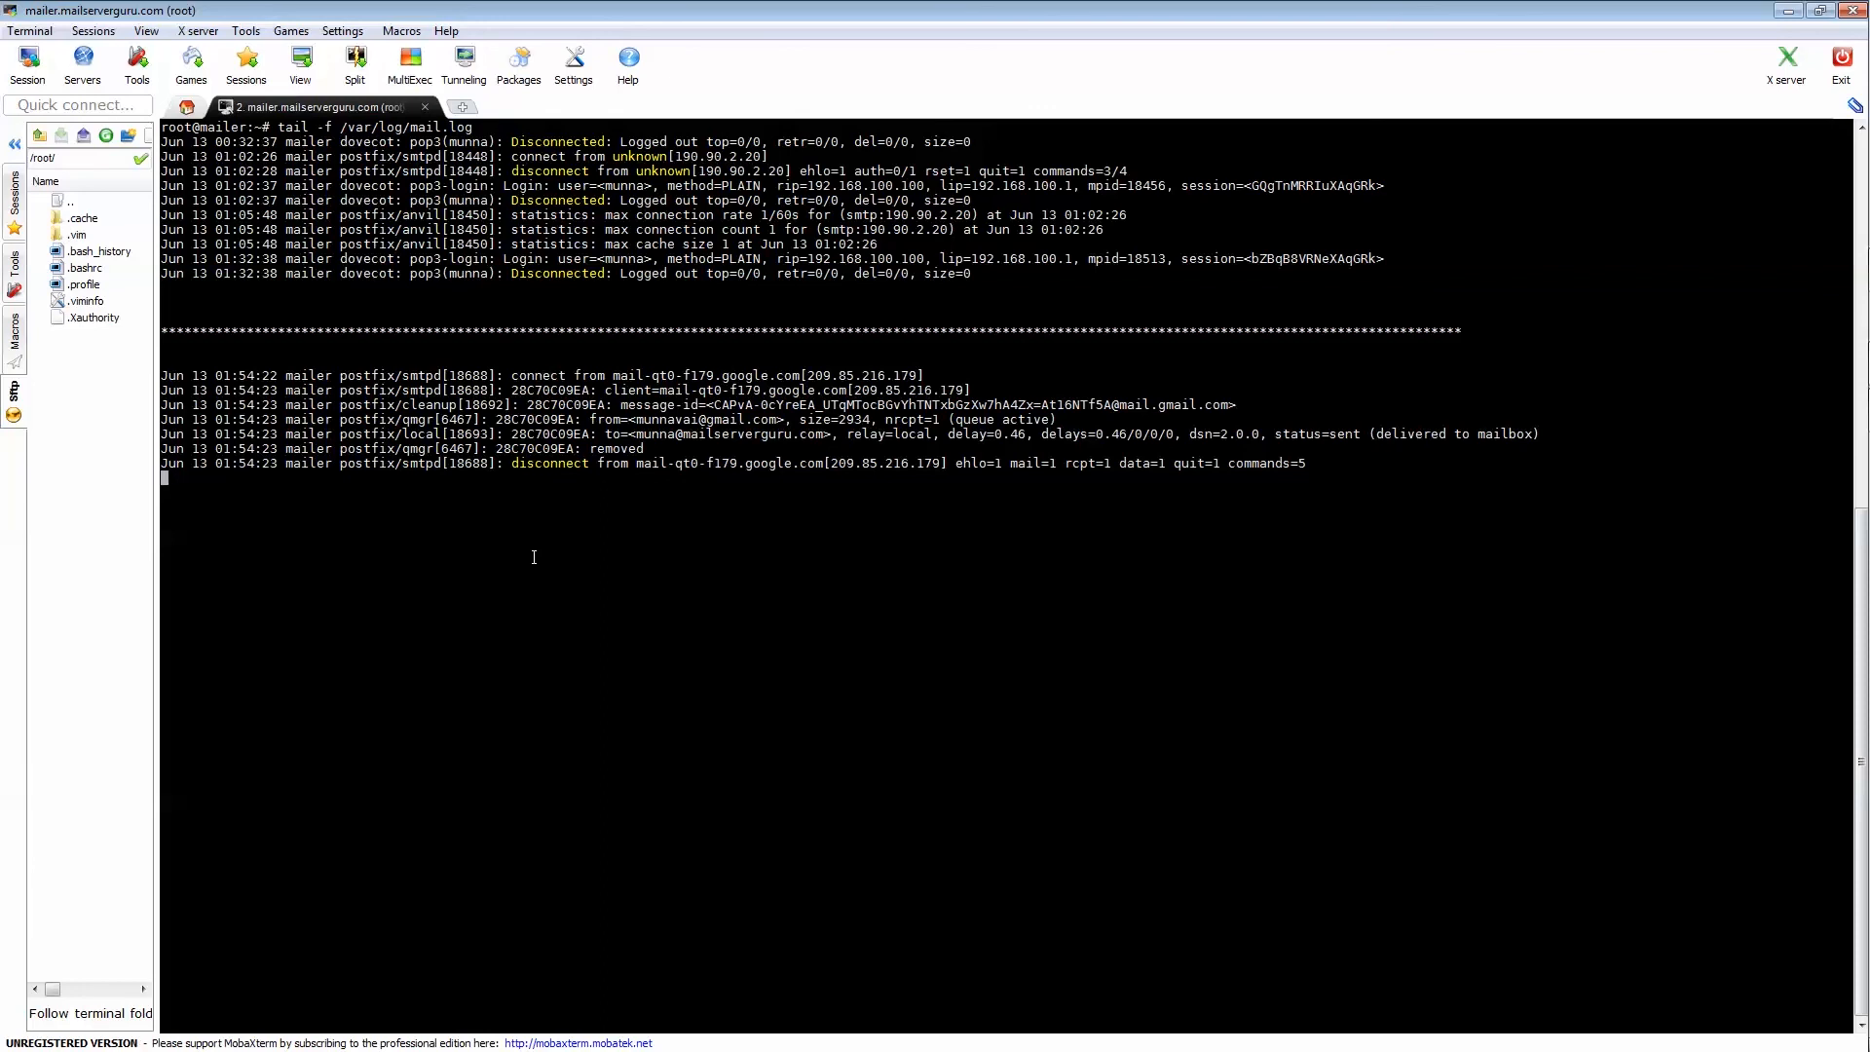
mouse_move(429, 522)
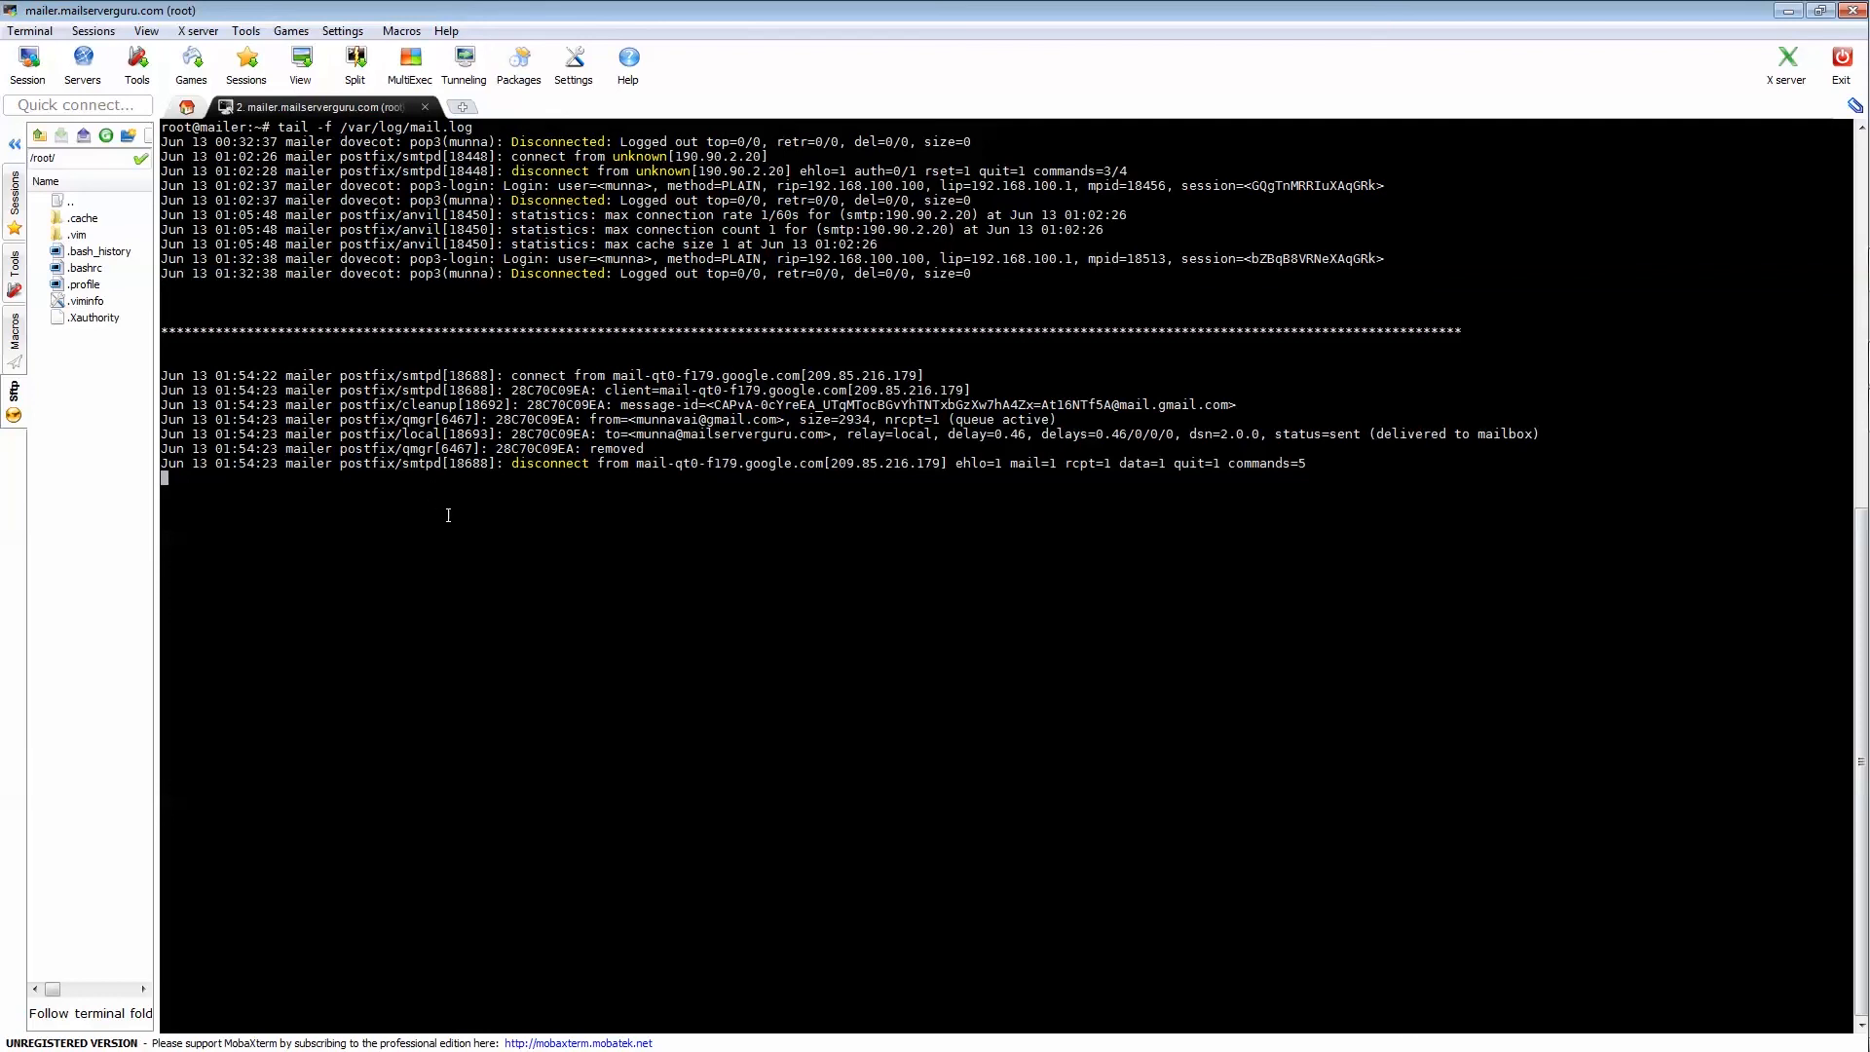
mouse_move(785, 607)
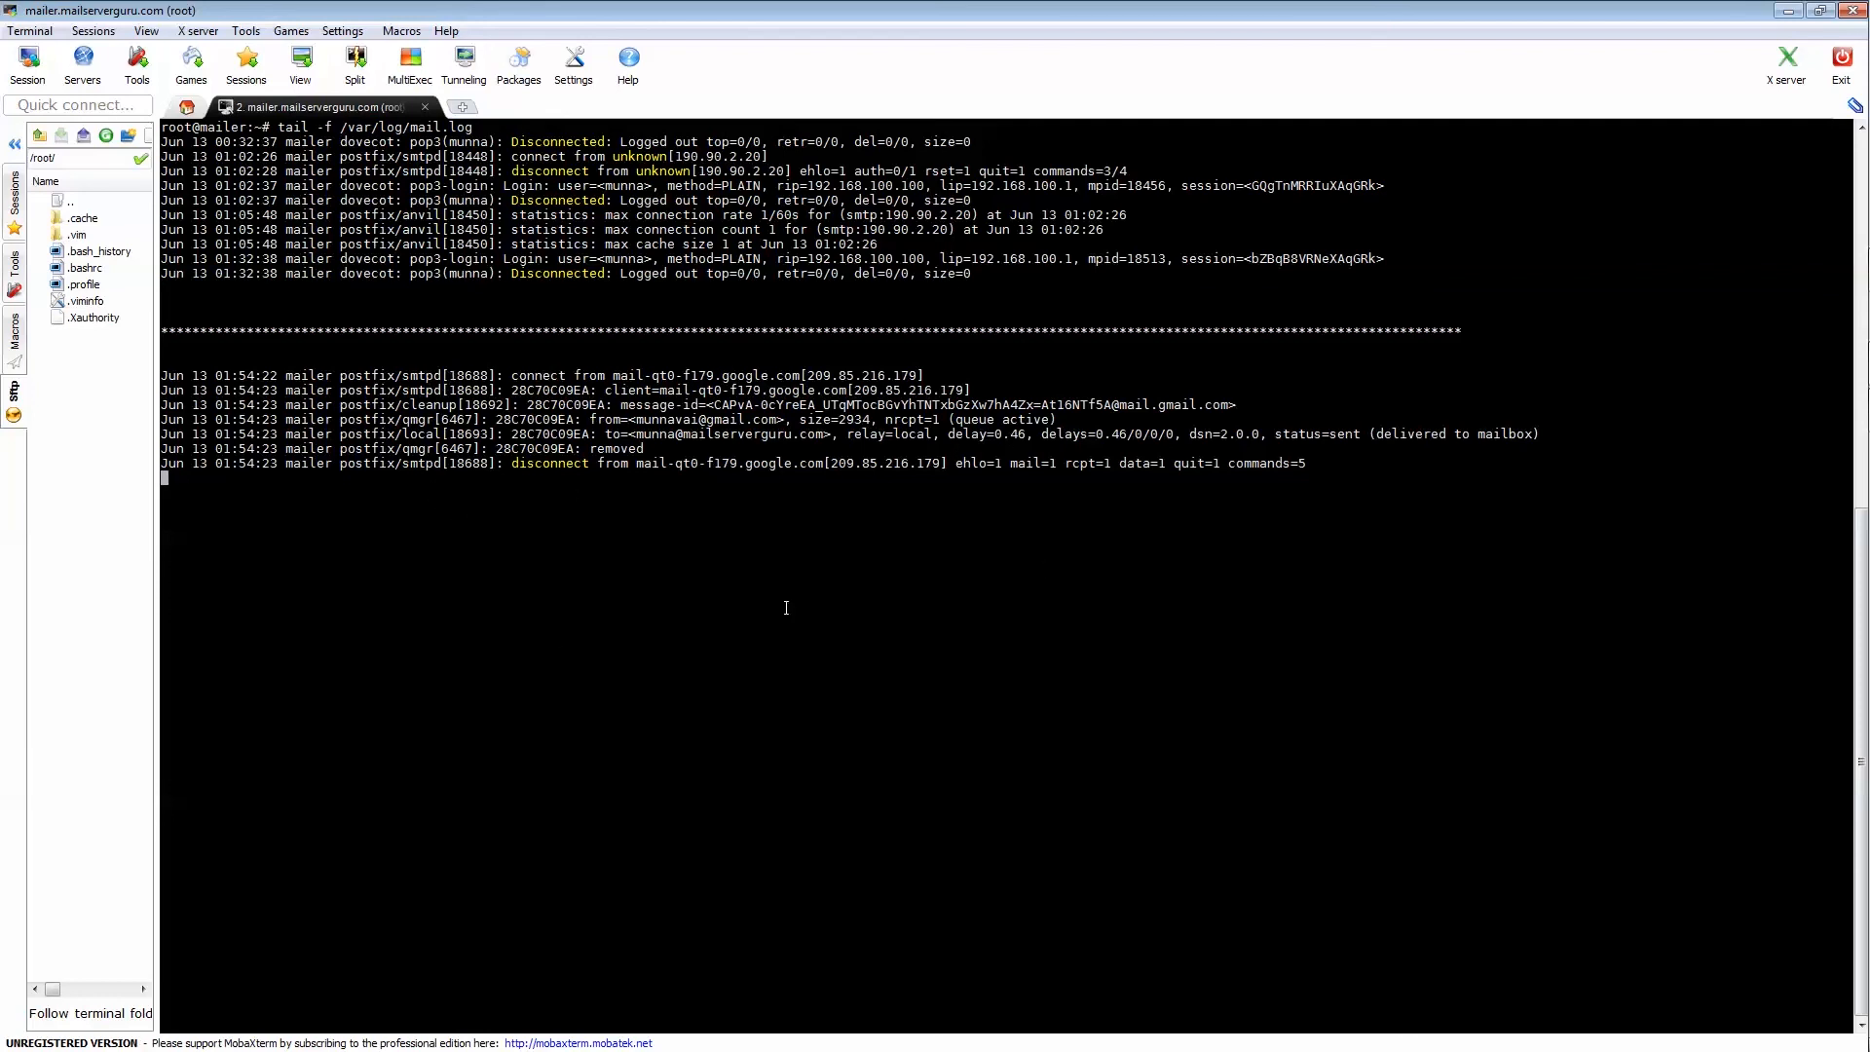